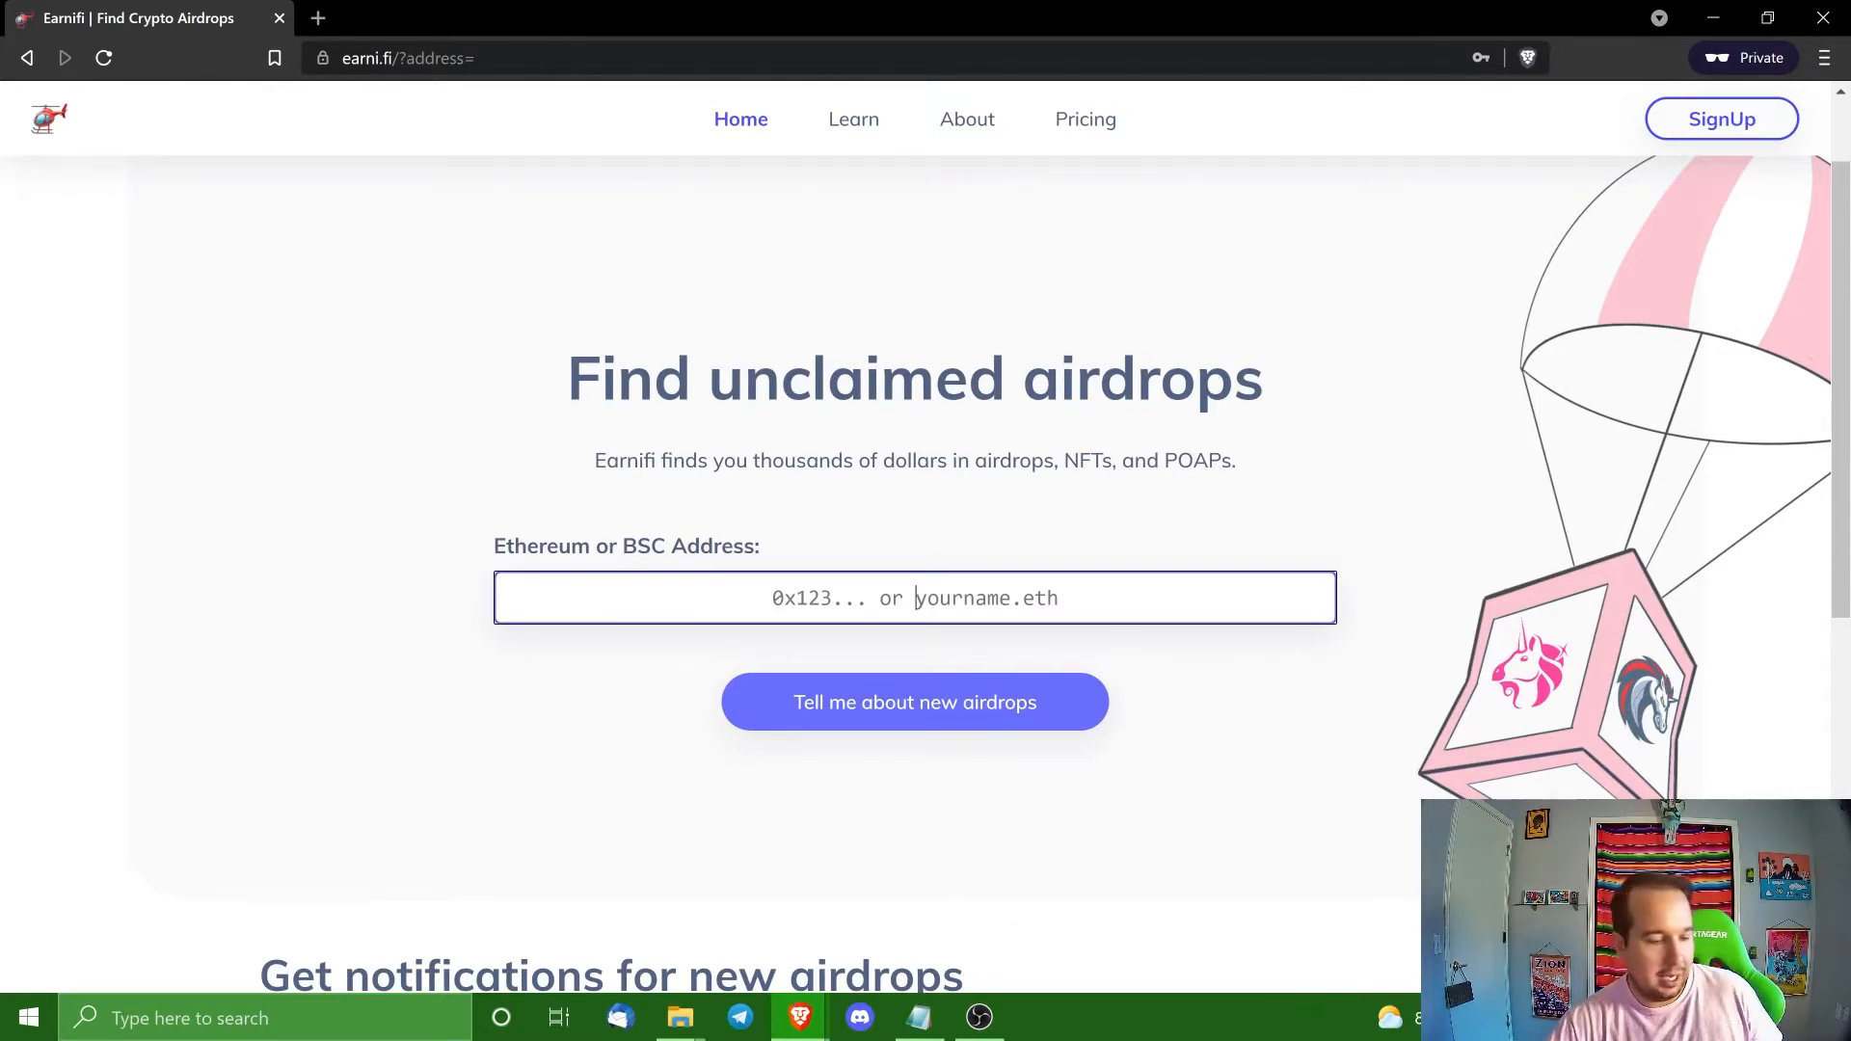
mouse_move(463, 281)
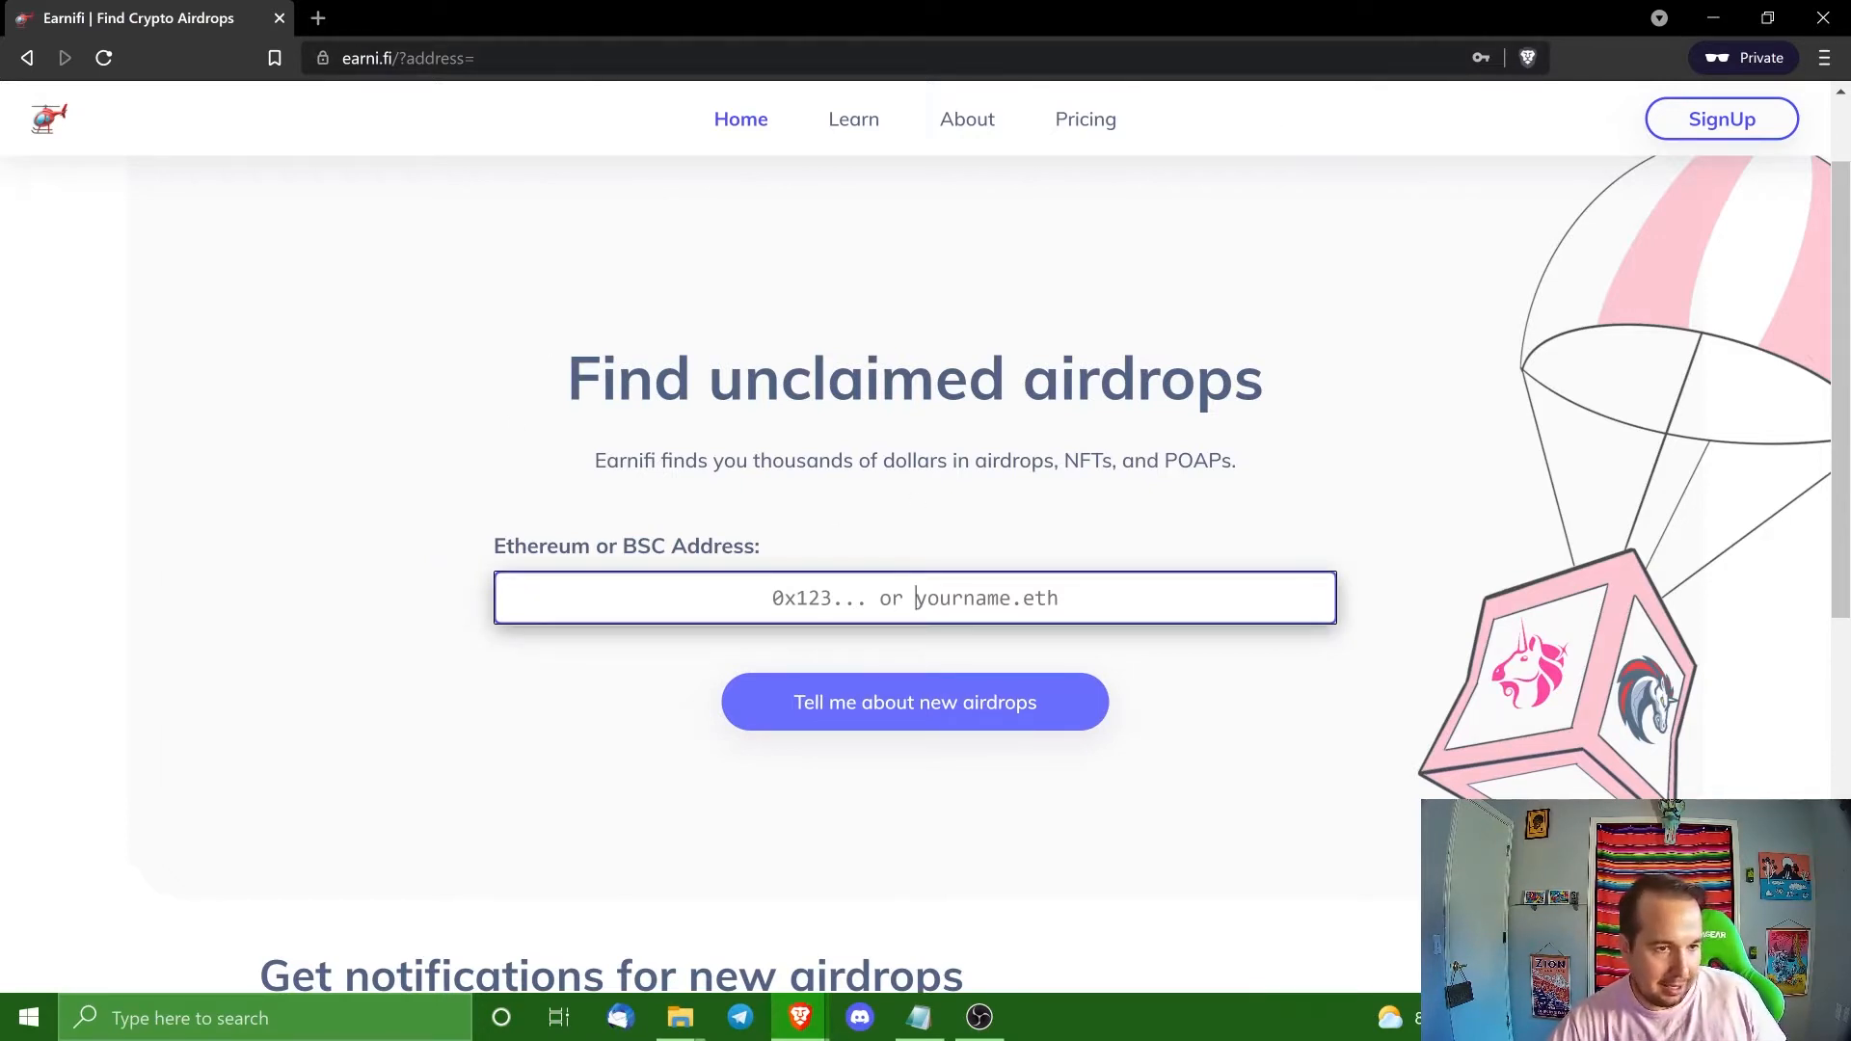
Look up the pasted Ethereum address in Earnifi to list its unclaimed CRV and ROYAL airdrops.
click(915, 702)
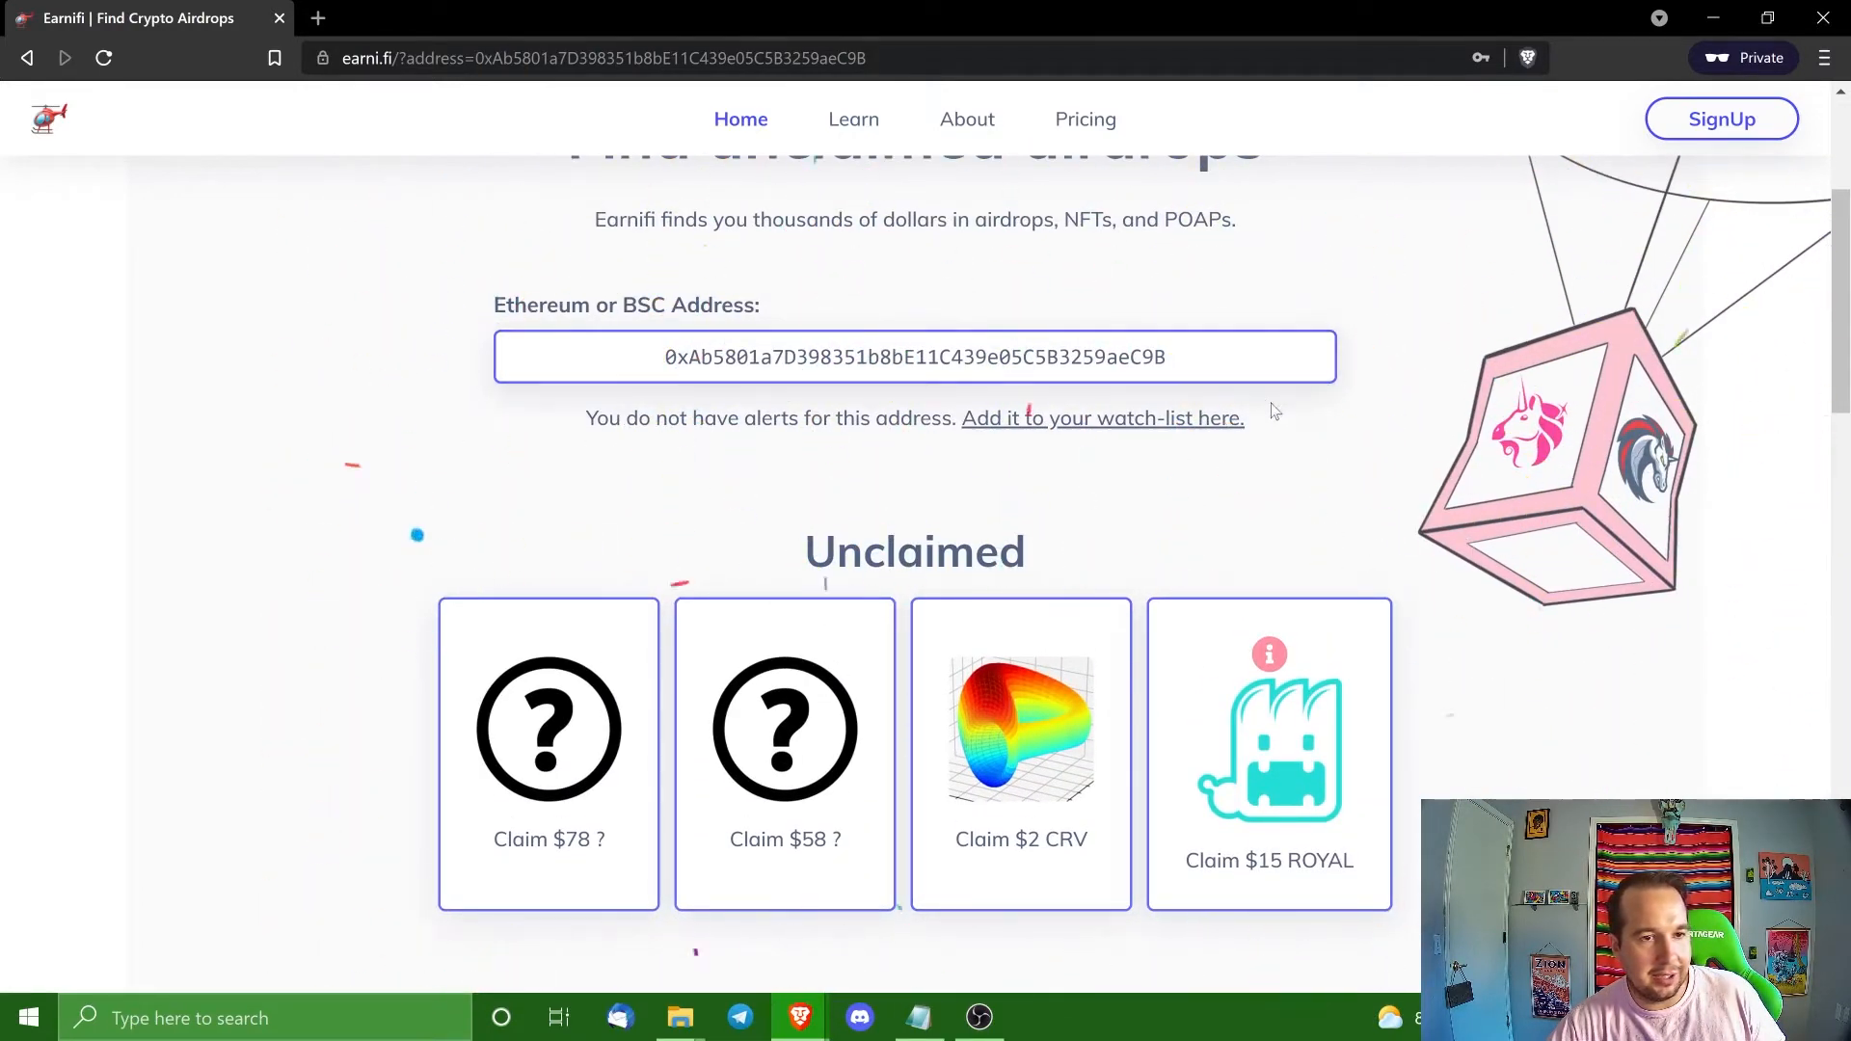
scroll(down, 3)
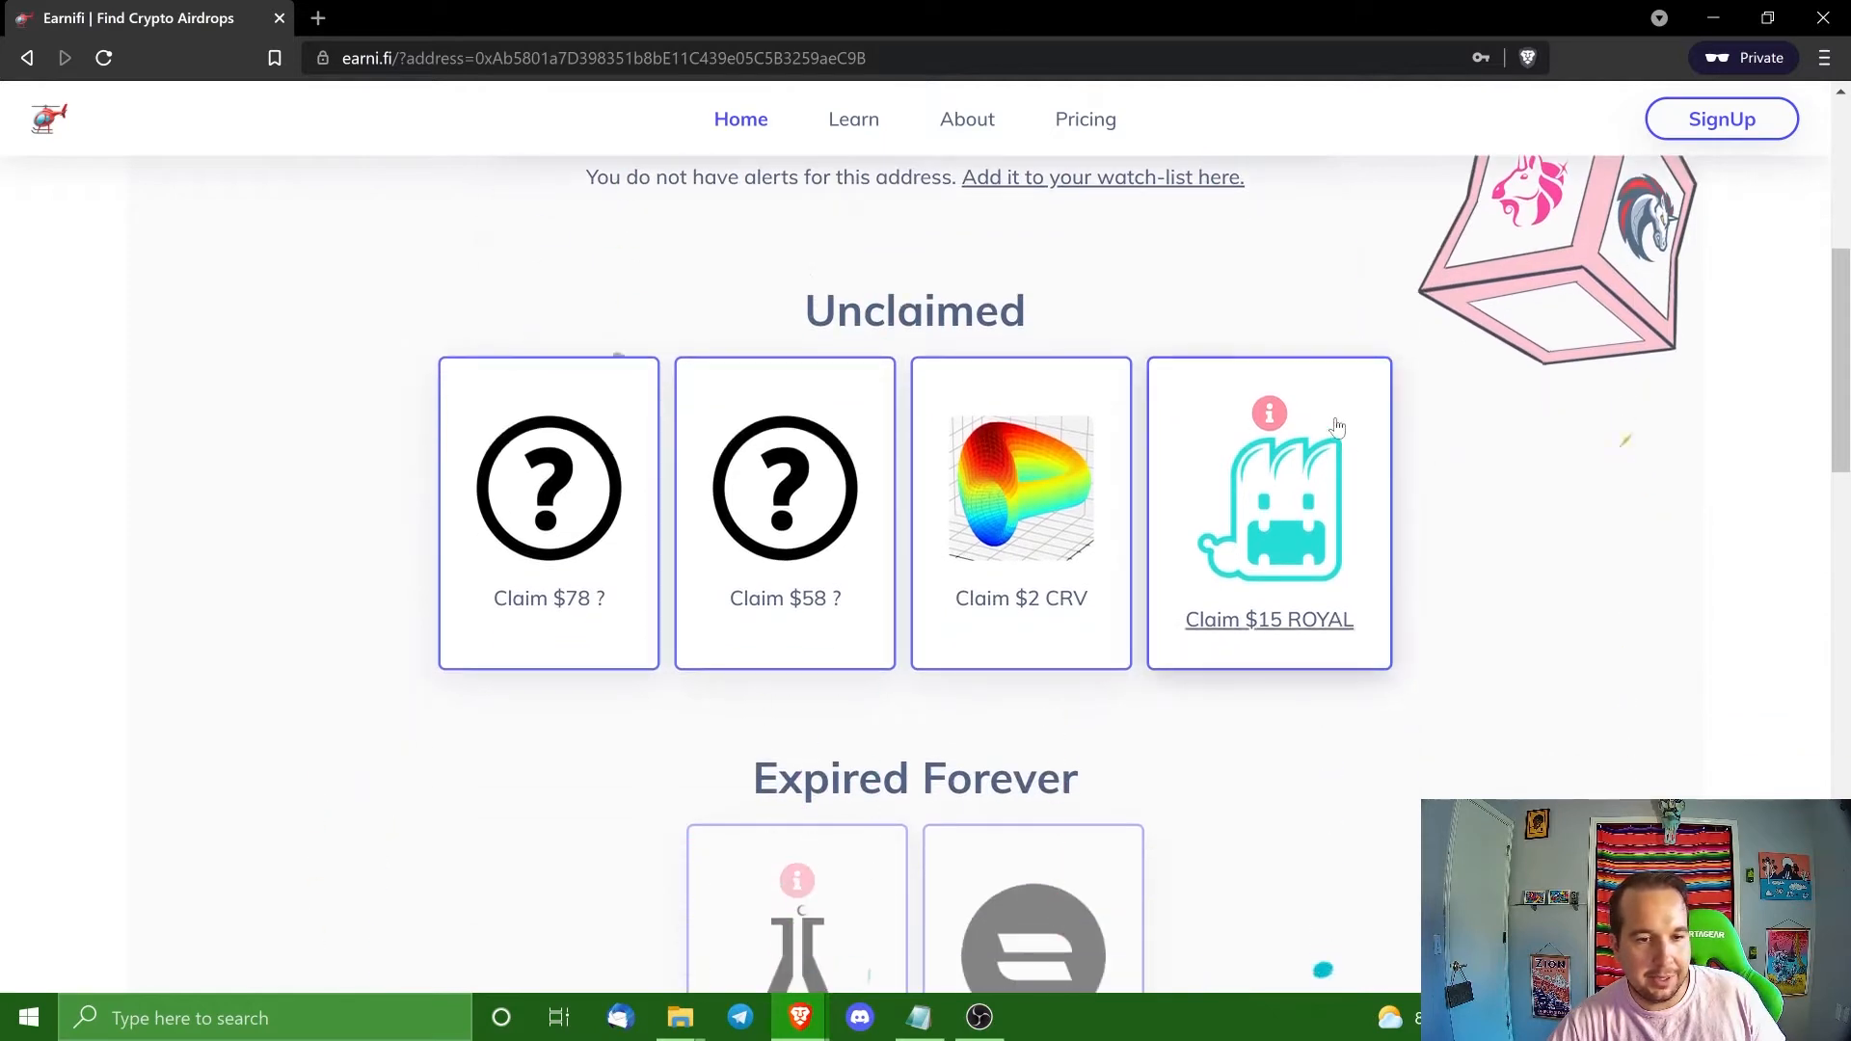
mouse_move(978, 612)
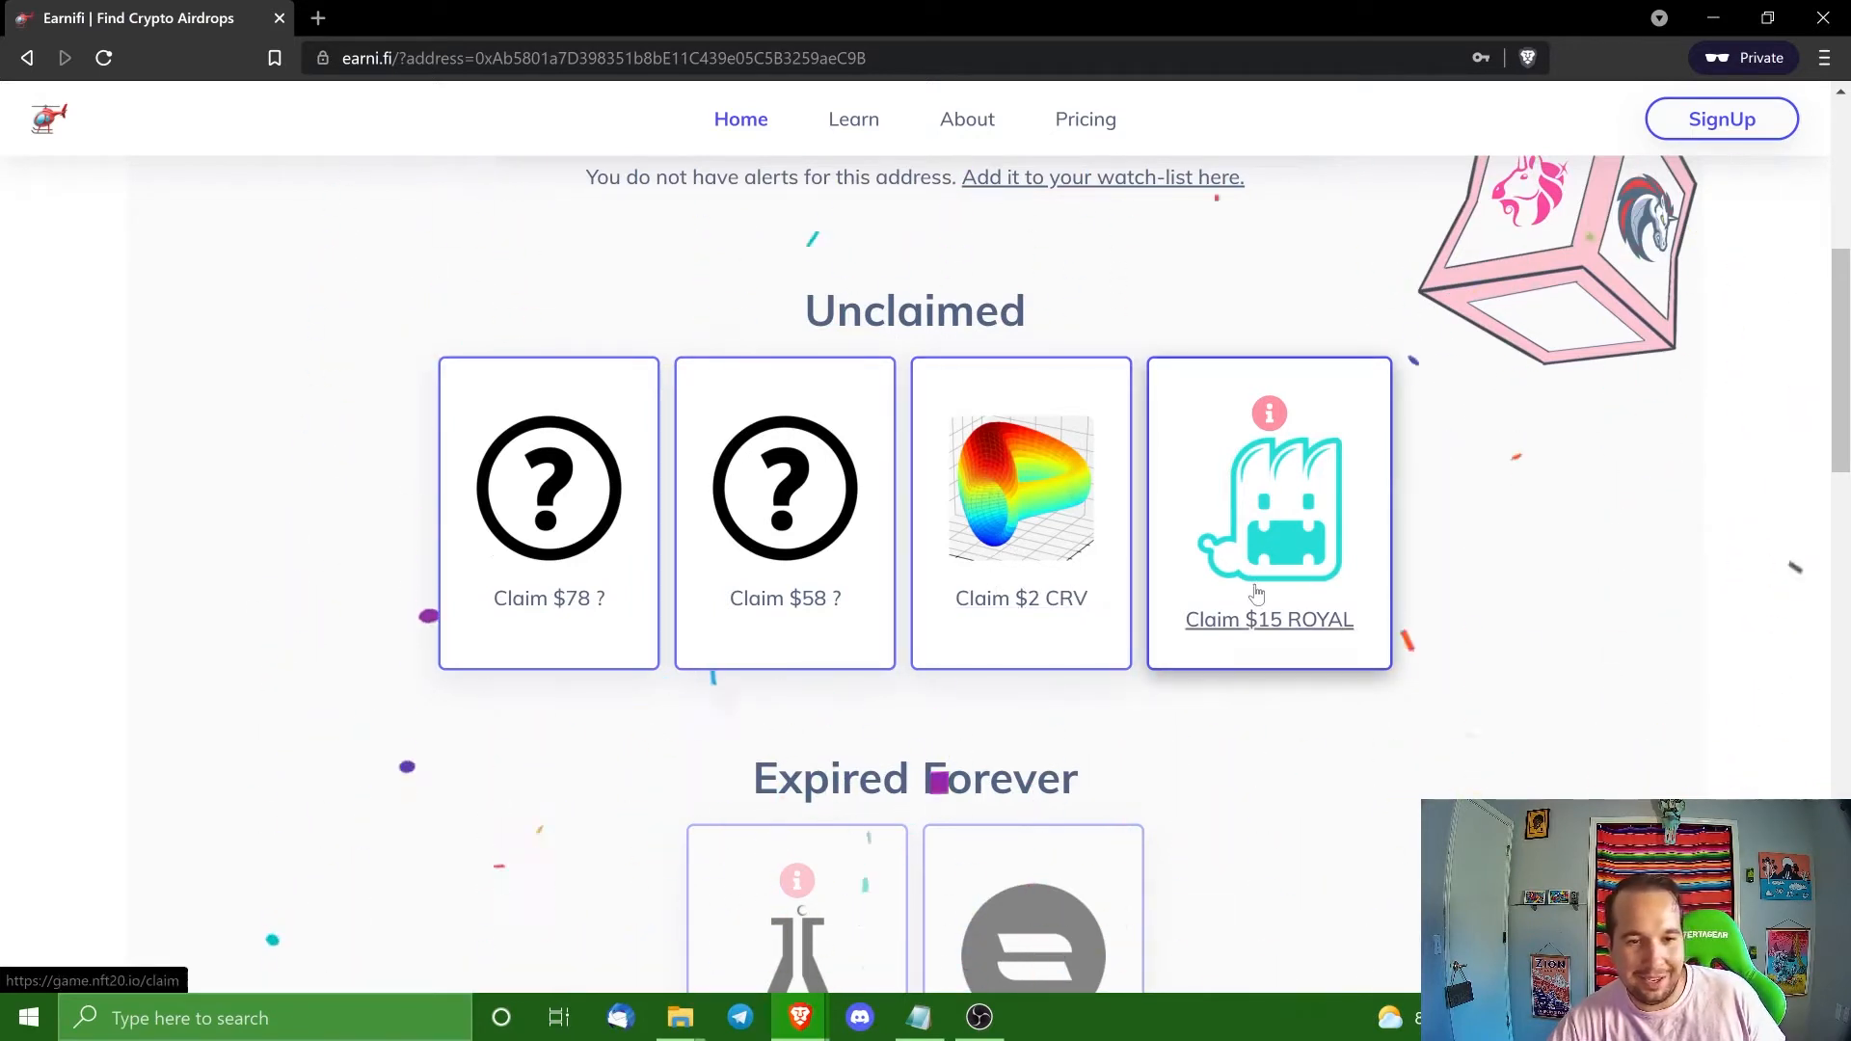
mouse_move(1022, 613)
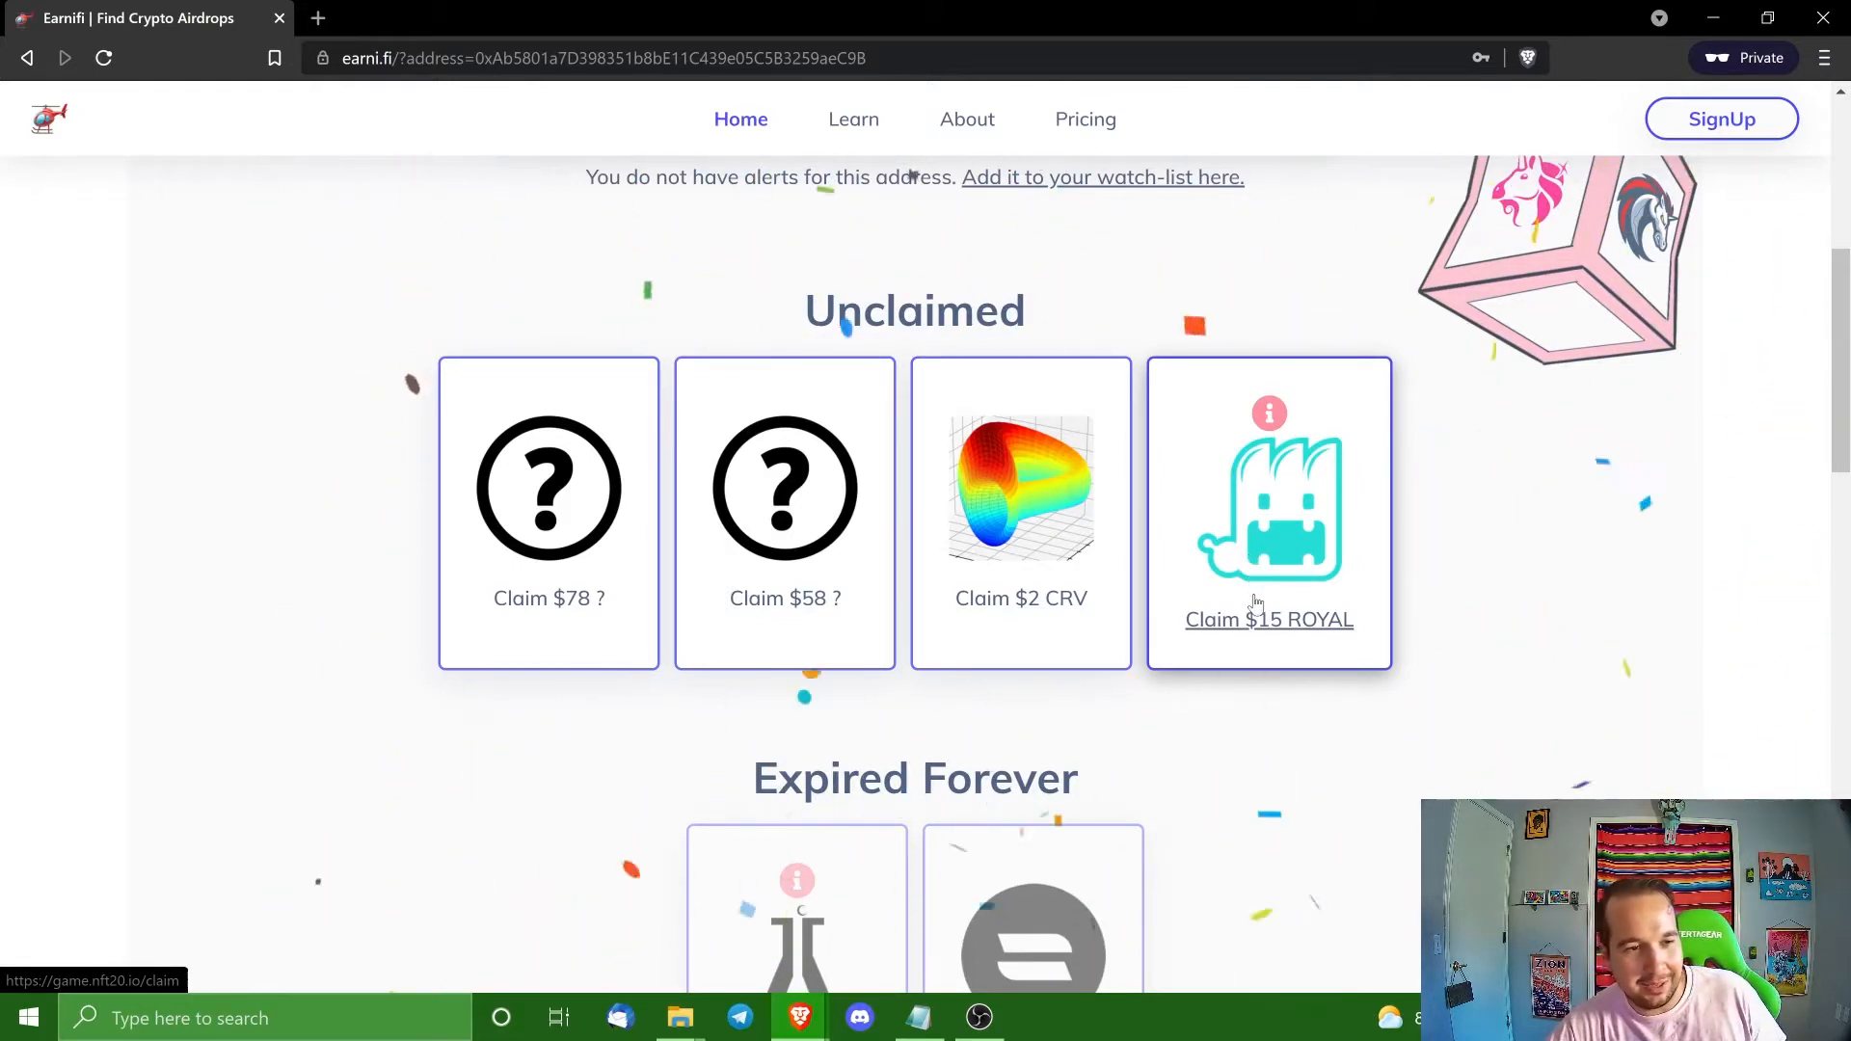
scroll(down, 3)
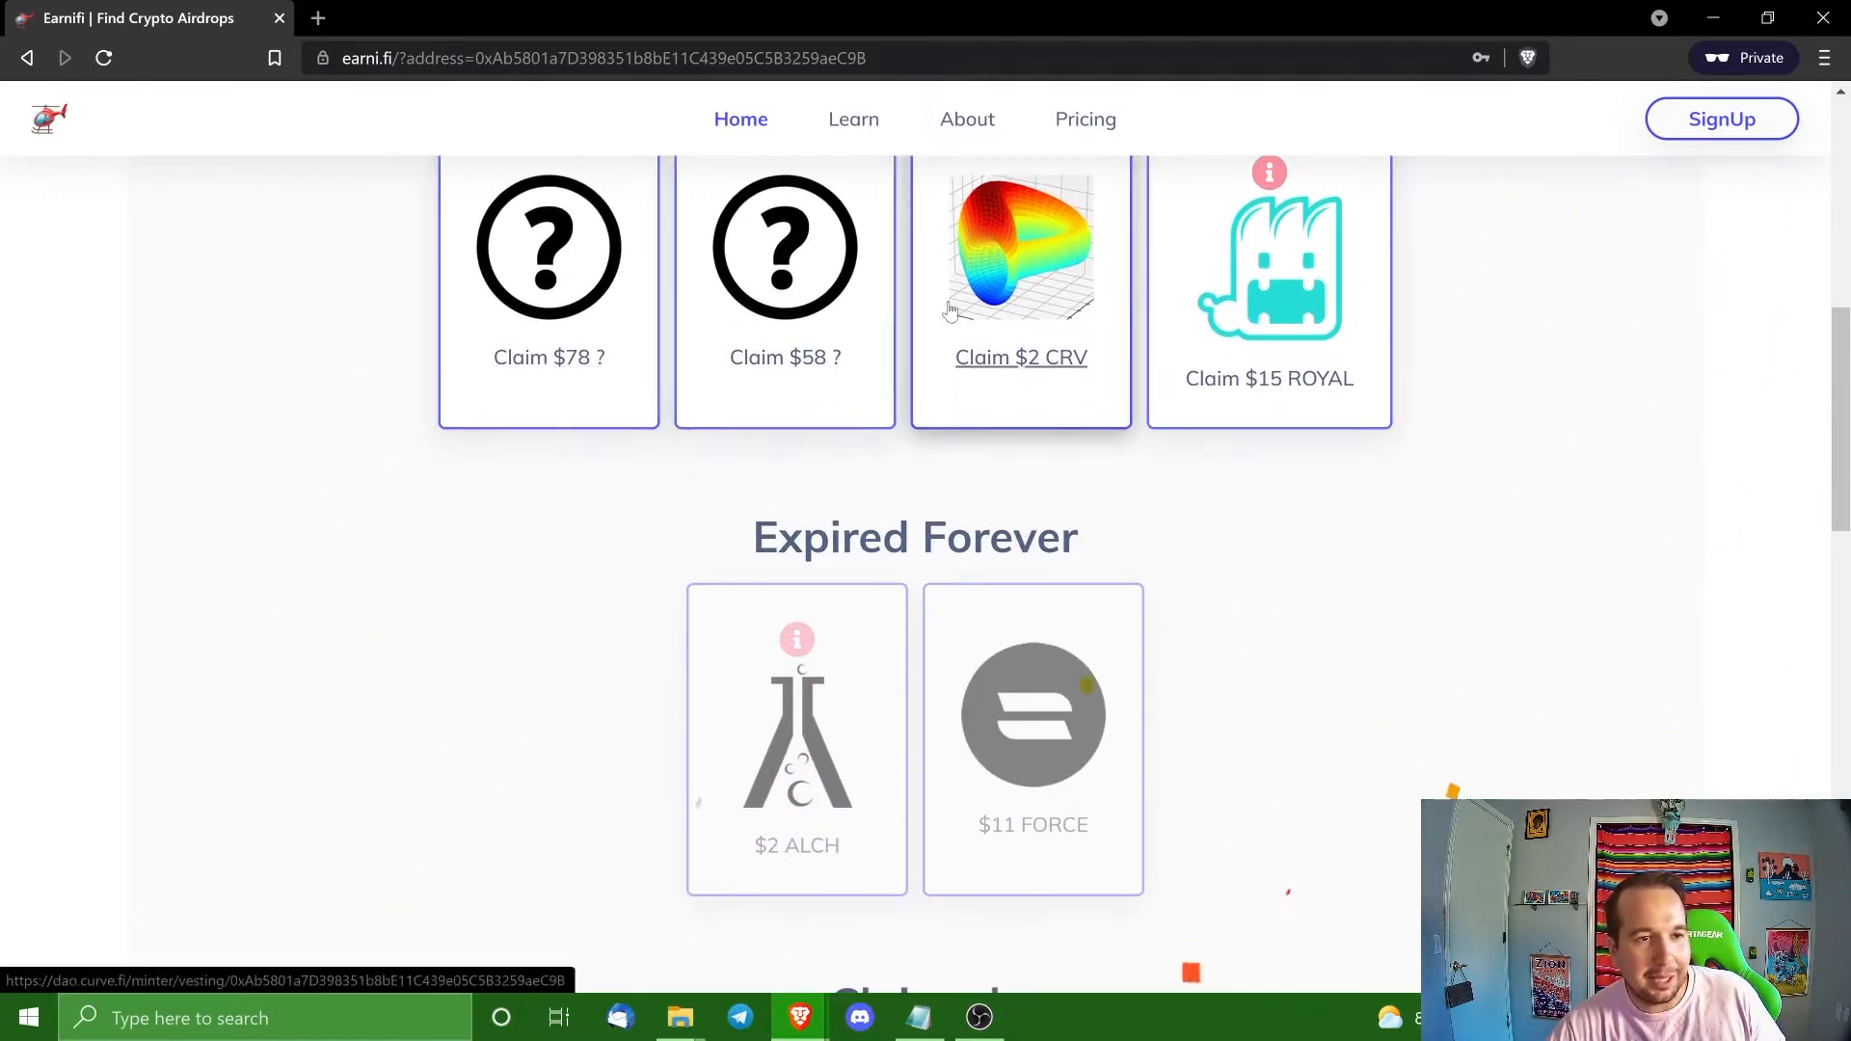
scroll(up, 3)
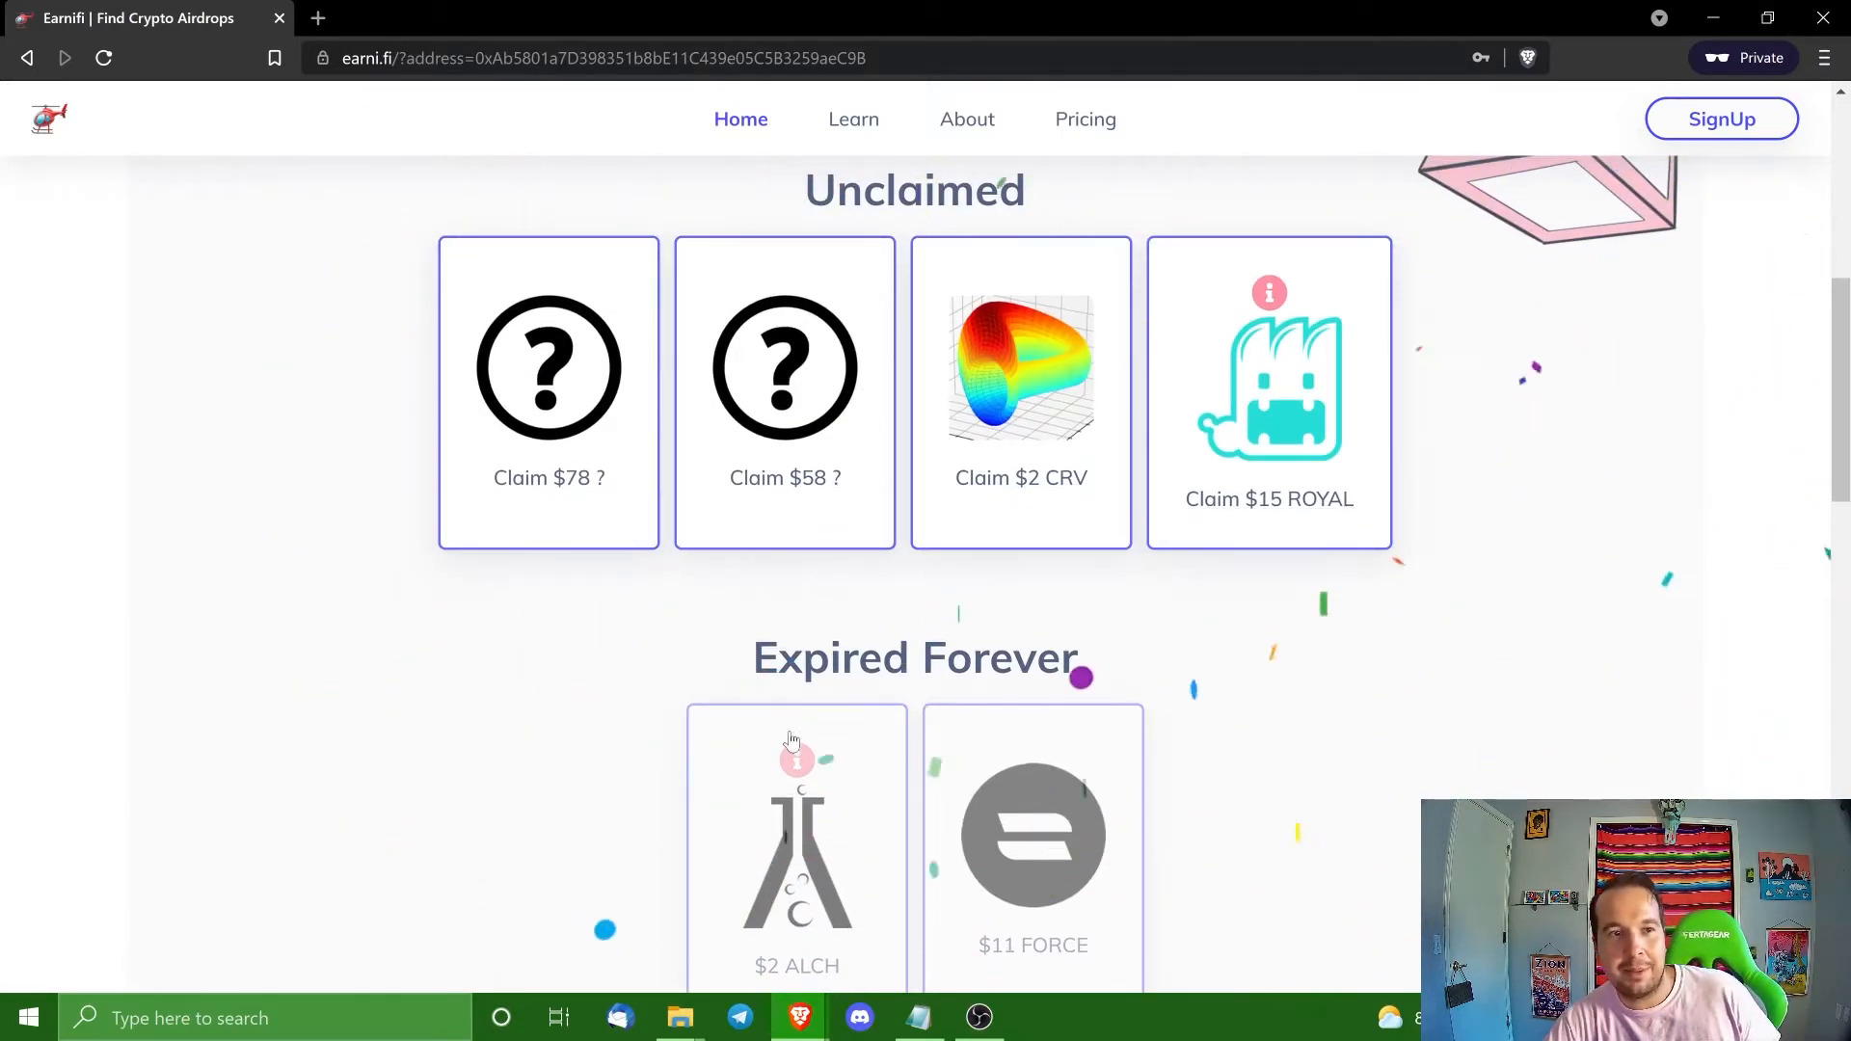
scroll(down, 3)
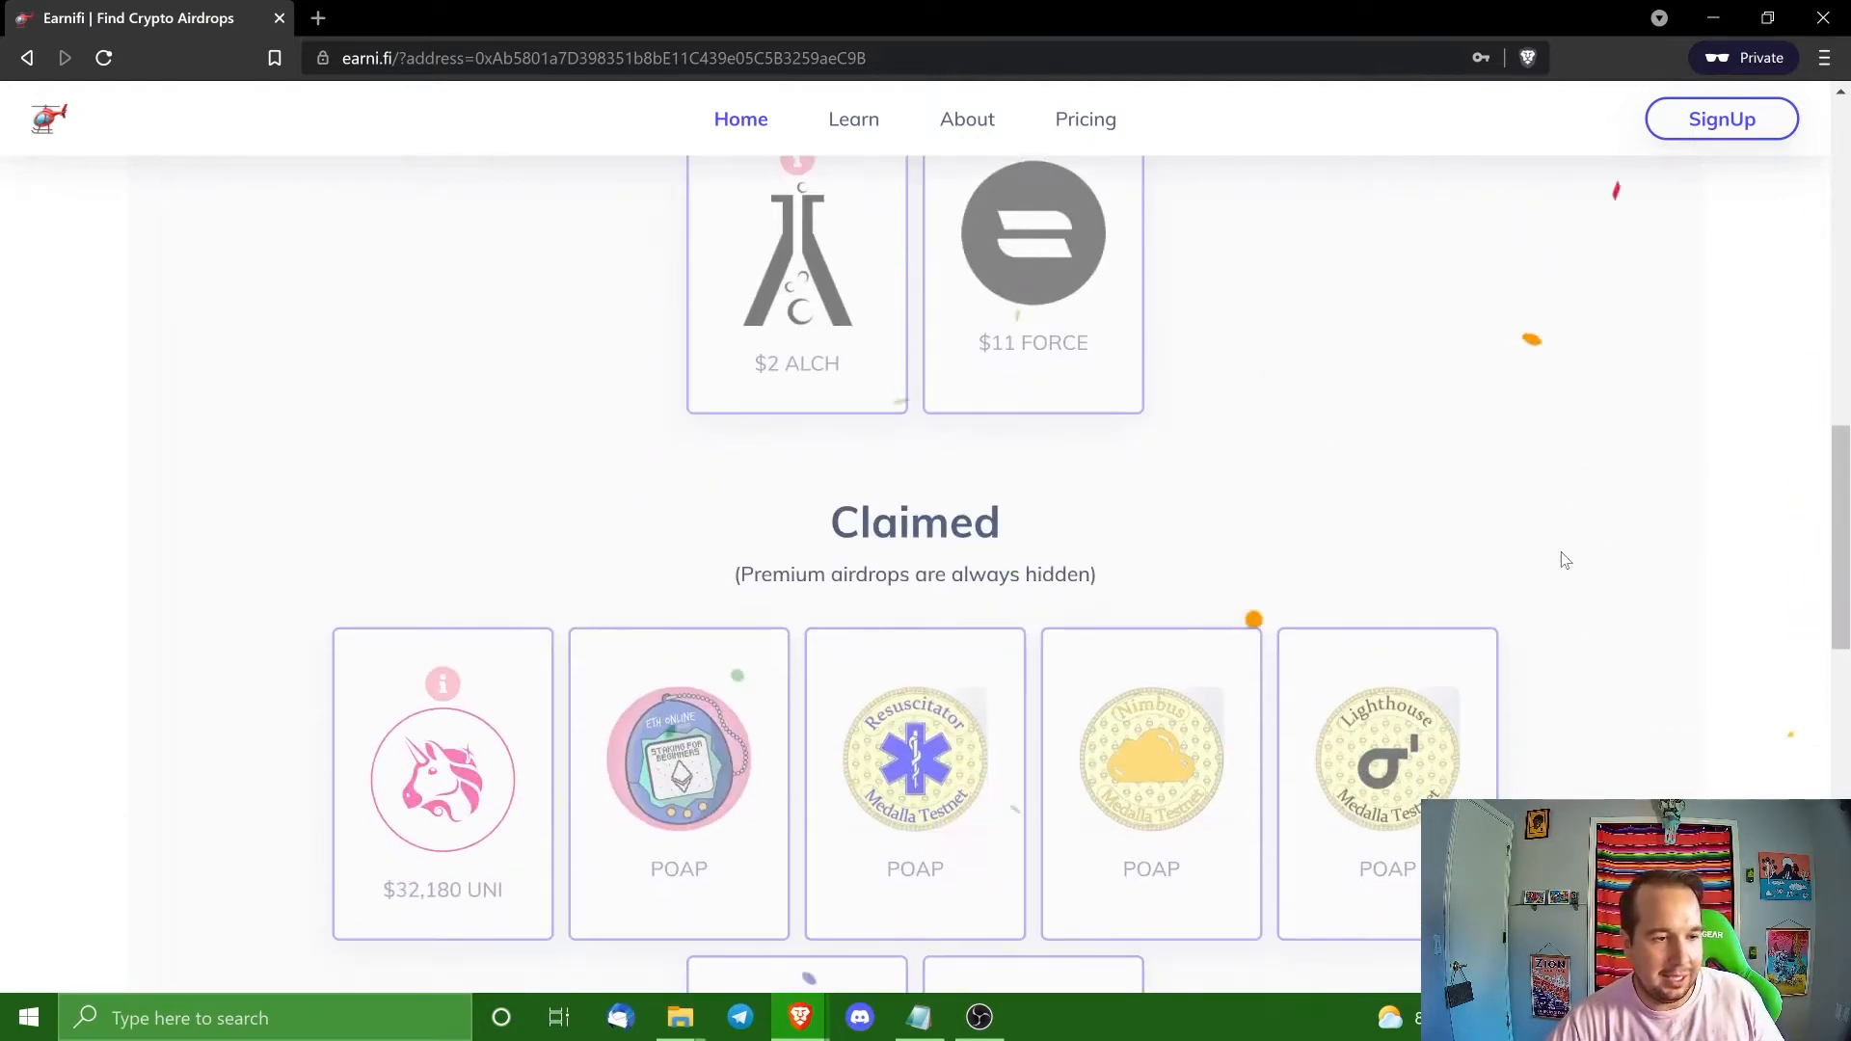
scroll(down, 3)
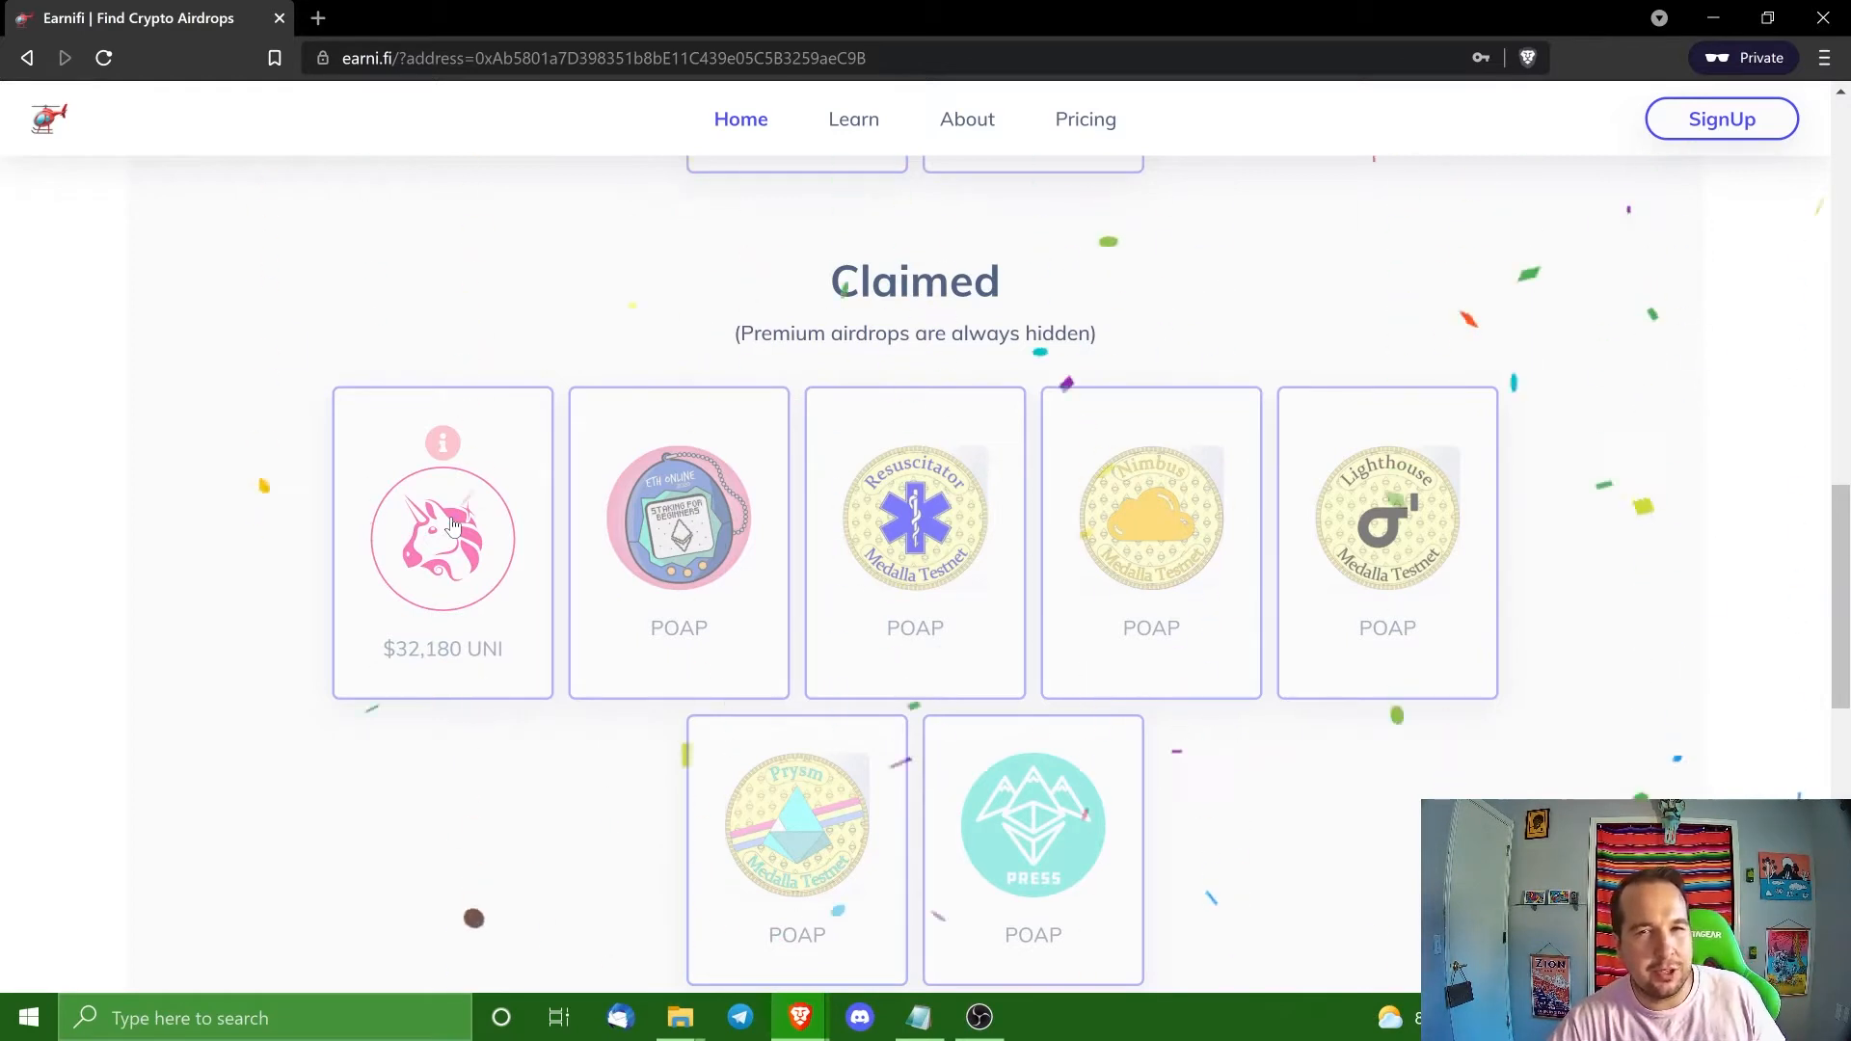
mouse_move(511, 569)
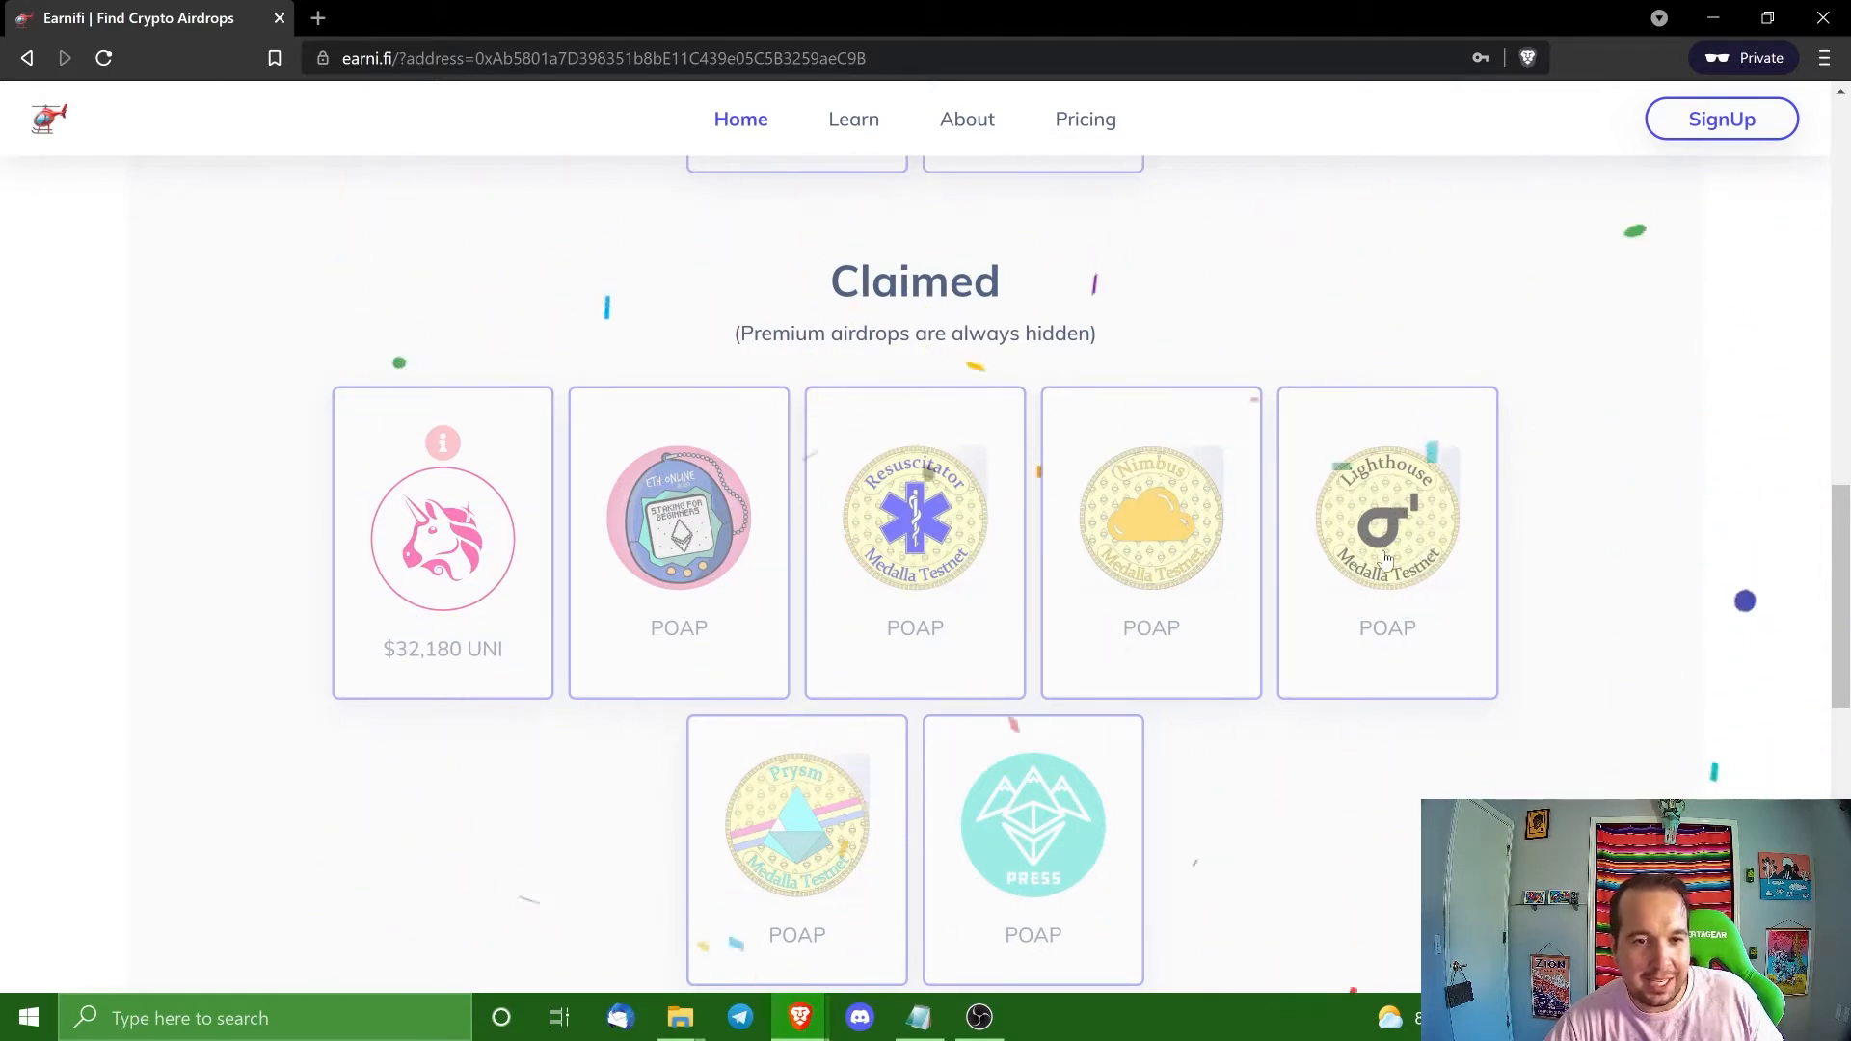
scroll(down, 3)
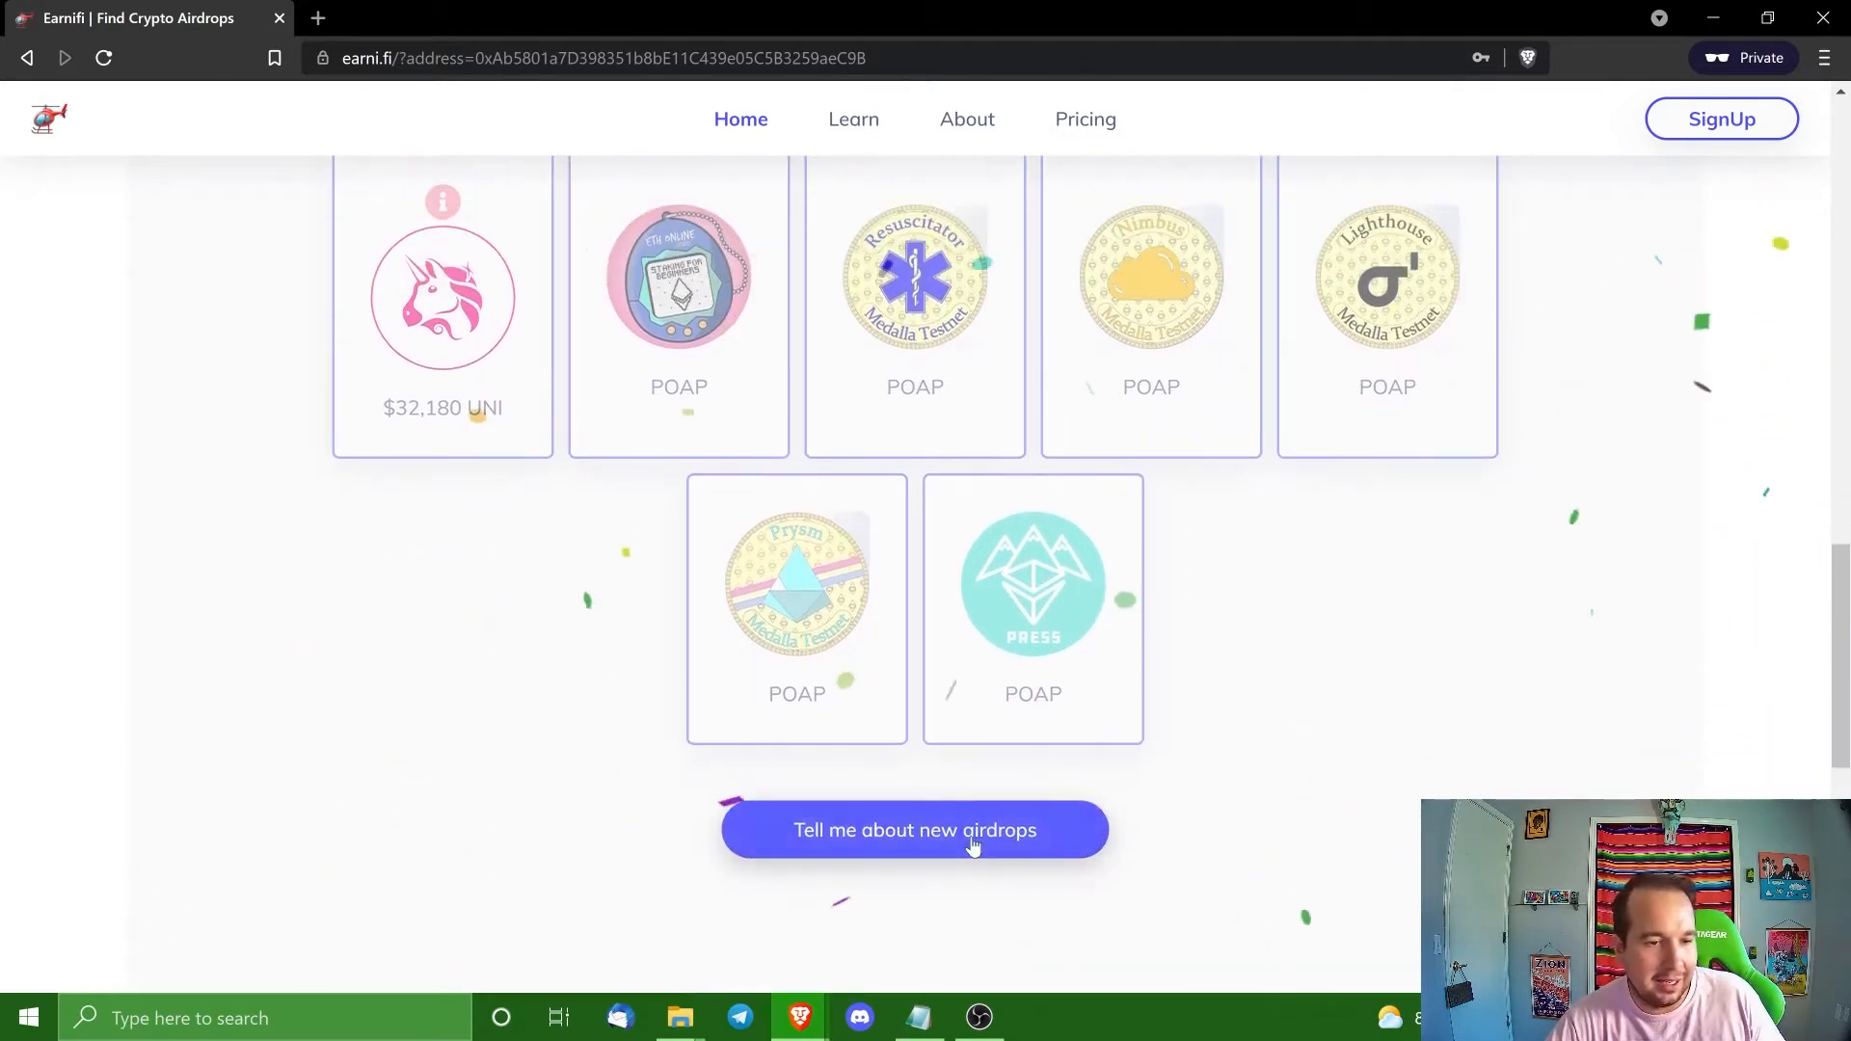
click(914, 830)
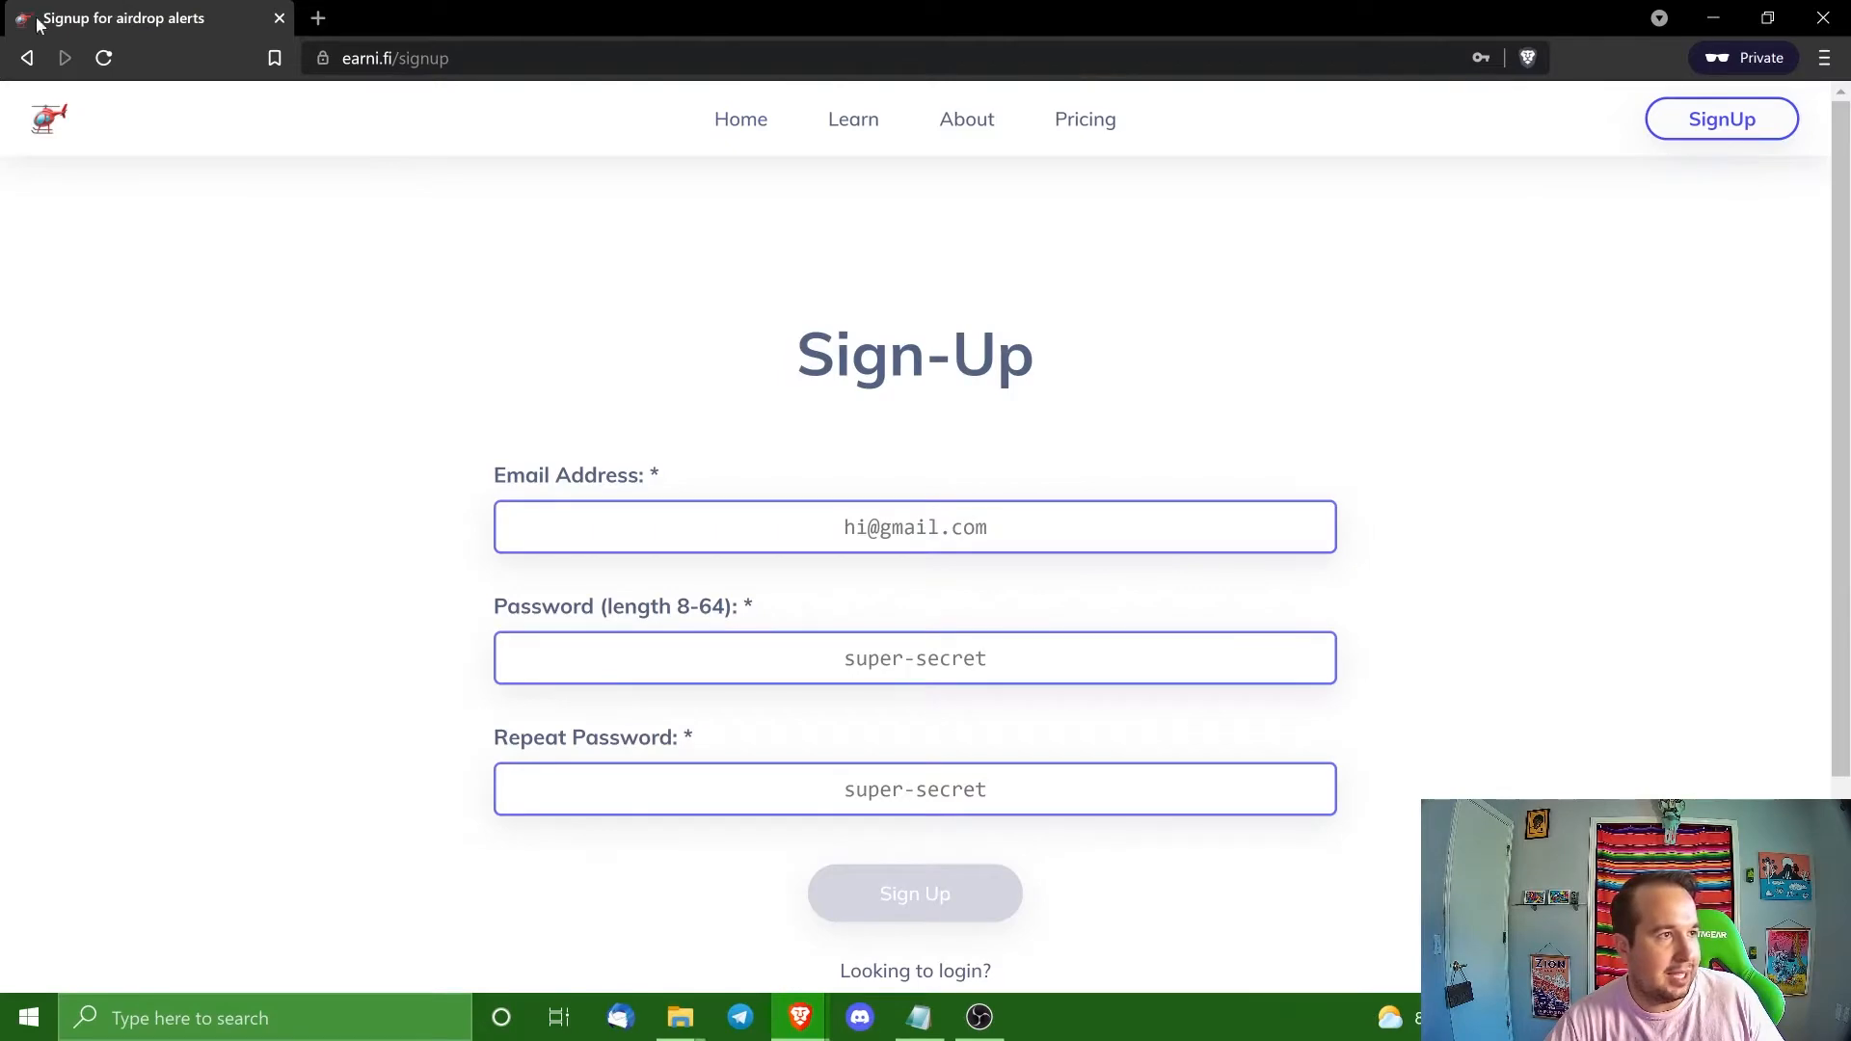
click(914, 893)
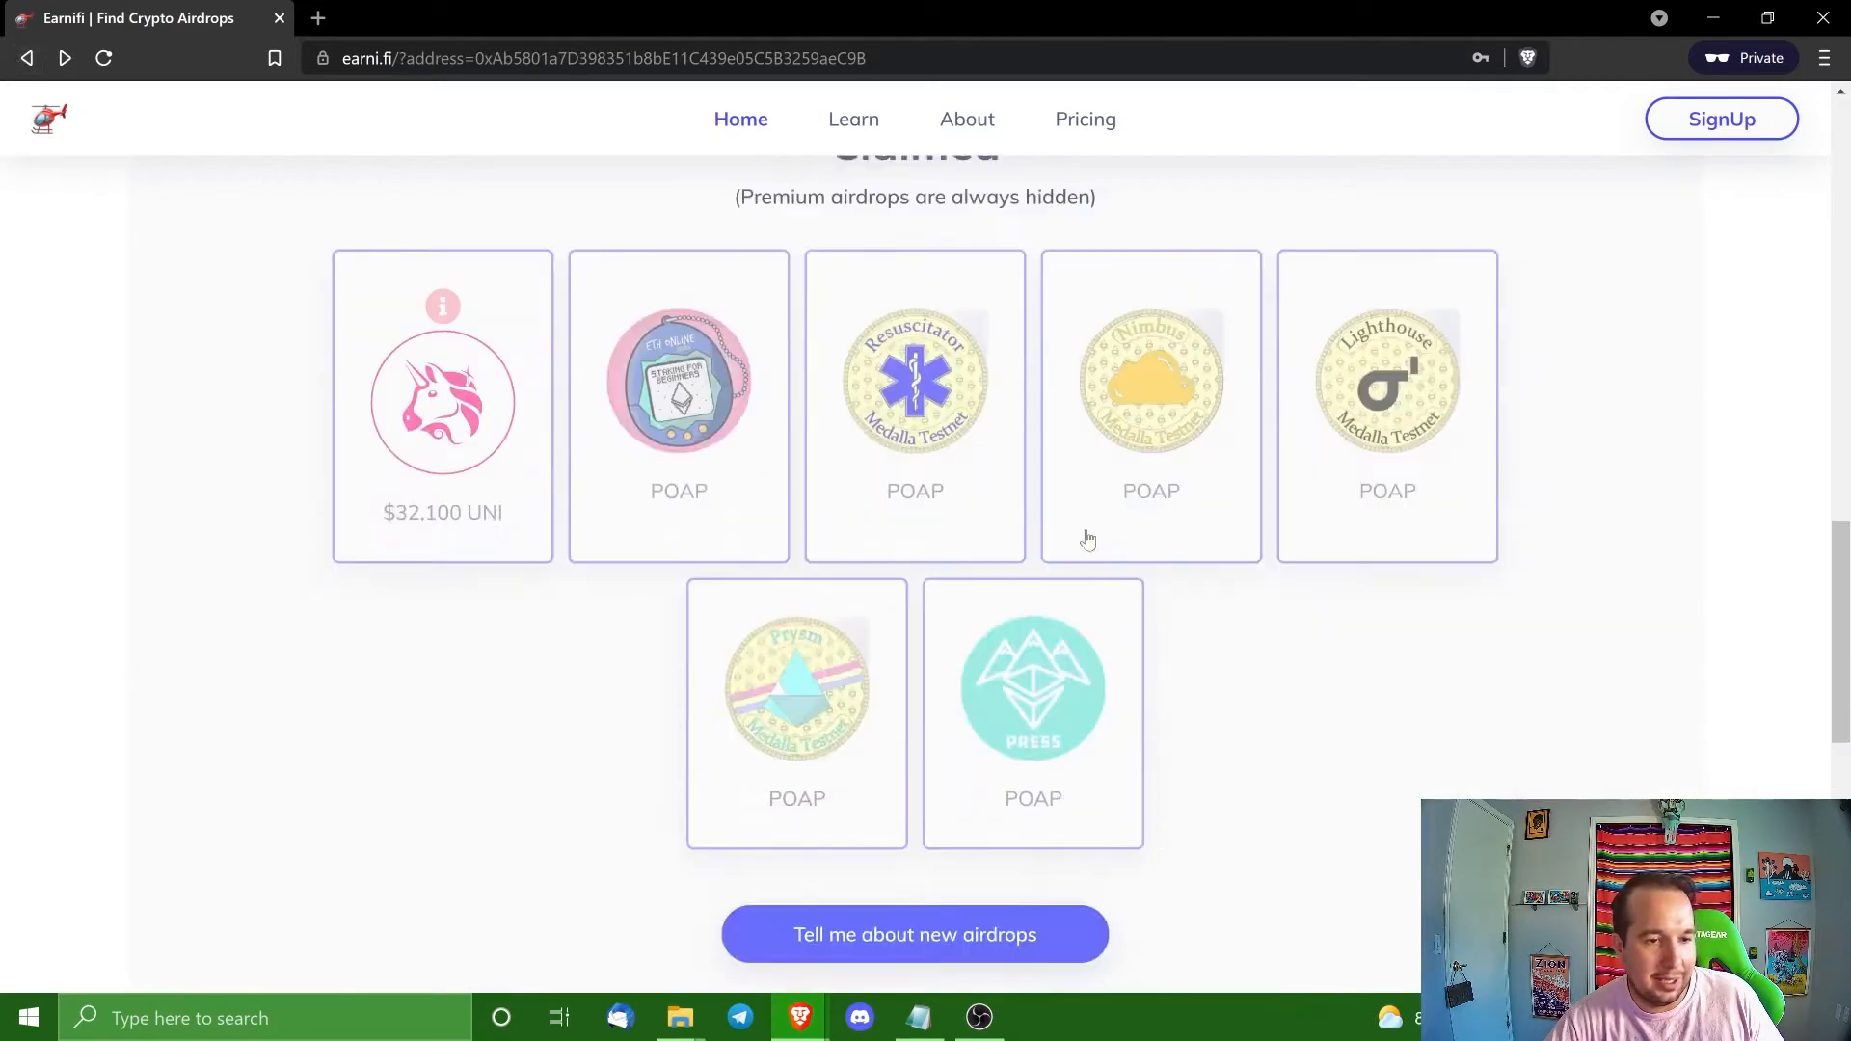
scroll(up, 3)
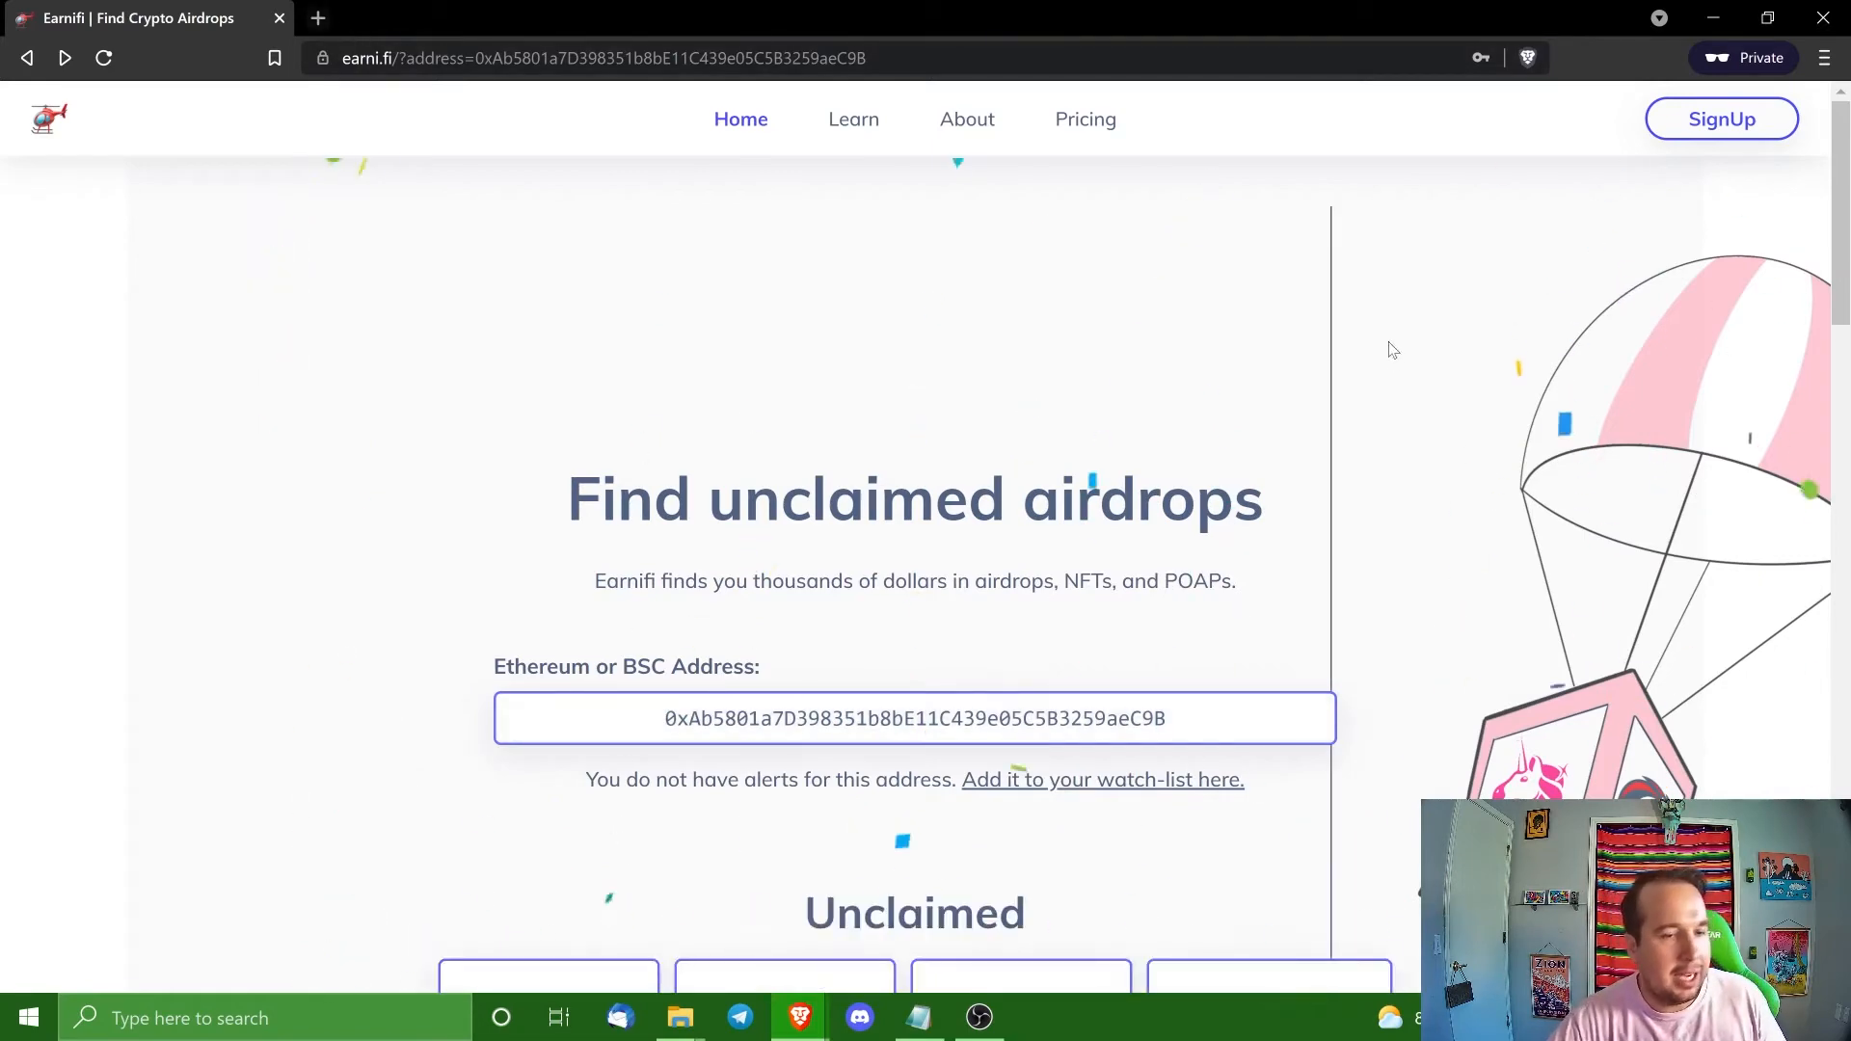
scroll(down, 3)
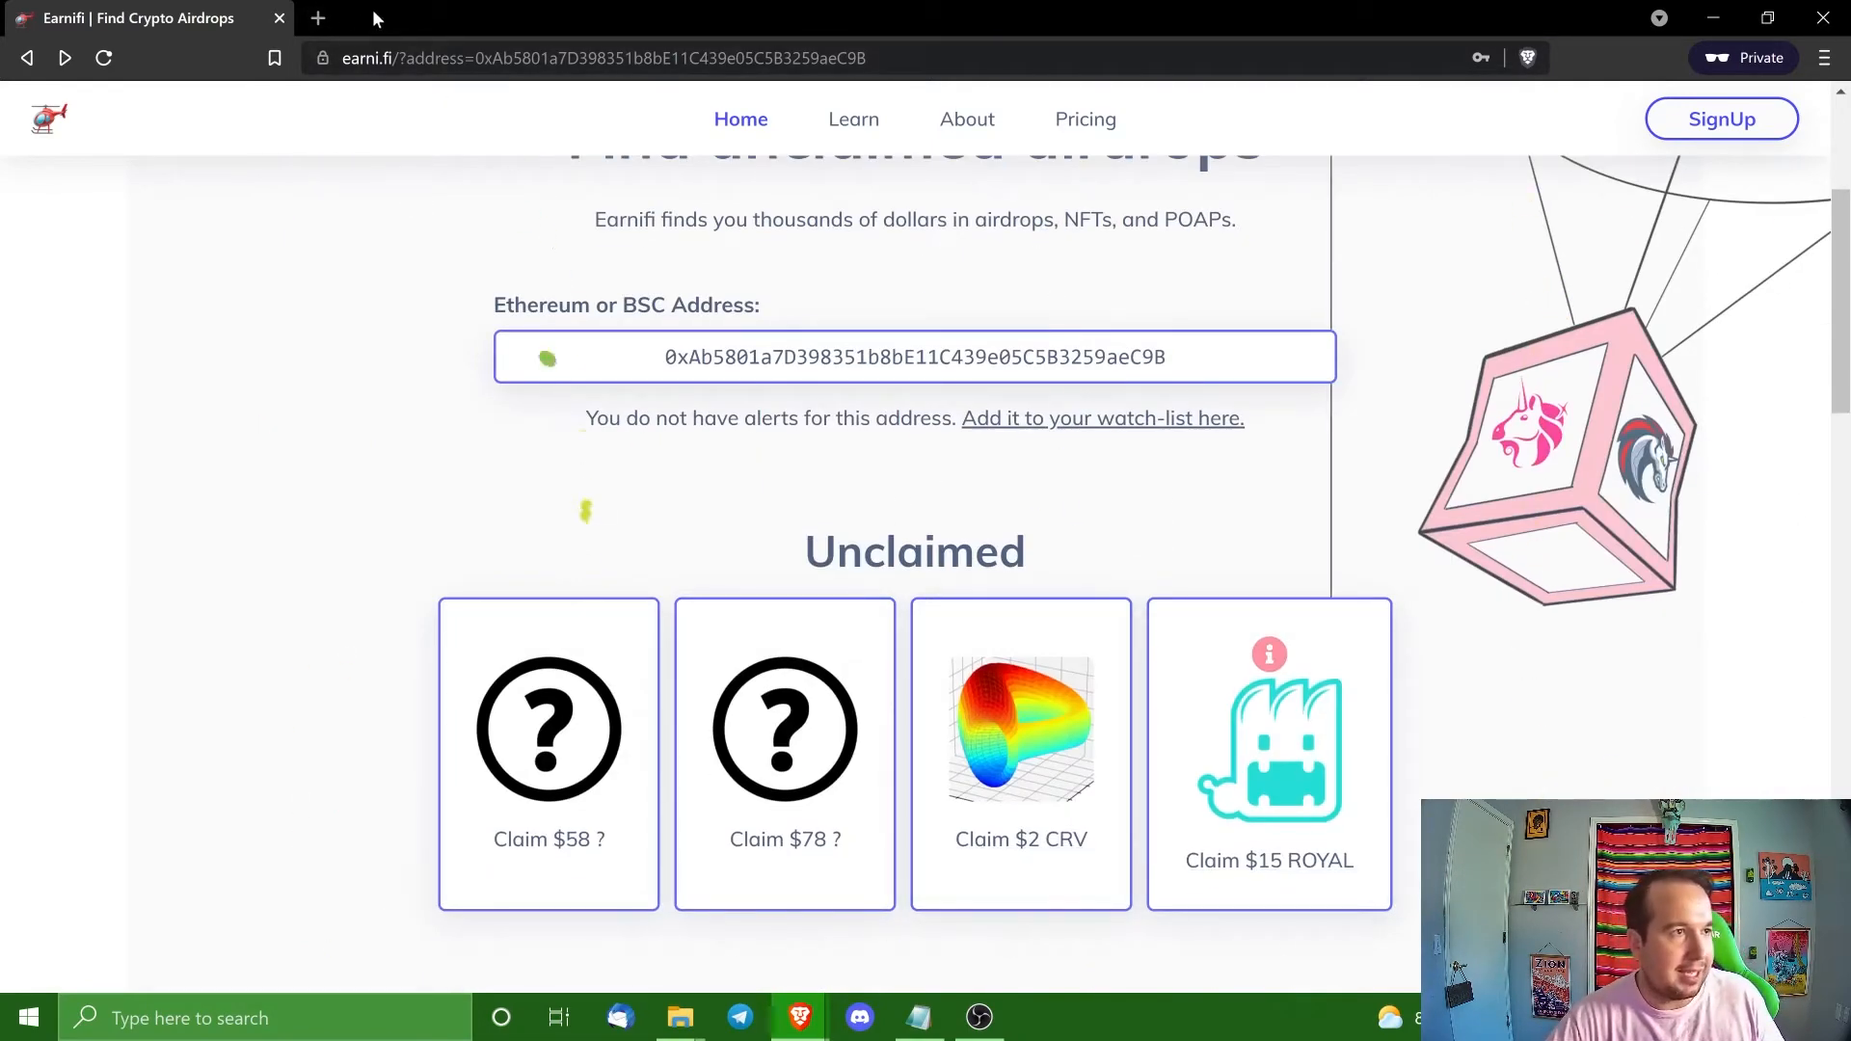
Load merv.tech in a new tab and start entering the SUSHI command on its welcome page.
click(316, 17)
text(merv.)
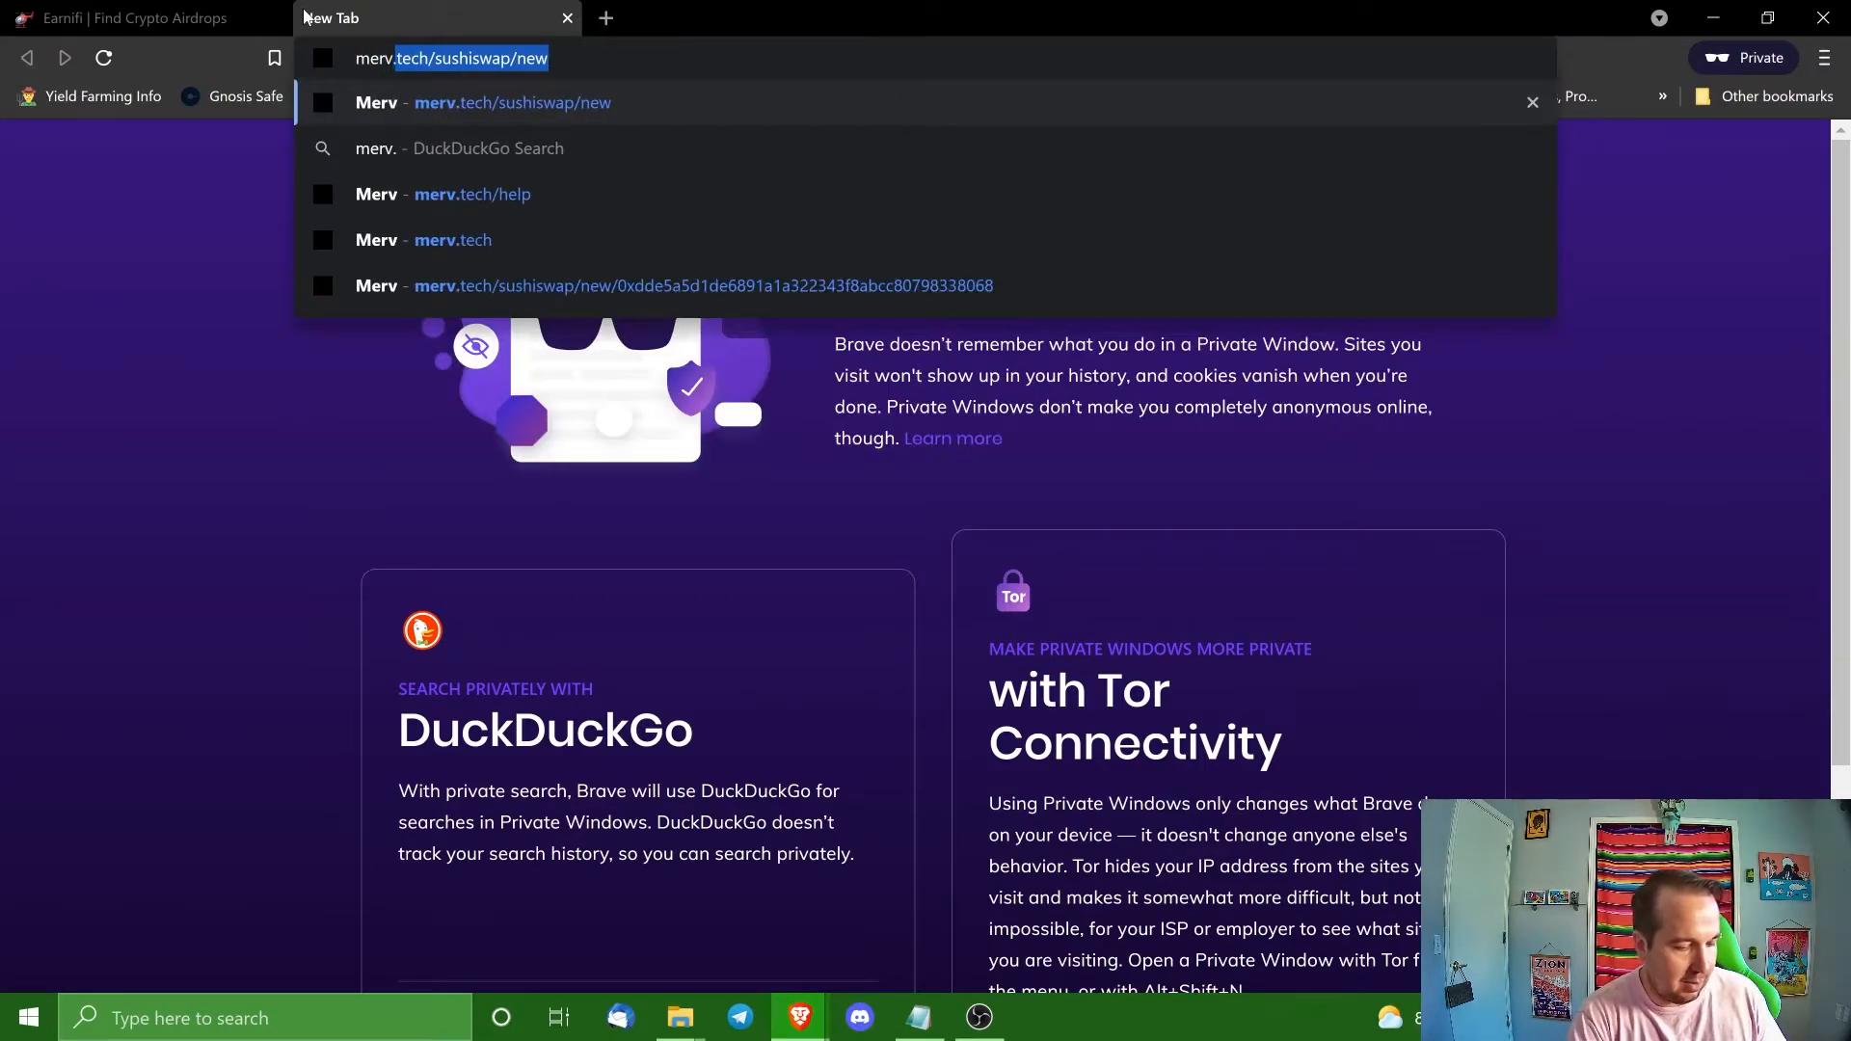
text(te)
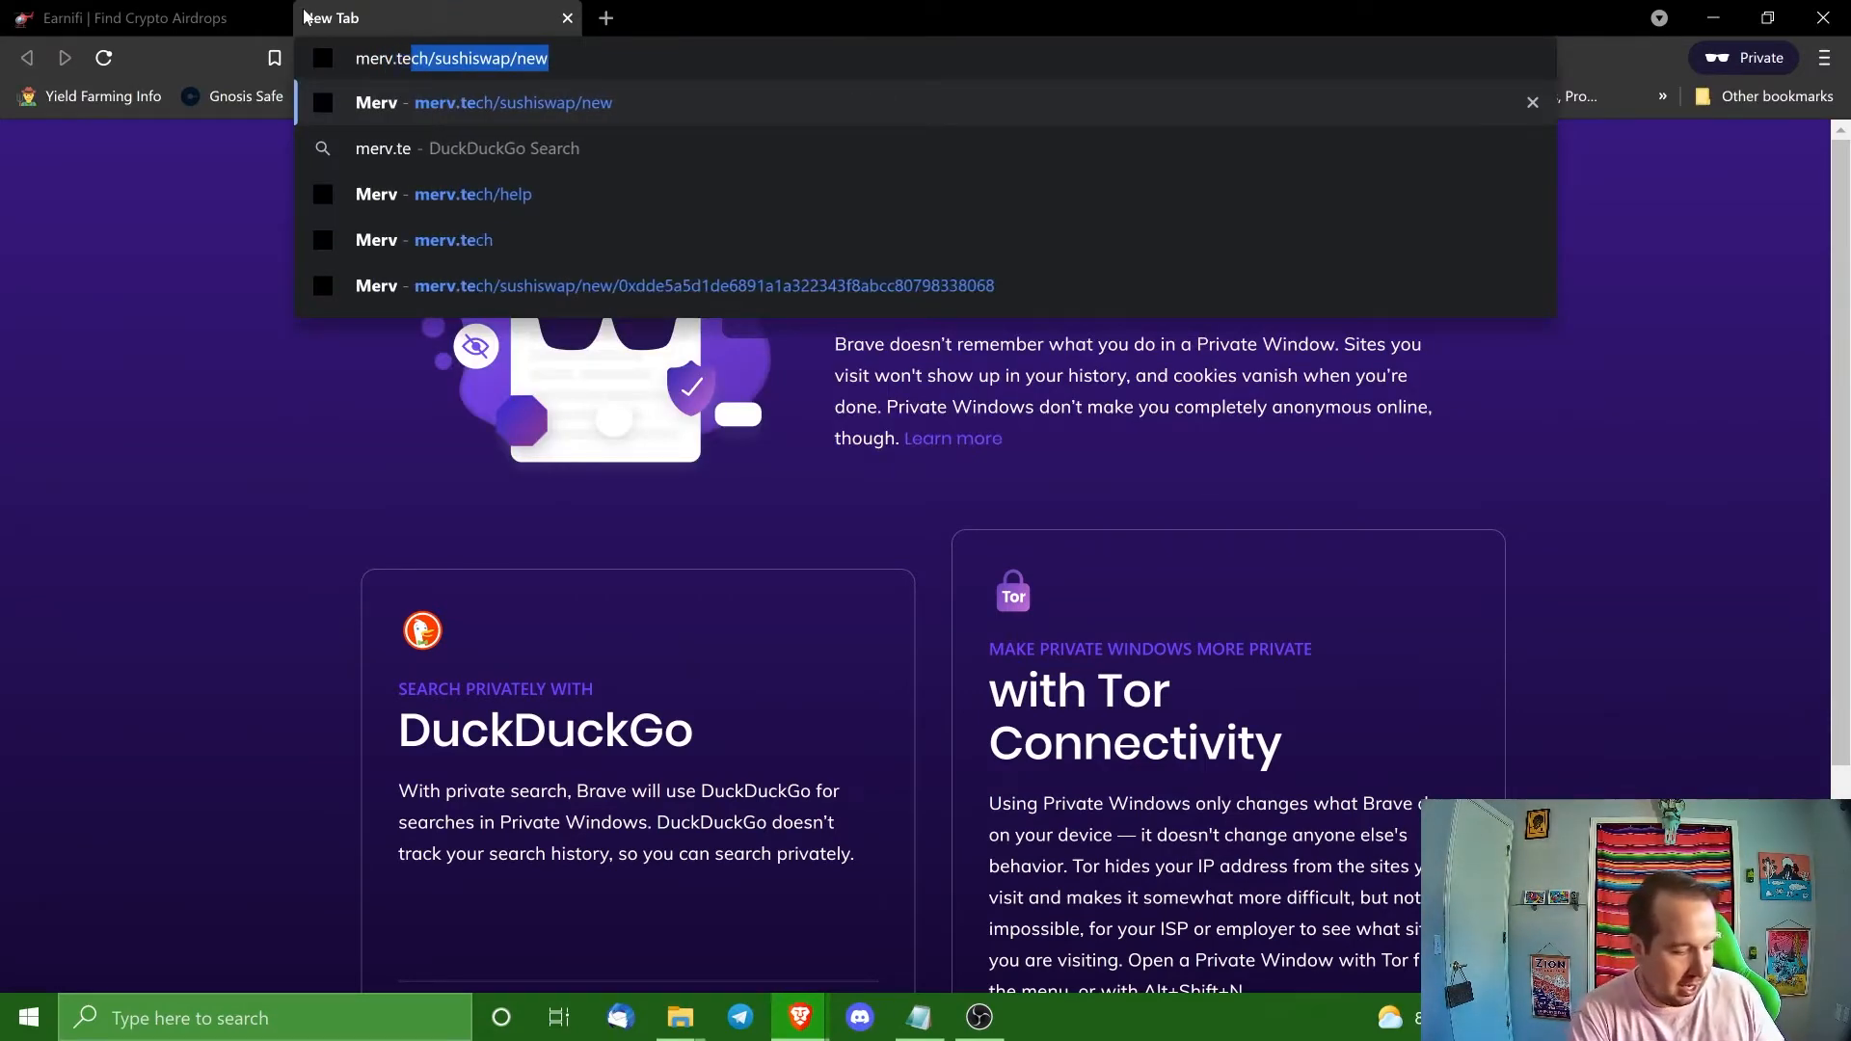
key(Backspace)
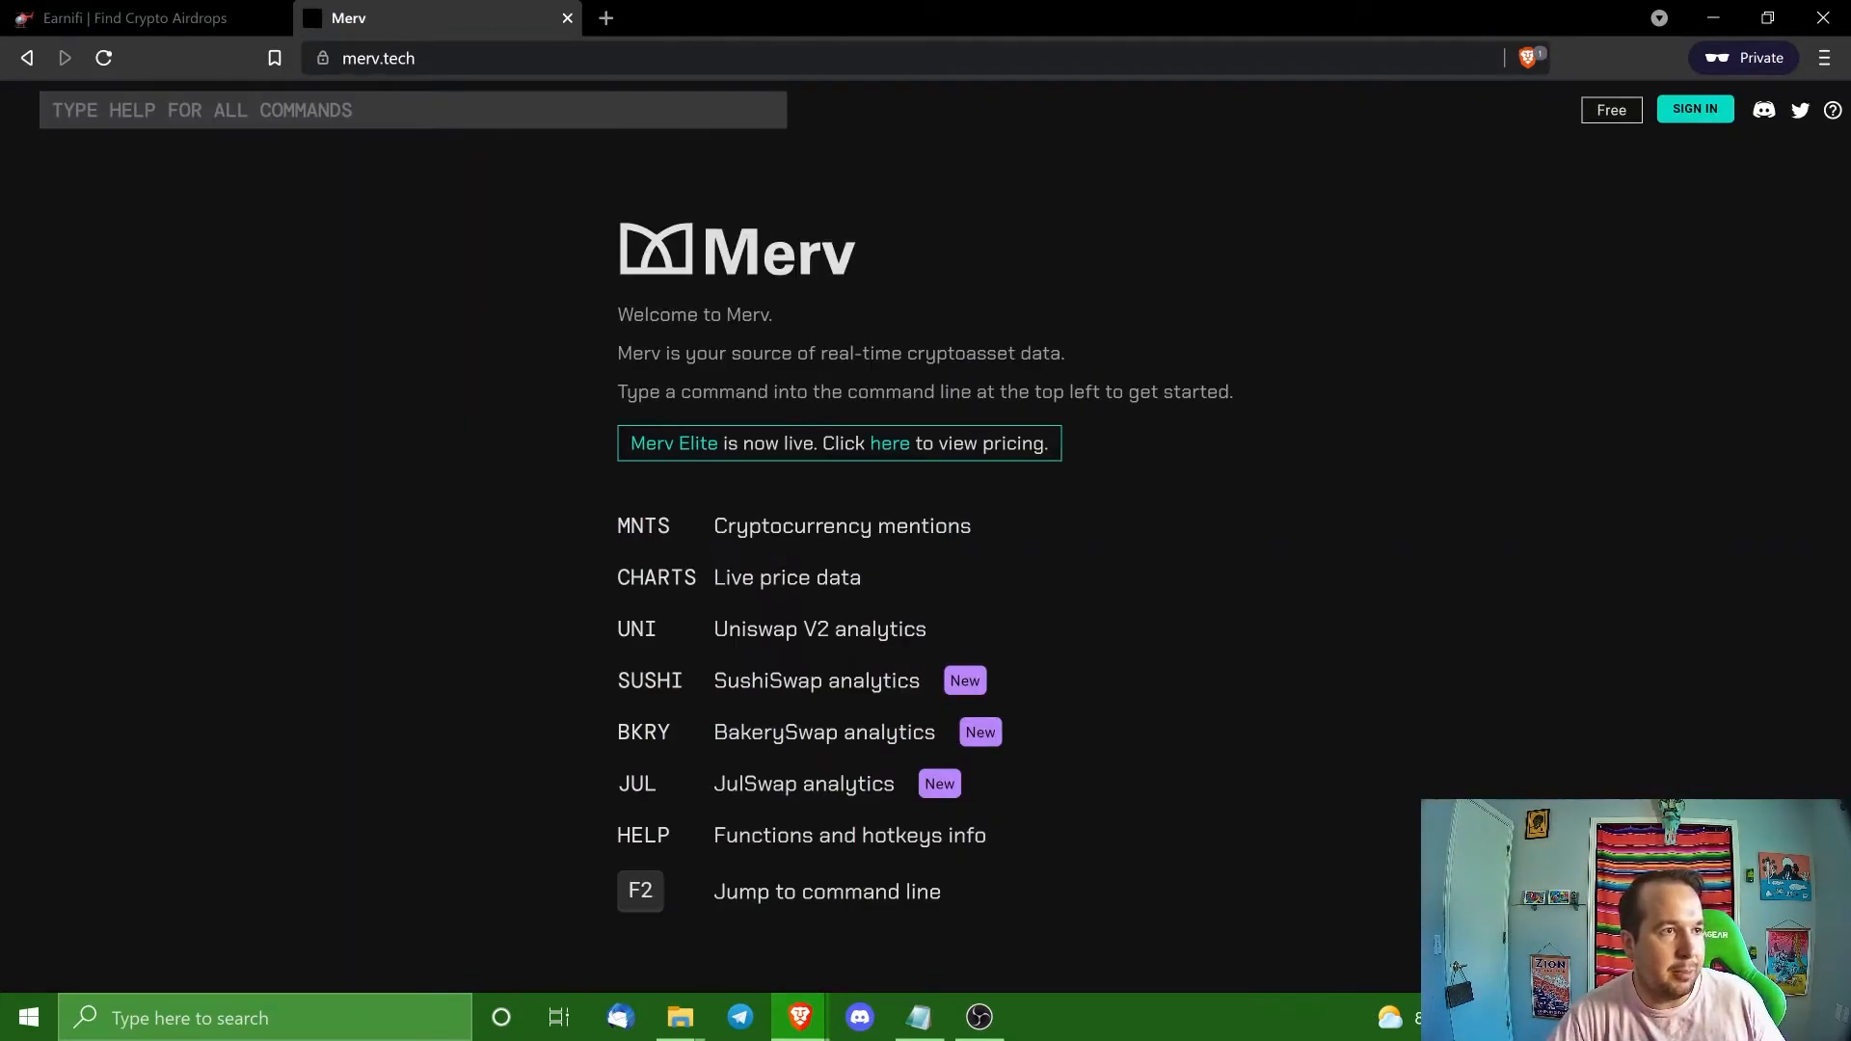
mouse_move(1765, 56)
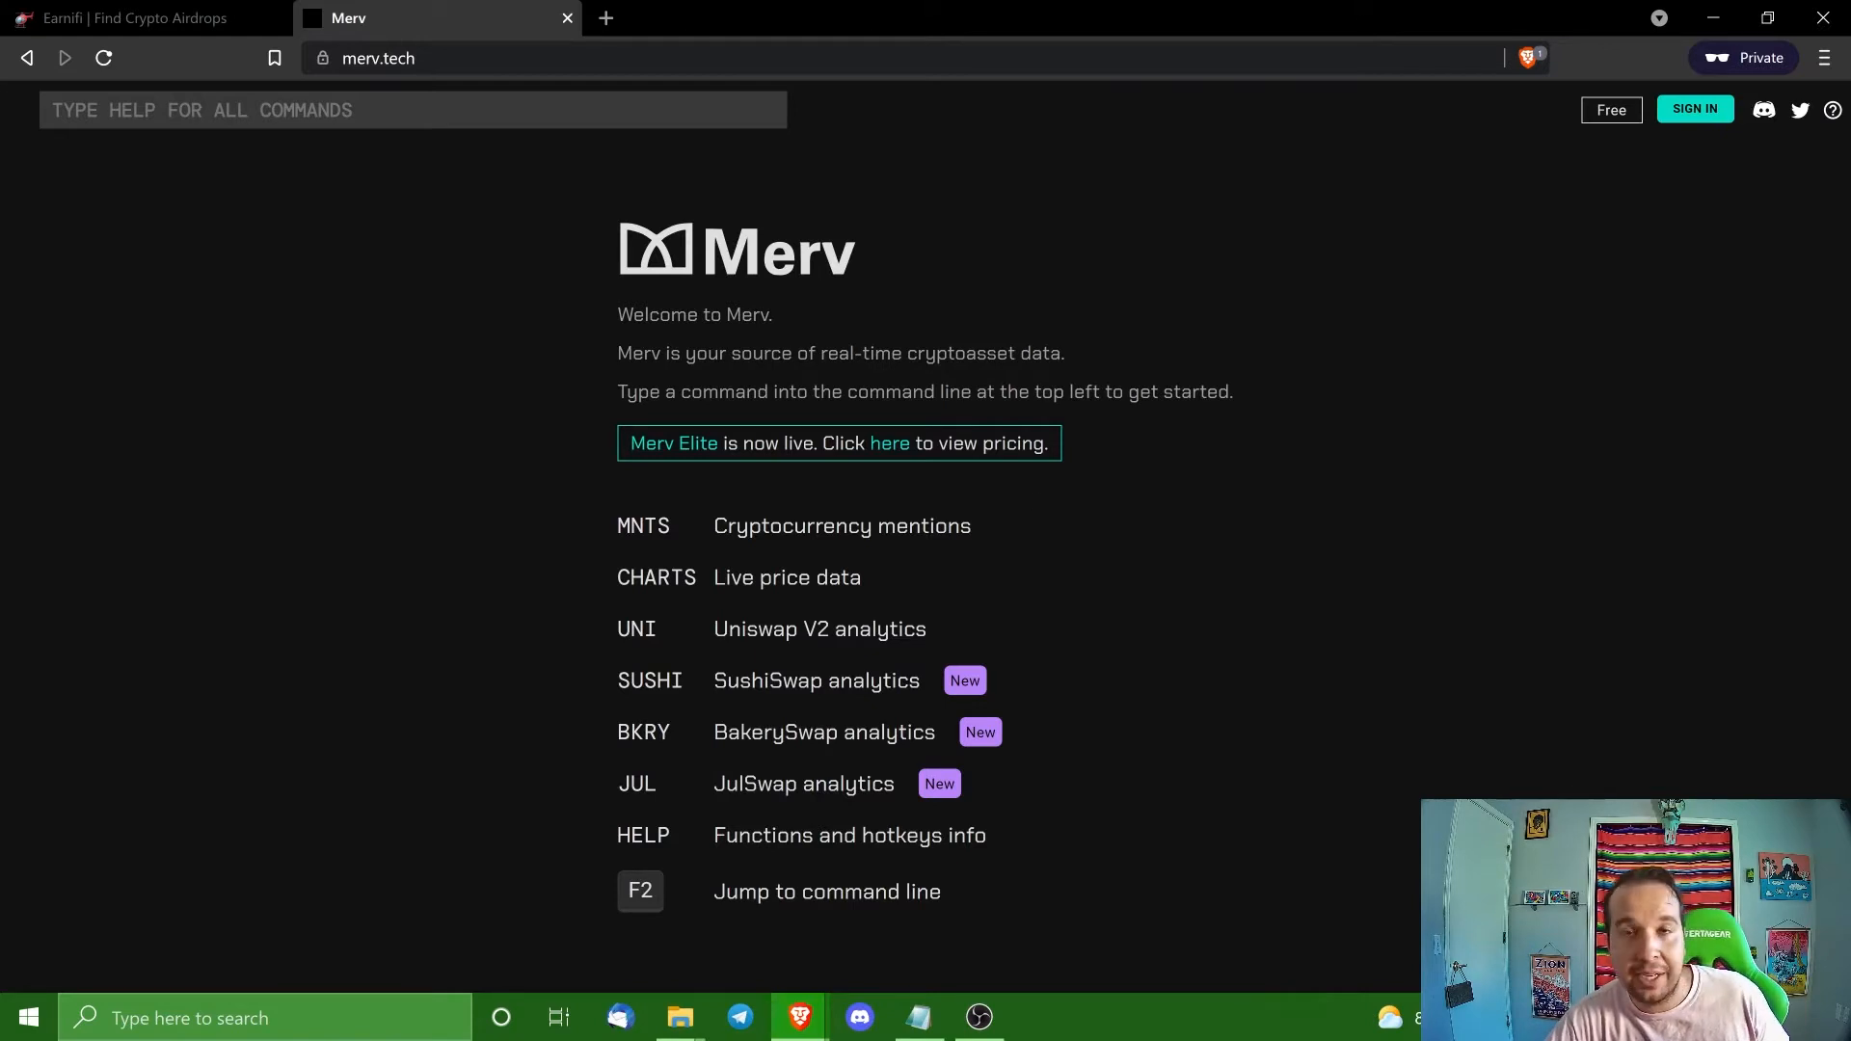
mouse_move(1041, 376)
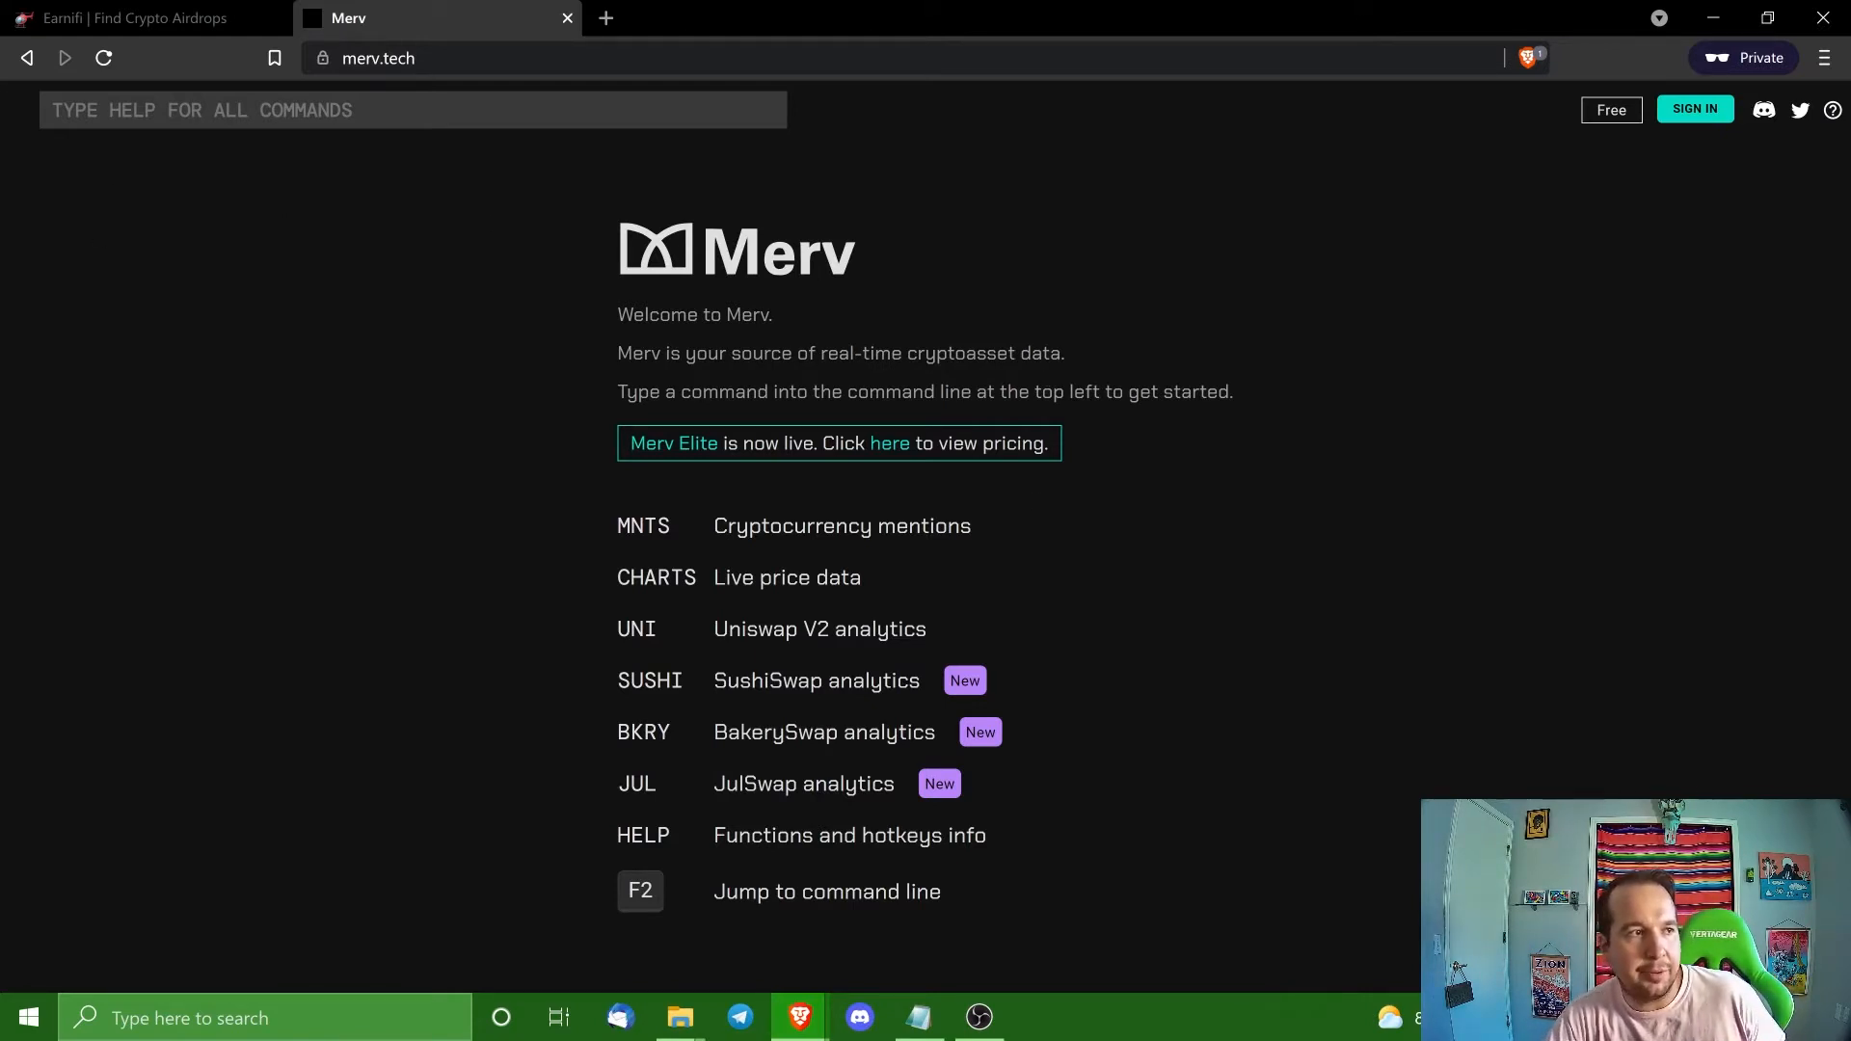
text(SUSH)
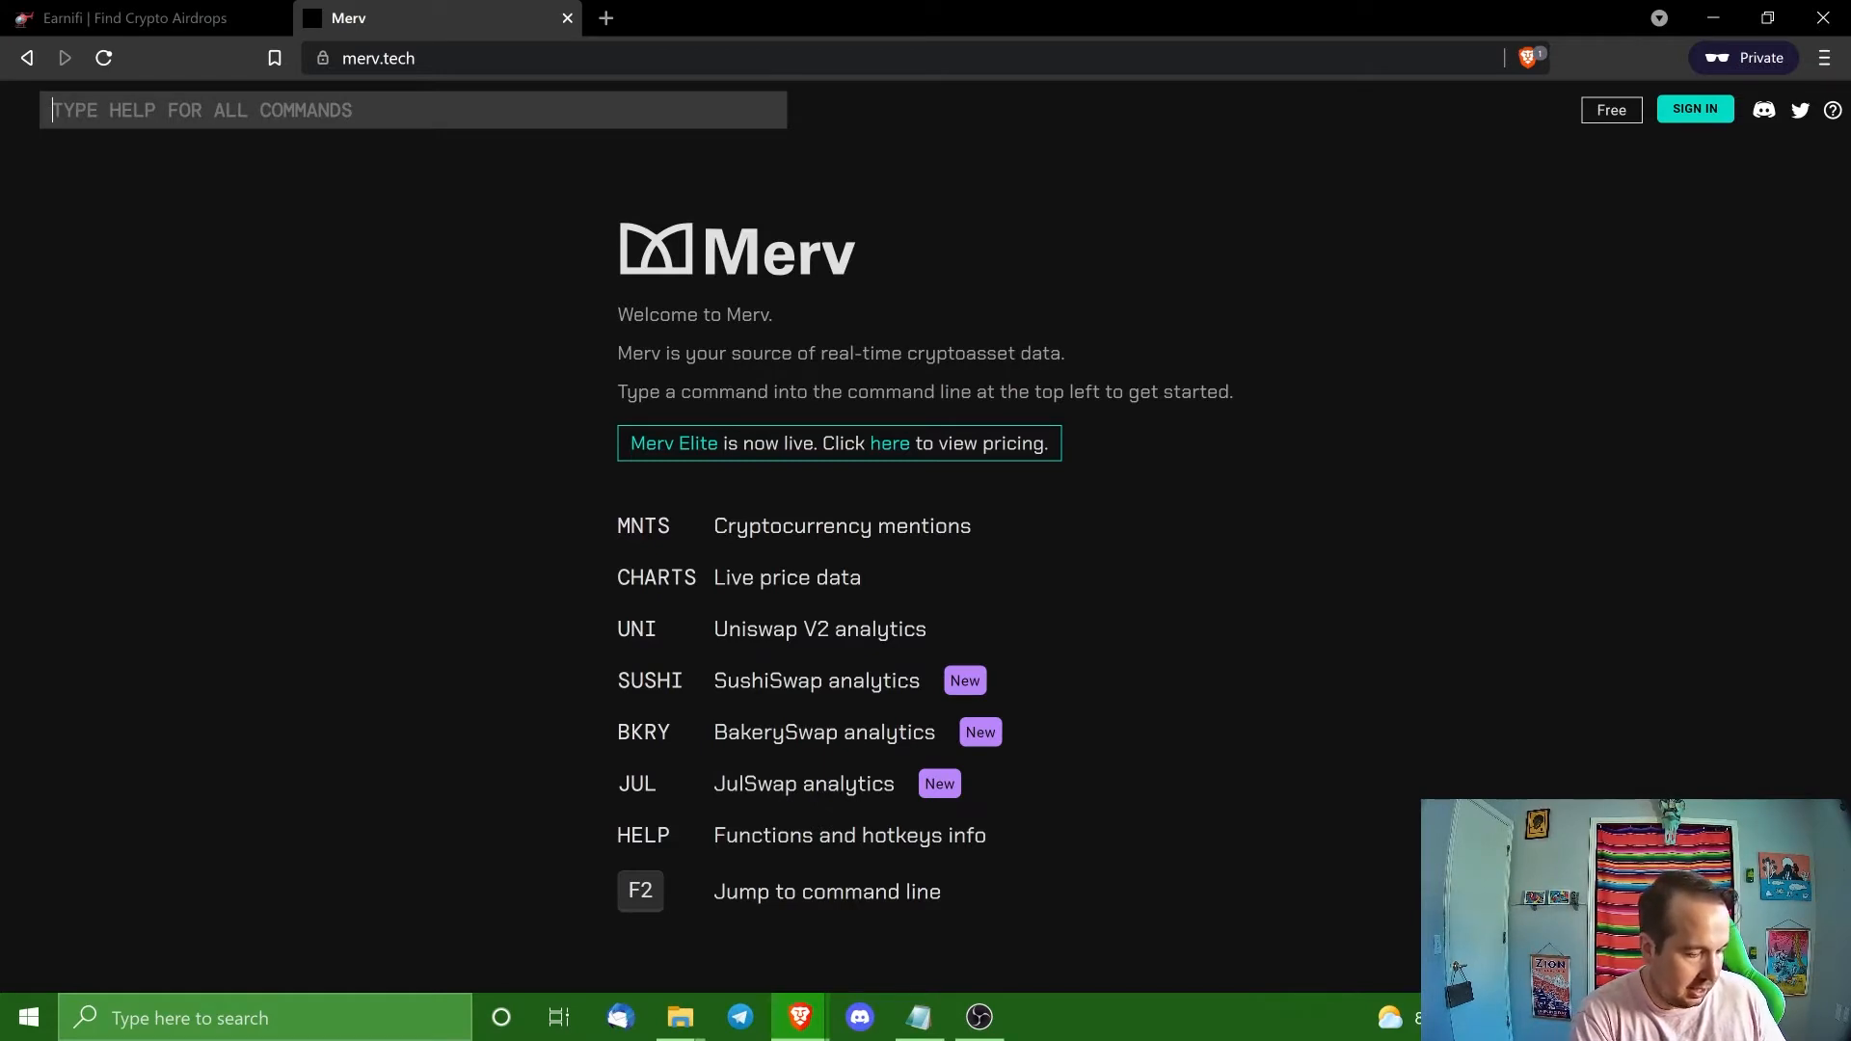
Run the SUSHI command to show Merv's SushiSwap New Listings table with the Tether/DeversiFi pool.
text(SUSHI)
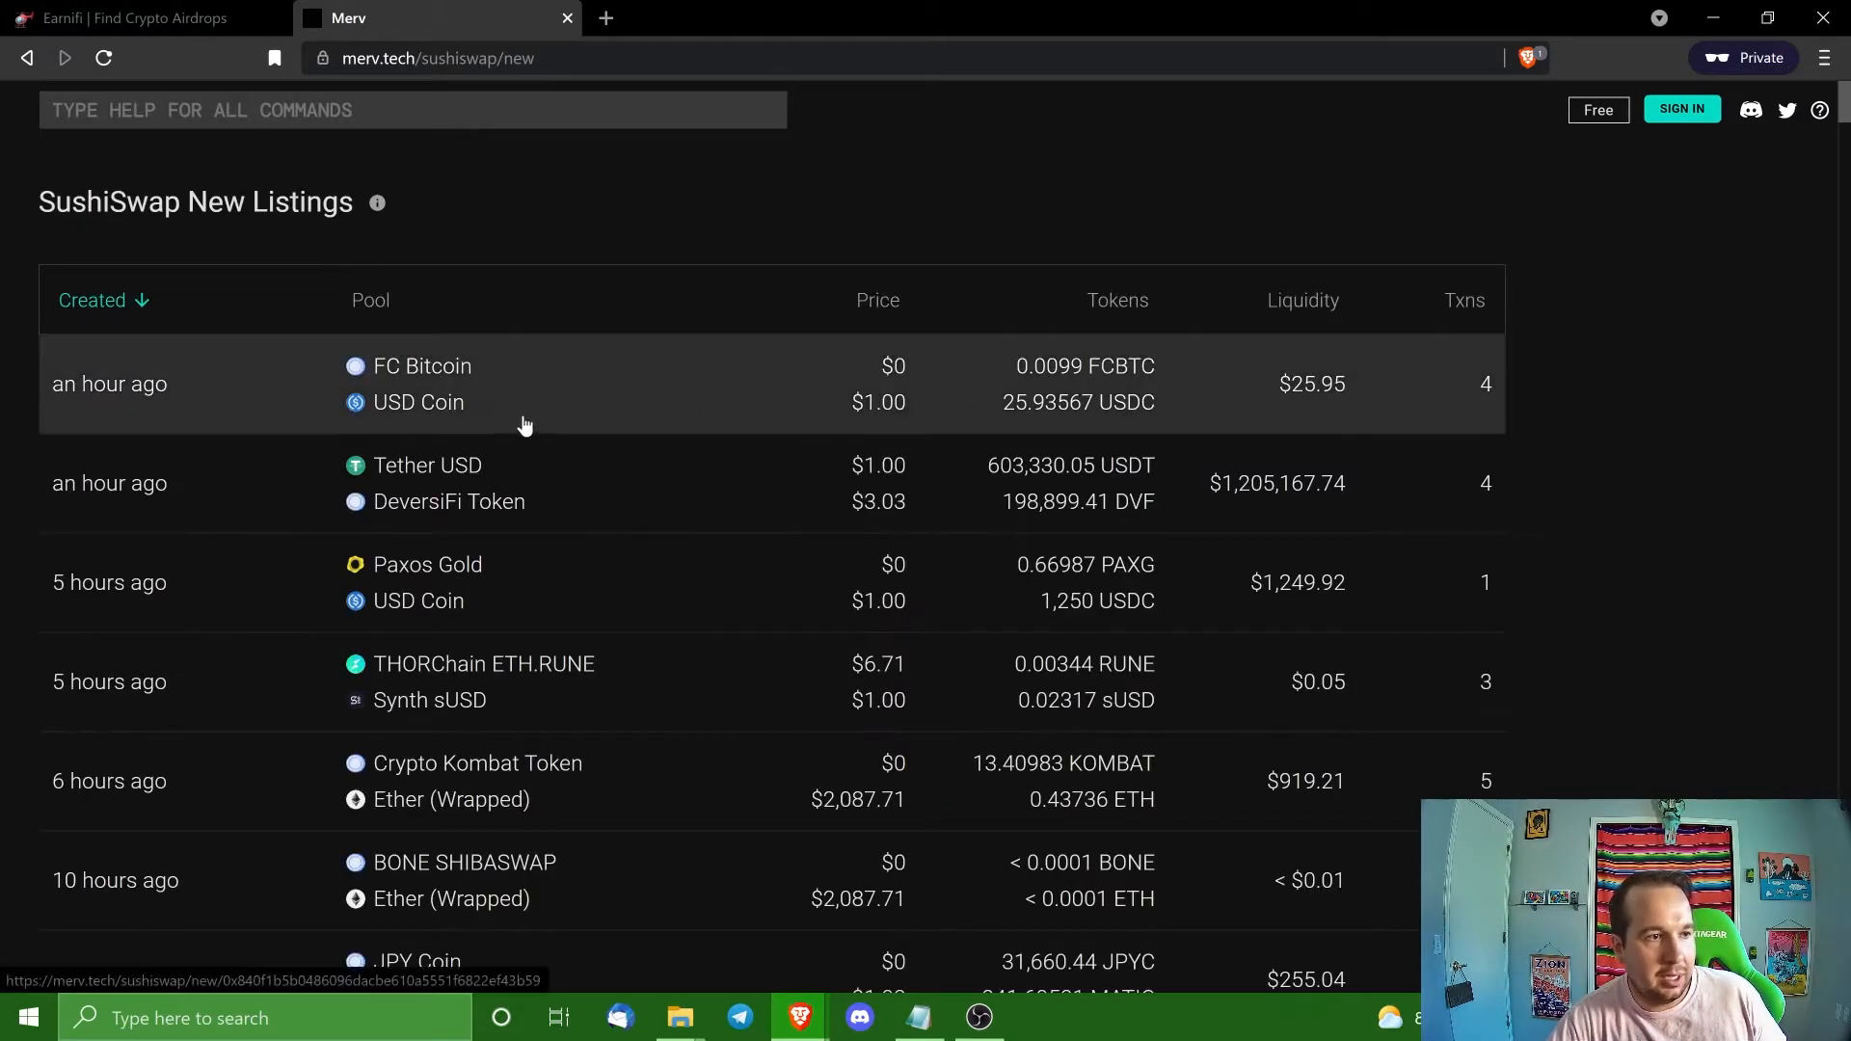
mouse_move(1269, 492)
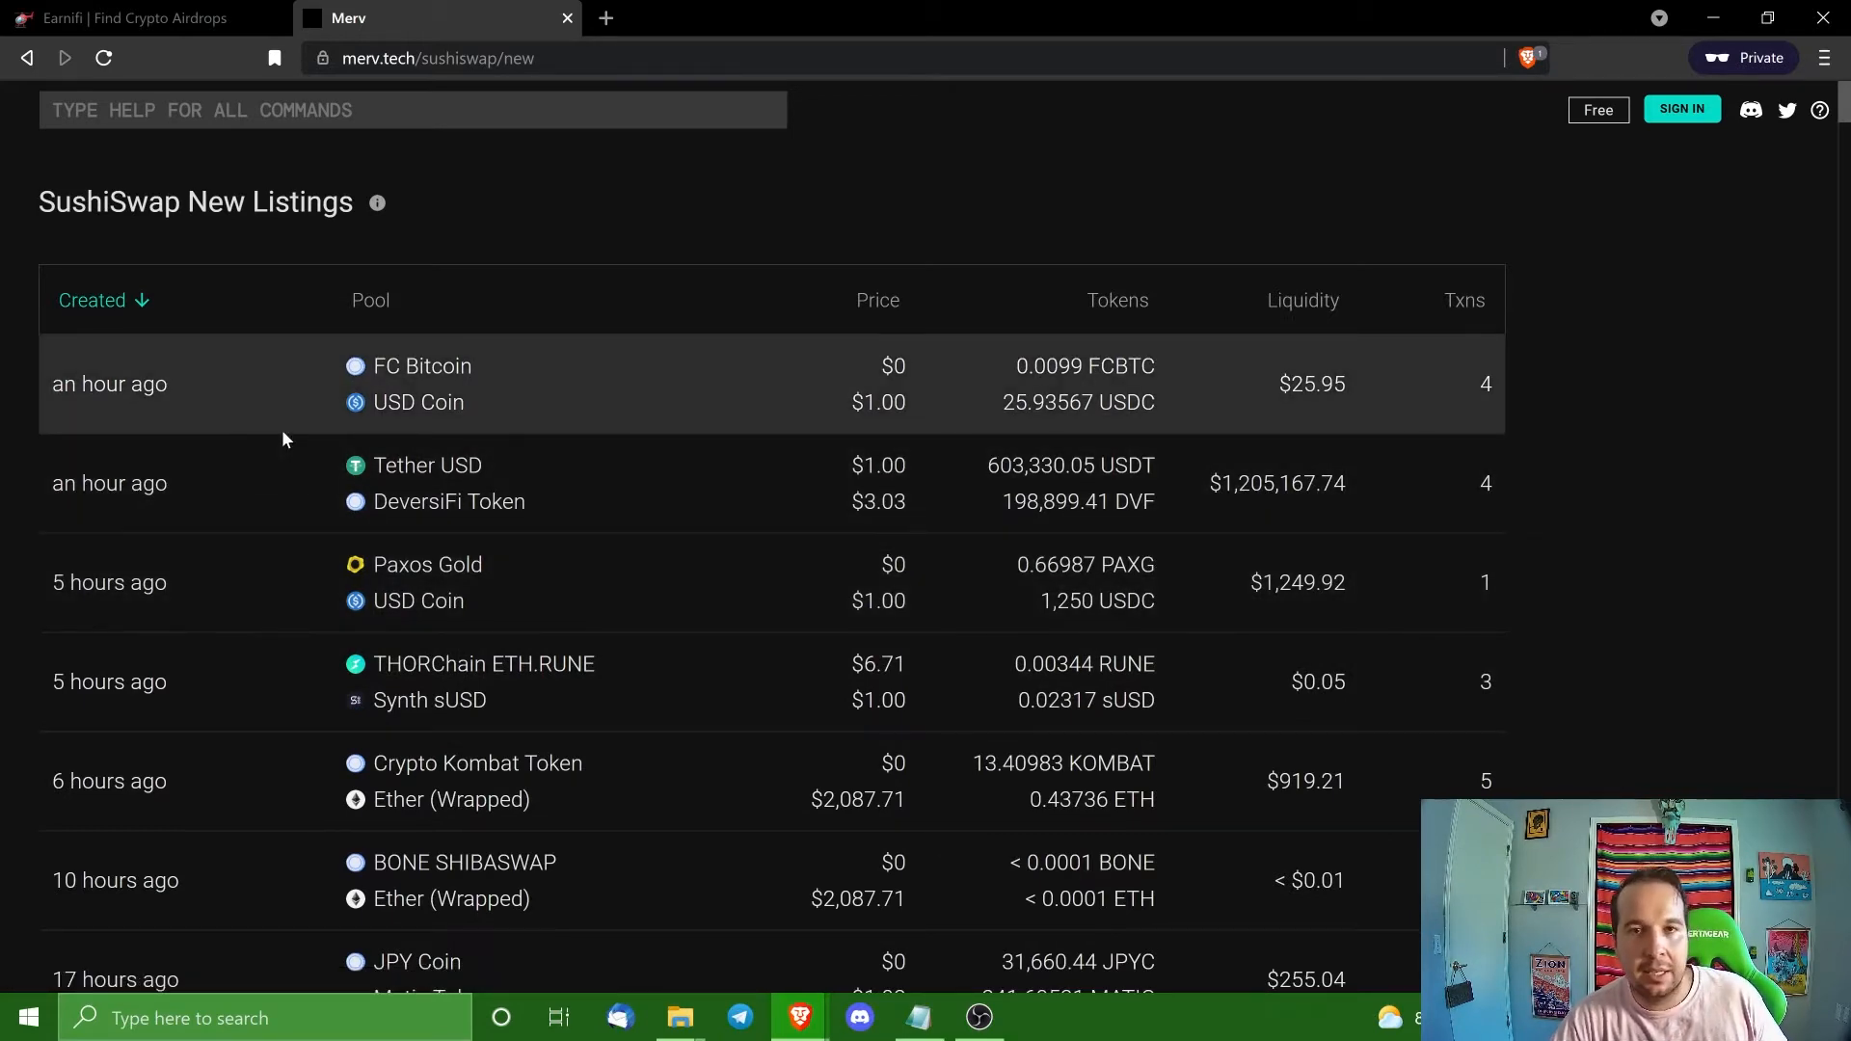
mouse_move(419, 401)
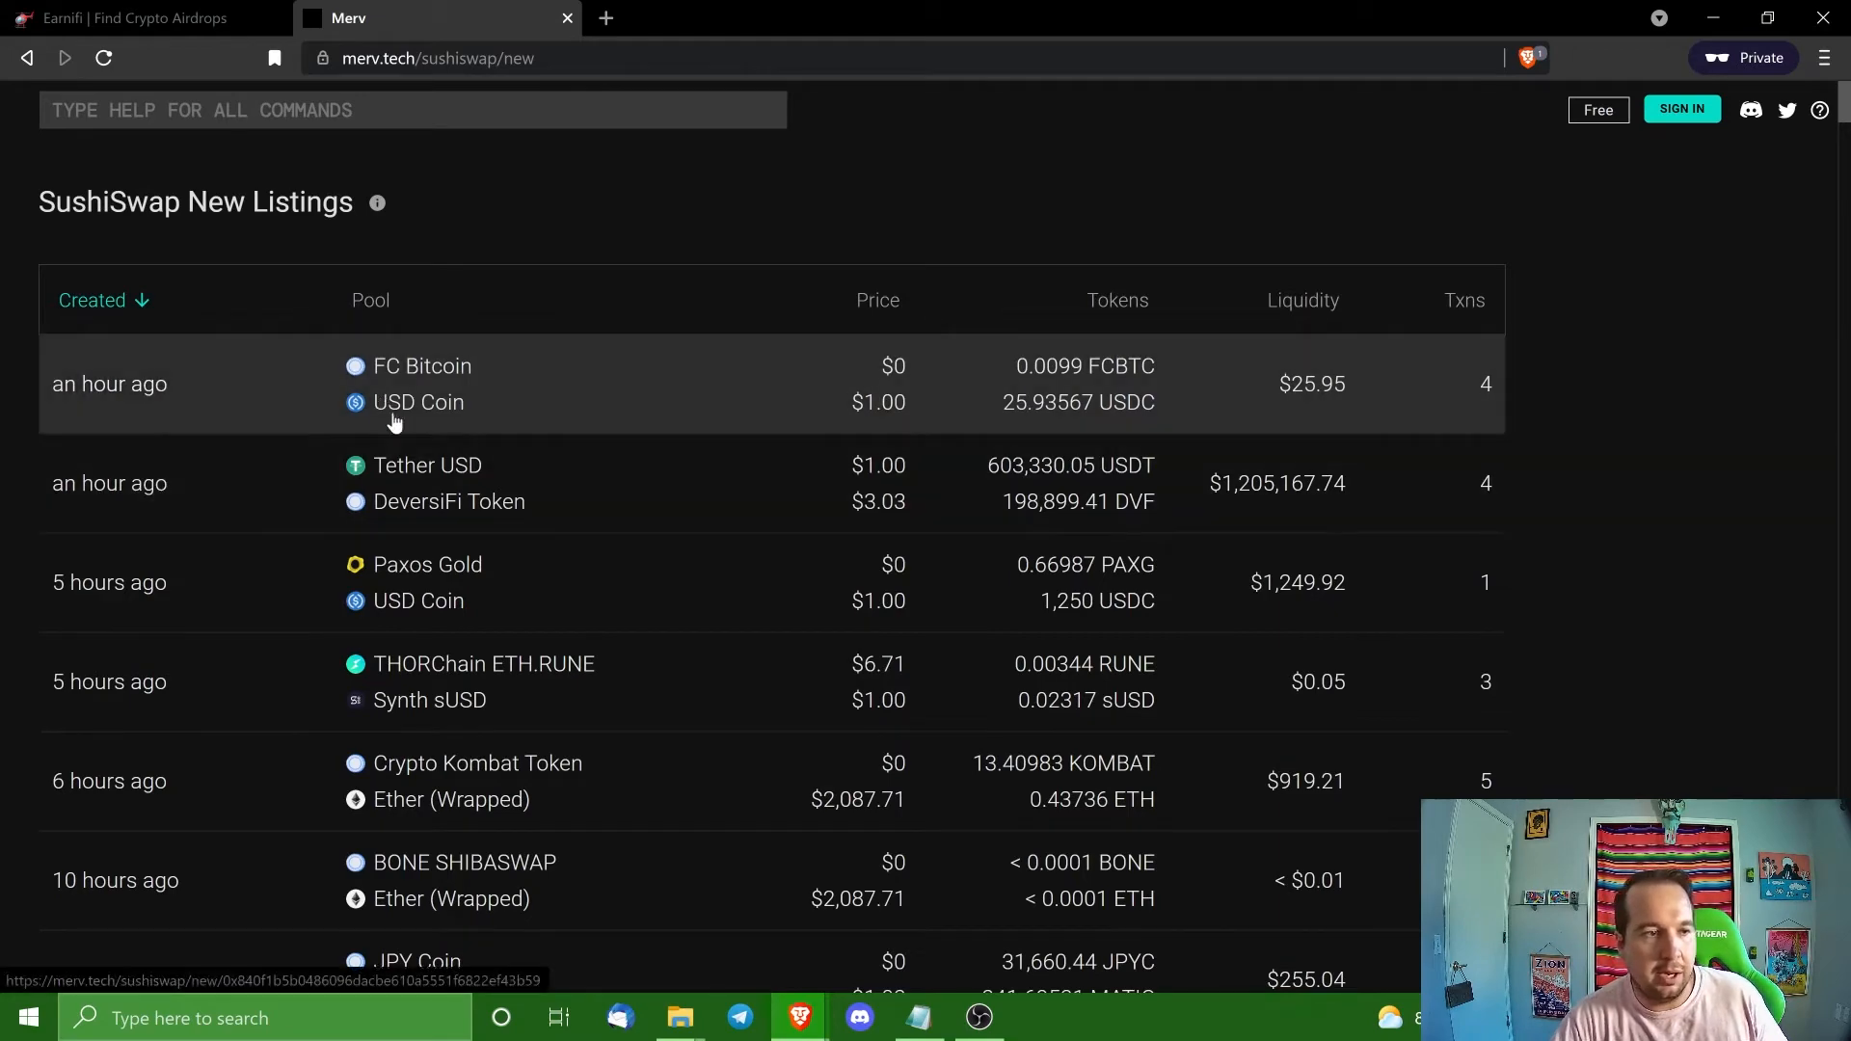
mouse_move(579, 476)
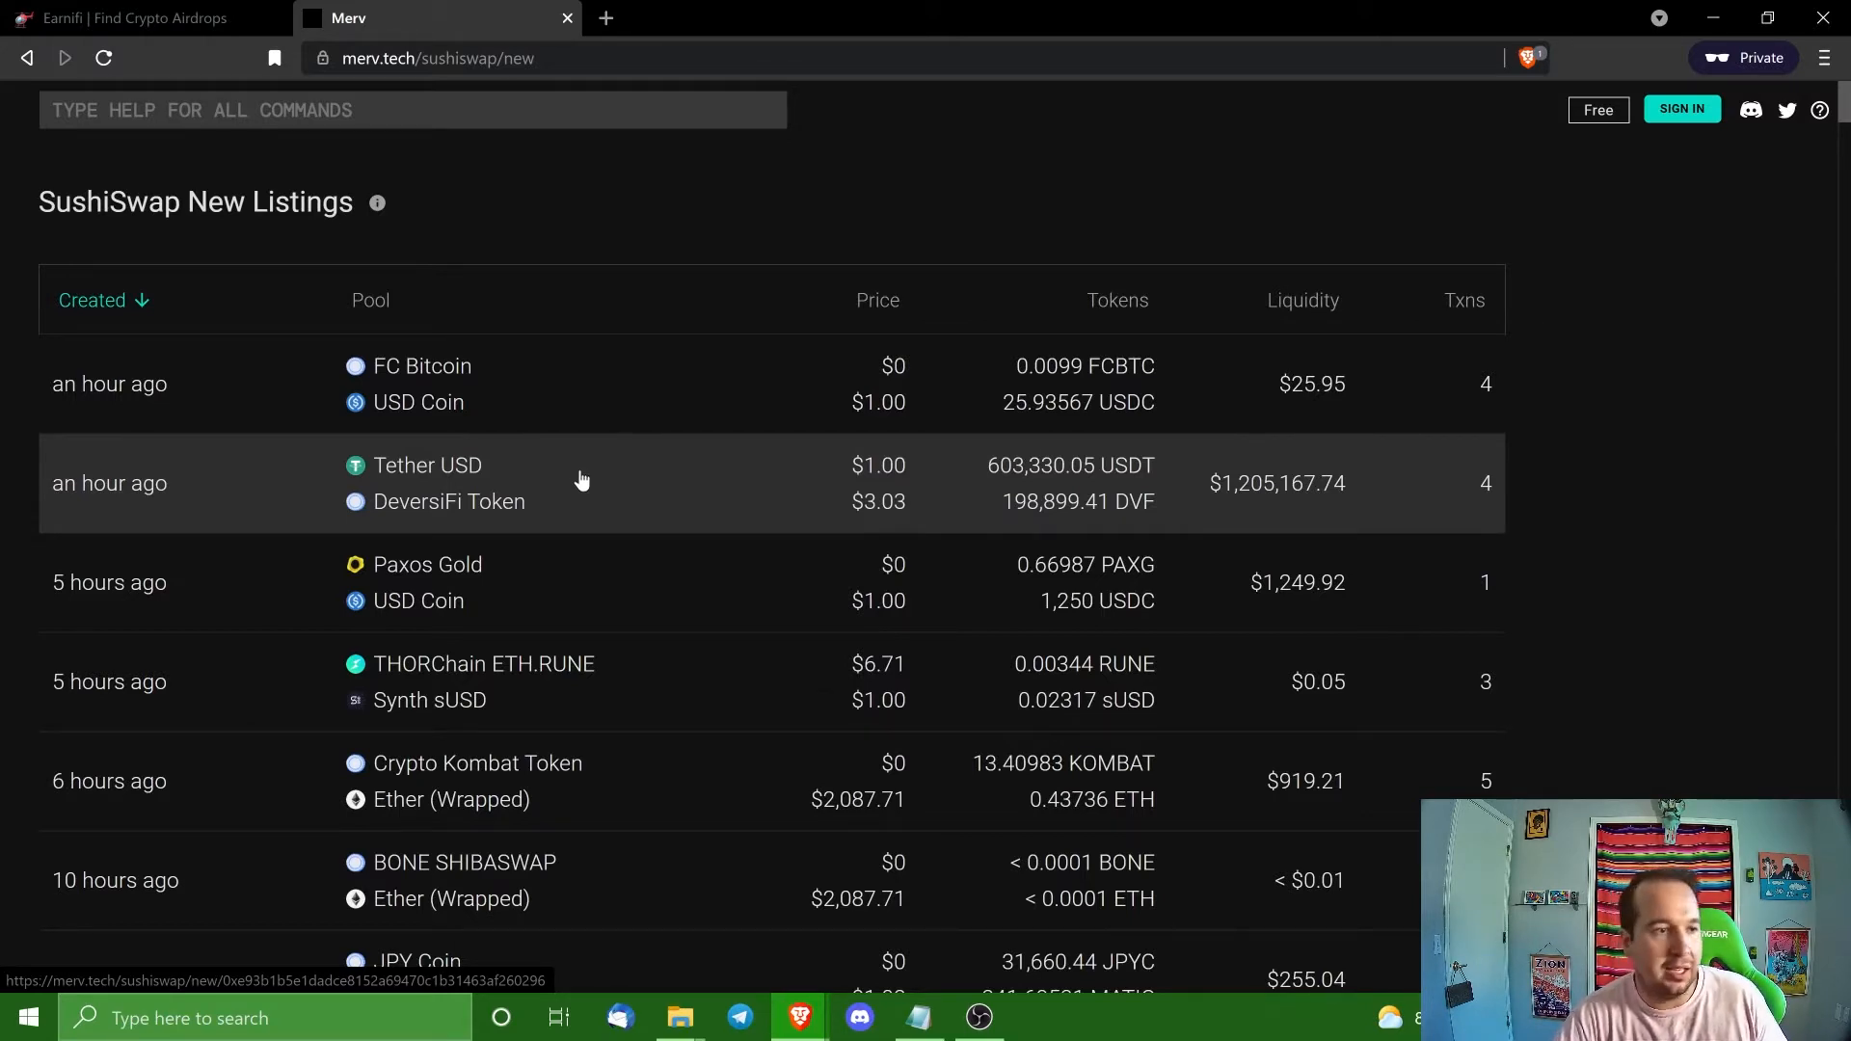
mouse_move(400, 517)
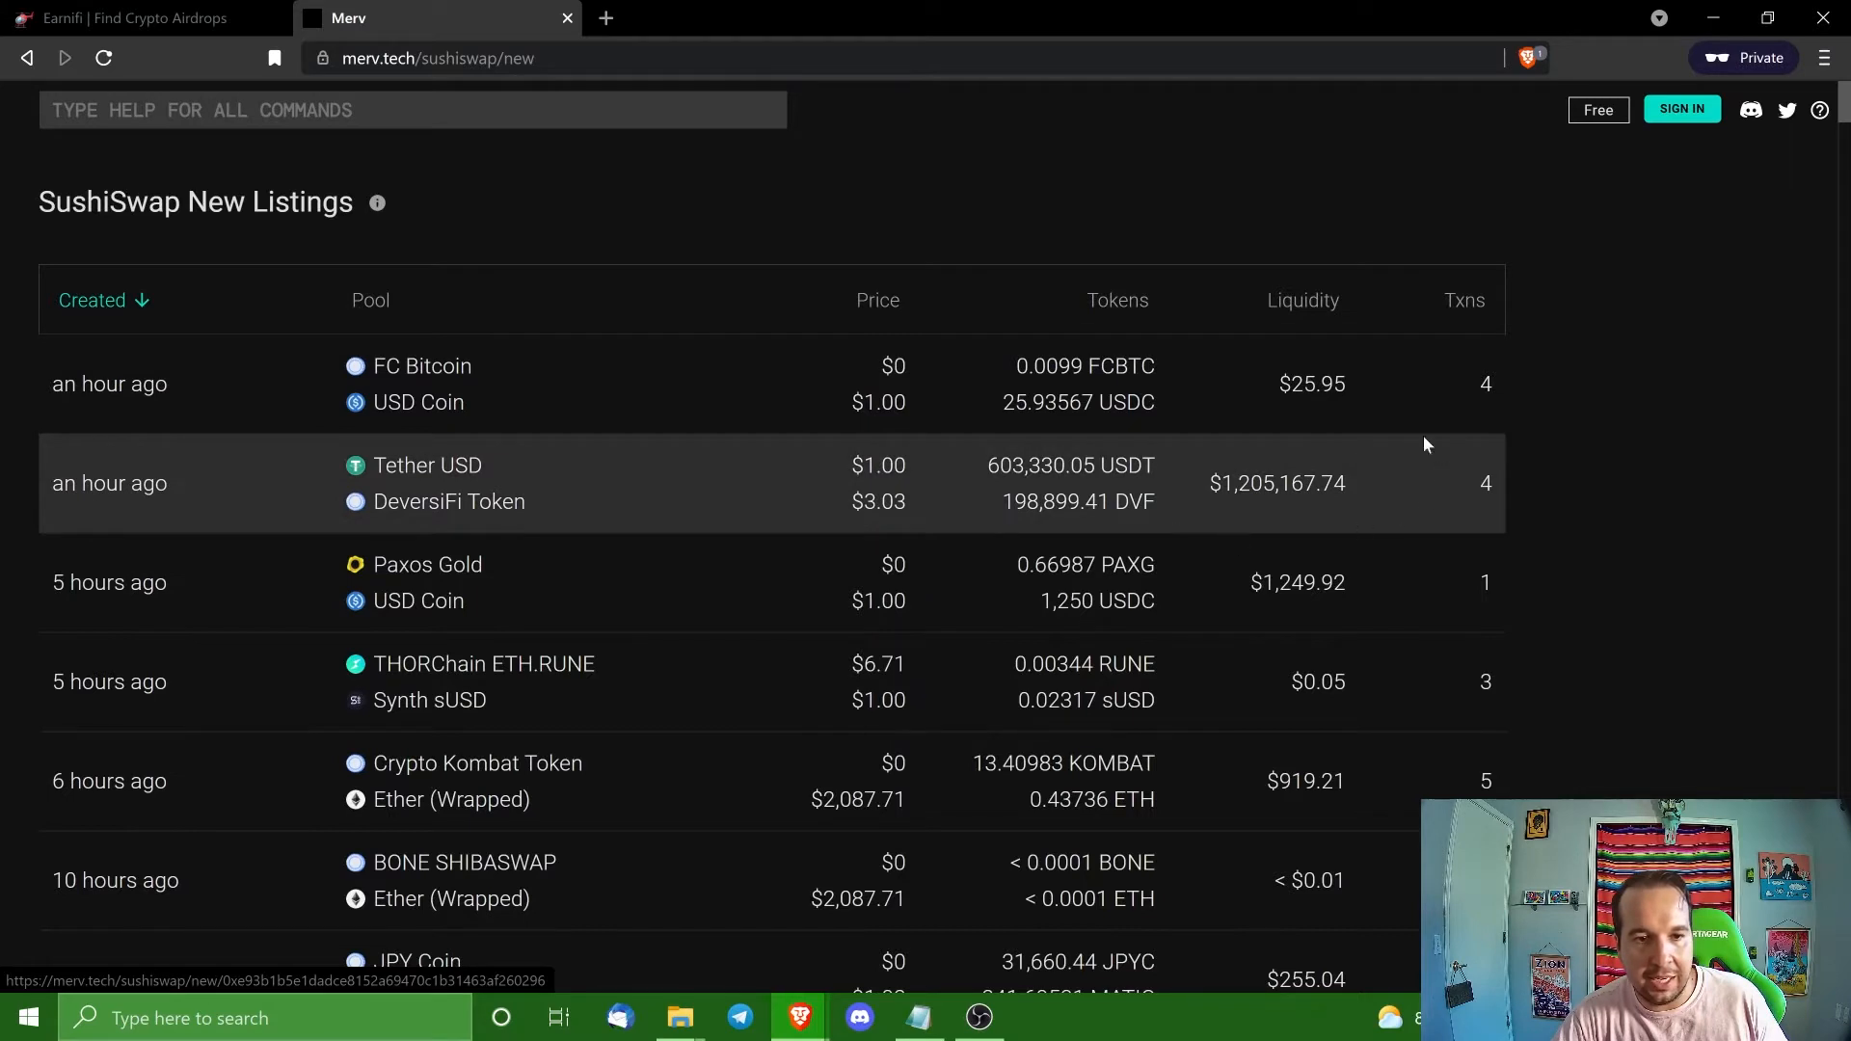
mouse_move(1476, 467)
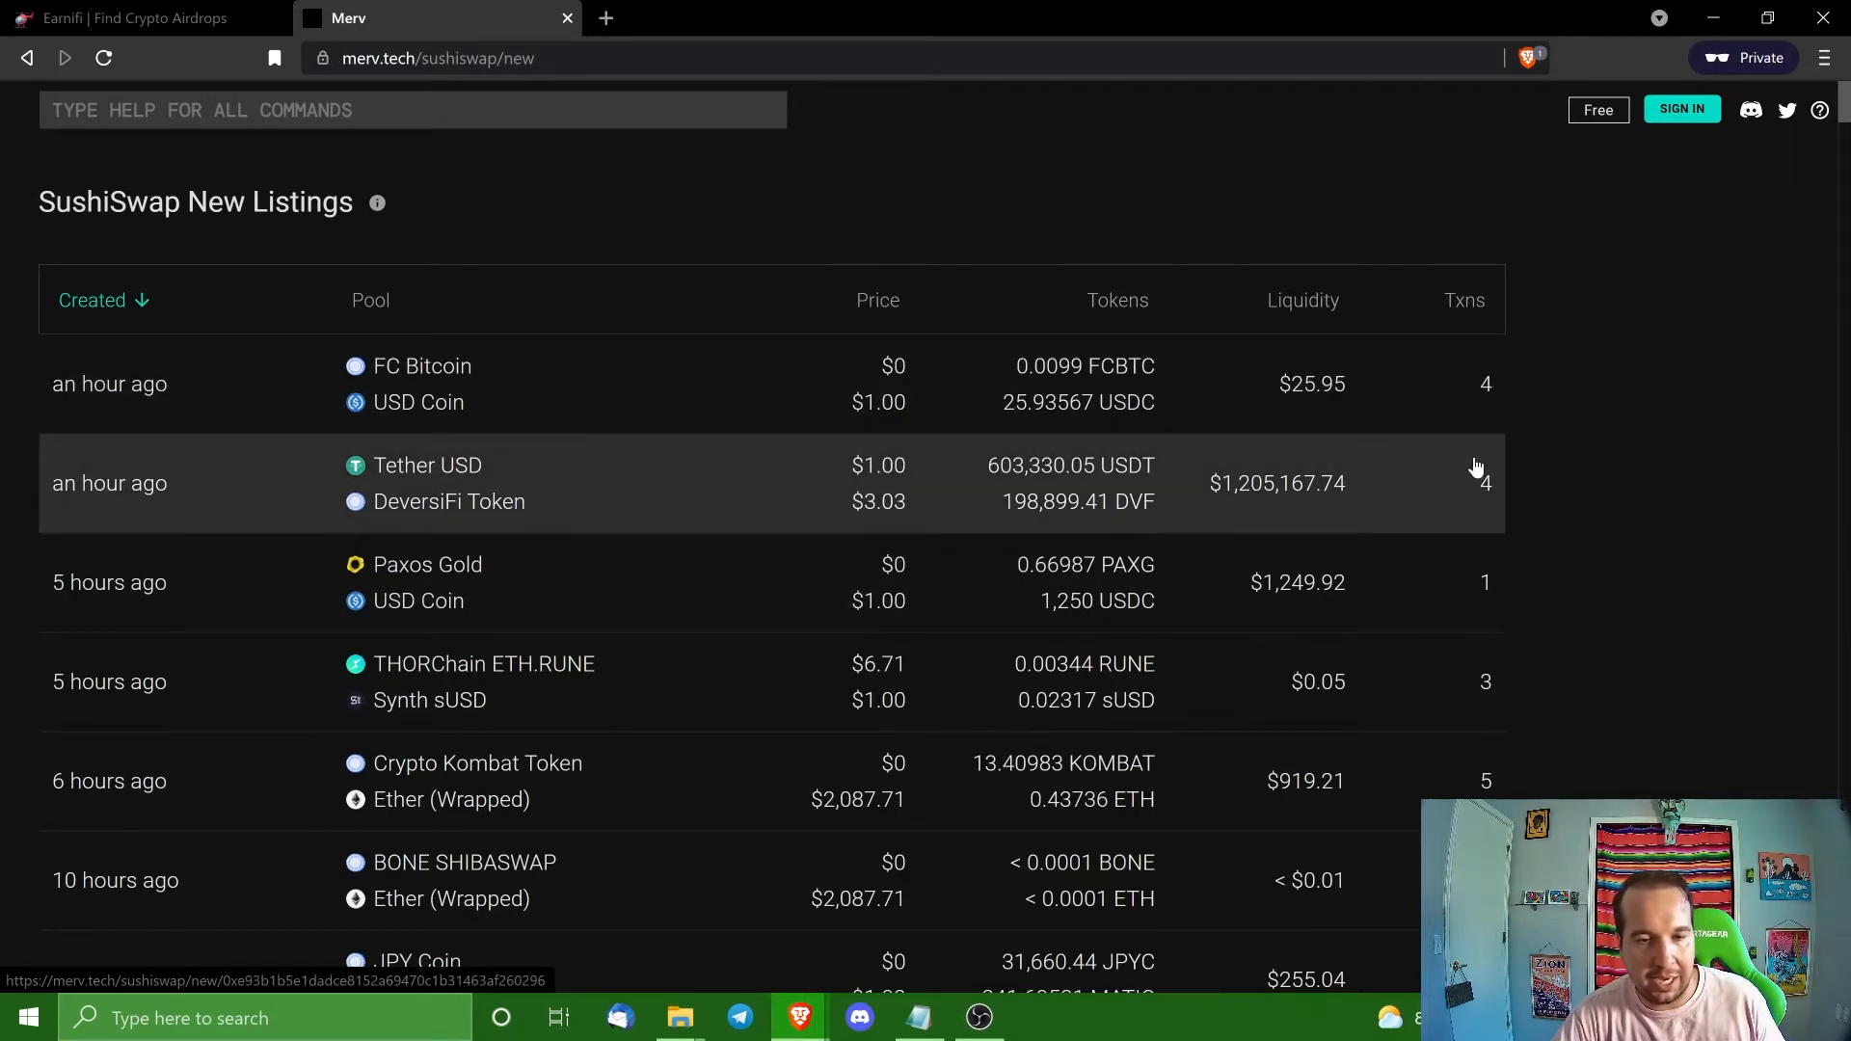
mouse_move(1448, 498)
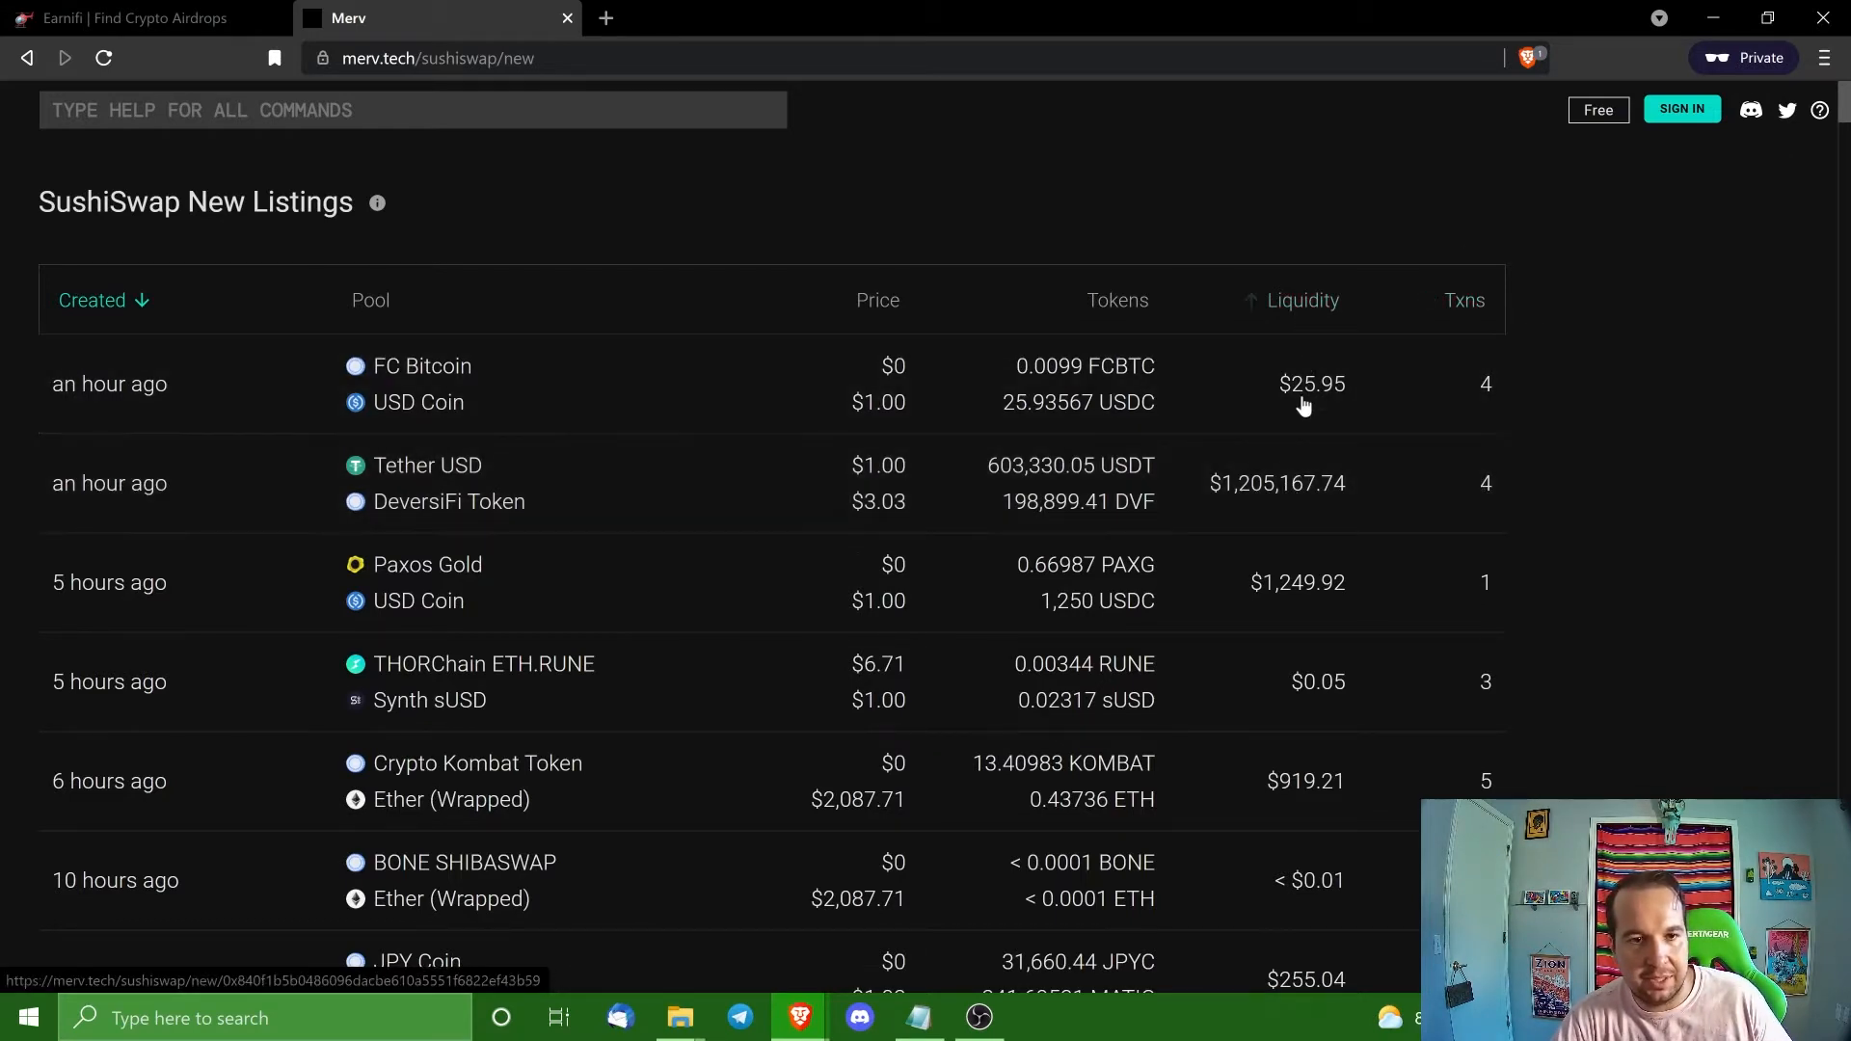
mouse_move(1370, 507)
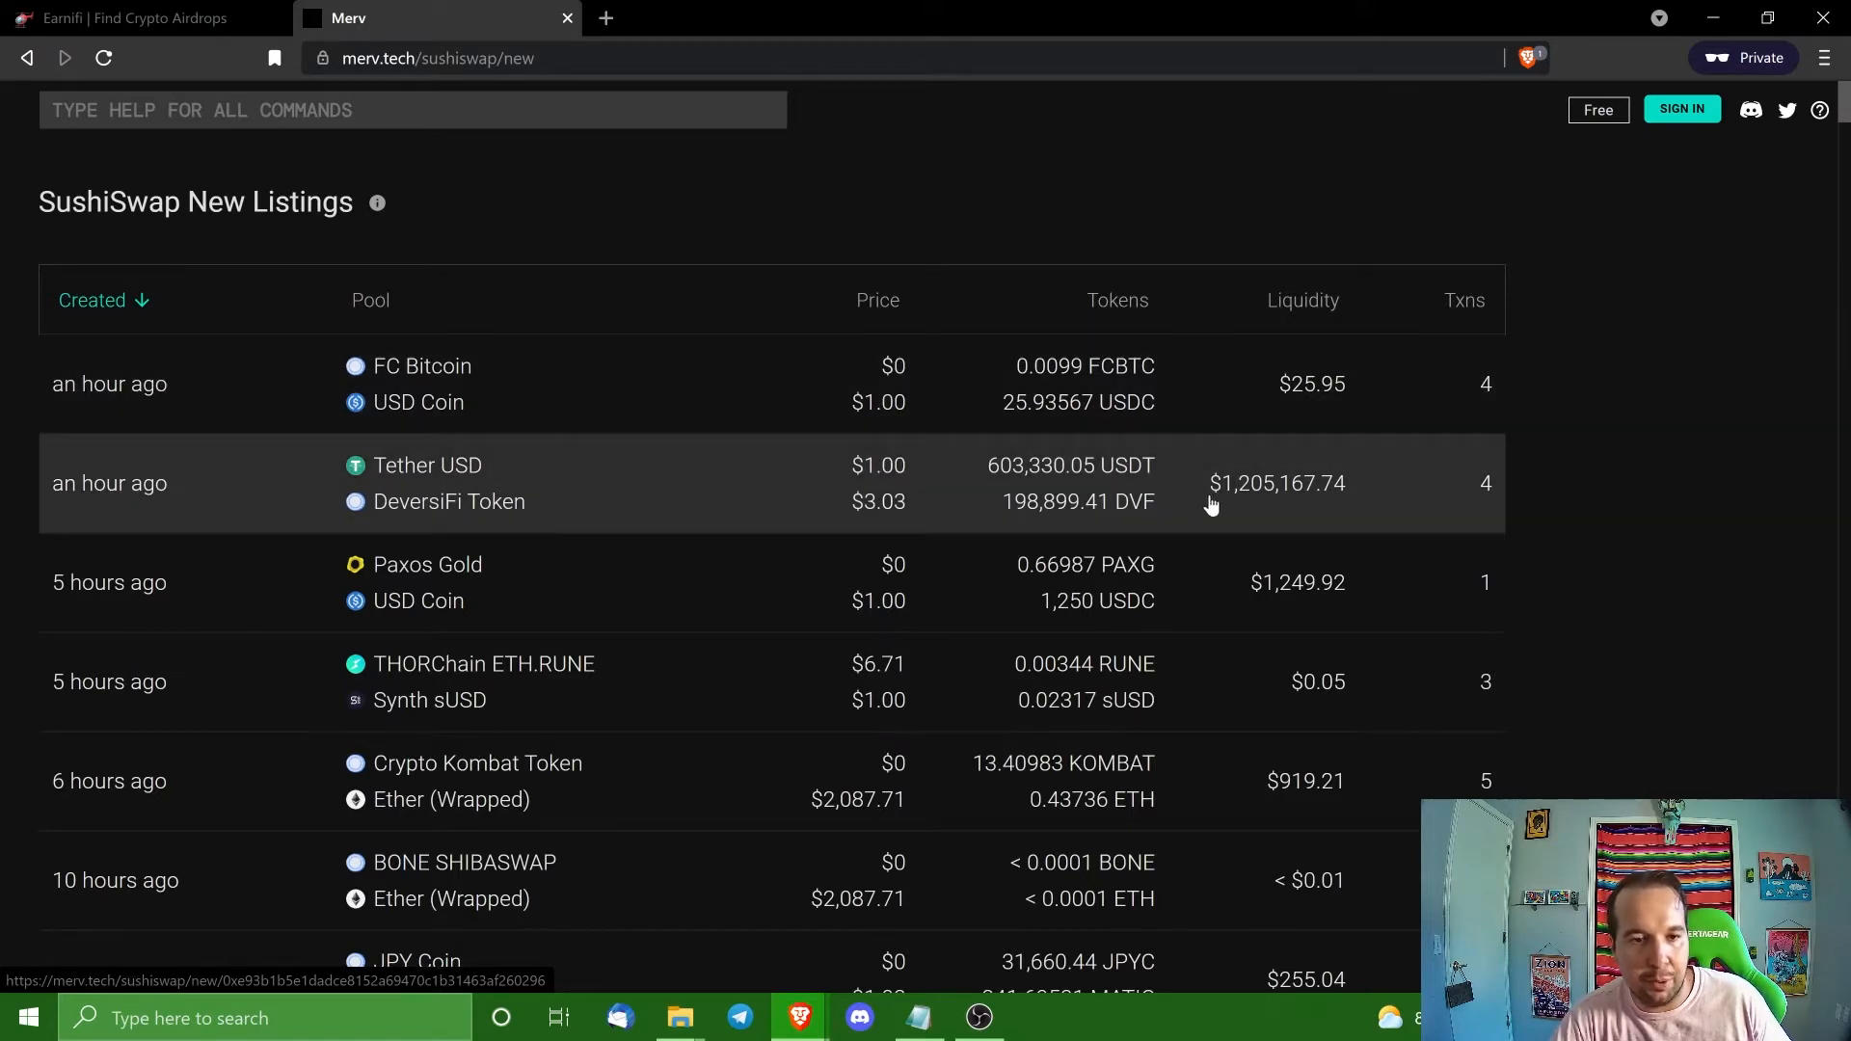
mouse_move(1250, 496)
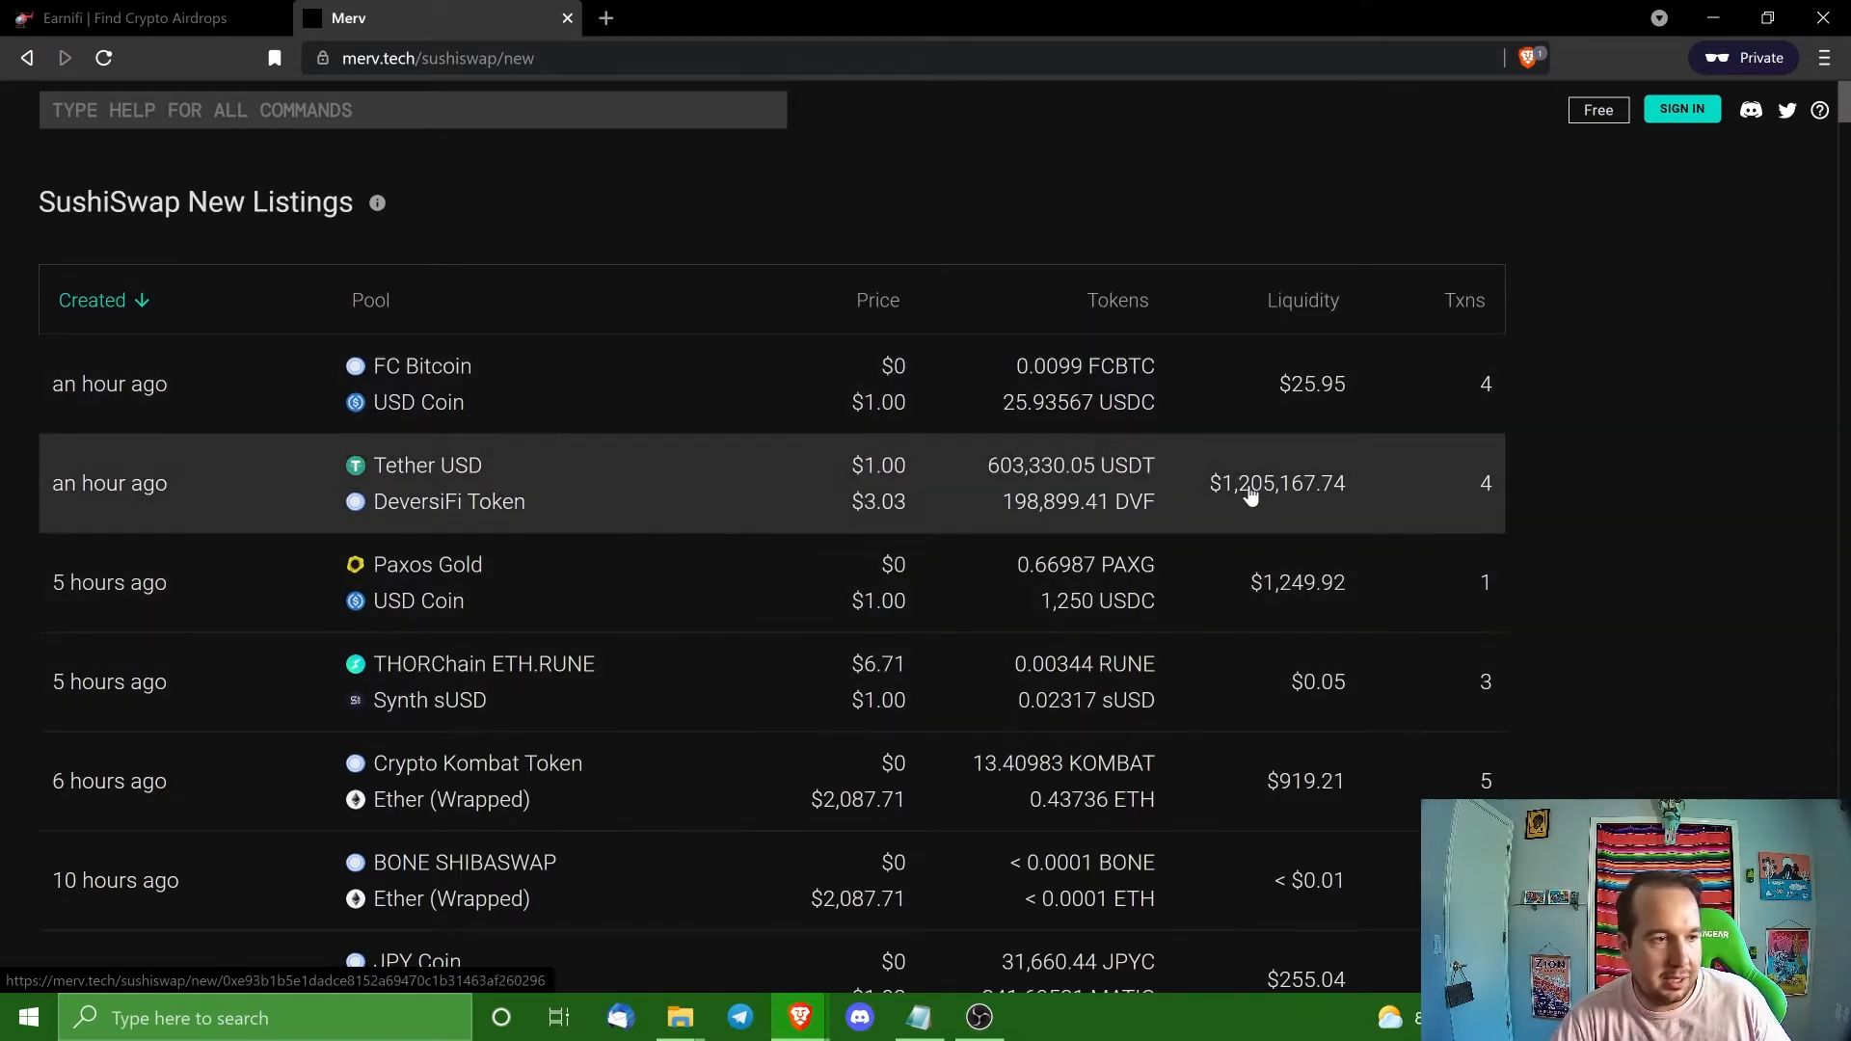
mouse_move(1296, 359)
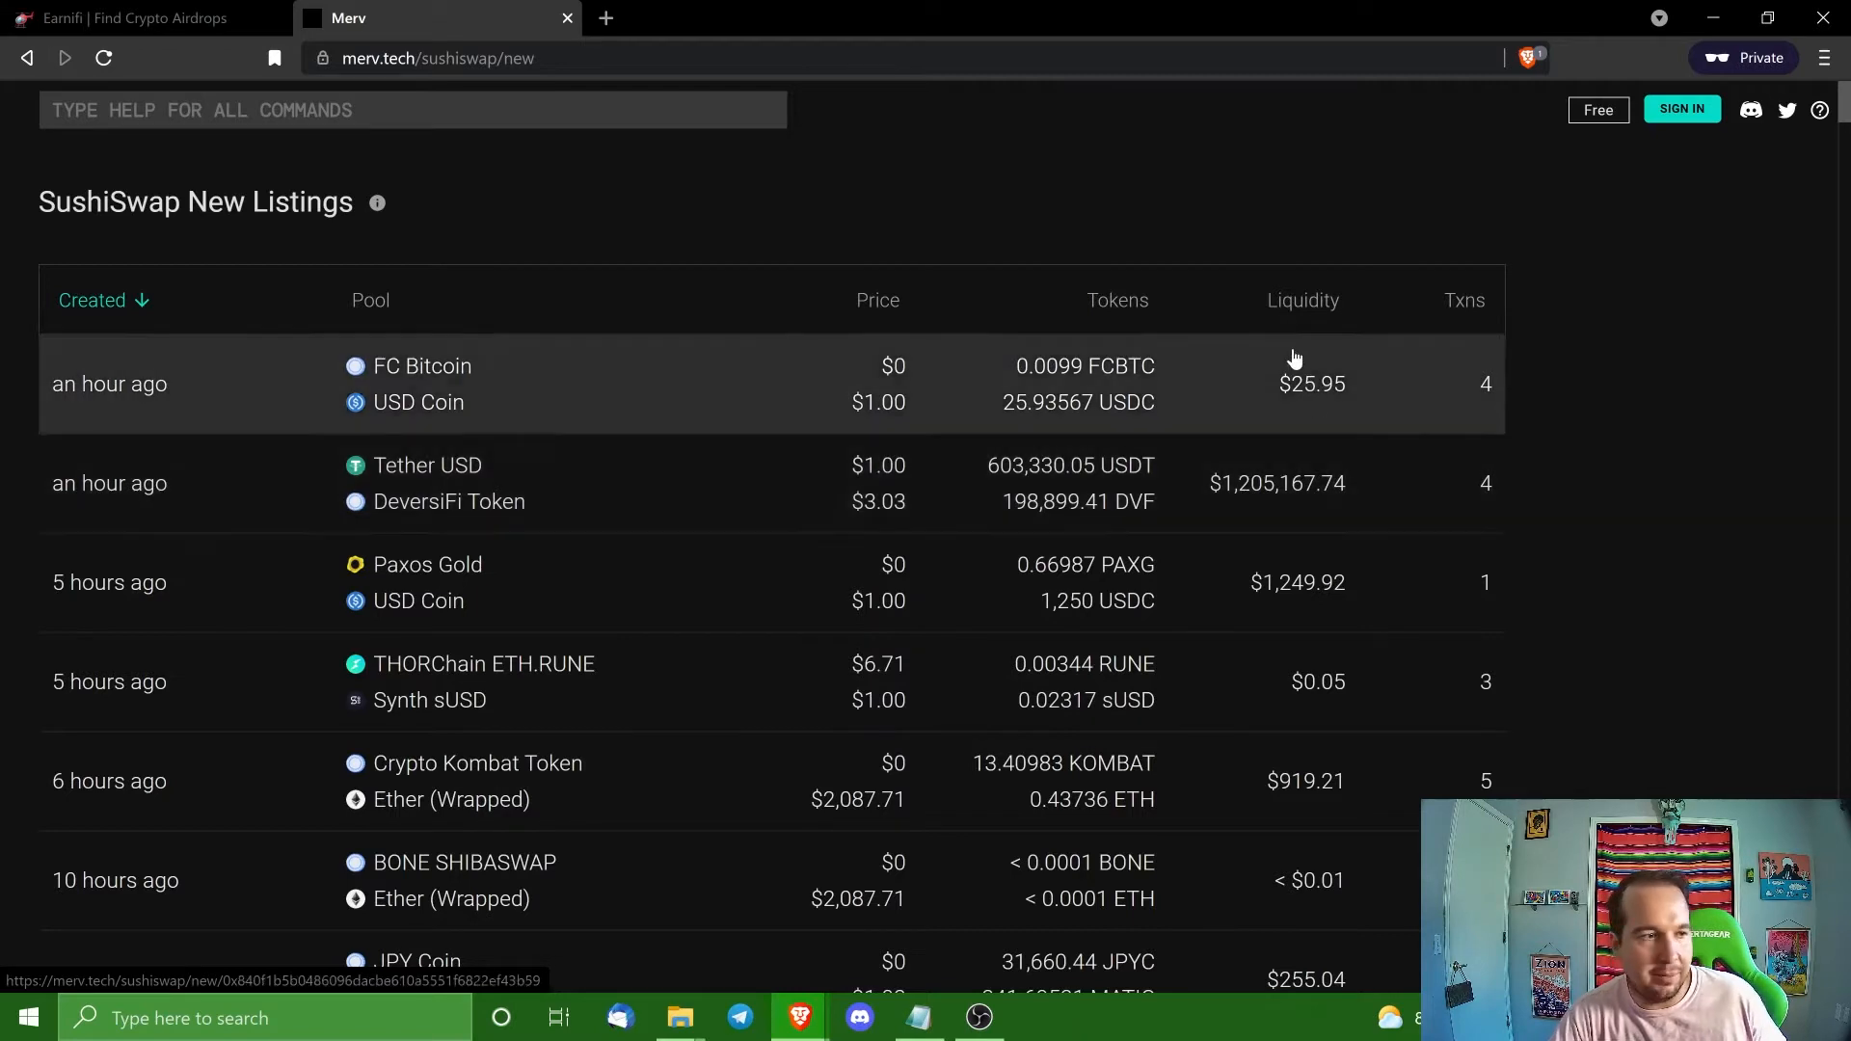
Order the new listings by liquidity, highest first, and scroll through the top pools.
click(1302, 301)
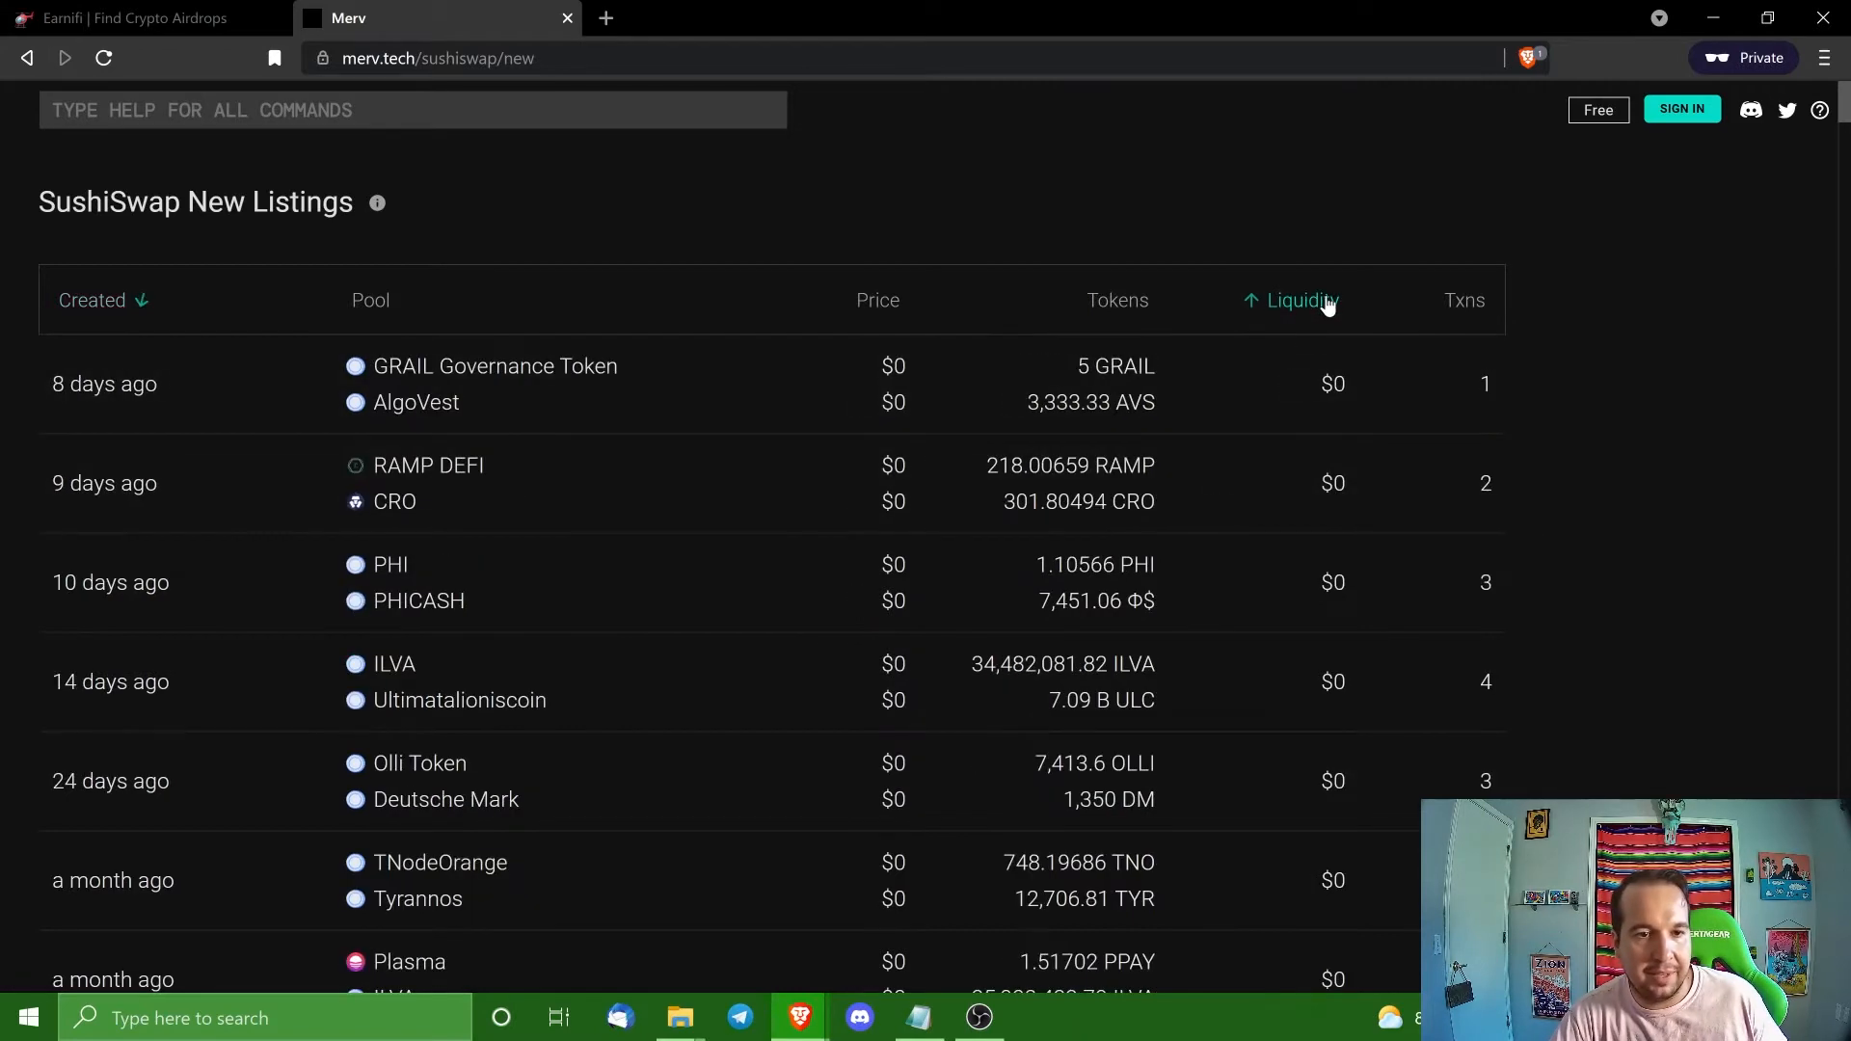
click(1292, 301)
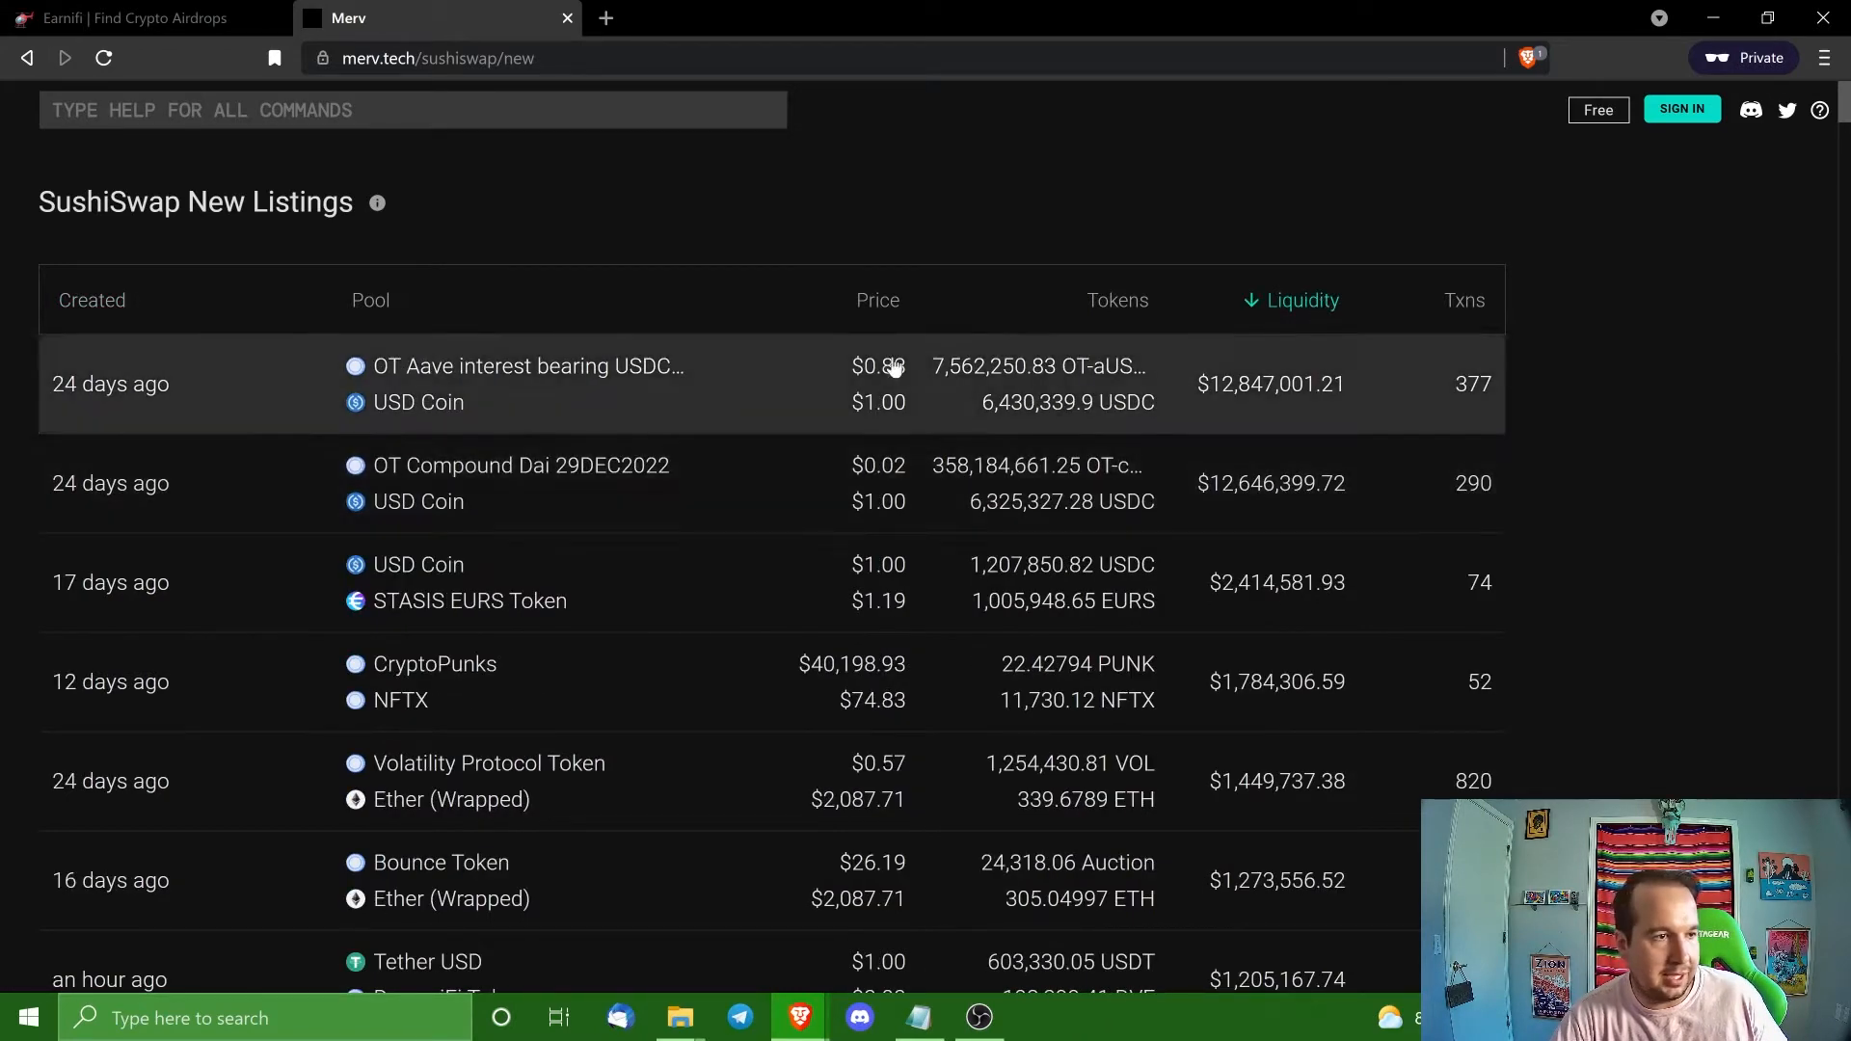
mouse_move(250, 501)
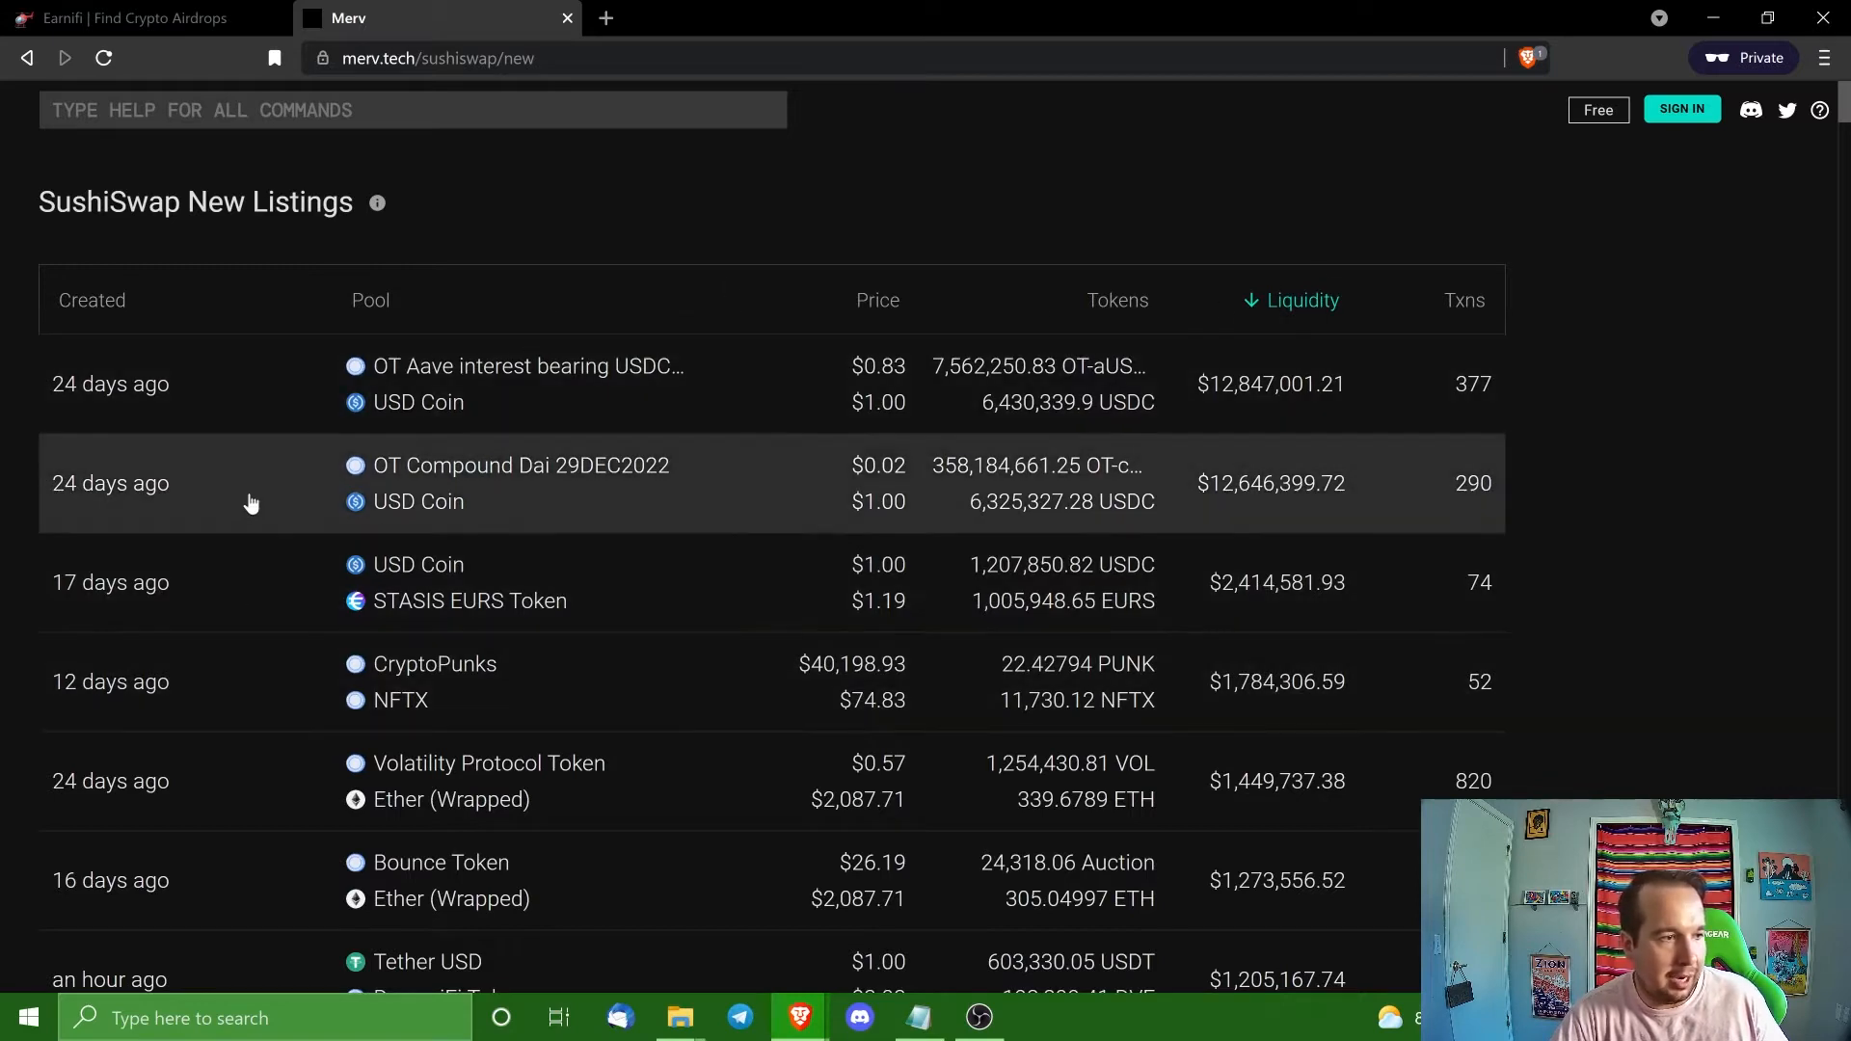
mouse_move(445, 378)
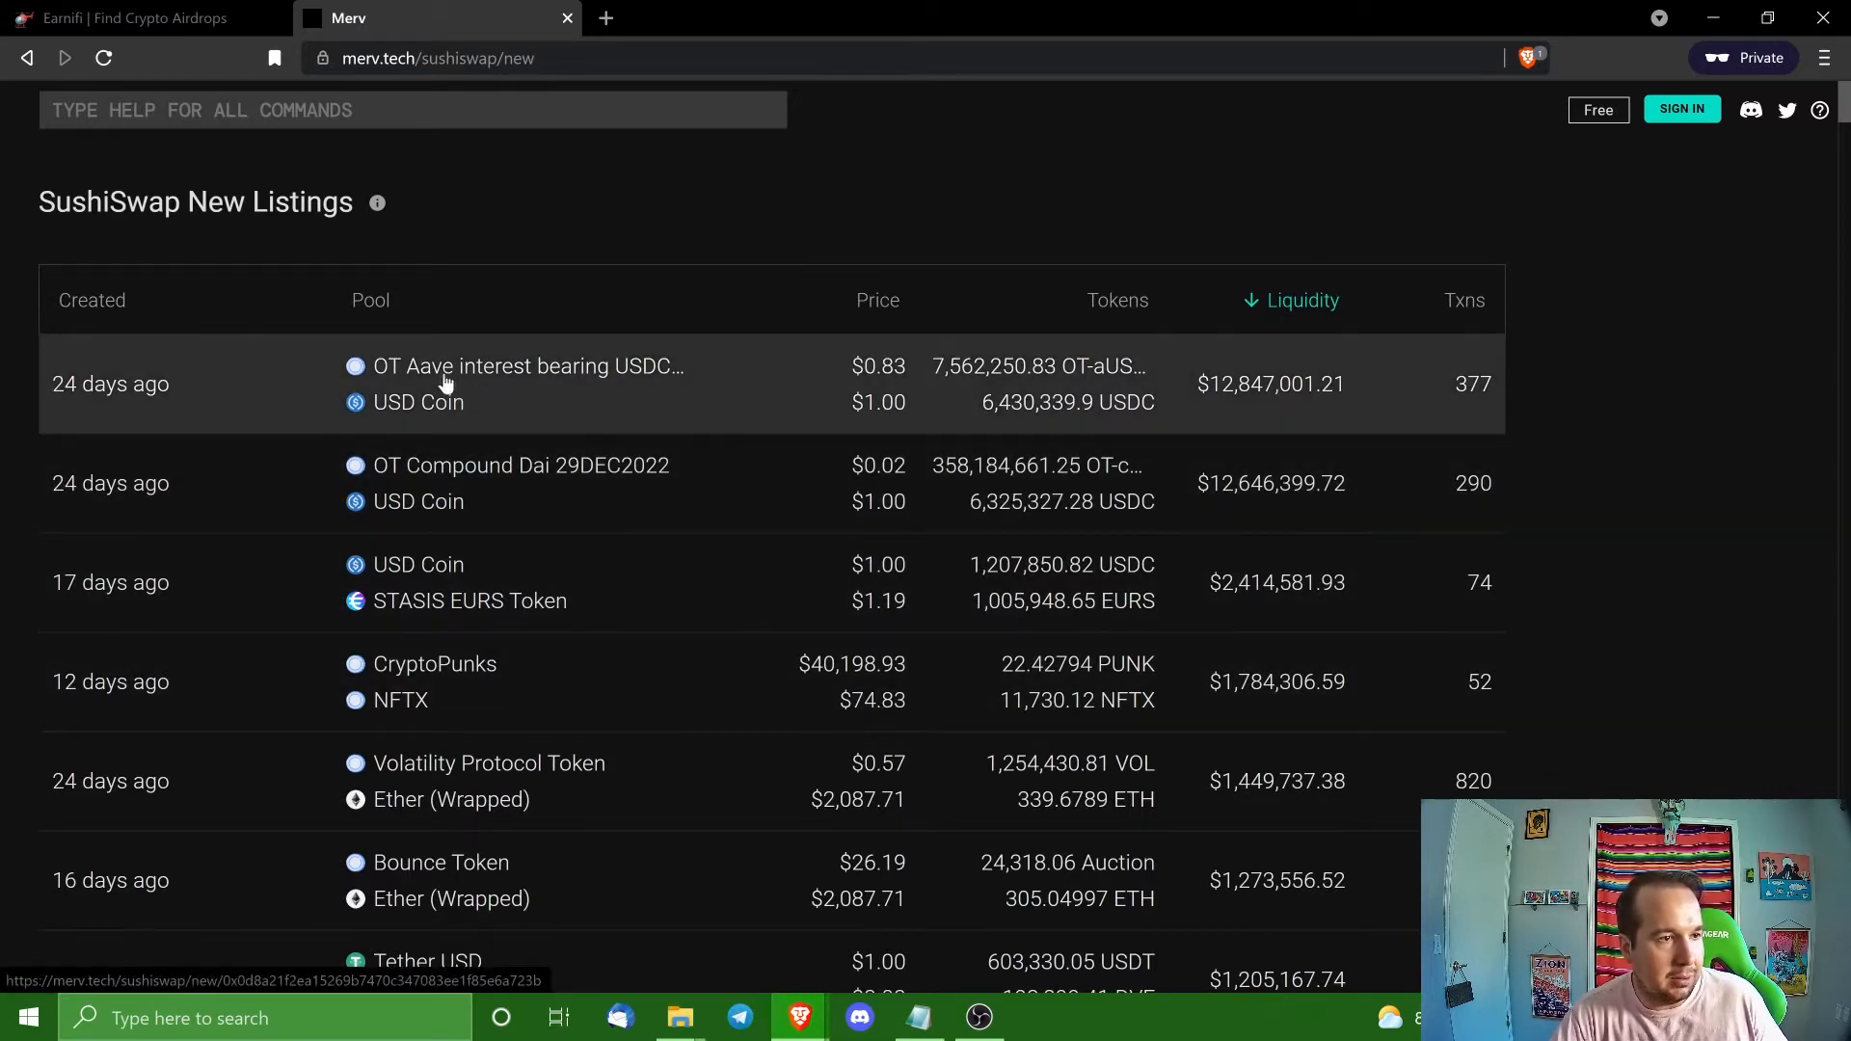
mouse_move(706, 380)
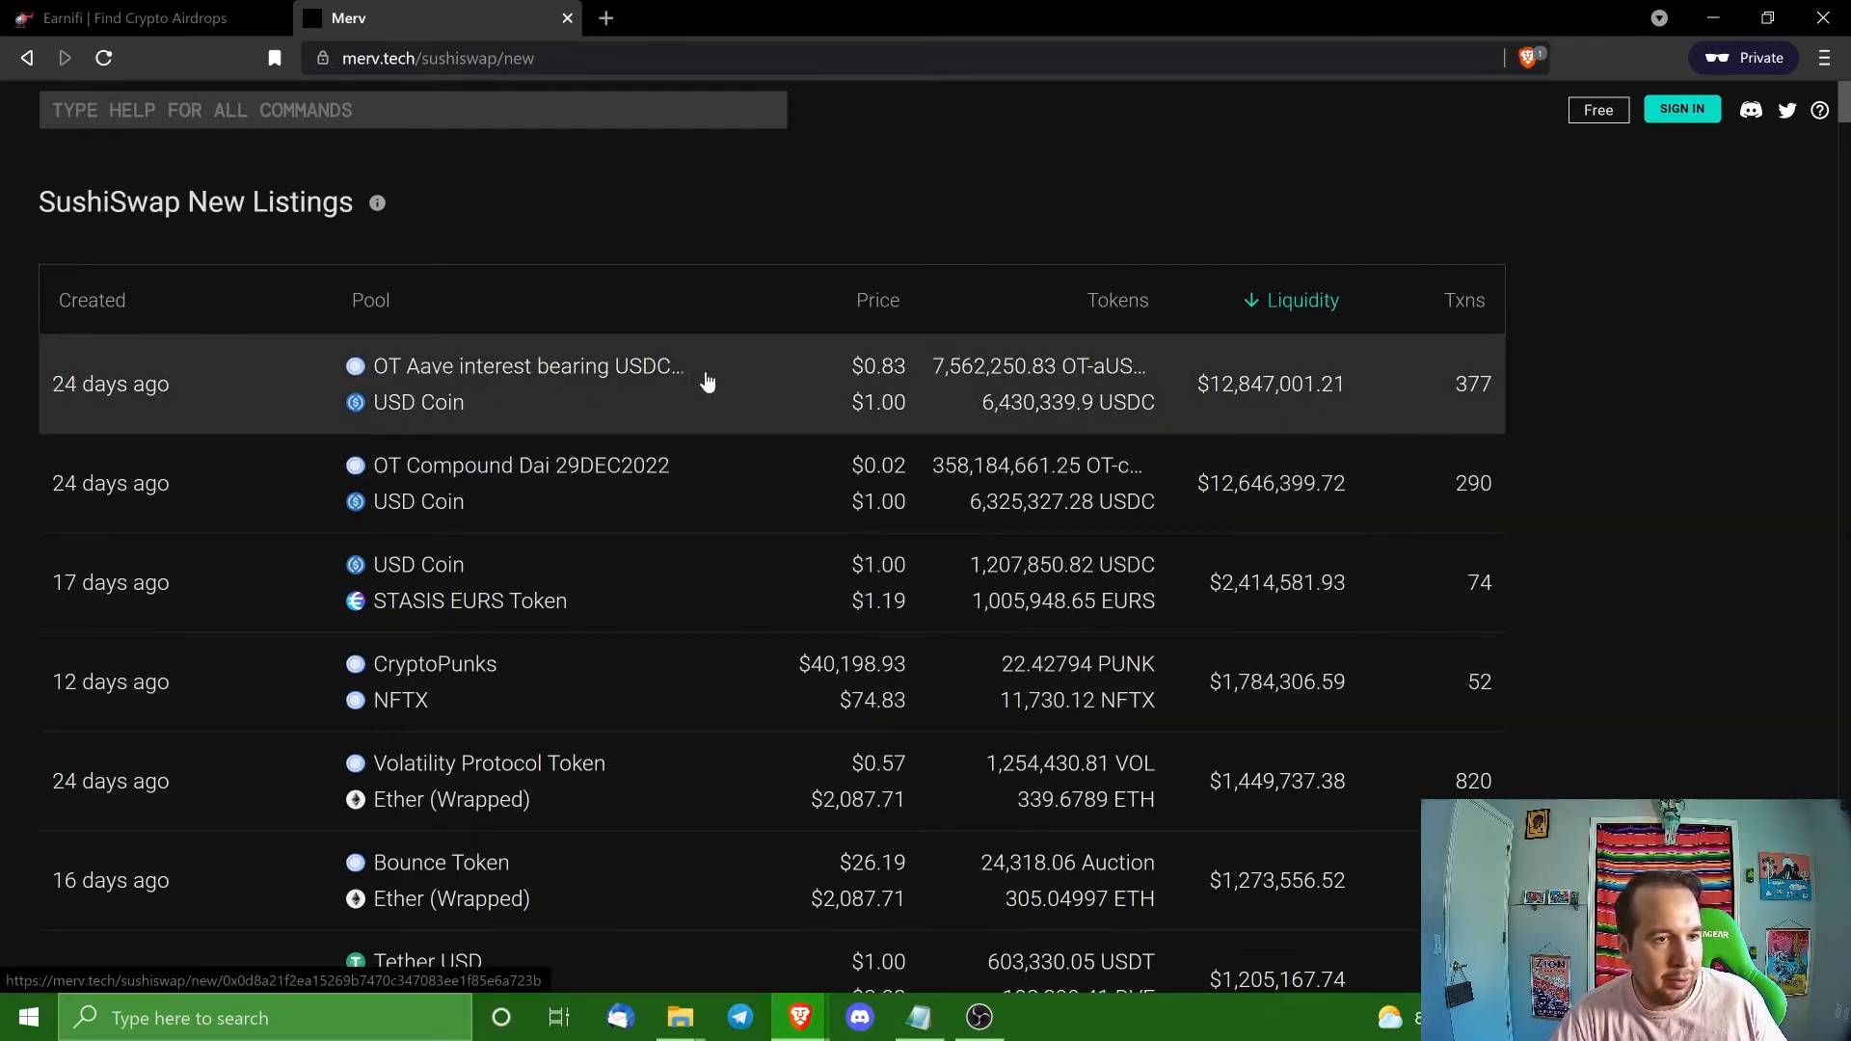
mouse_move(166, 402)
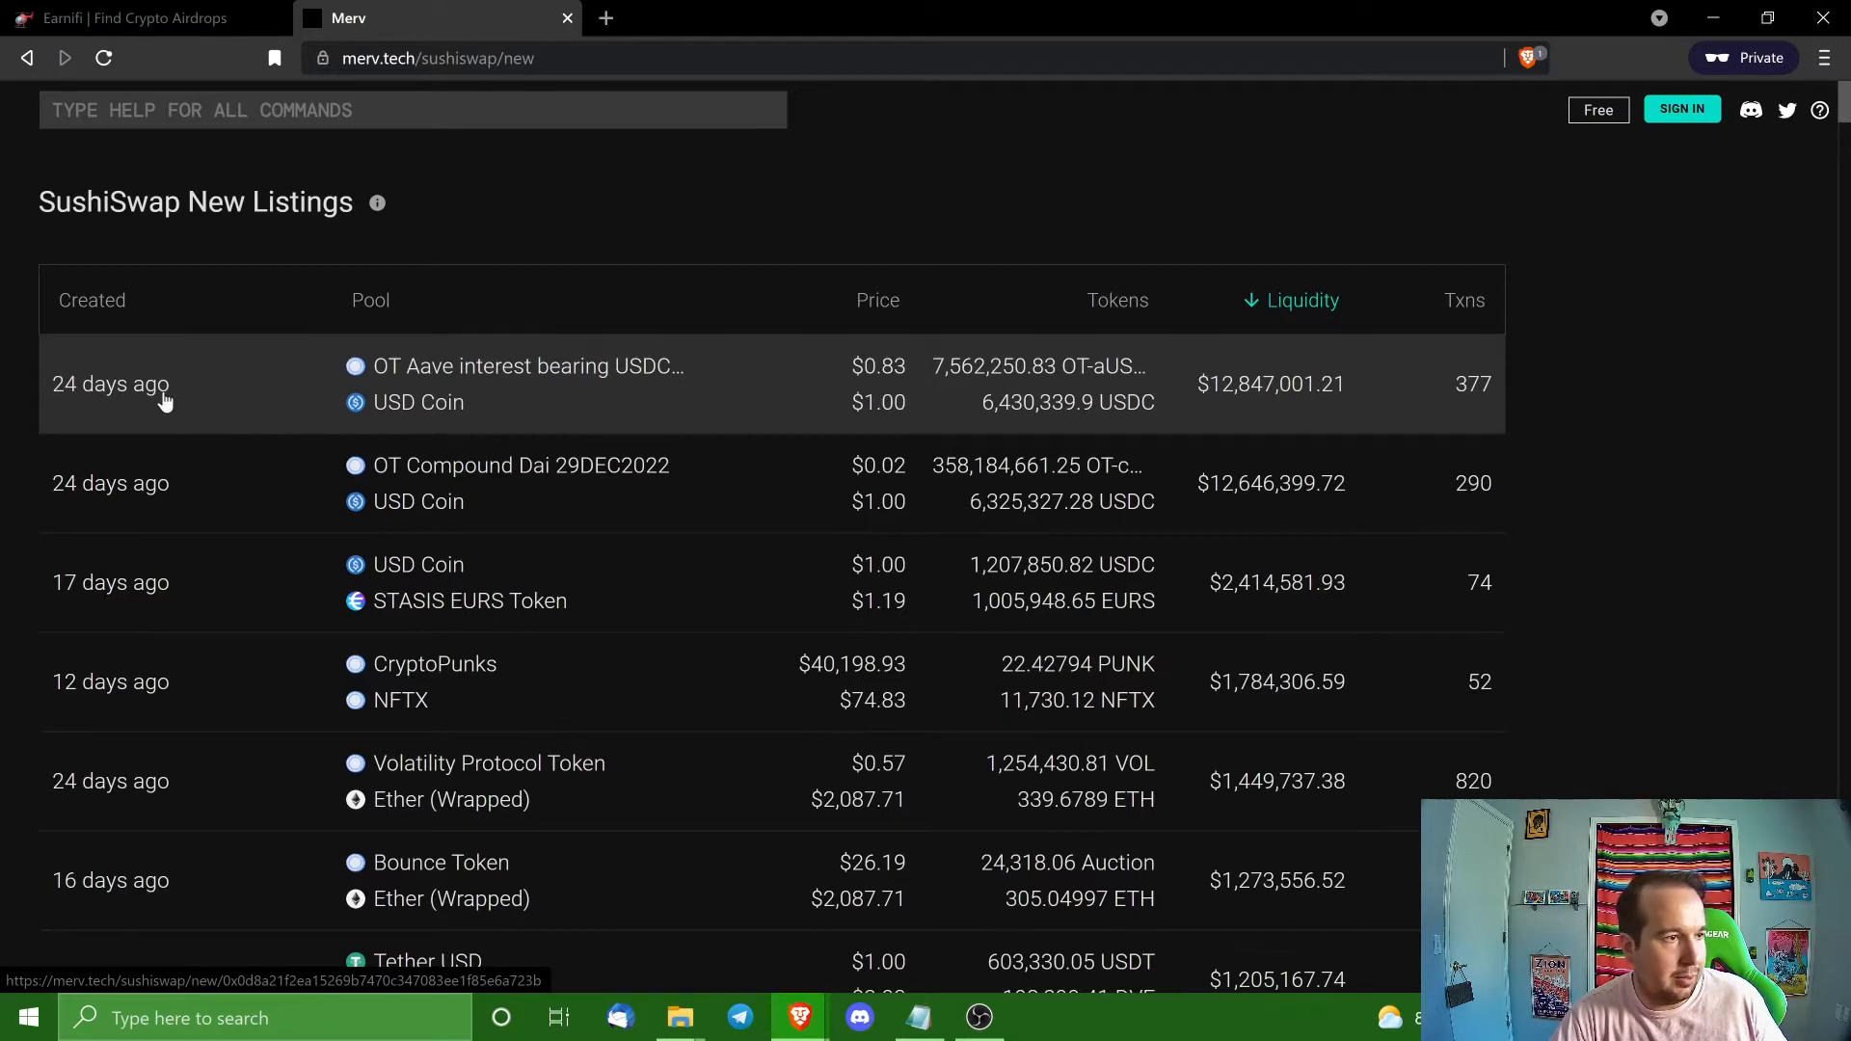
mouse_move(257, 525)
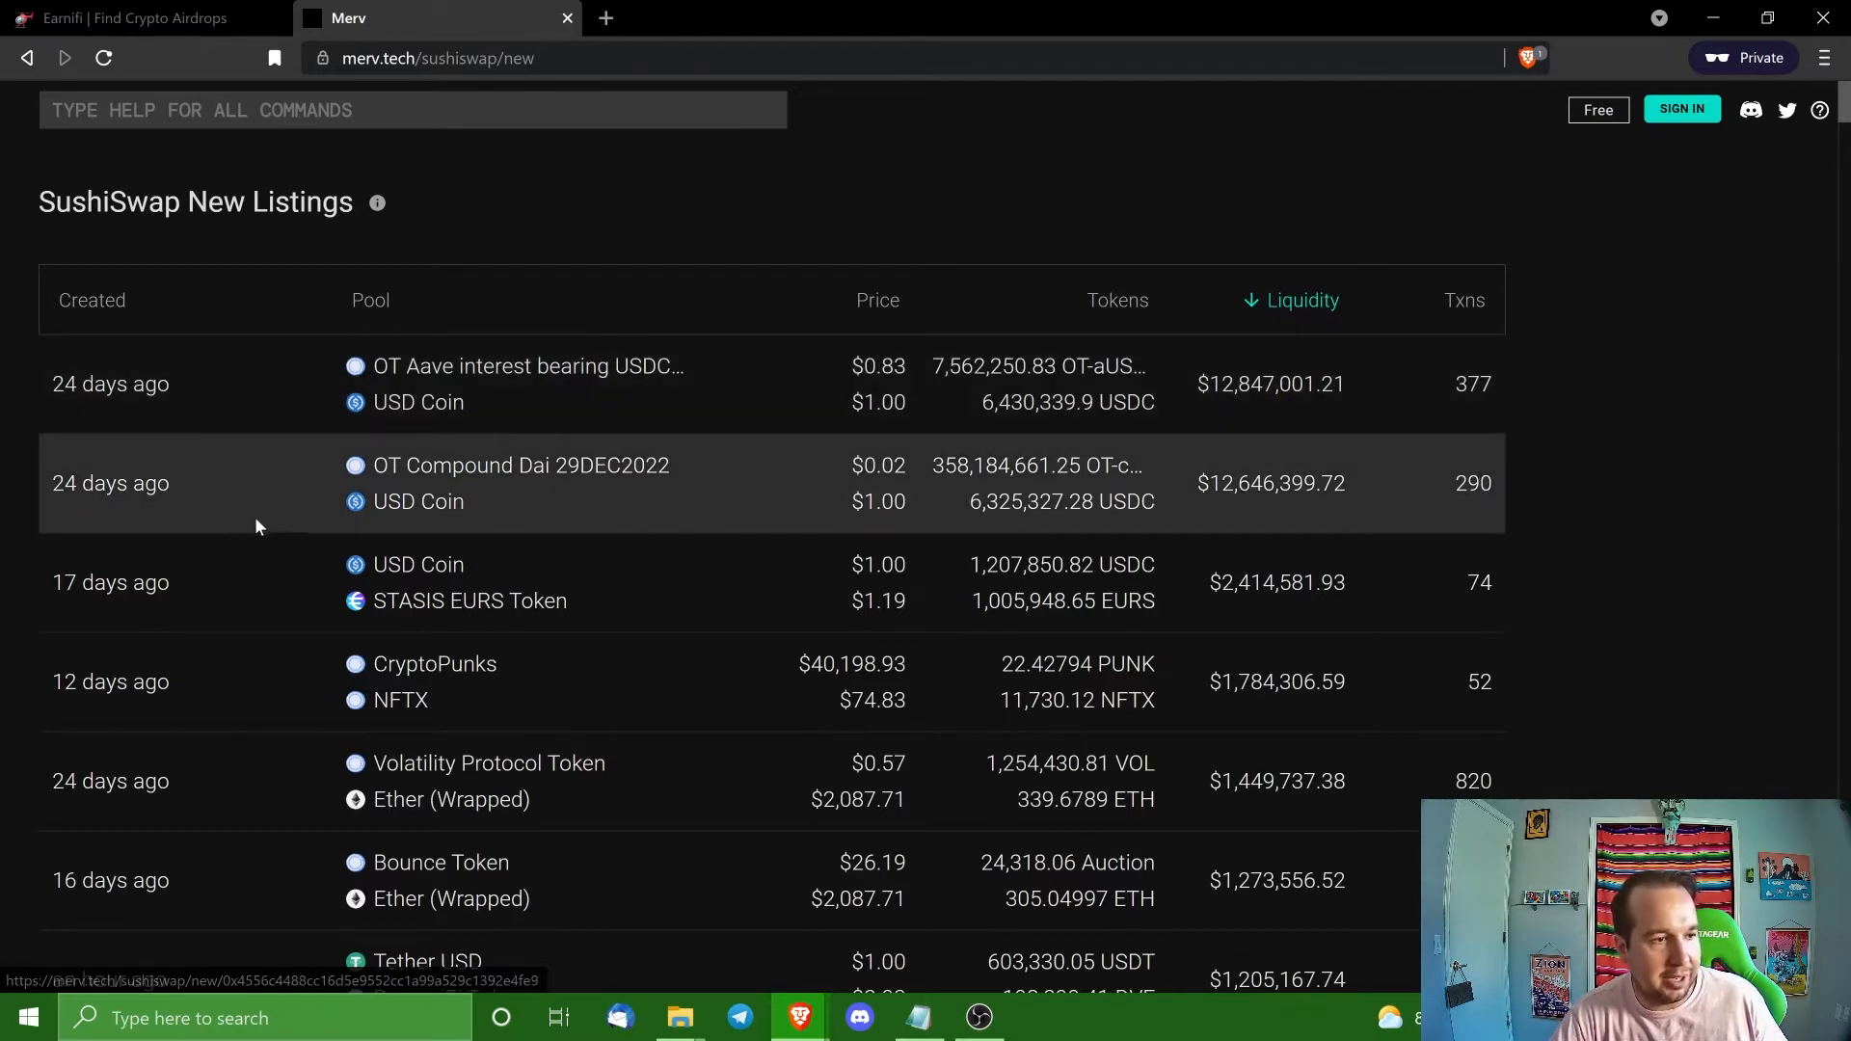
mouse_move(1203, 399)
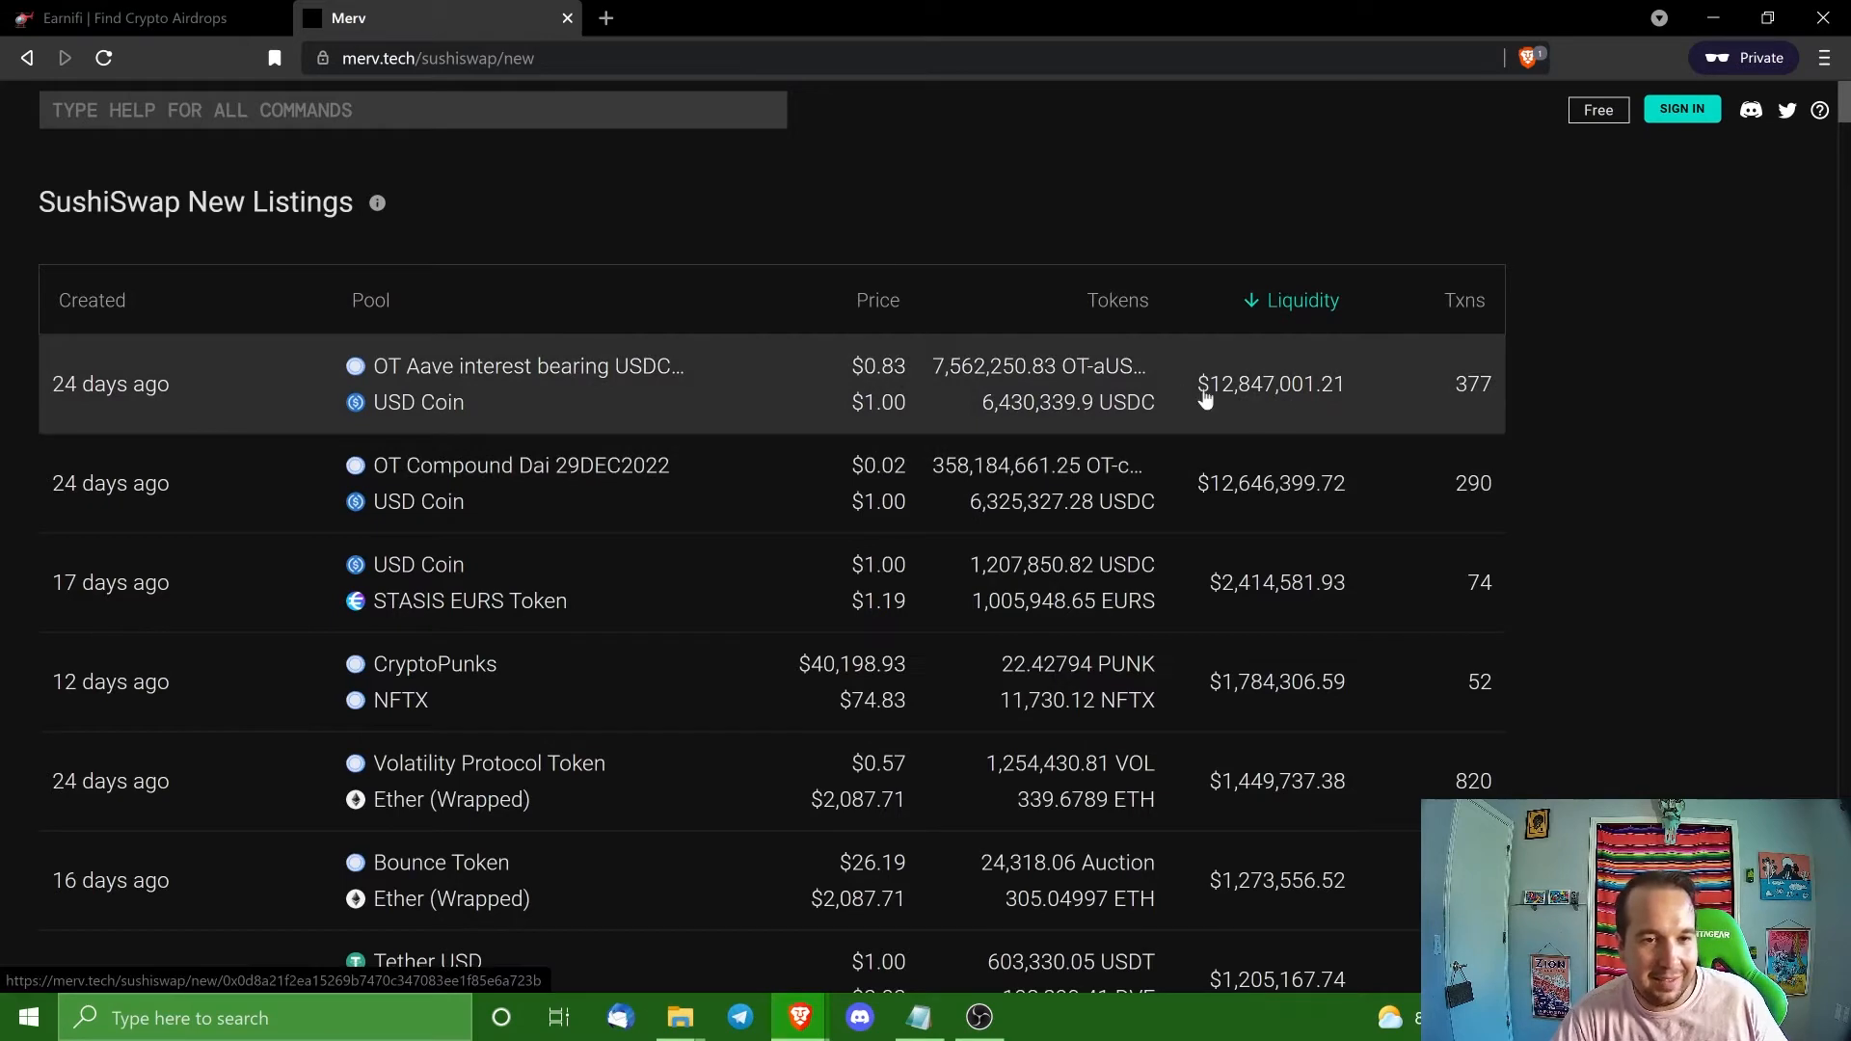
mouse_move(1387, 416)
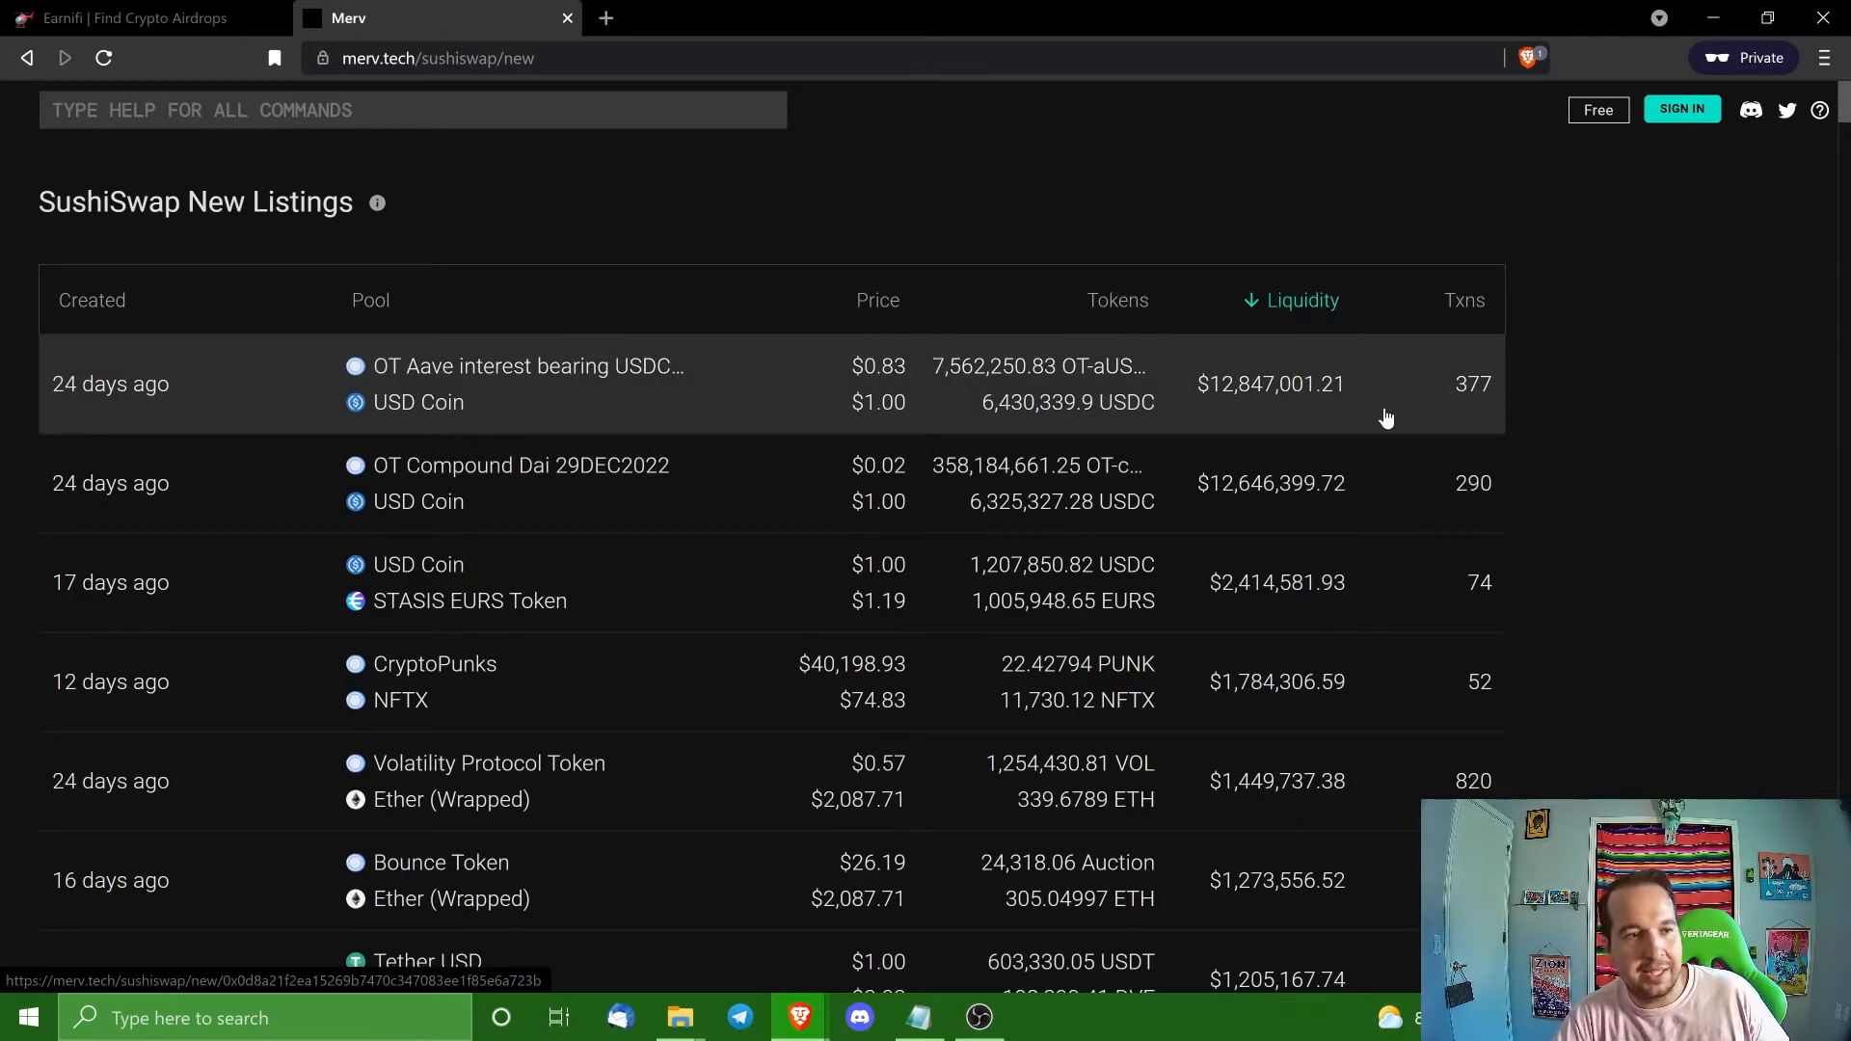
mouse_move(496, 388)
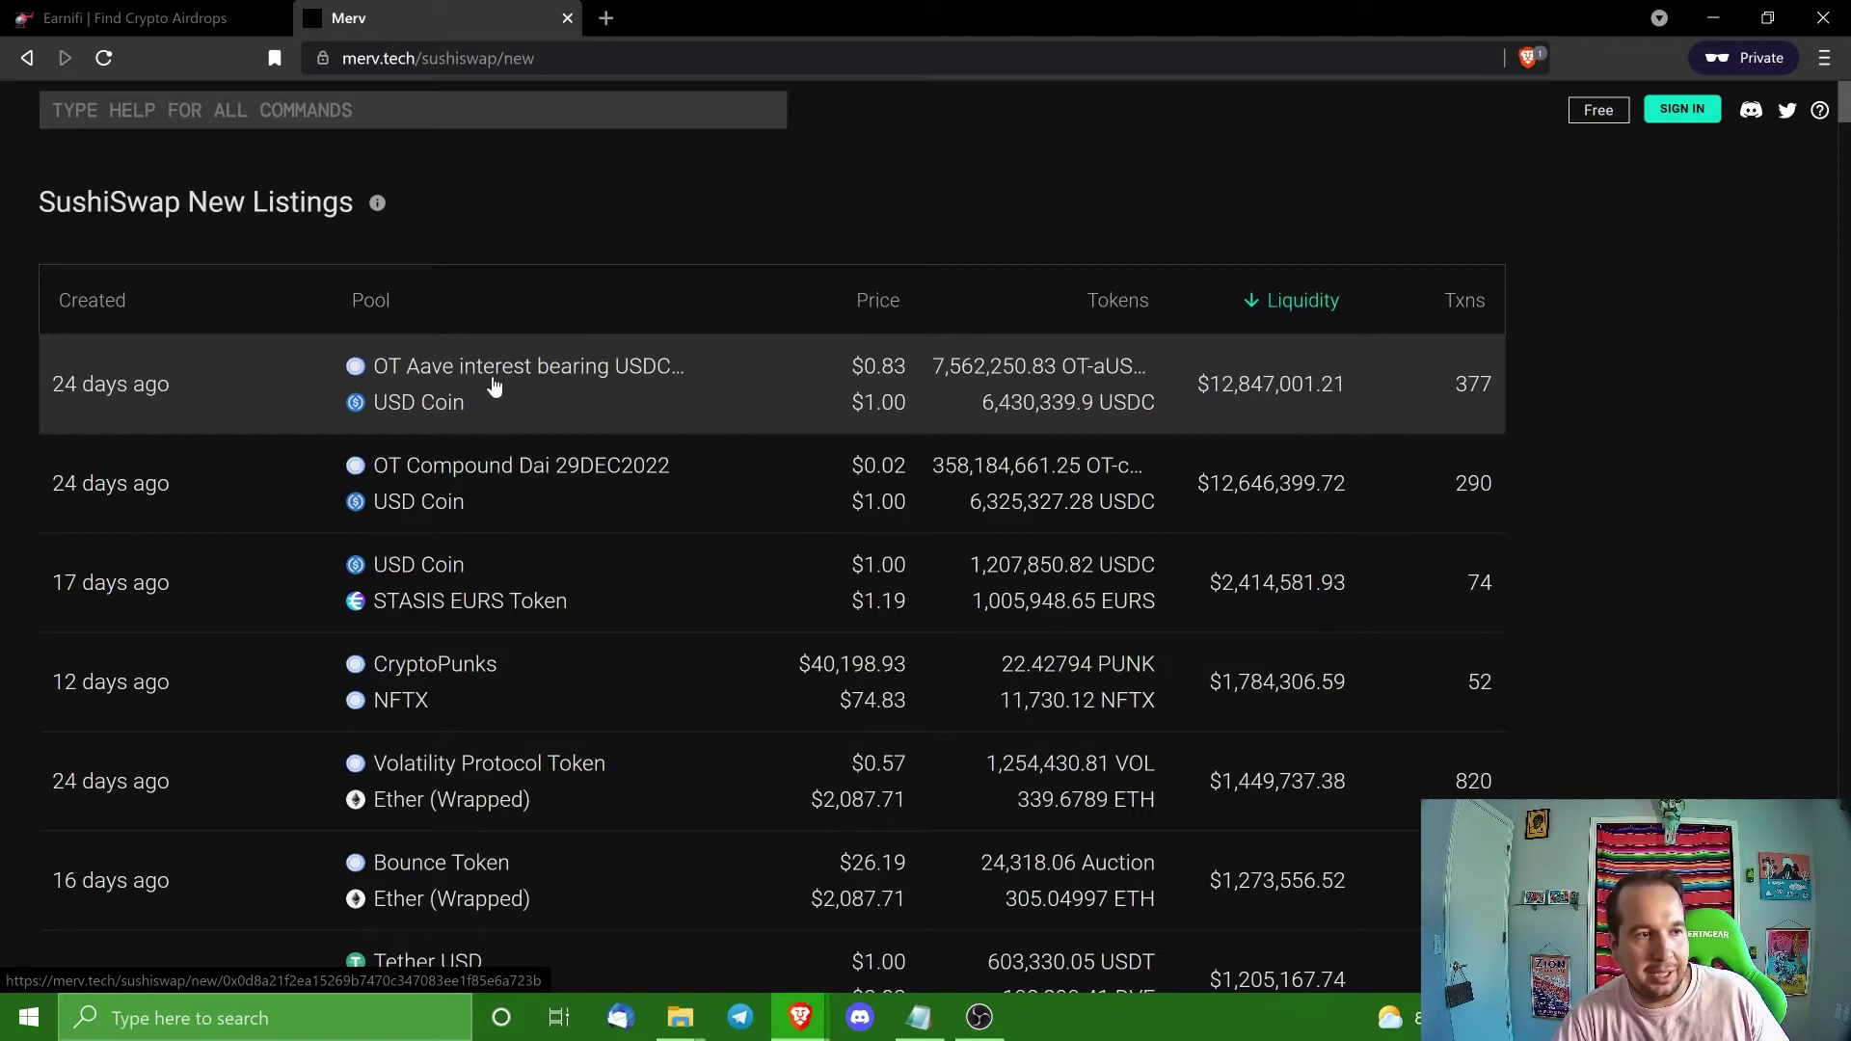
mouse_move(455, 235)
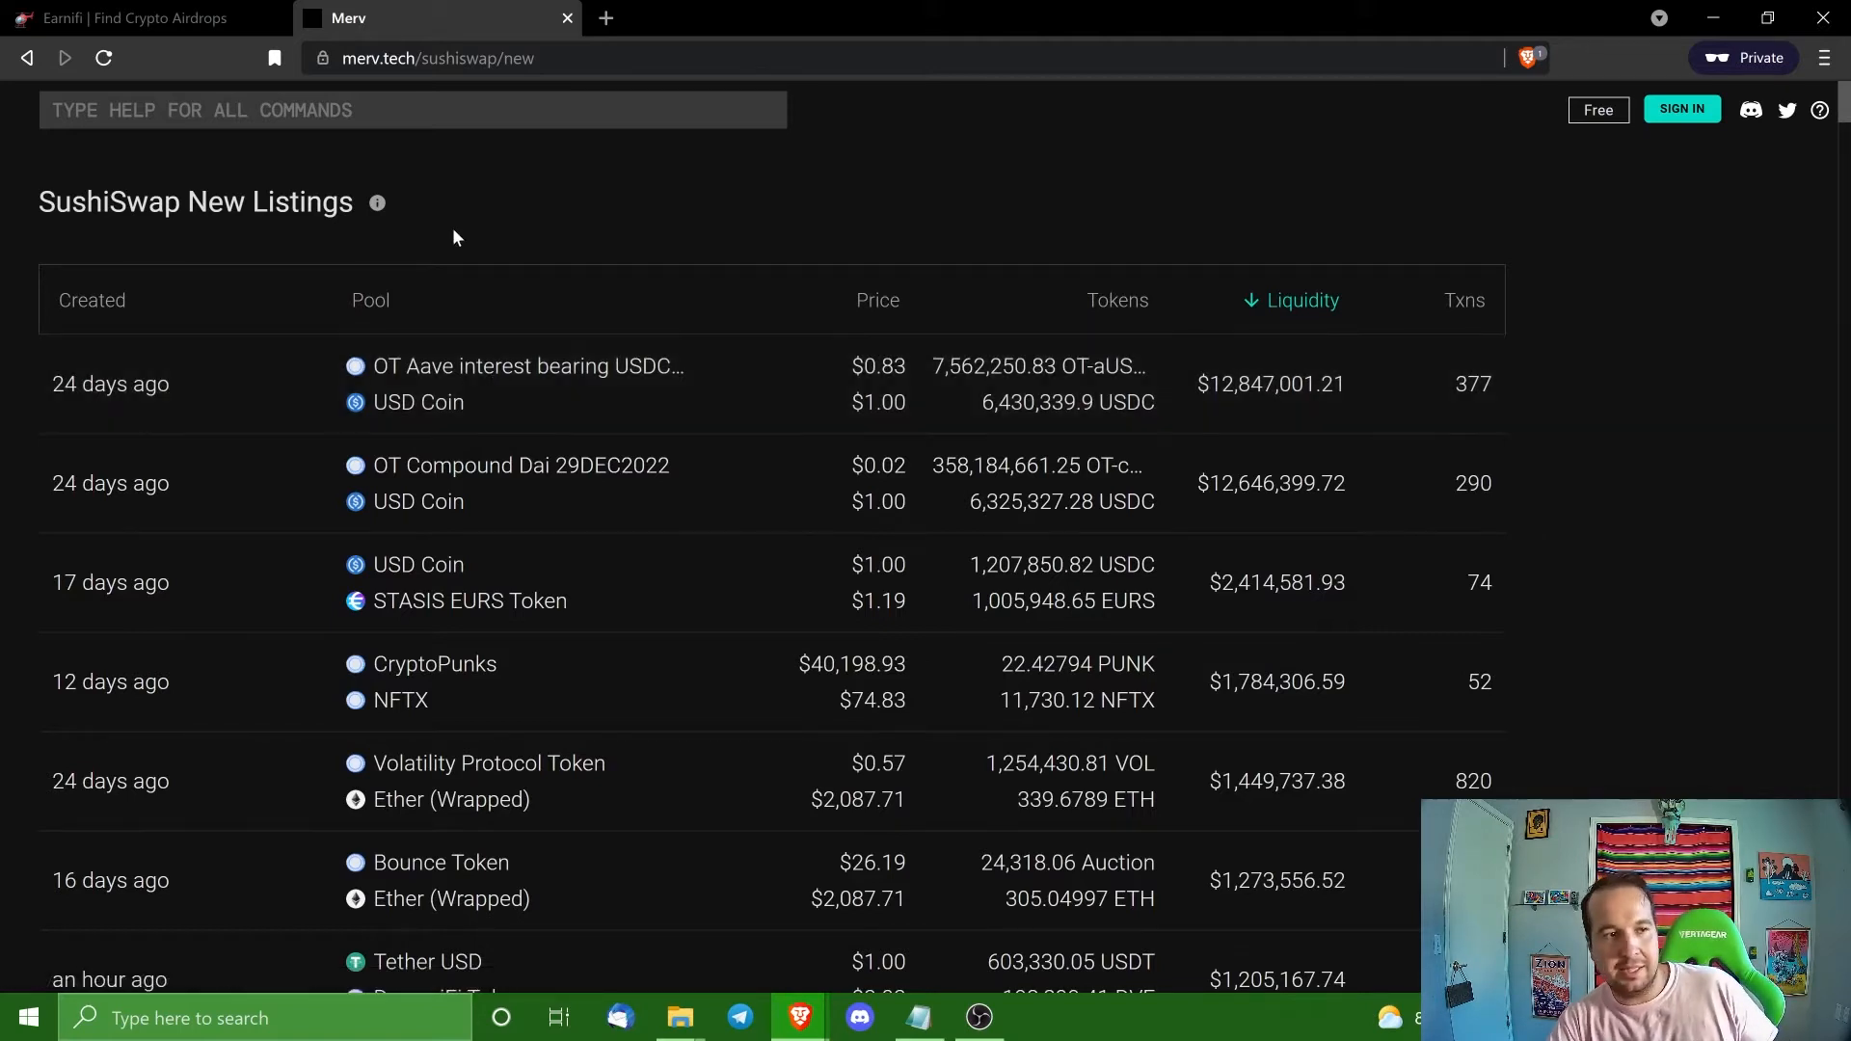
mouse_move(664, 380)
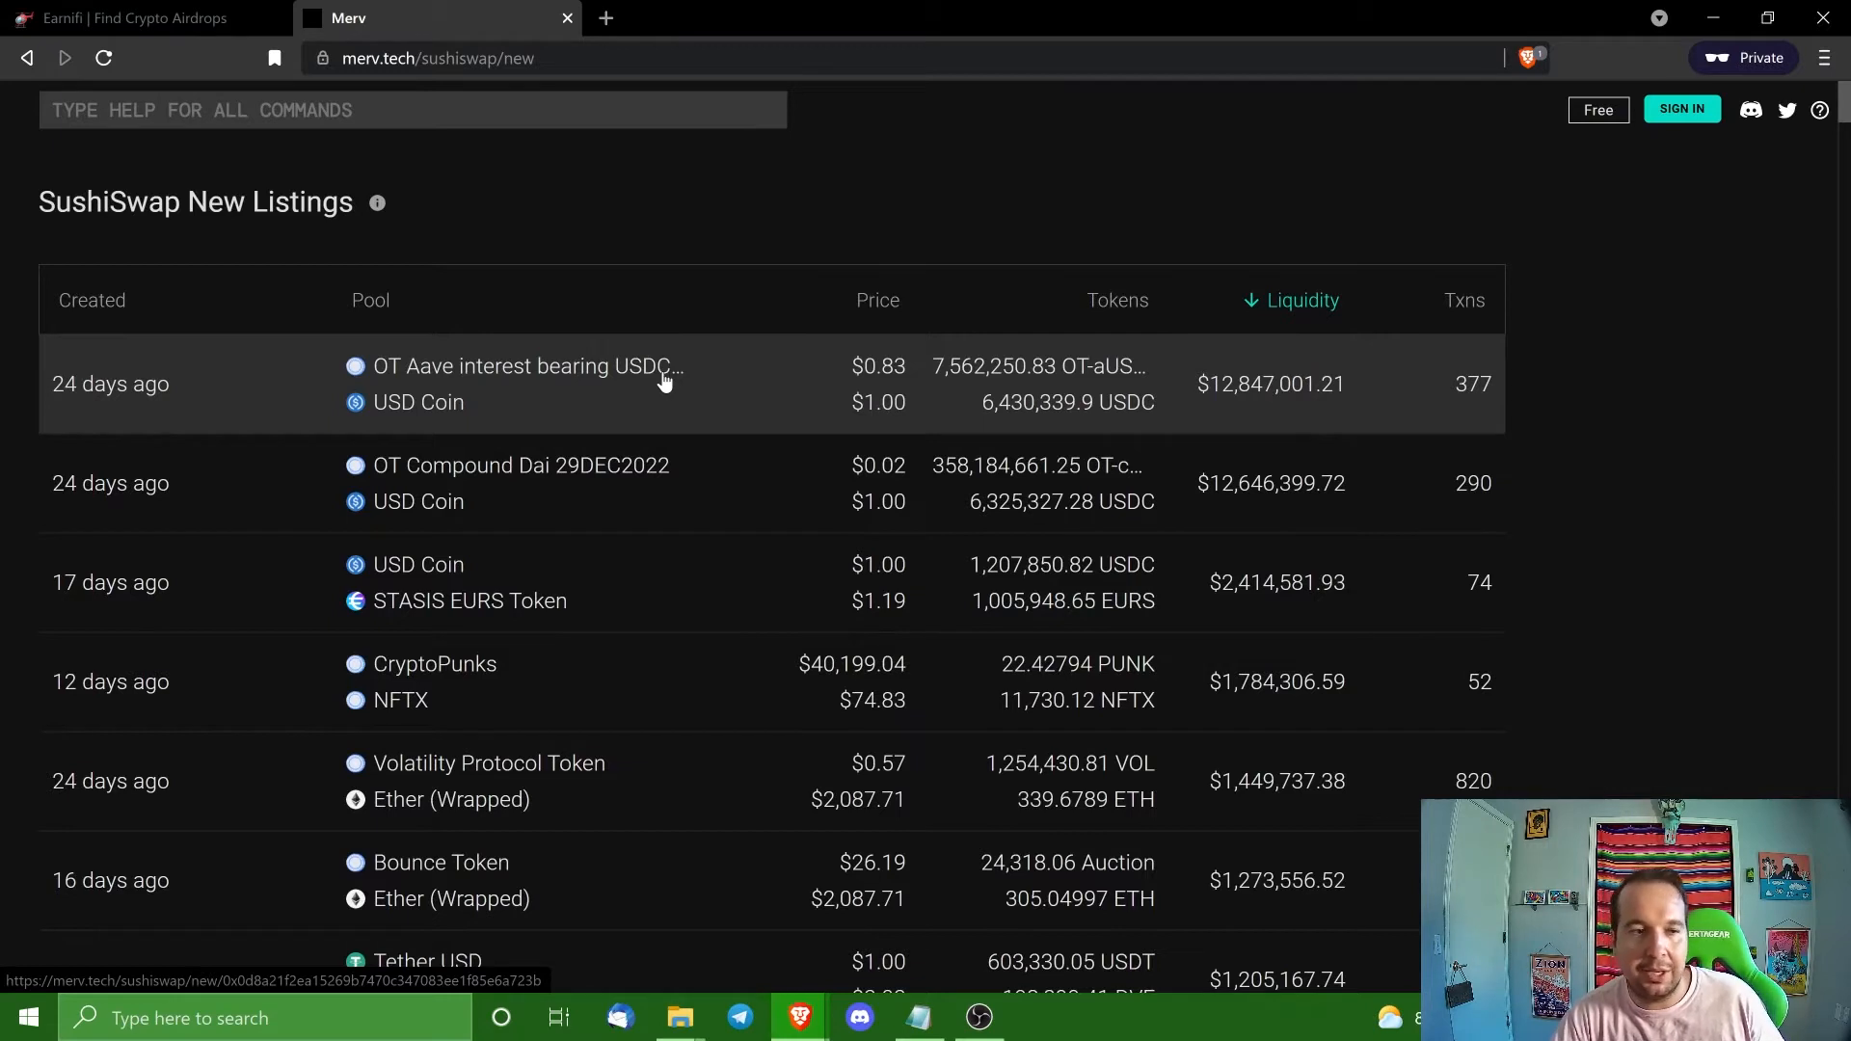
mouse_move(637, 475)
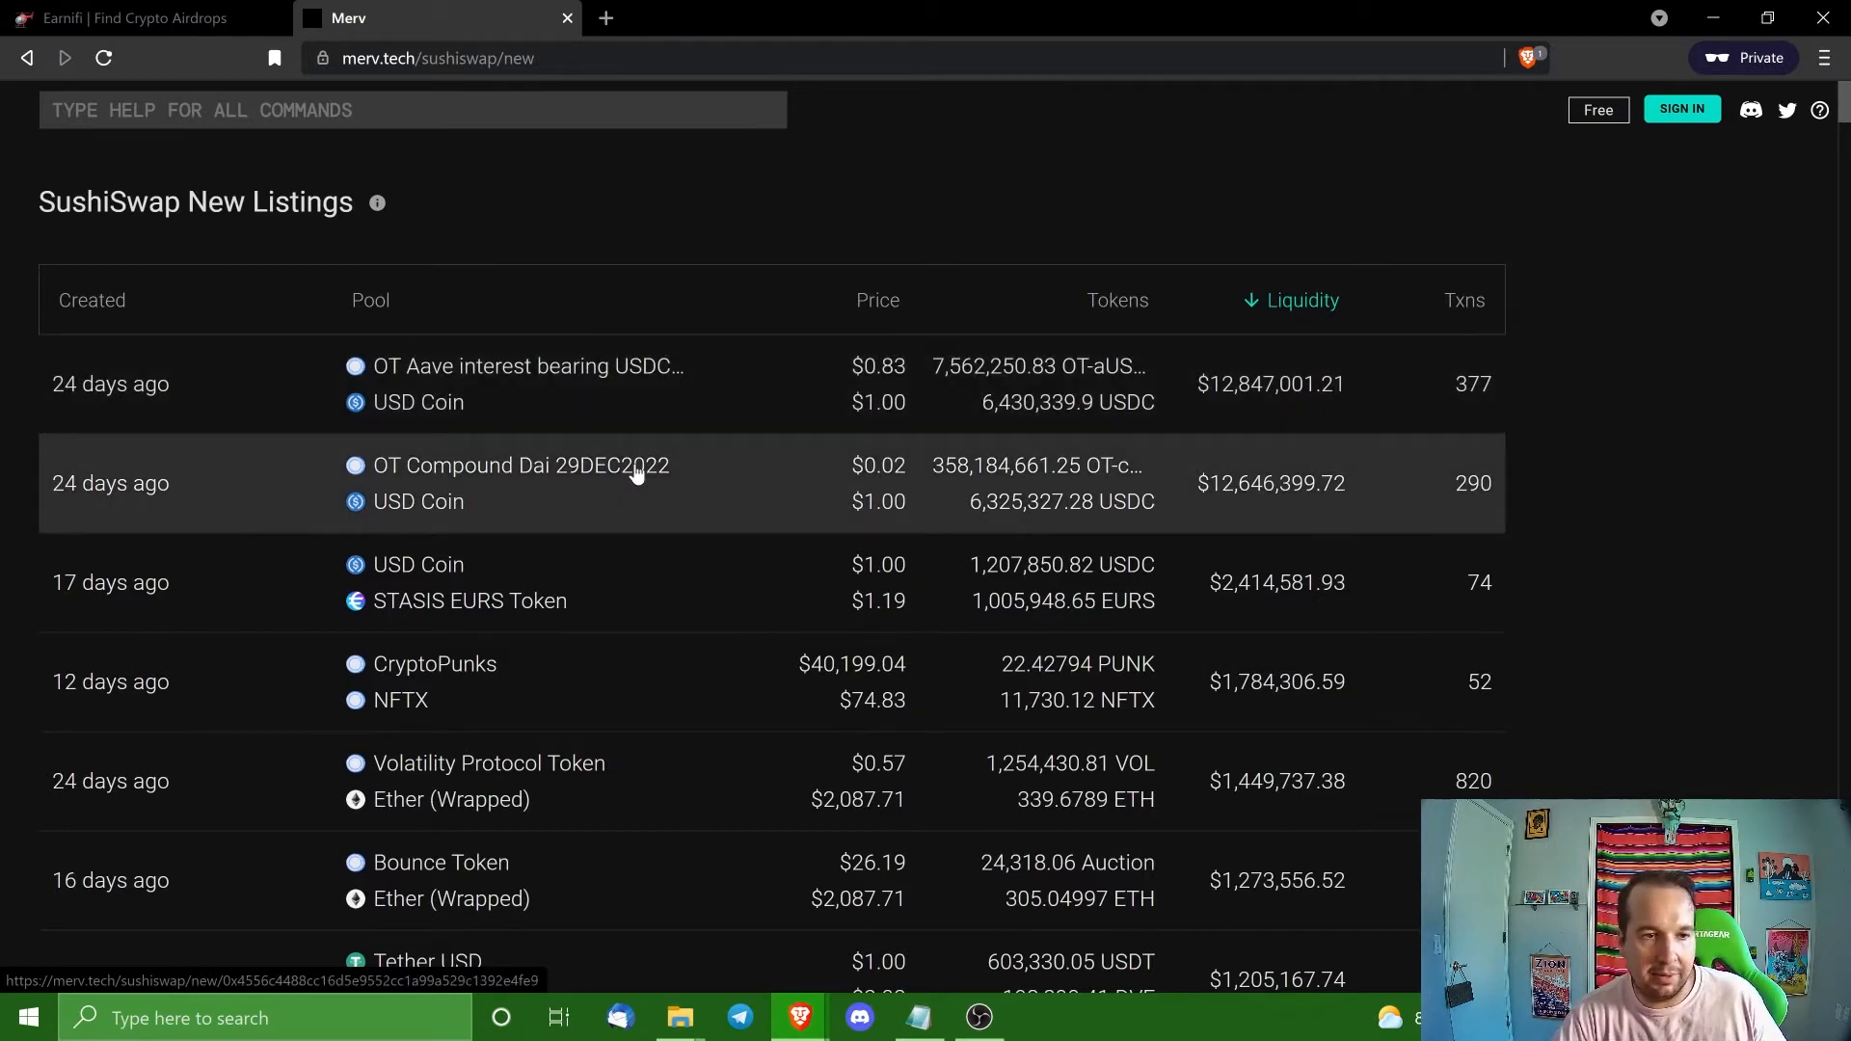
mouse_move(638, 580)
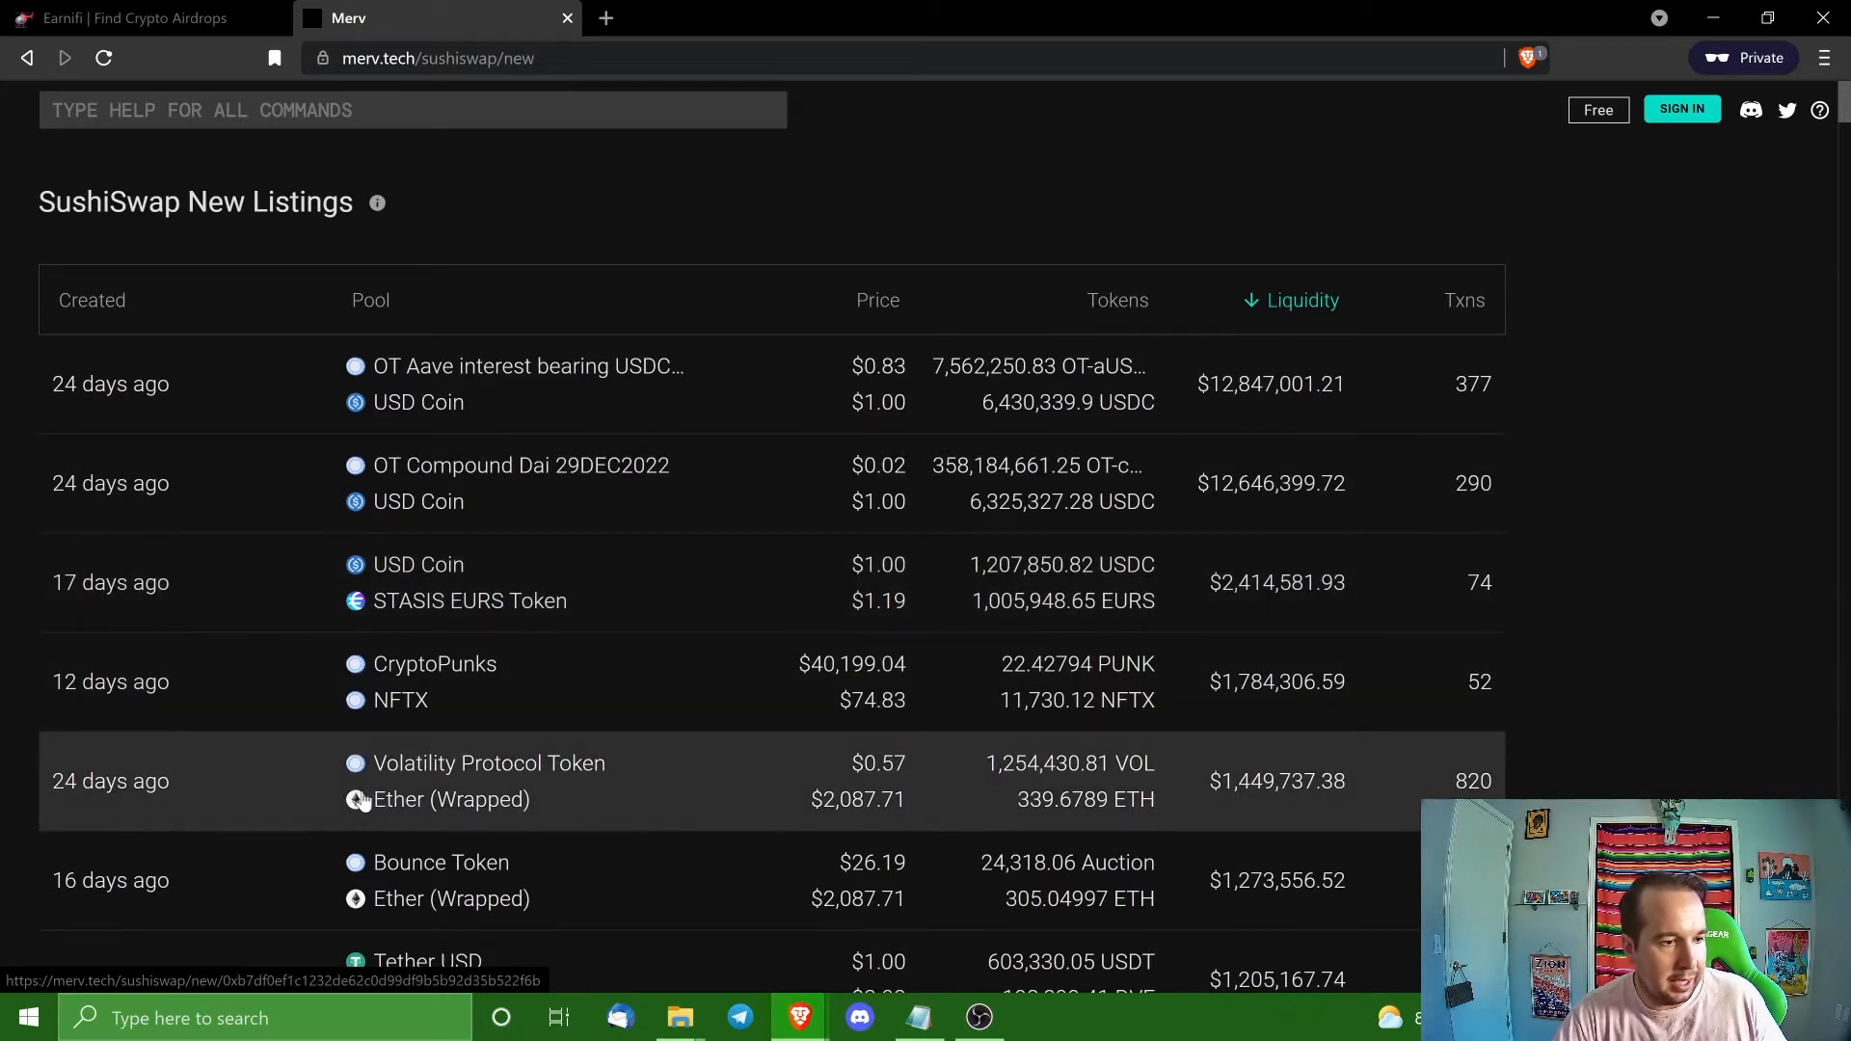
mouse_move(490, 789)
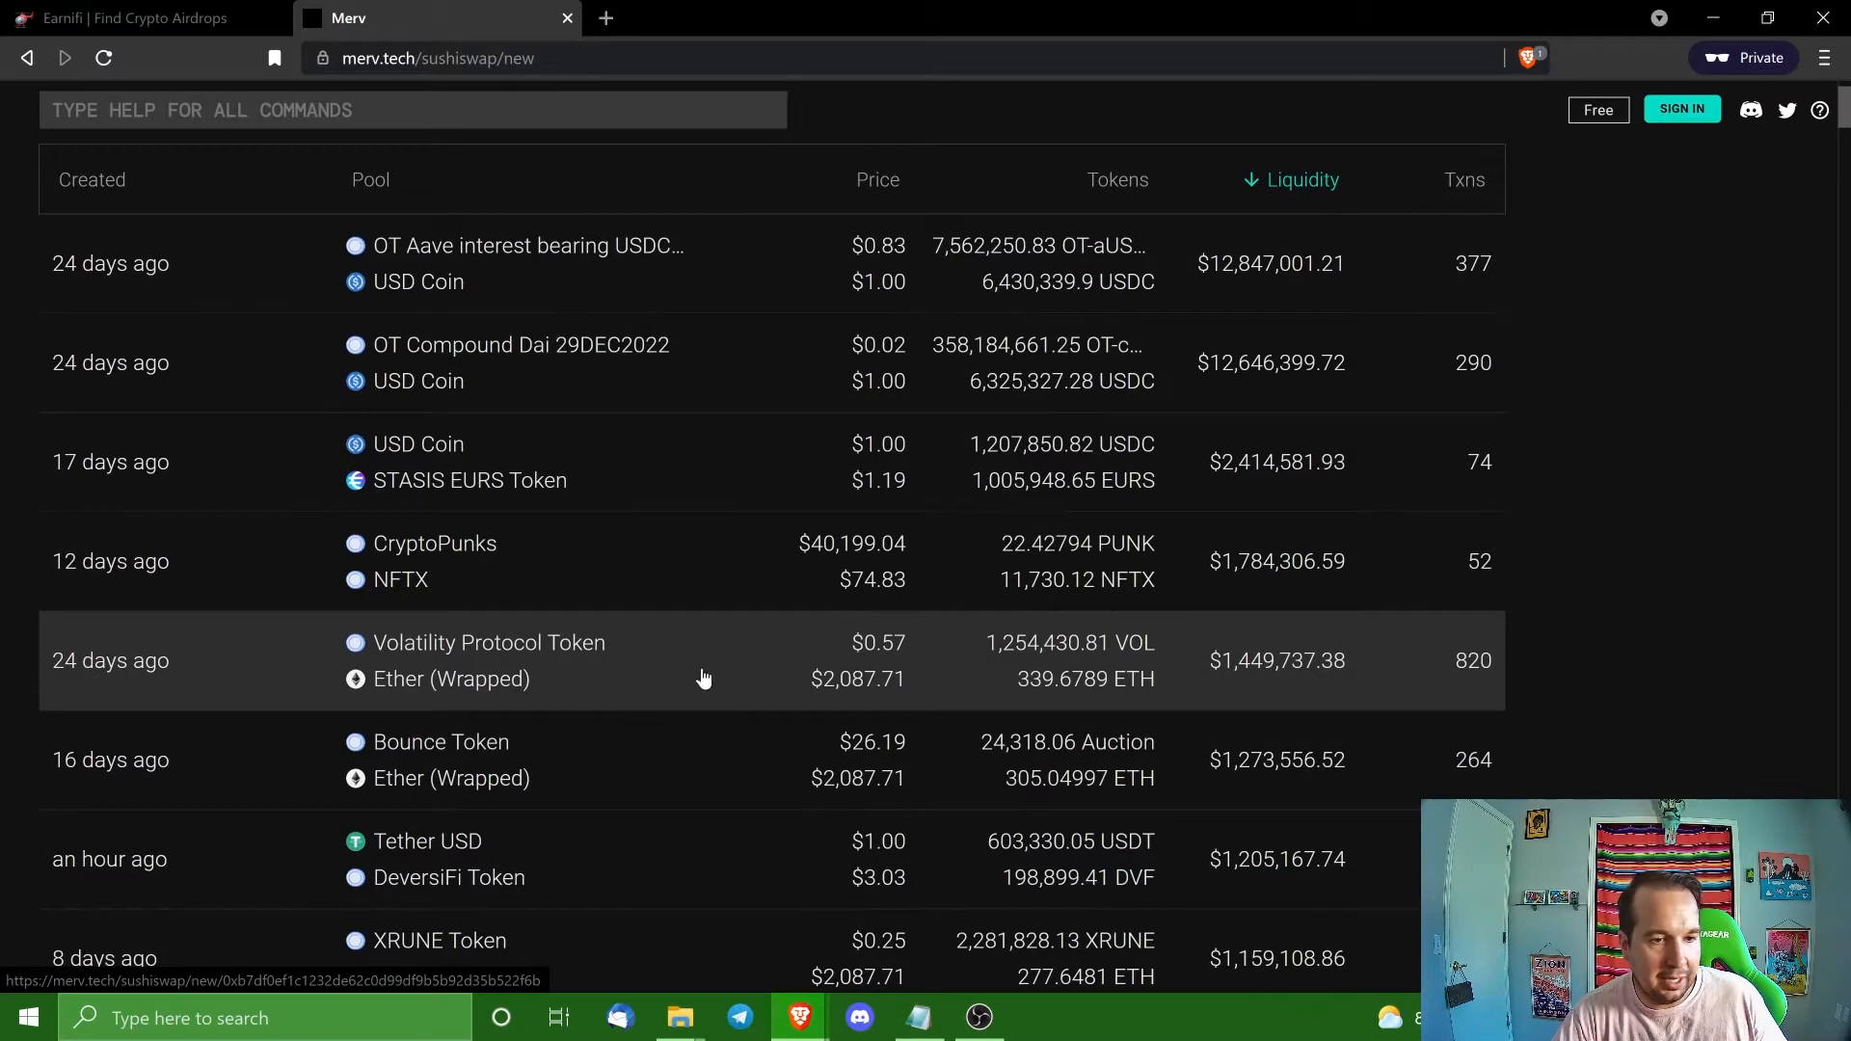
mouse_move(538, 681)
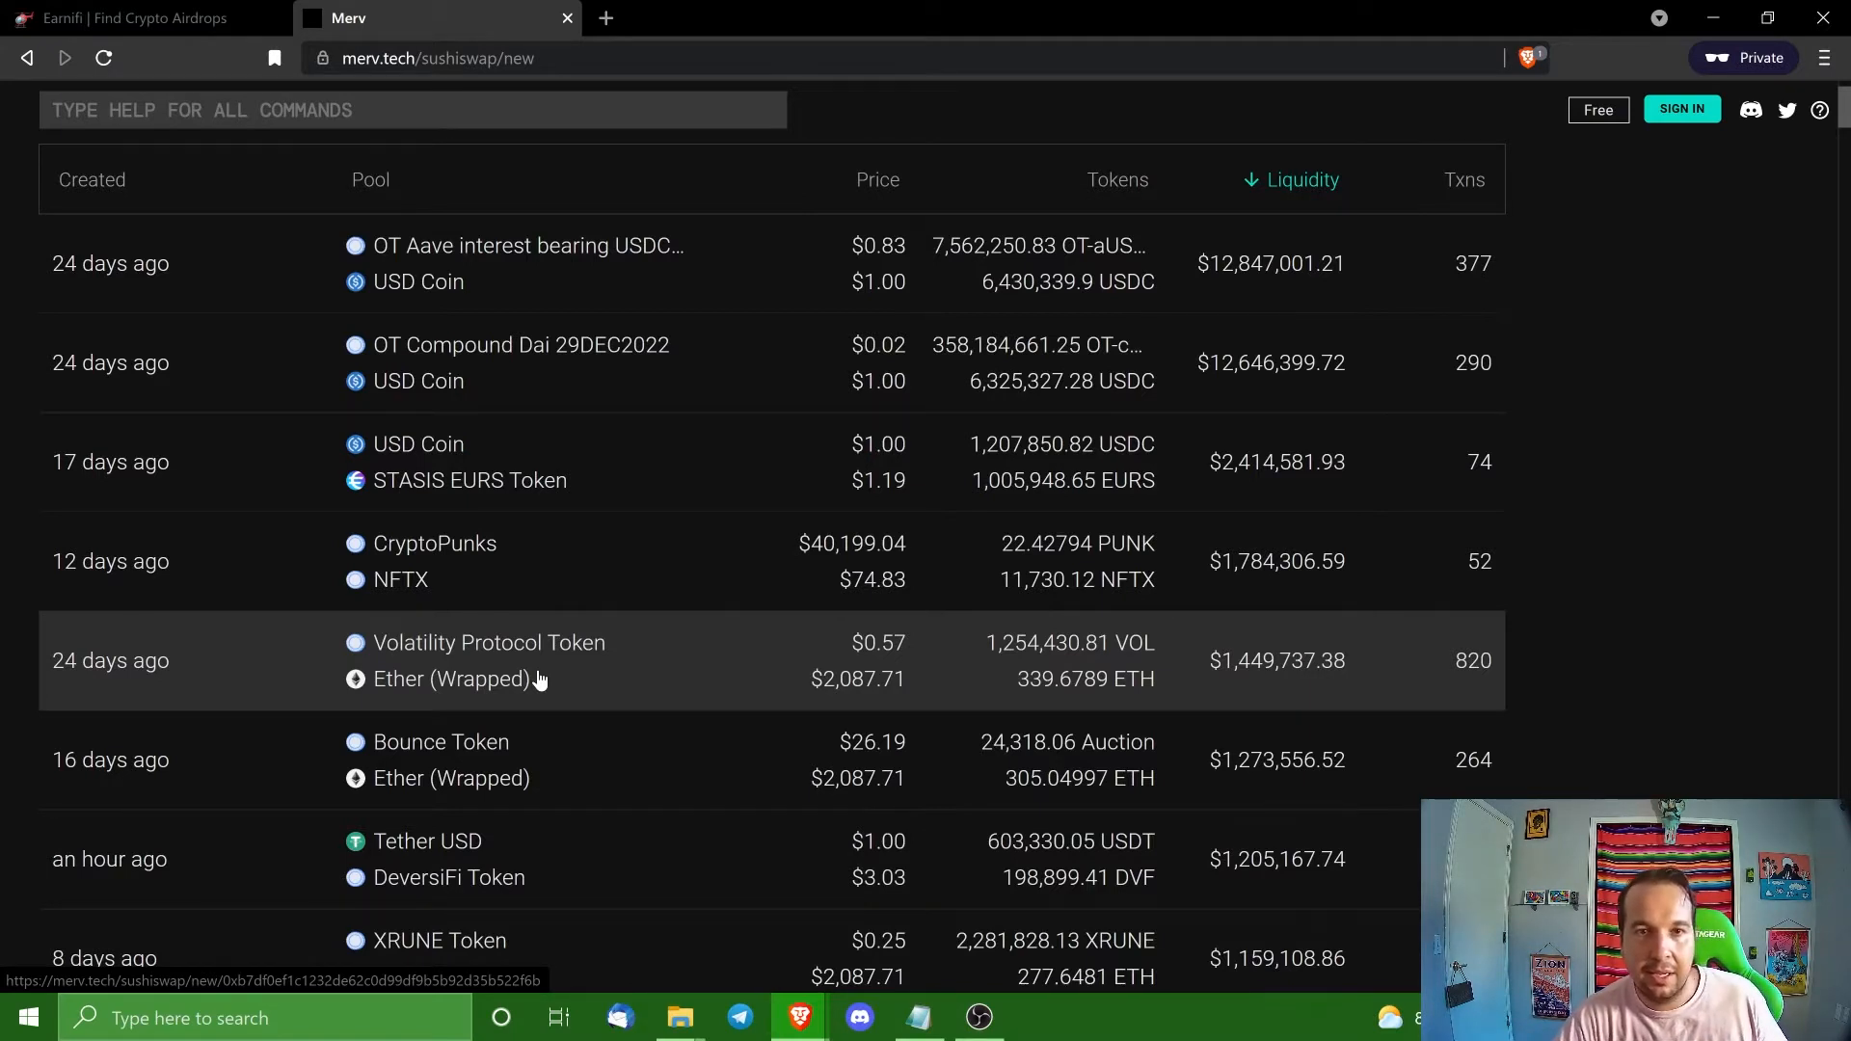
mouse_move(459, 656)
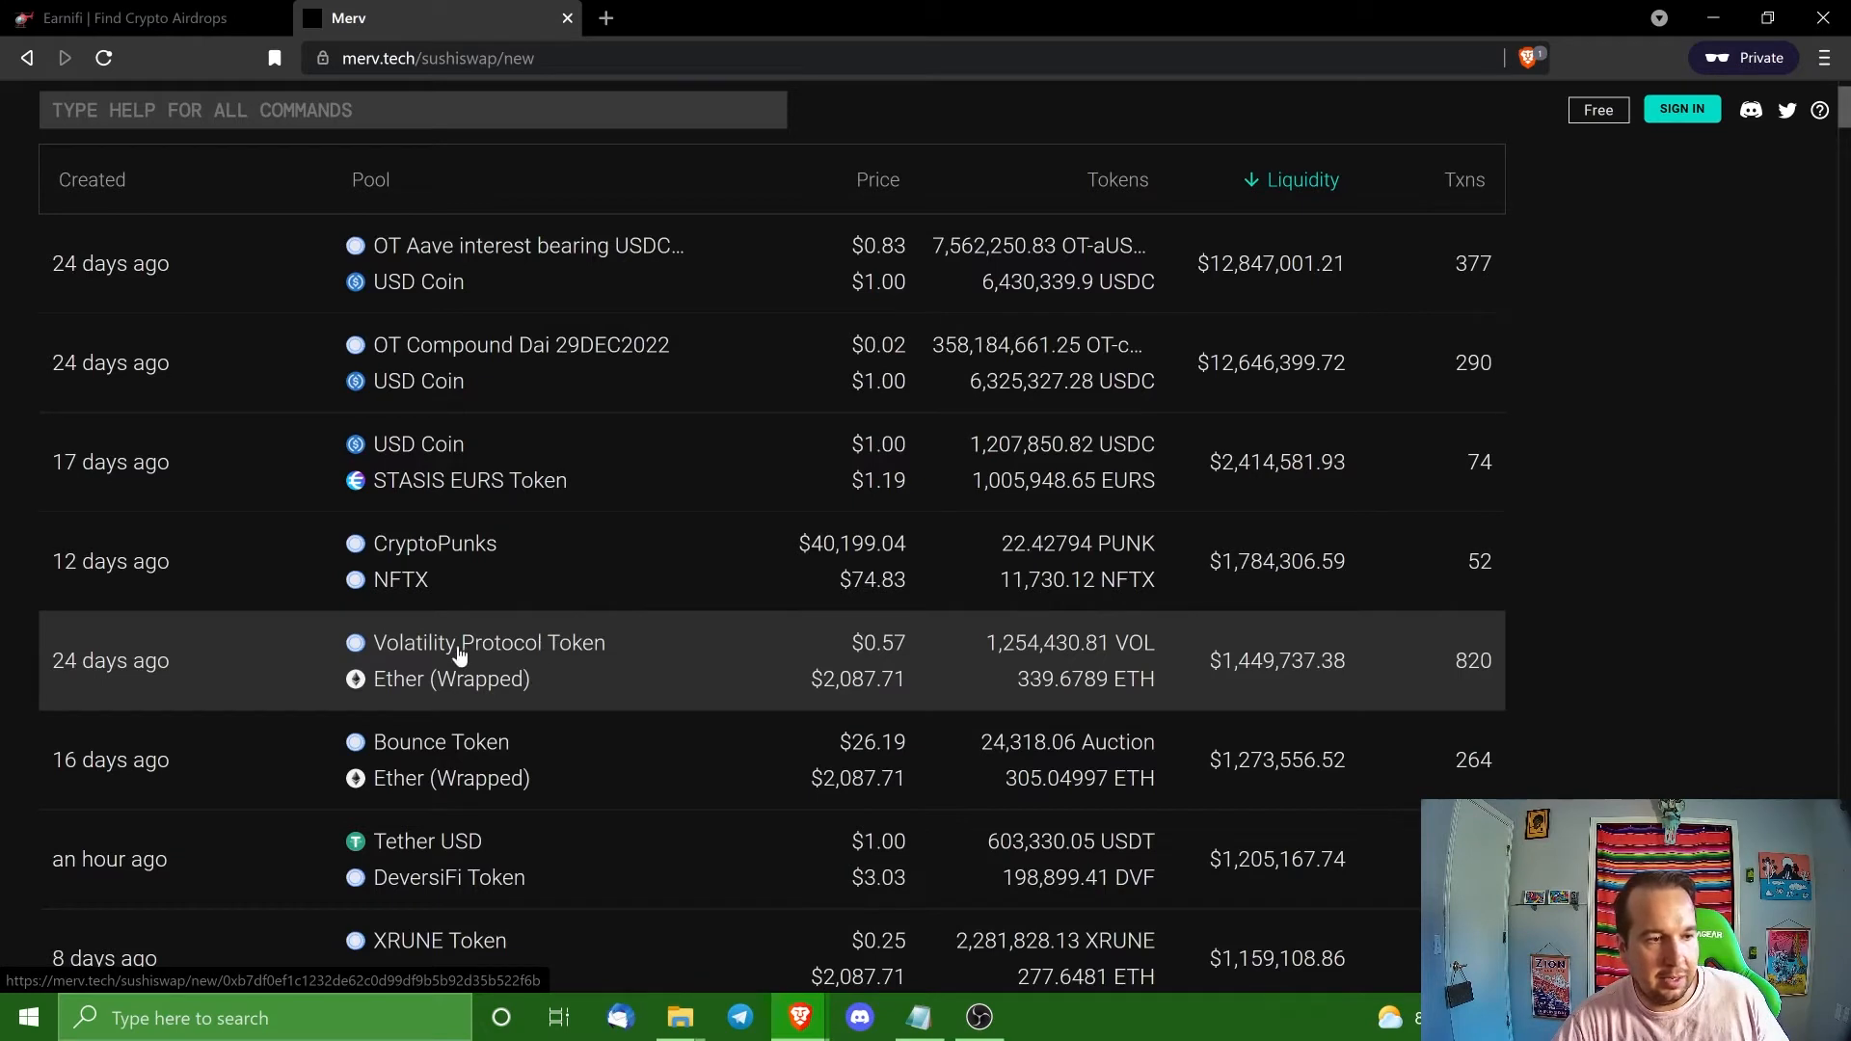
mouse_move(596, 679)
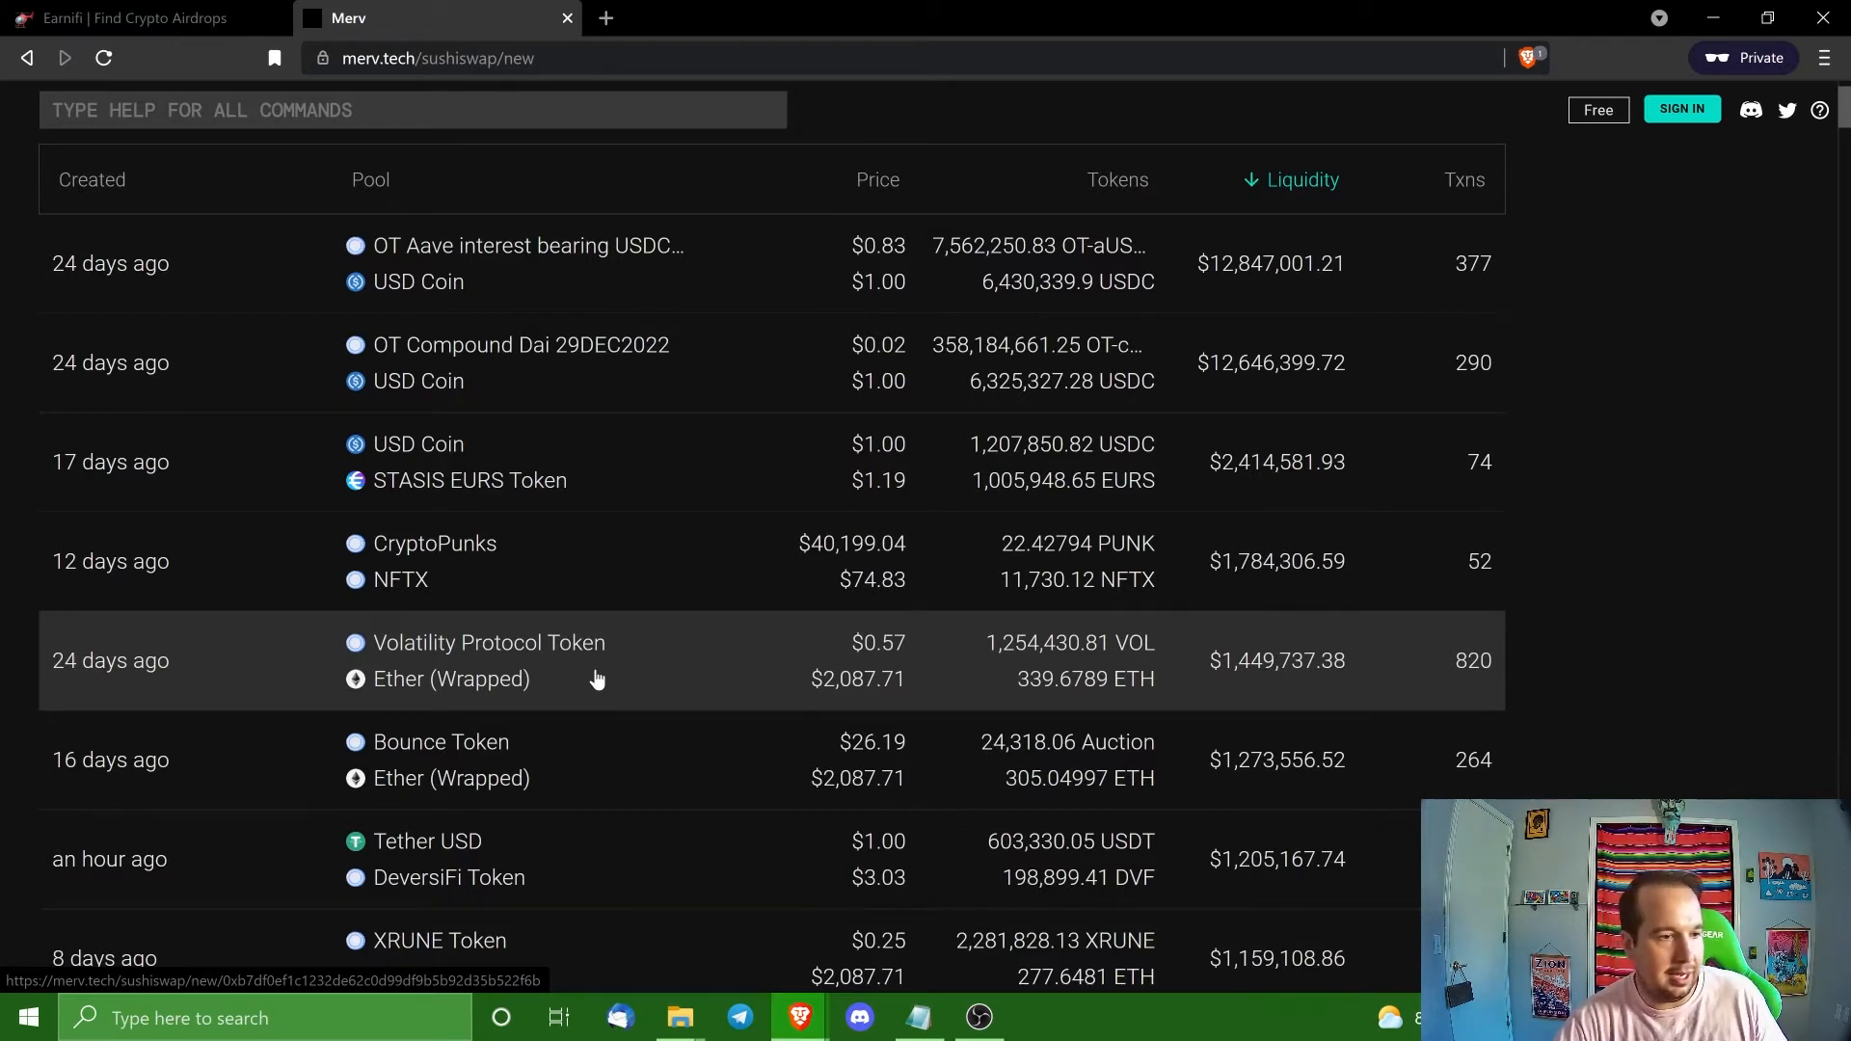
scroll(down, 3)
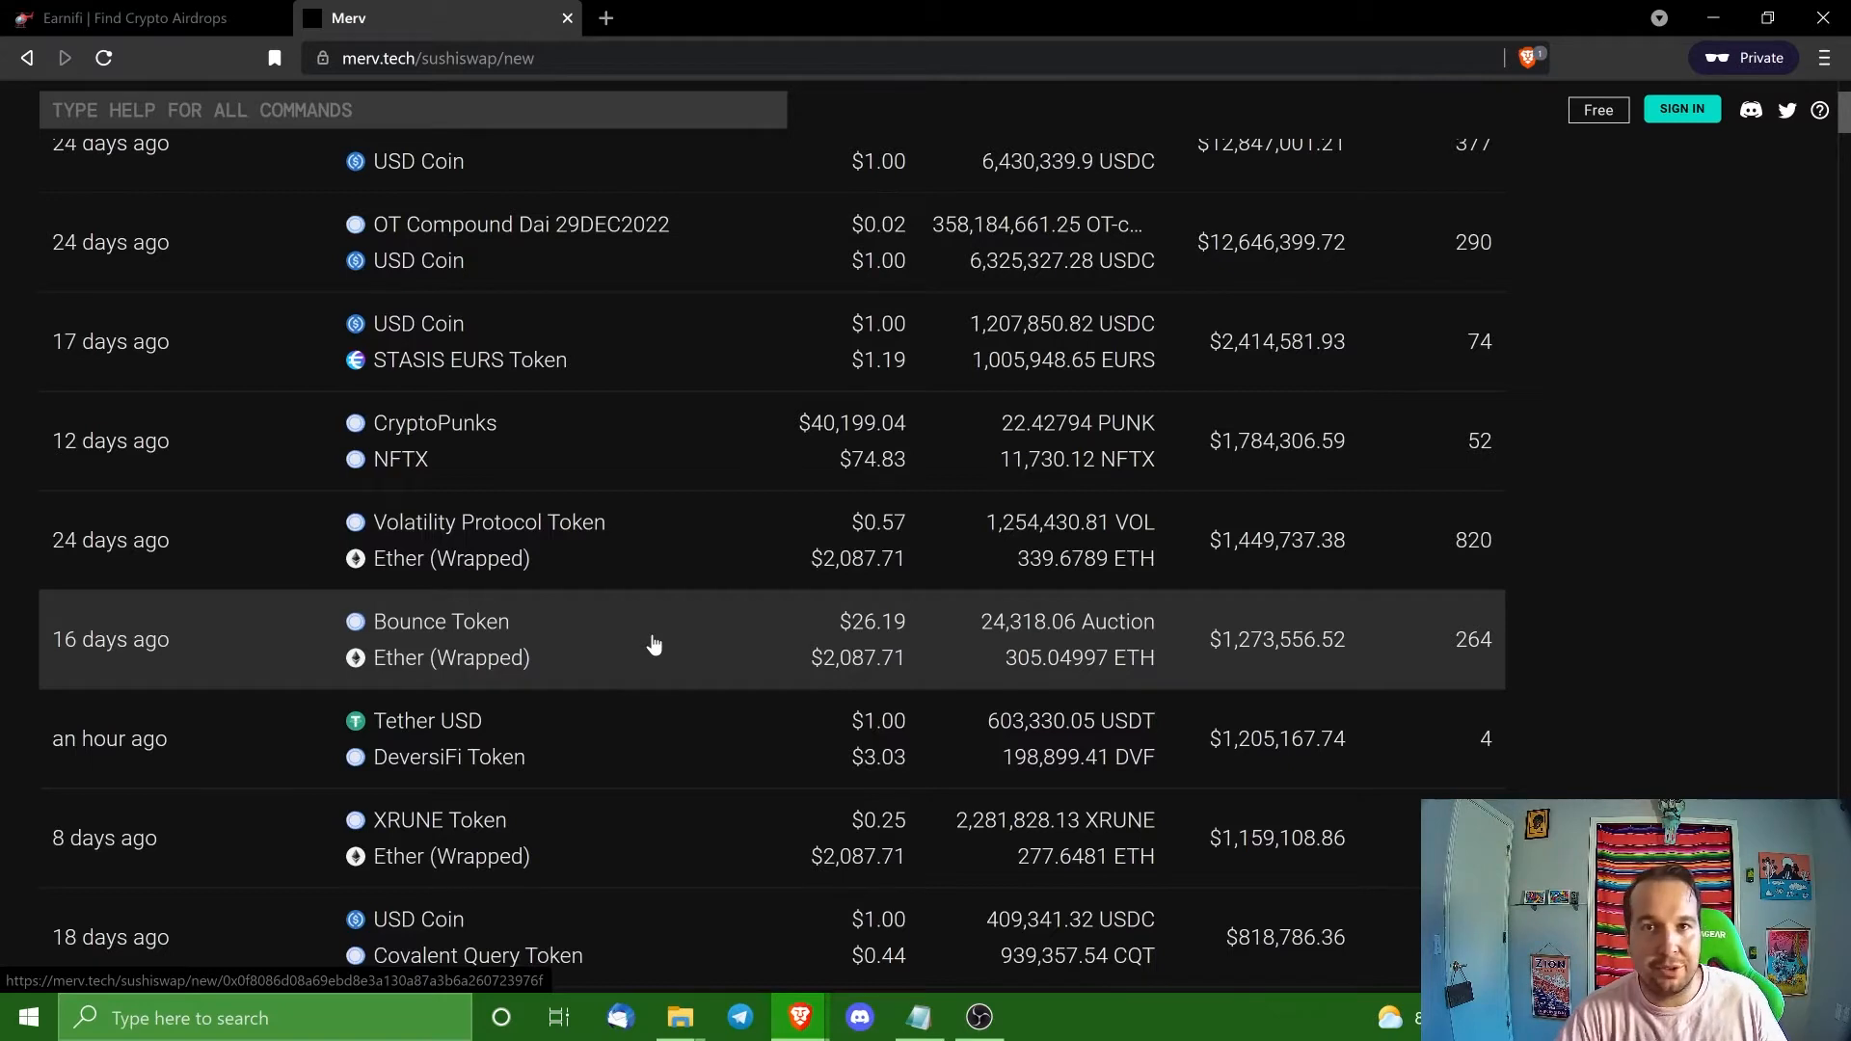
mouse_move(611, 691)
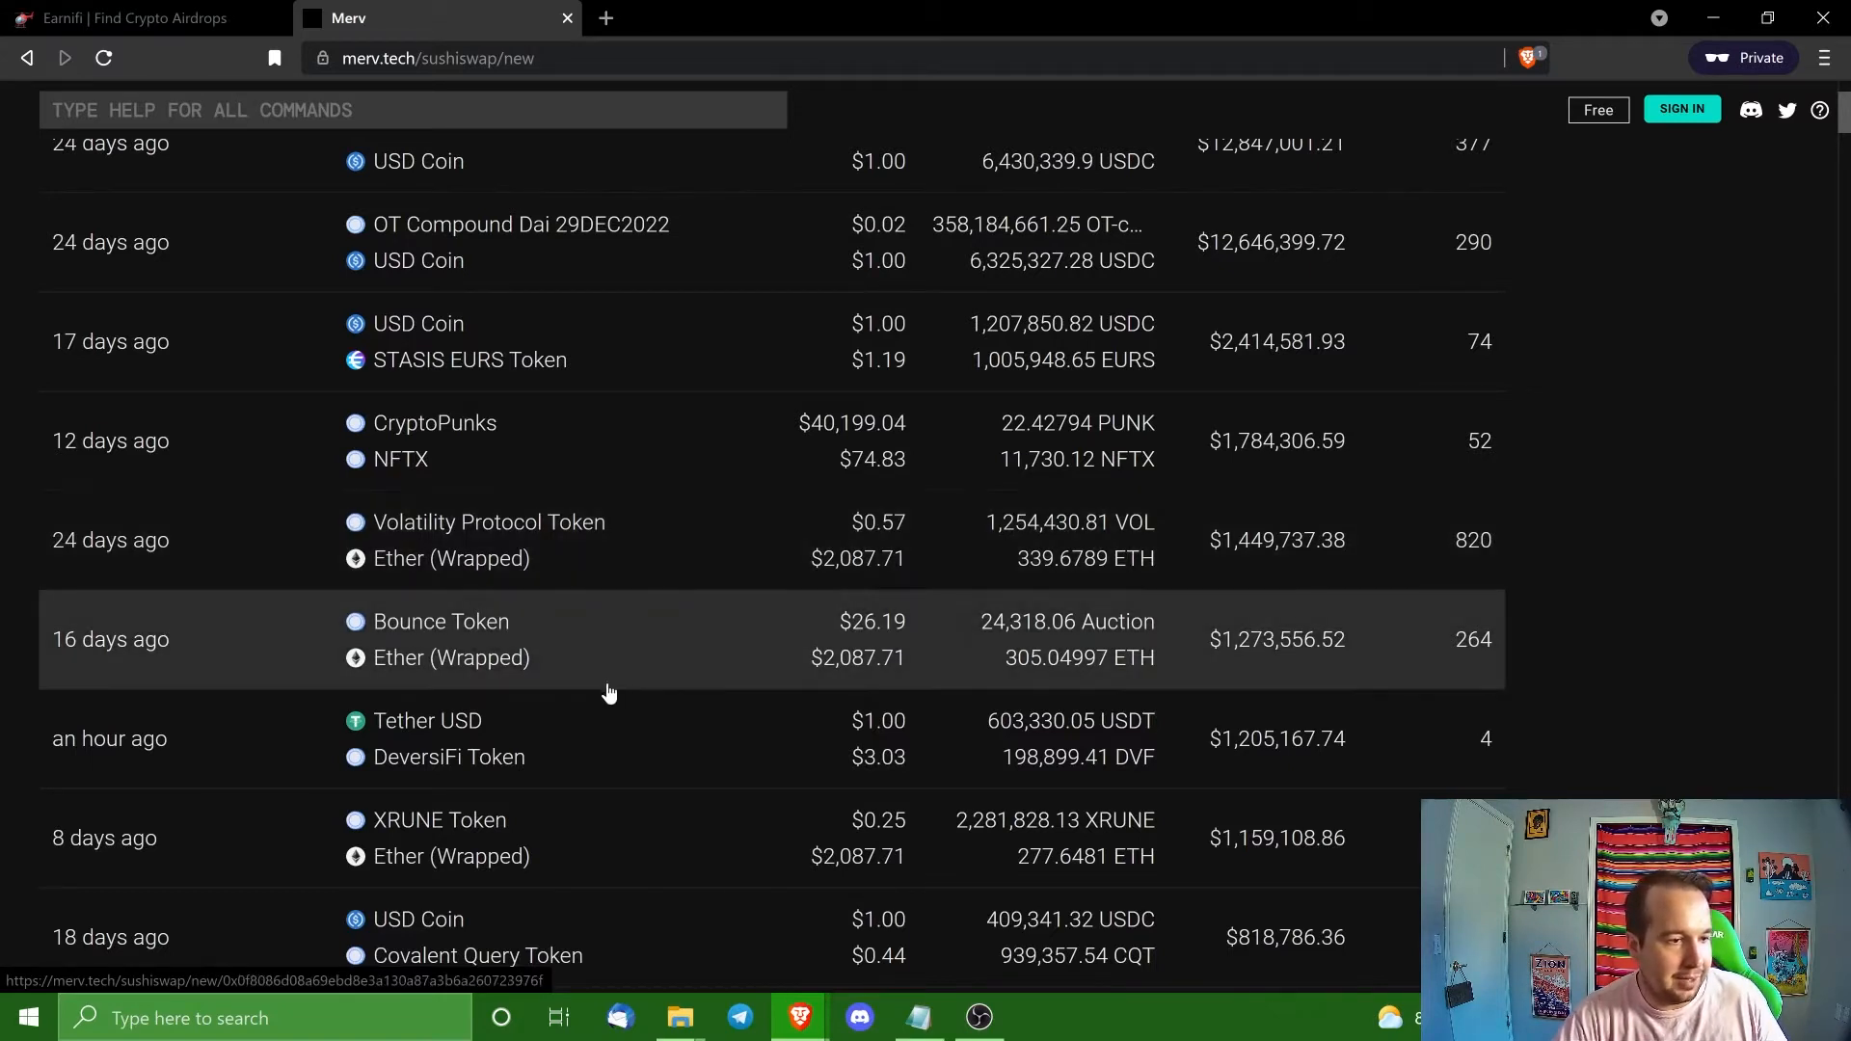
scroll(down, 3)
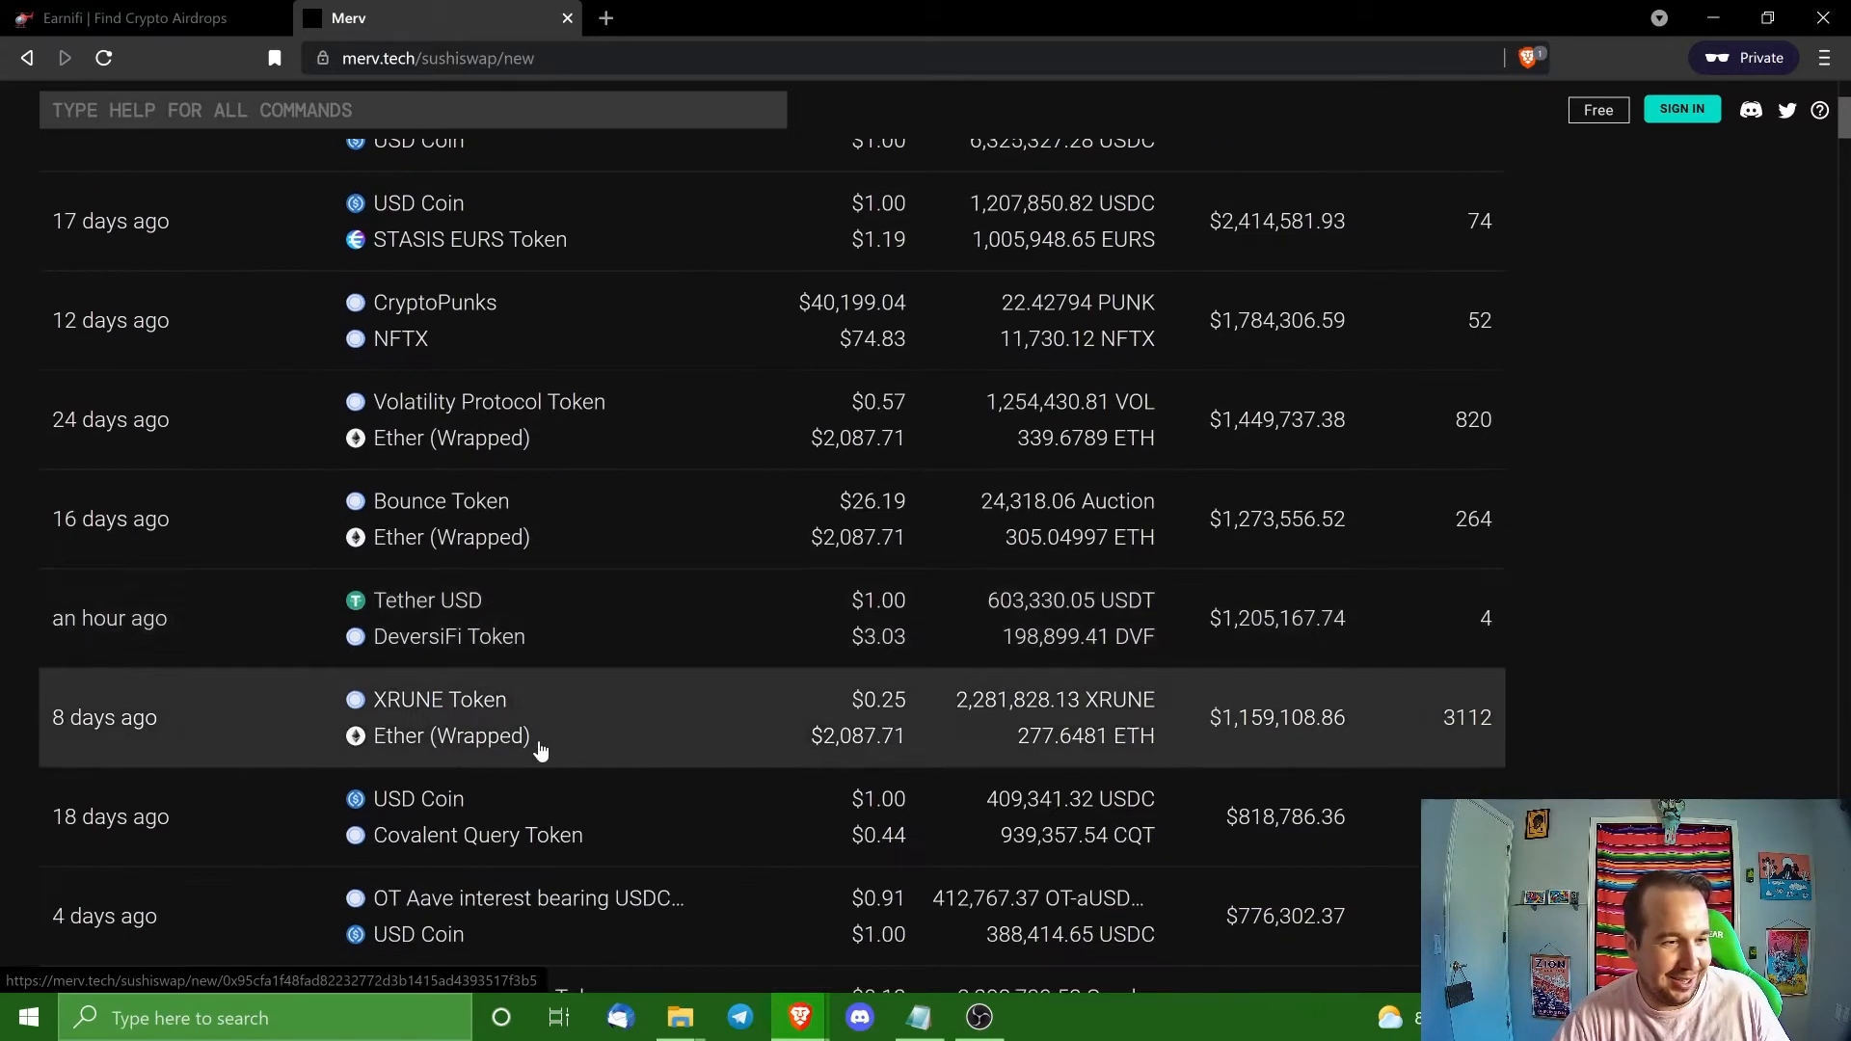
Open the SushiSwap USDT-DVF pair page showing $1,205,167.74 total liquidity and recent transactions.
click(536, 750)
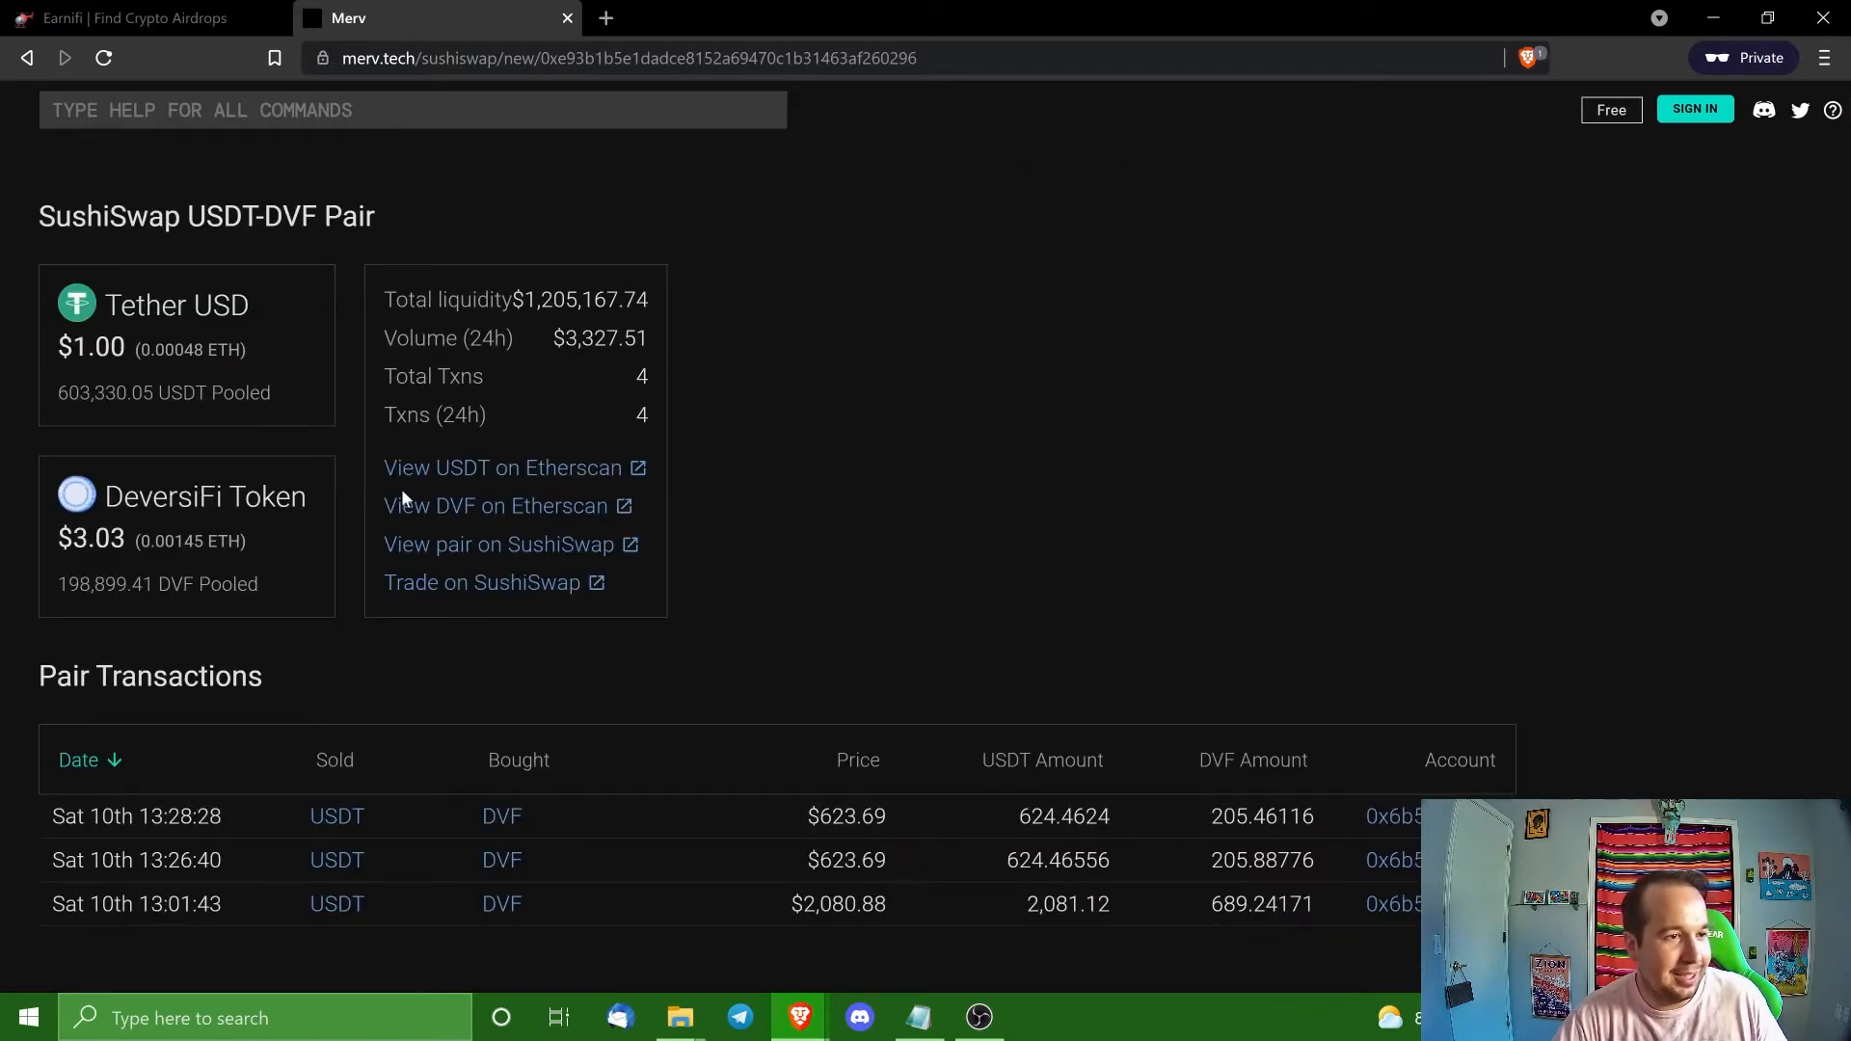
mouse_move(95, 513)
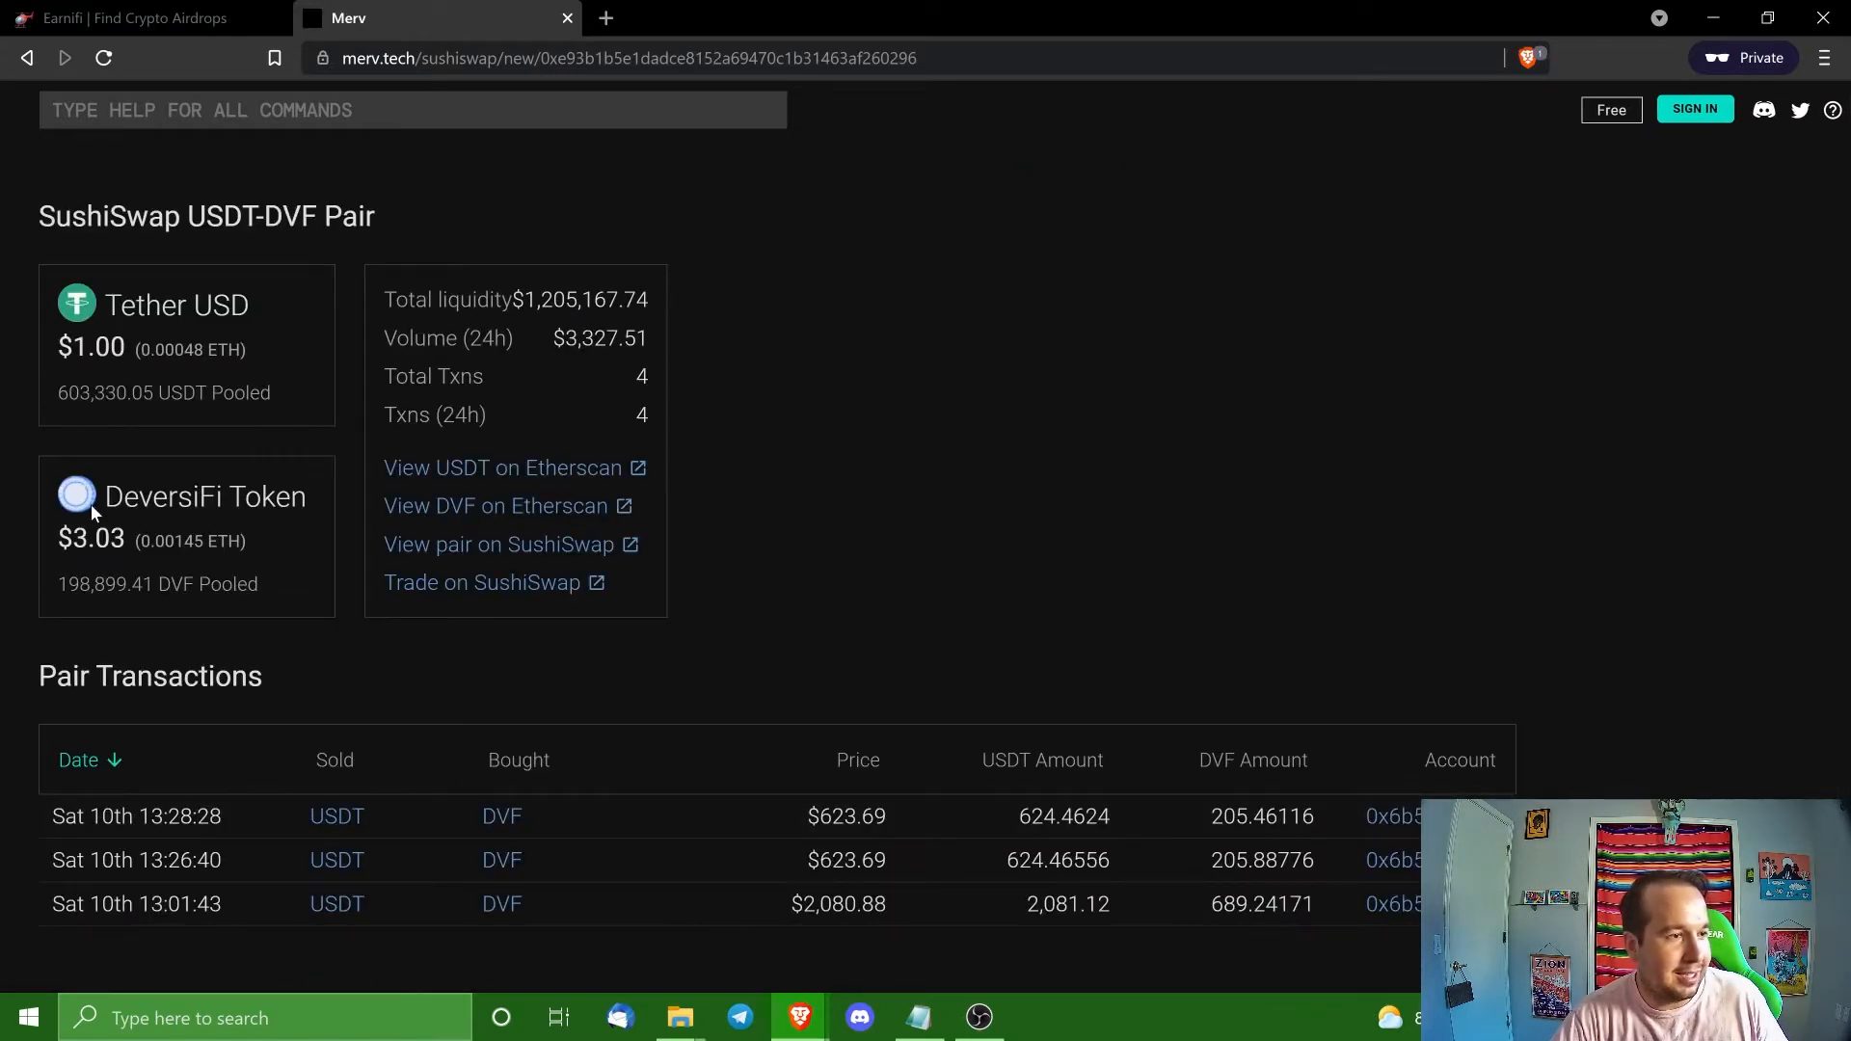
mouse_move(878, 740)
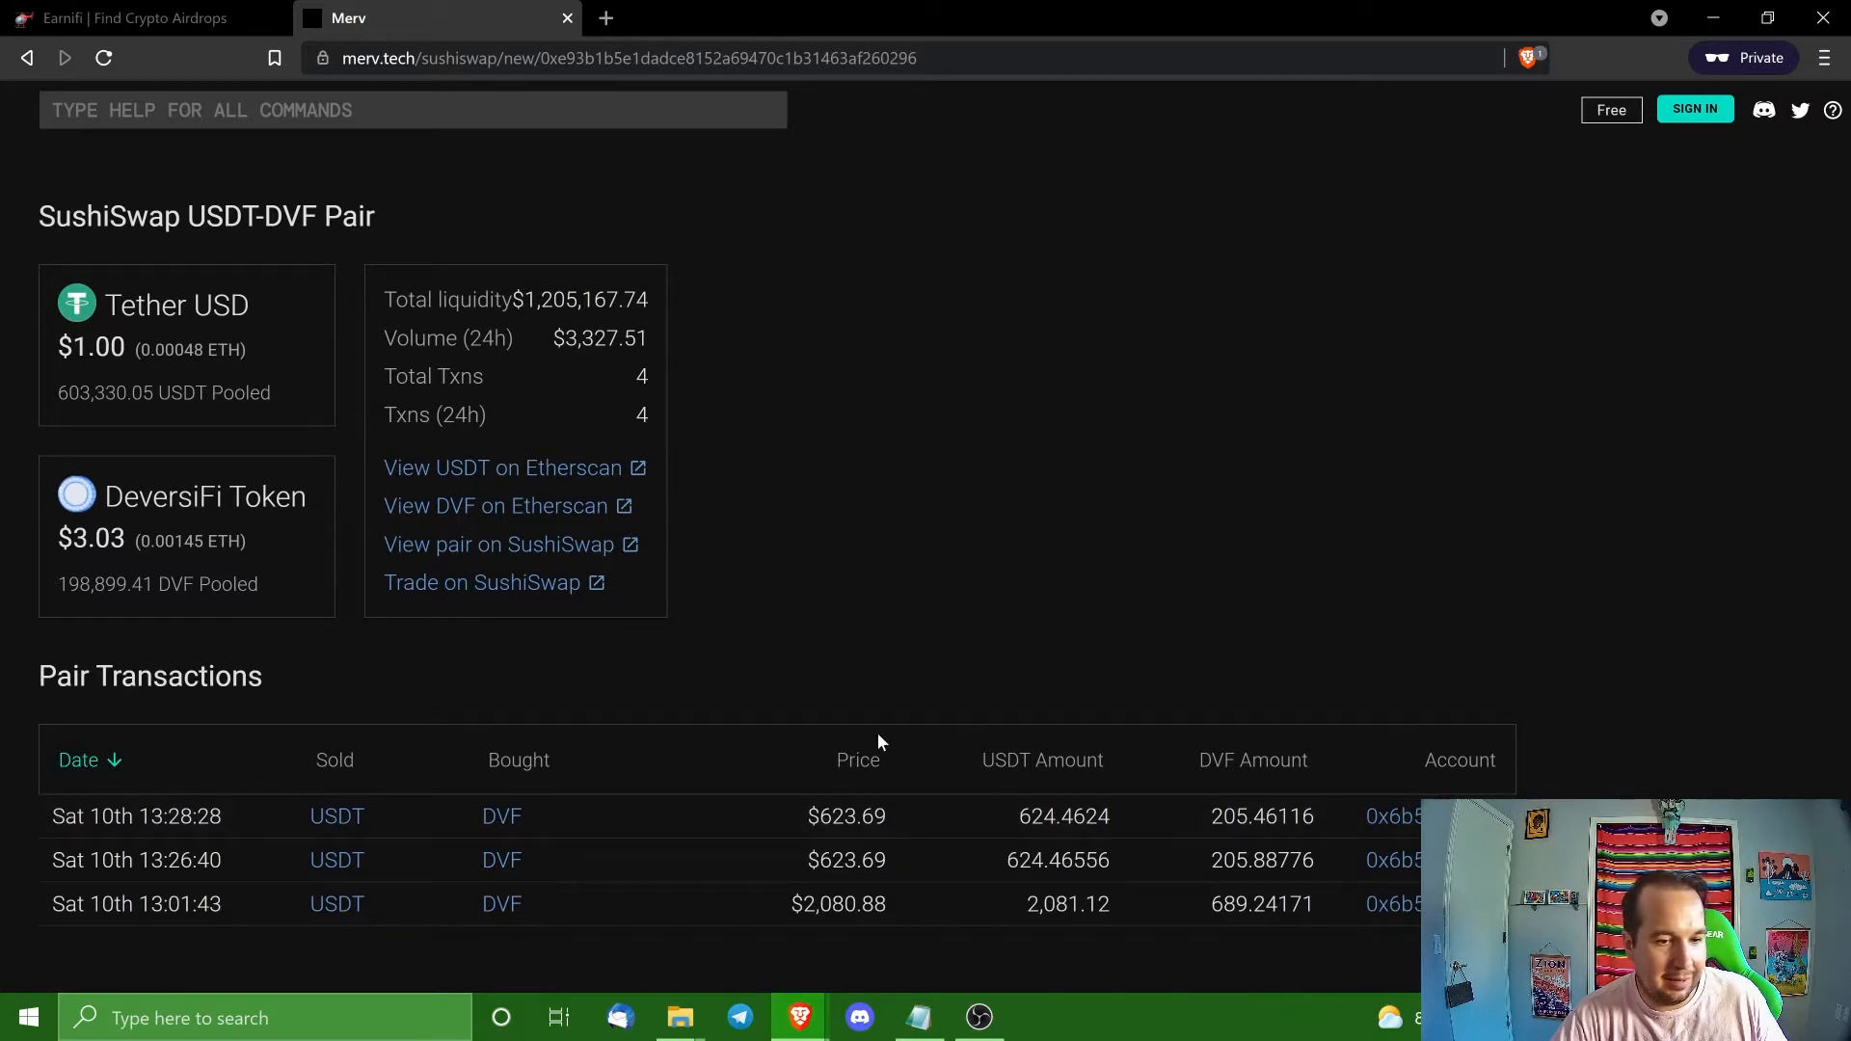
mouse_move(537, 517)
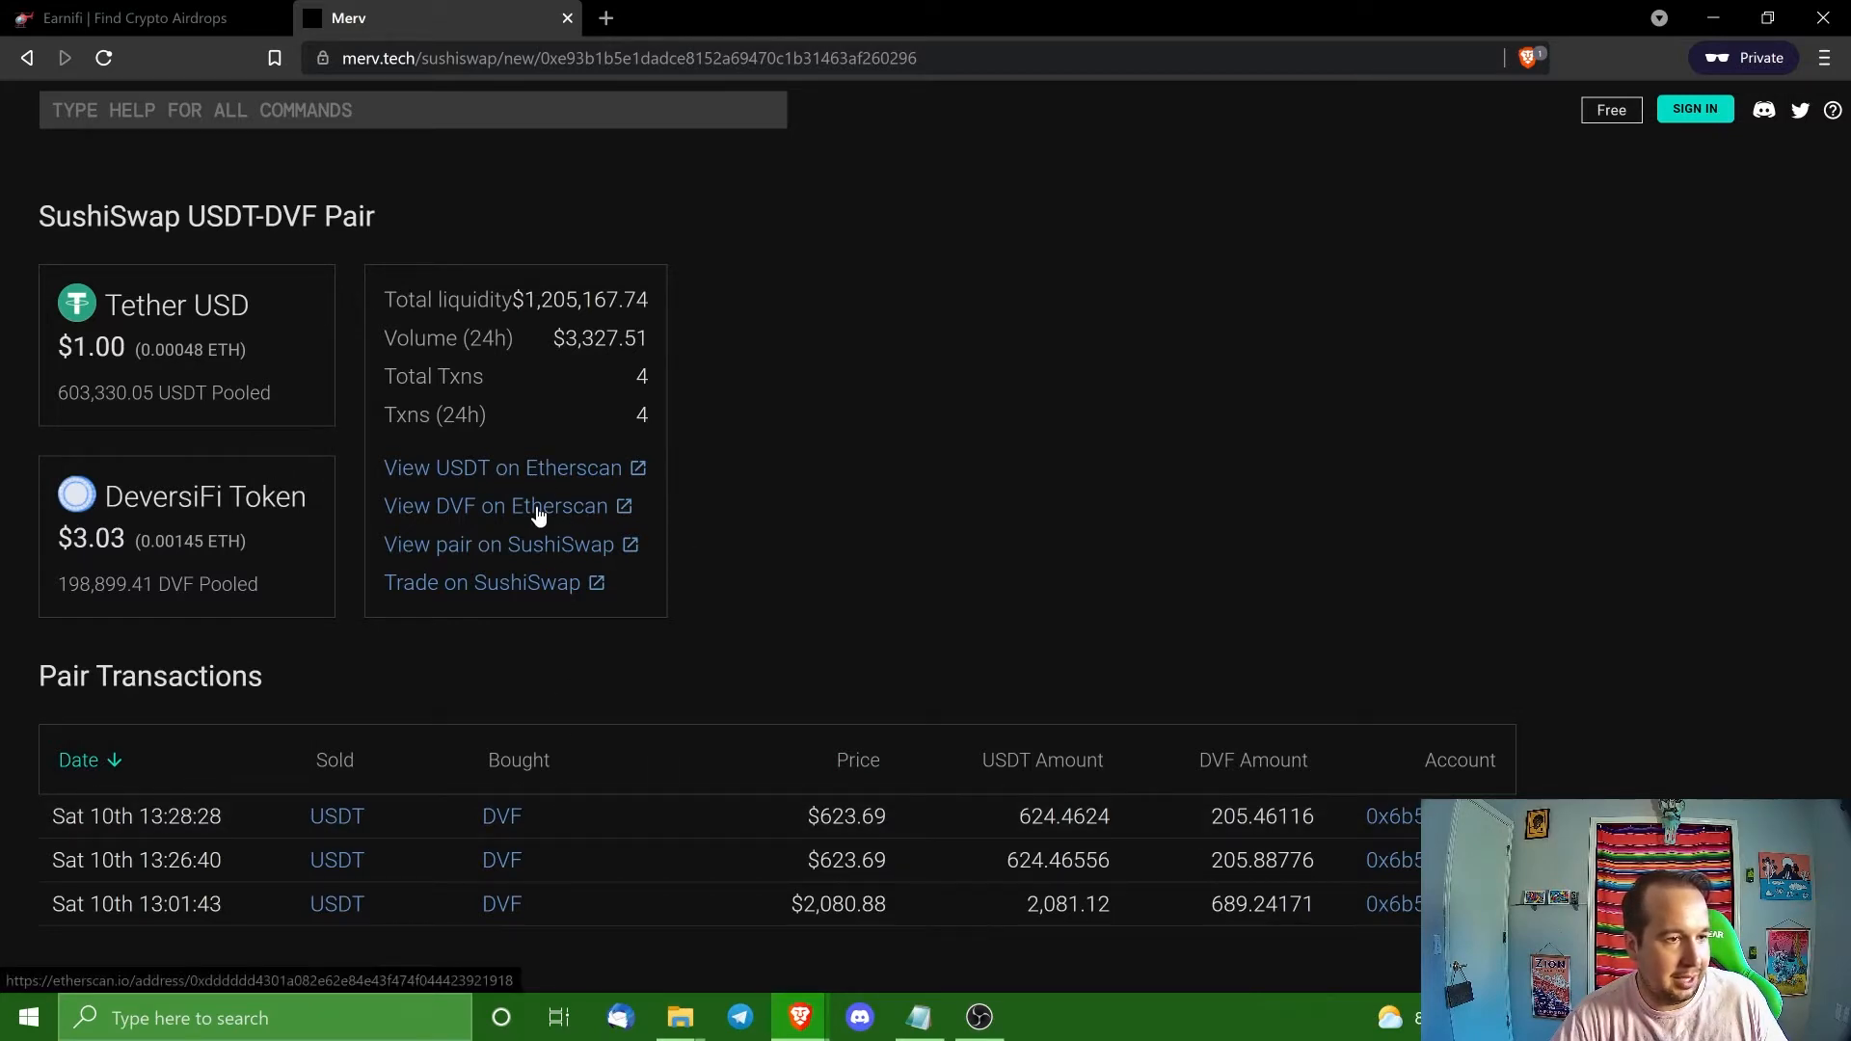
View the DVF token contract on Etherscan with its 33 transactions.
click(496, 505)
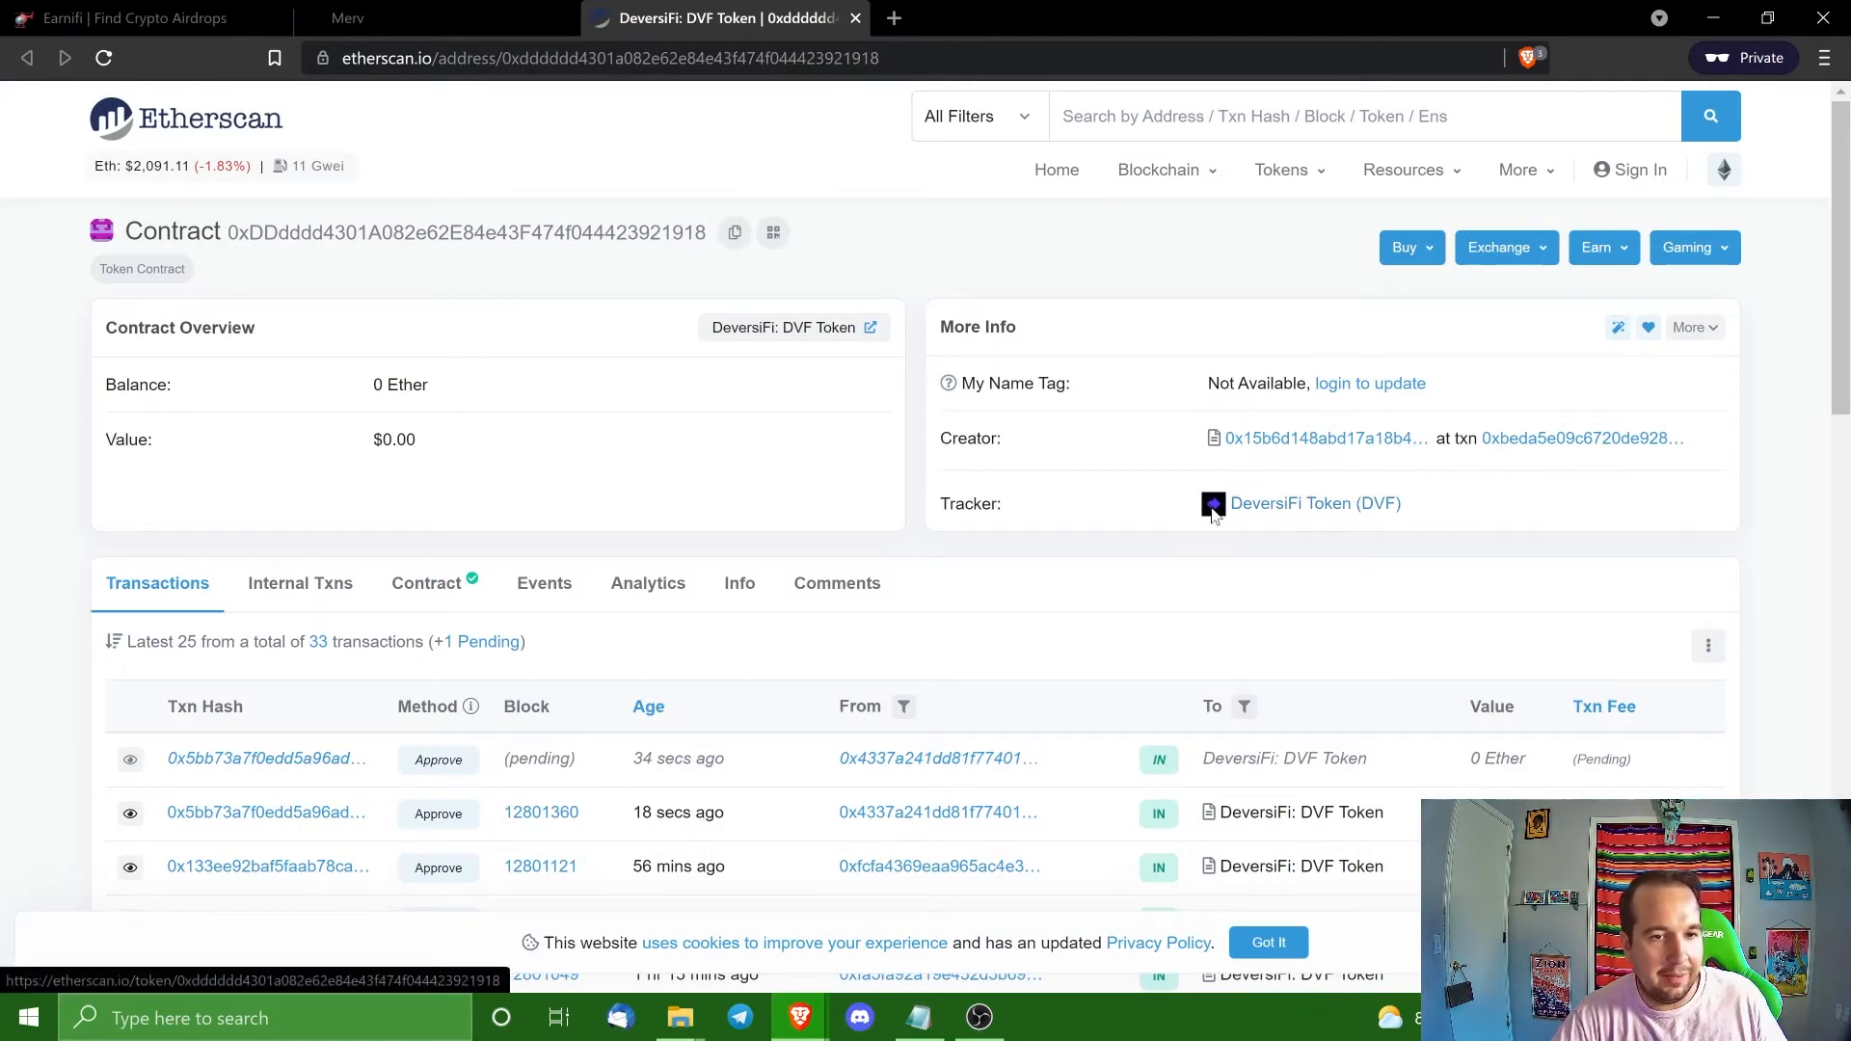
mouse_move(1313, 503)
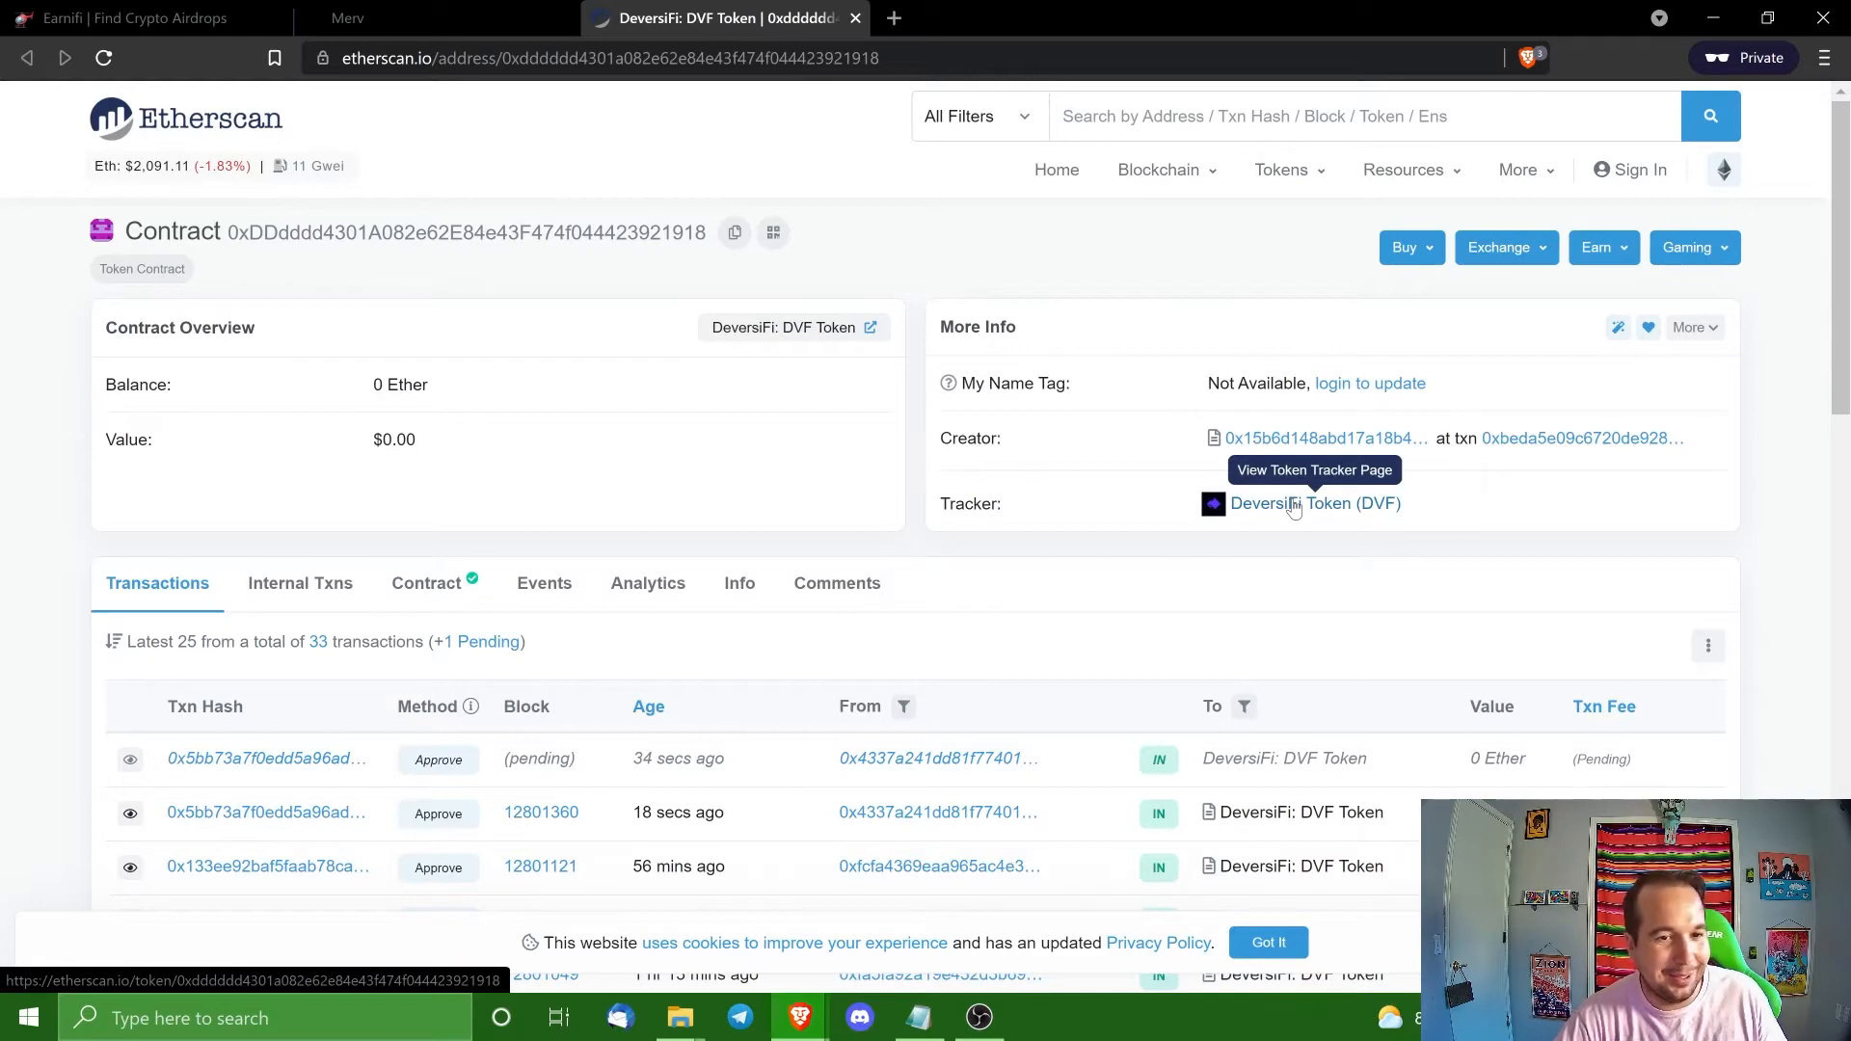
Open the DeversiFi Token tracker (43 holders, 167 transfers) and page back to the 100,000,000 DVF deploy.
click(1313, 504)
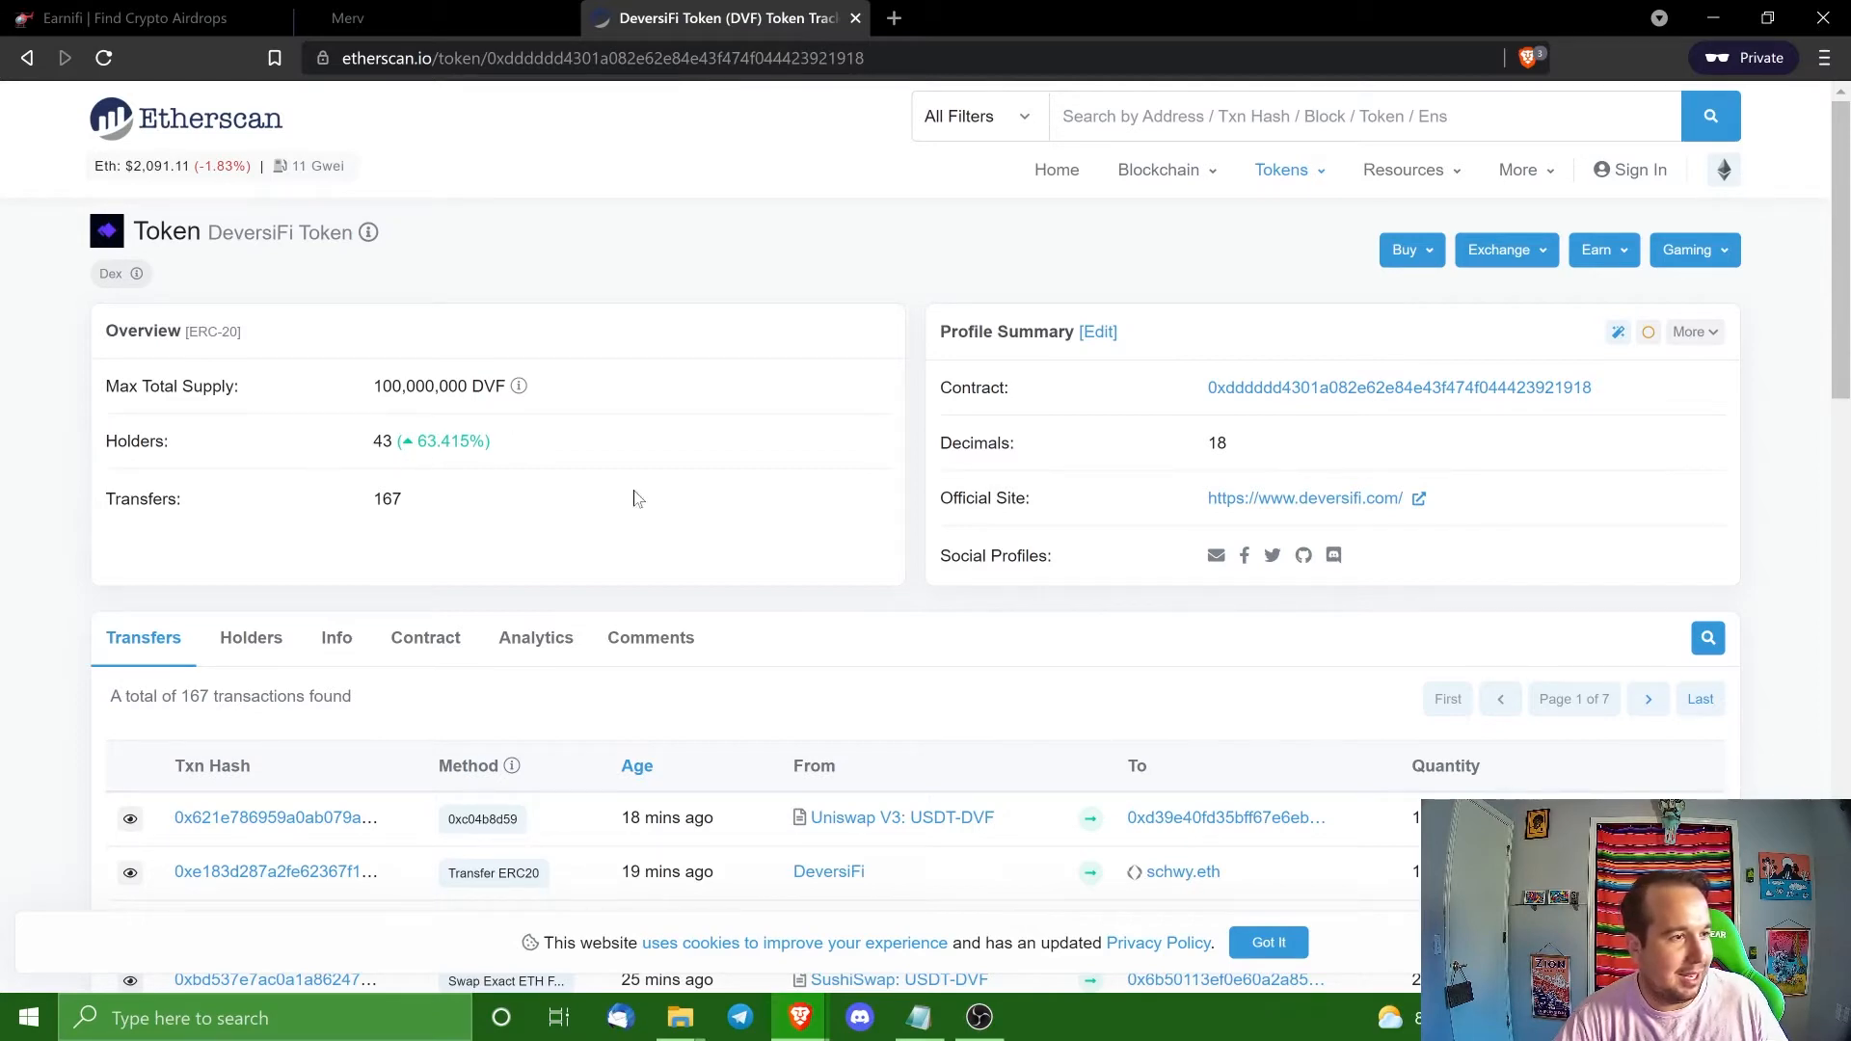
scroll(down, 3)
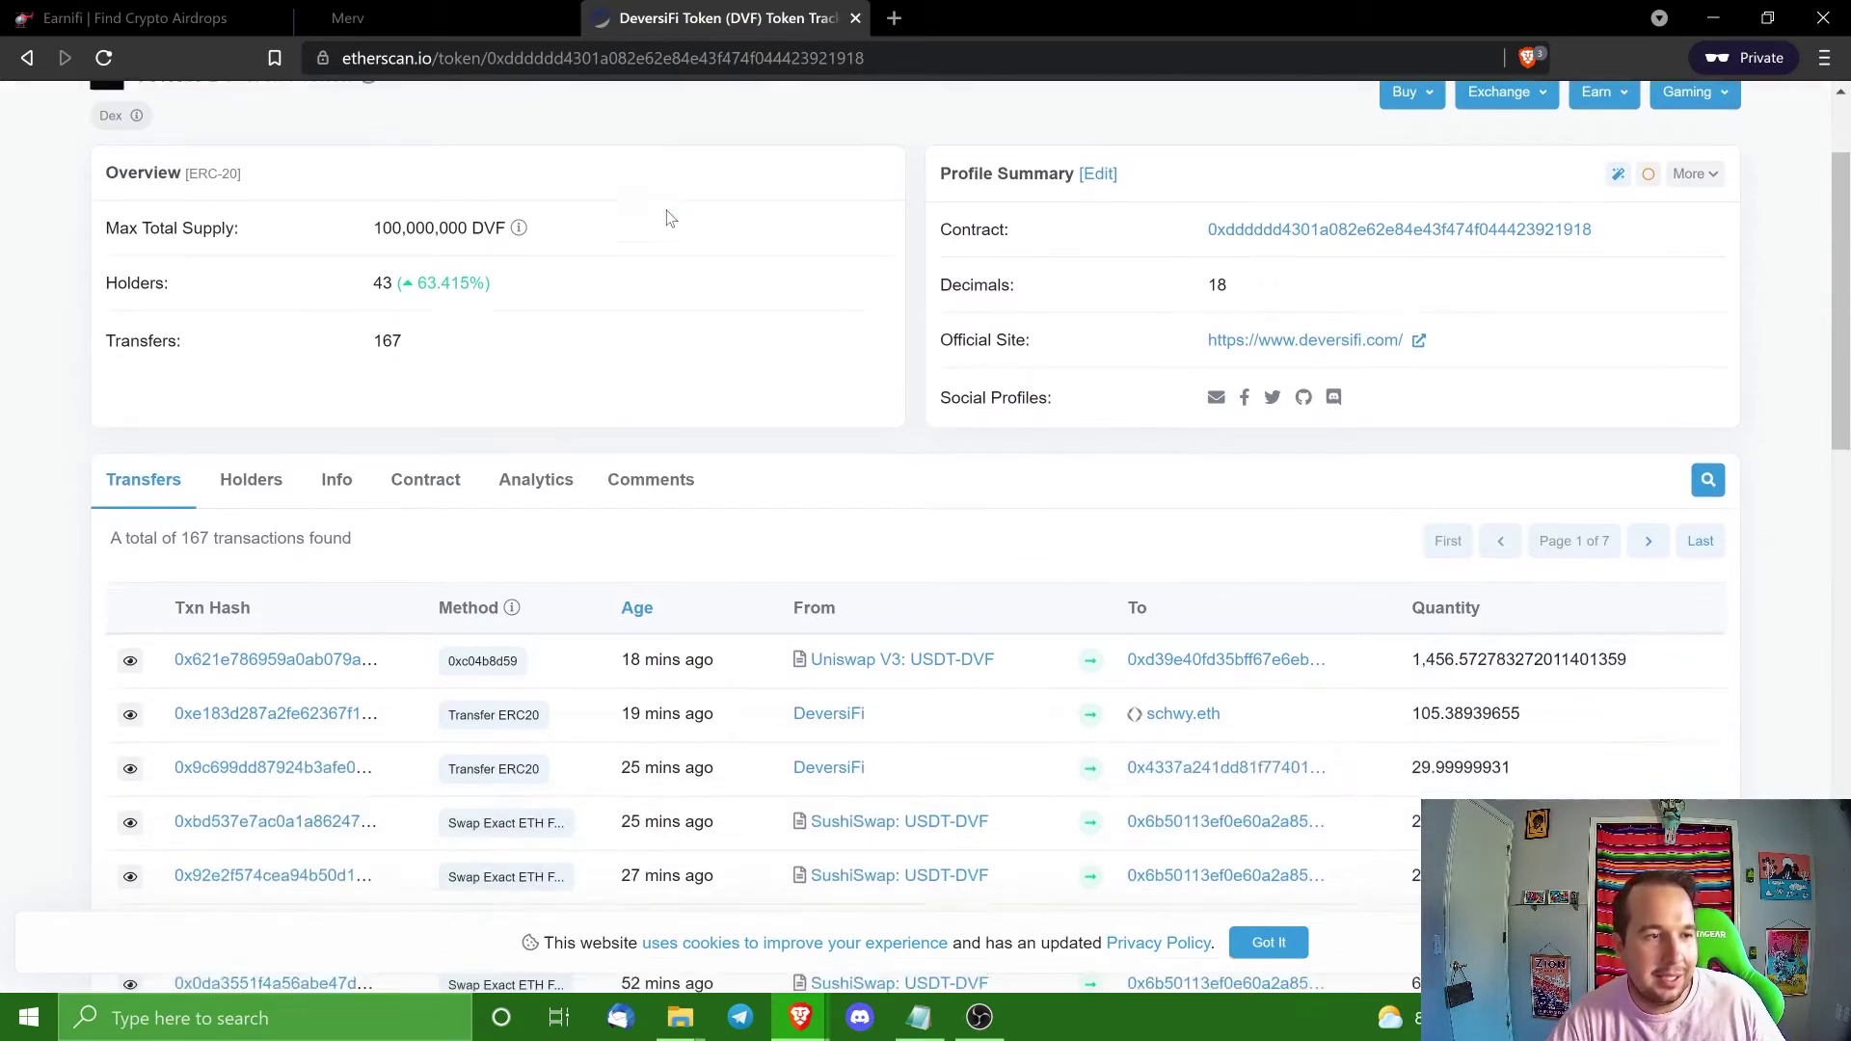
scroll(up, 3)
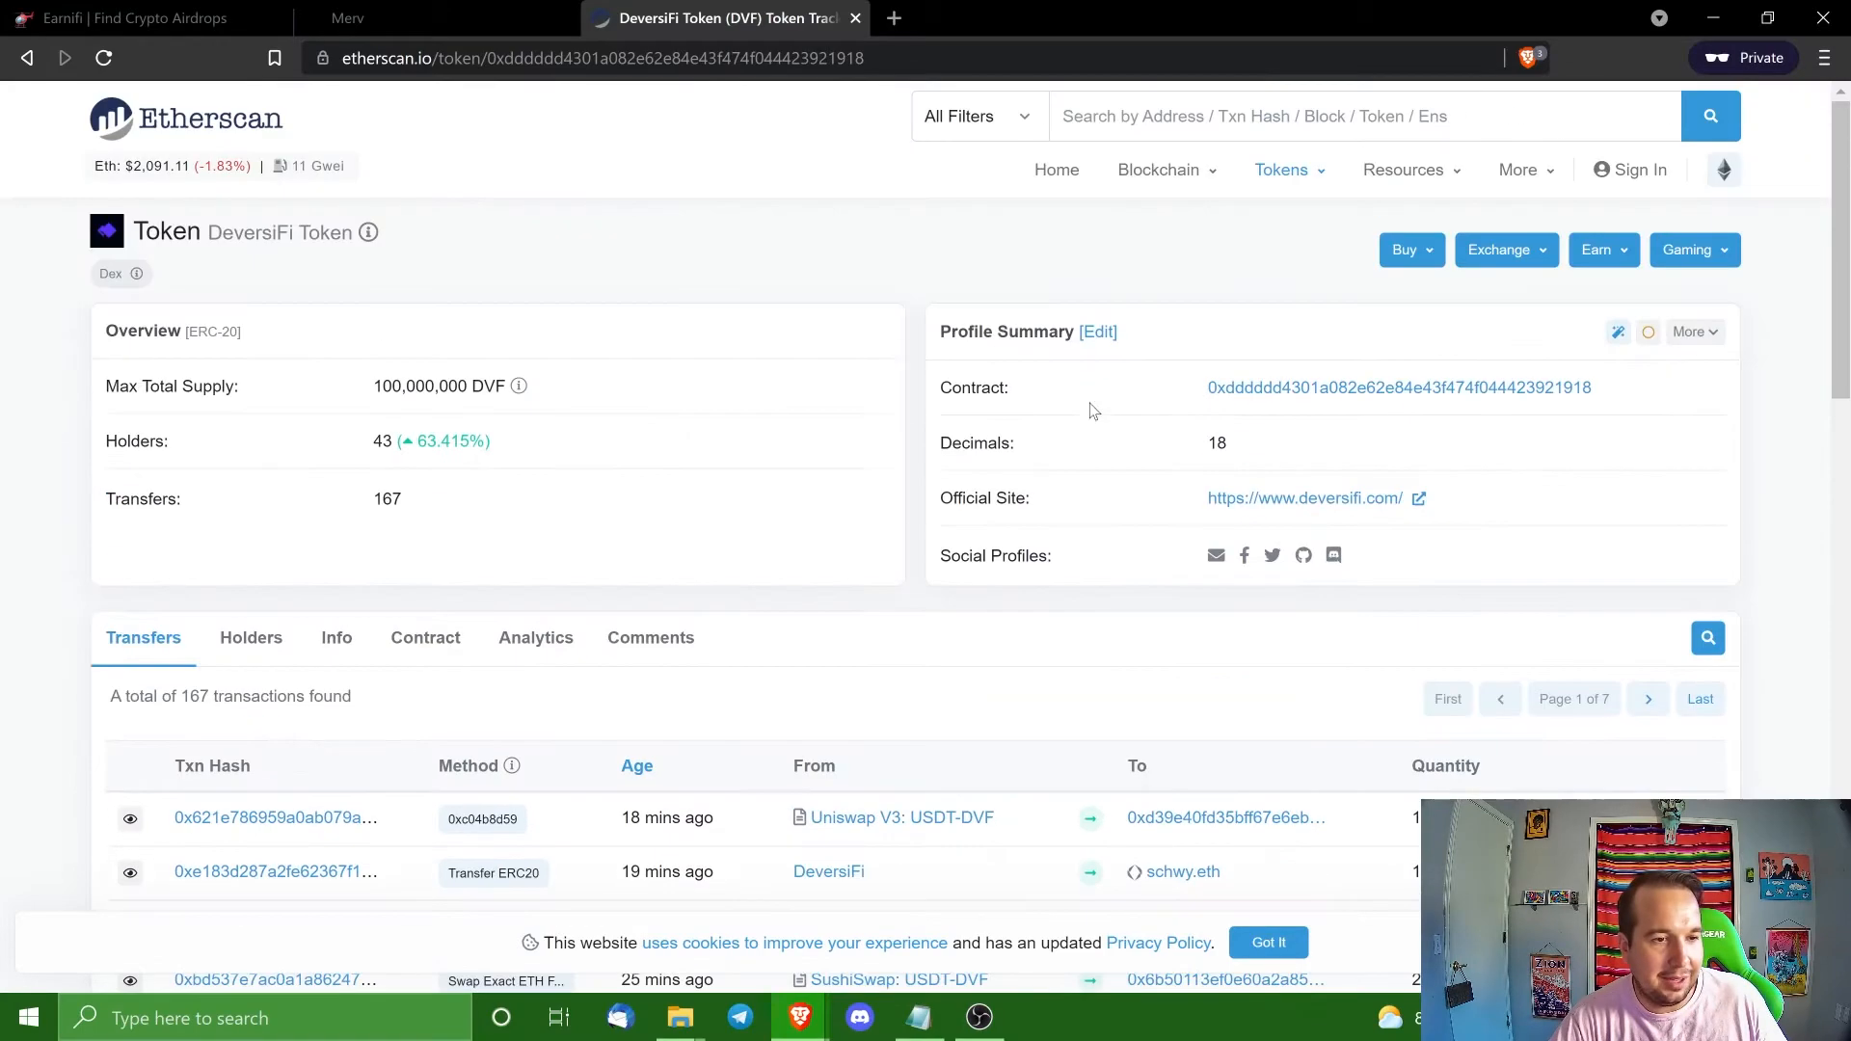
mouse_move(461, 505)
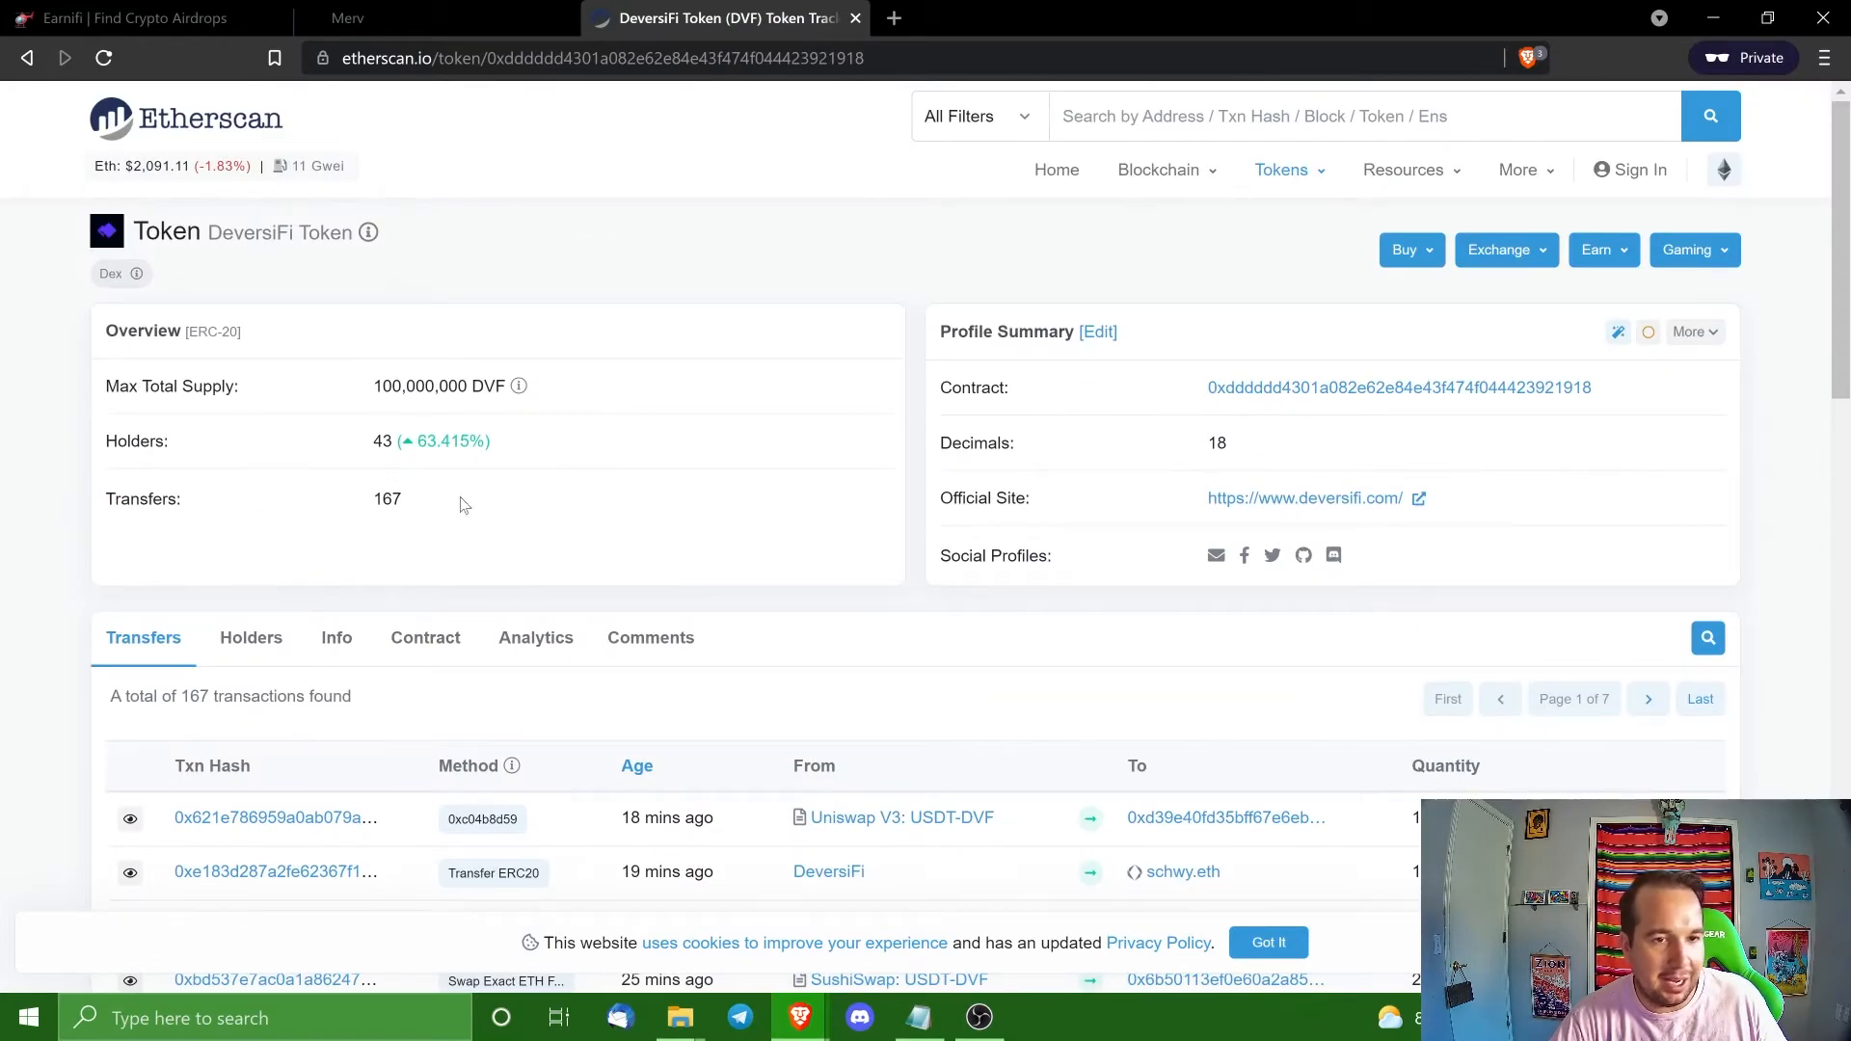
scroll(down, 3)
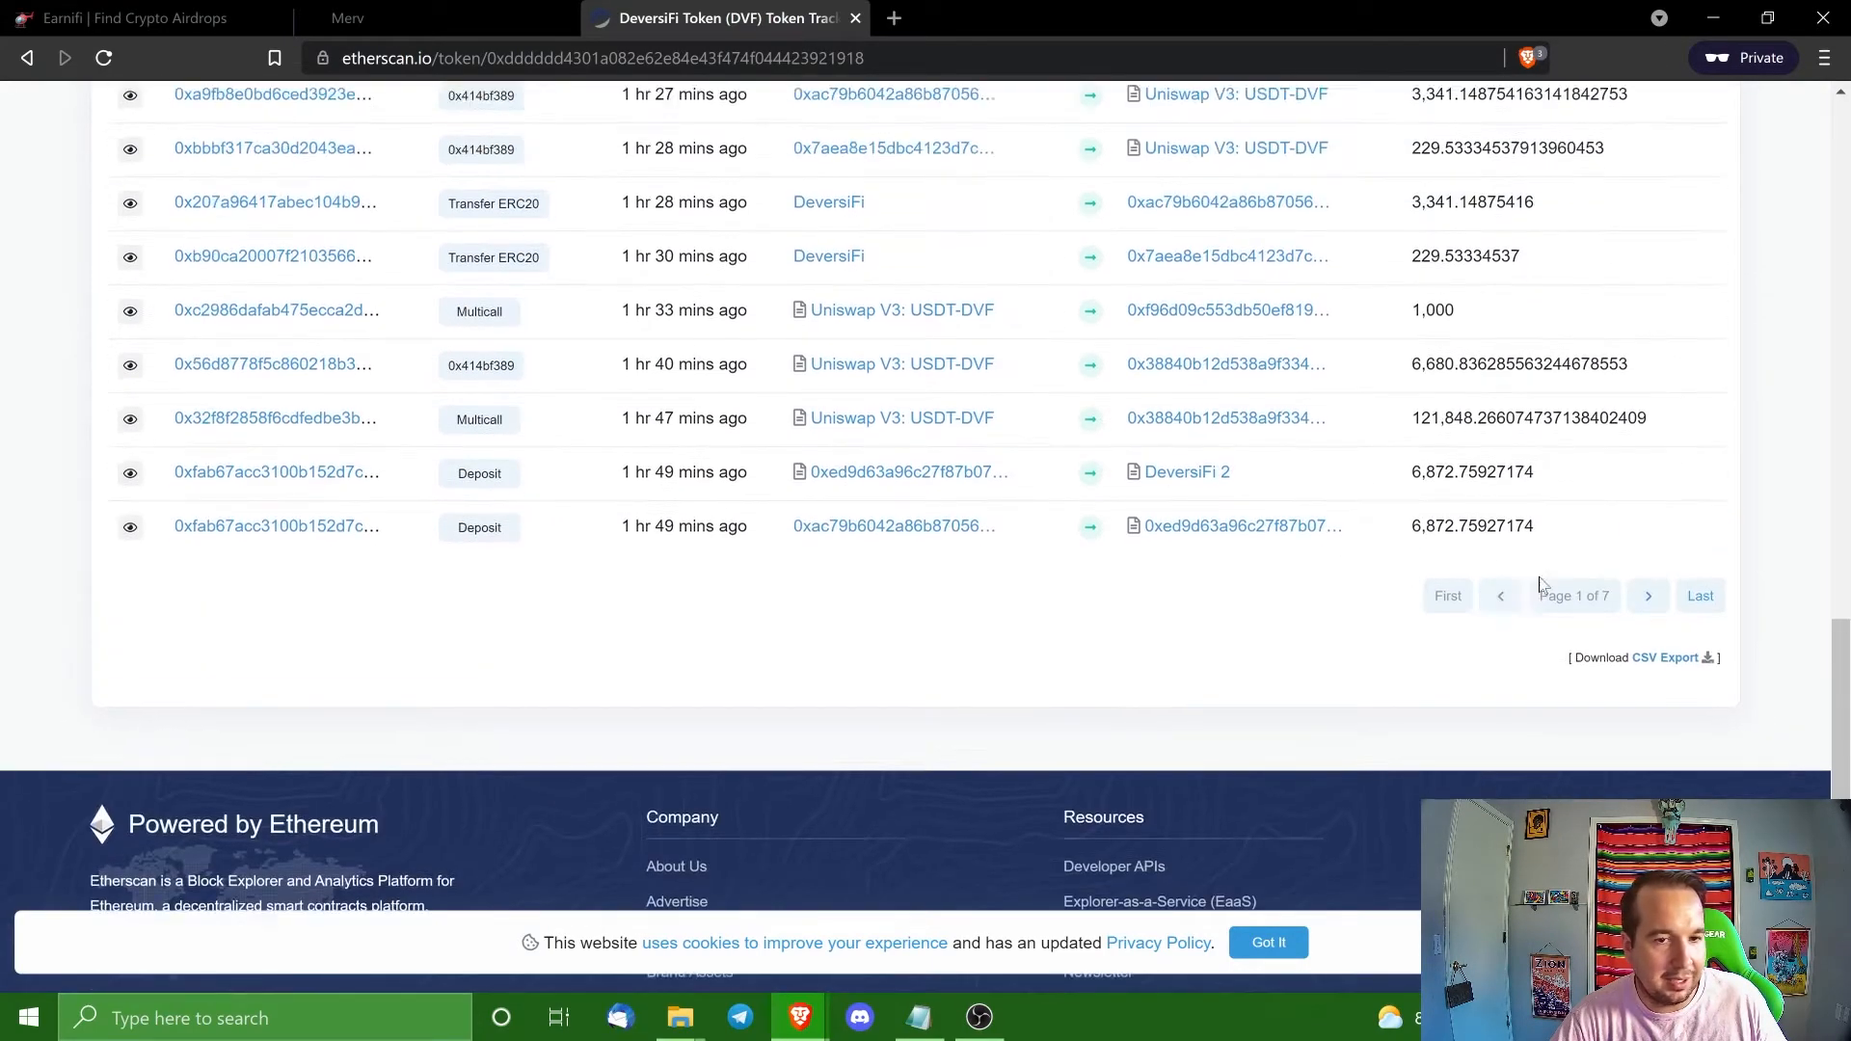
scroll(up, 3)
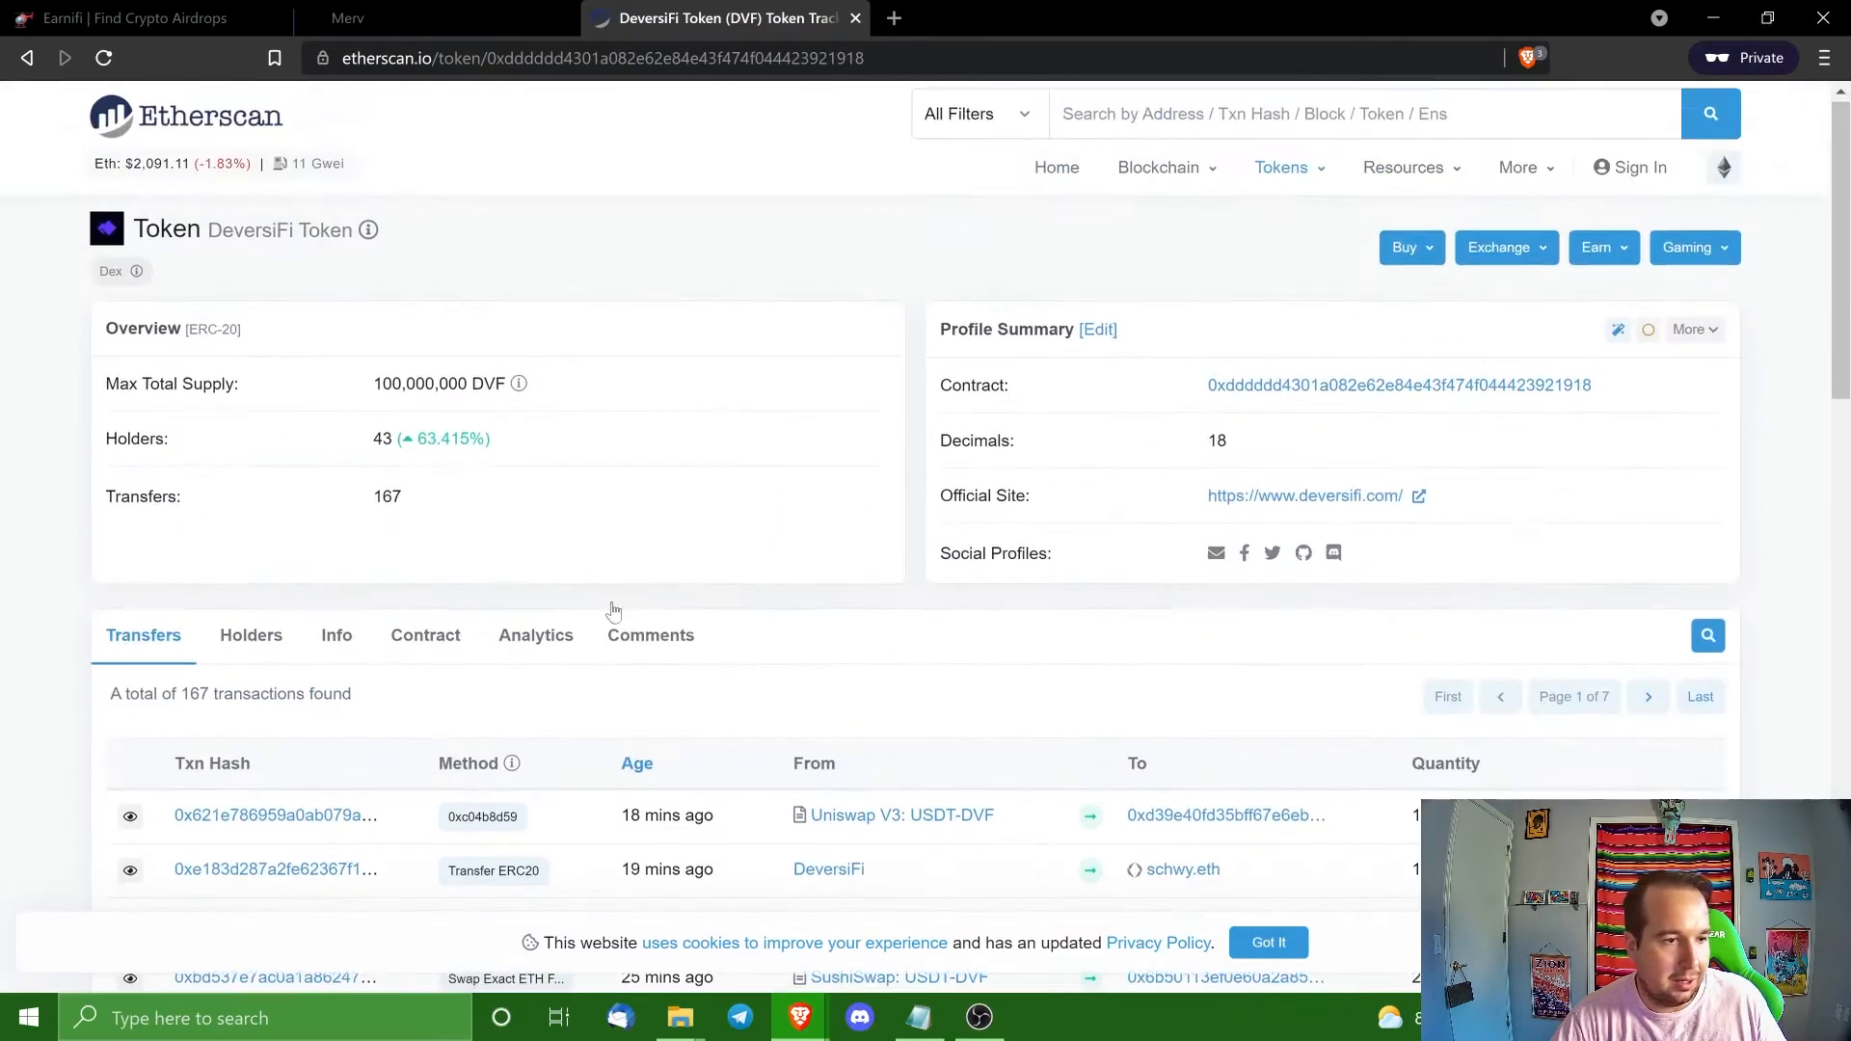
scroll(down, 3)
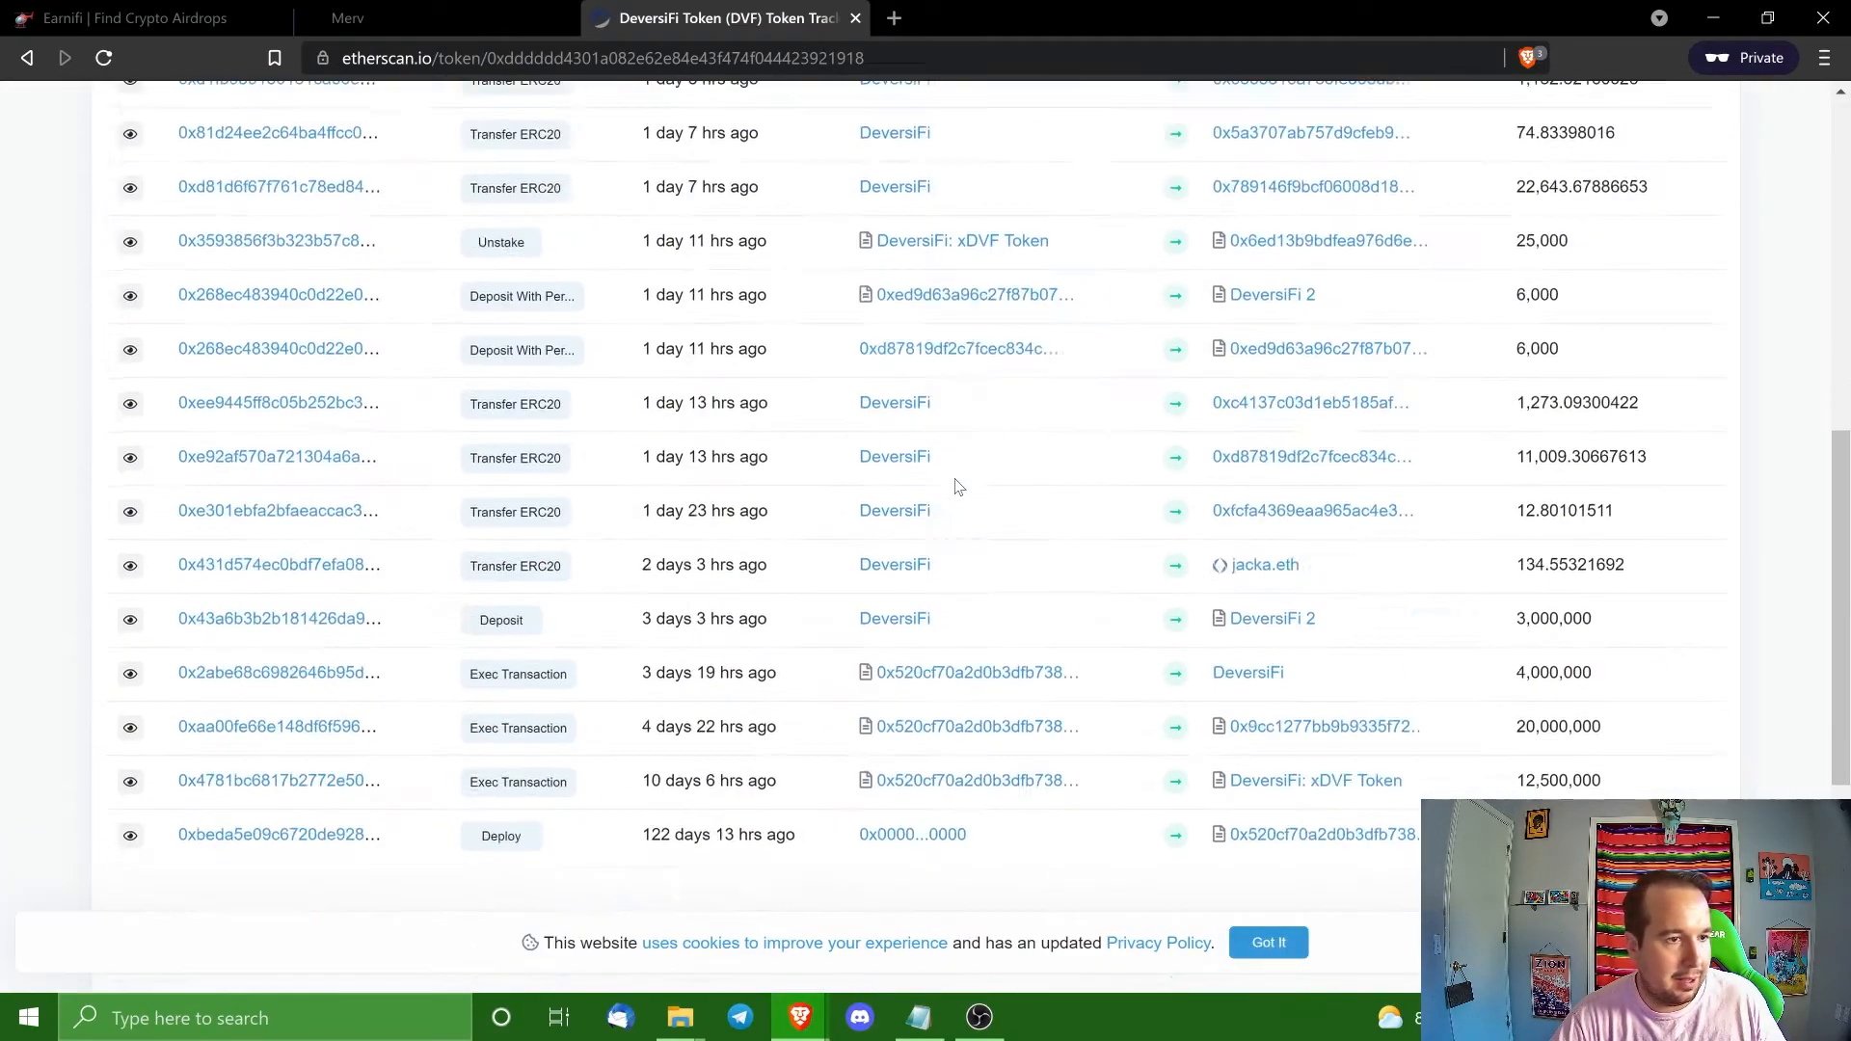
scroll(down, 3)
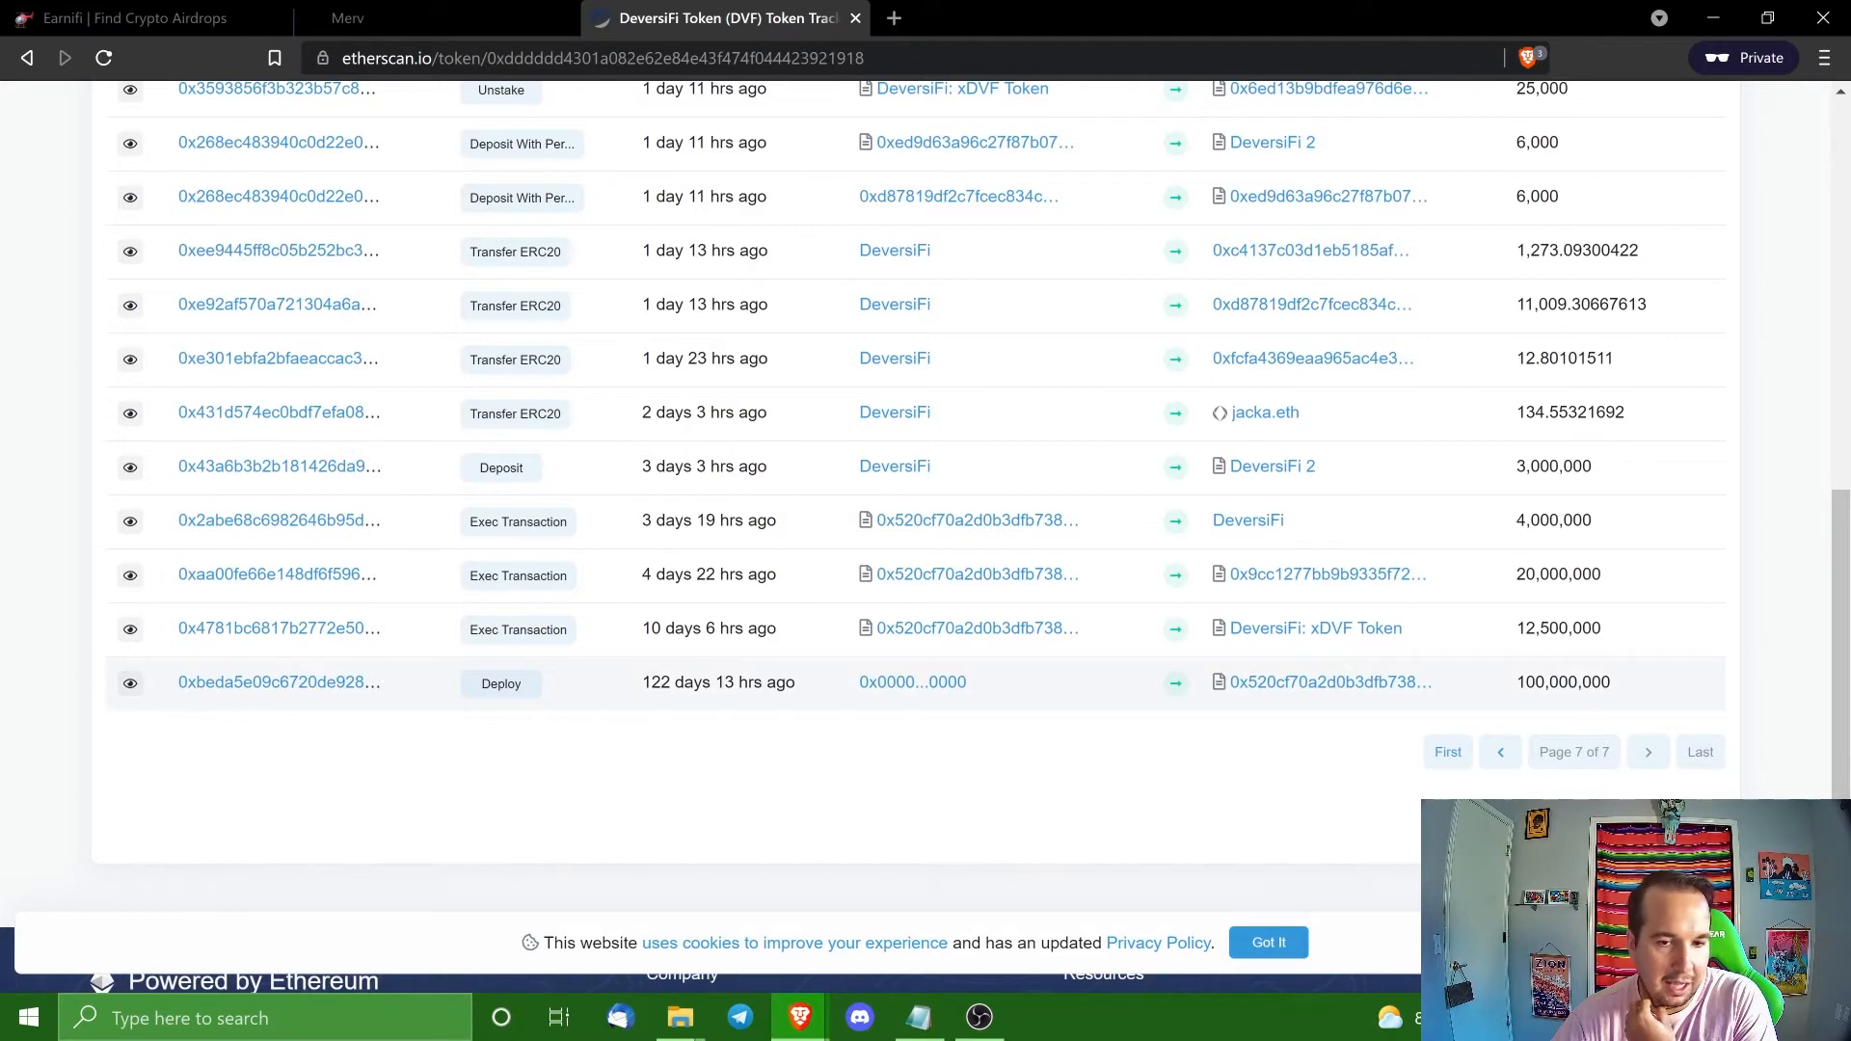
mouse_move(717, 683)
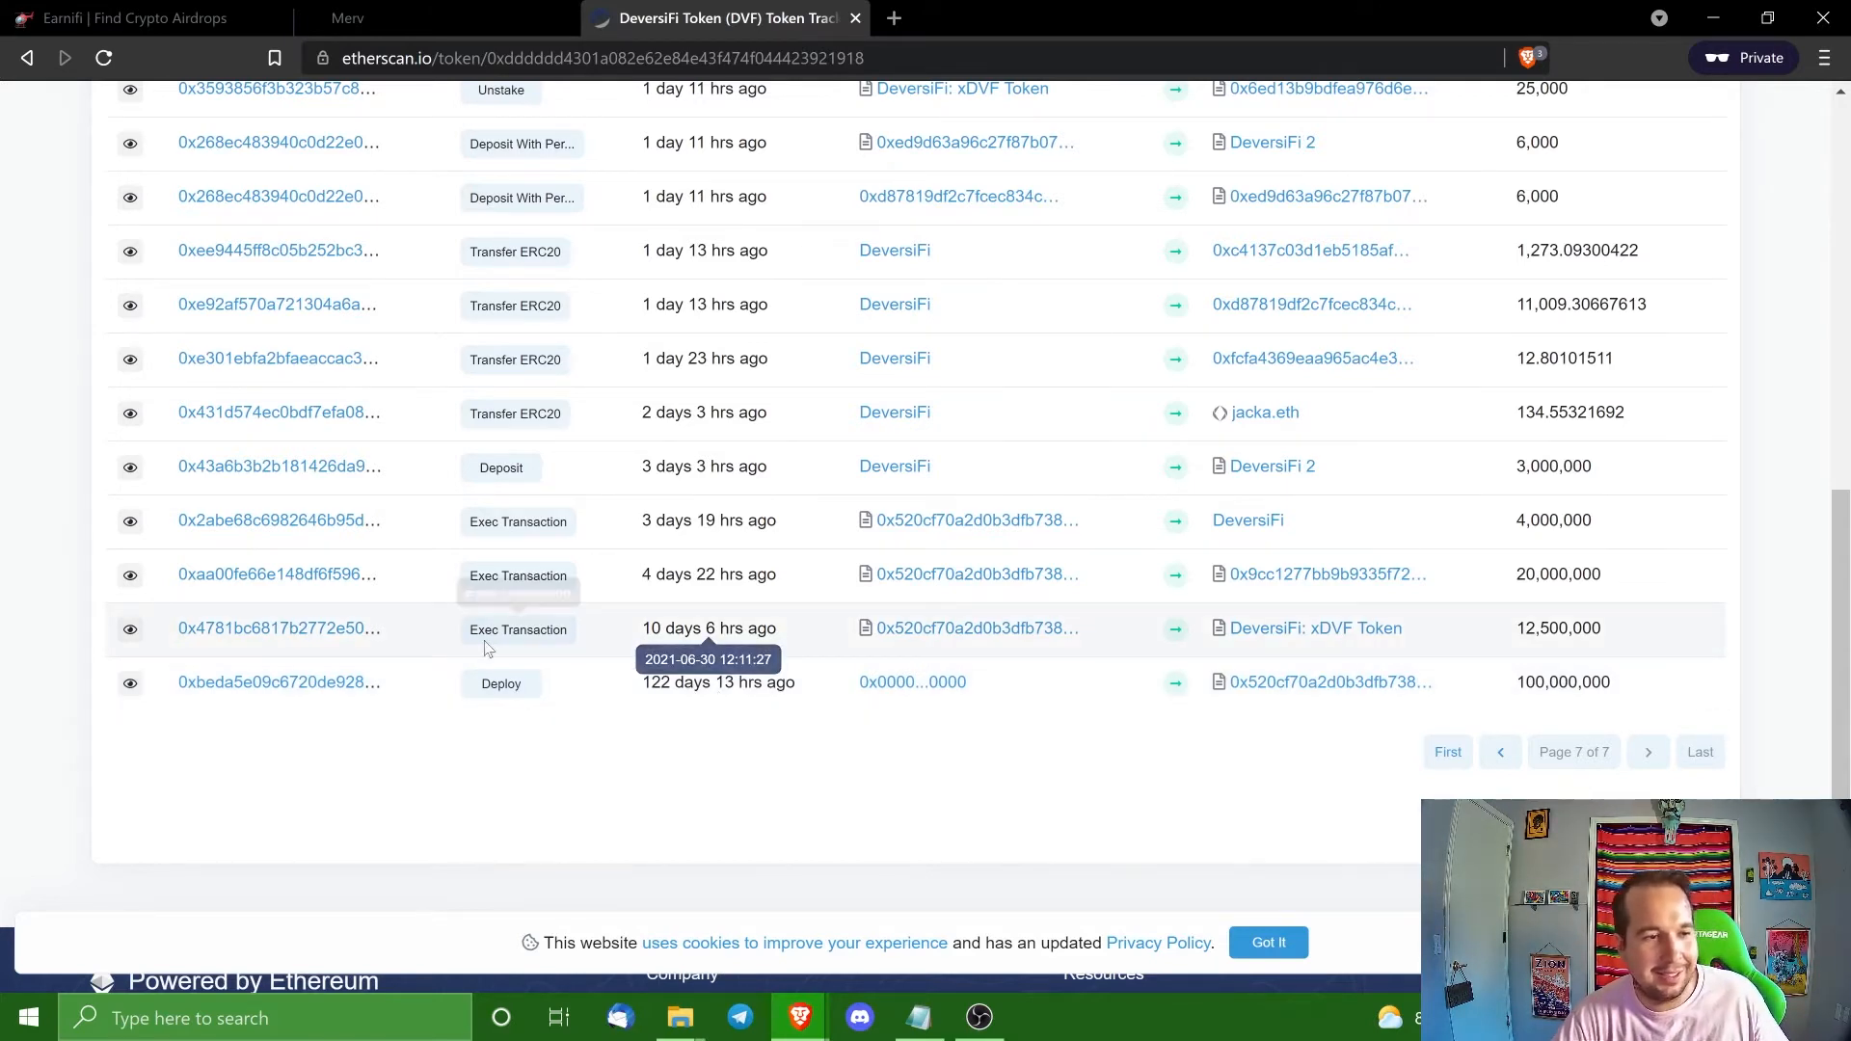
mouse_move(1032, 659)
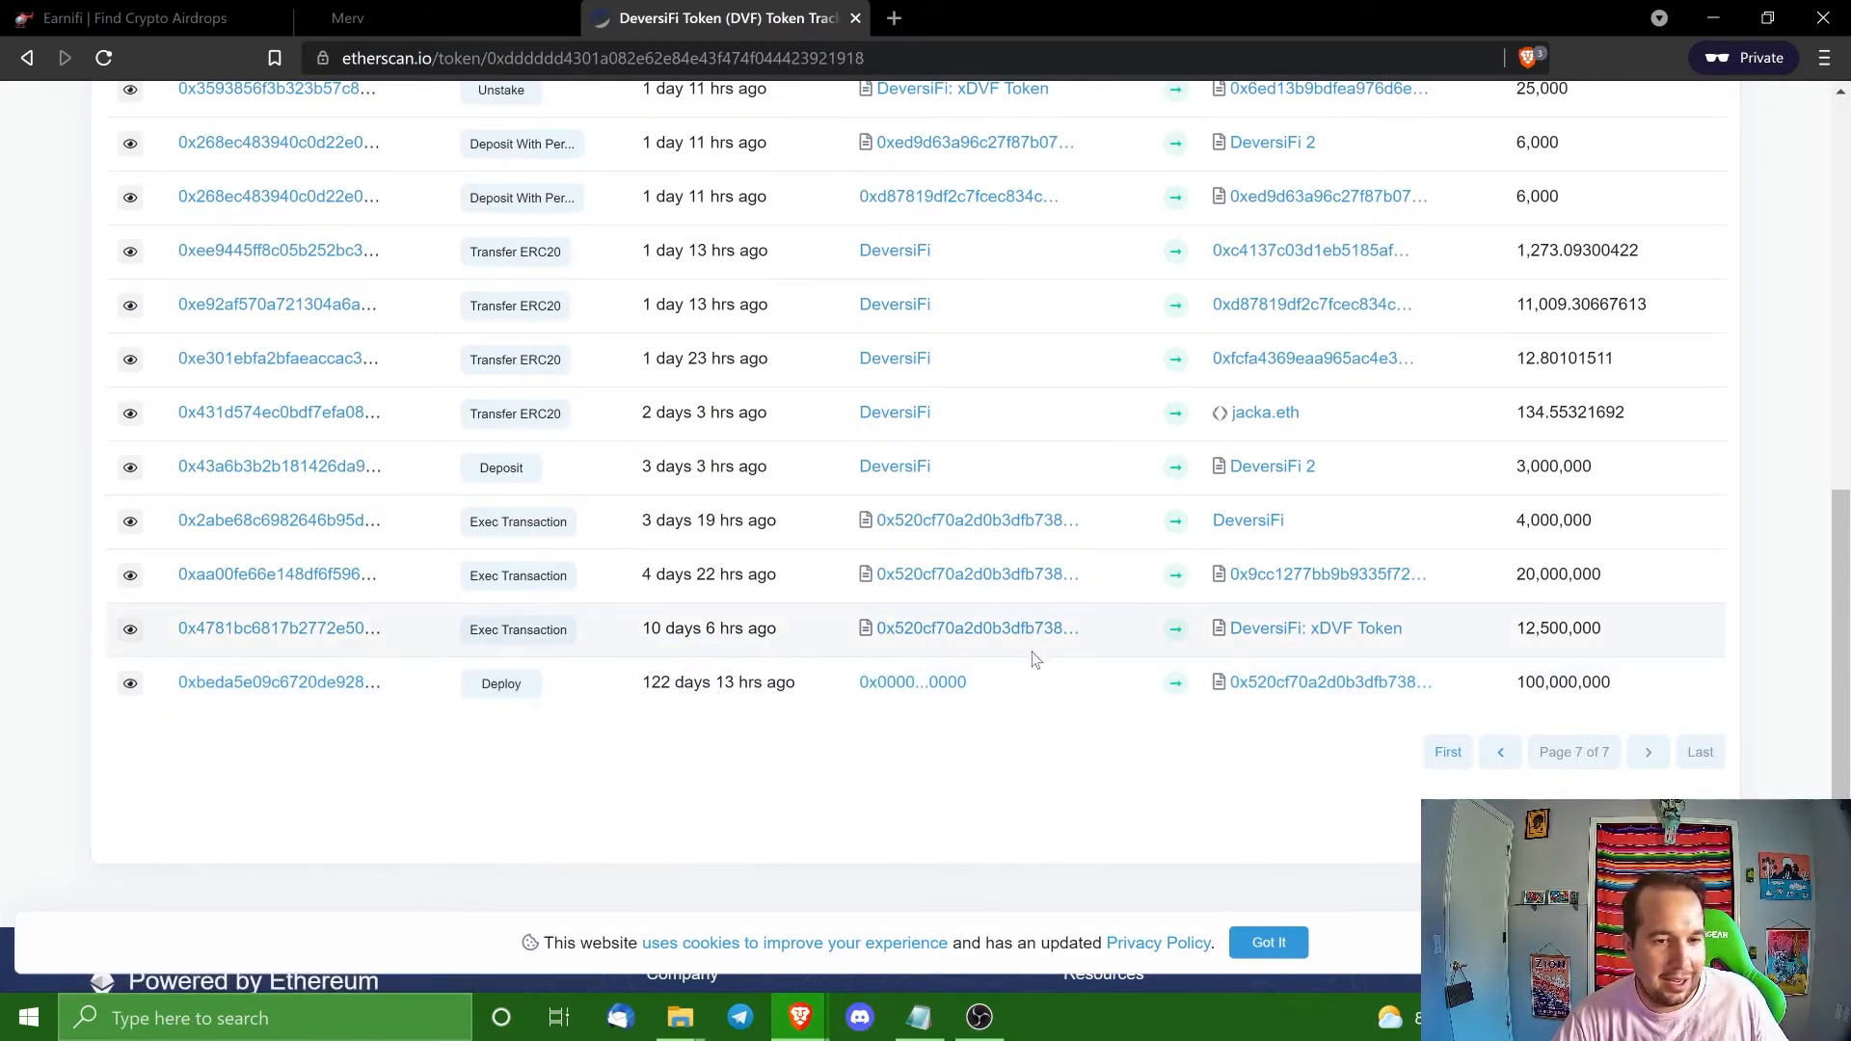
scroll(up, 3)
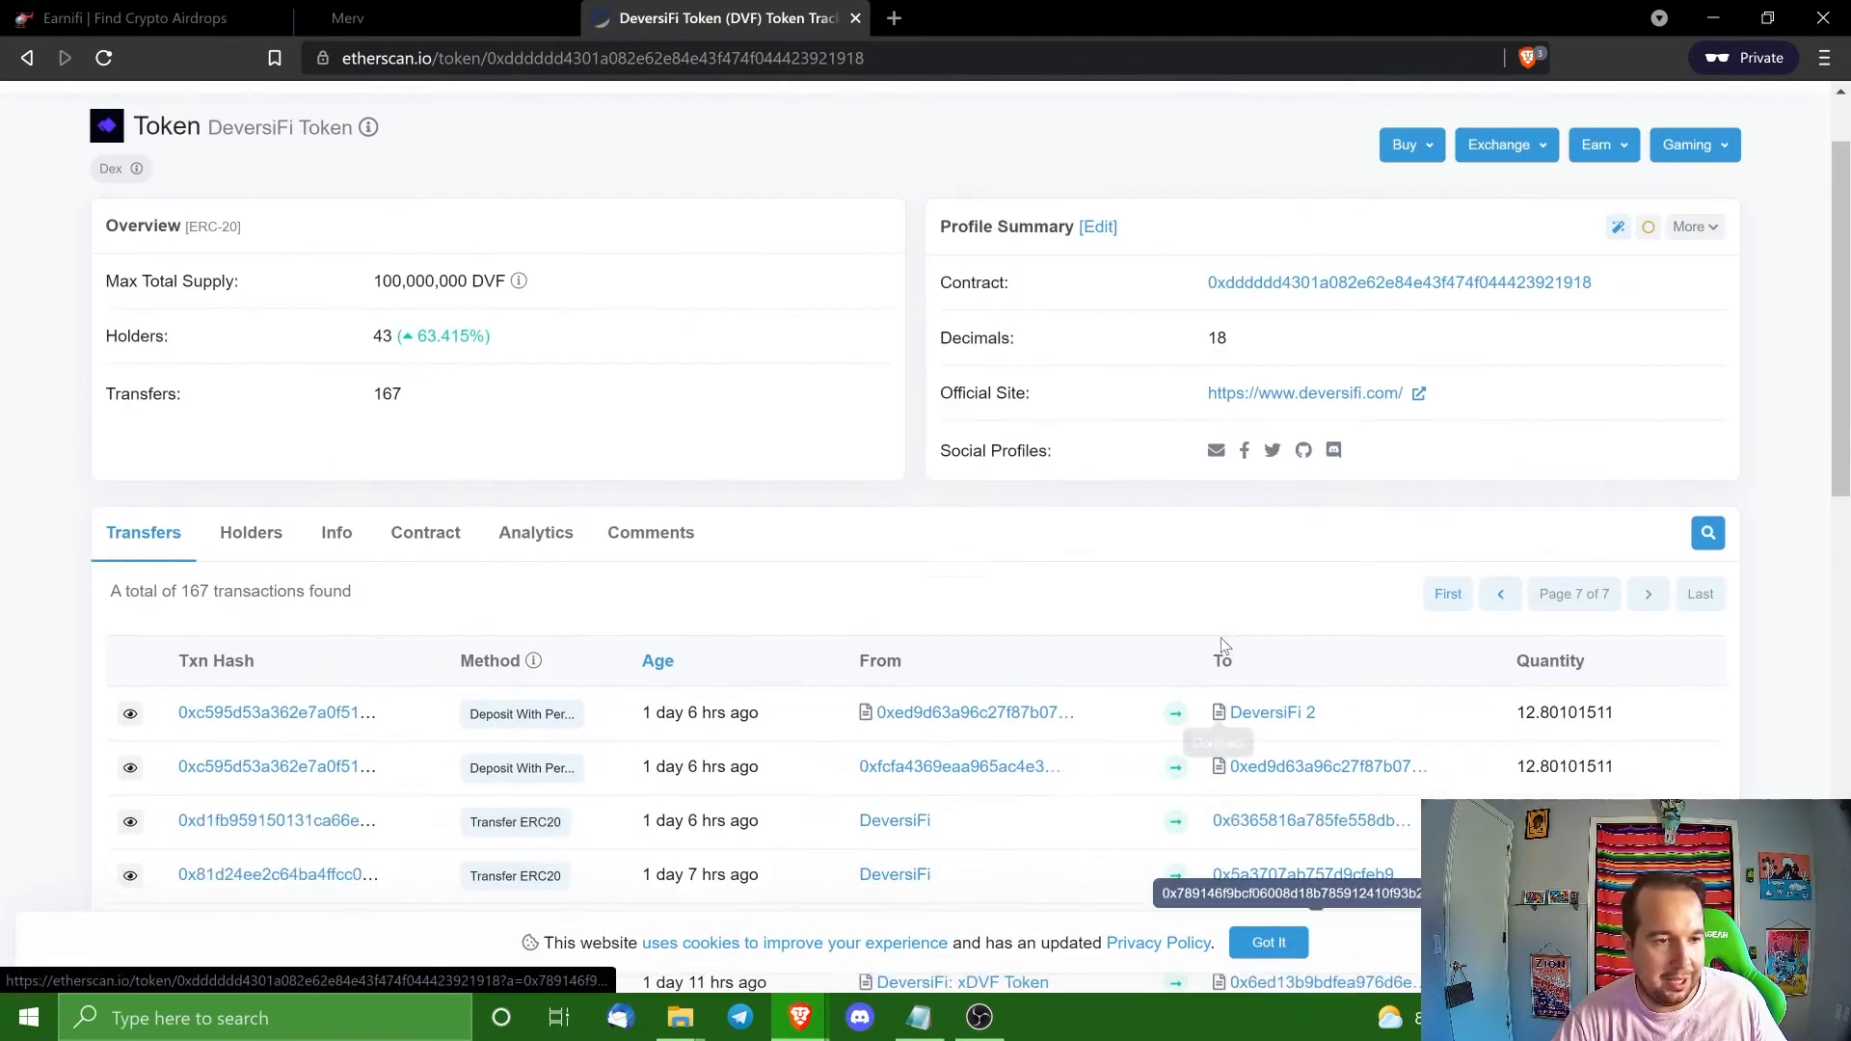
scroll(up, 3)
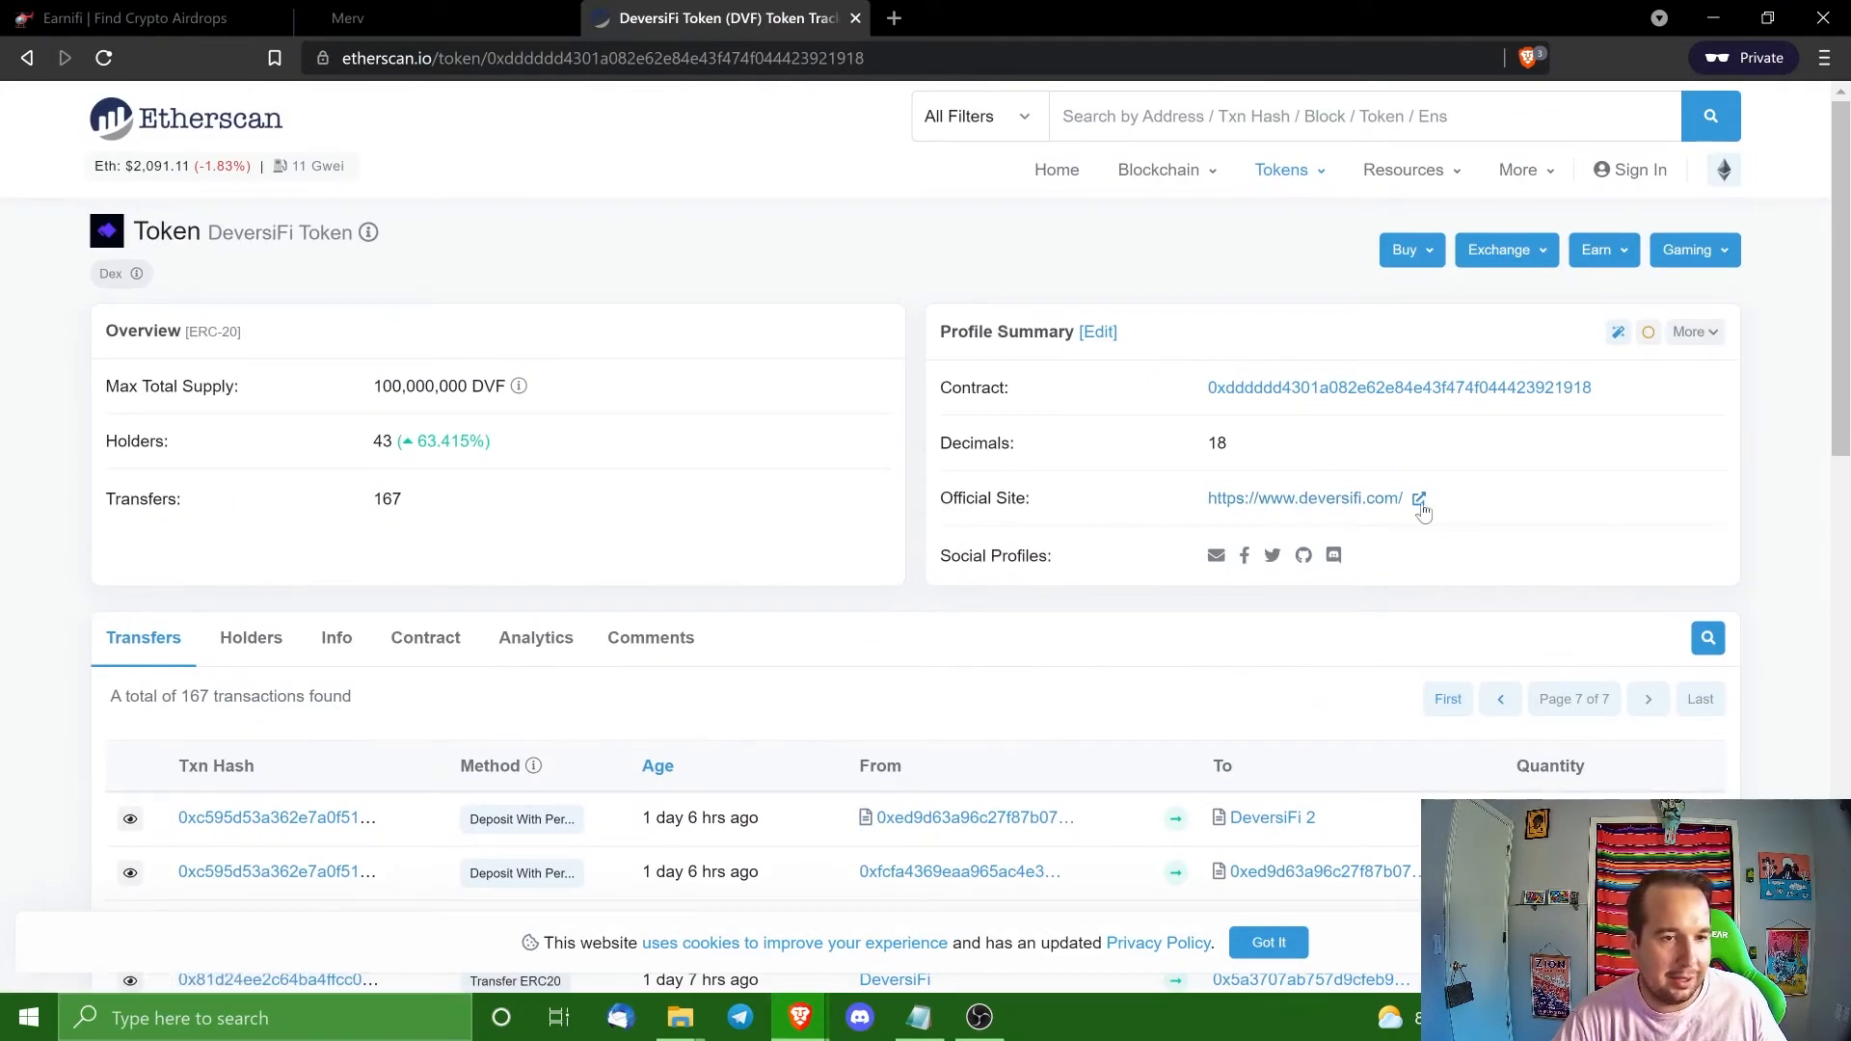
Open deversifi.com from Etherscan's Official Site link and scroll to the 'It's easy as 1, 2, 3' section.
click(1417, 498)
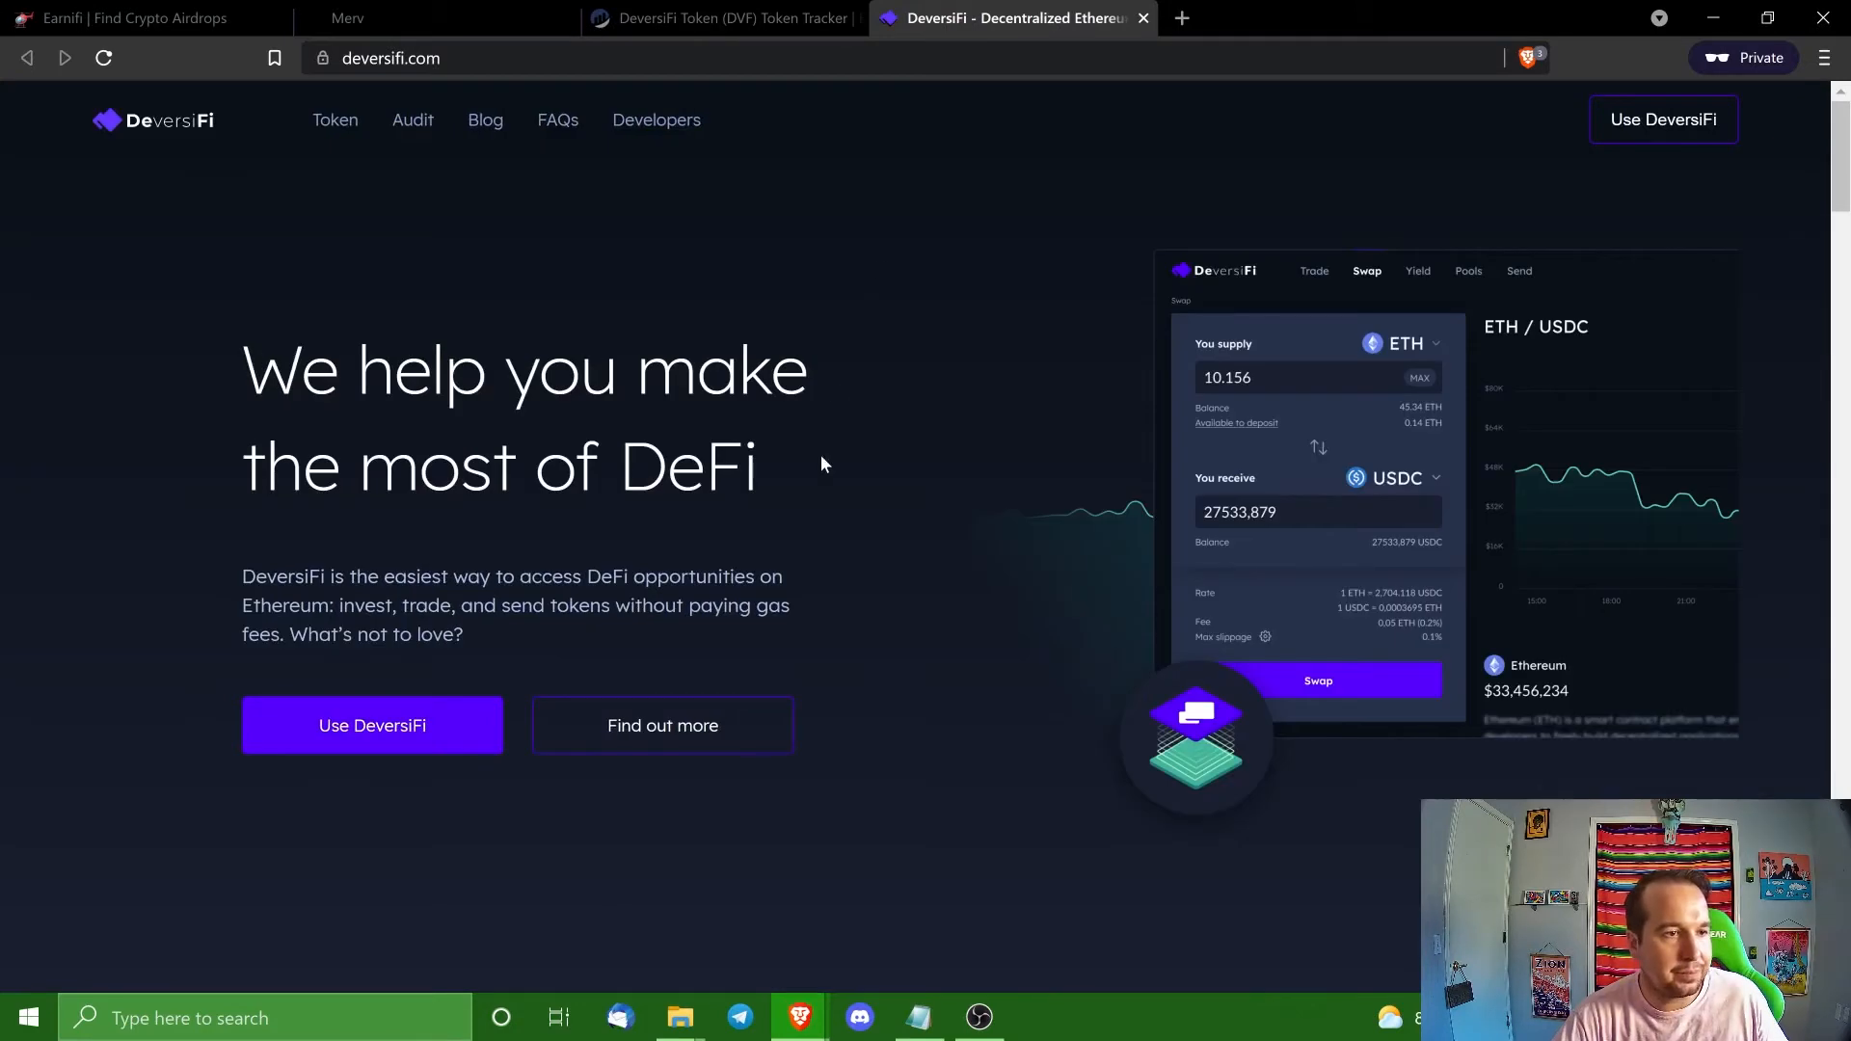
mouse_move(442, 664)
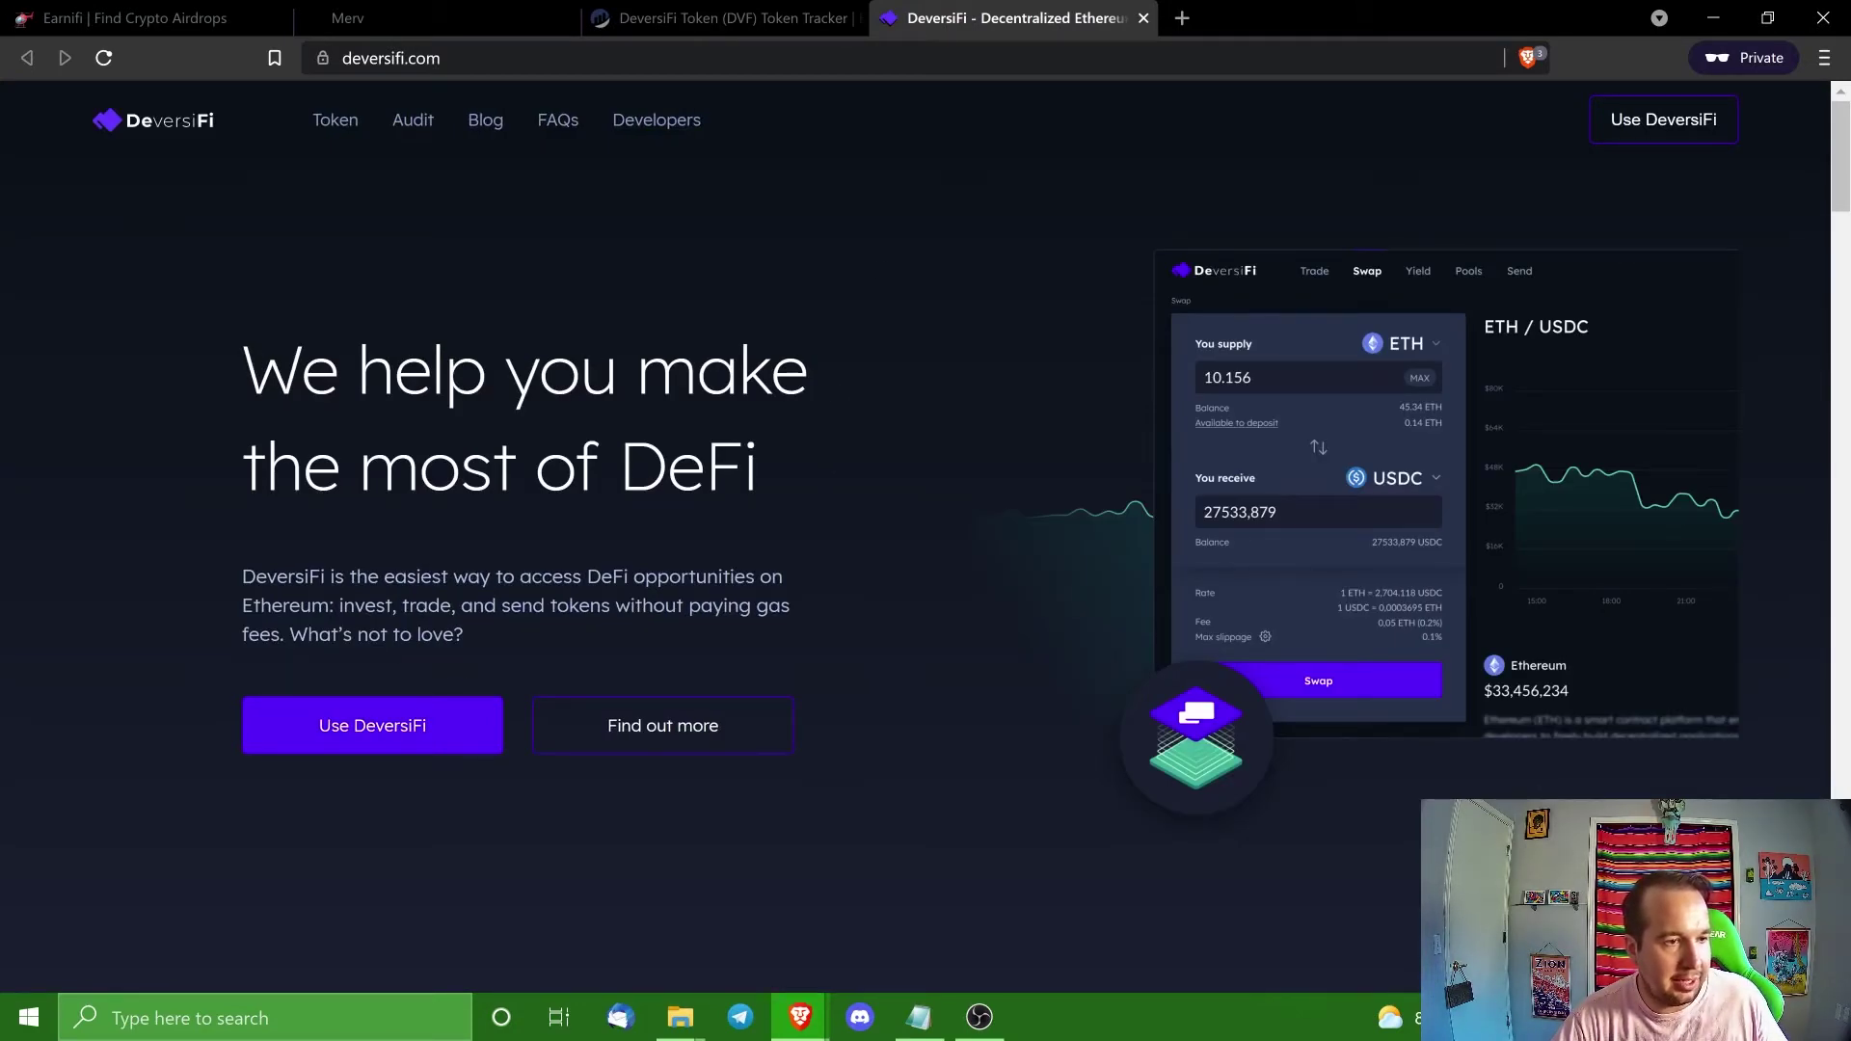
mouse_move(373, 725)
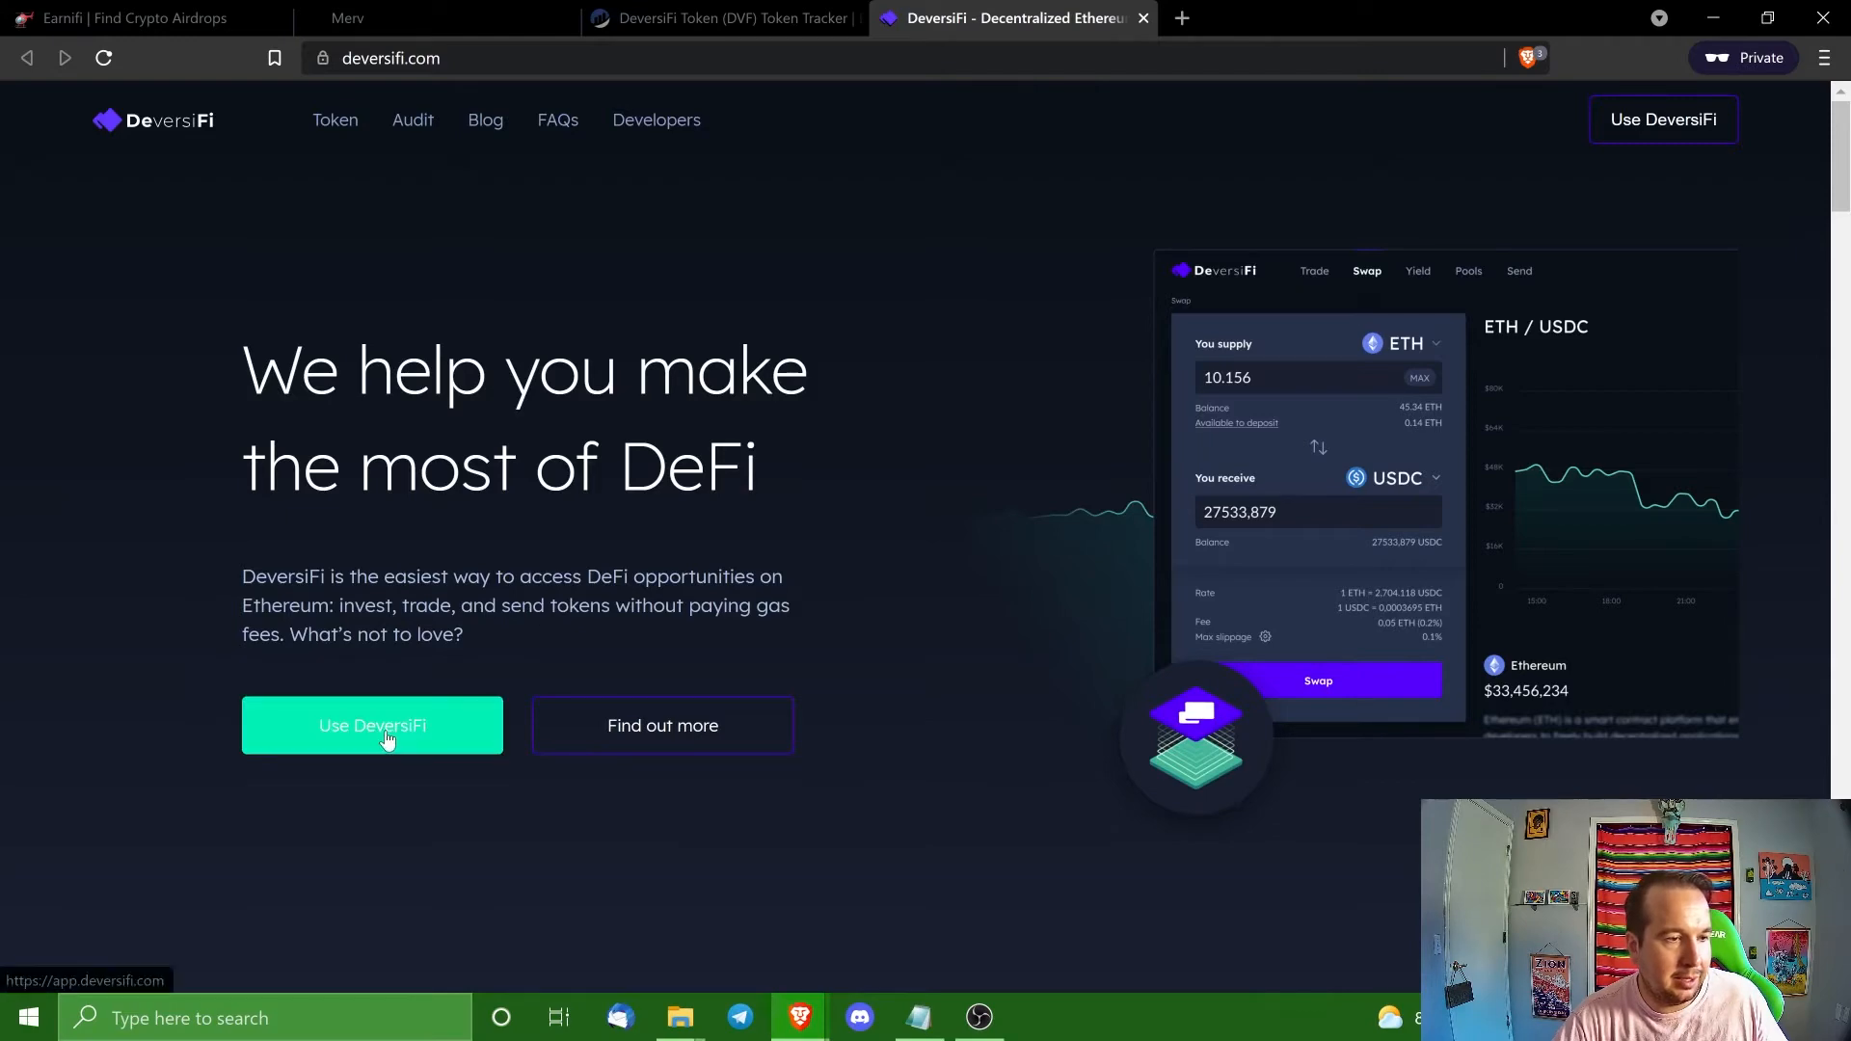
scroll(down, 3)
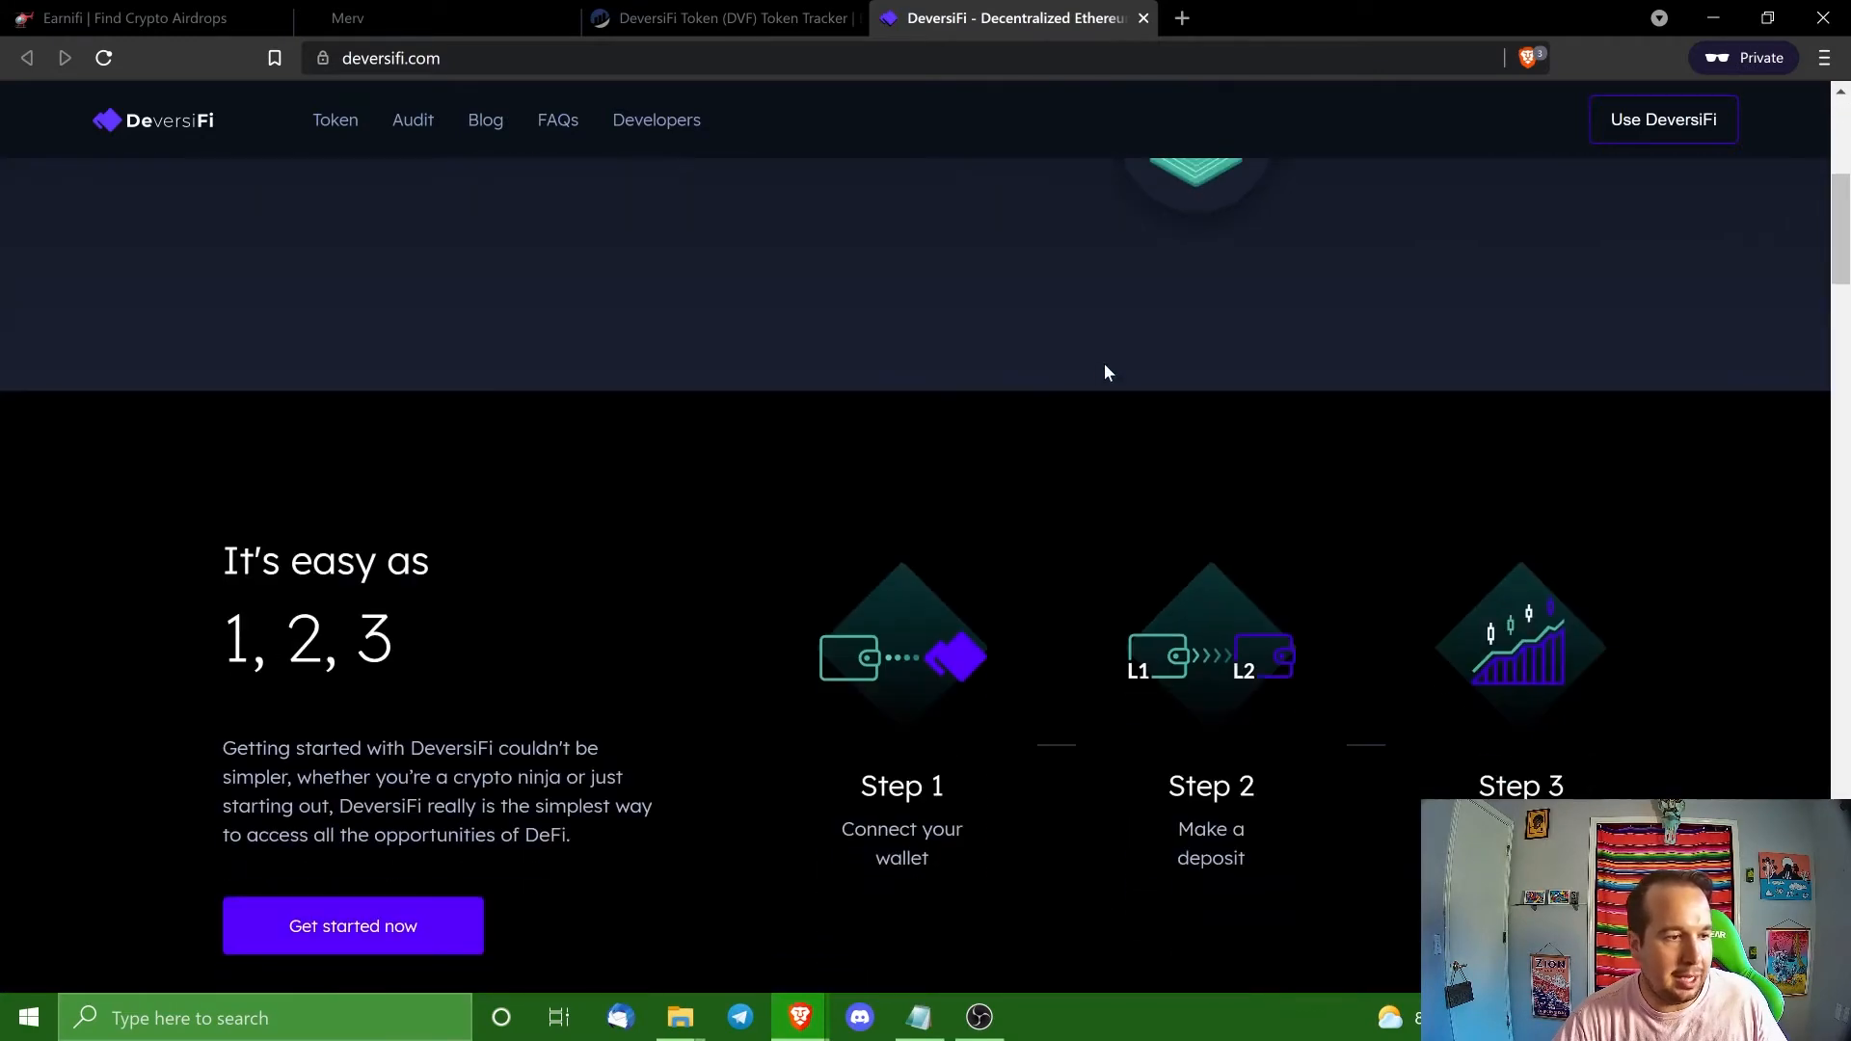
scroll(down, 3)
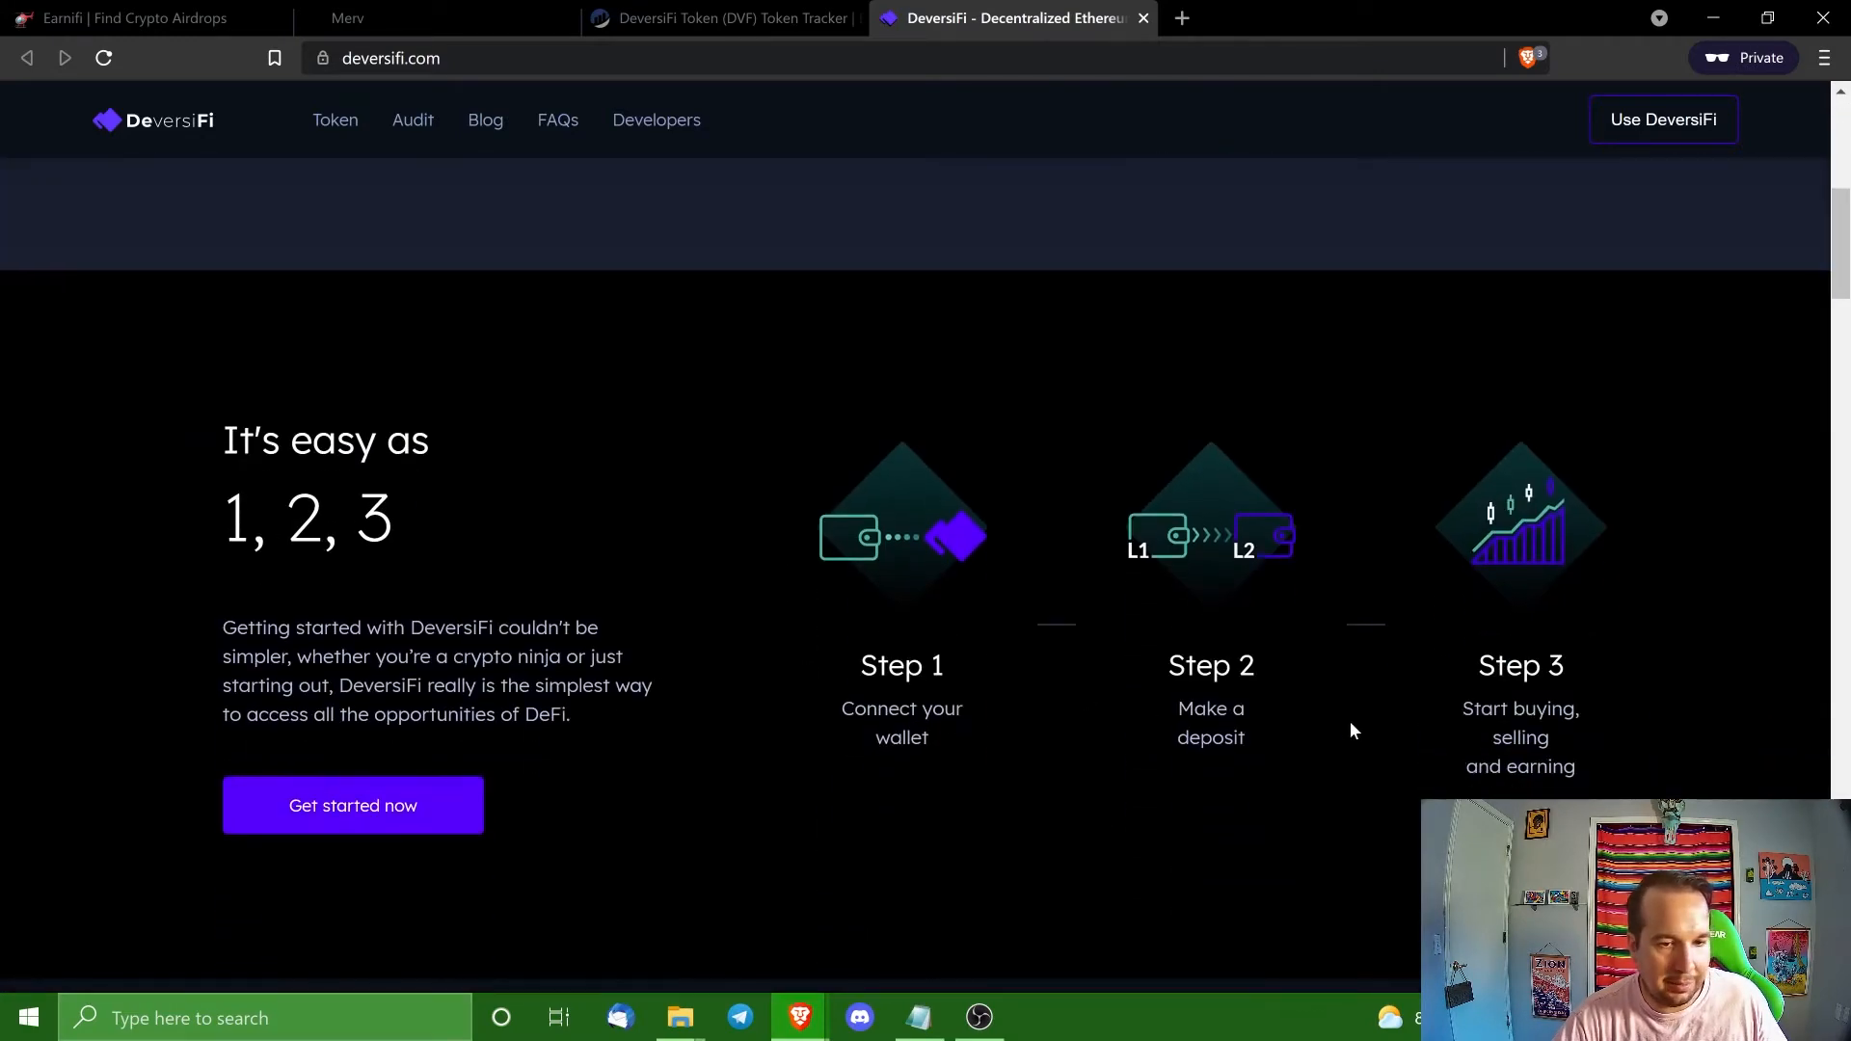
scroll(up, 3)
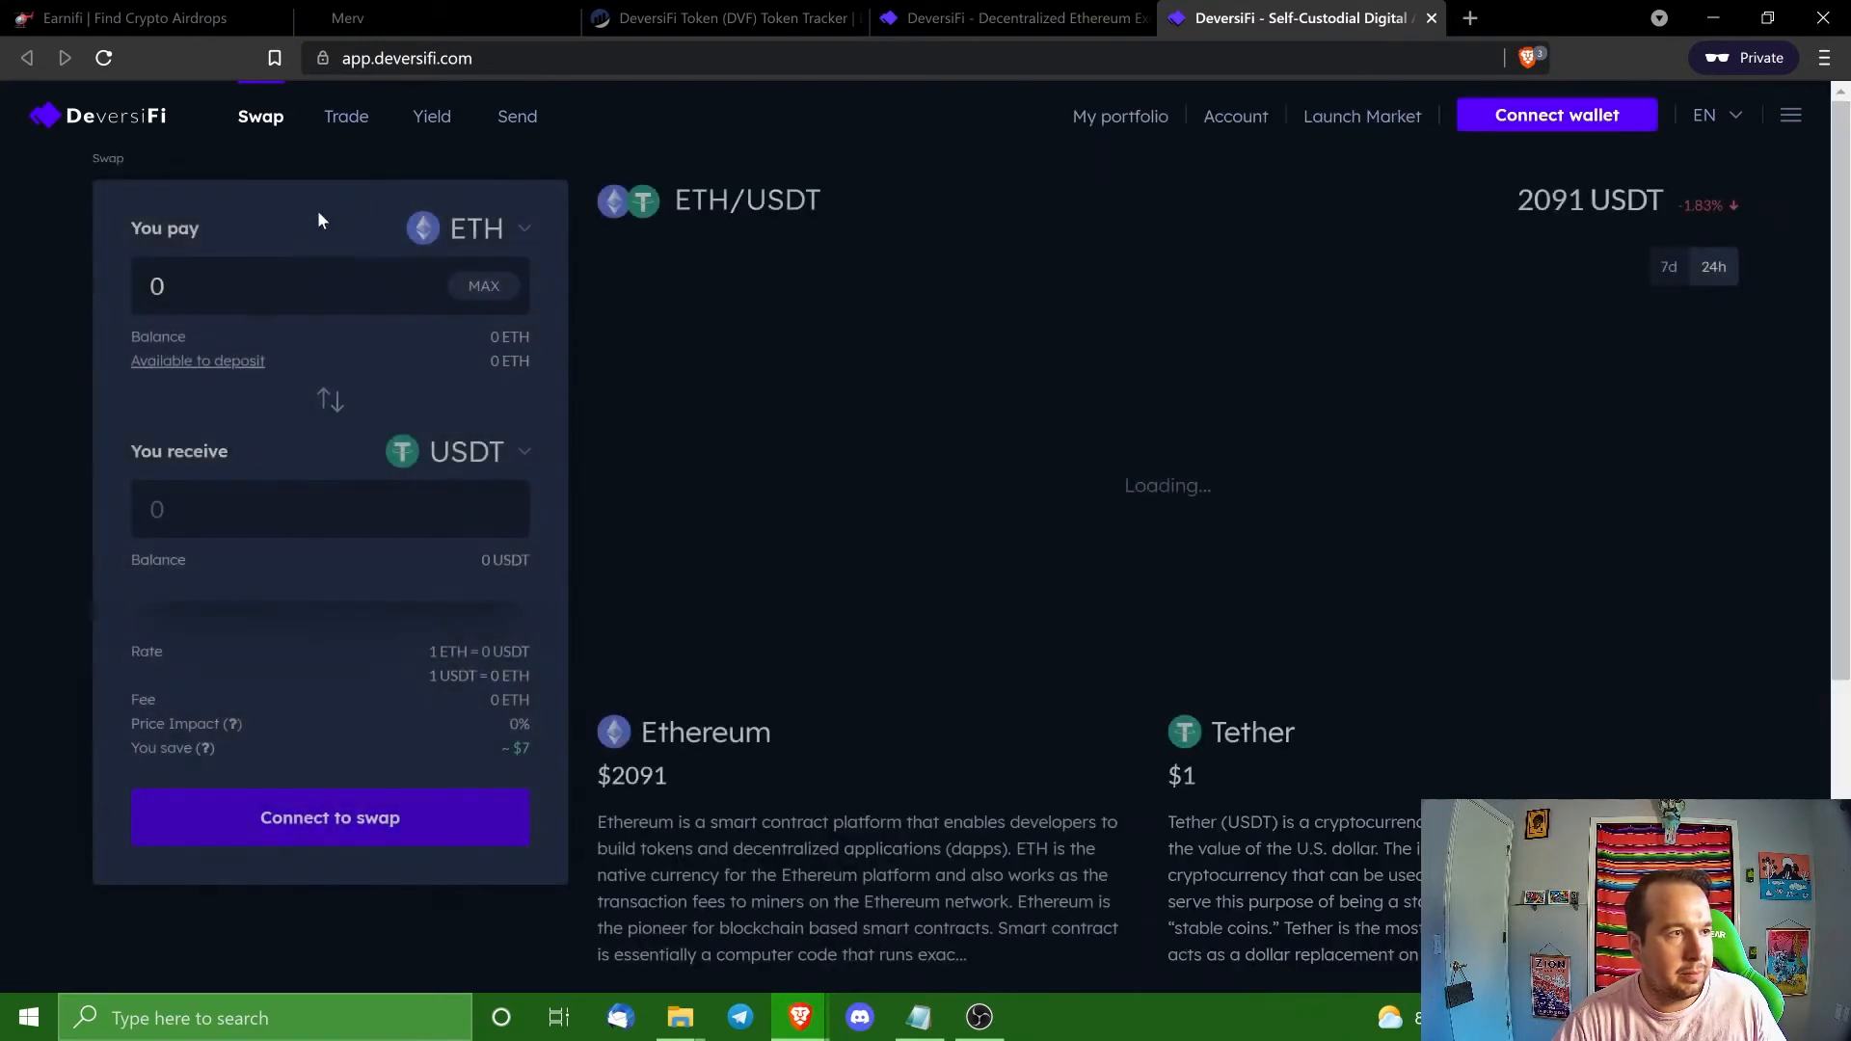
Browse down the DeversiFi homepage, then go through the trading view to the Yield page.
scroll(down, 3)
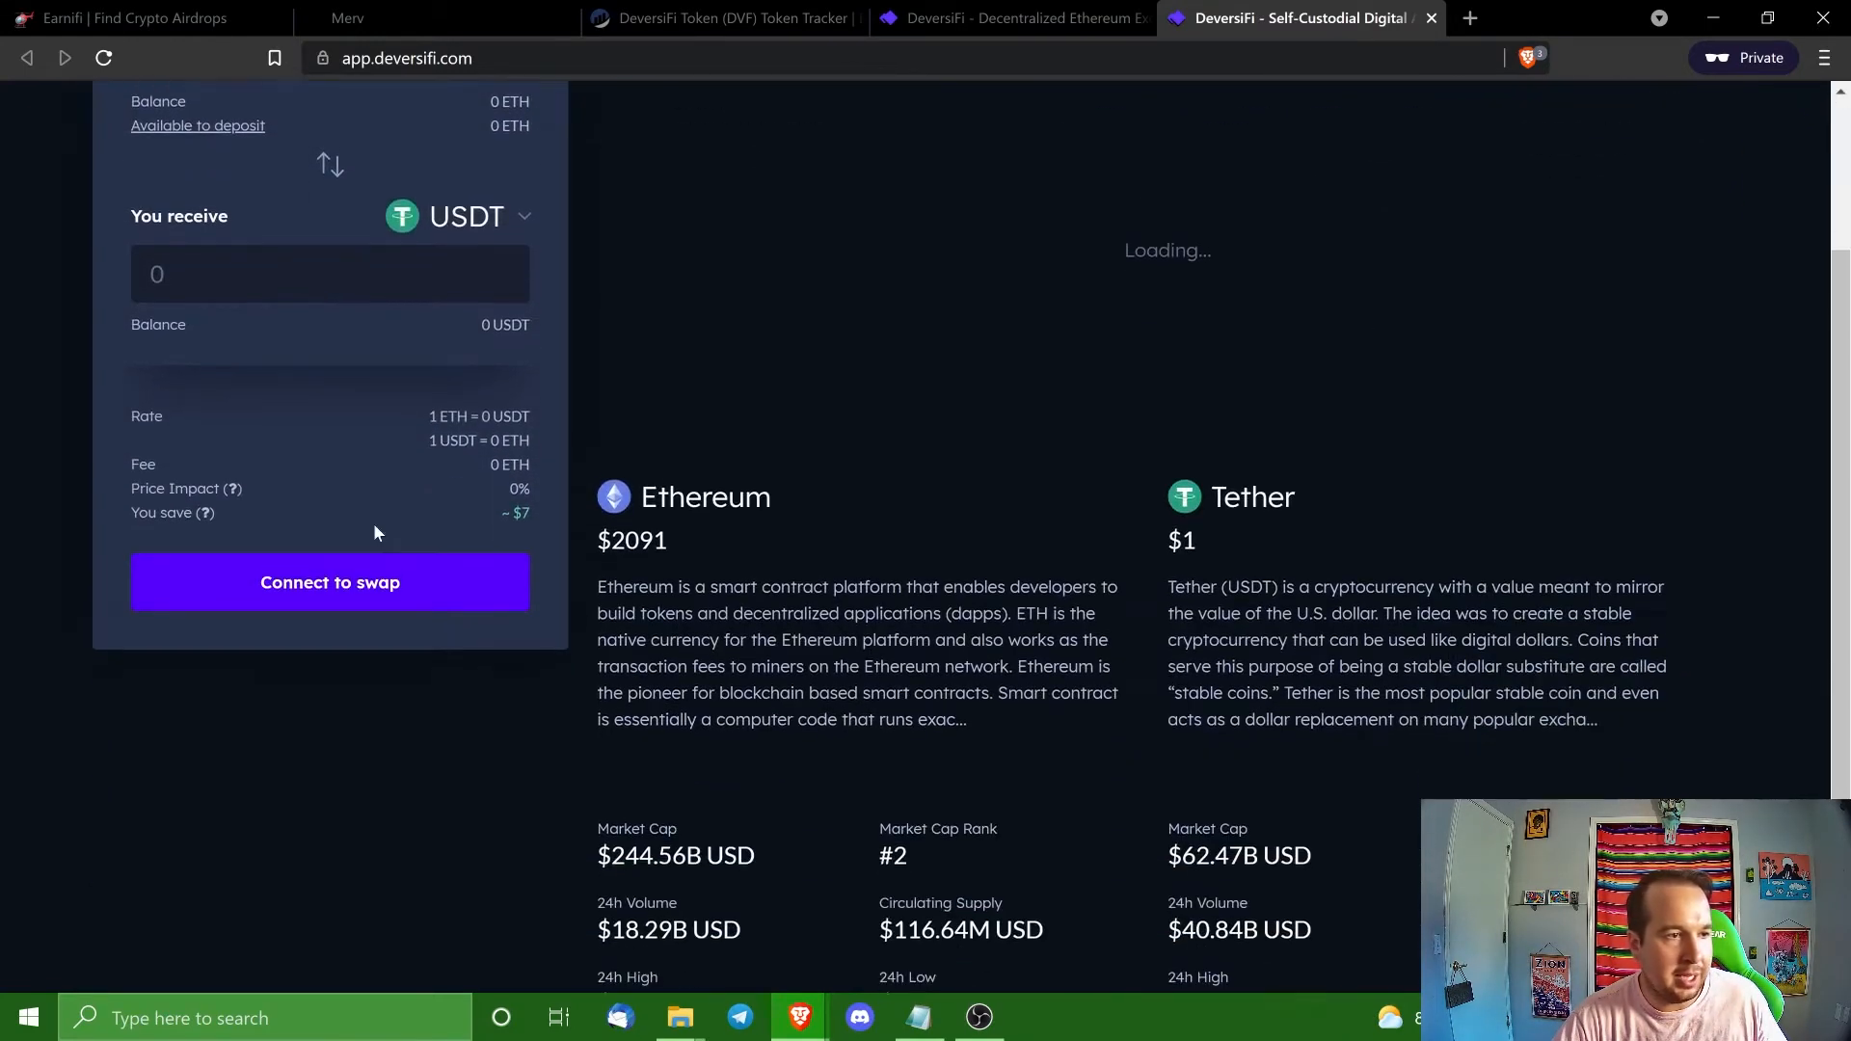
scroll(down, 3)
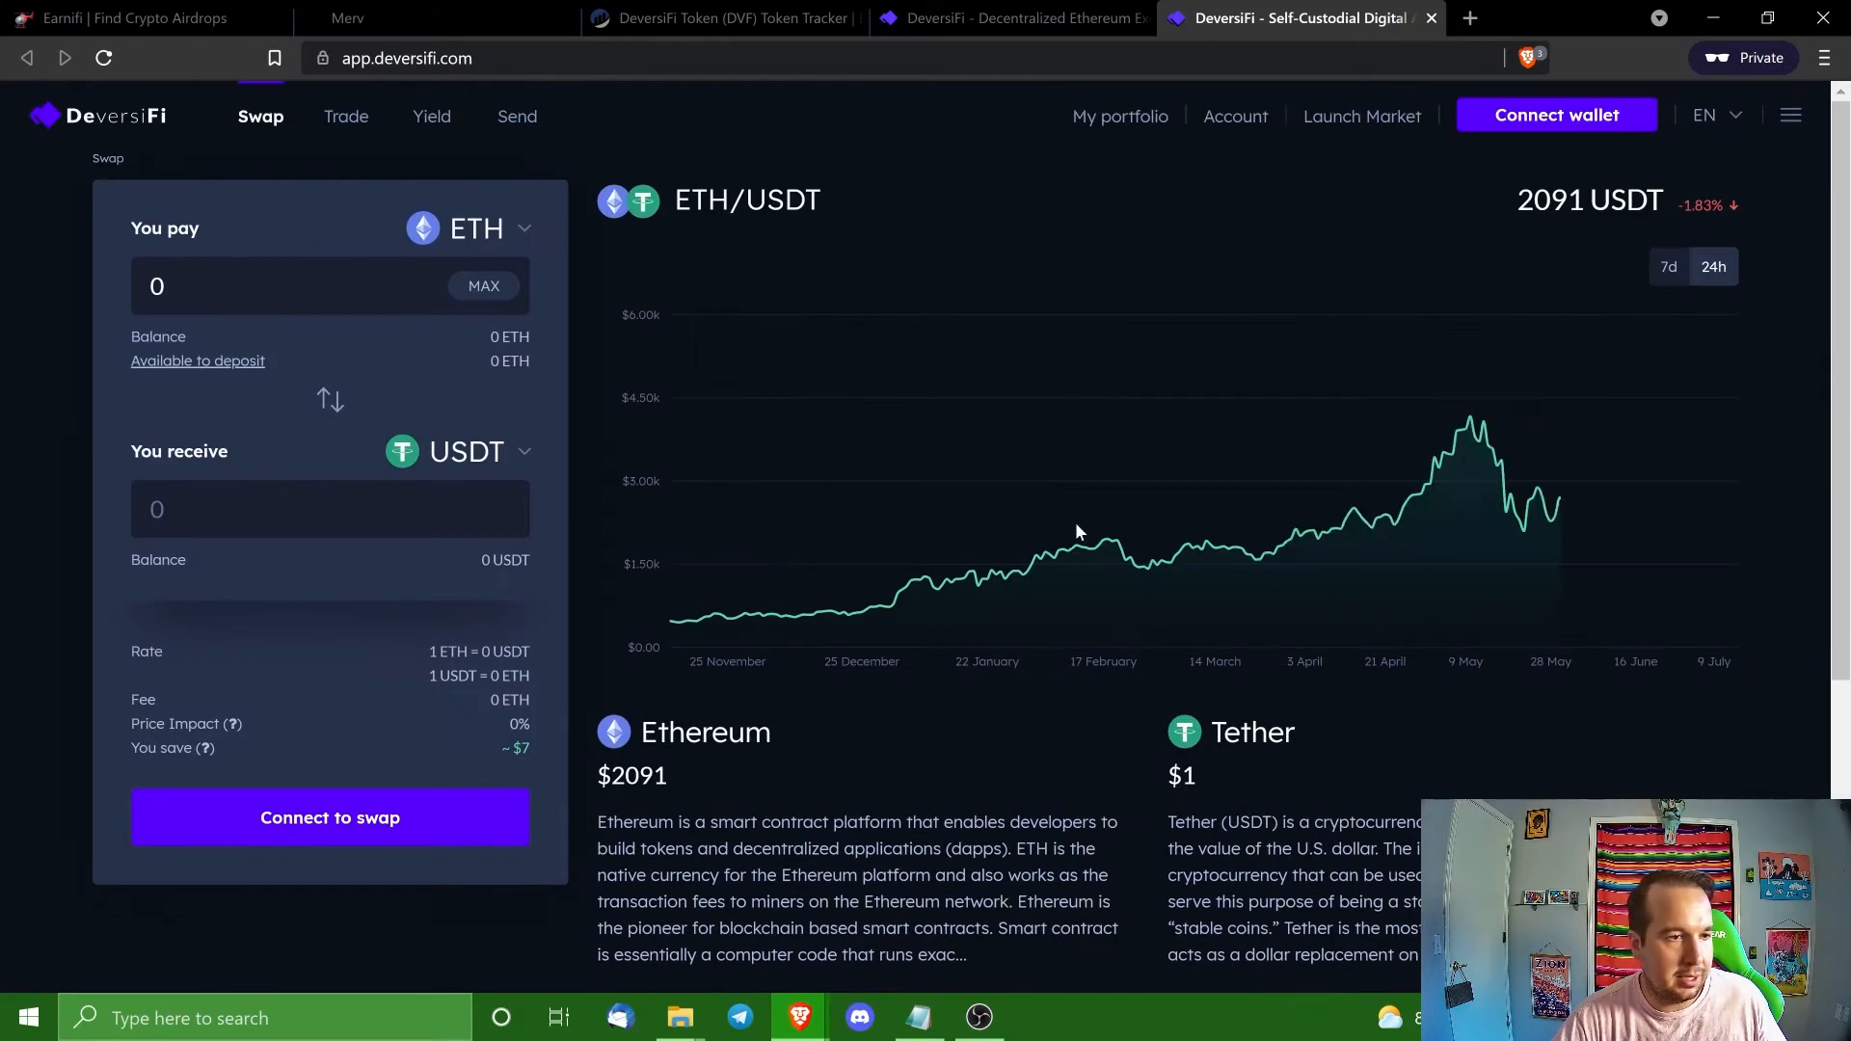
mouse_move(345, 115)
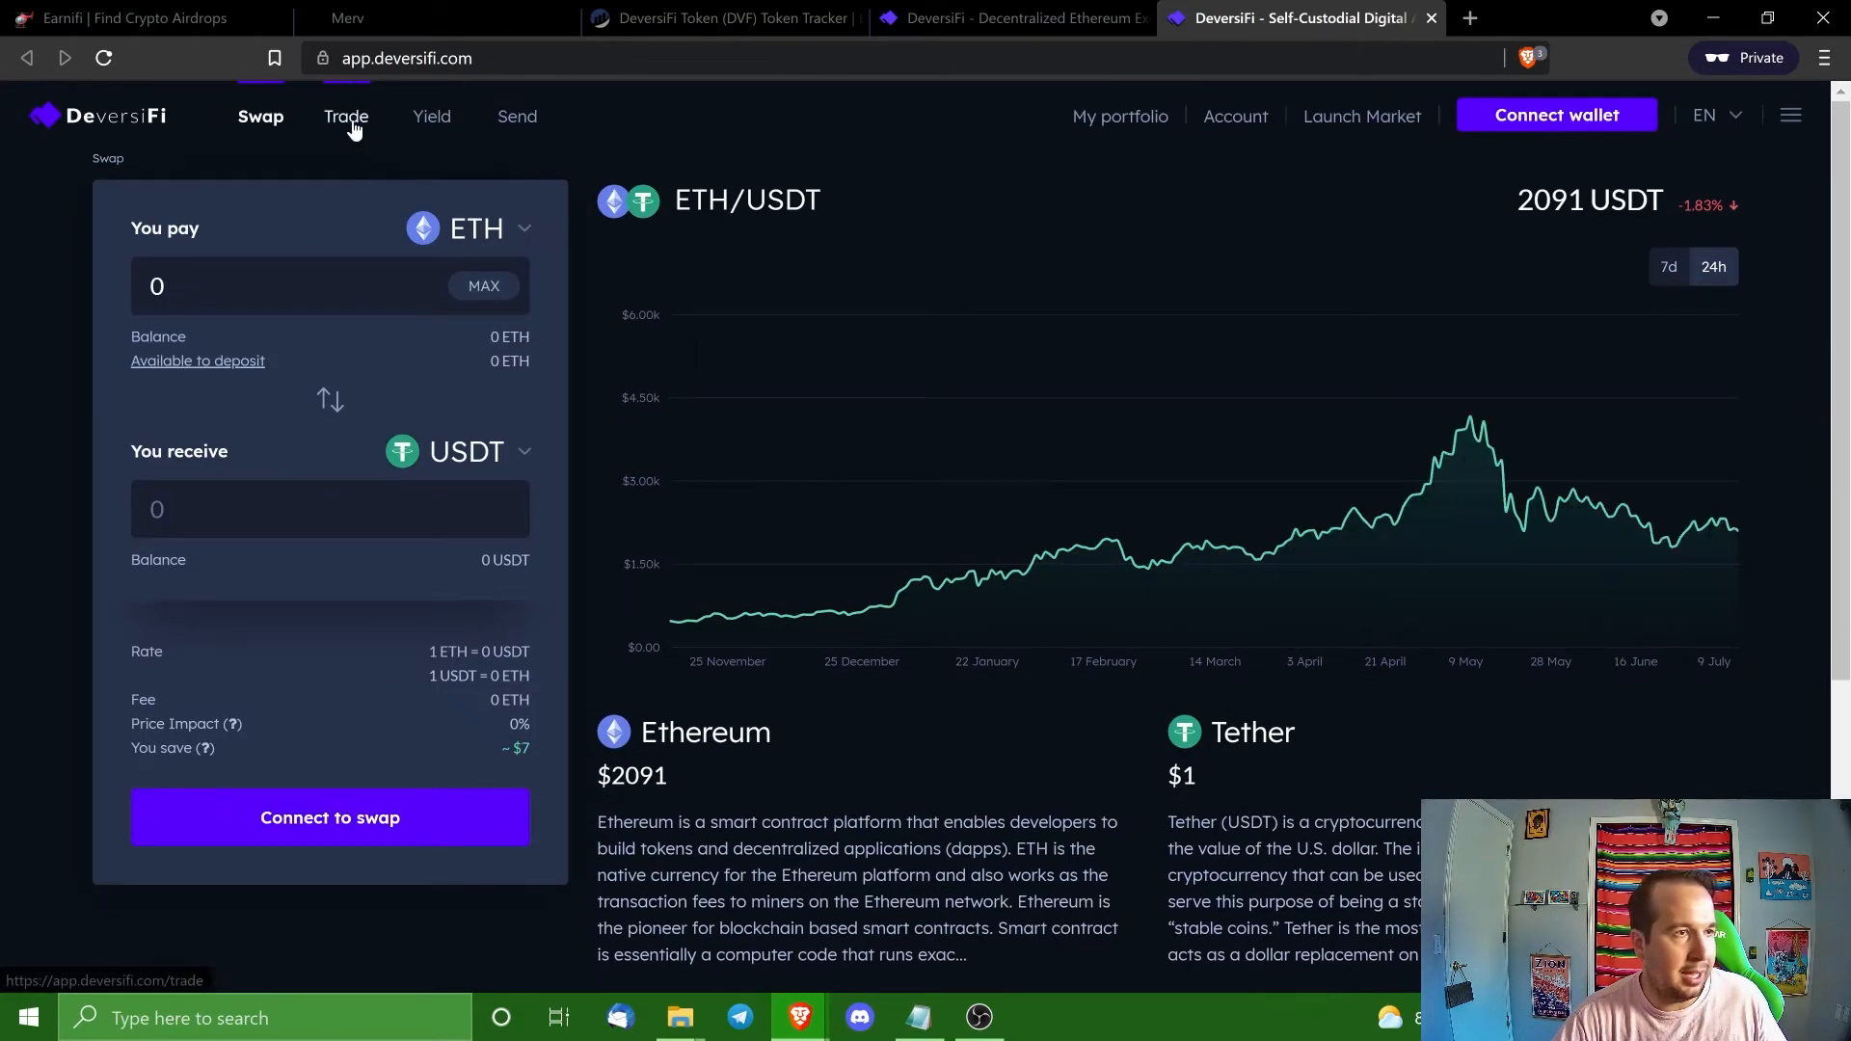
click(345, 116)
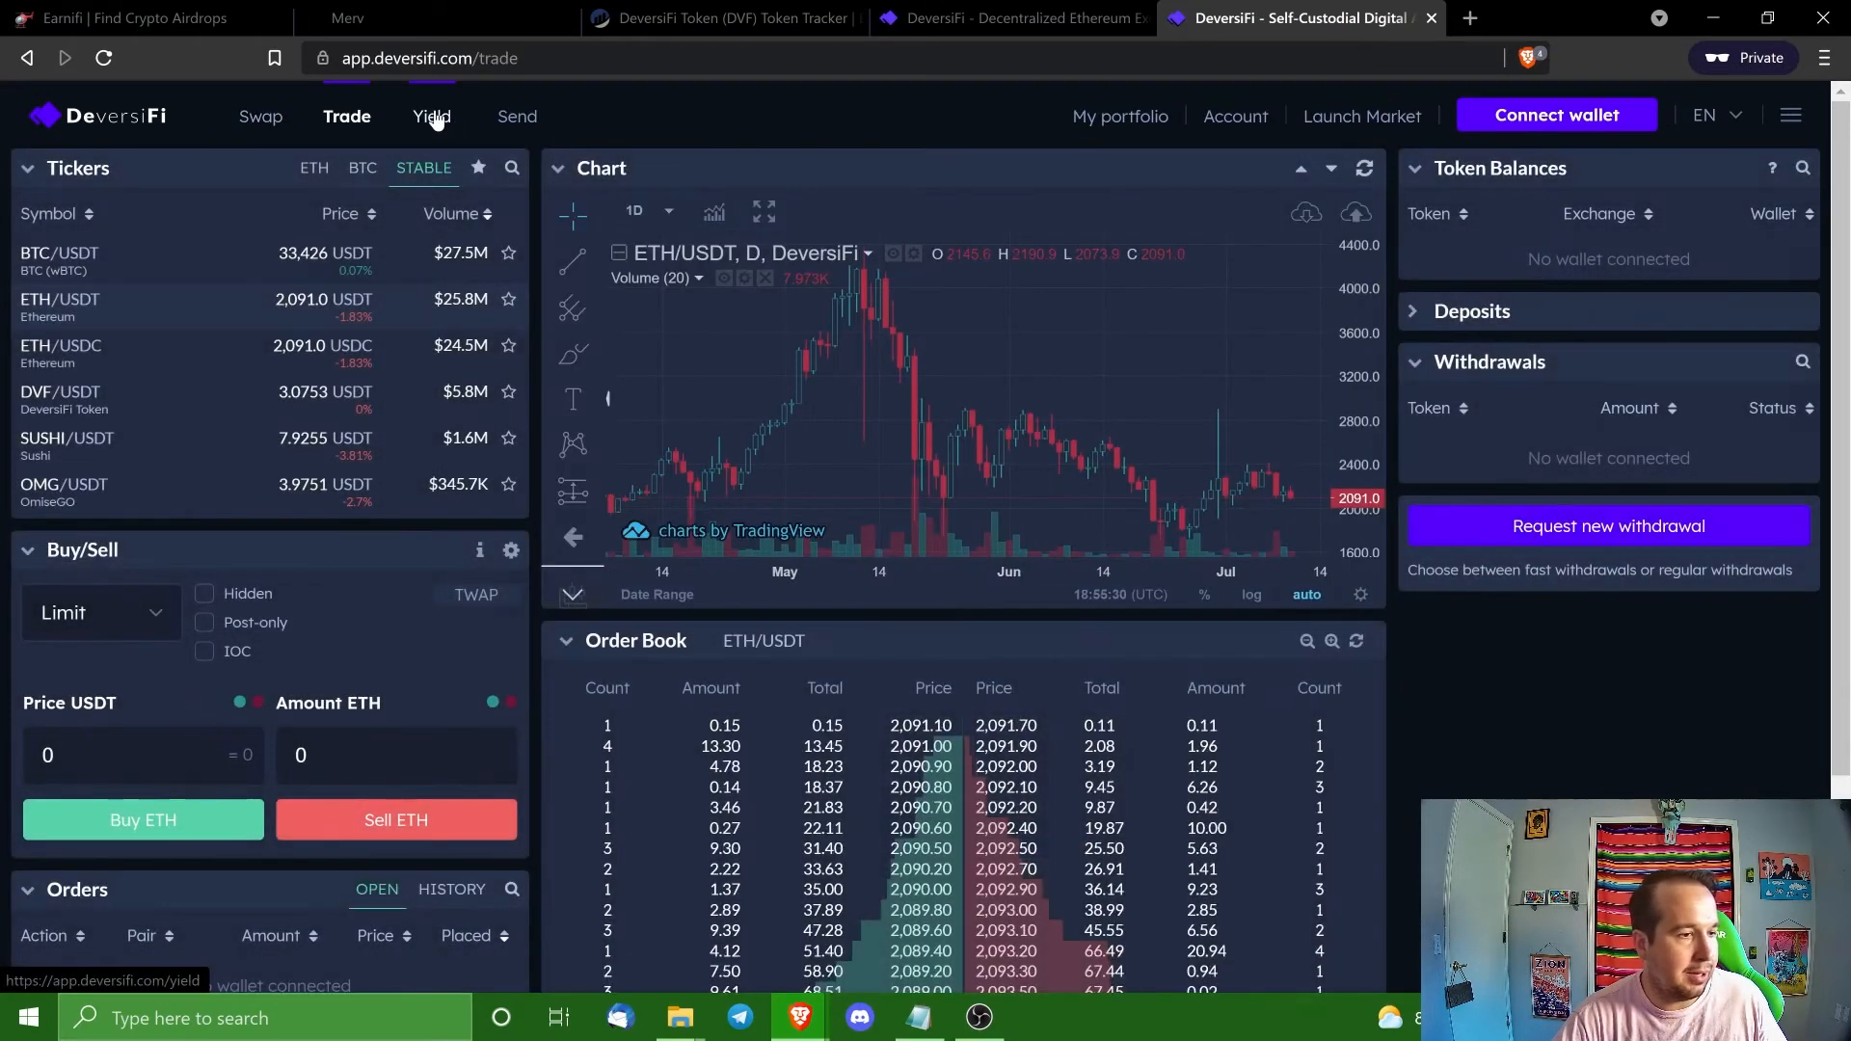
click(432, 116)
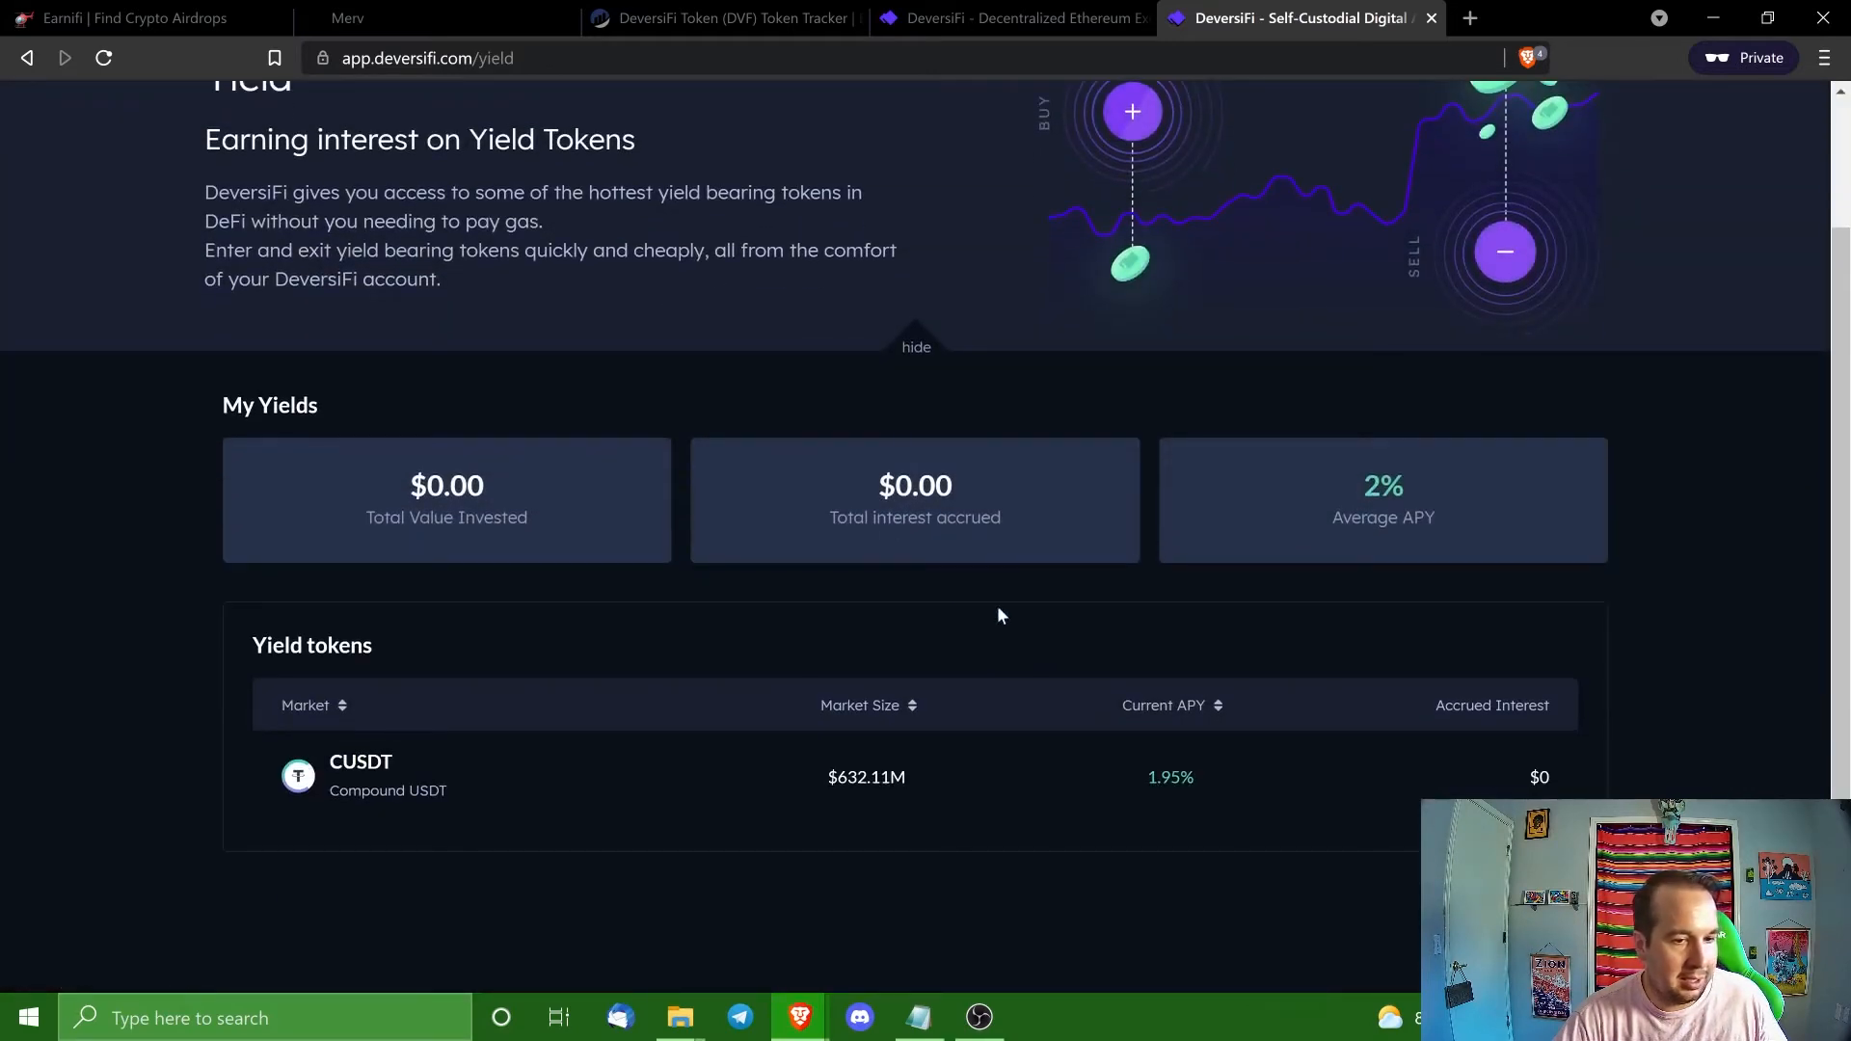
mouse_move(1176, 799)
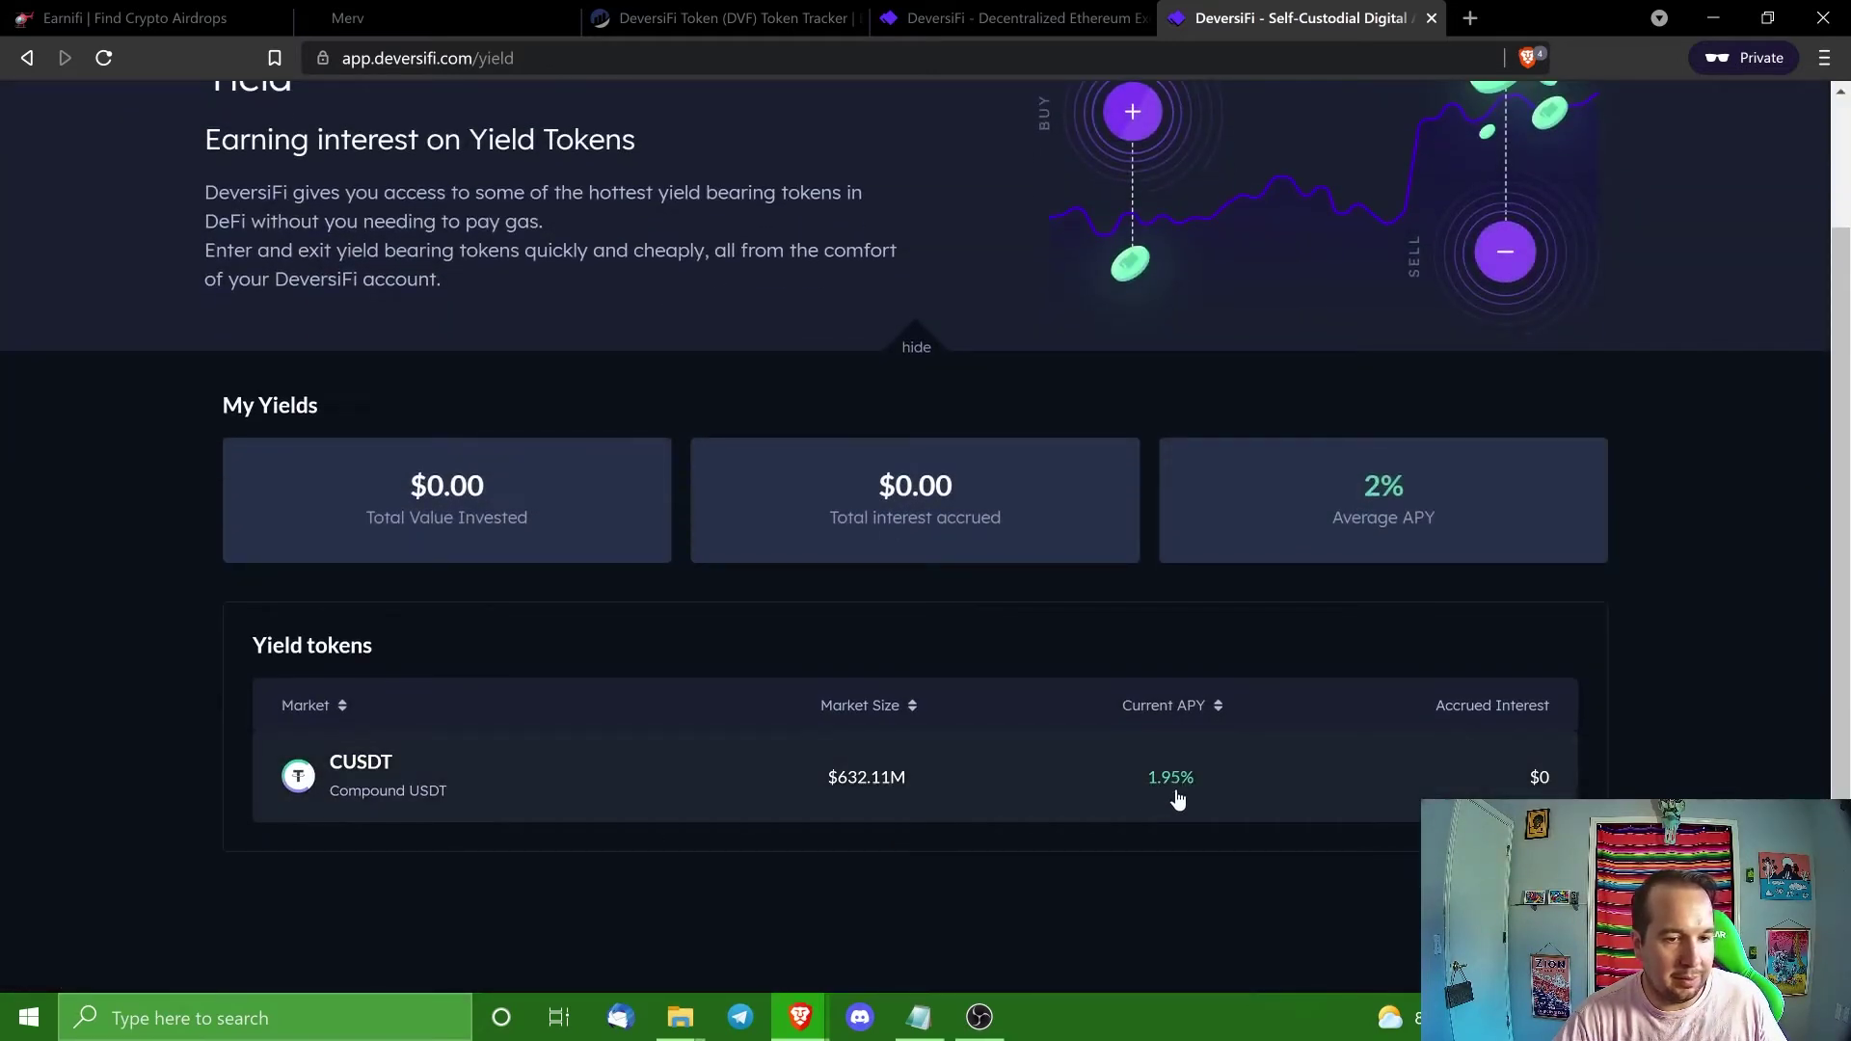
Review the Yield page listing Compound USDT at 1.95% APY, checking back against the homepage tab.
scroll(up, 3)
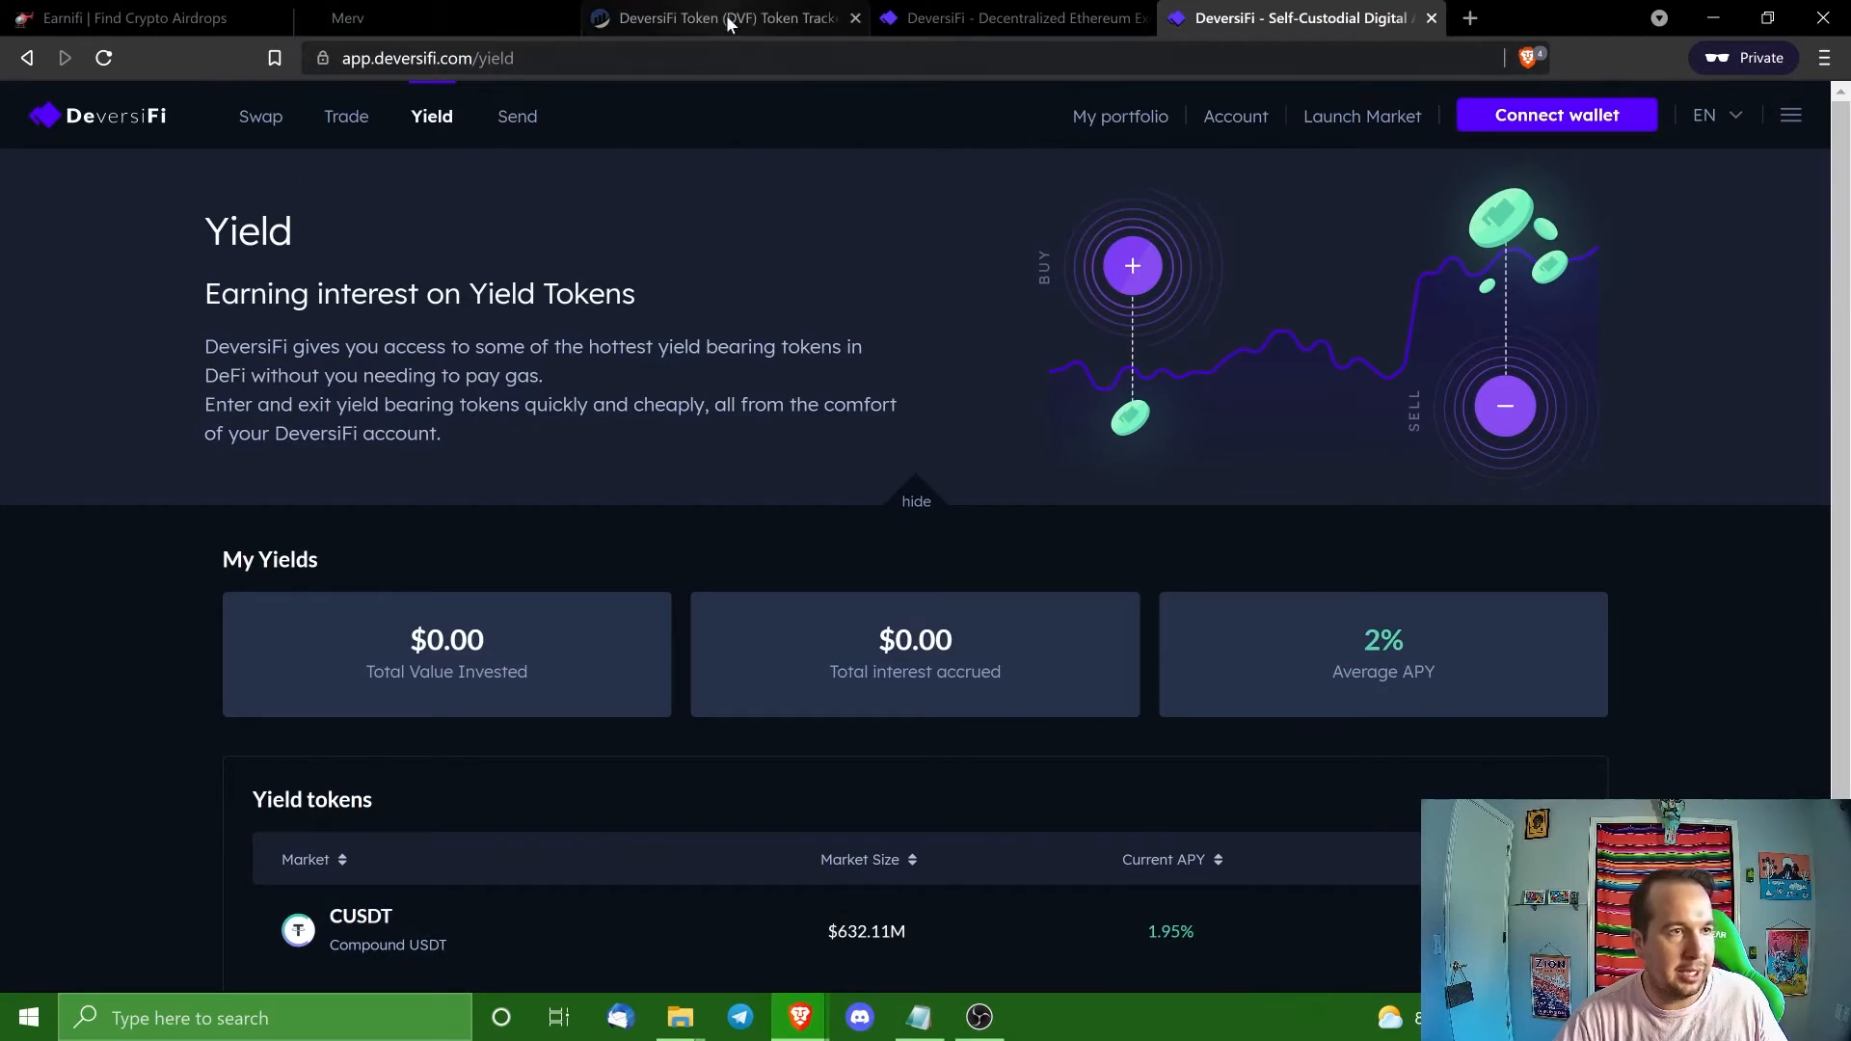
mouse_move(1298, 17)
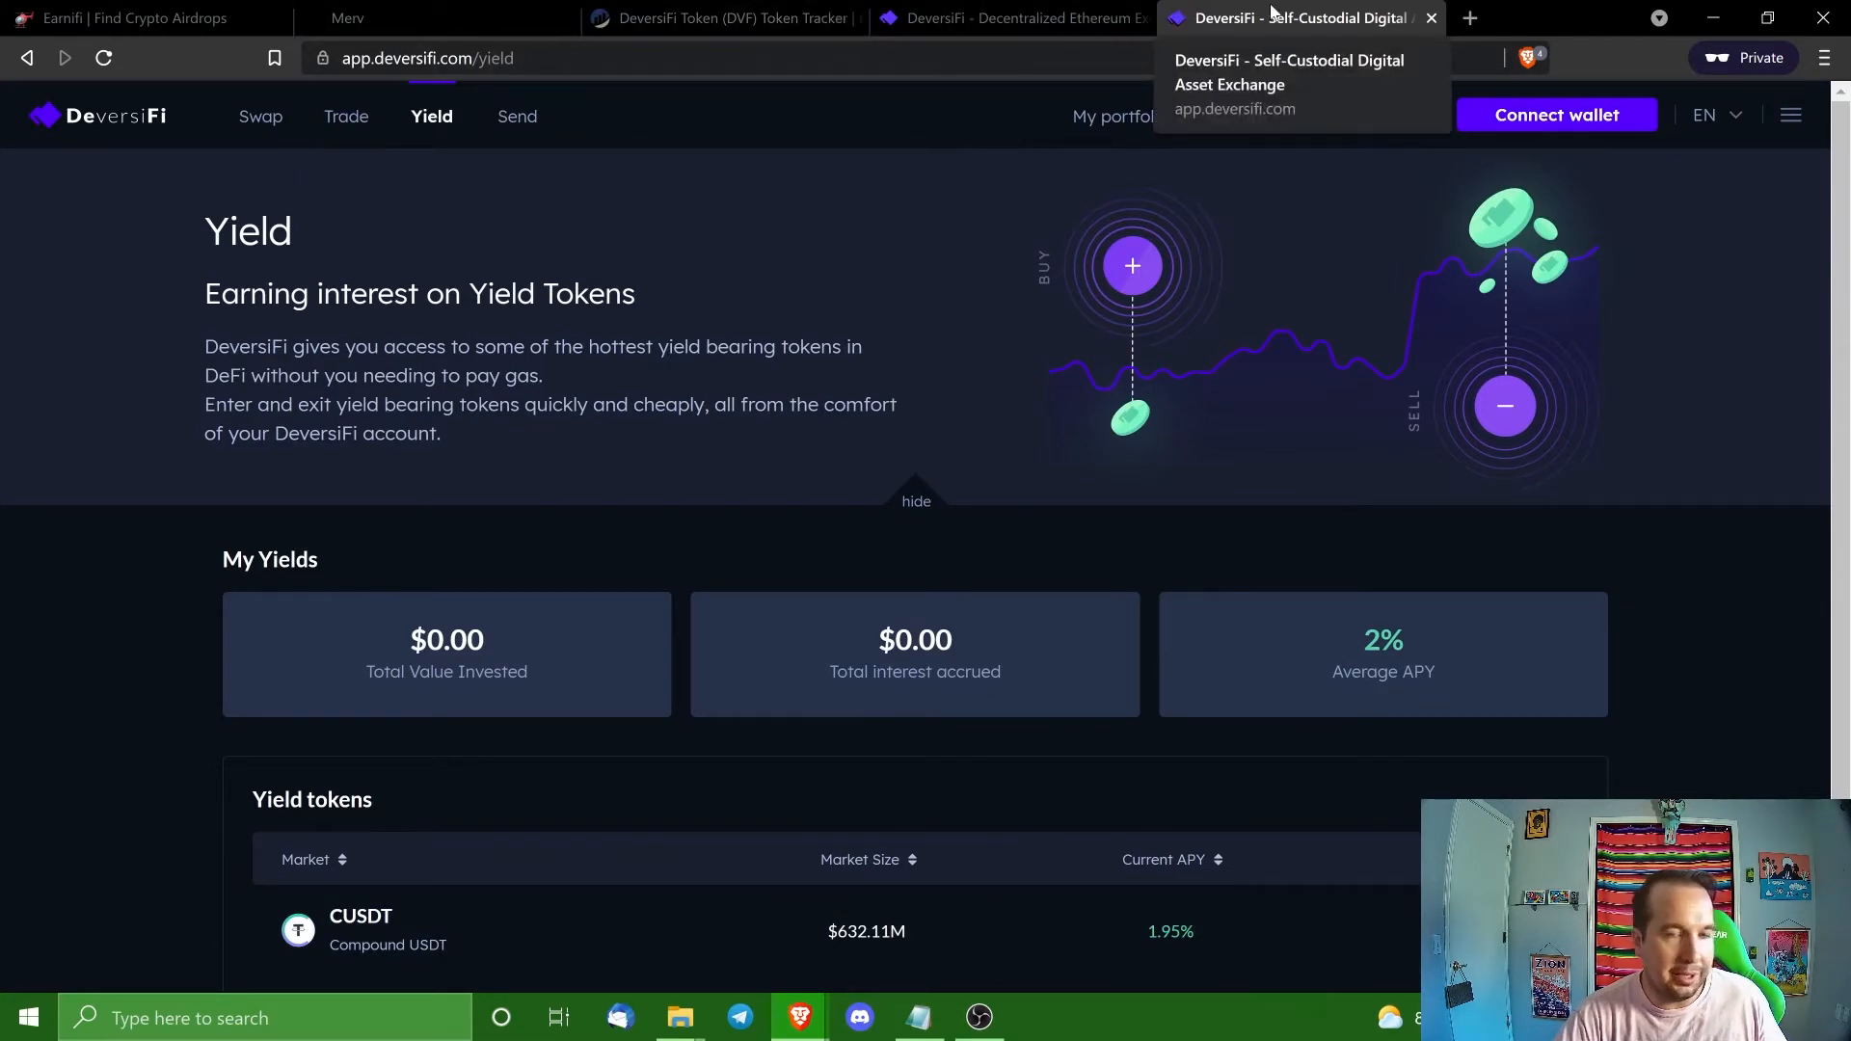
scroll(down, 3)
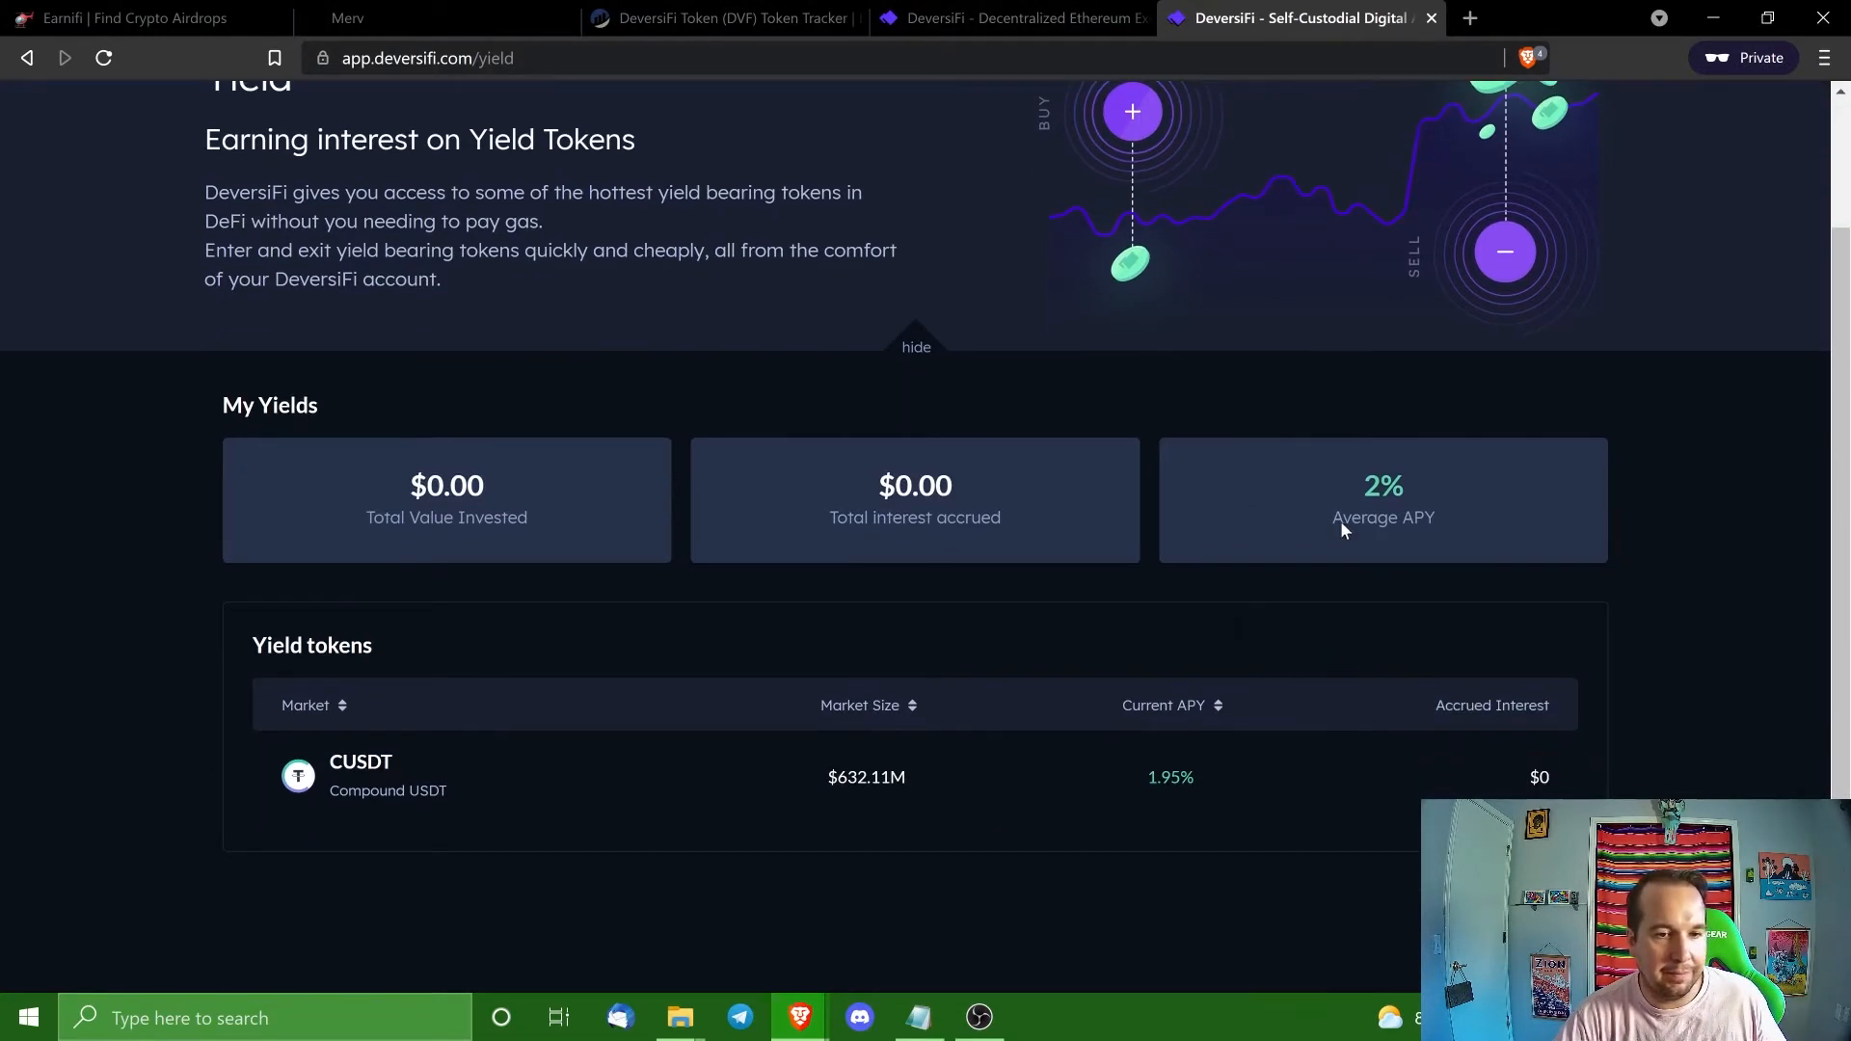
scroll(up, 3)
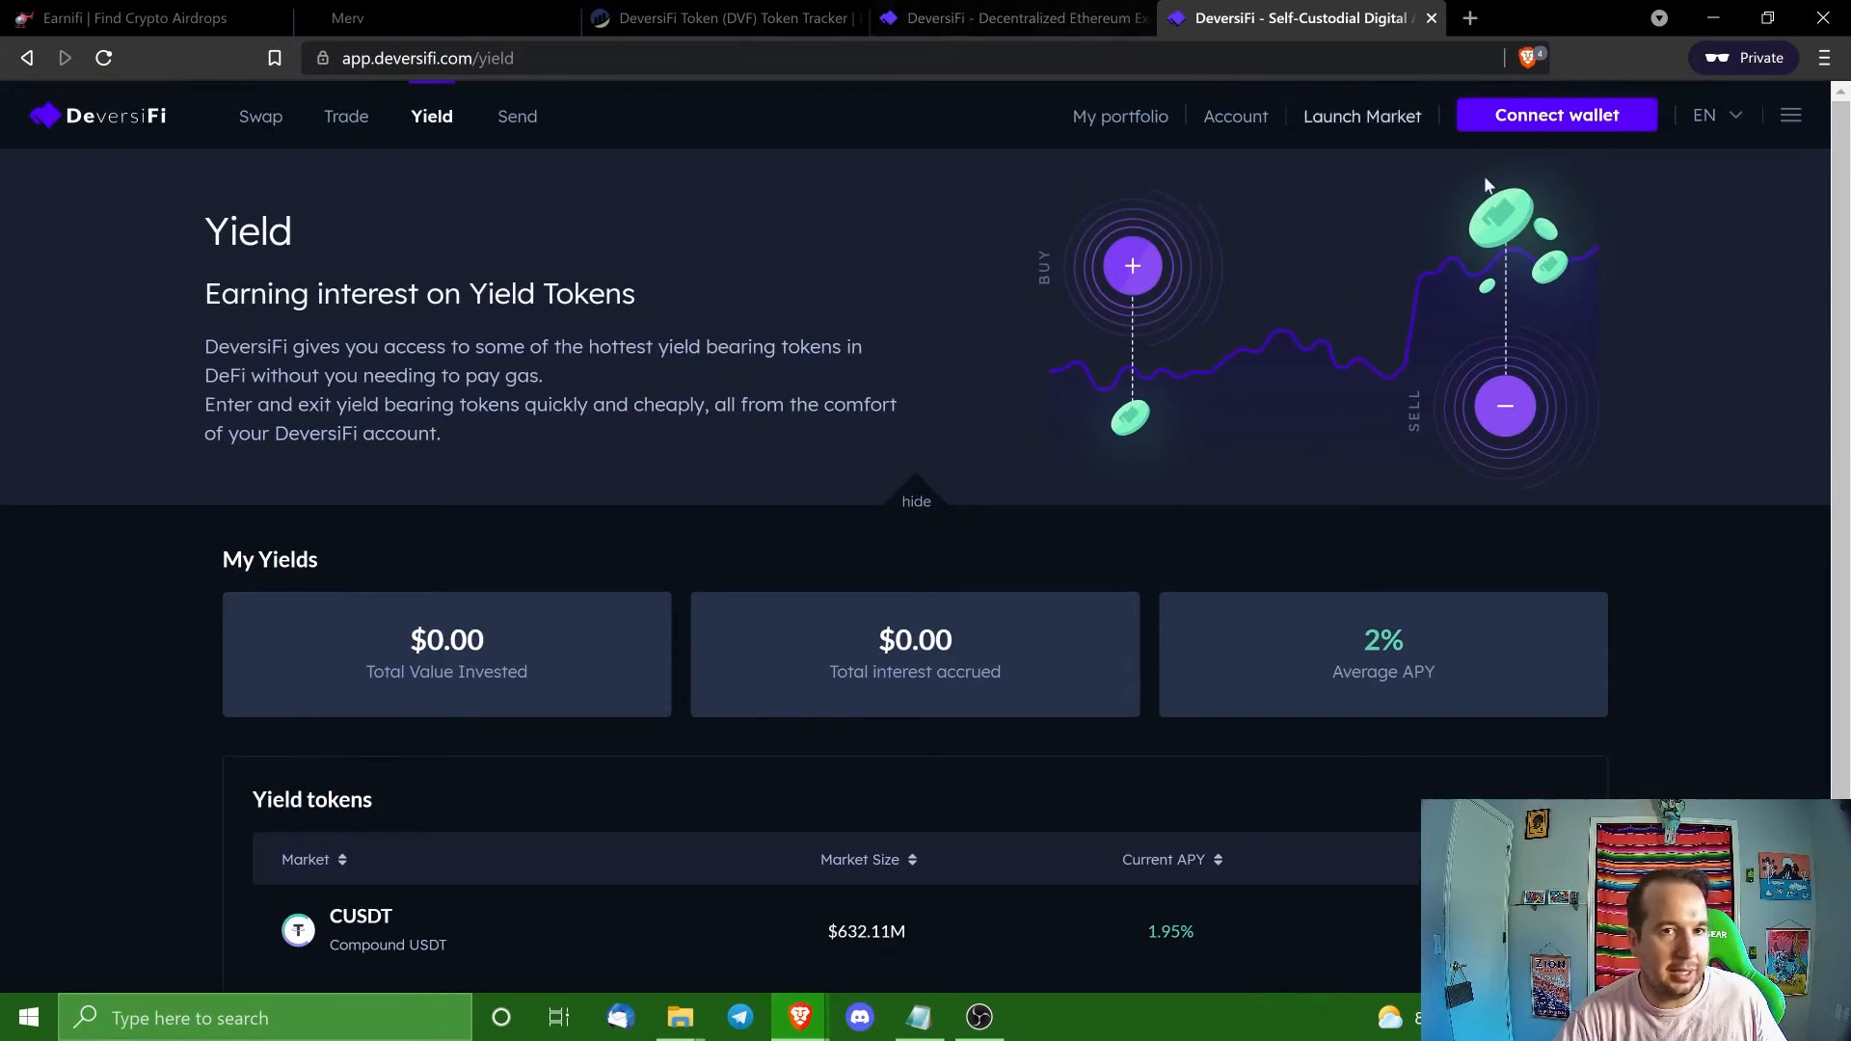
click(1013, 18)
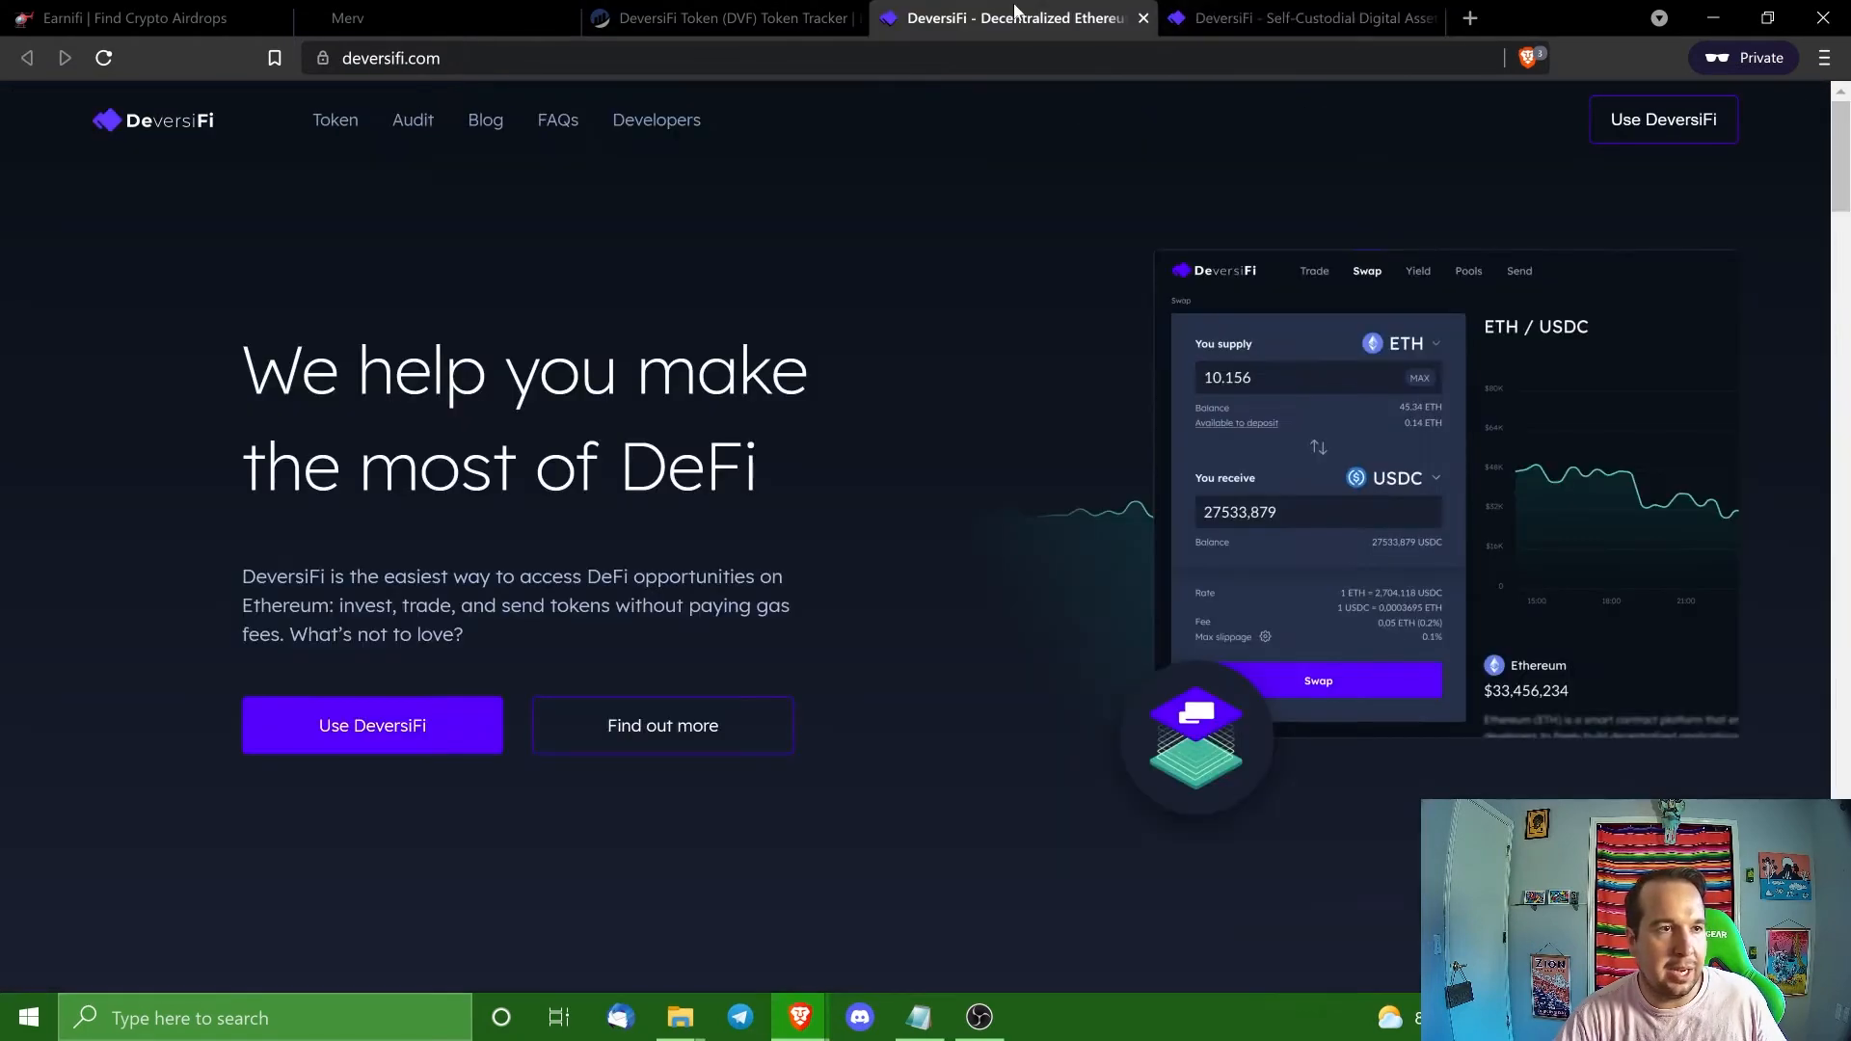
click(1298, 17)
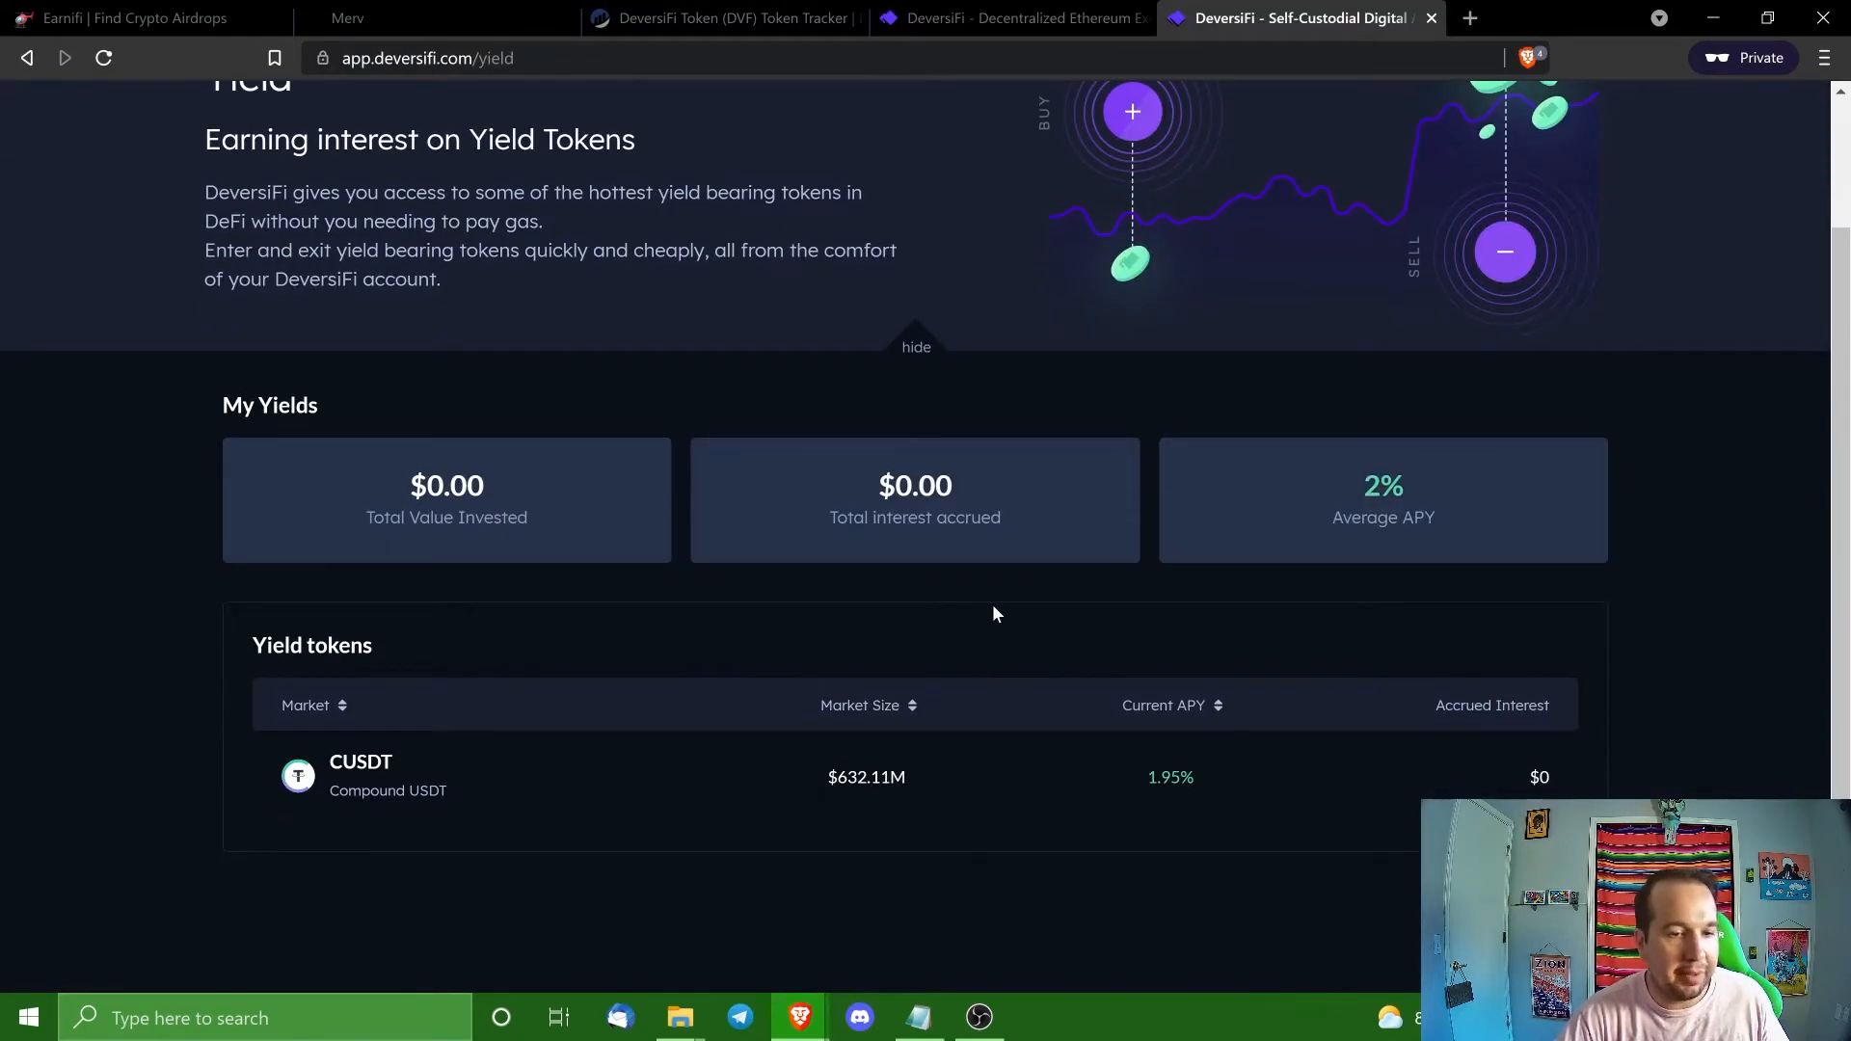
mouse_move(1402, 154)
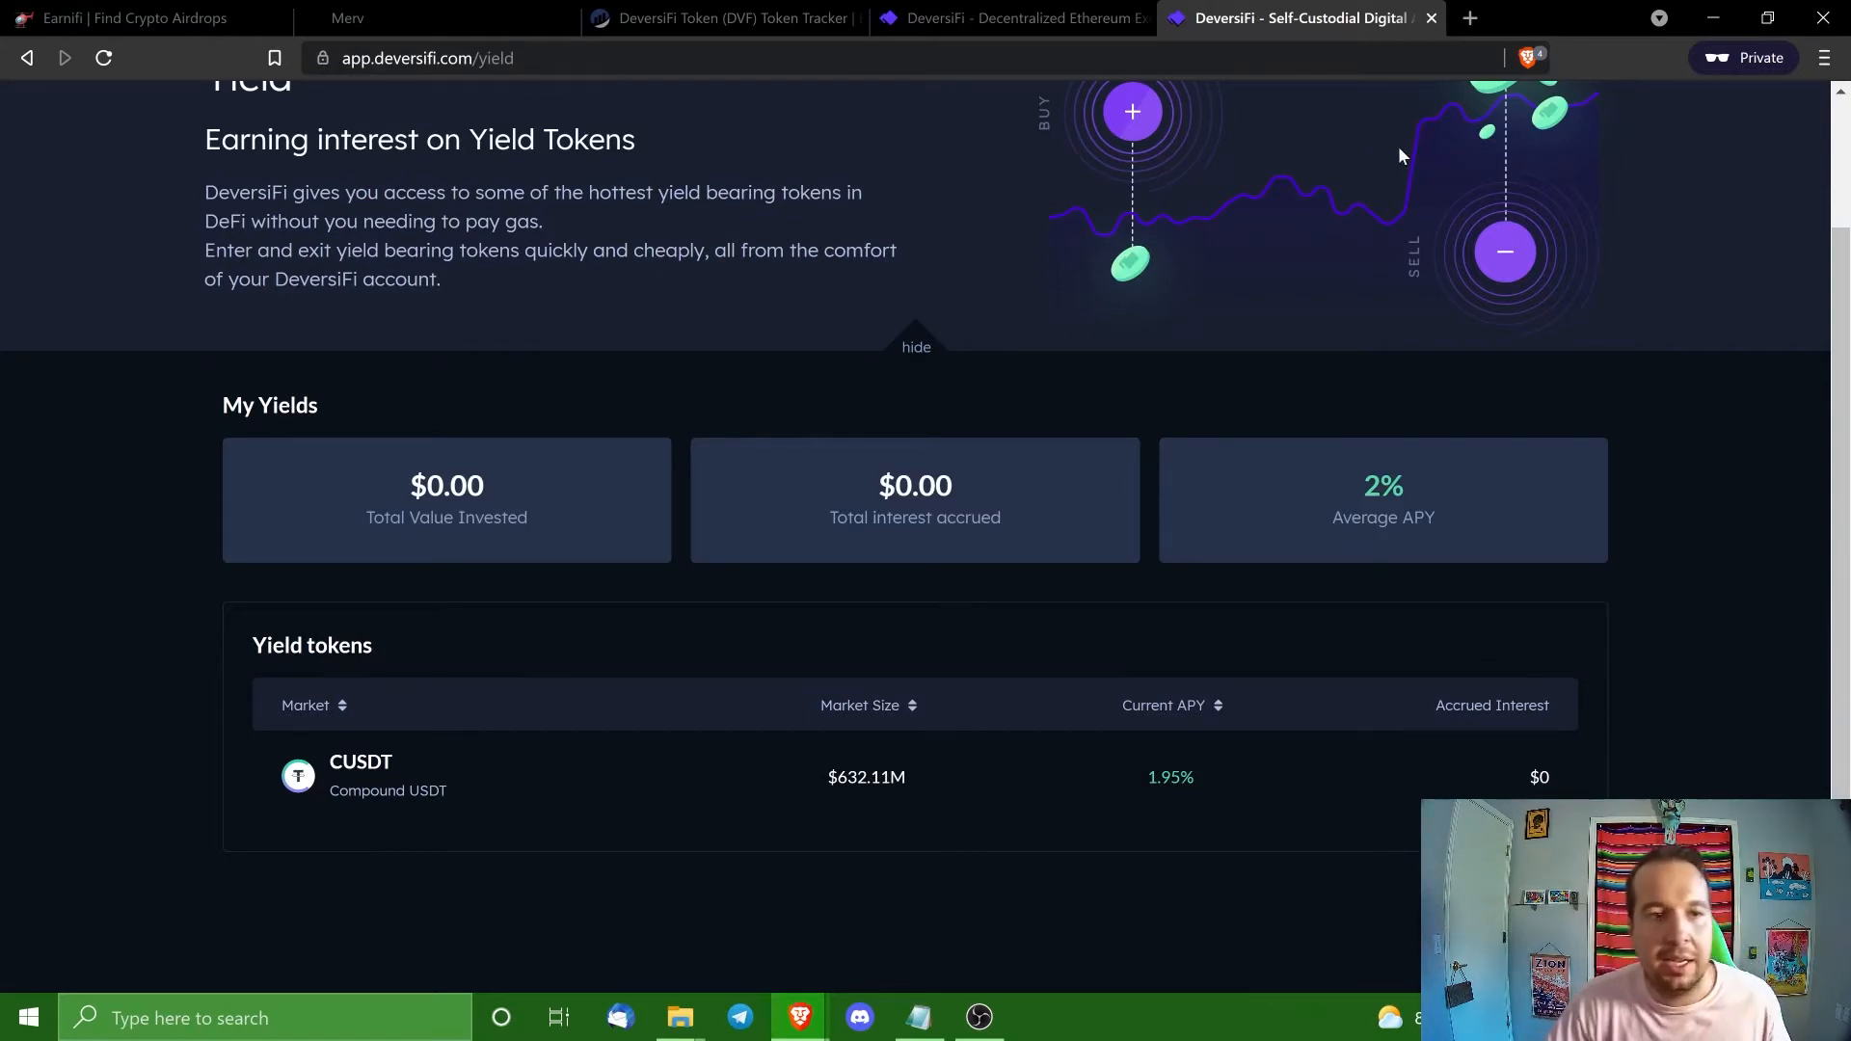
mouse_move(1049, 376)
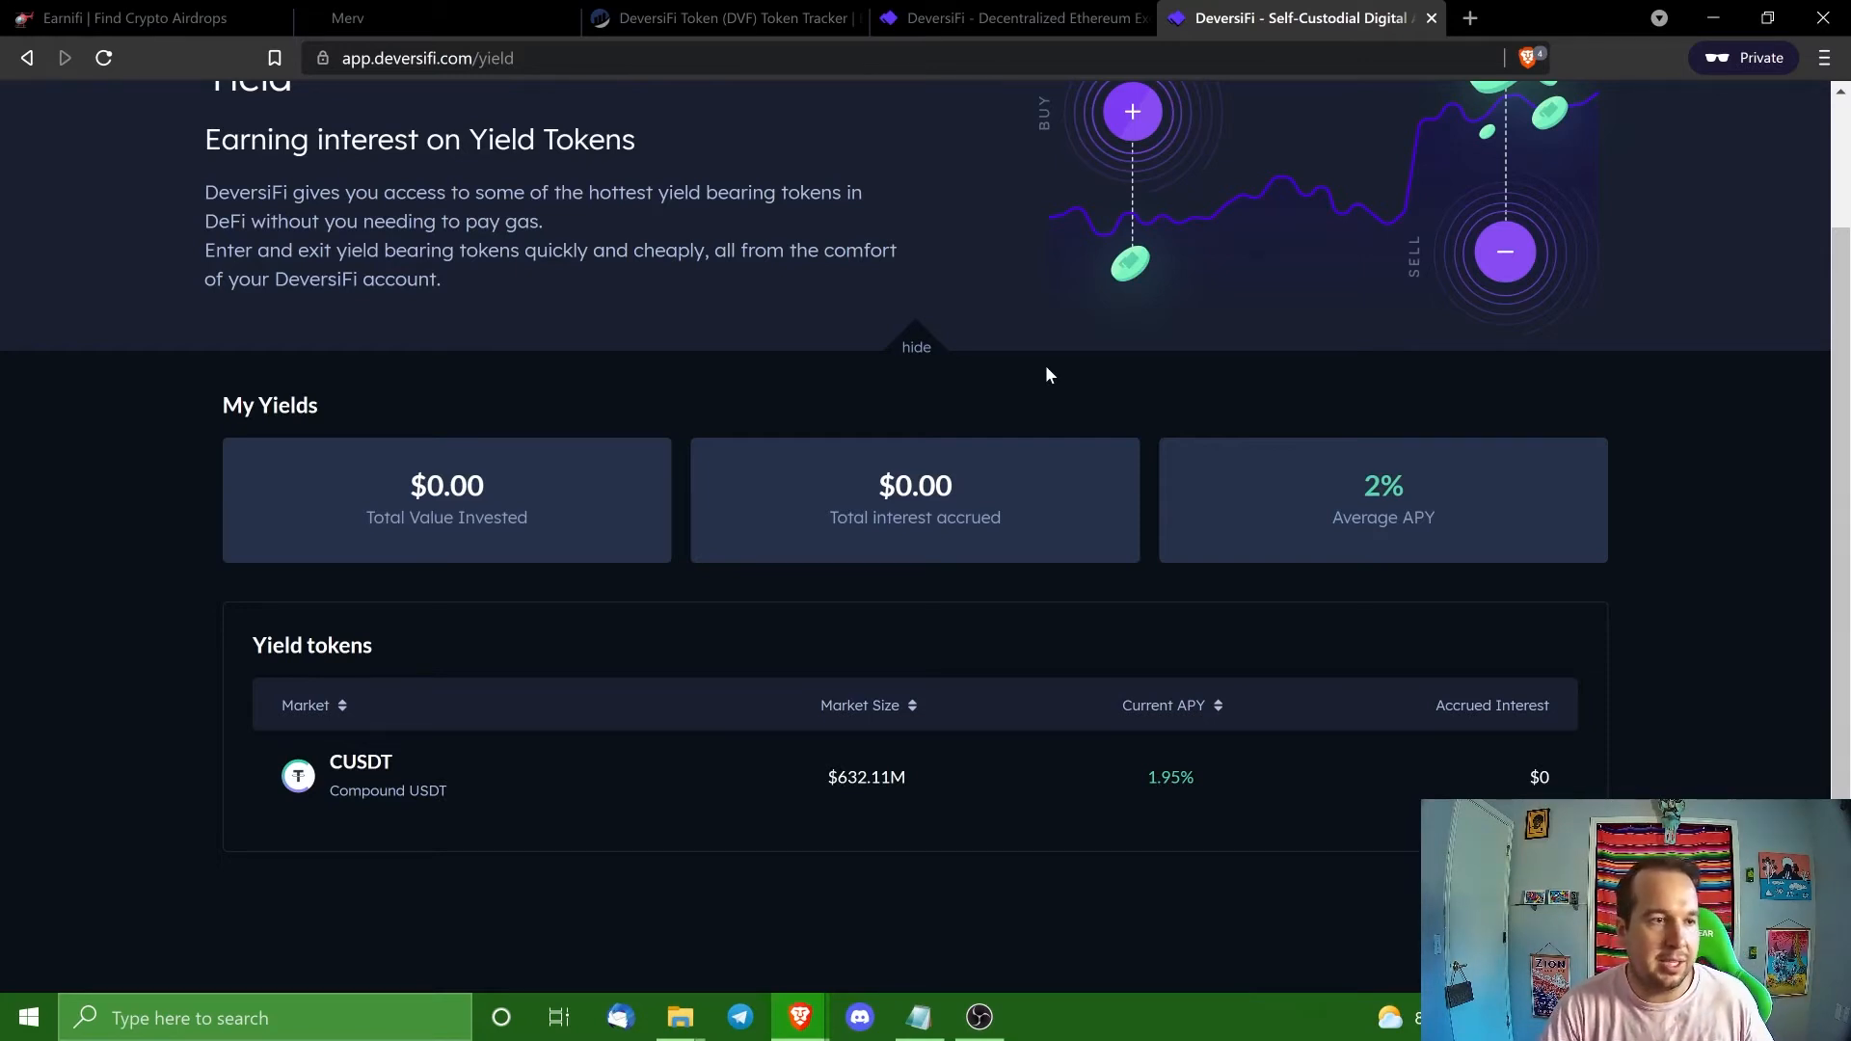
scroll(up, 3)
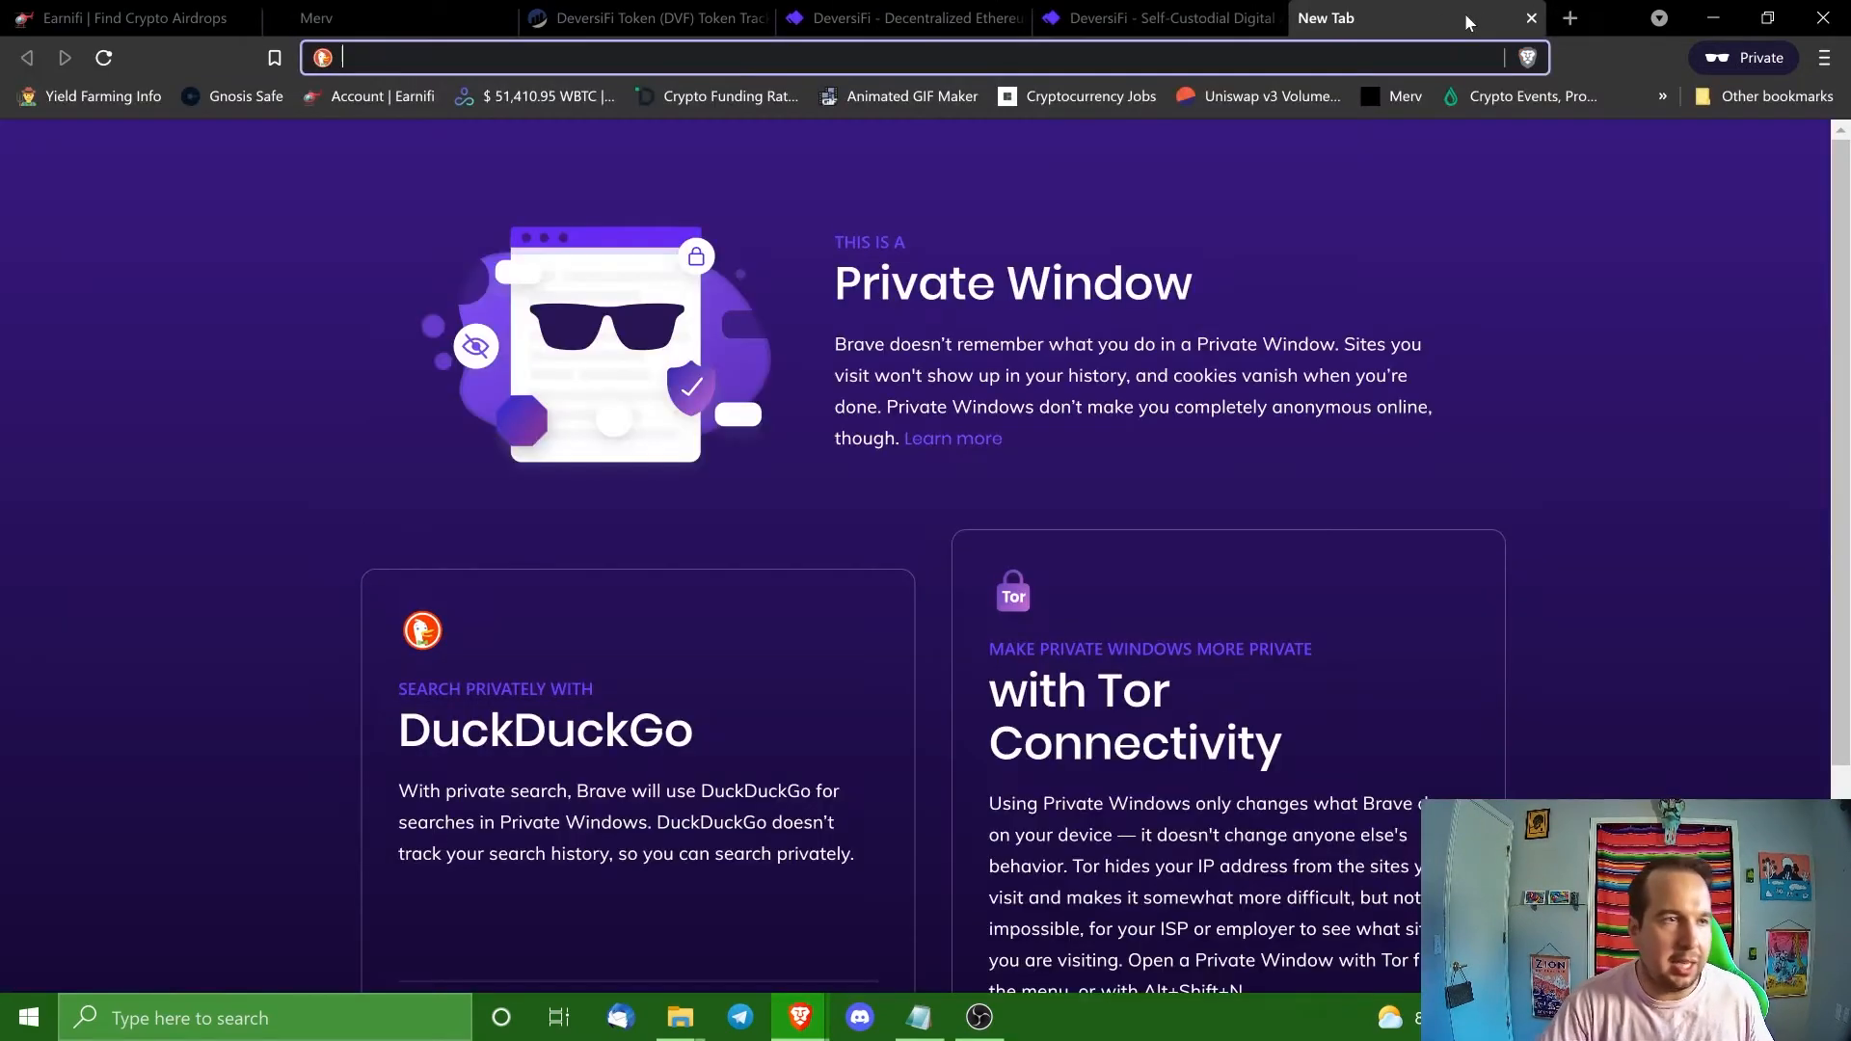
Go to github.com and search for 'deversifi' to get its 28 repository results.
text(Github.com)
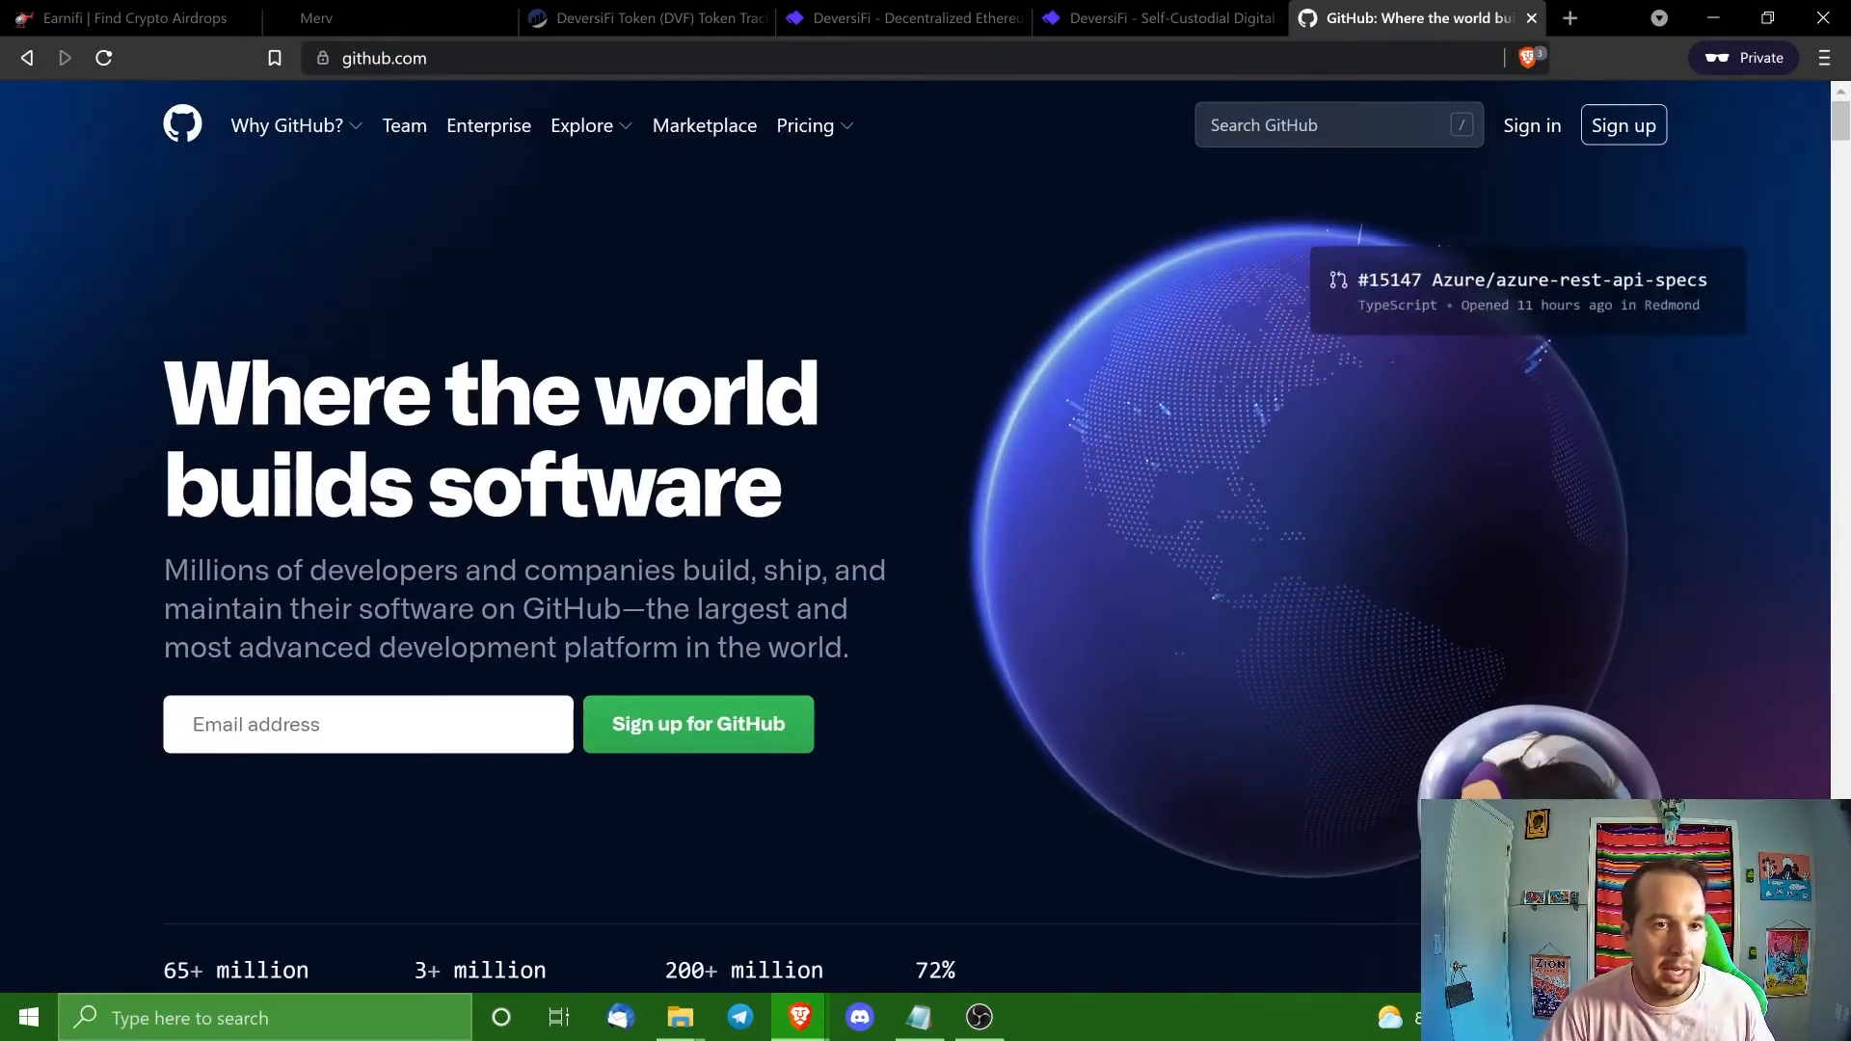
click(1338, 126)
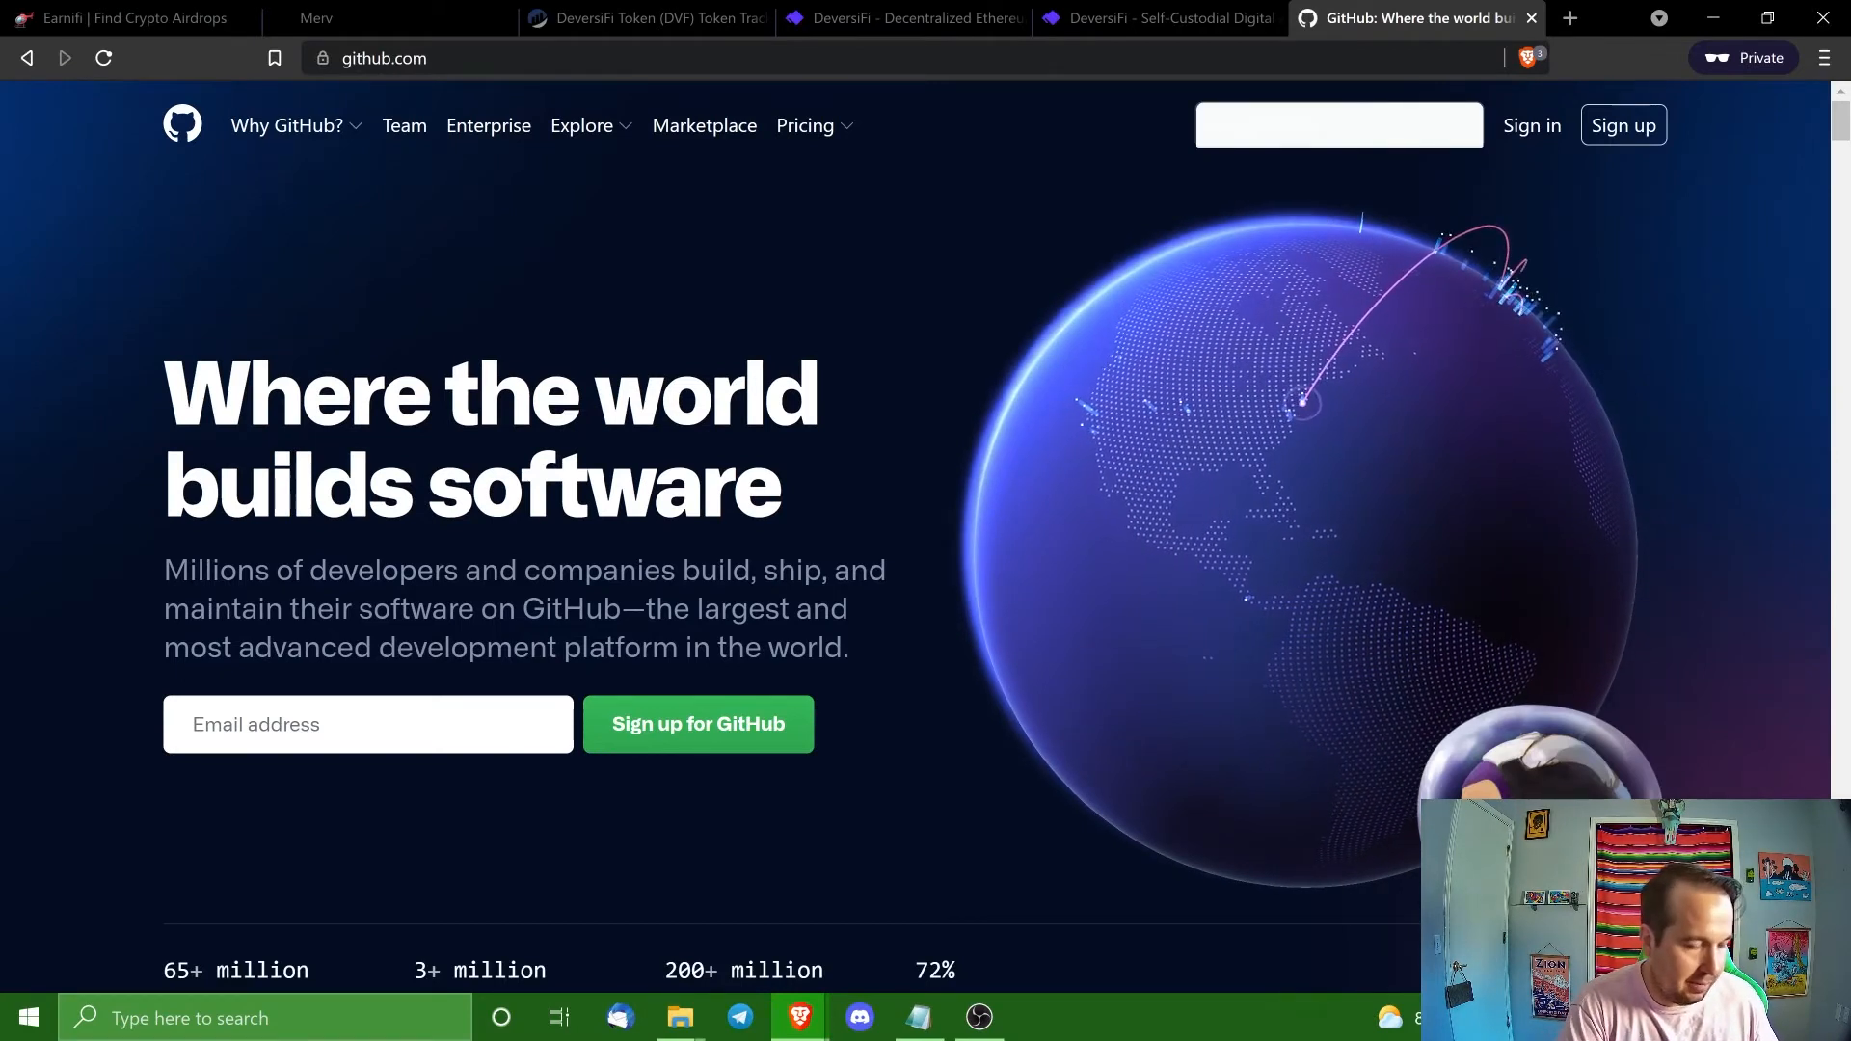
text(deversifi)
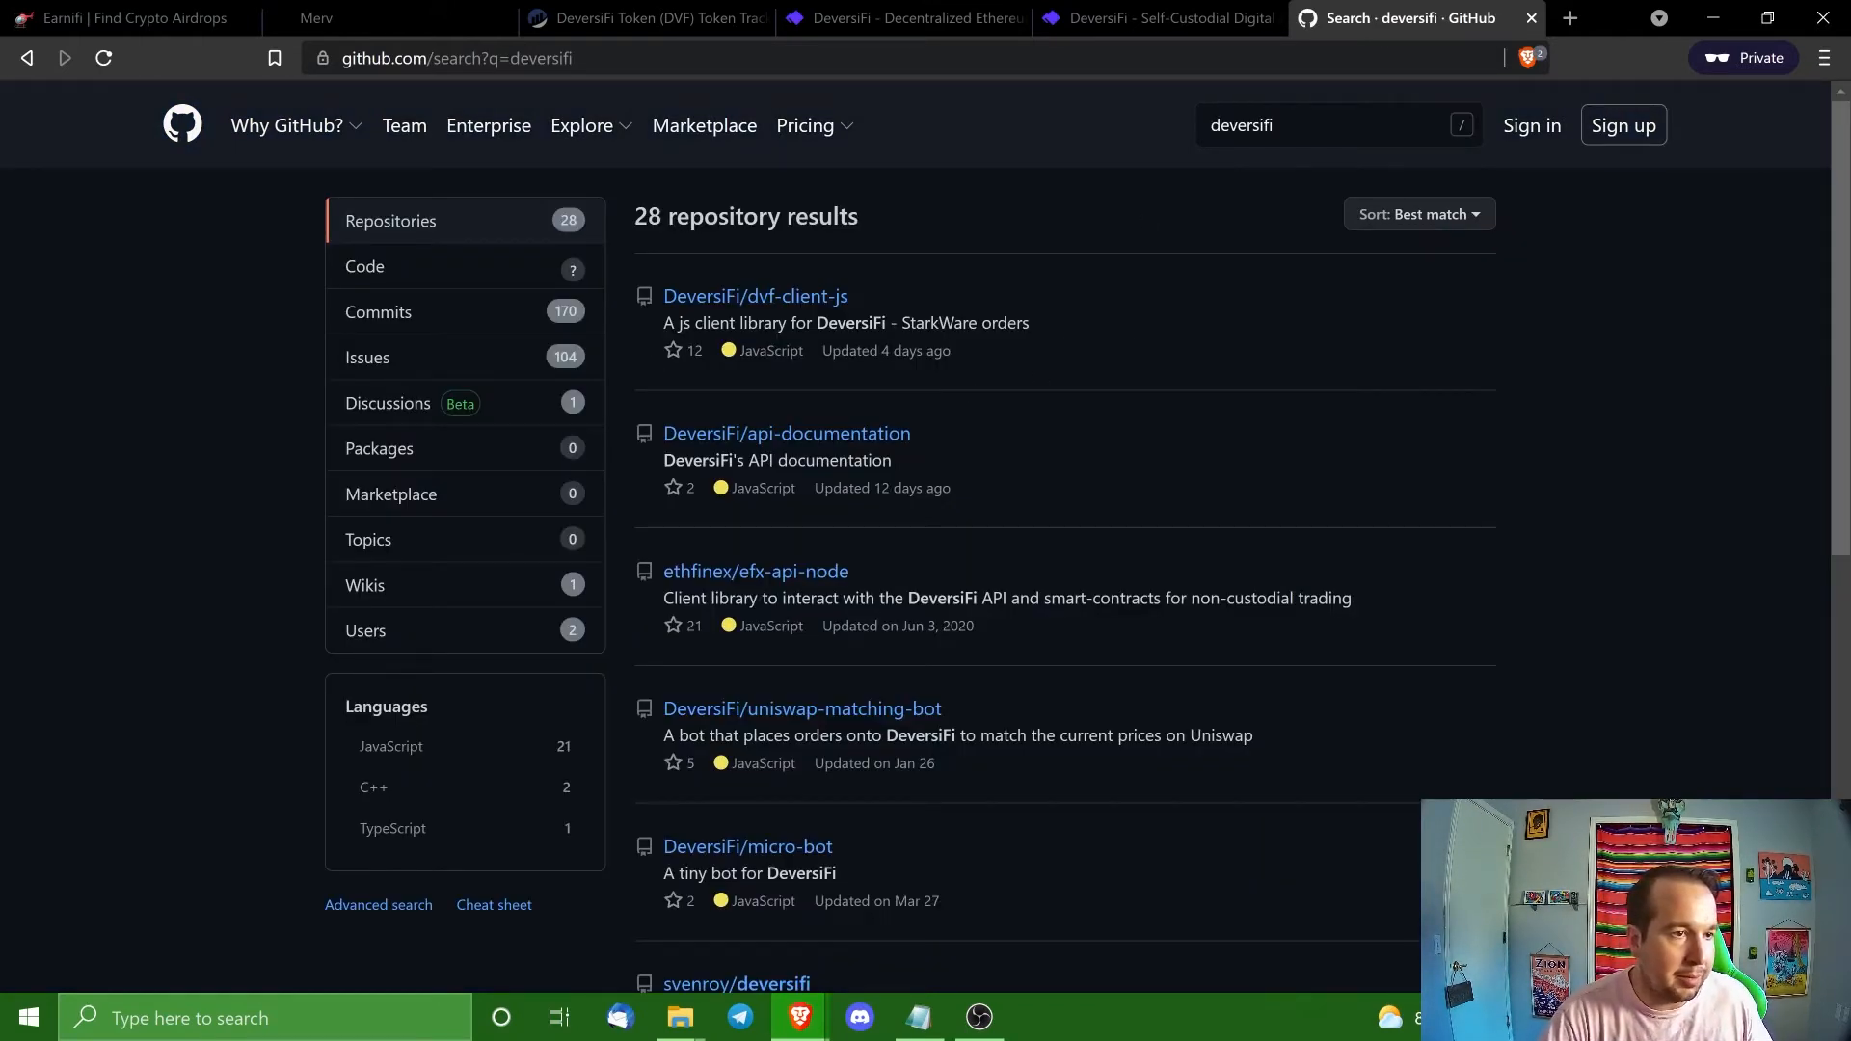
mouse_move(578, 260)
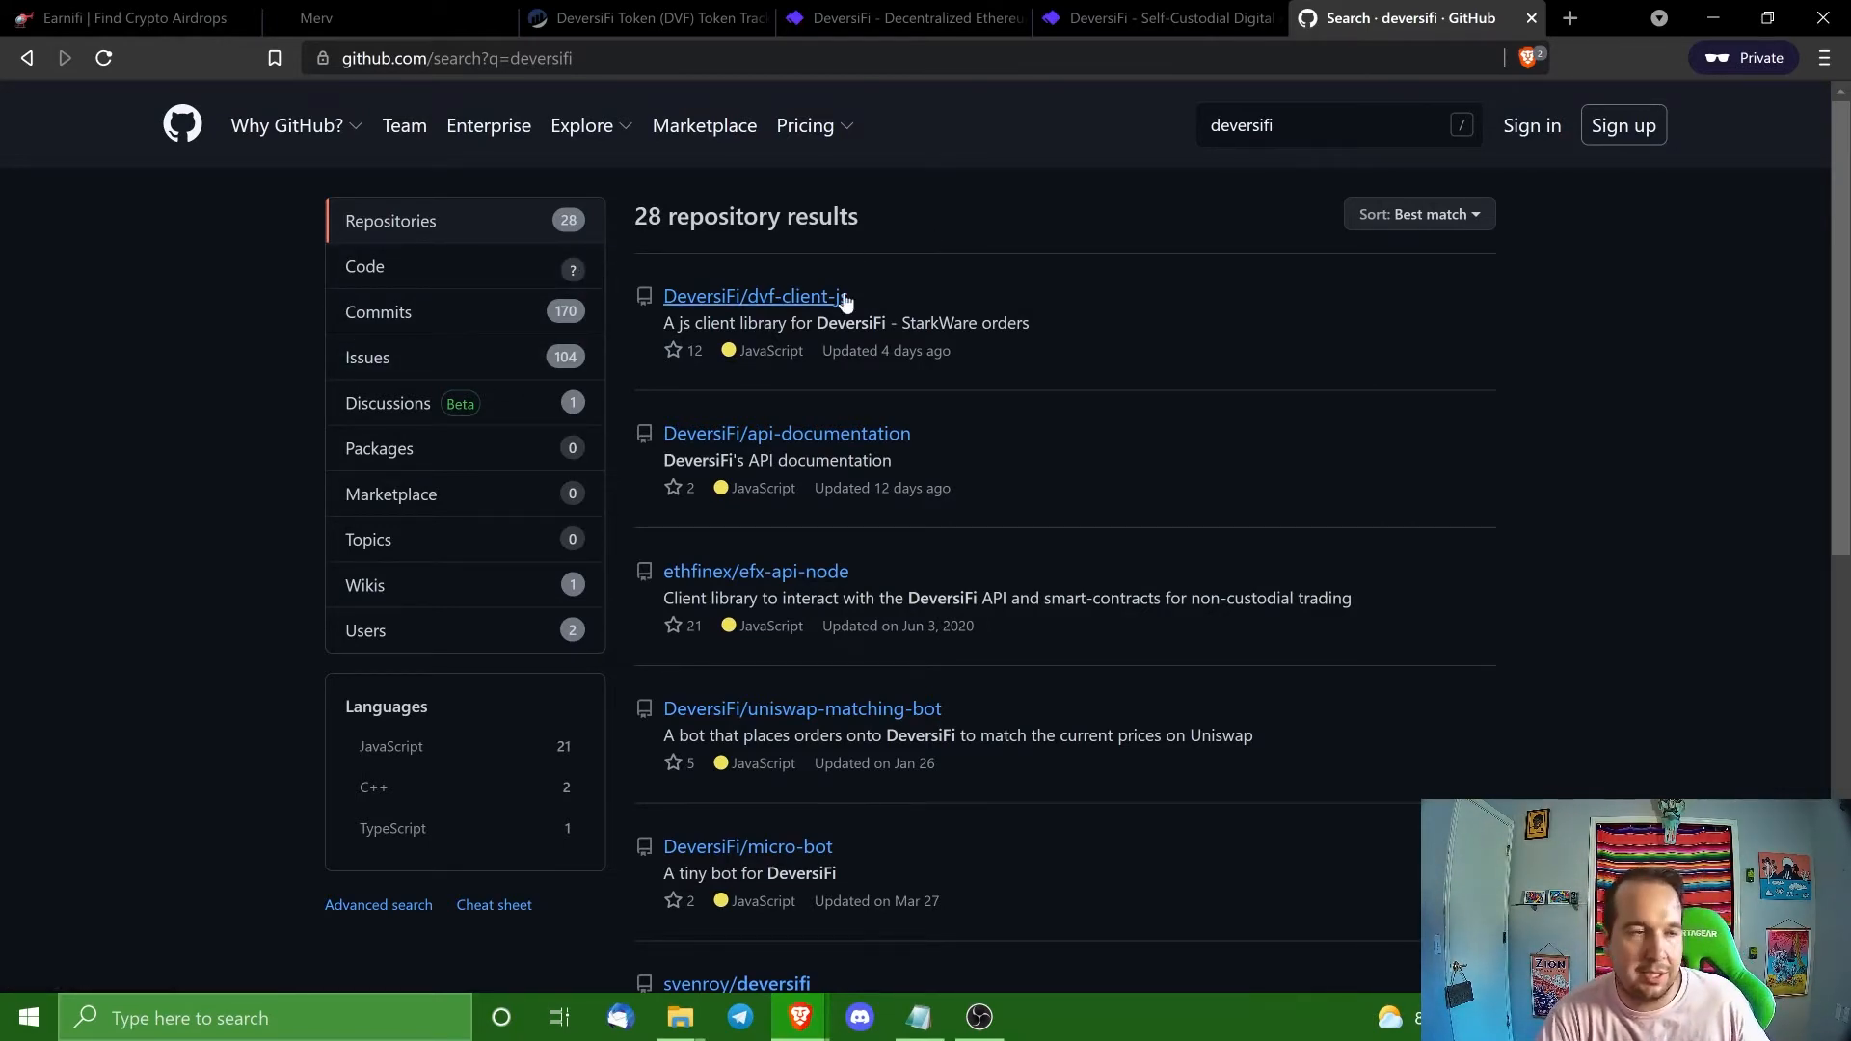
mouse_move(777, 264)
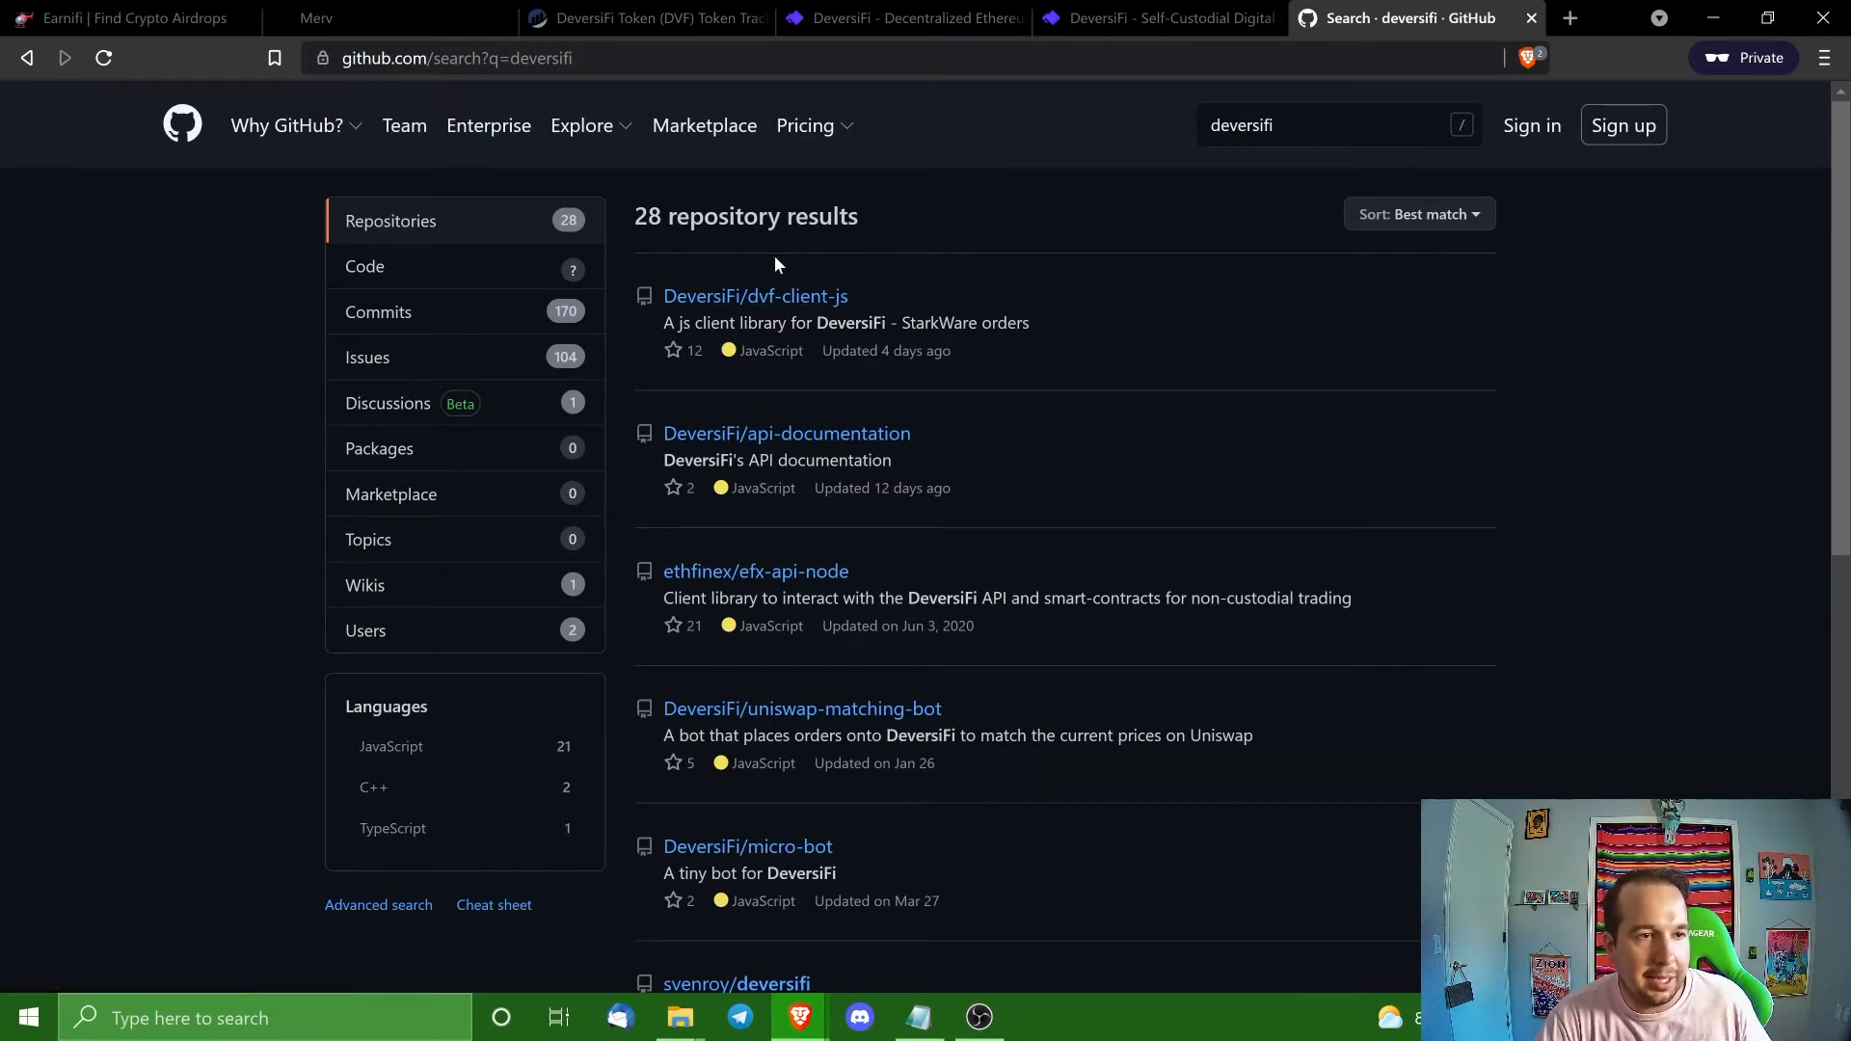
mouse_move(738, 297)
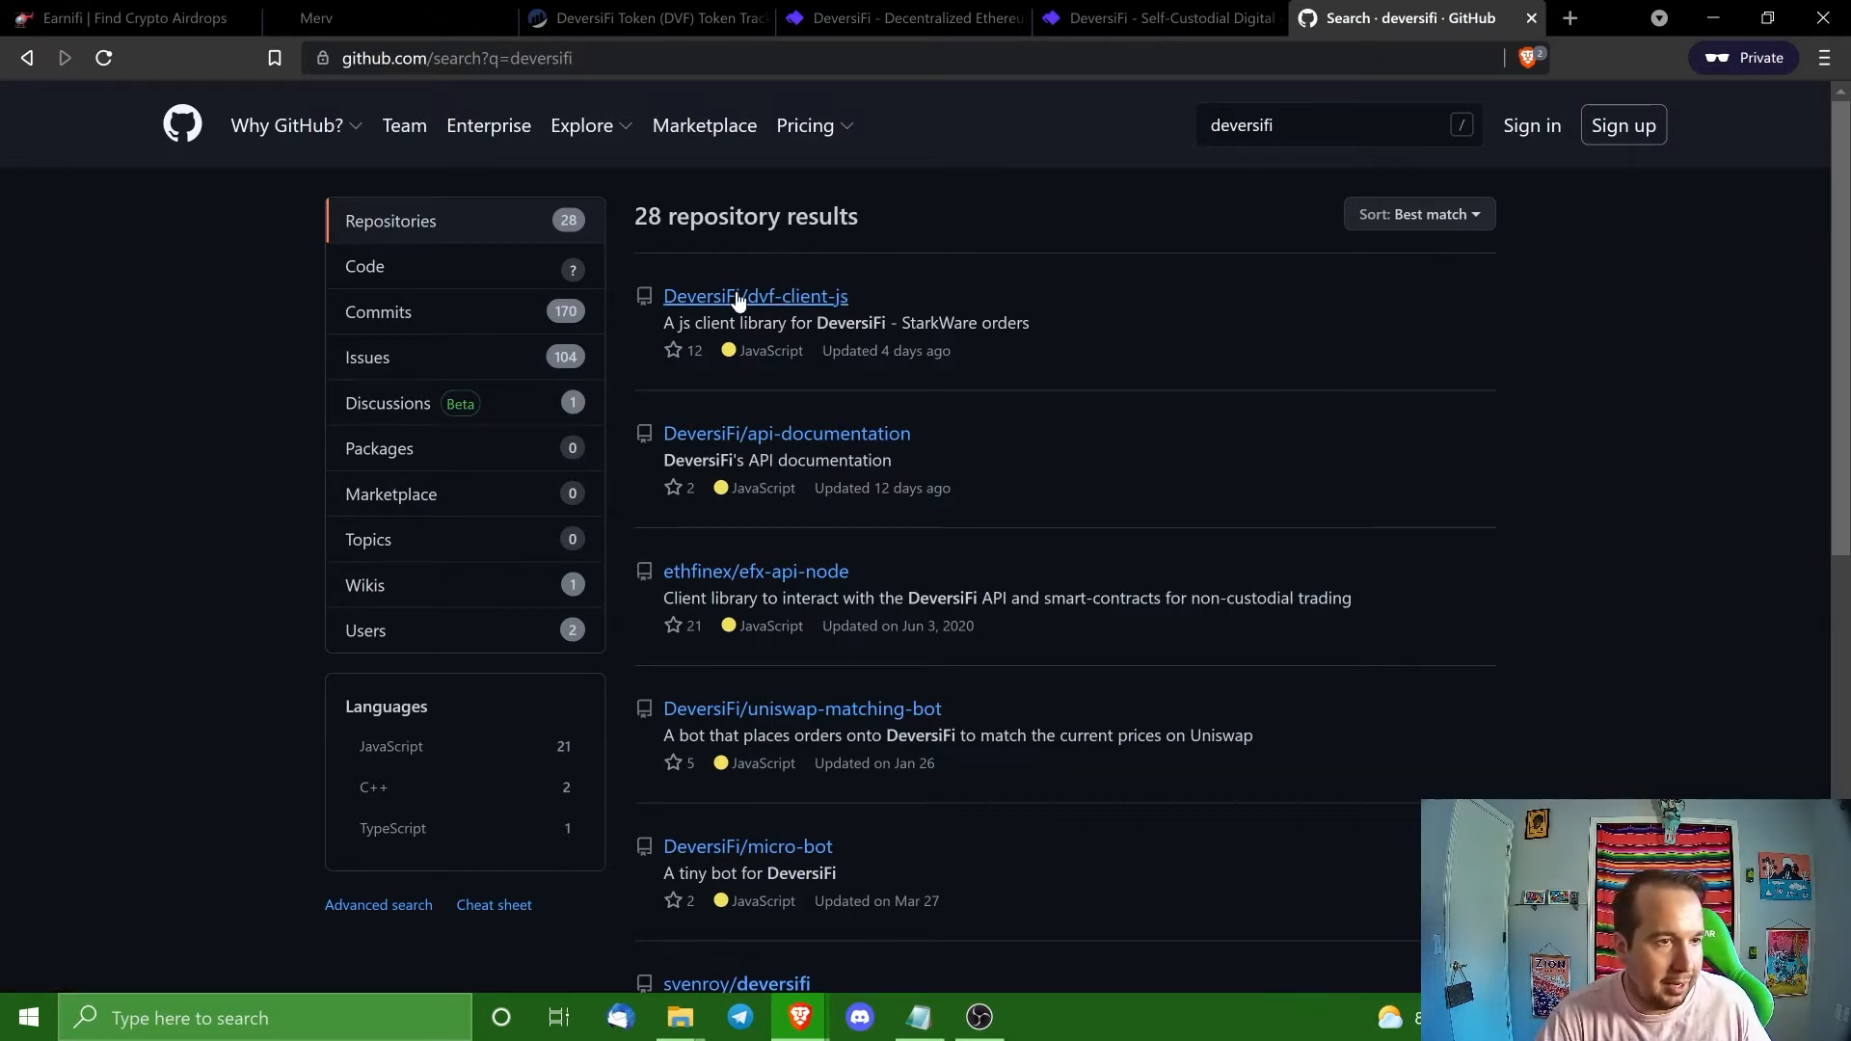
mouse_move(754, 296)
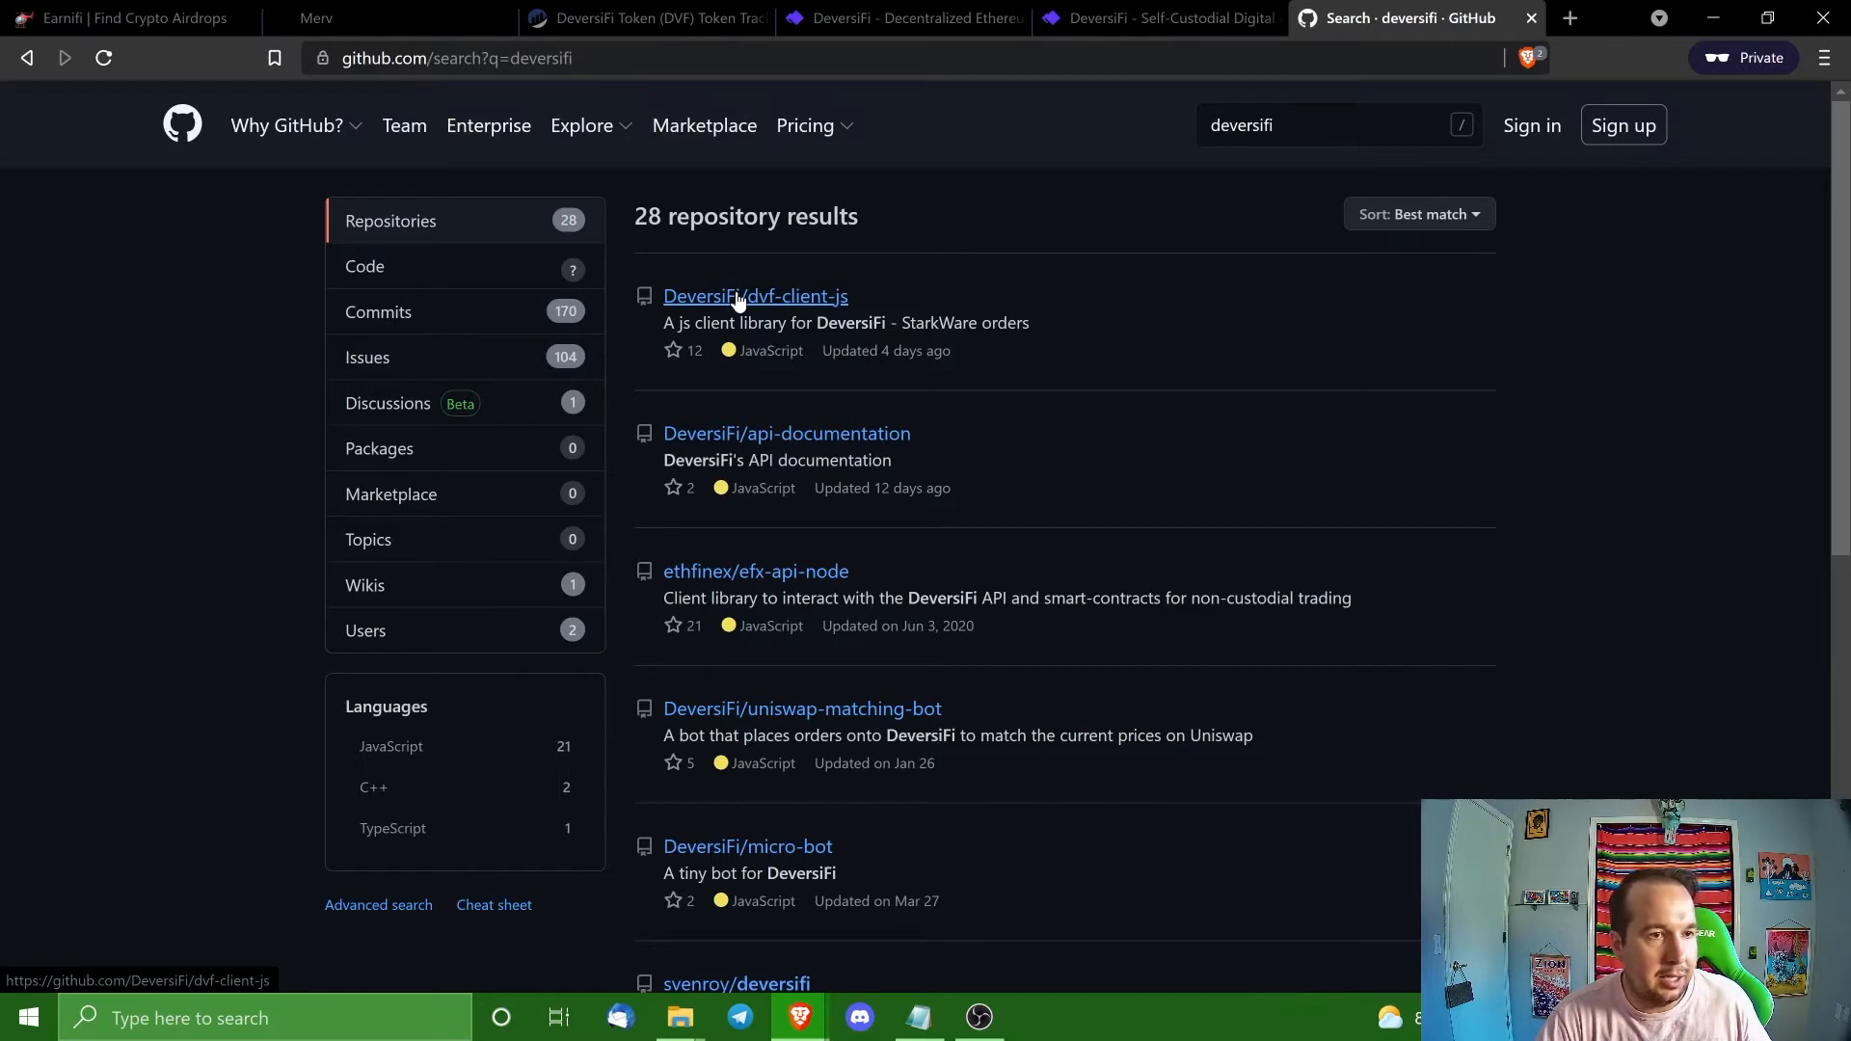
Open the DeversiFi/dvf-client-js repository and locate its Contributors section in the sidebar.
click(754, 297)
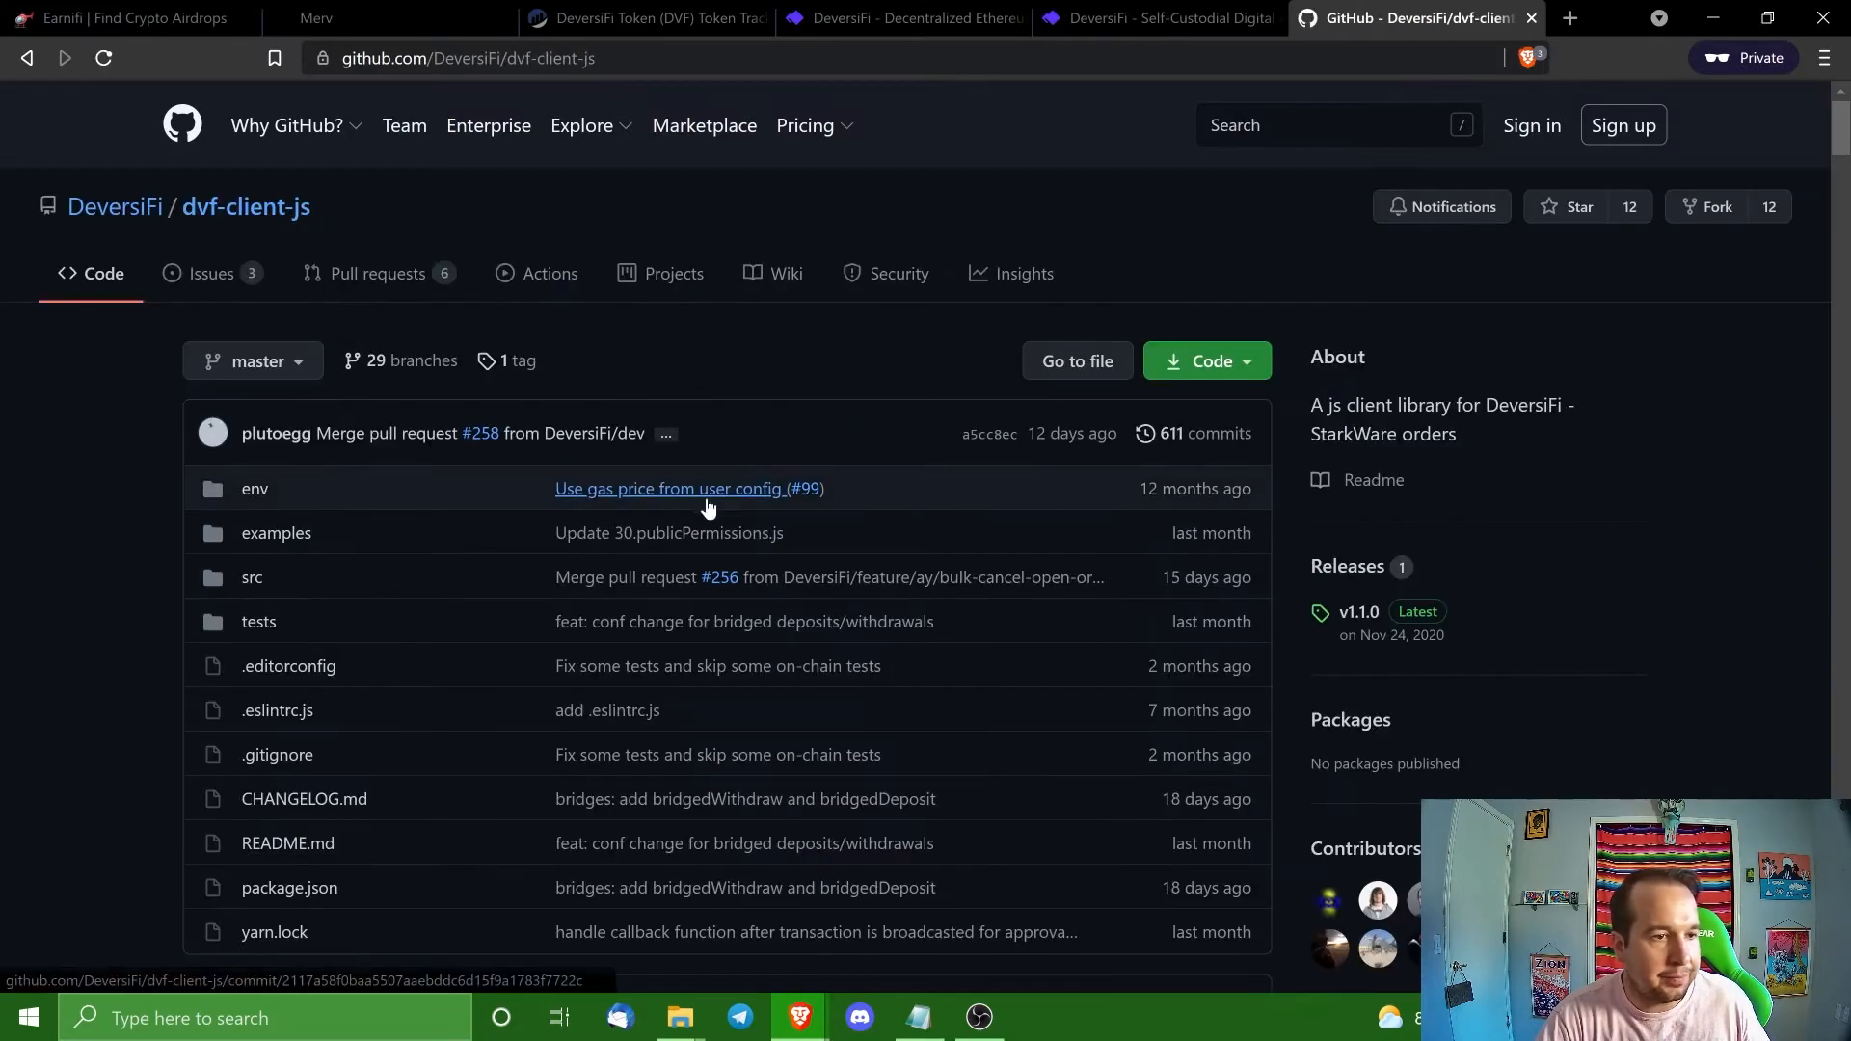
scroll(down, 3)
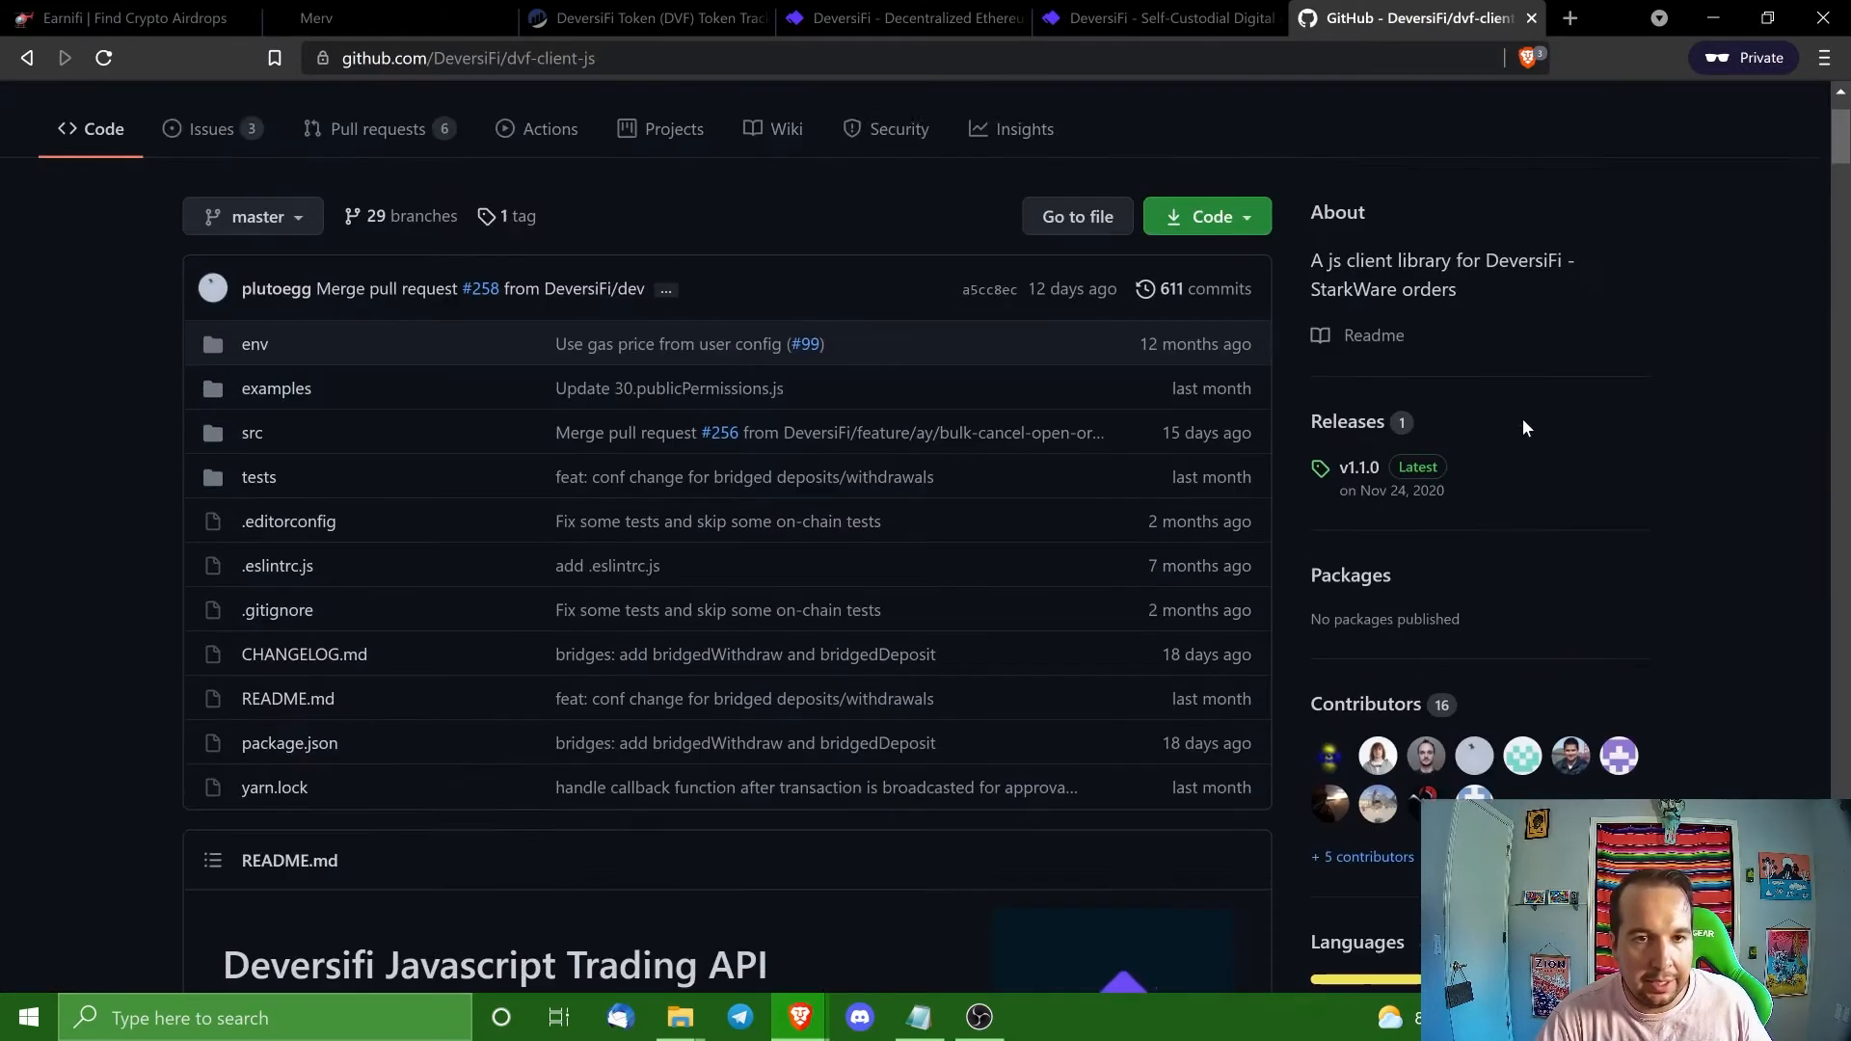
scroll(up, 3)
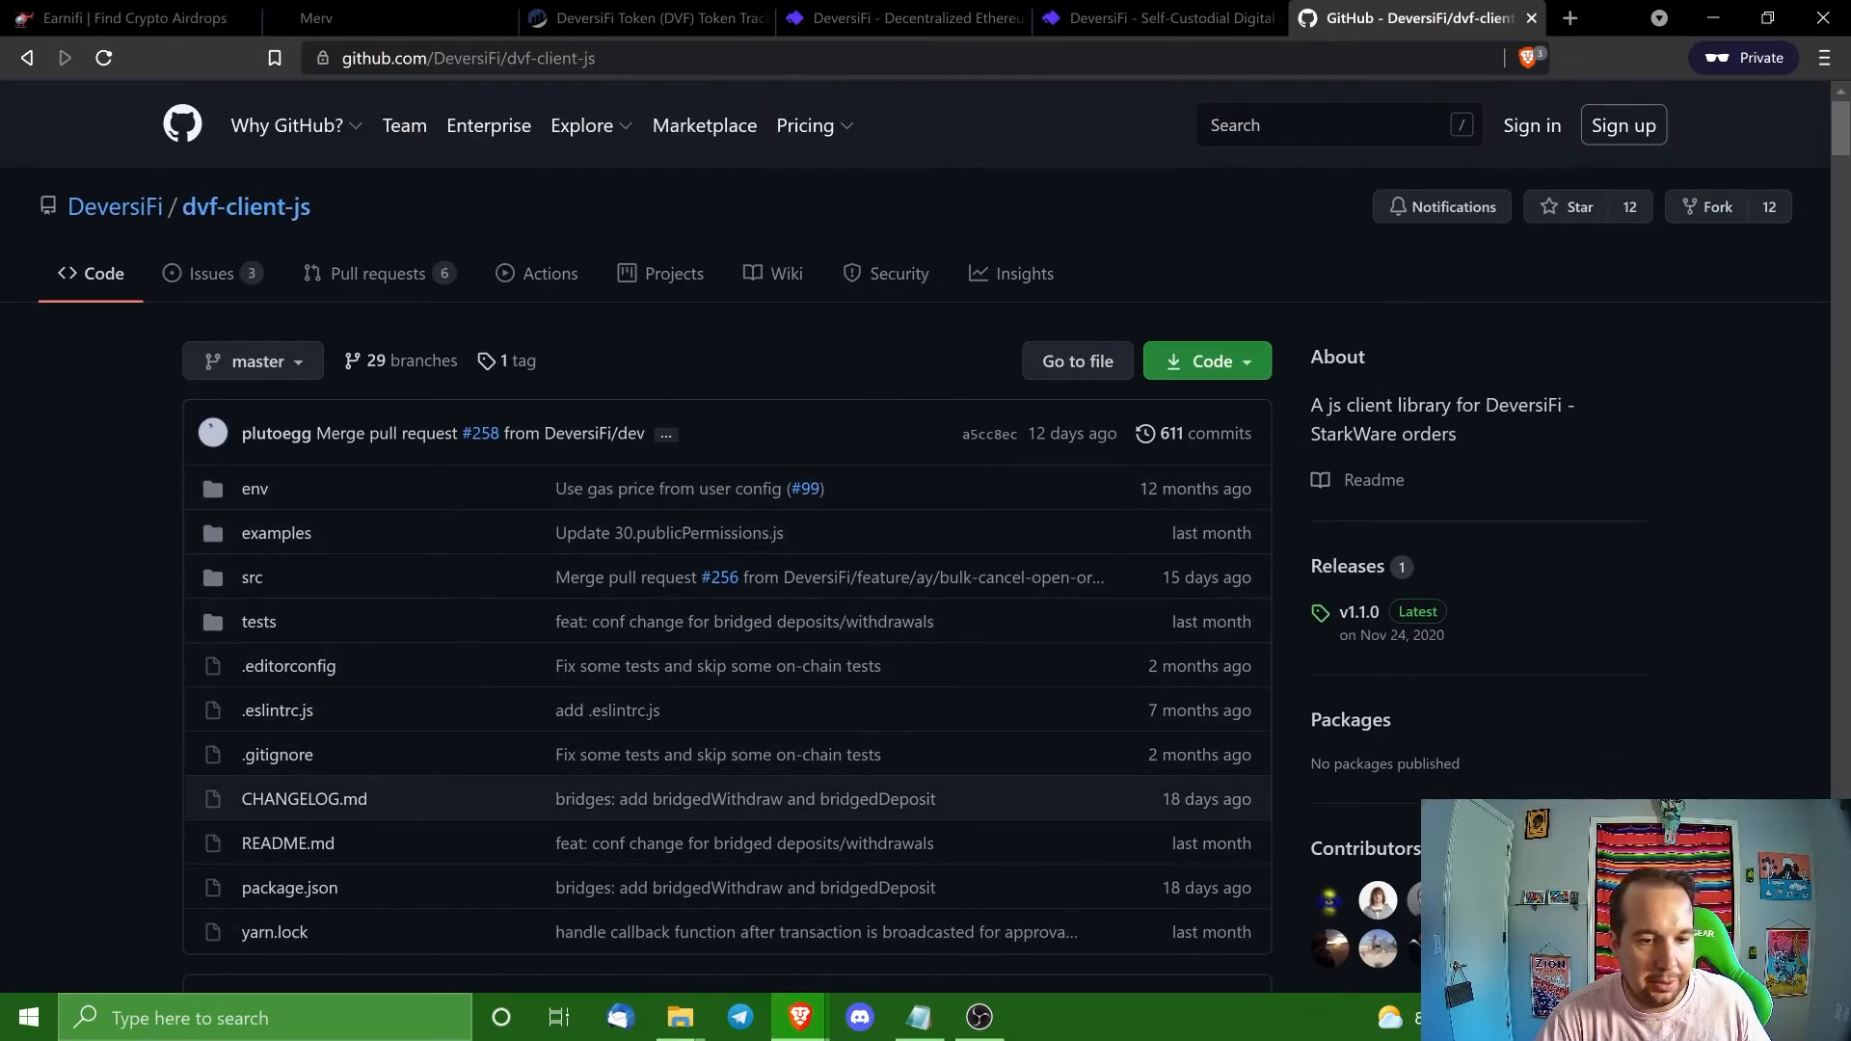
mouse_move(1352, 488)
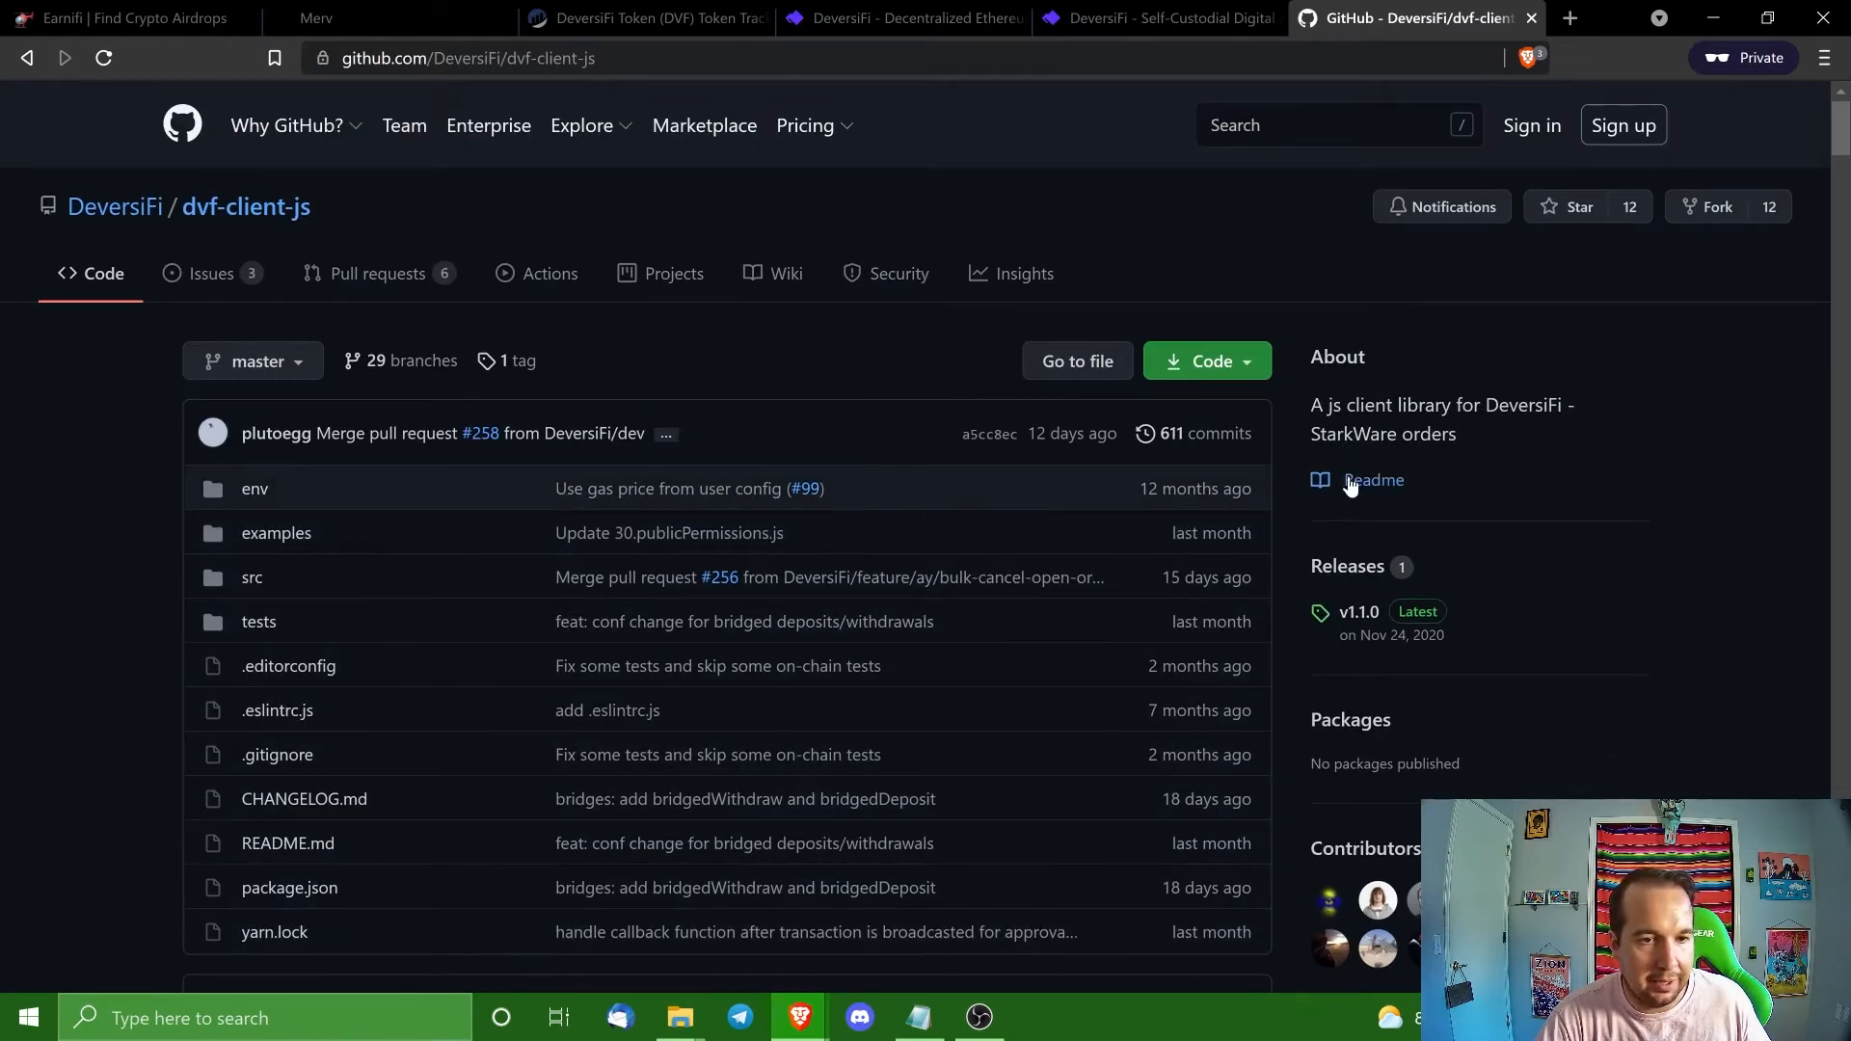
scroll(down, 3)
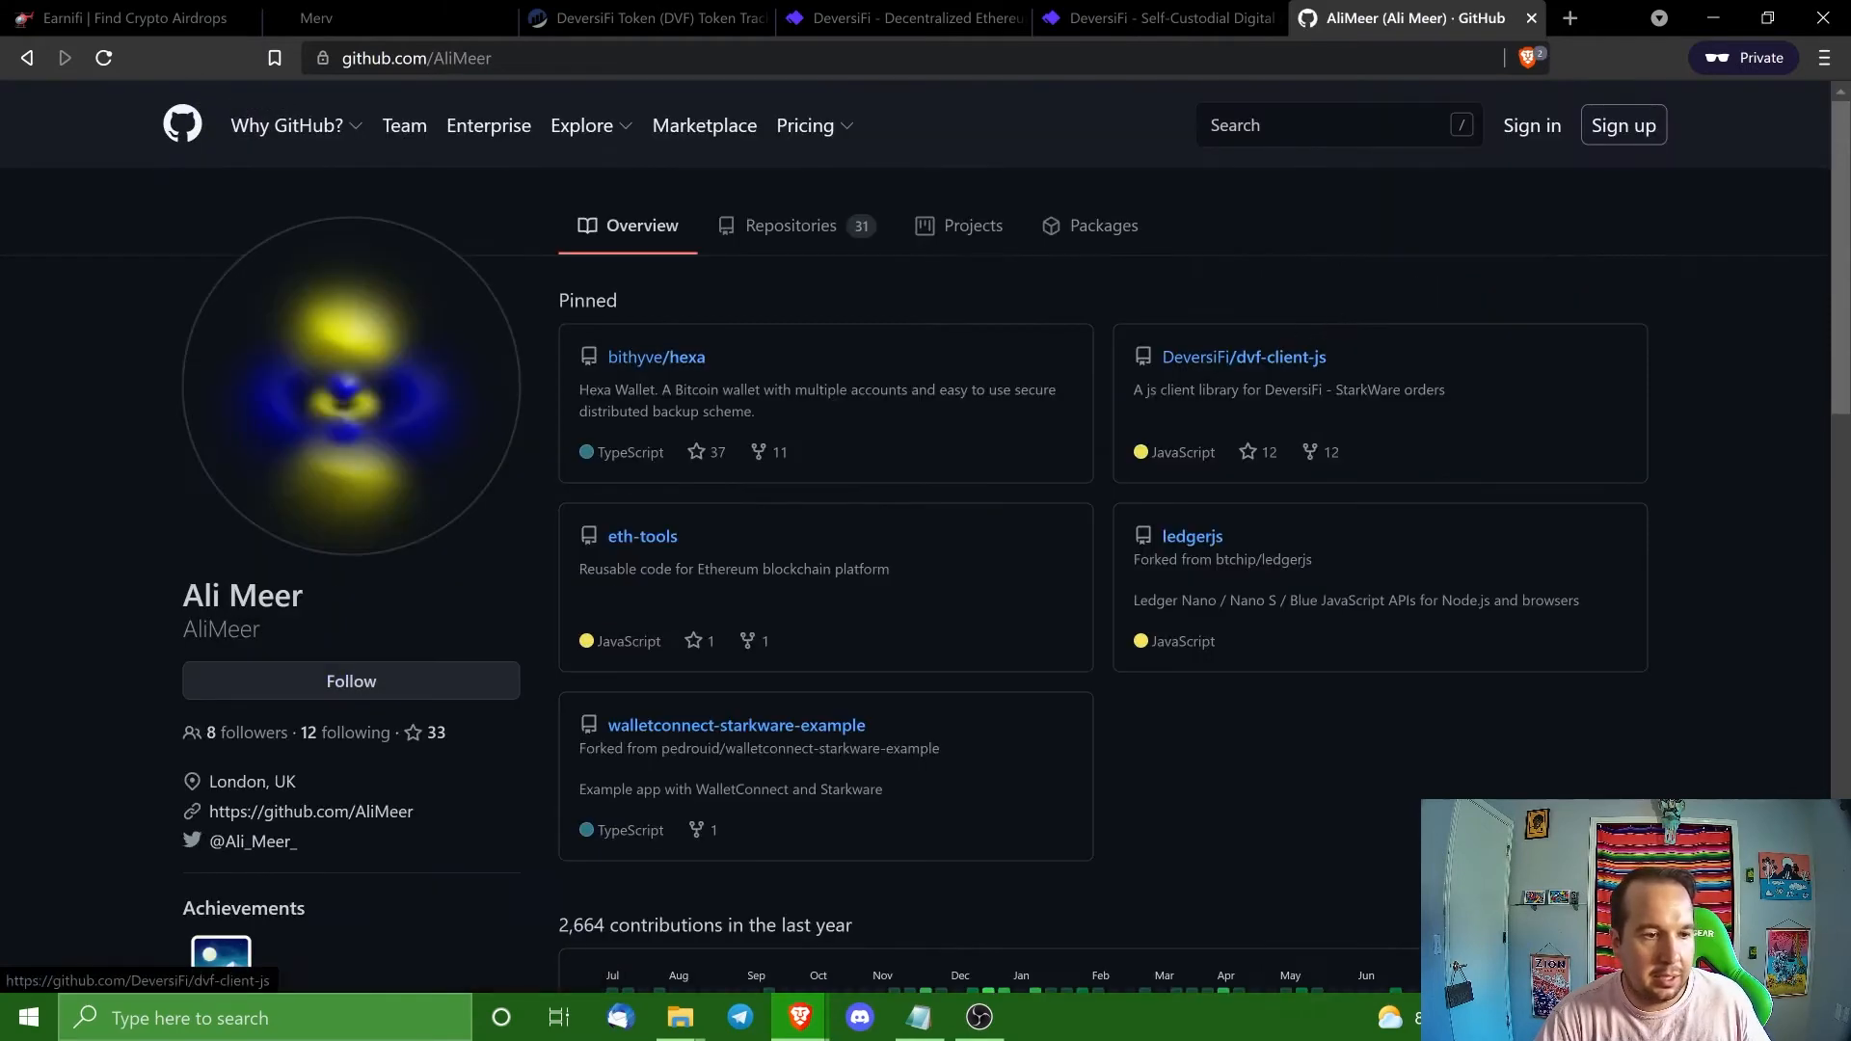
mouse_move(656, 356)
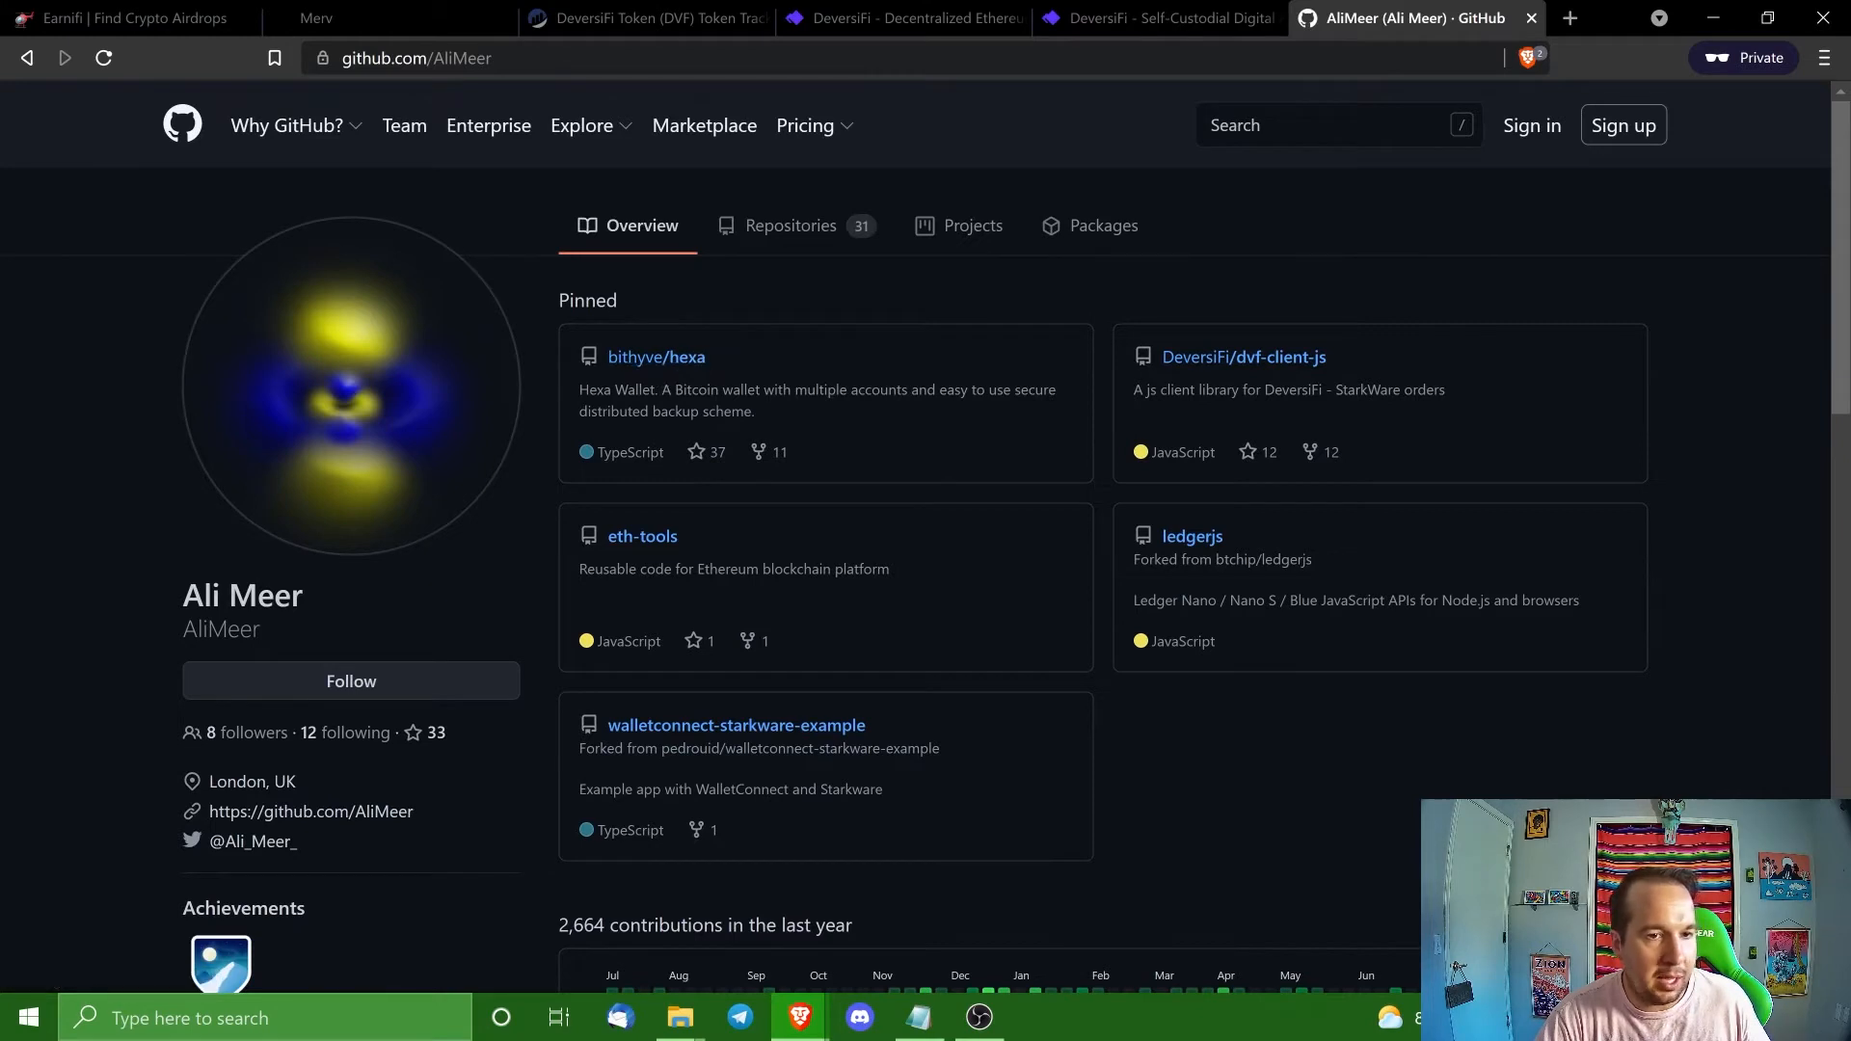
mouse_move(792, 439)
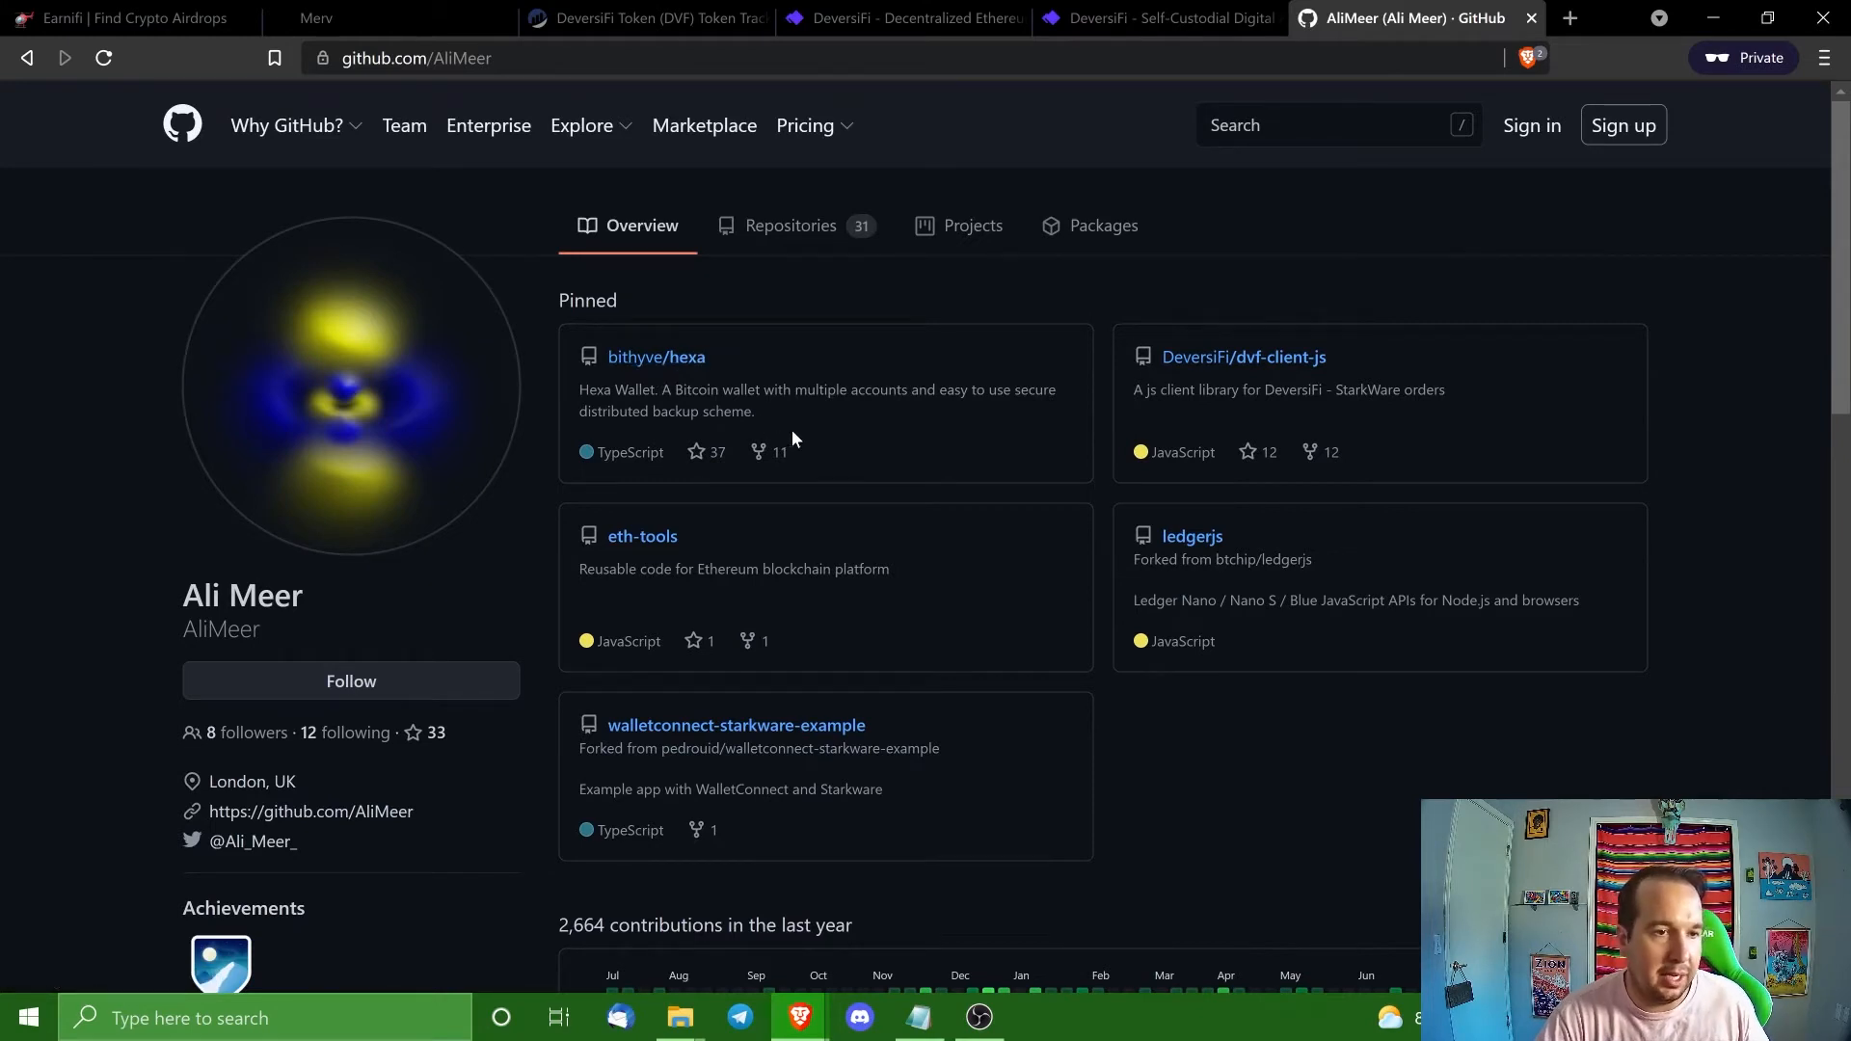
mouse_move(642, 536)
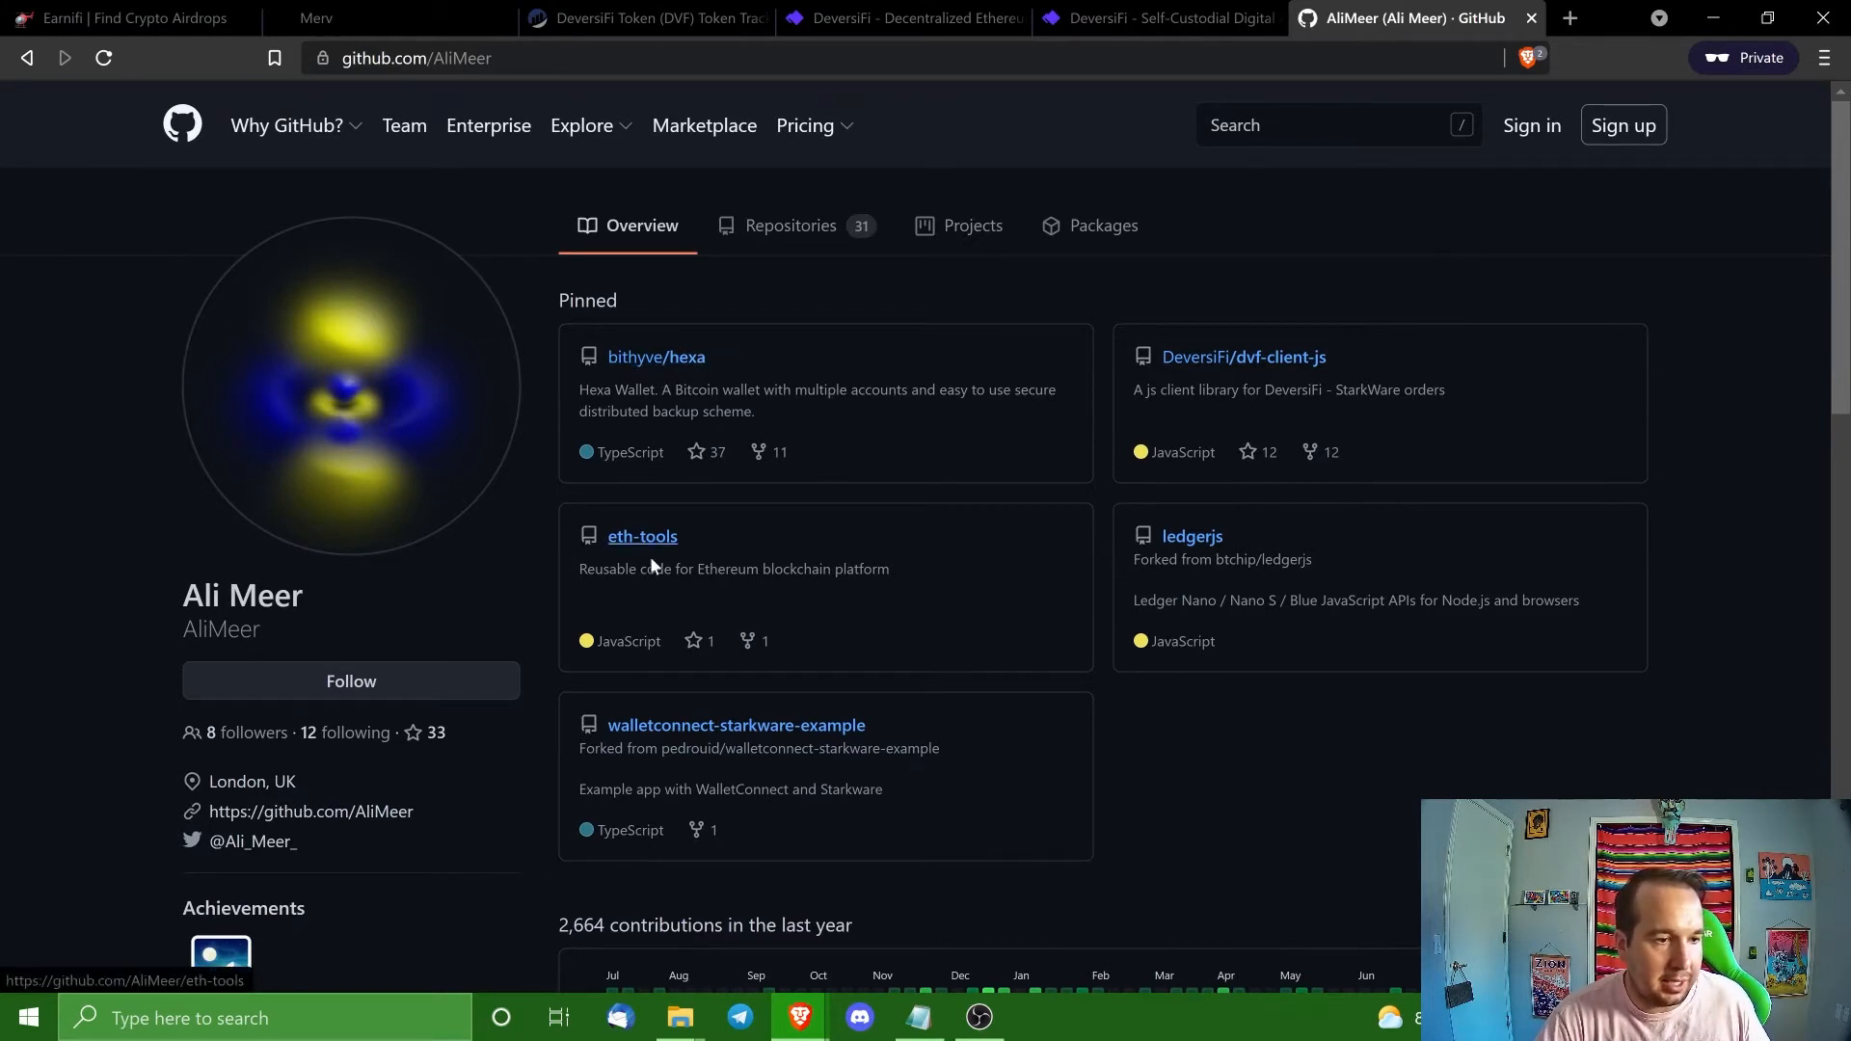
mouse_move(860, 534)
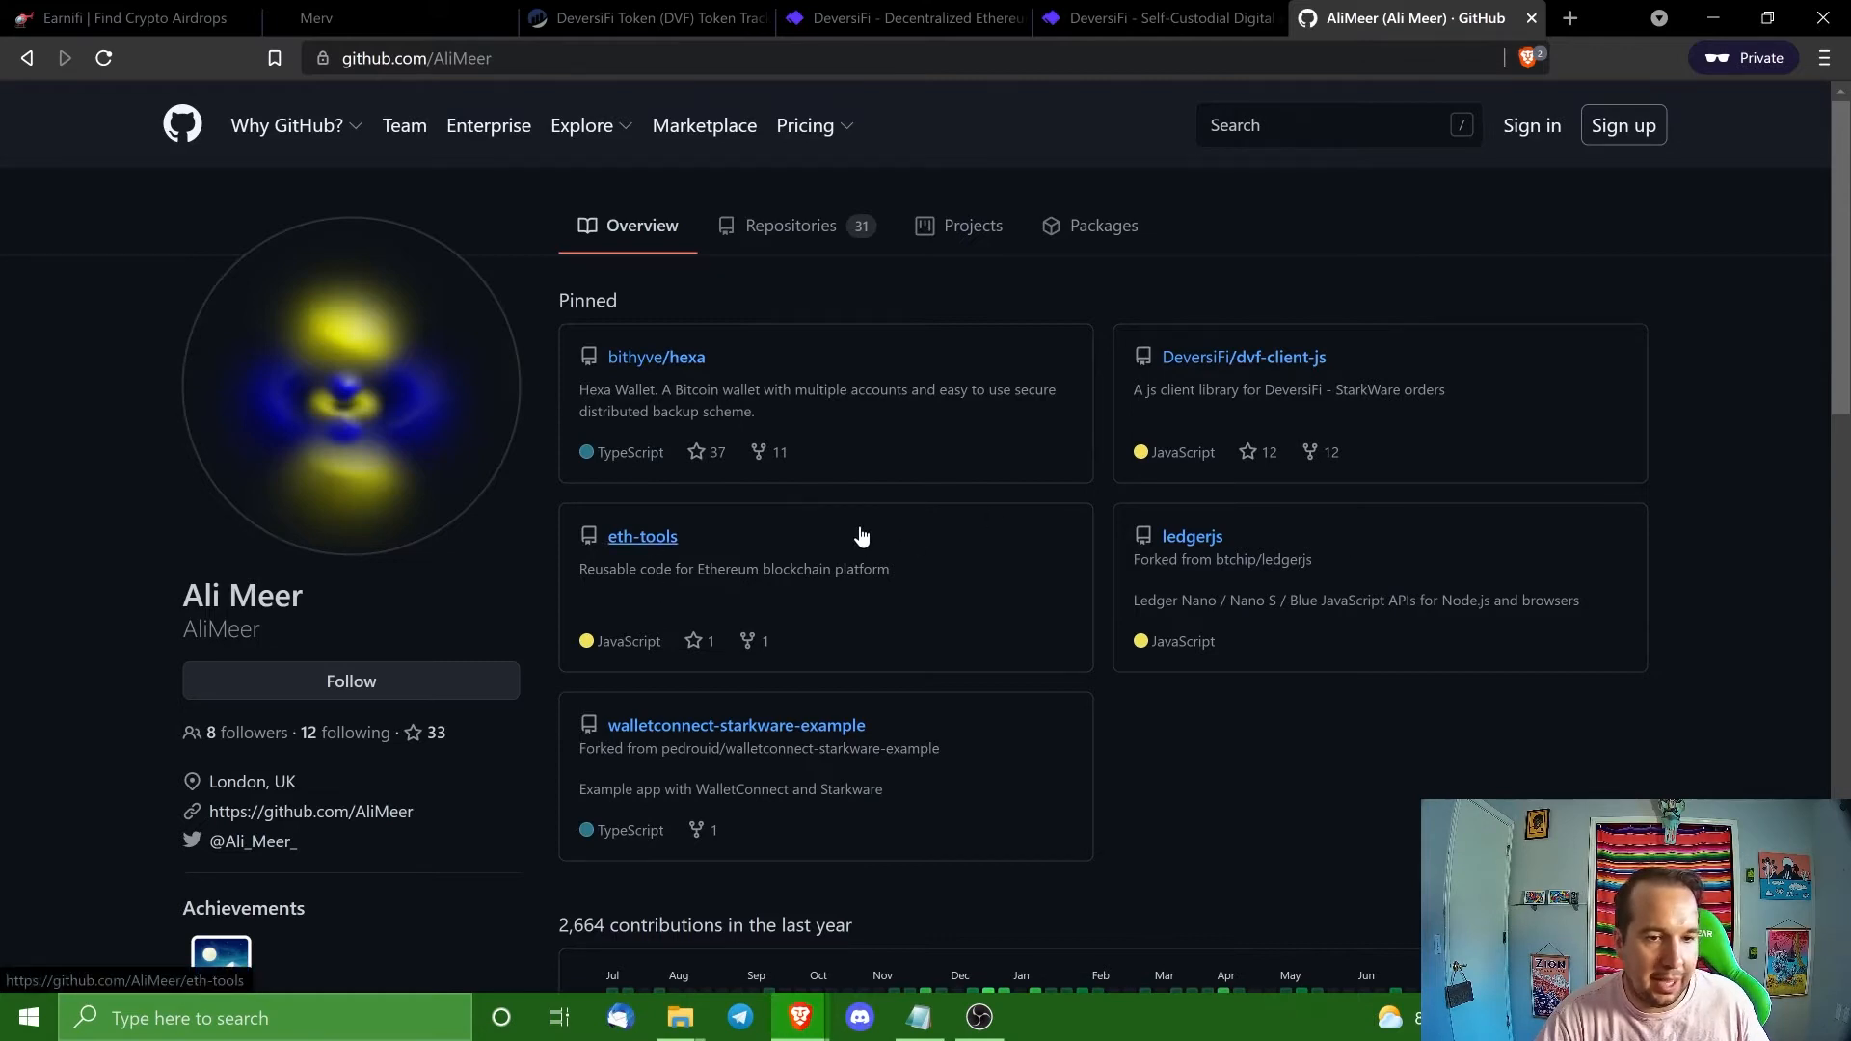
mouse_move(848, 516)
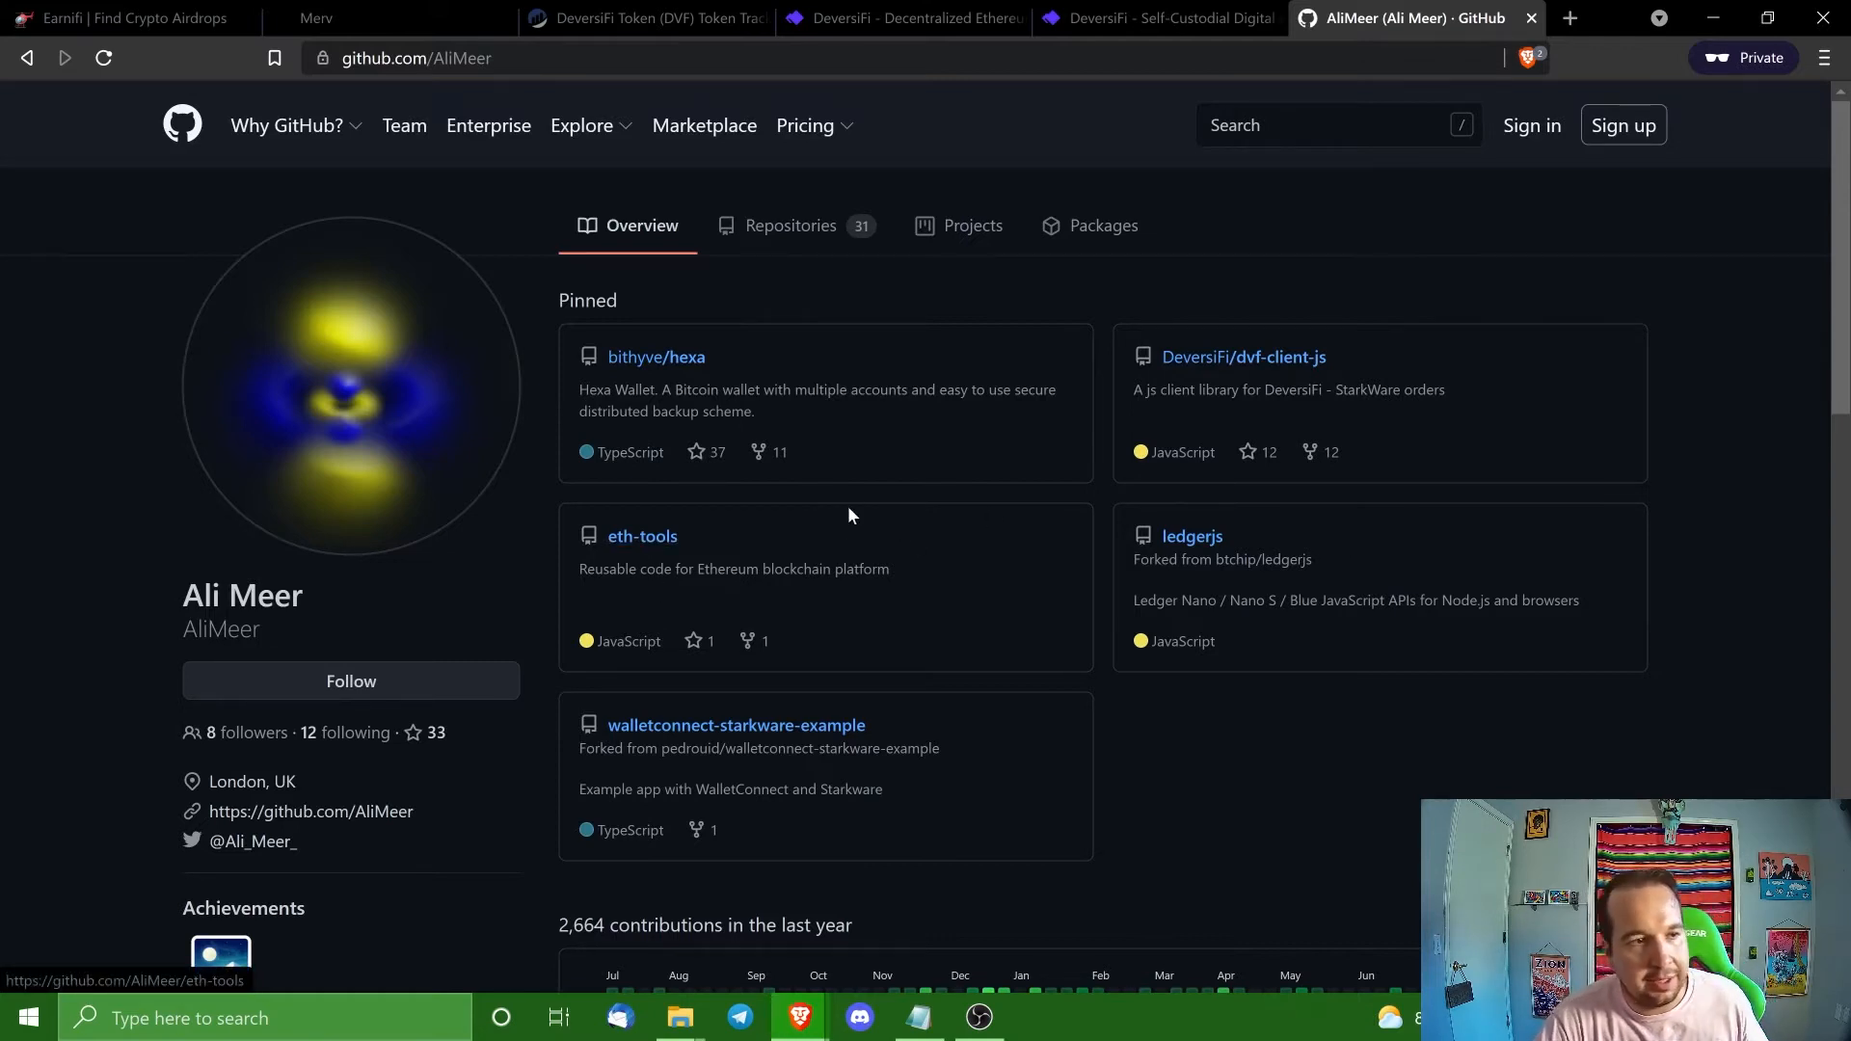
mouse_move(828, 351)
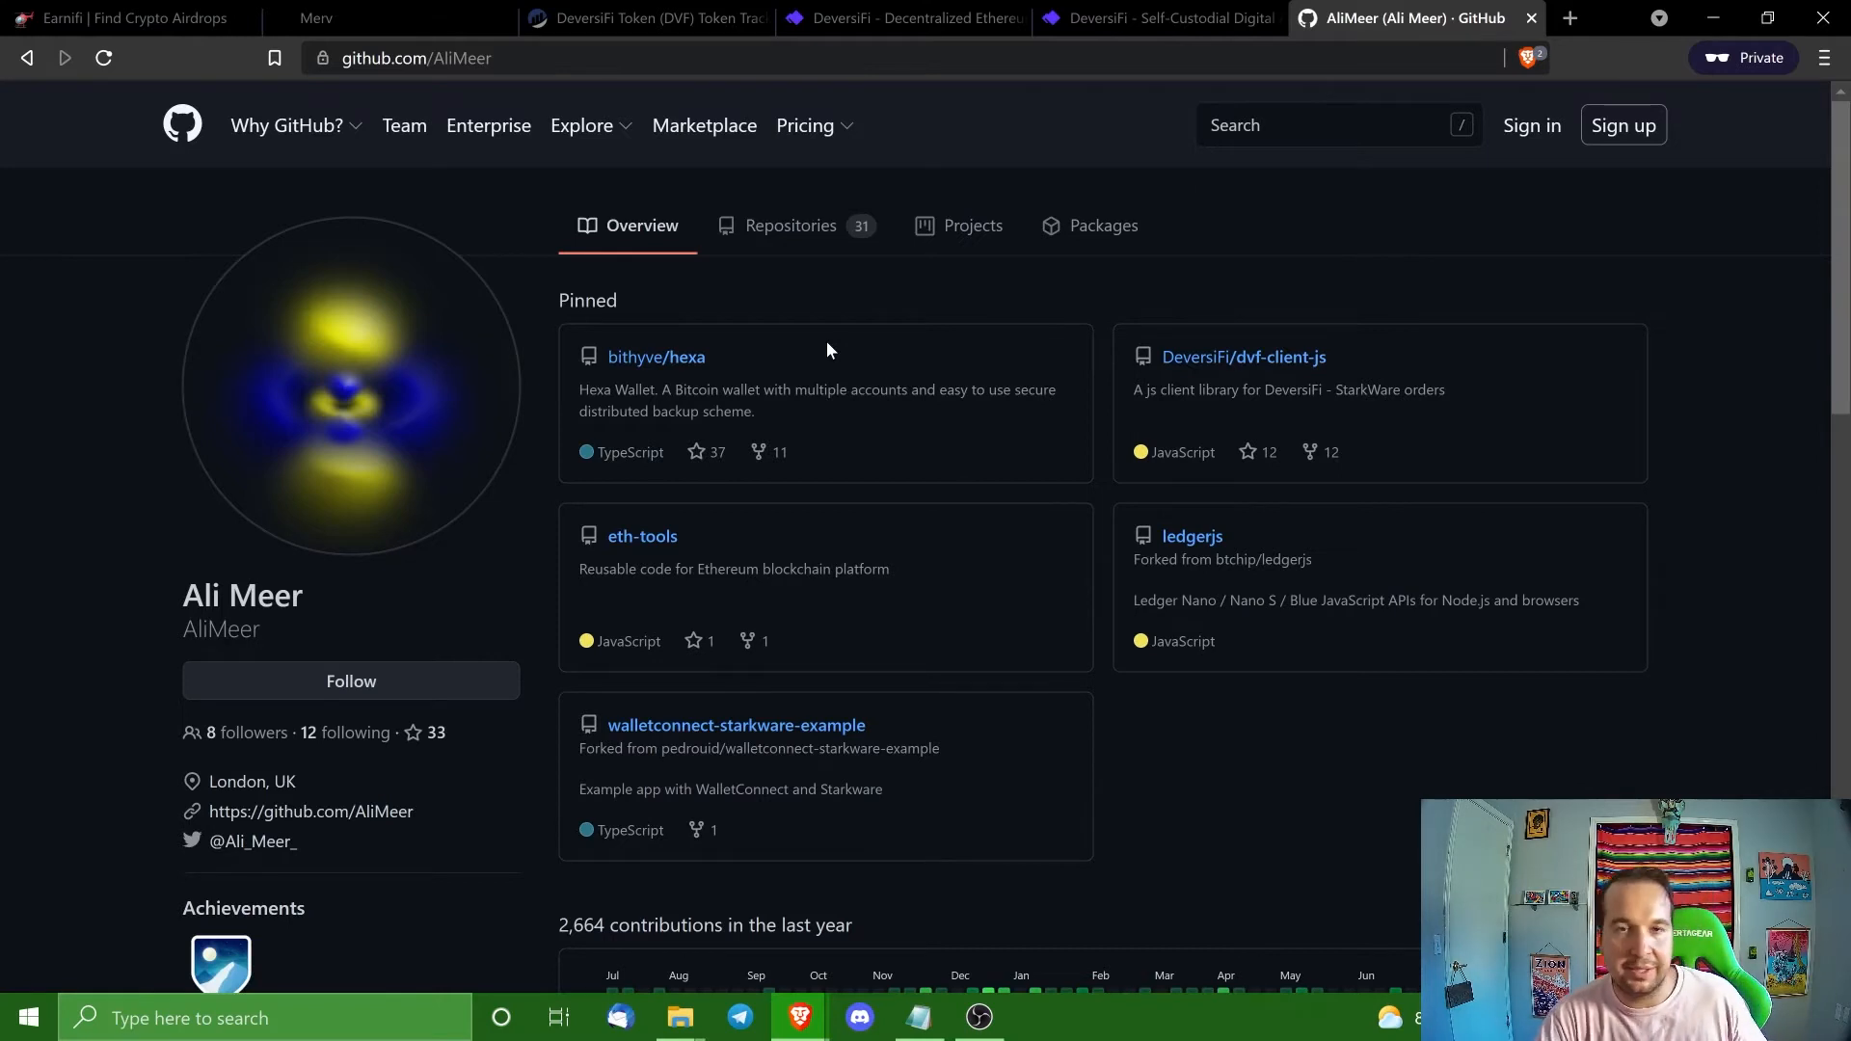
mouse_move(844, 437)
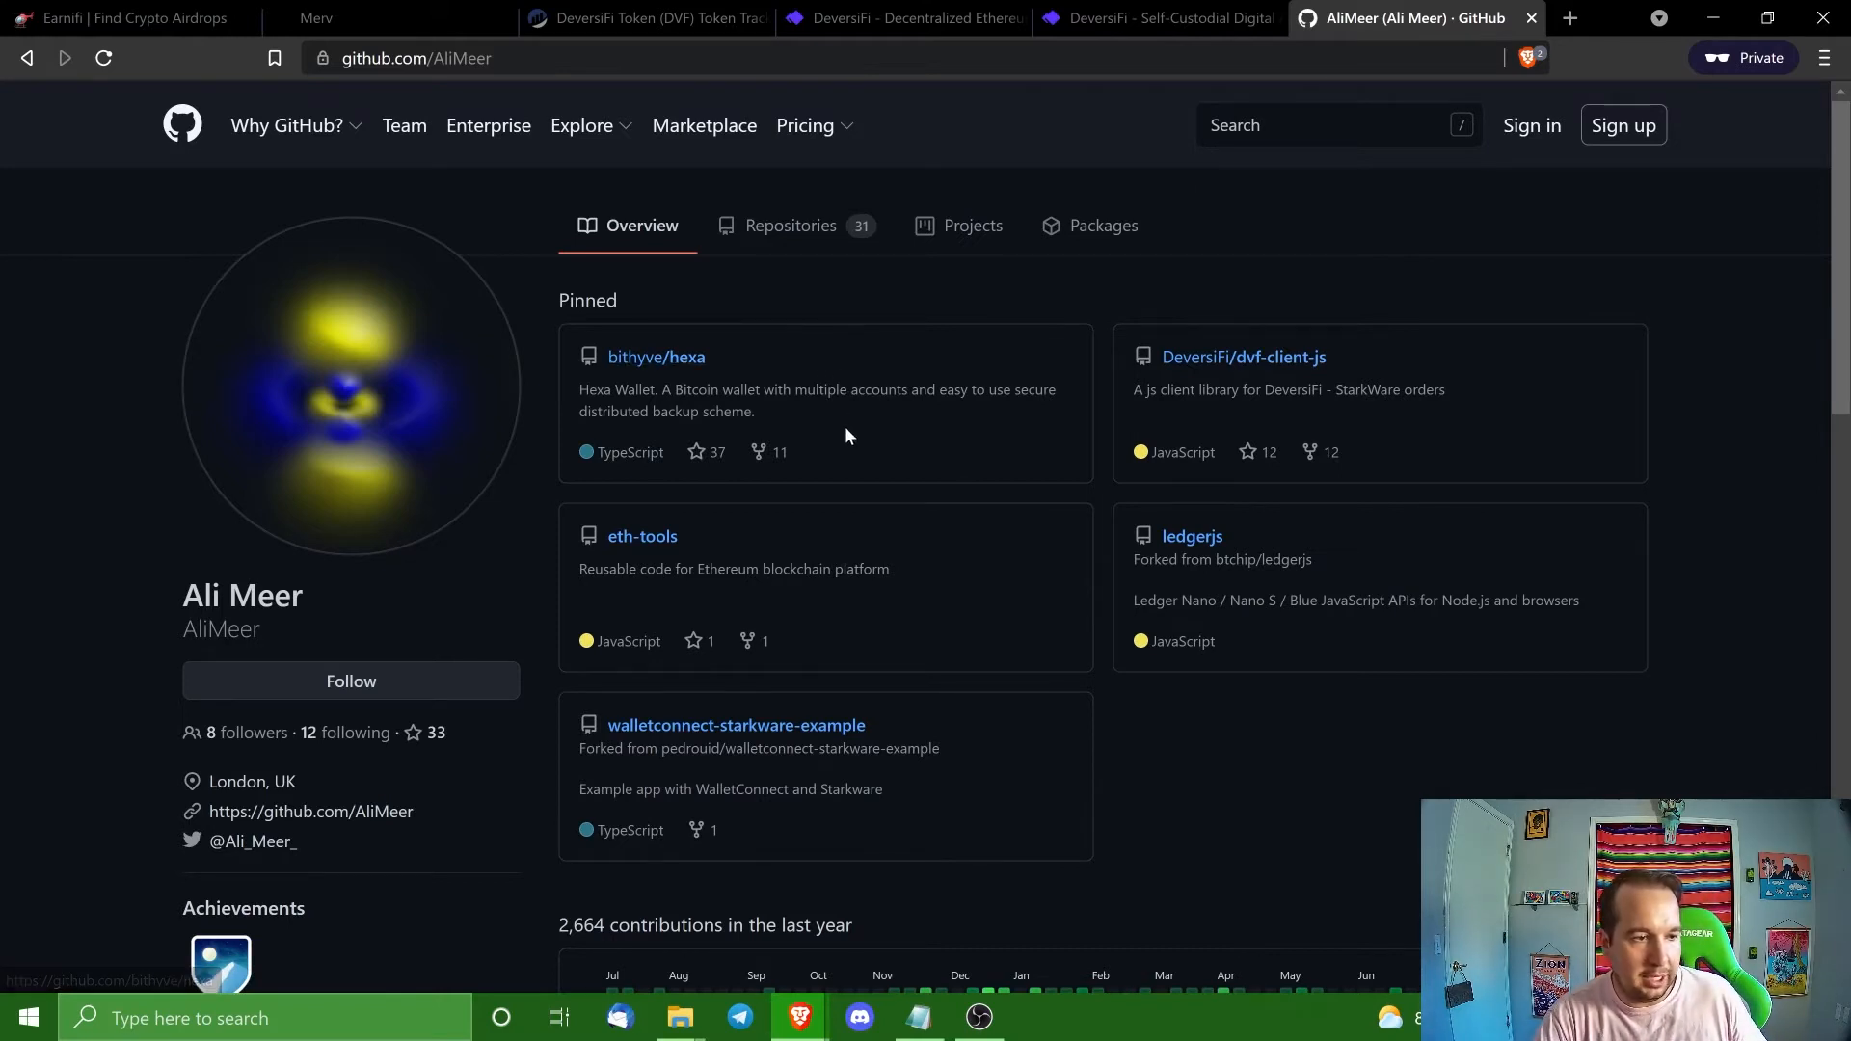
mouse_move(1242, 357)
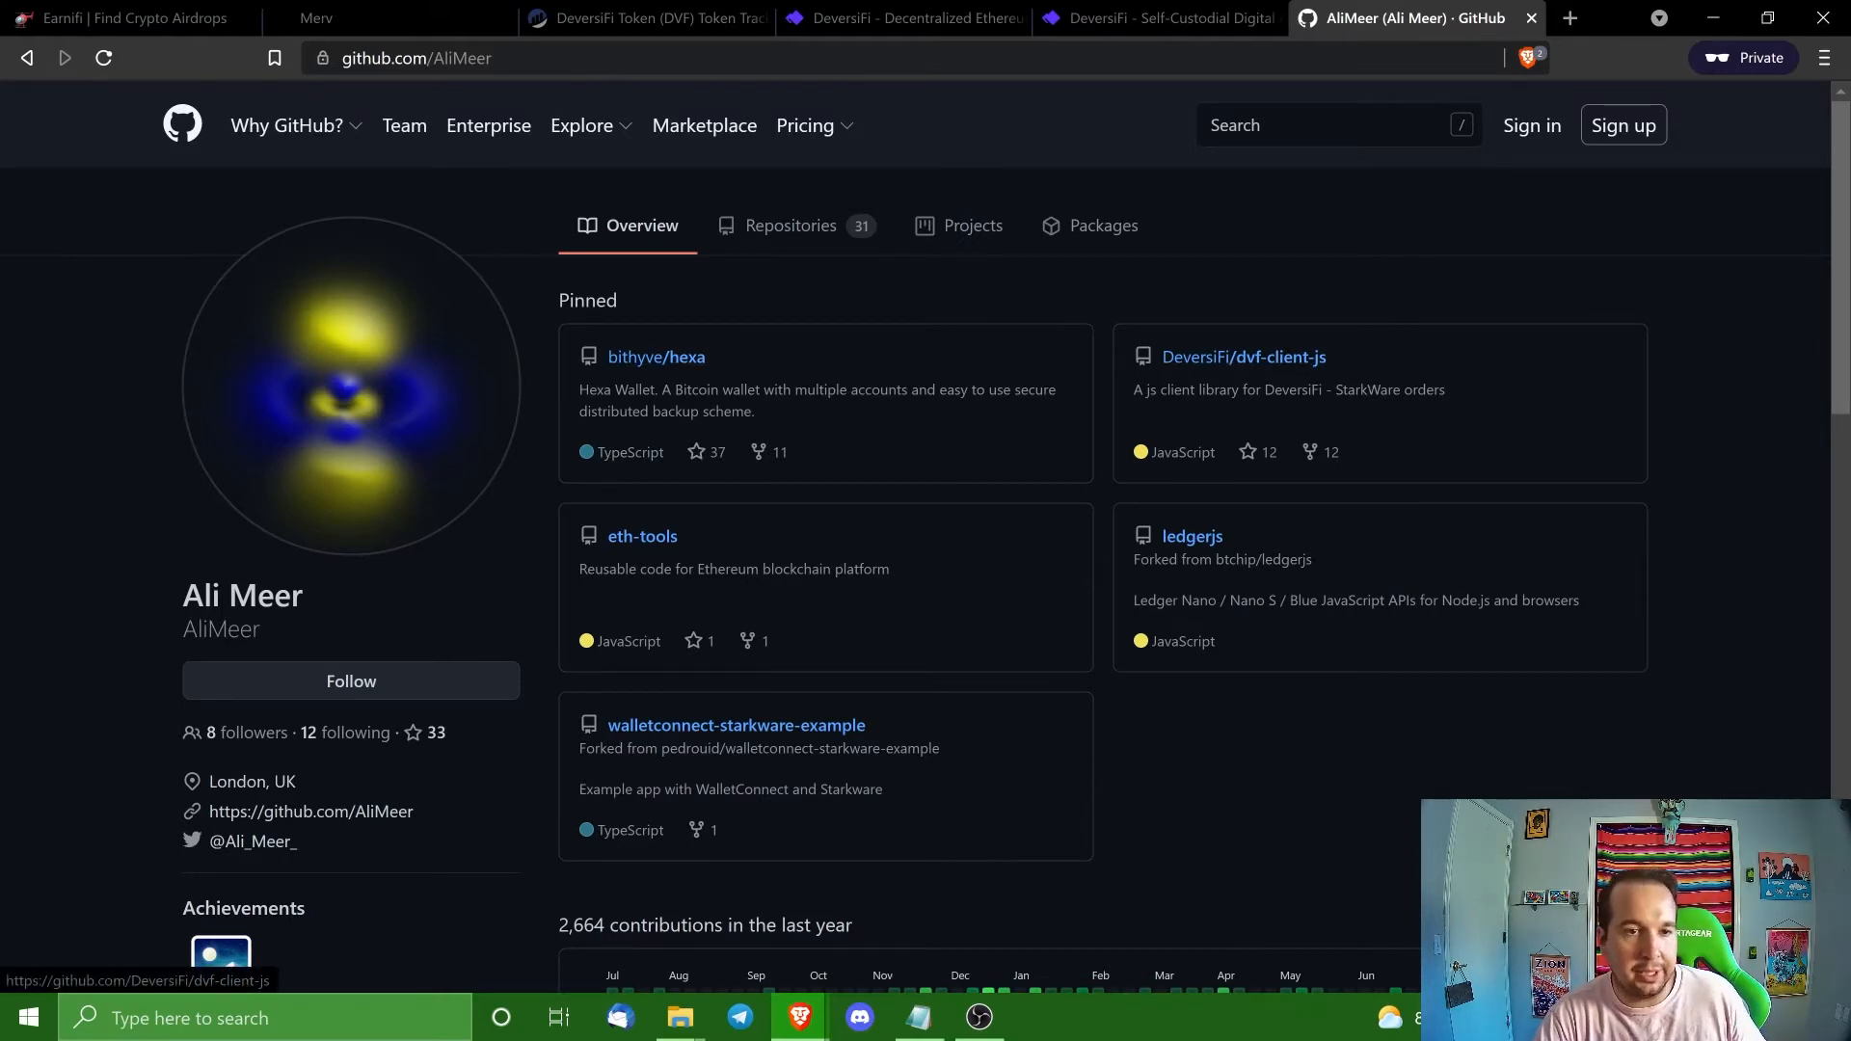
scroll(down, 3)
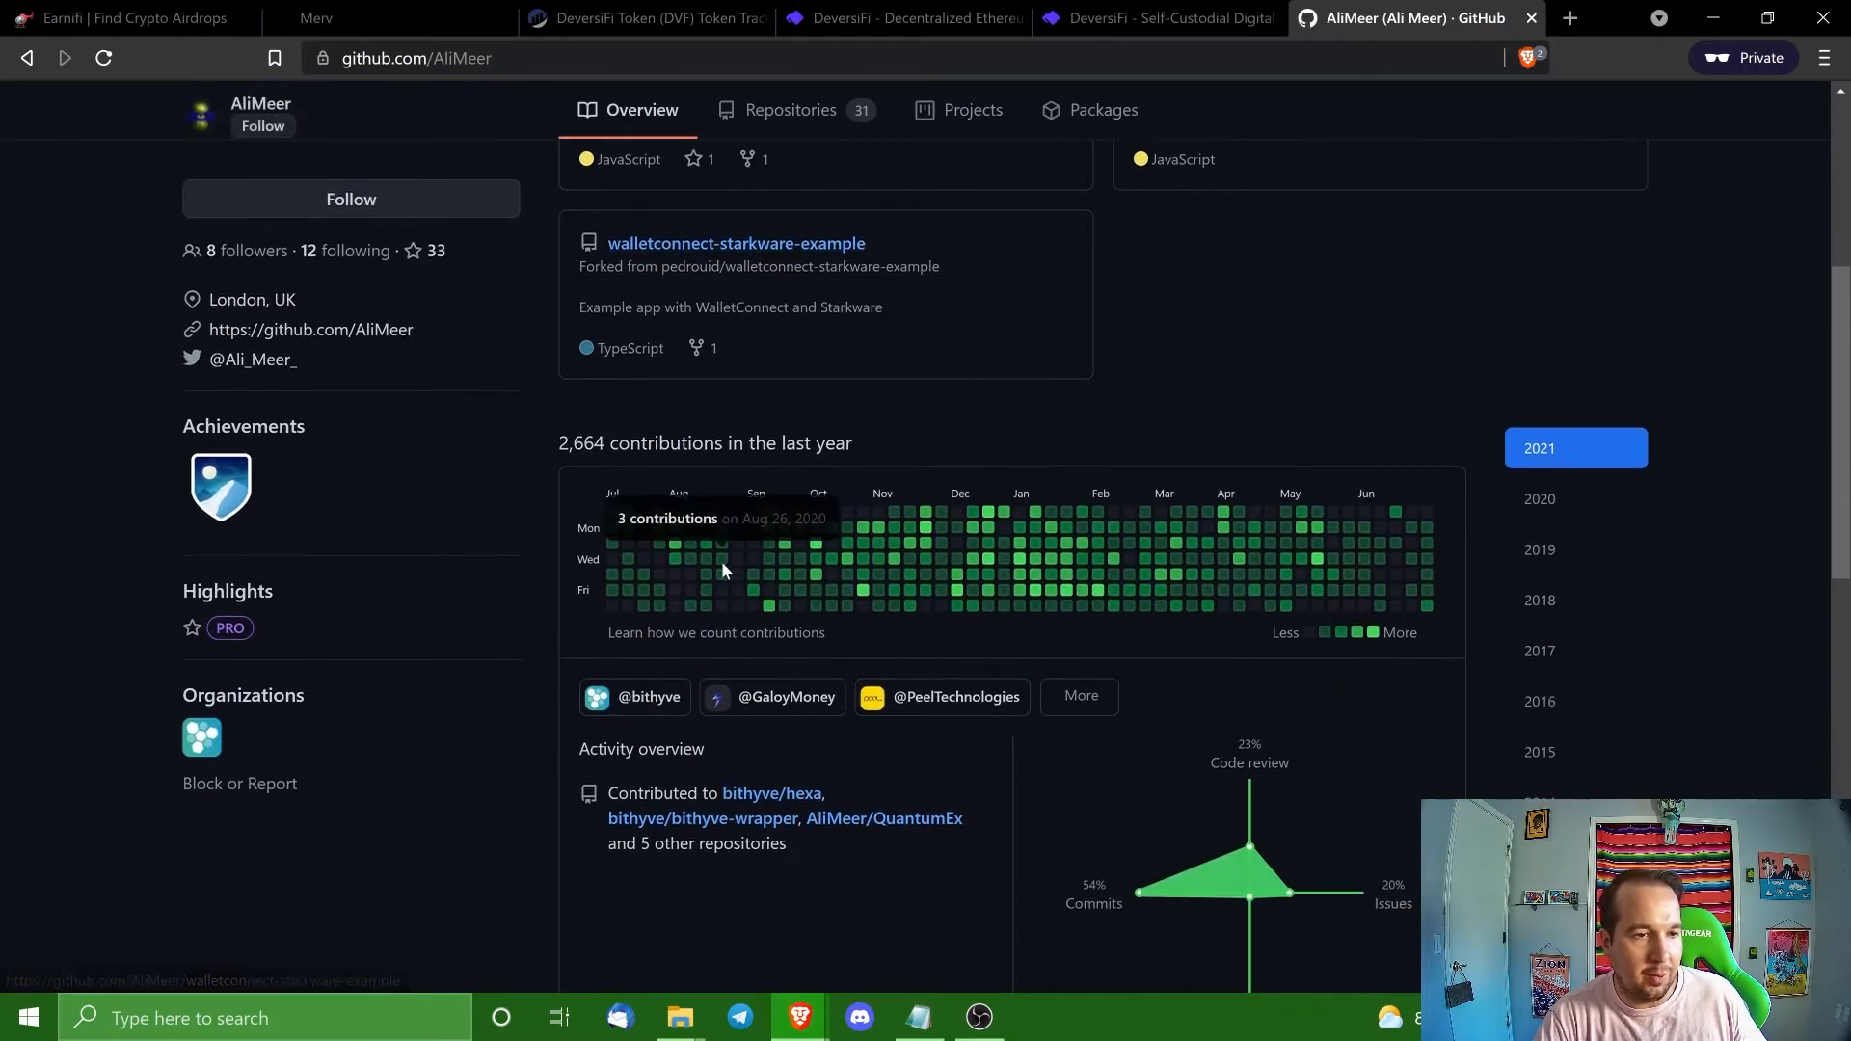
mouse_move(1080, 529)
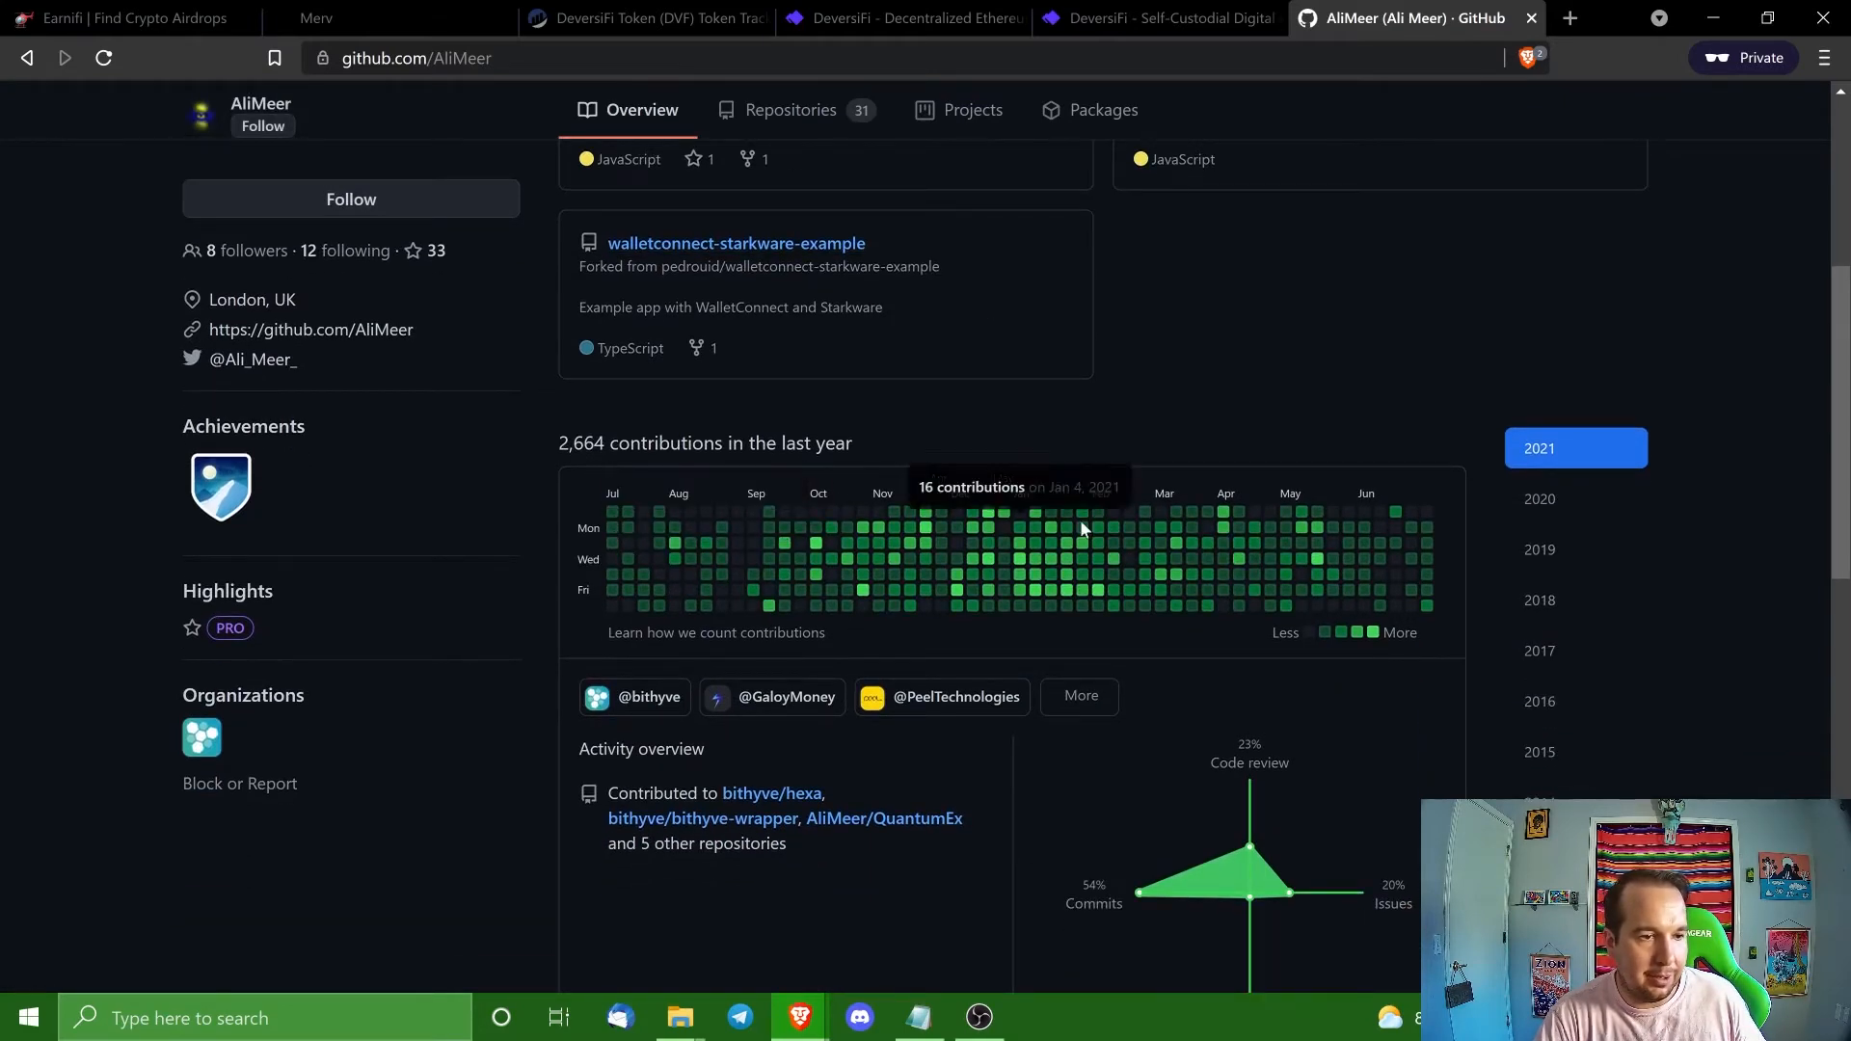
scroll(down, 3)
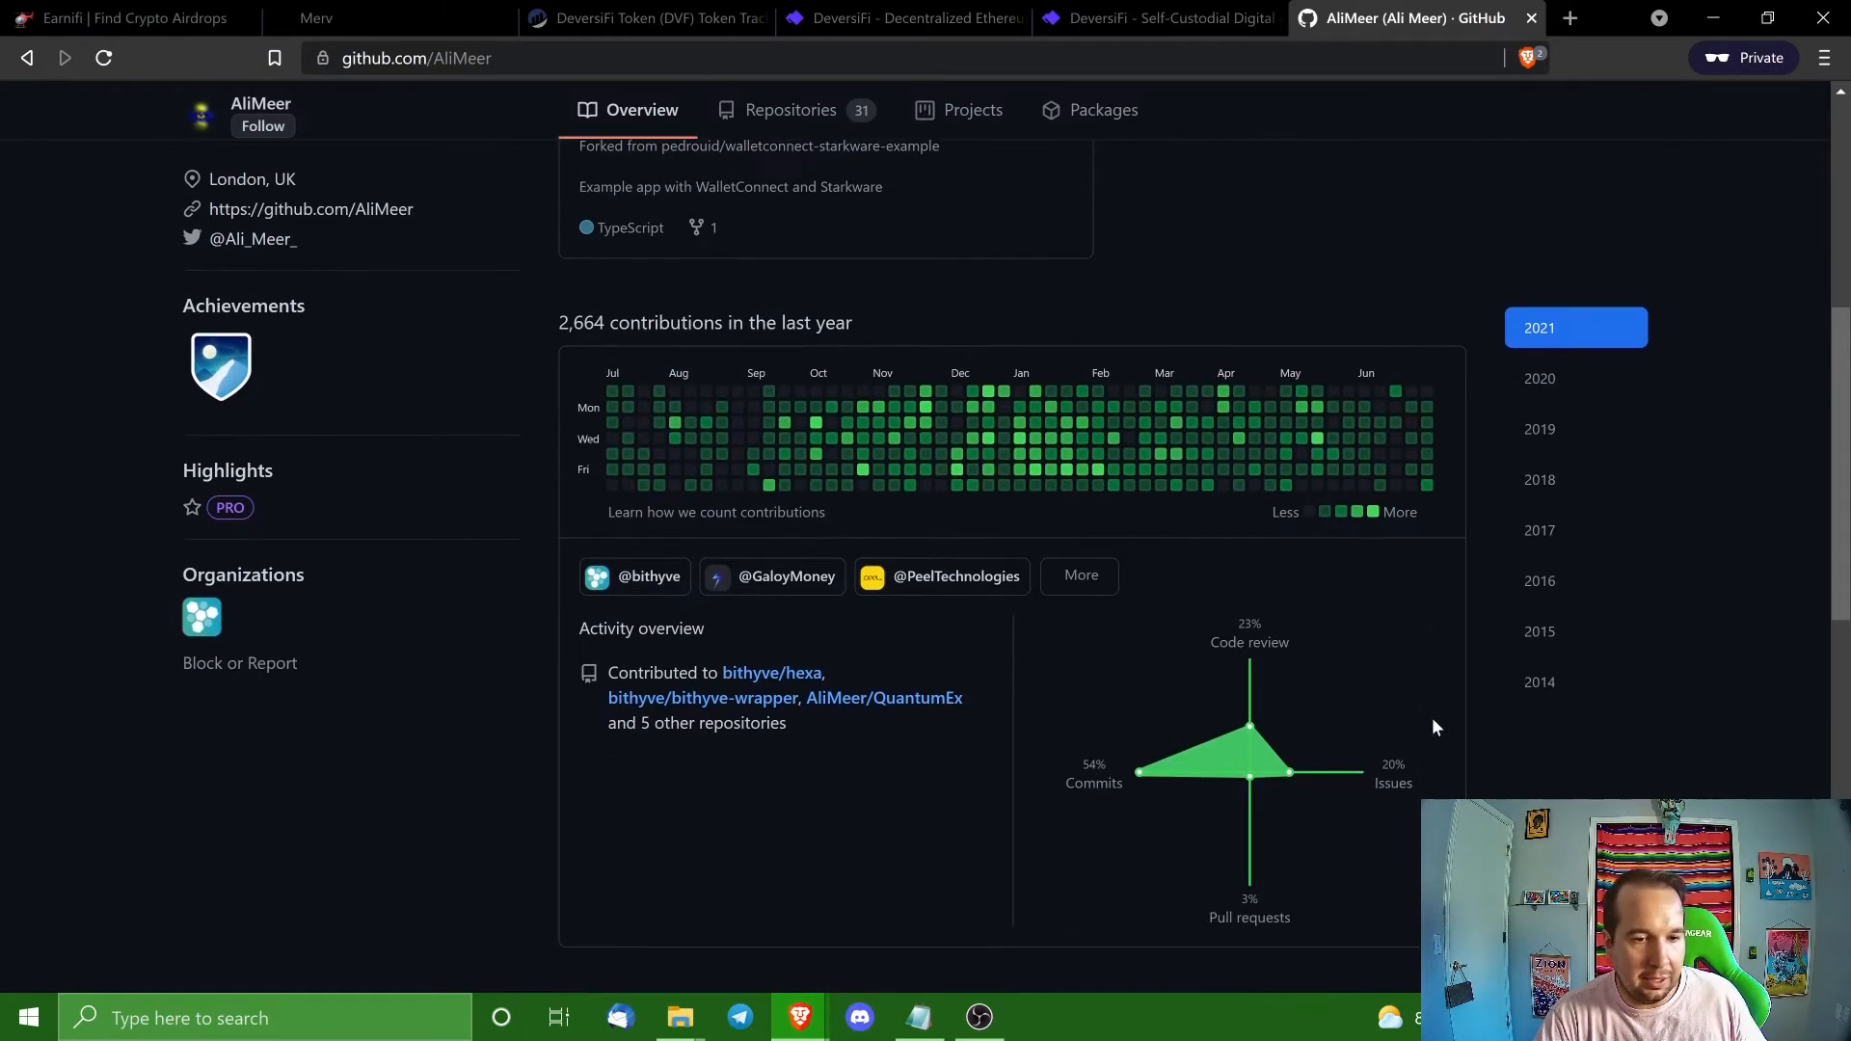
mouse_move(1275, 801)
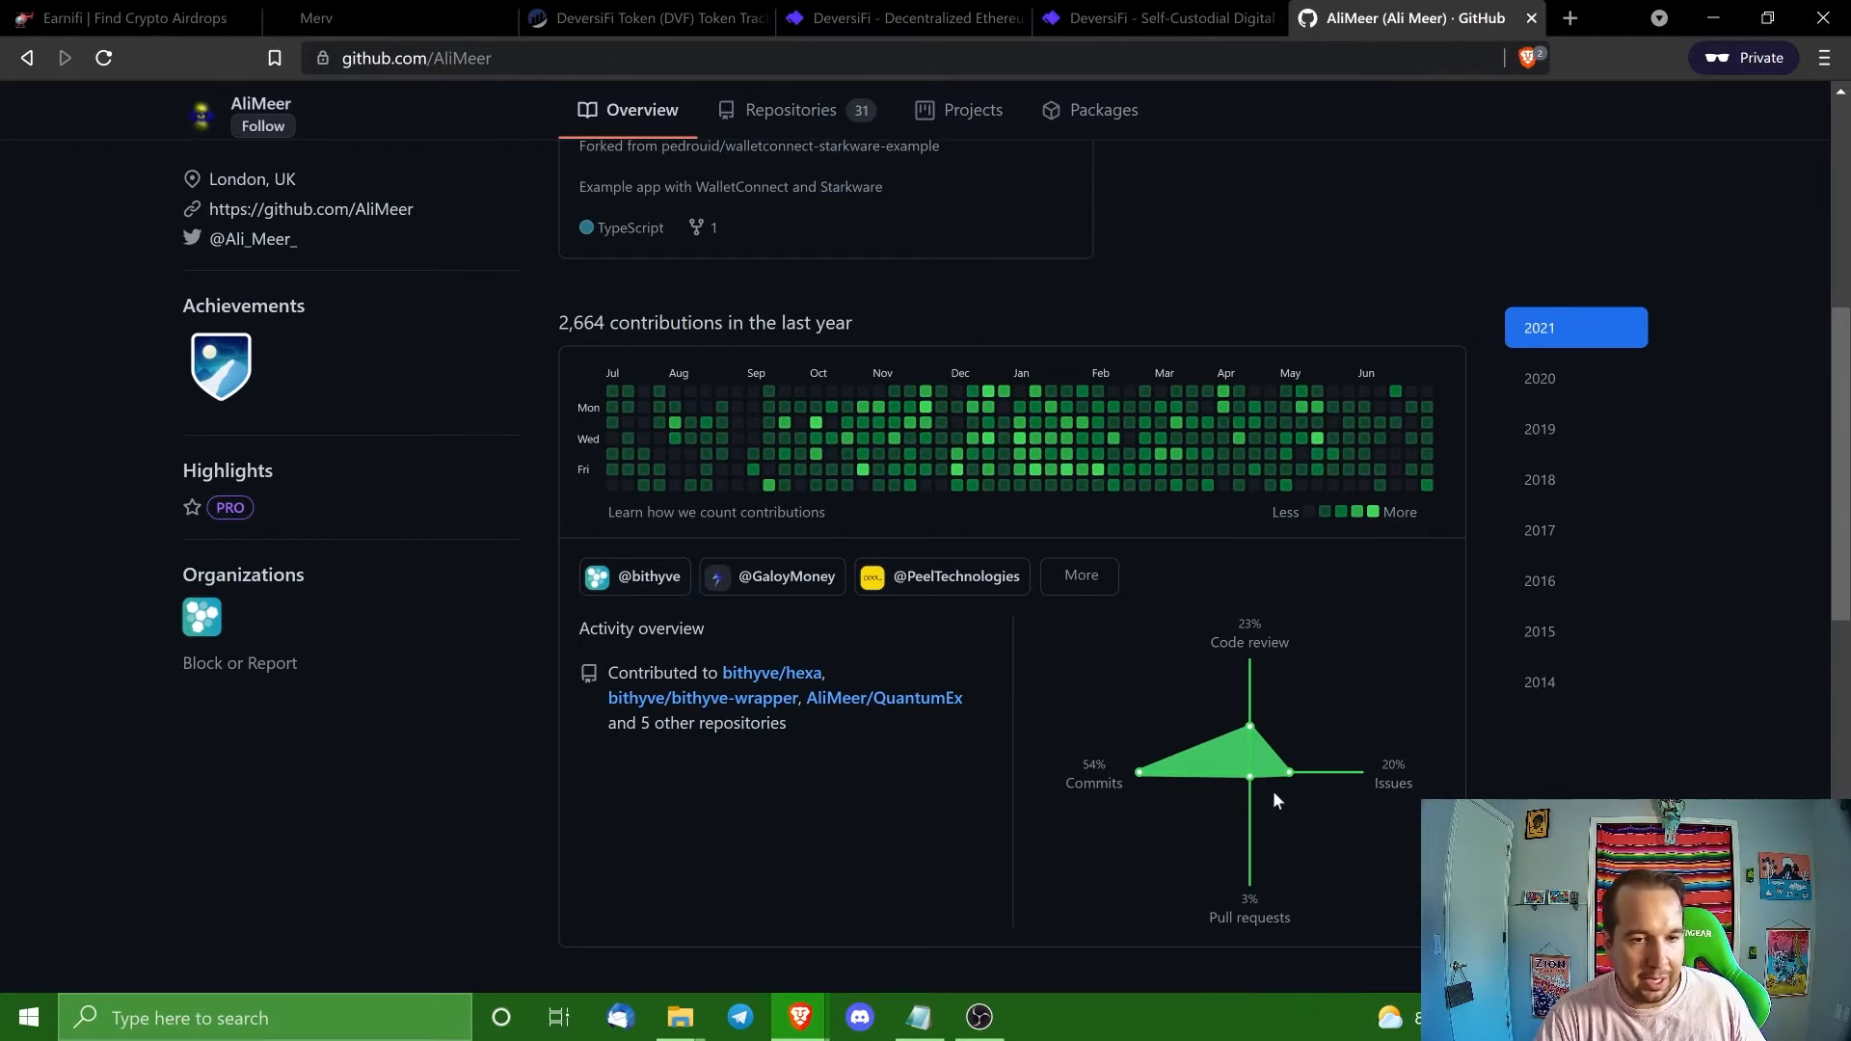
mouse_move(1163, 762)
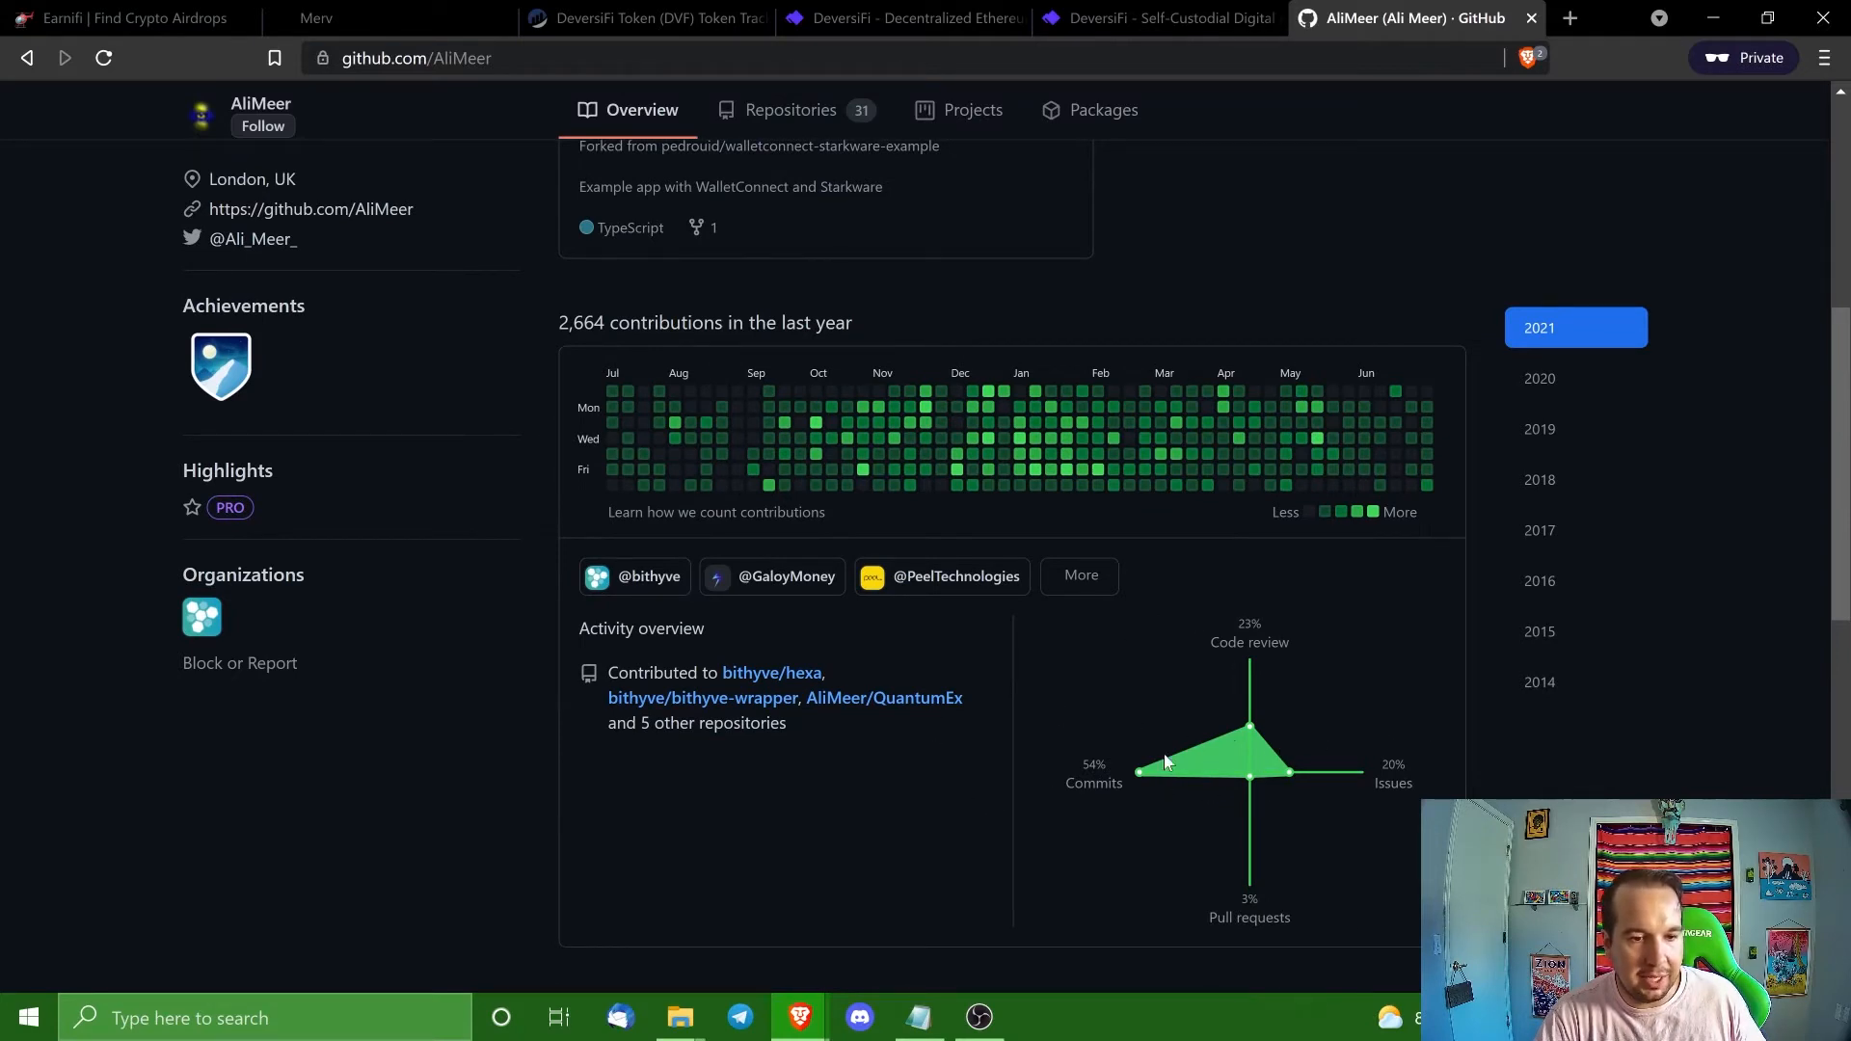
mouse_move(1123, 812)
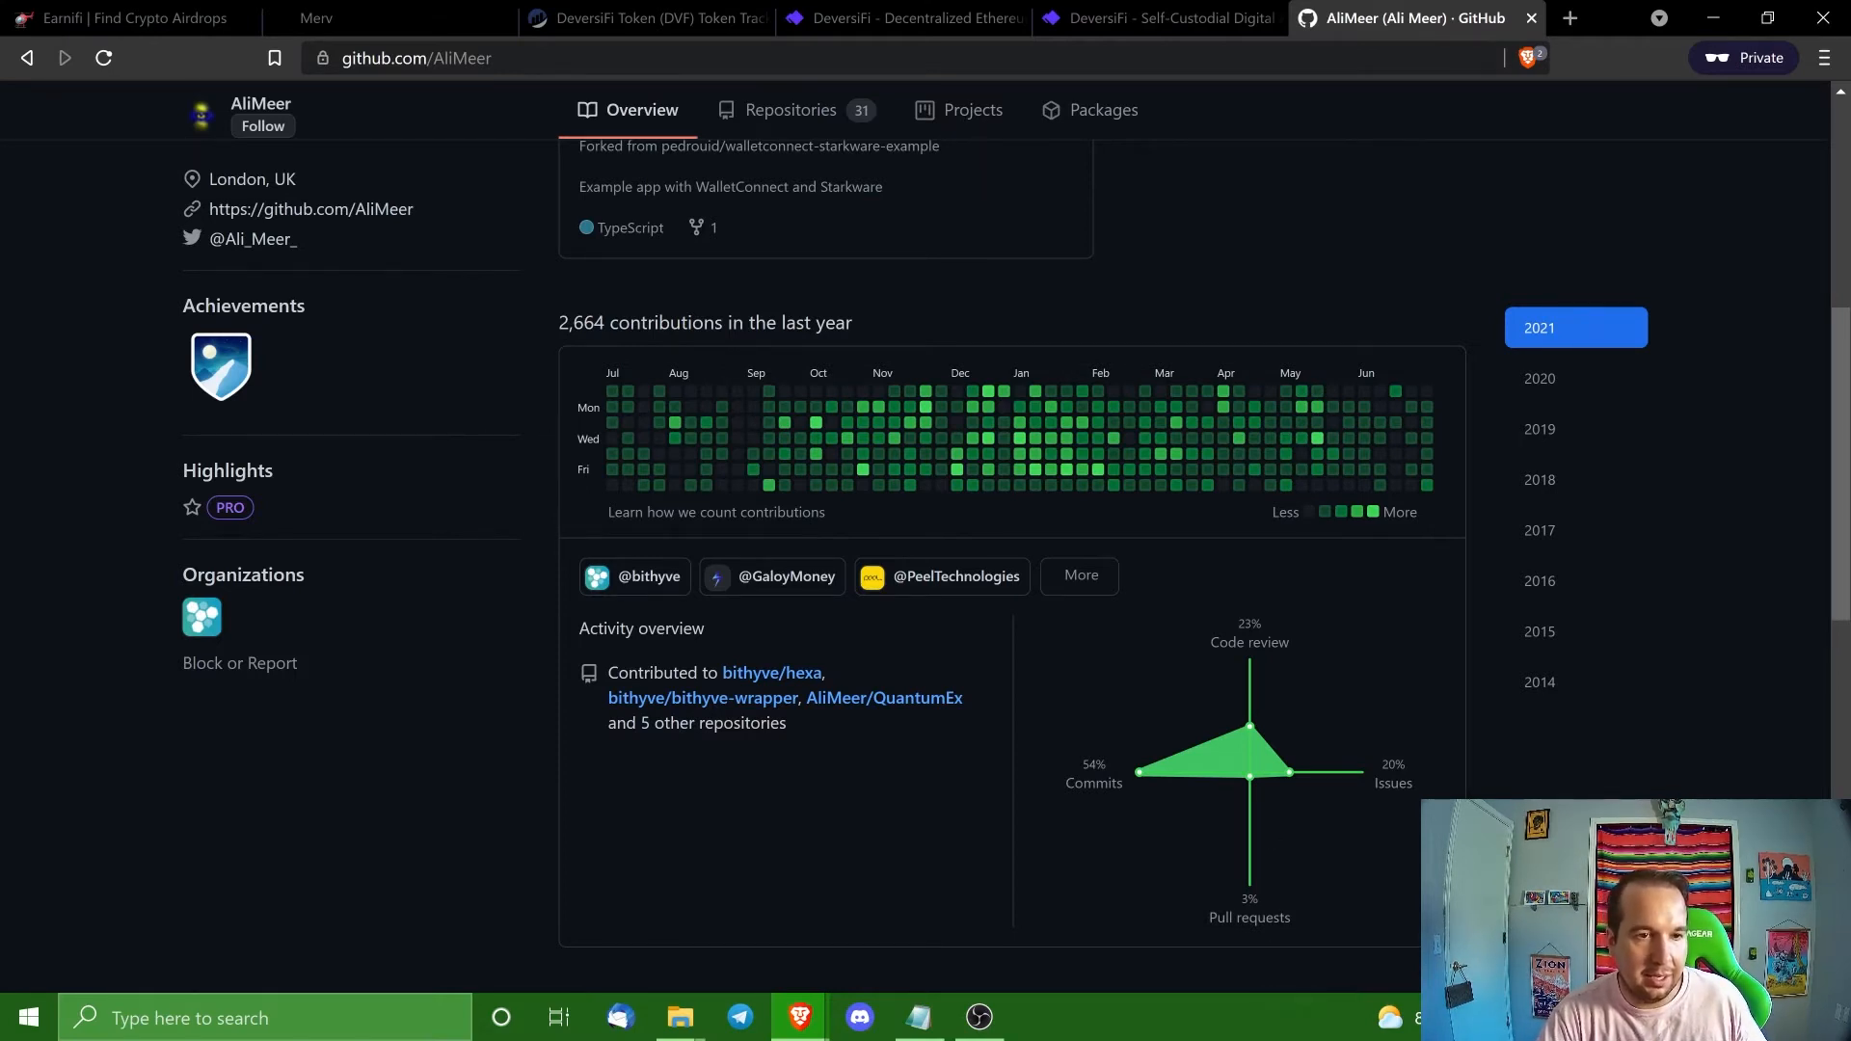
mouse_move(613, 469)
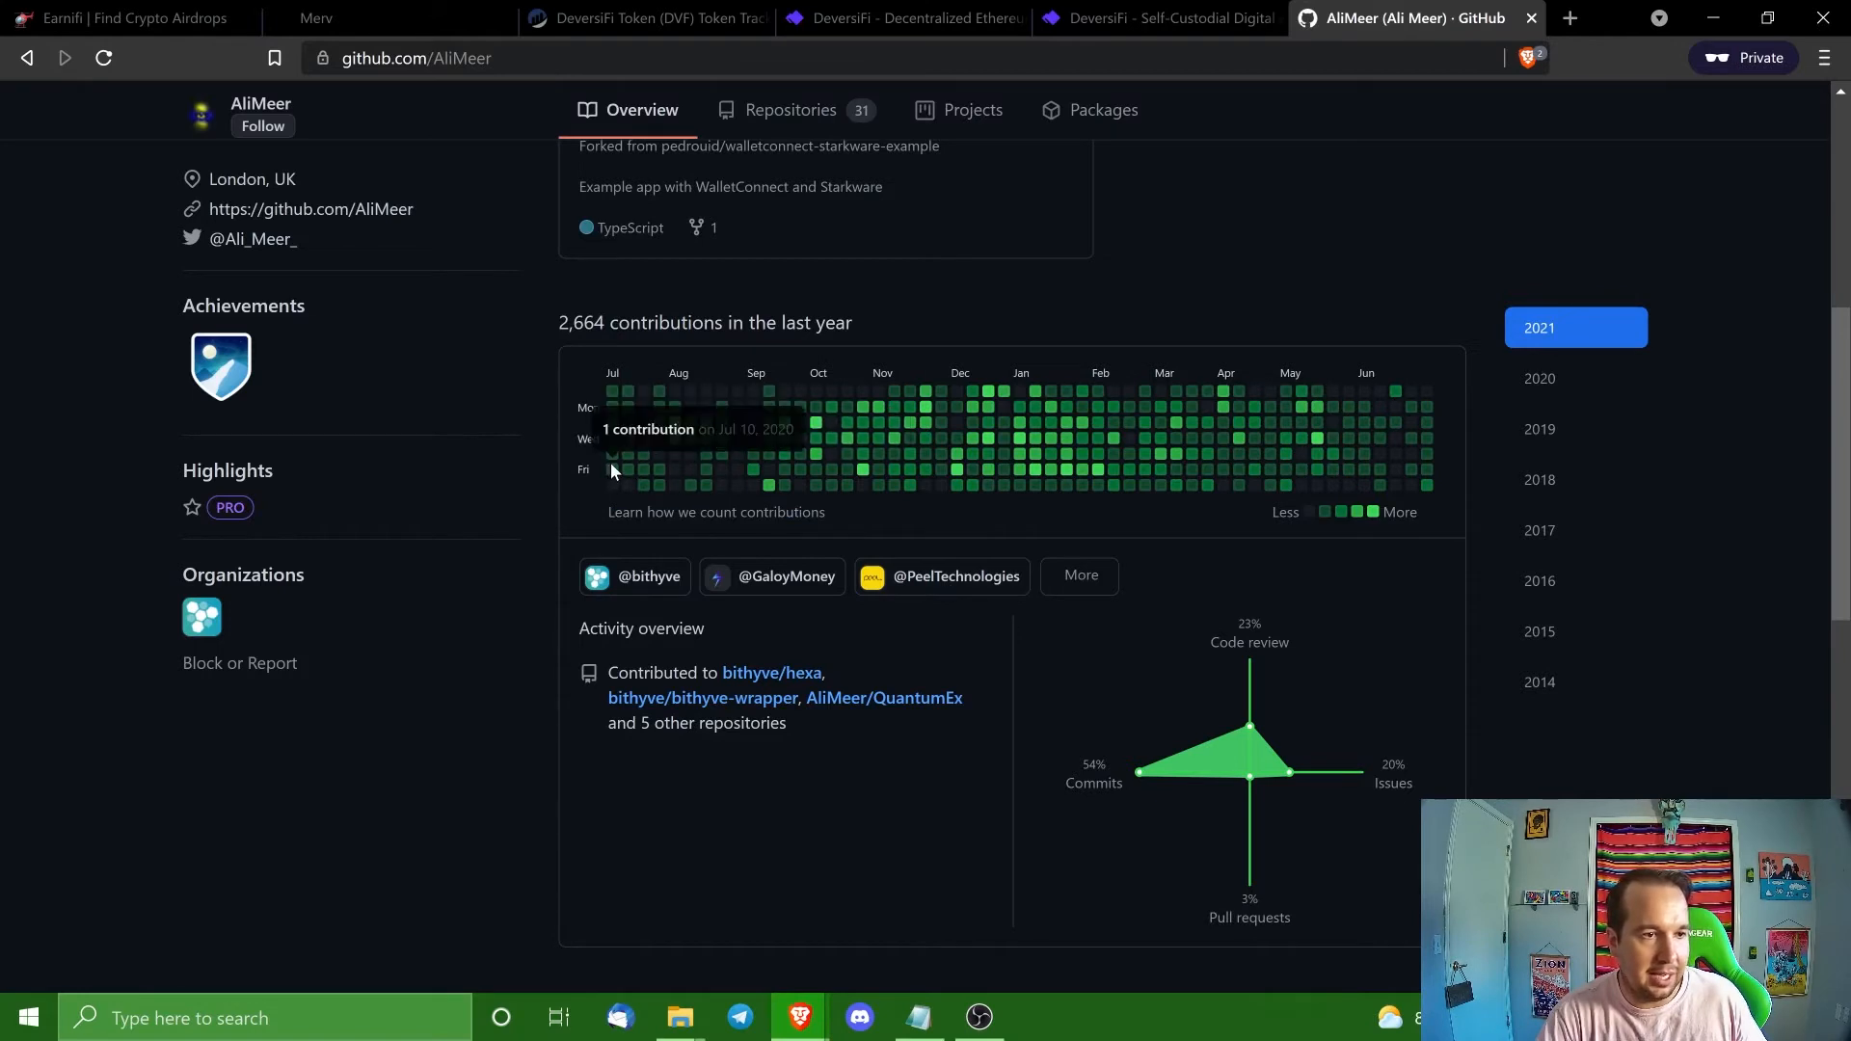
mouse_move(1539, 386)
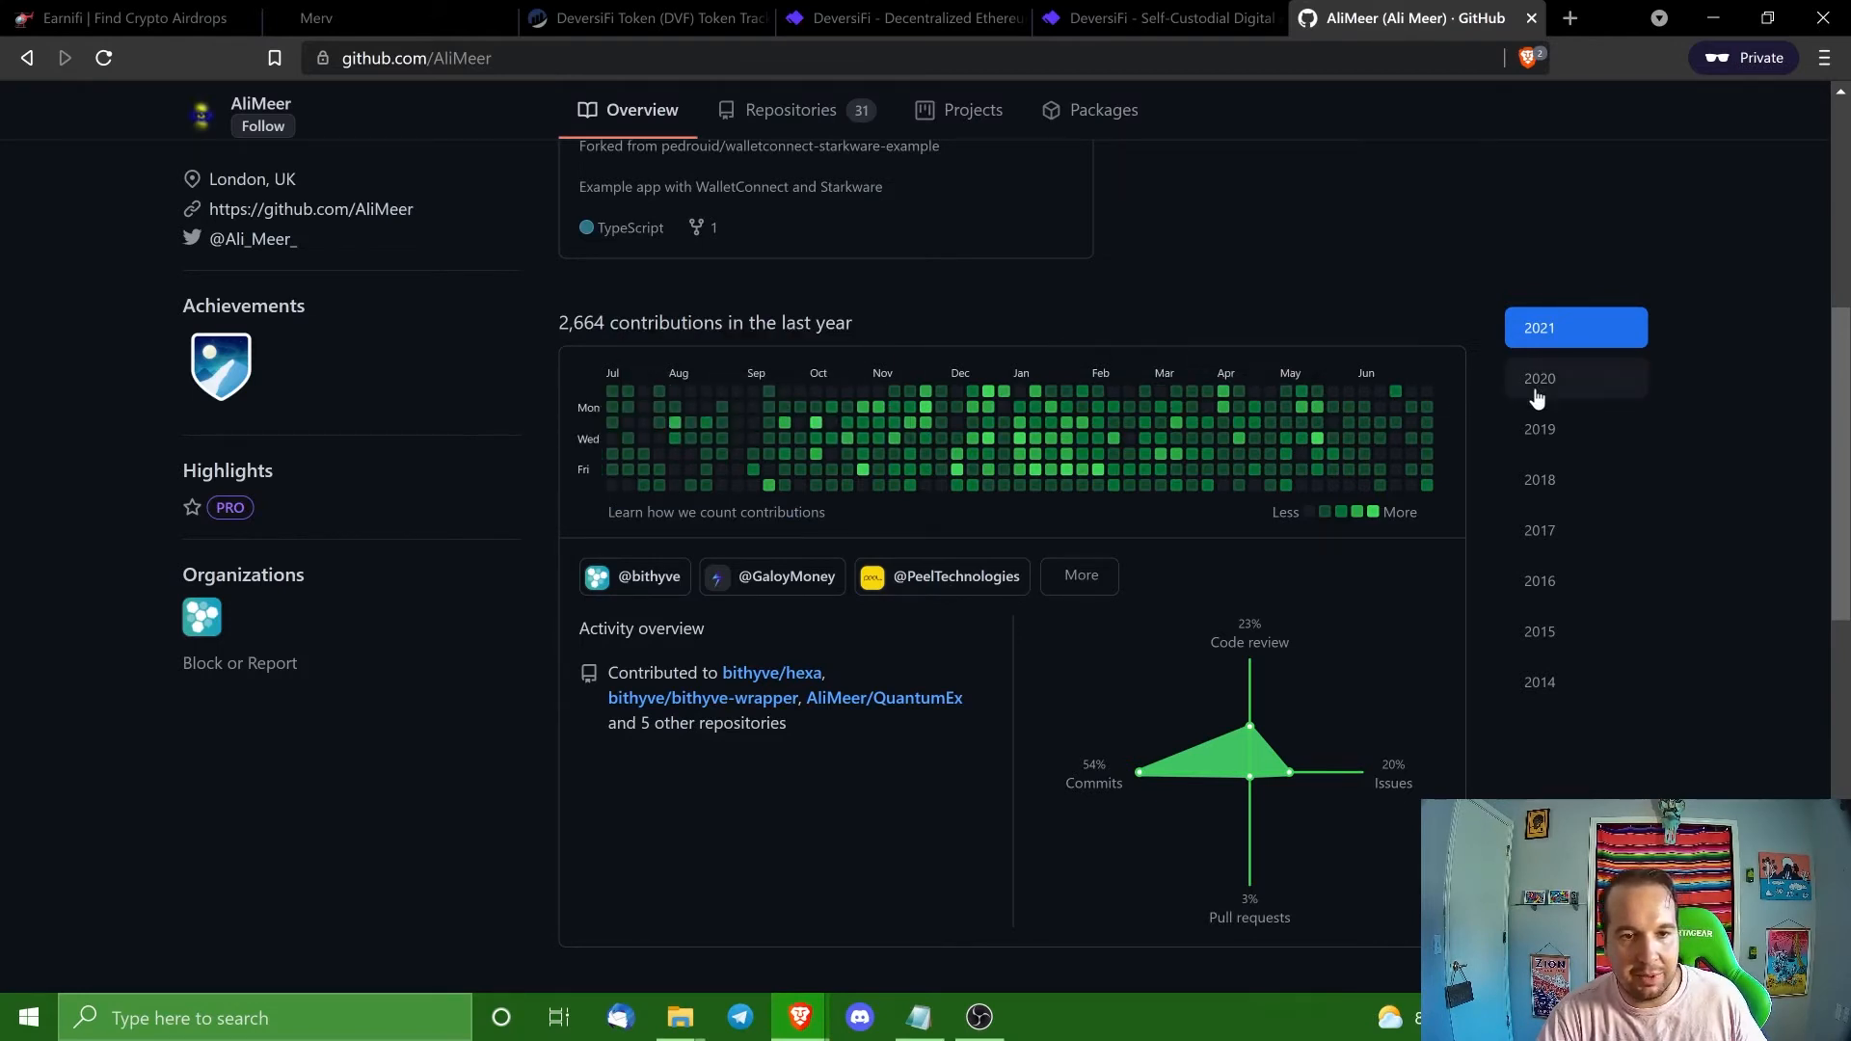
mouse_move(858, 473)
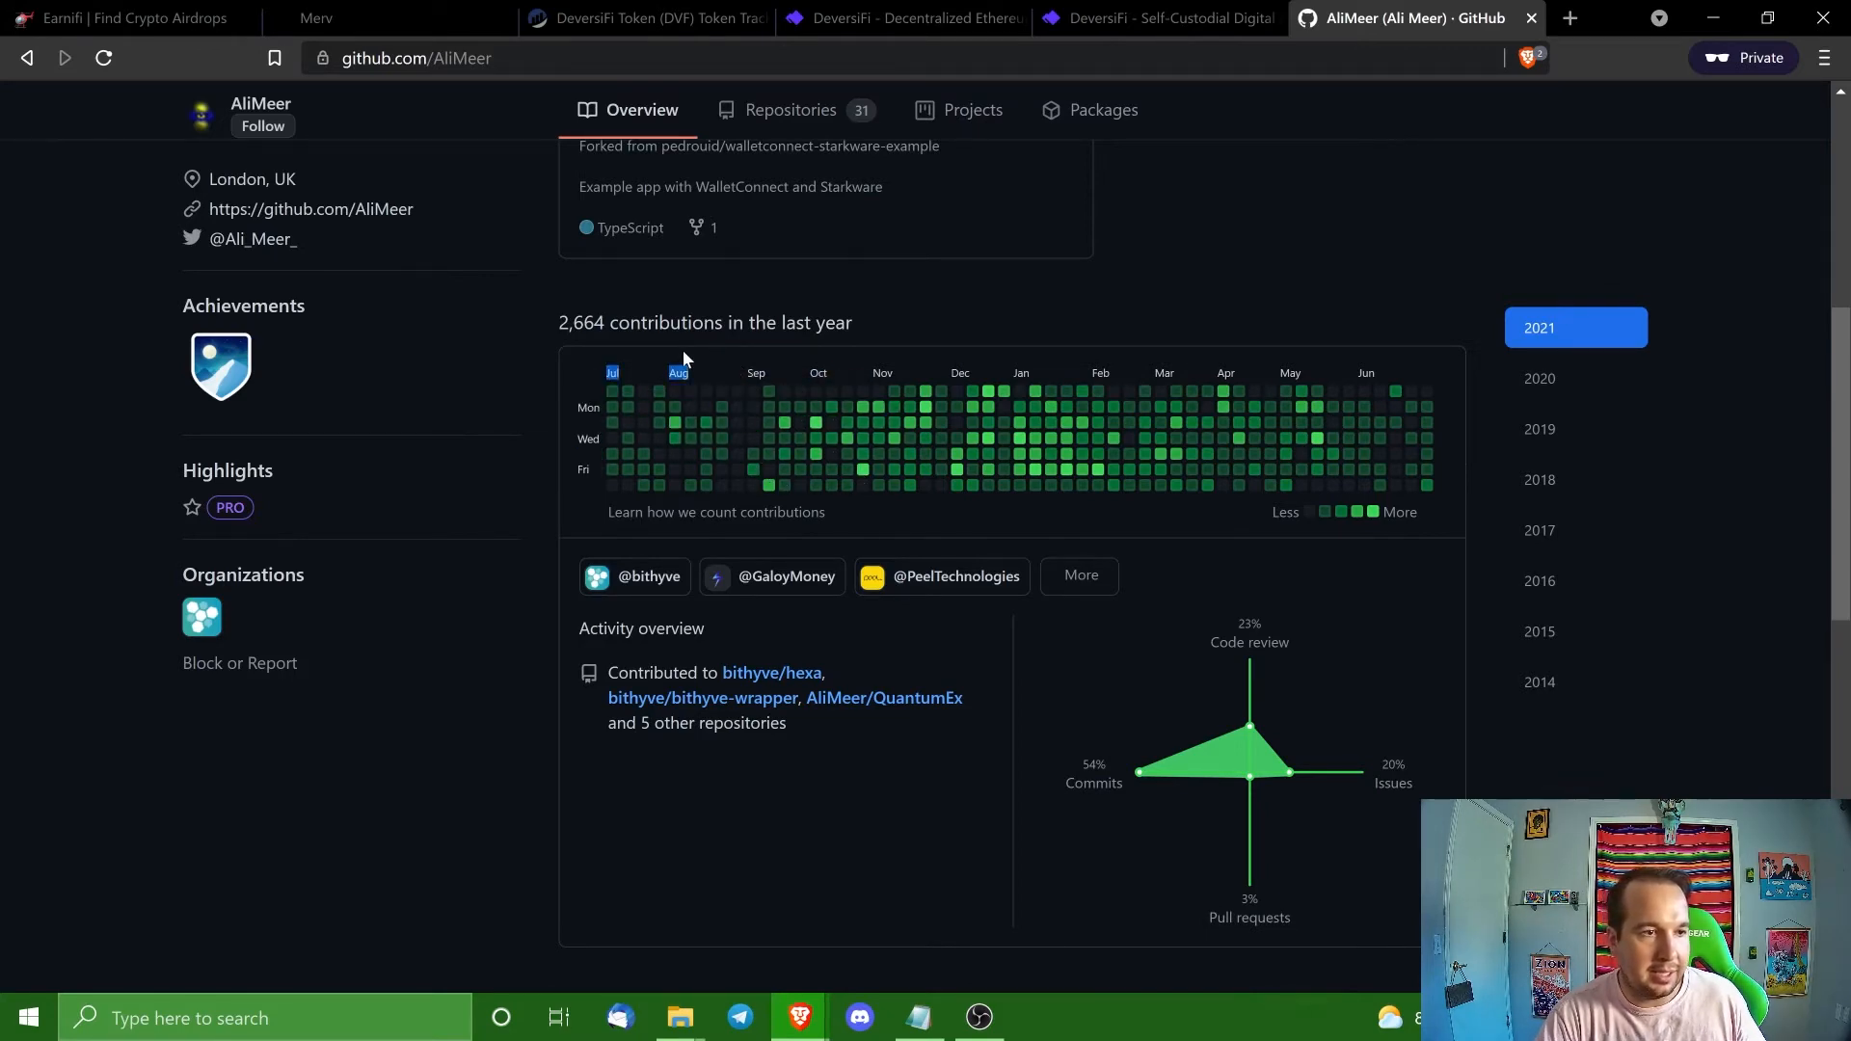
scroll(down, 3)
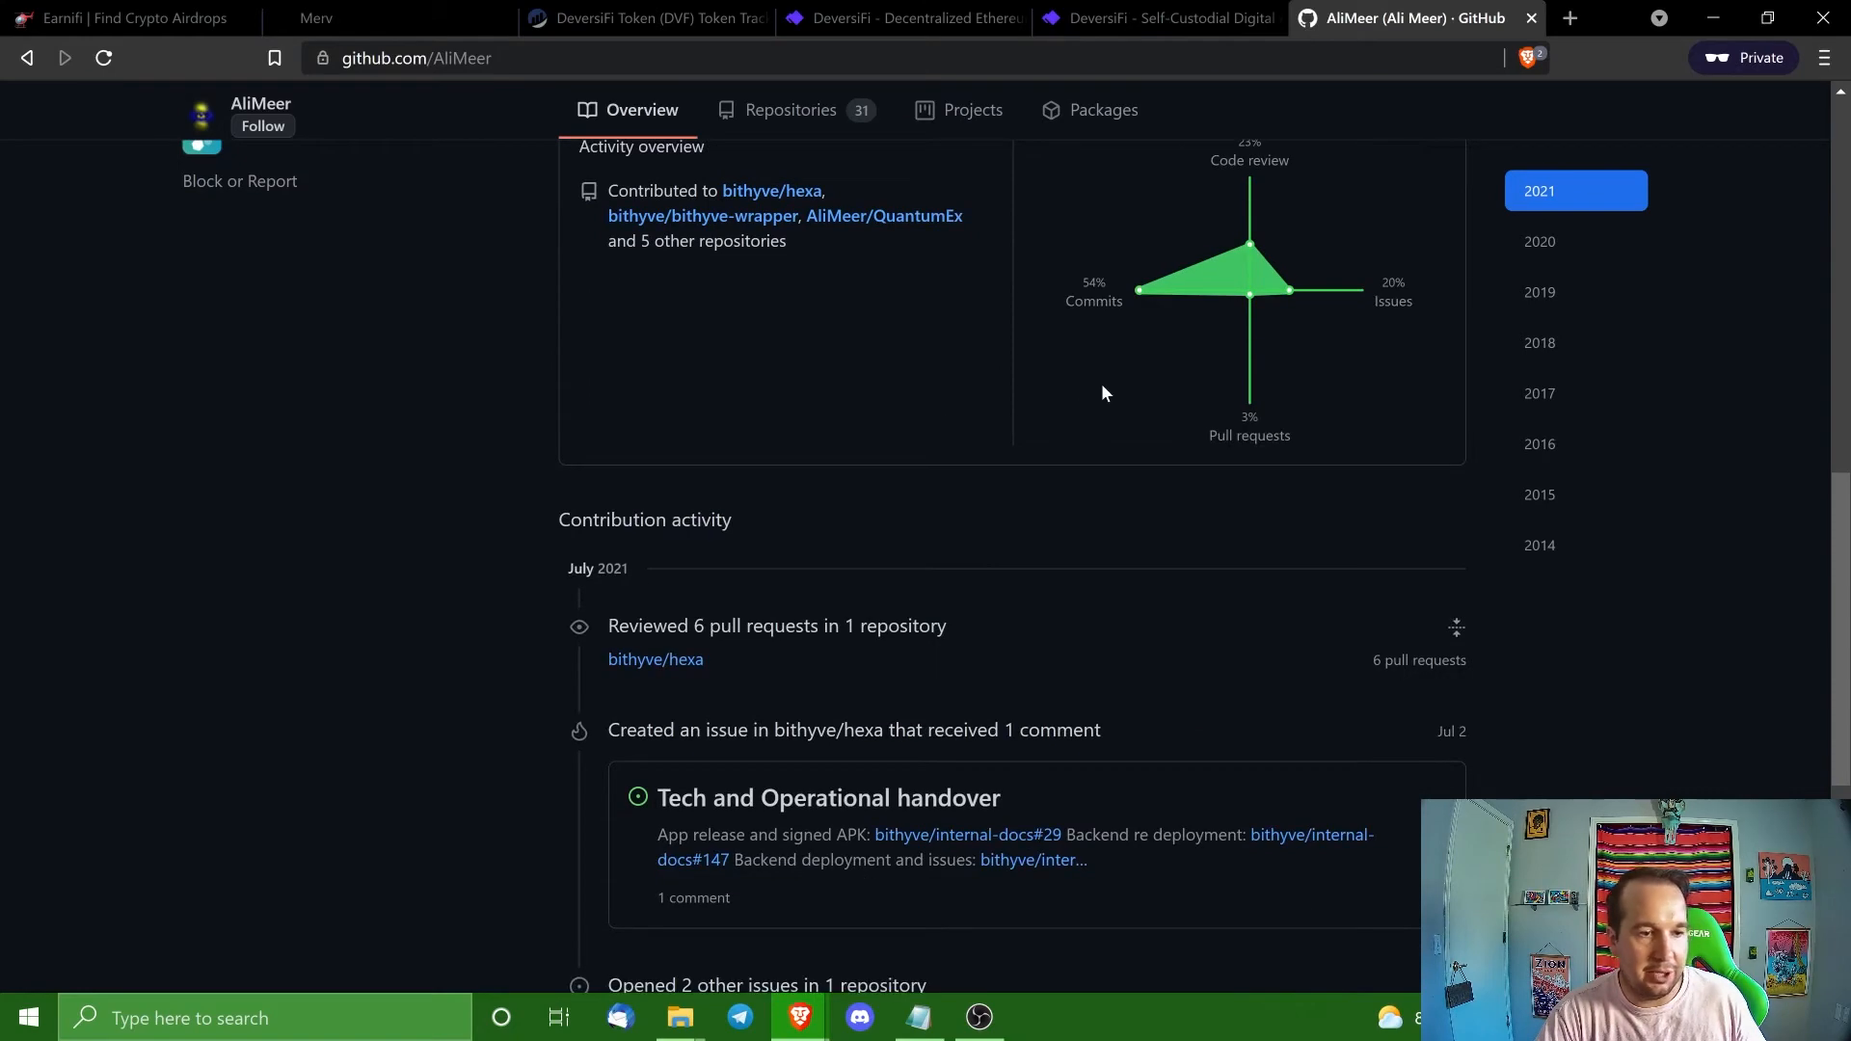
mouse_move(1101, 449)
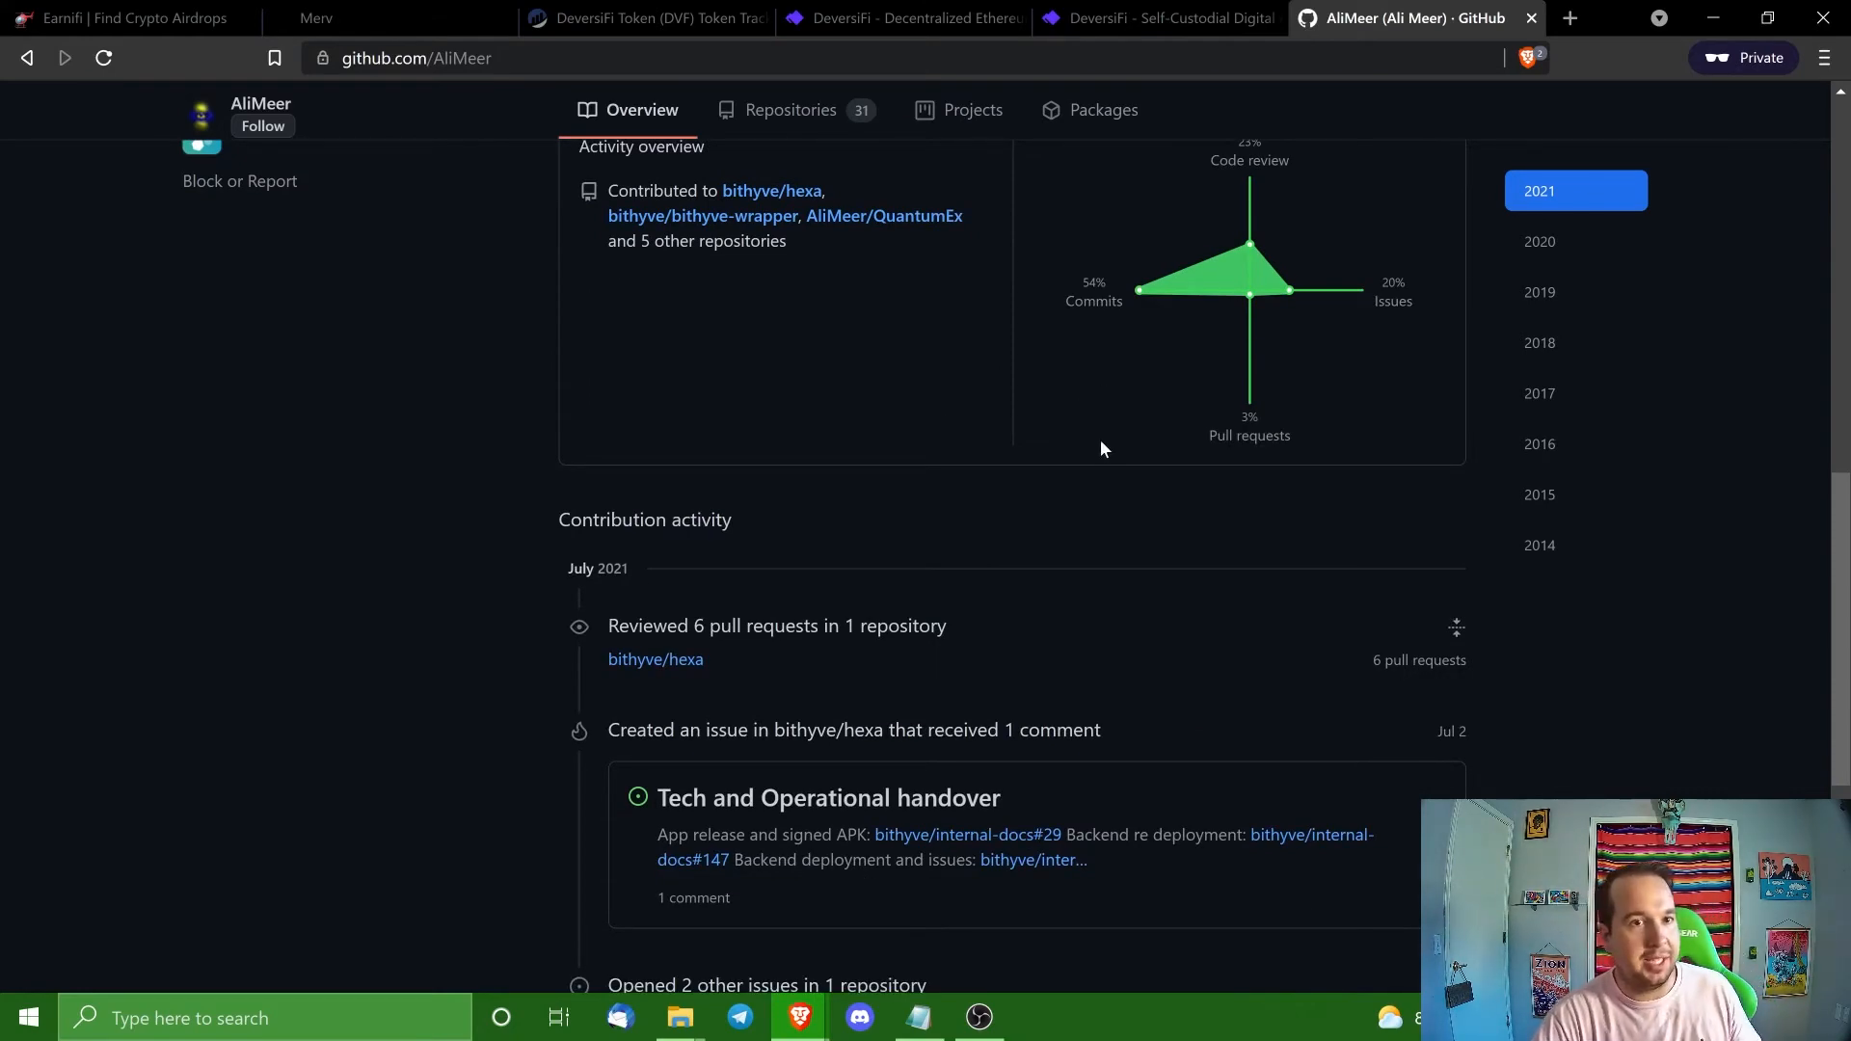
scroll(up, 3)
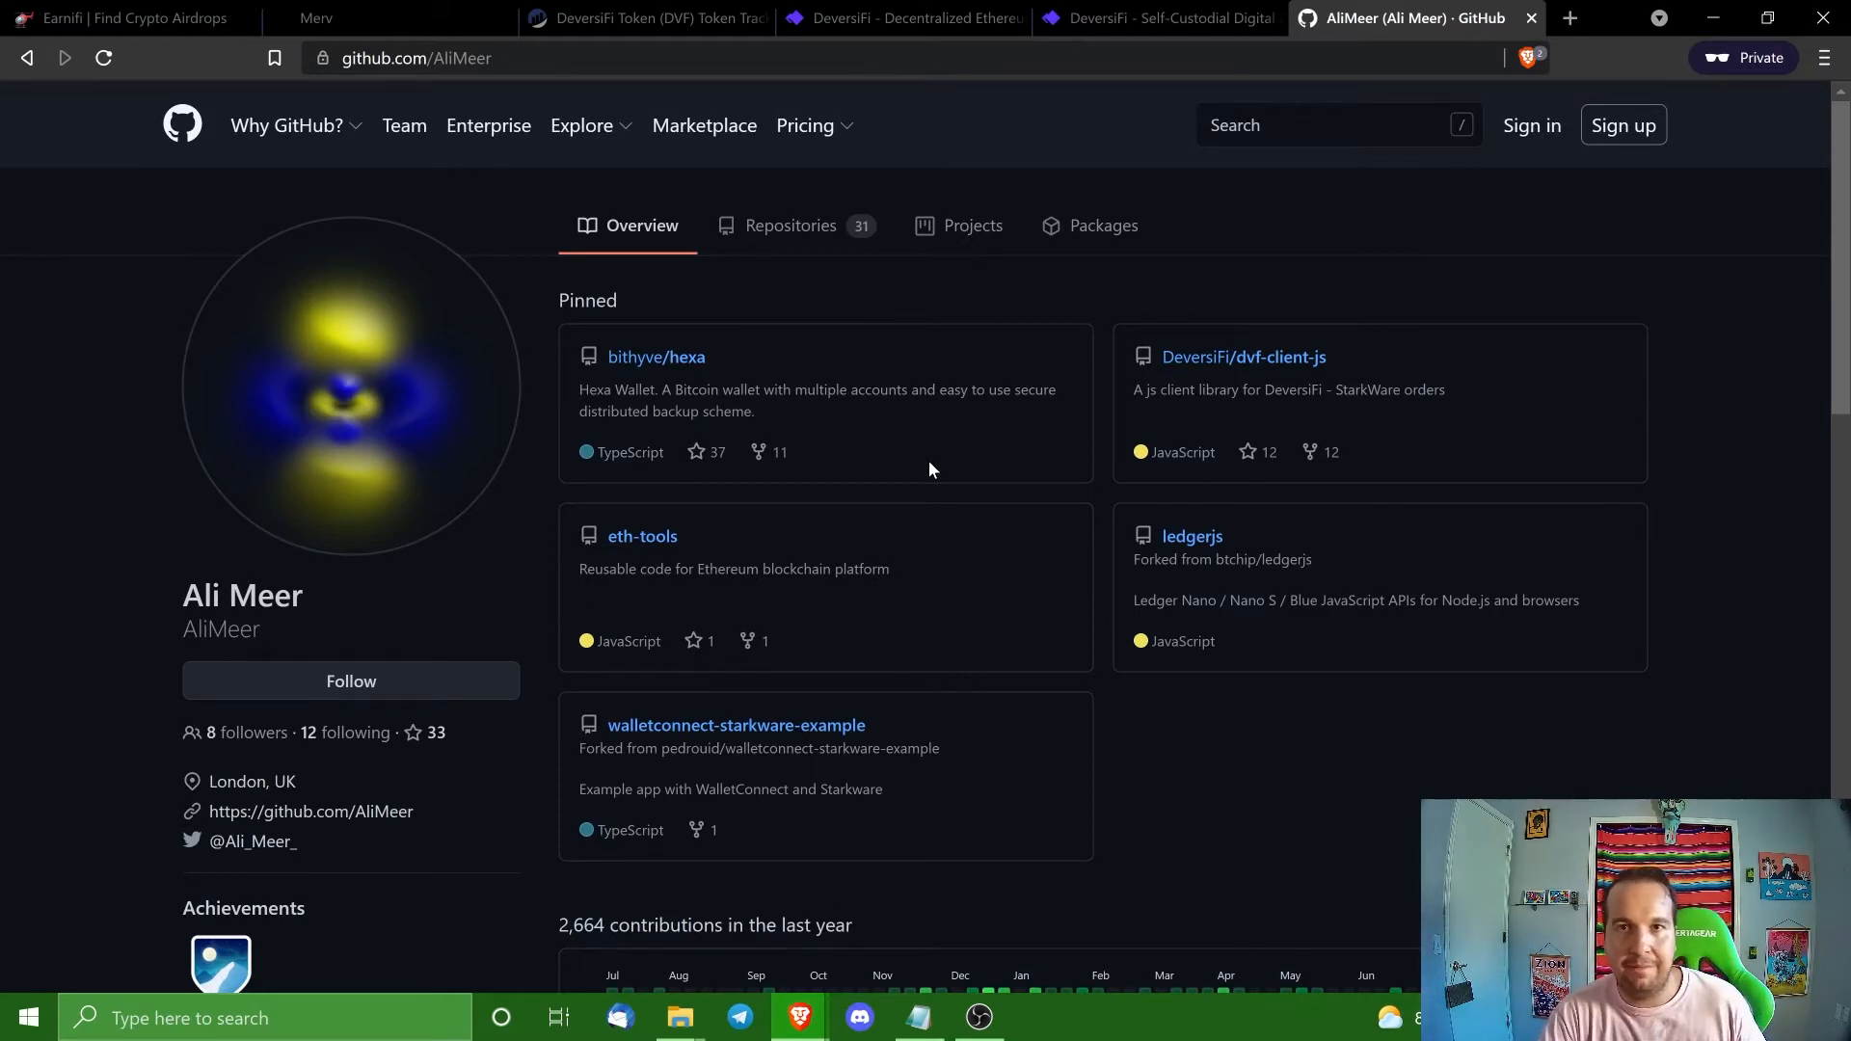
mouse_move(1242, 307)
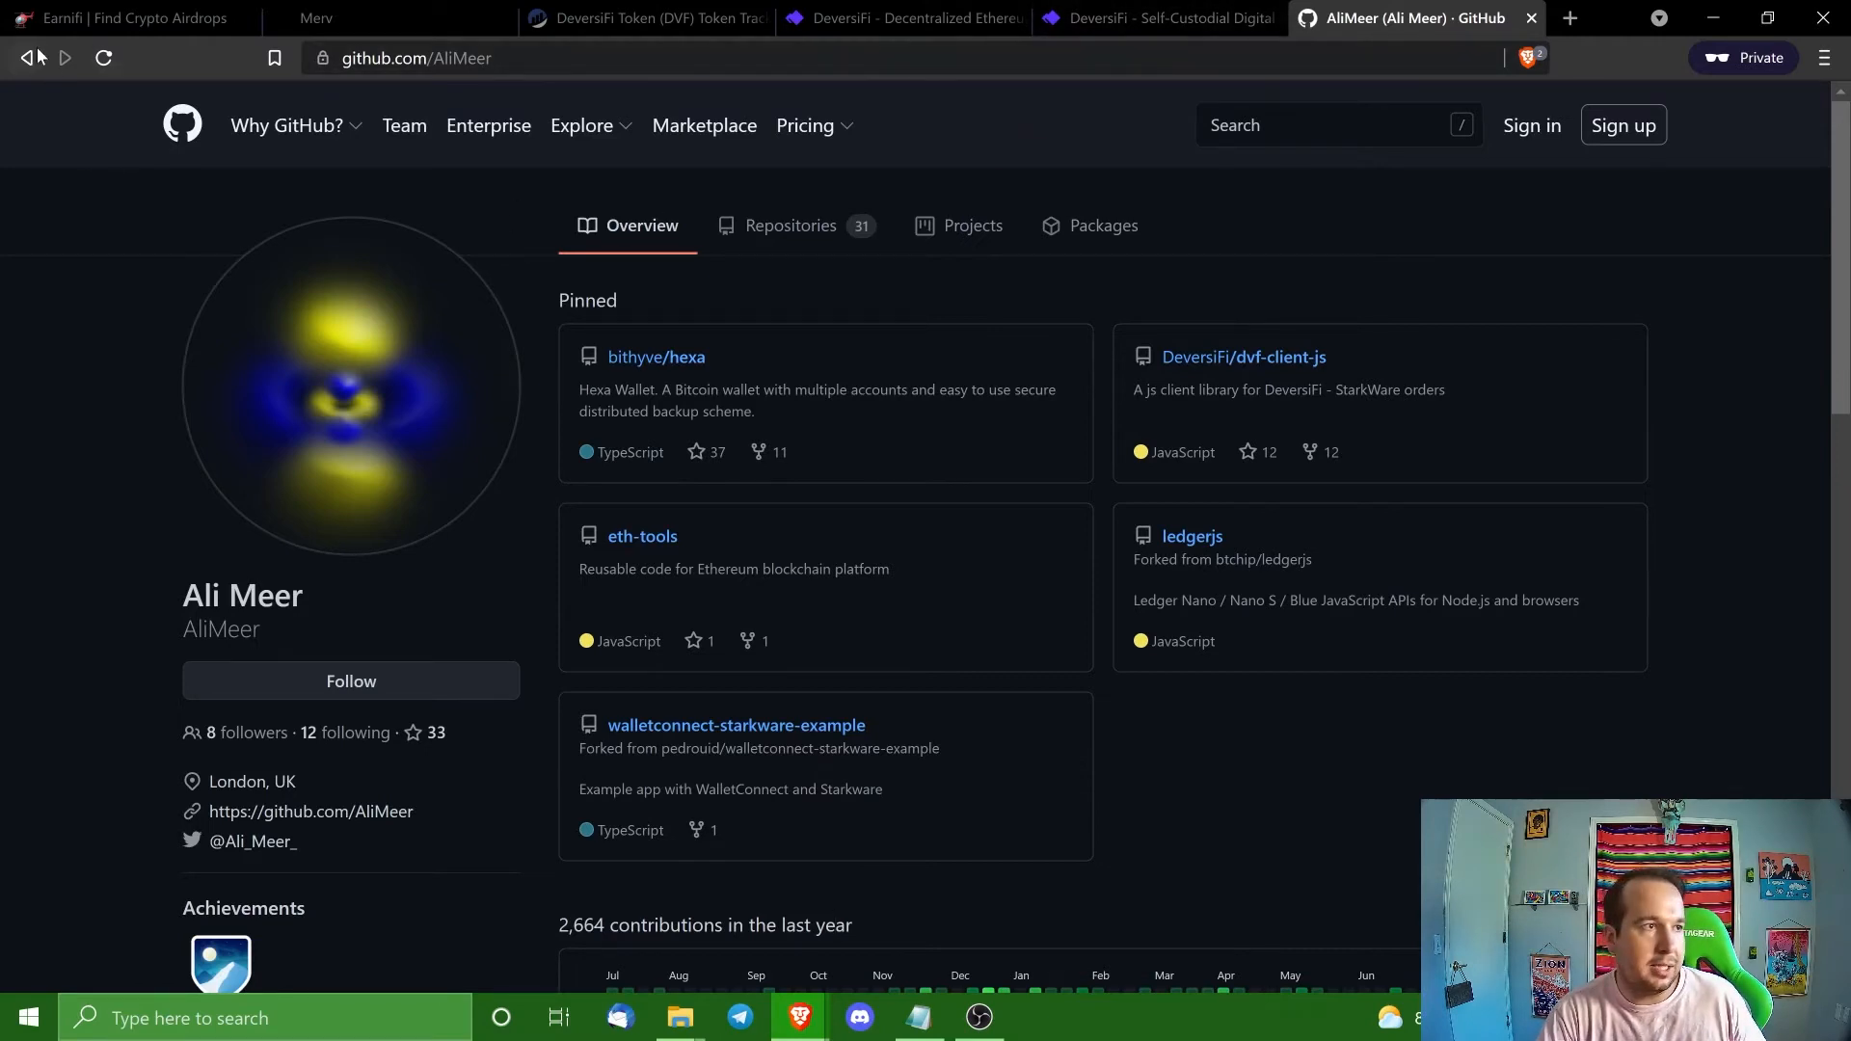
click(1243, 357)
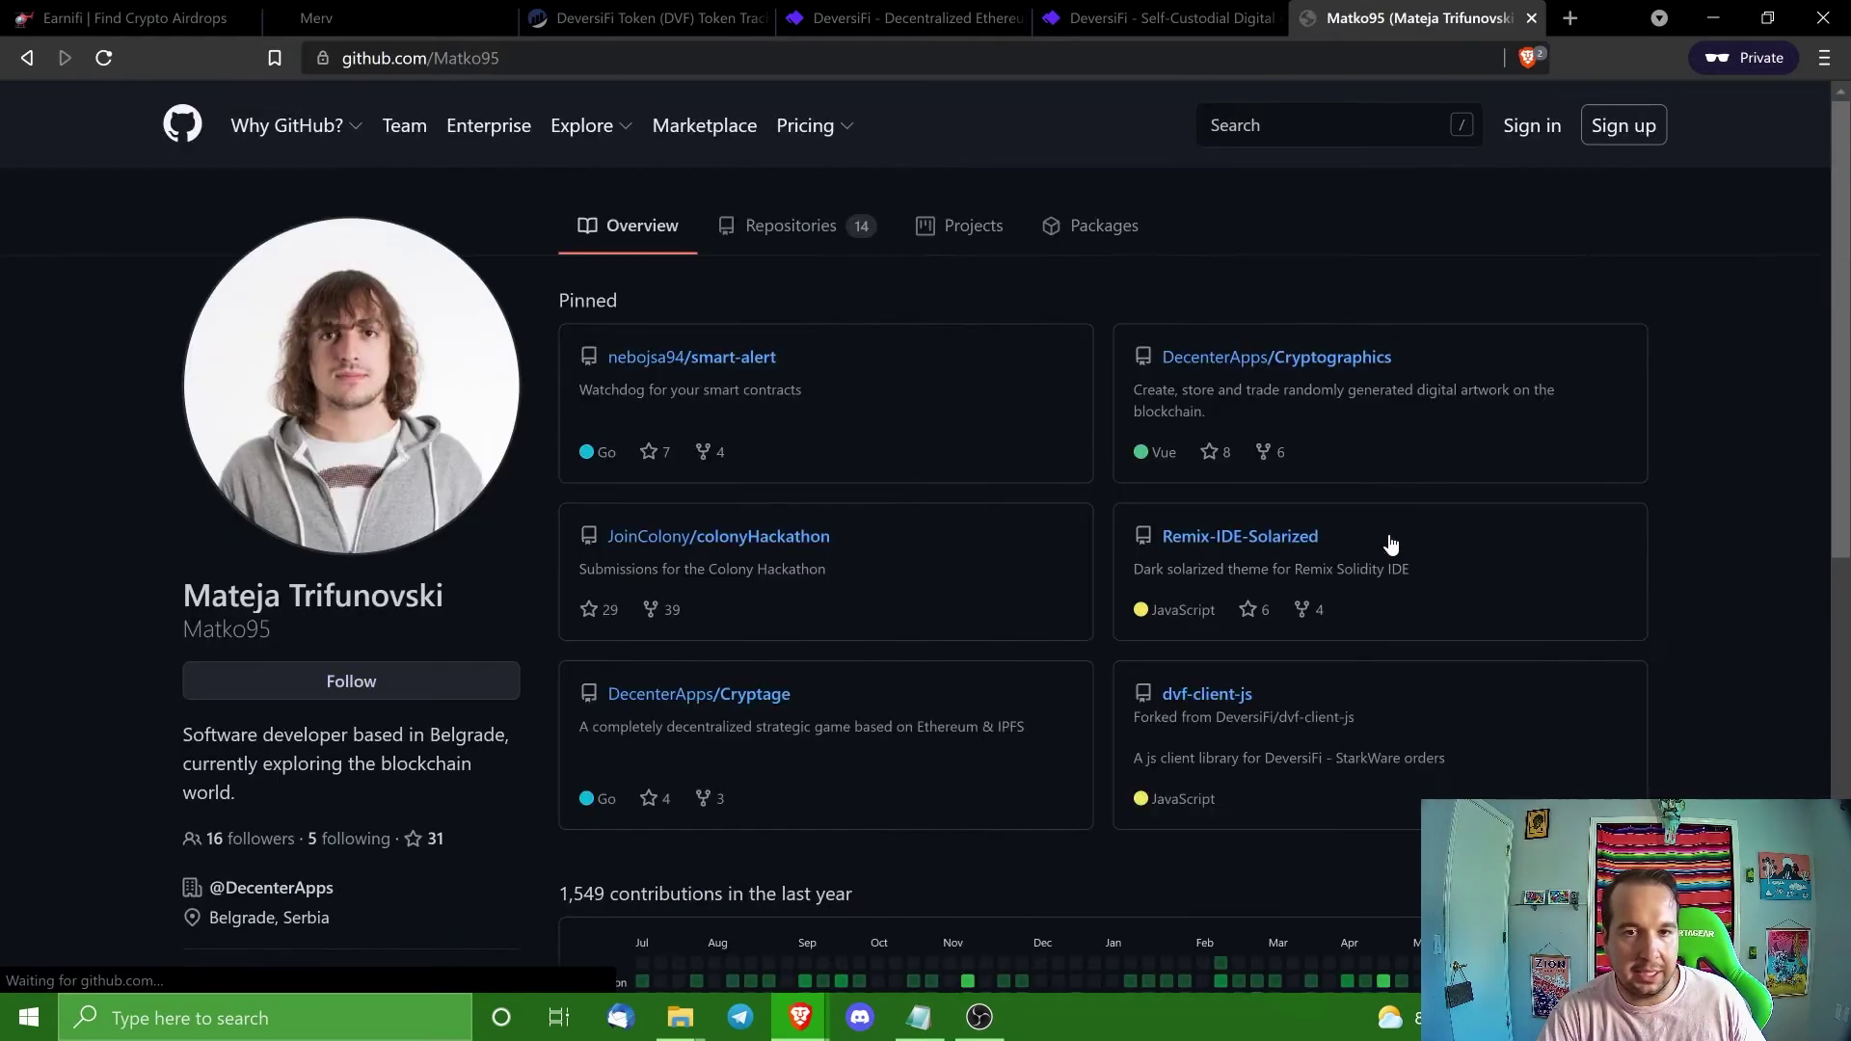
scroll(down, 3)
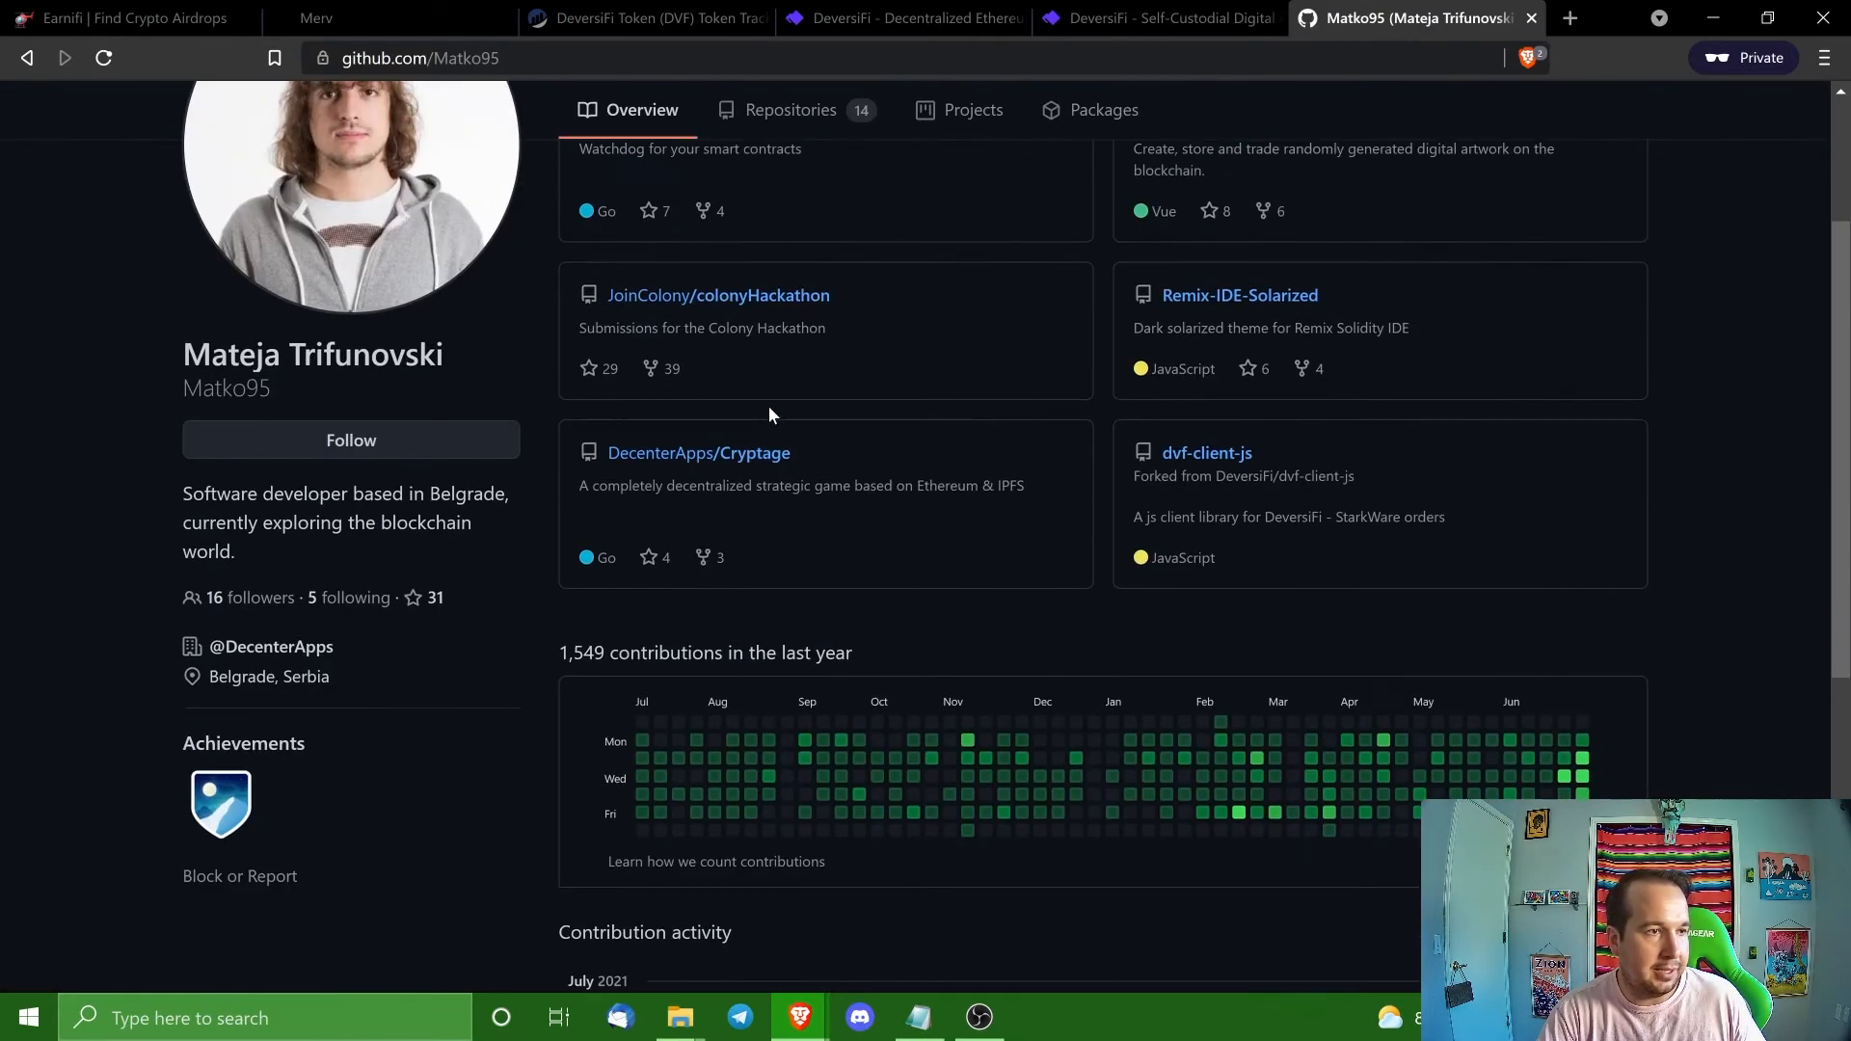
scroll(down, 3)
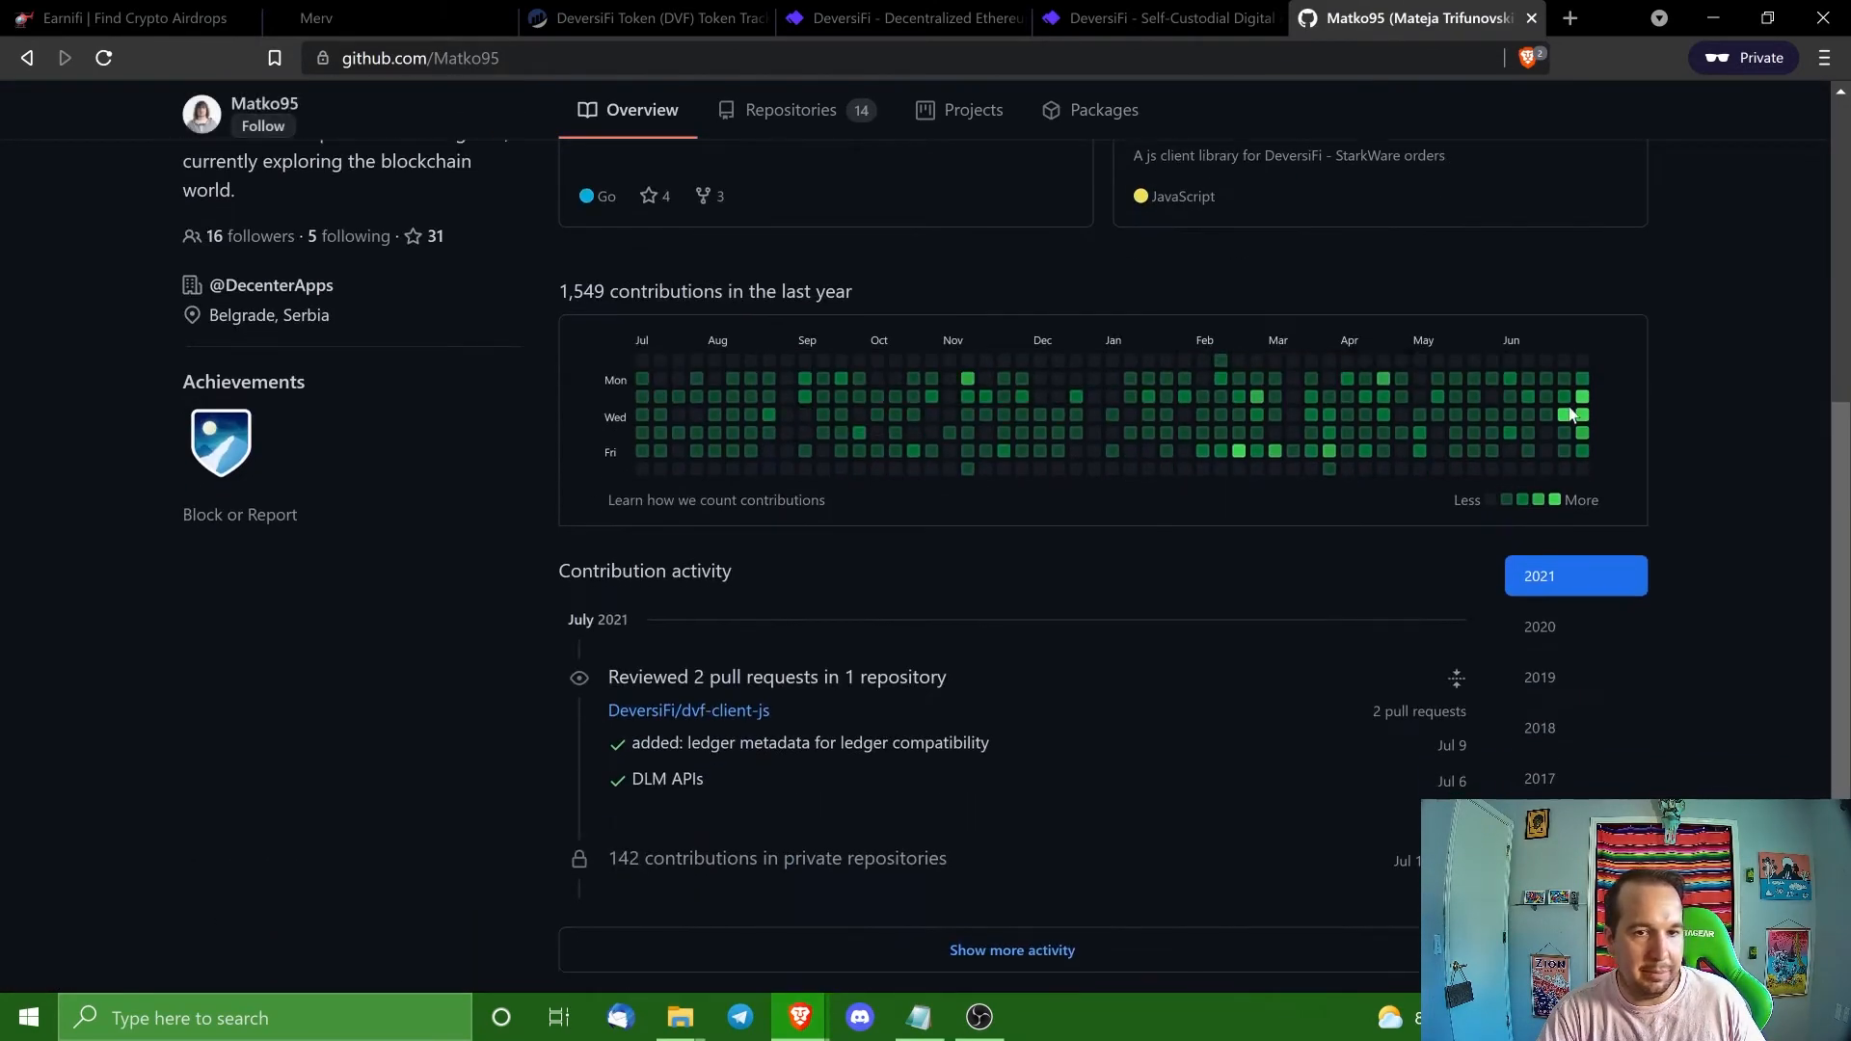
mouse_move(1581, 395)
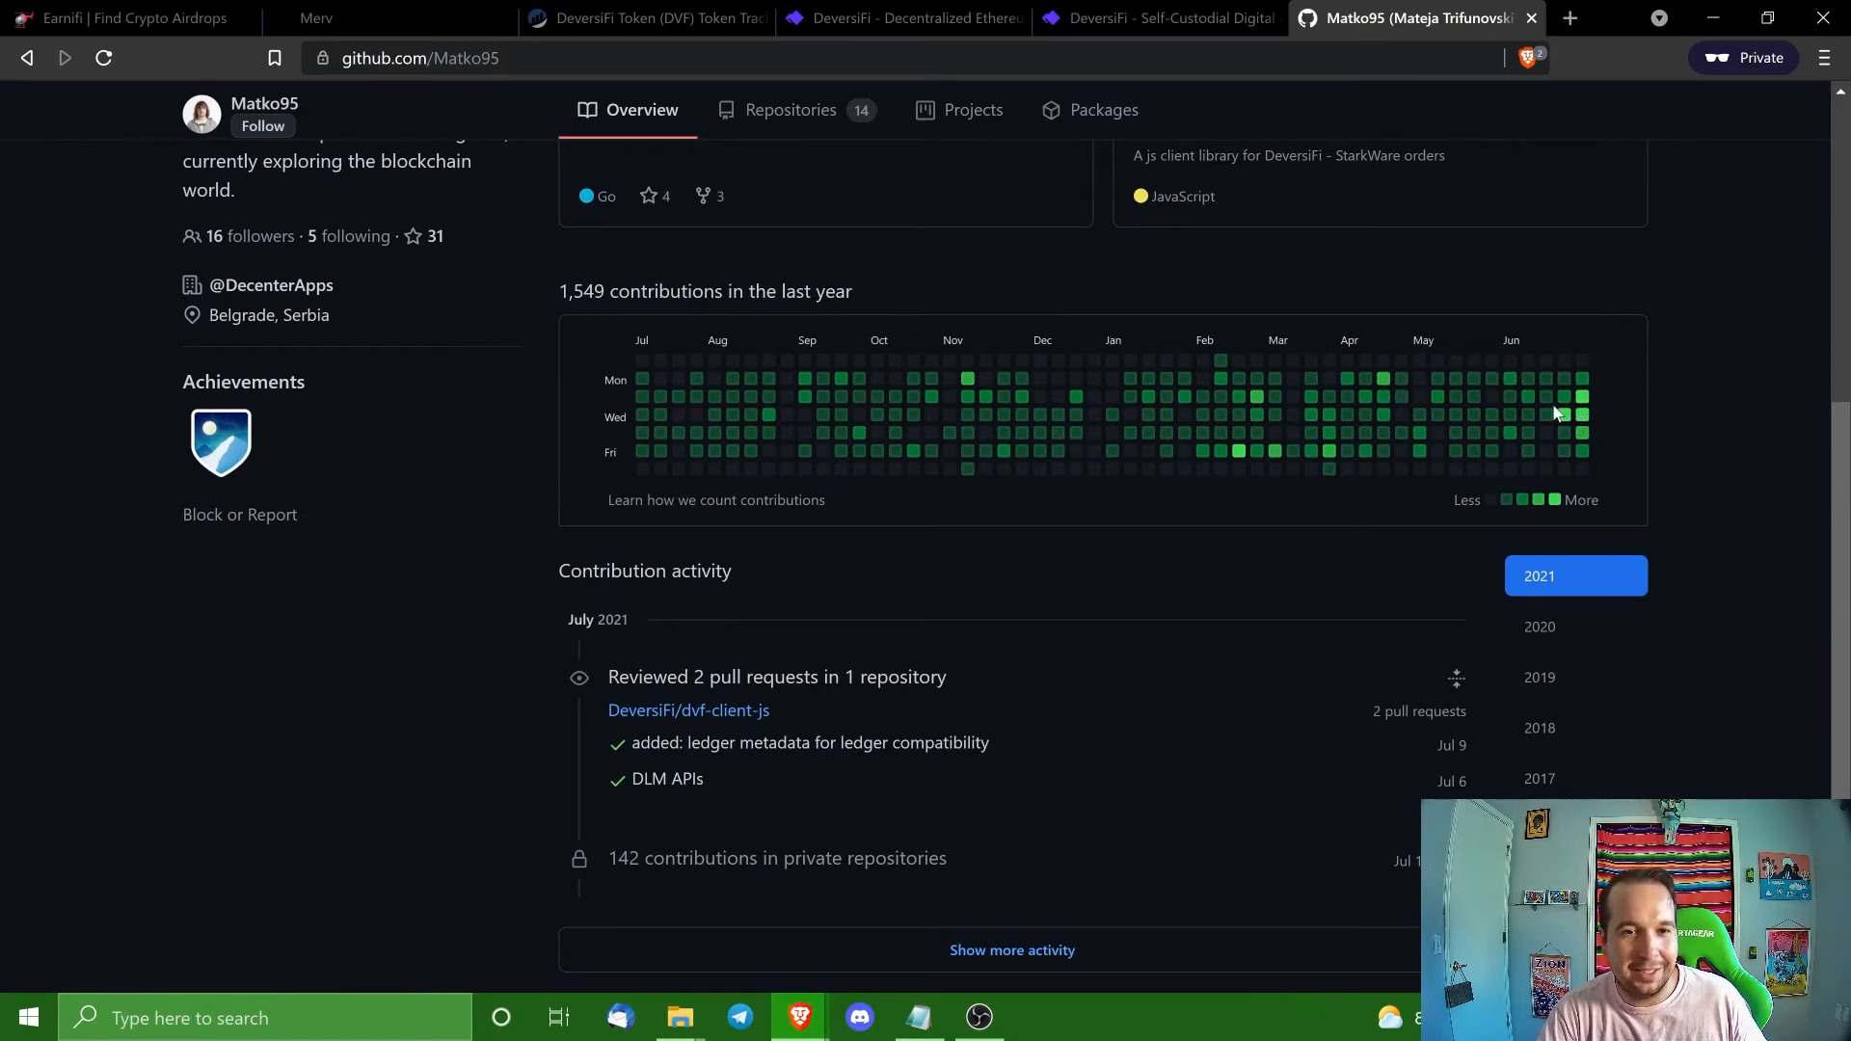
mouse_move(638, 416)
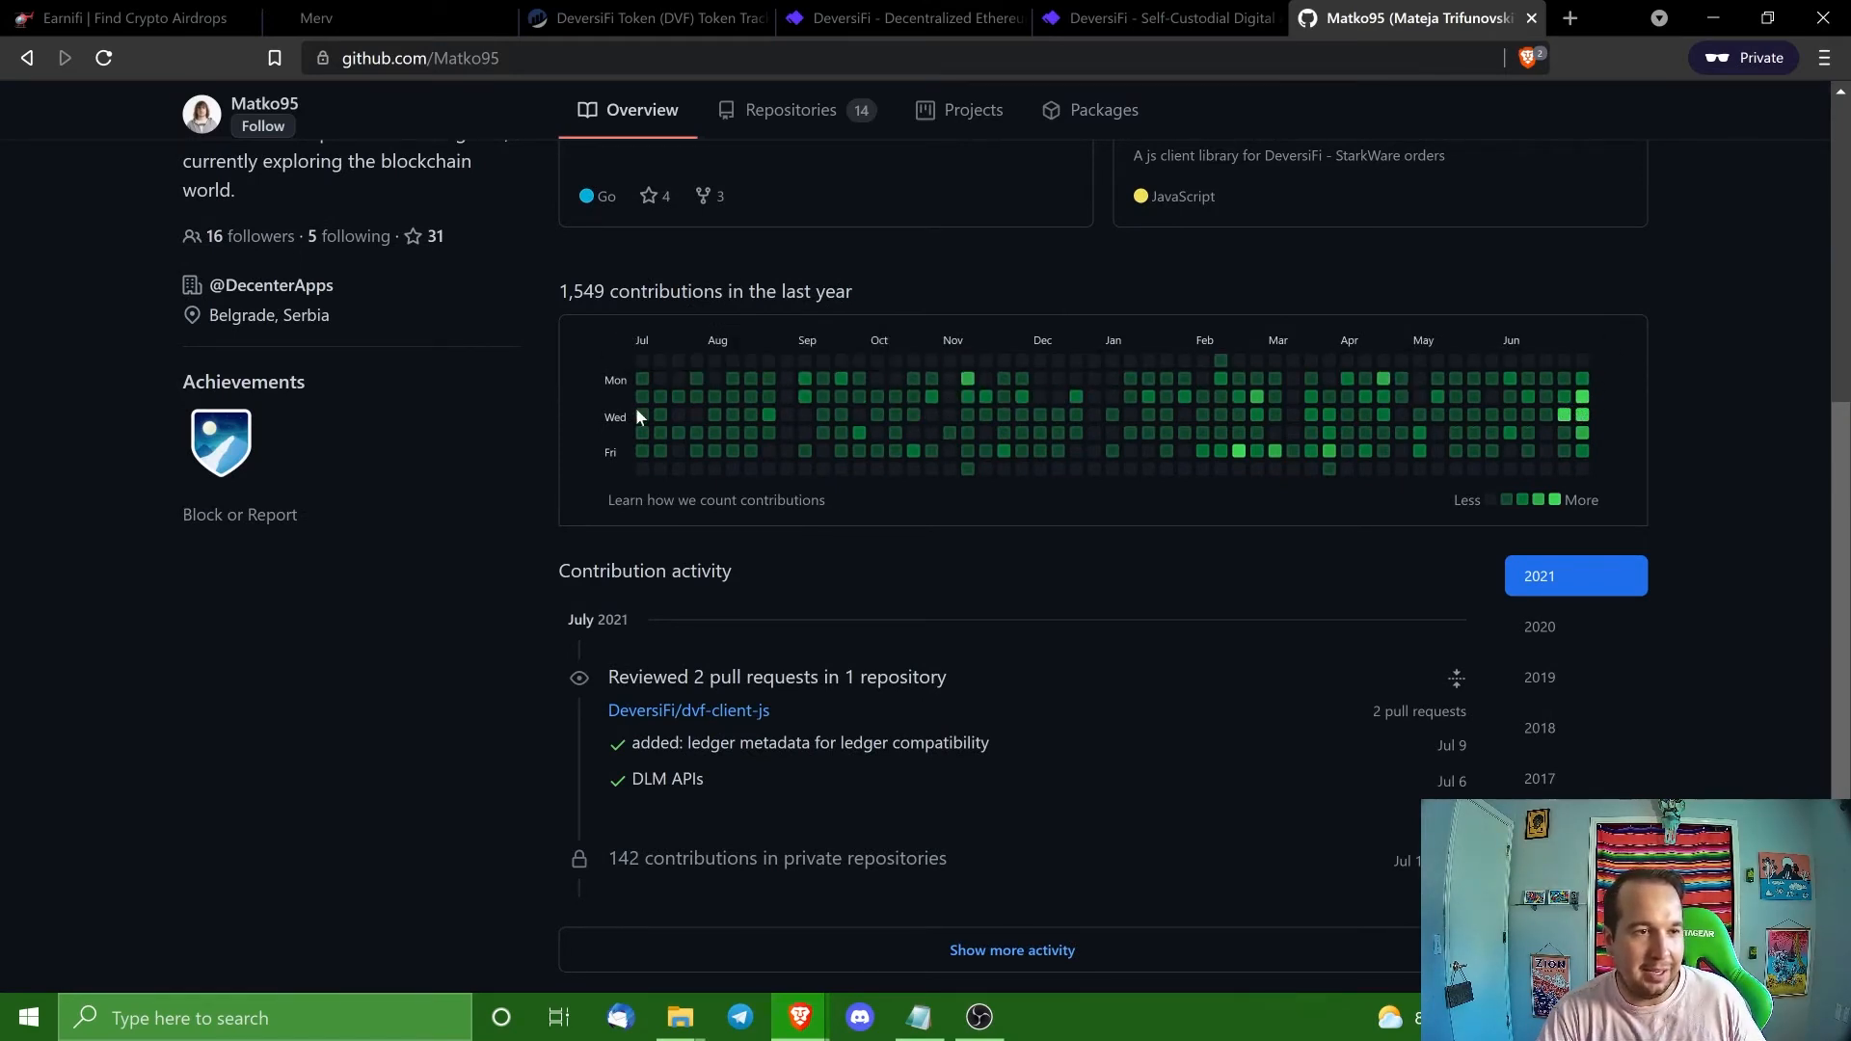
mouse_move(696, 395)
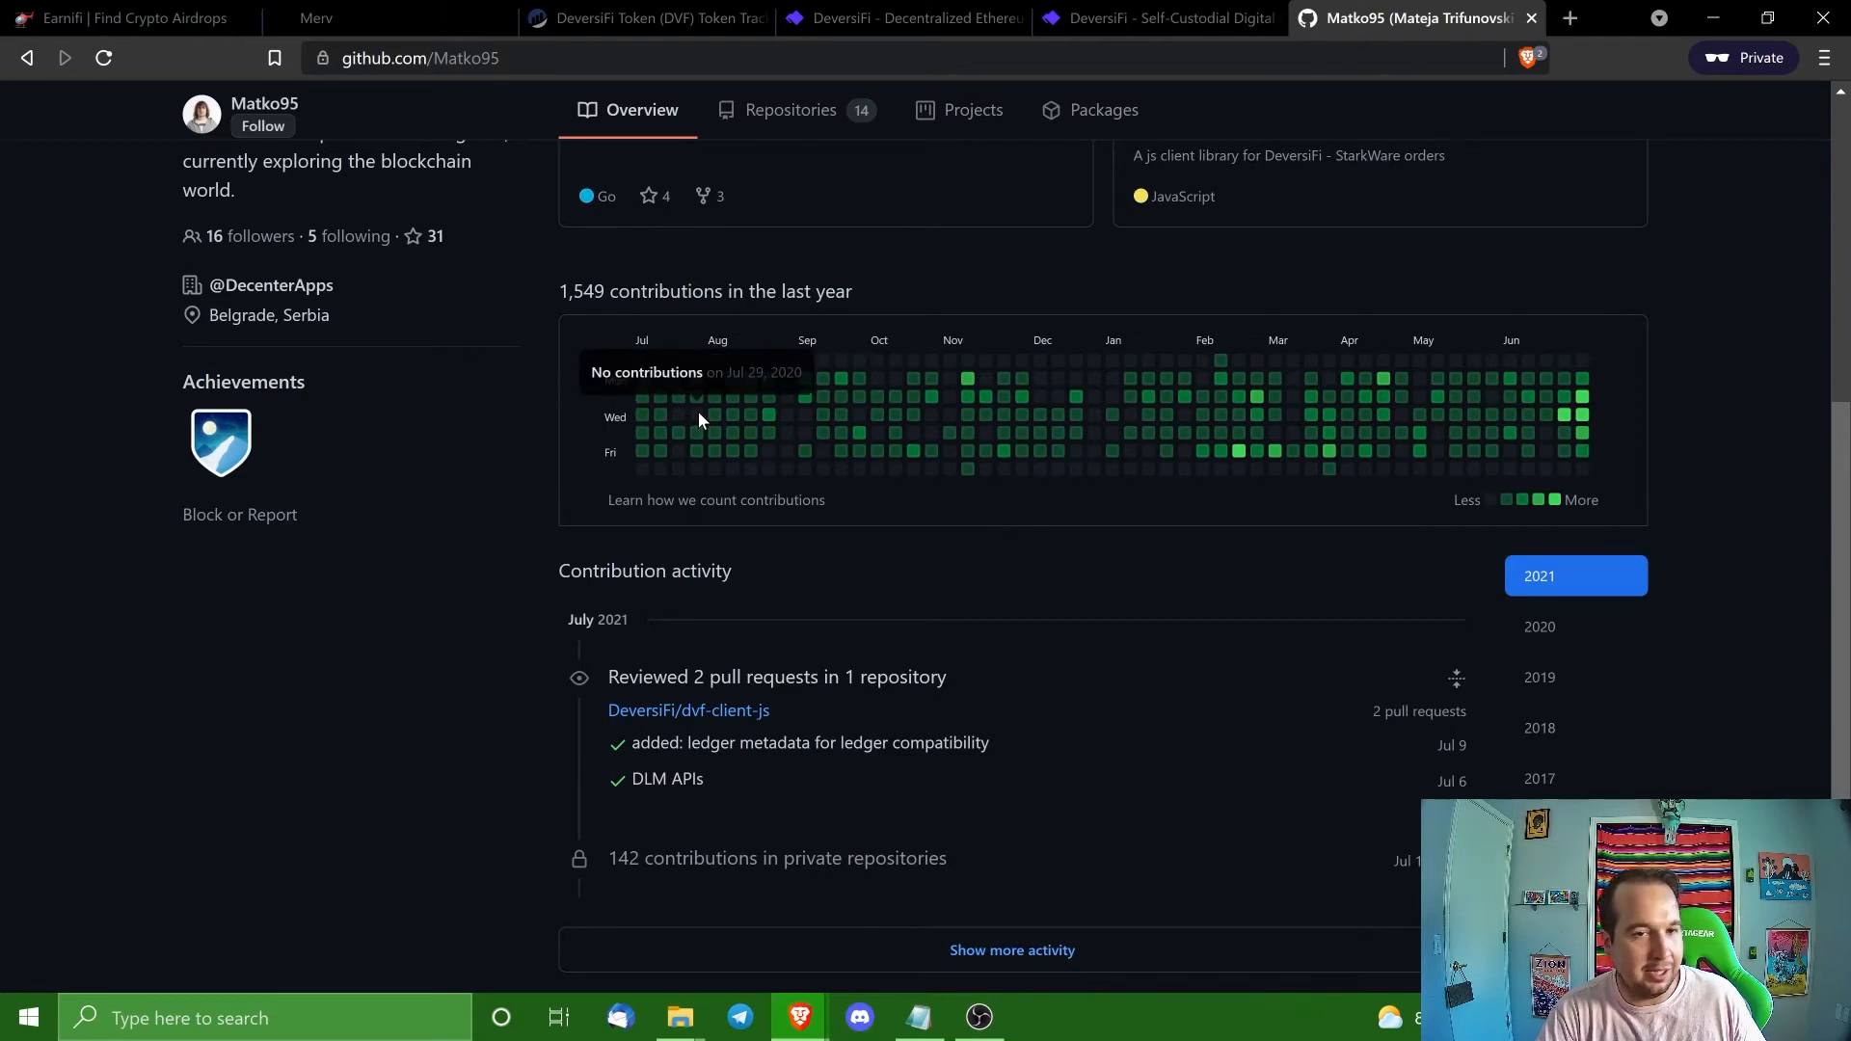
mouse_move(972, 559)
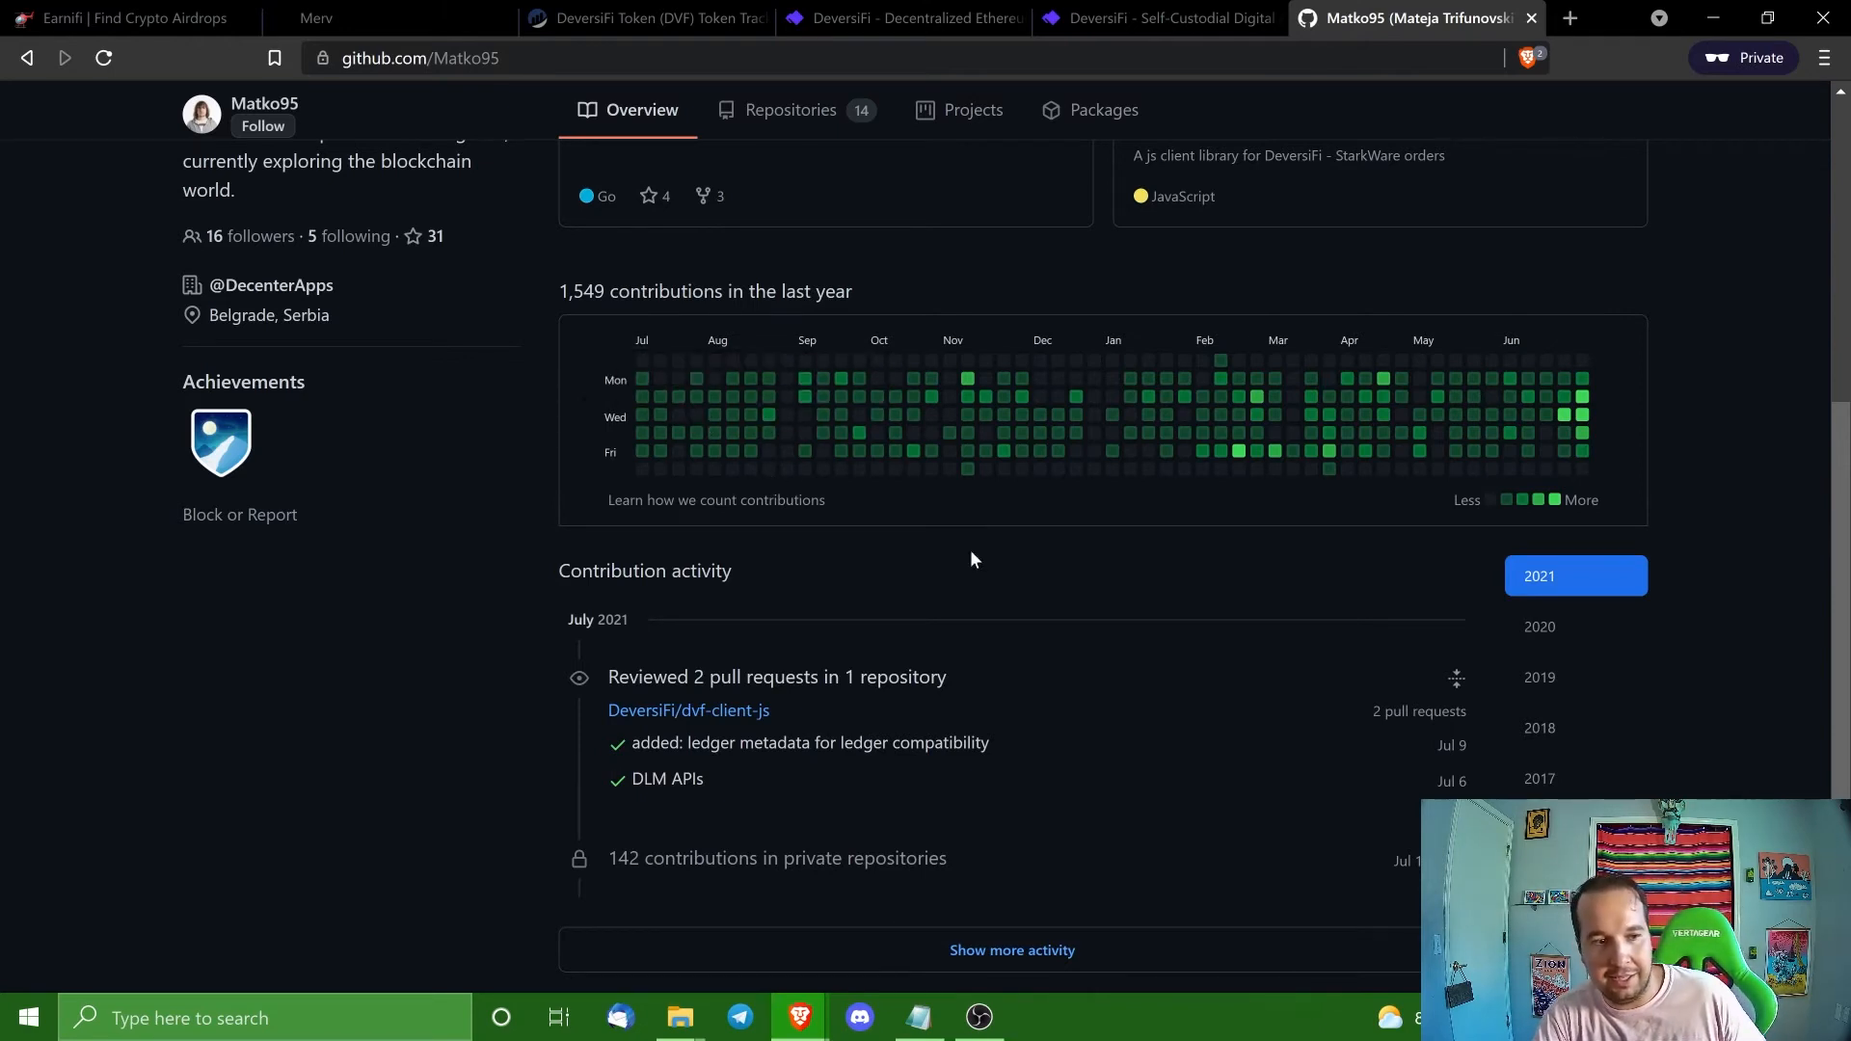
scroll(up, 3)
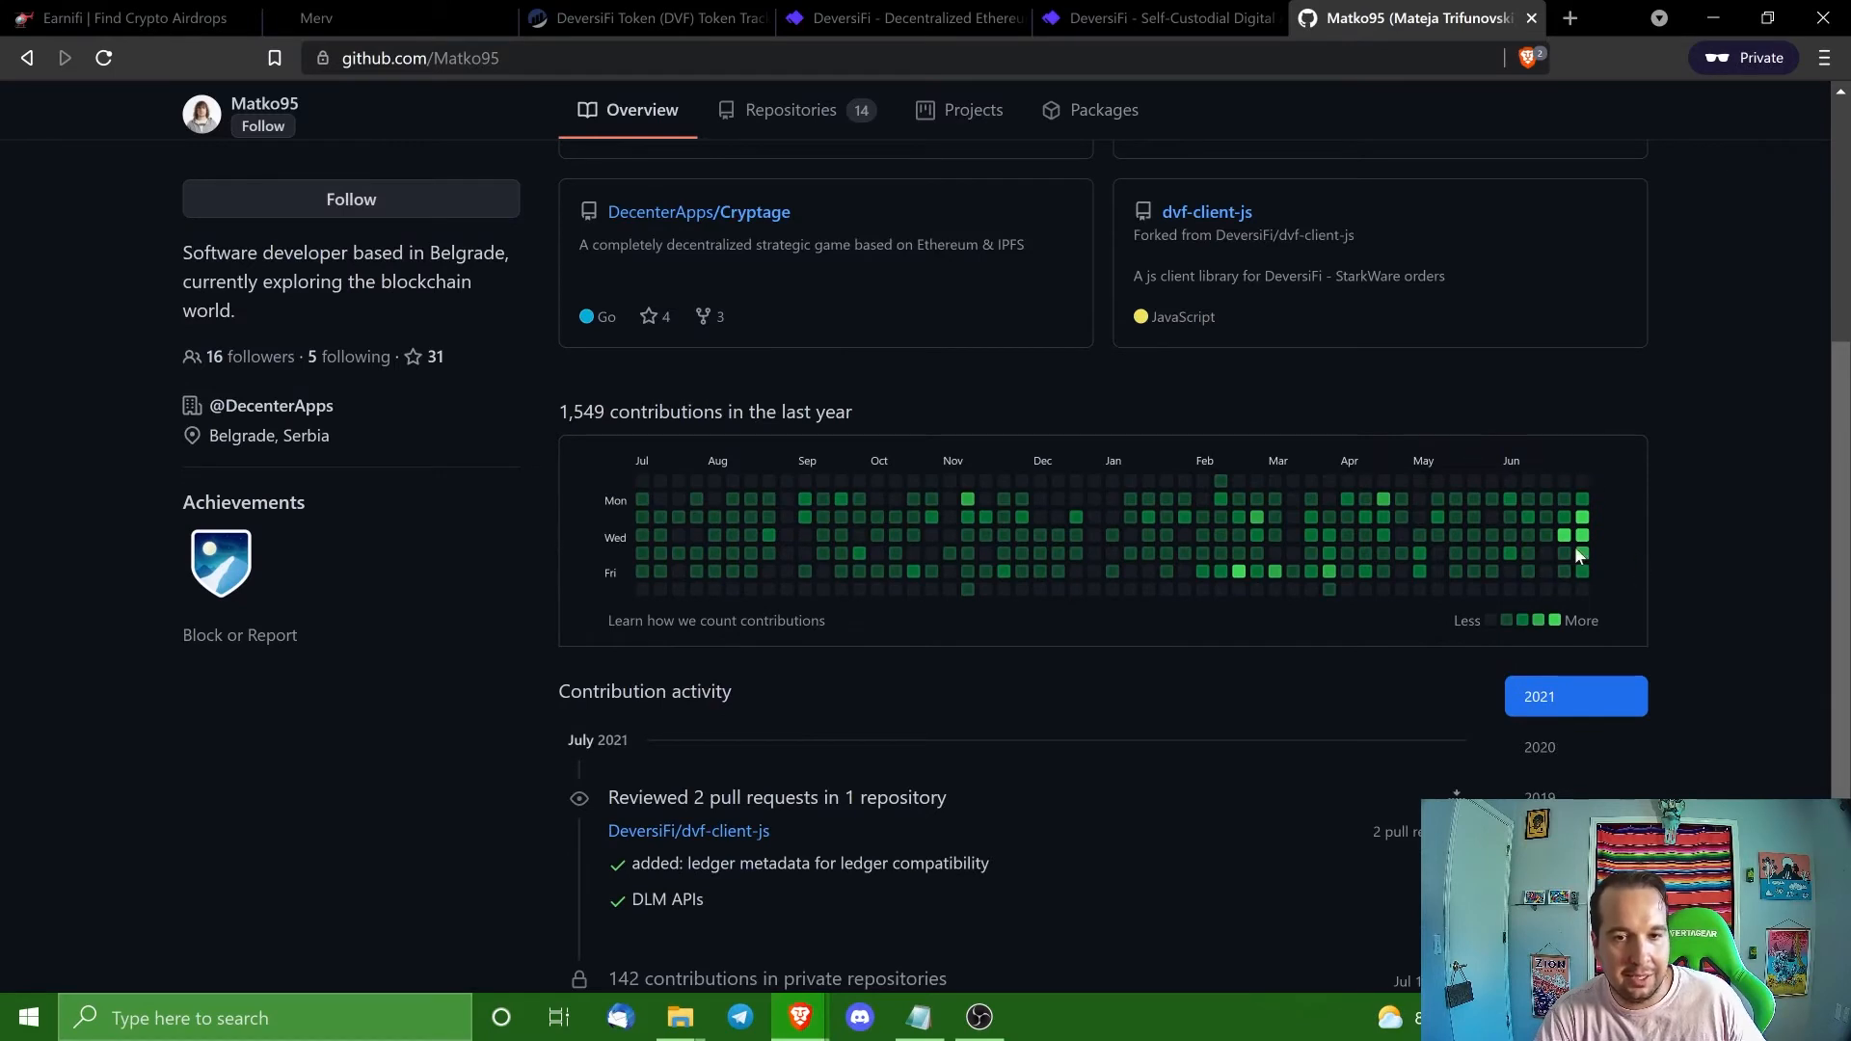
mouse_move(854, 554)
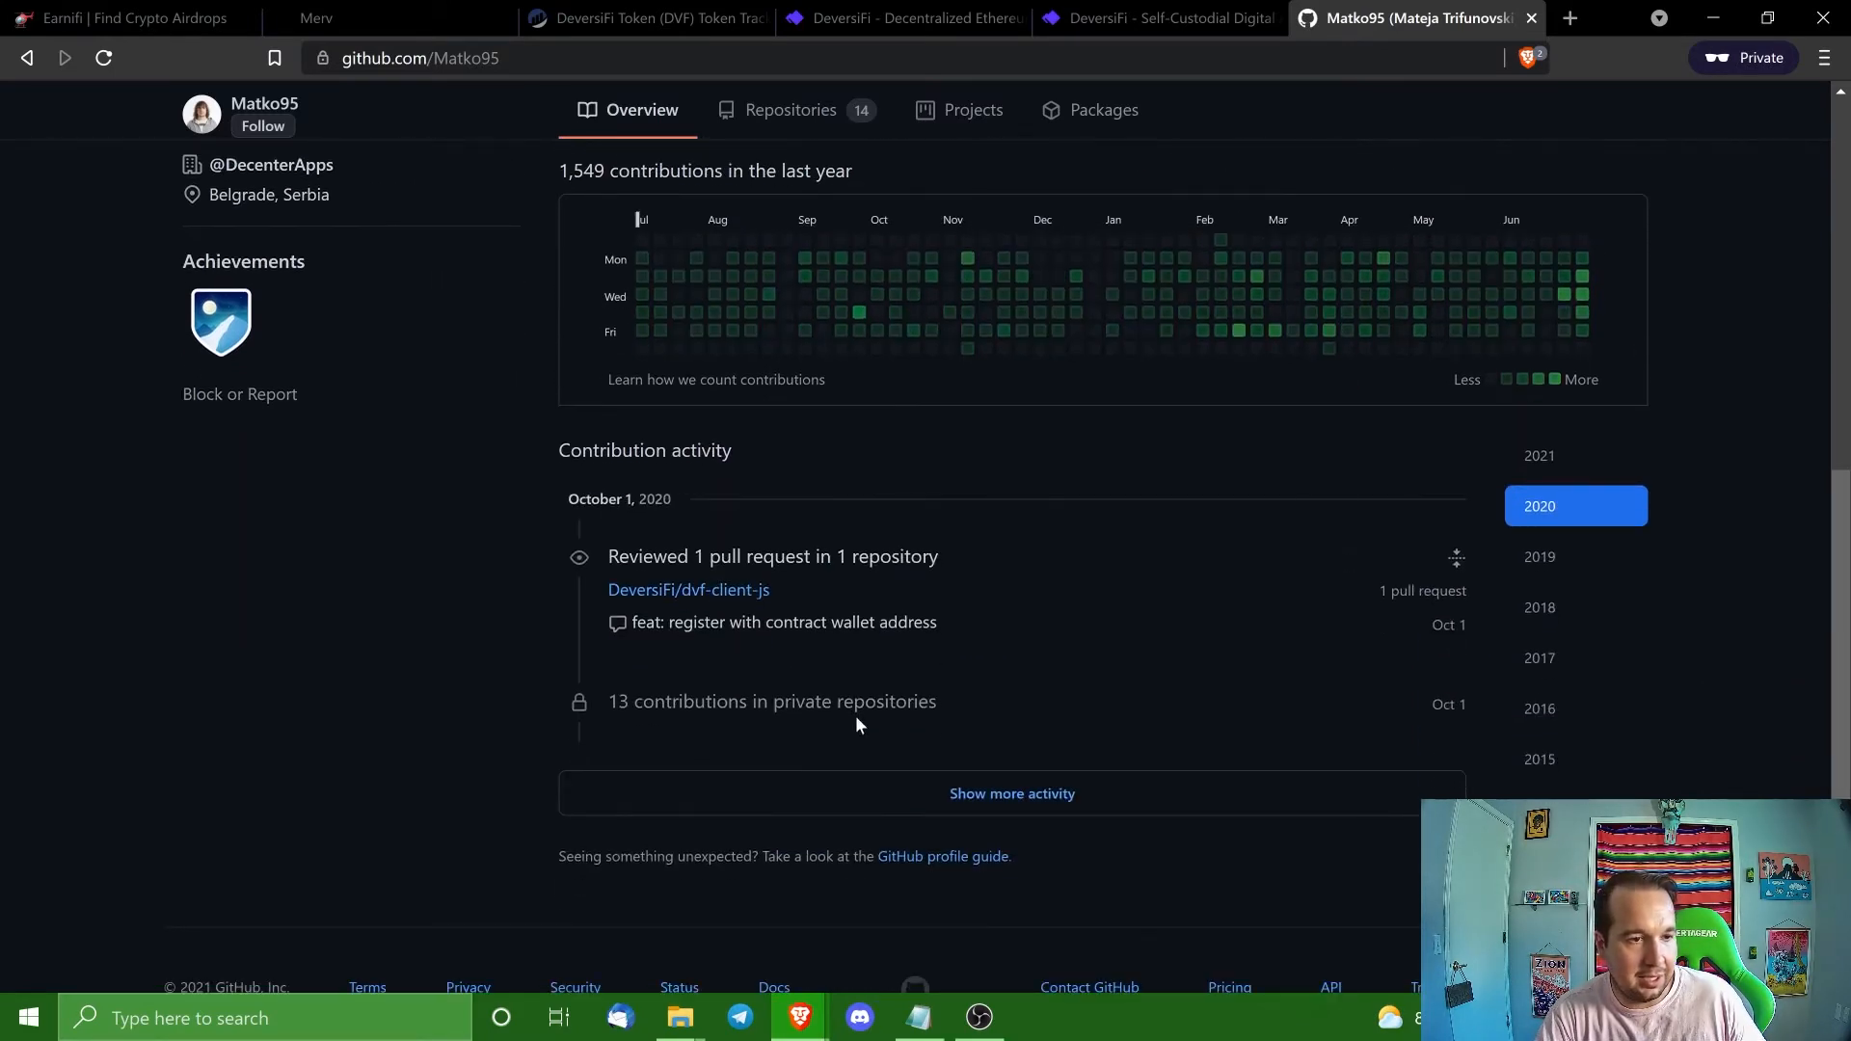
mouse_move(660, 546)
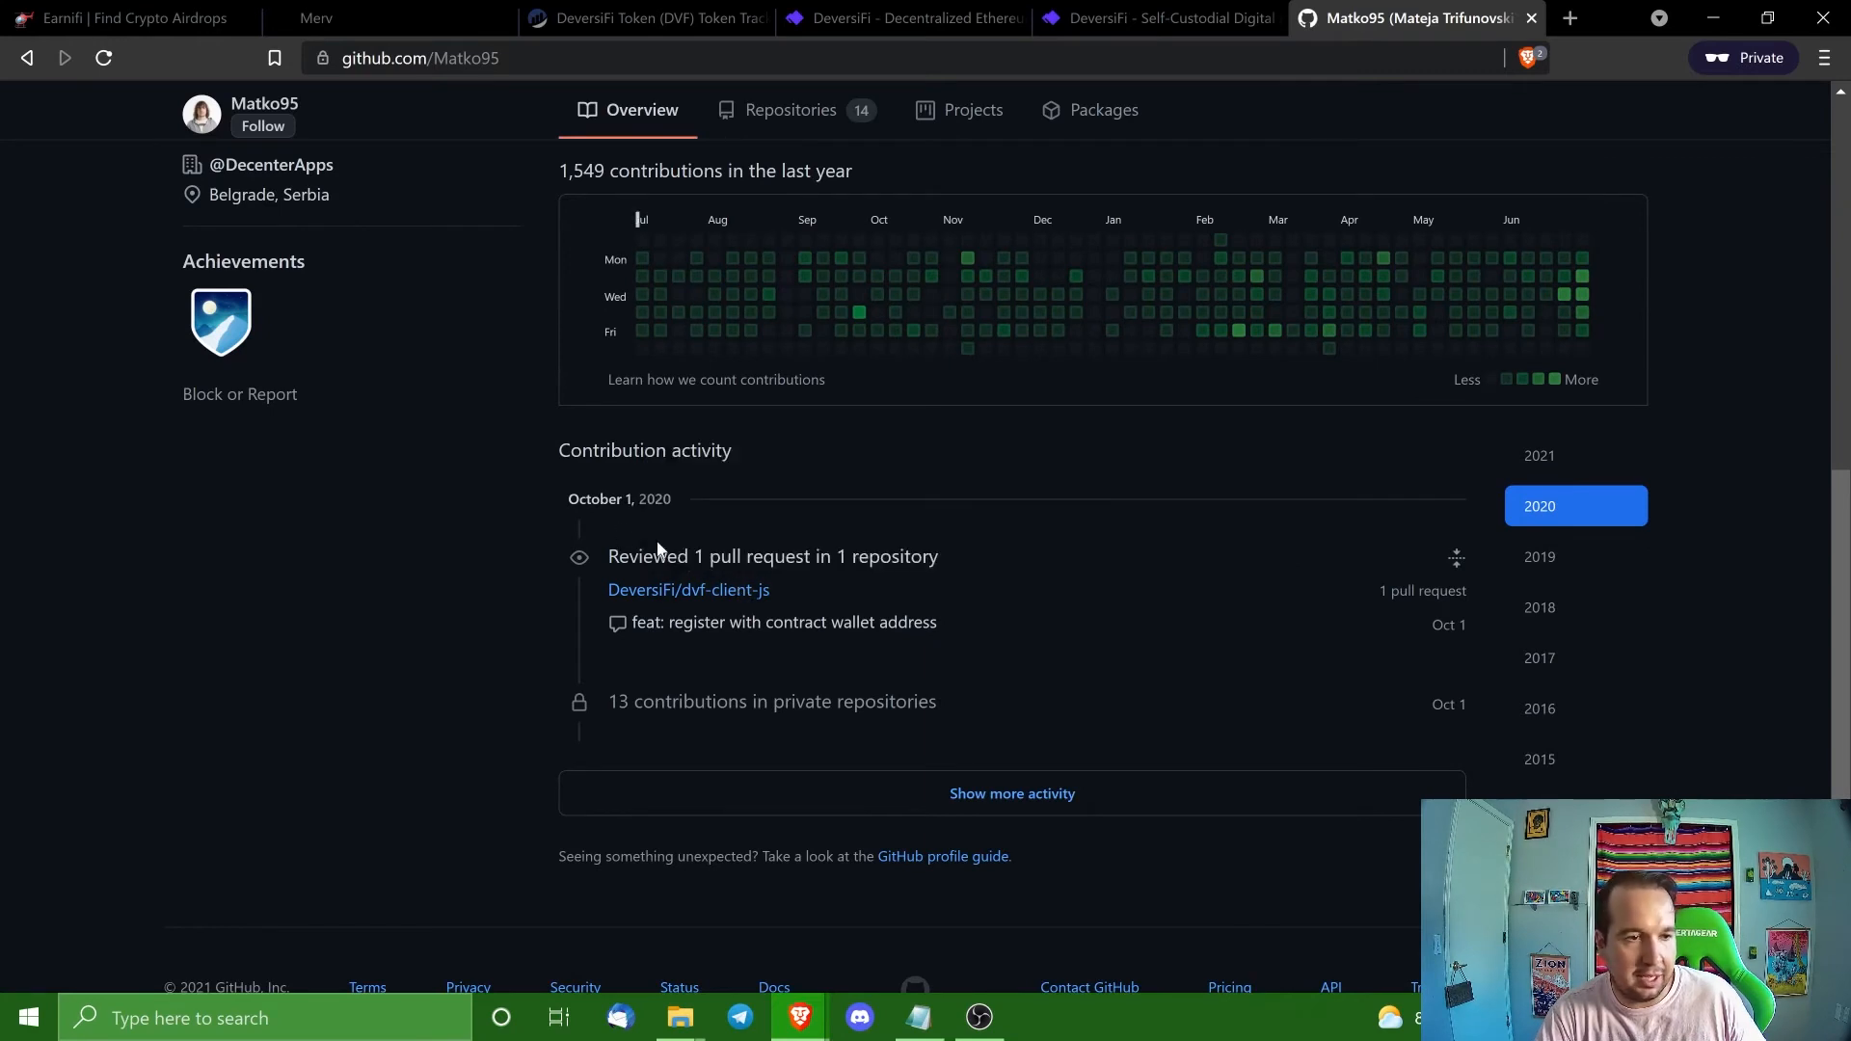
mouse_move(761, 640)
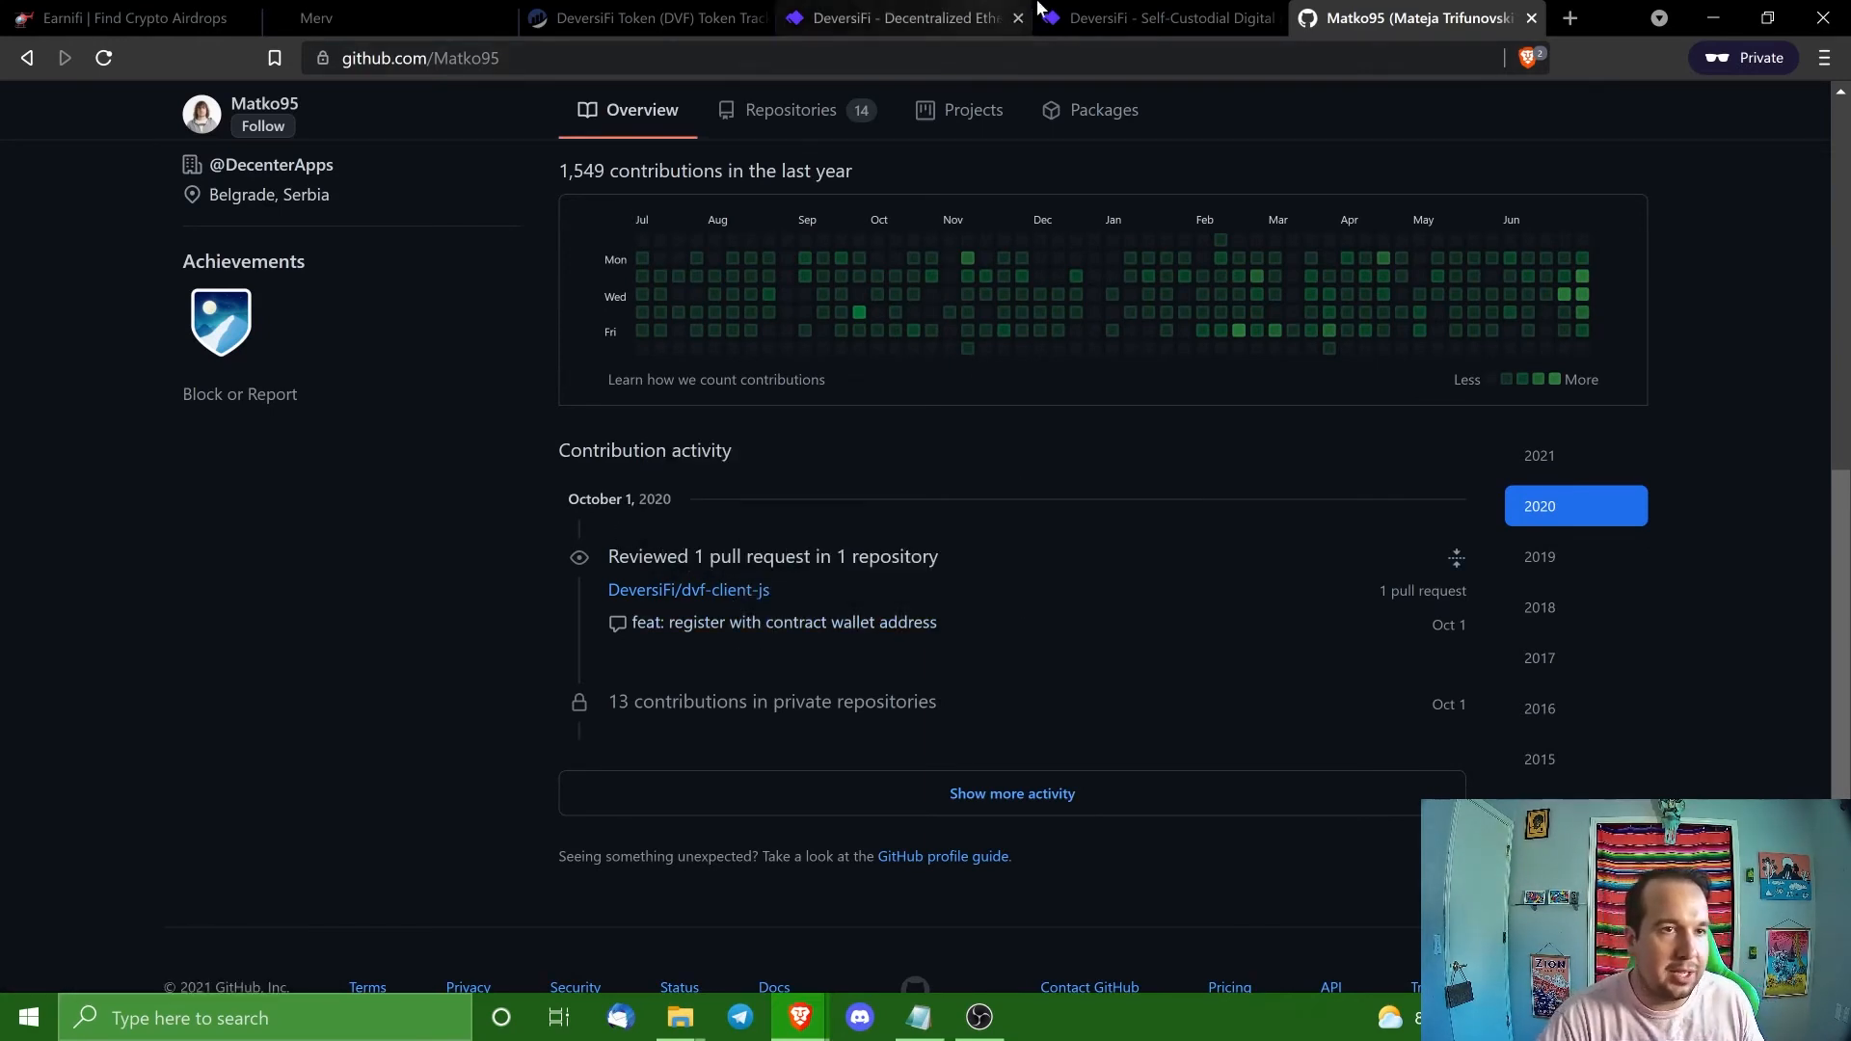
scroll(up, 3)
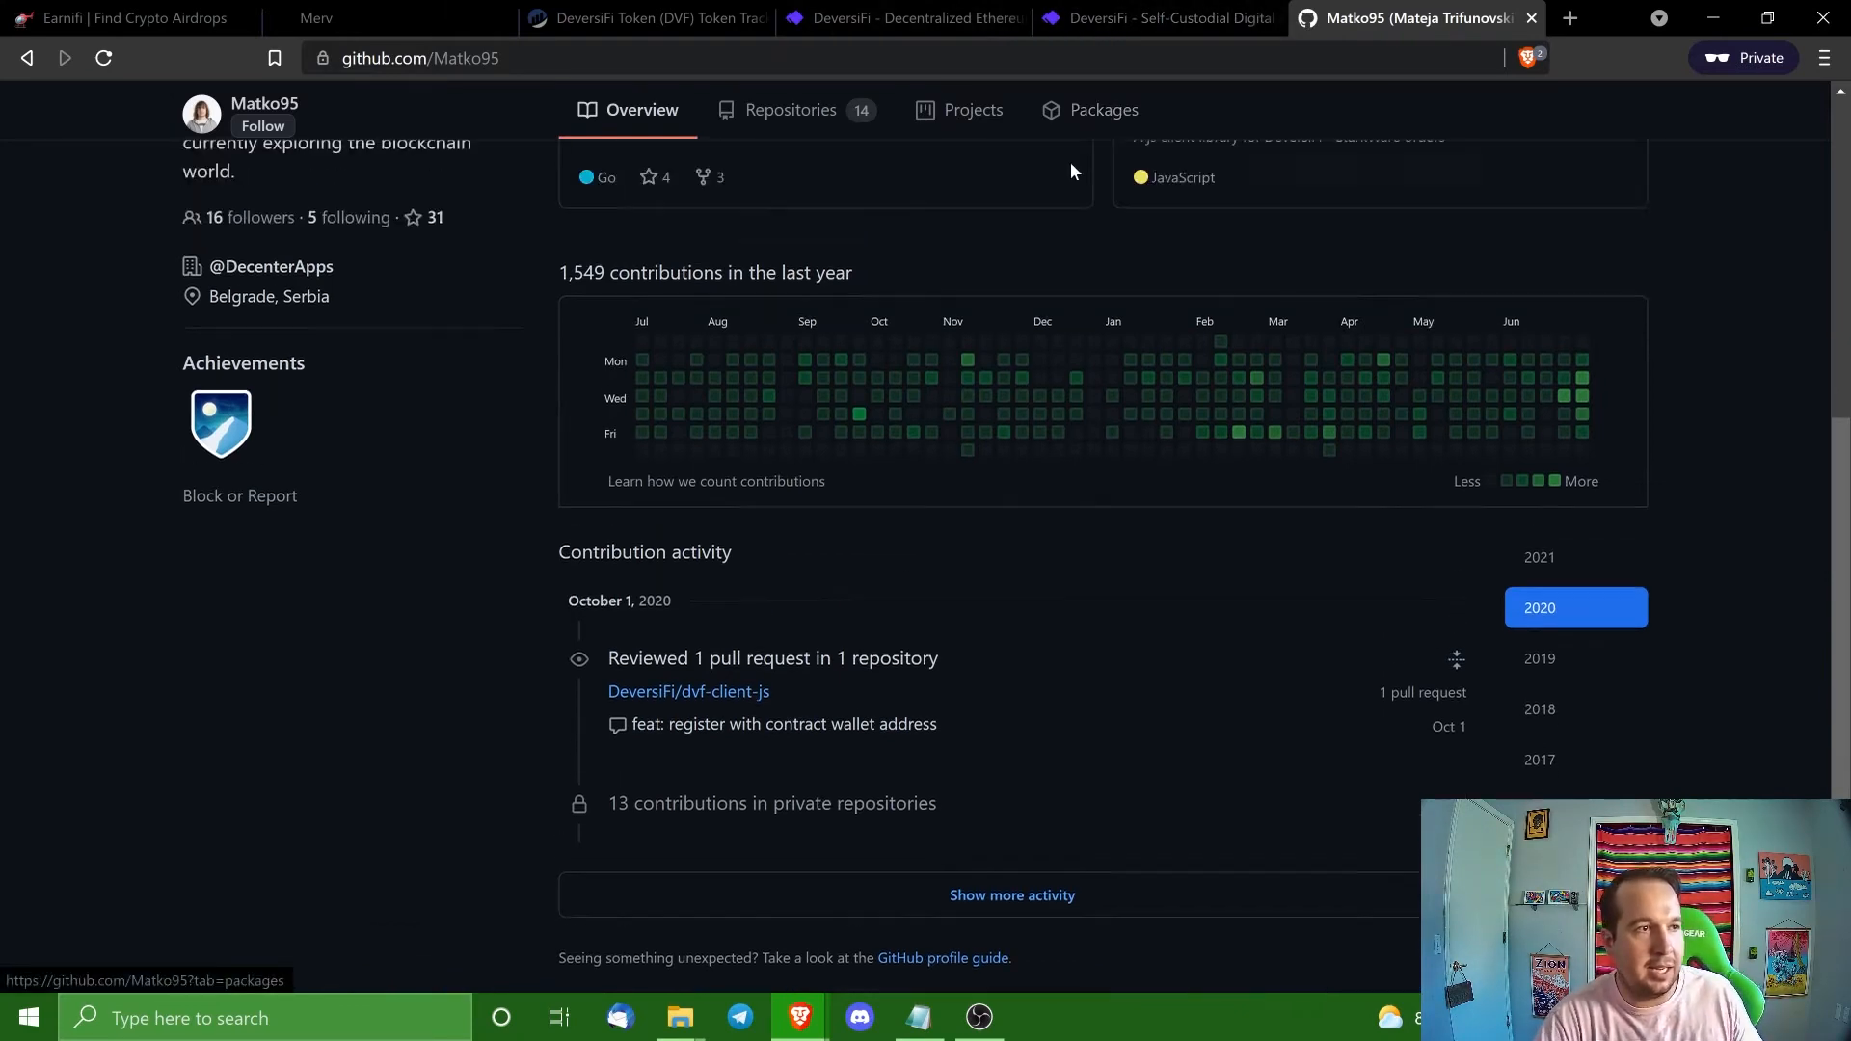
click(1159, 18)
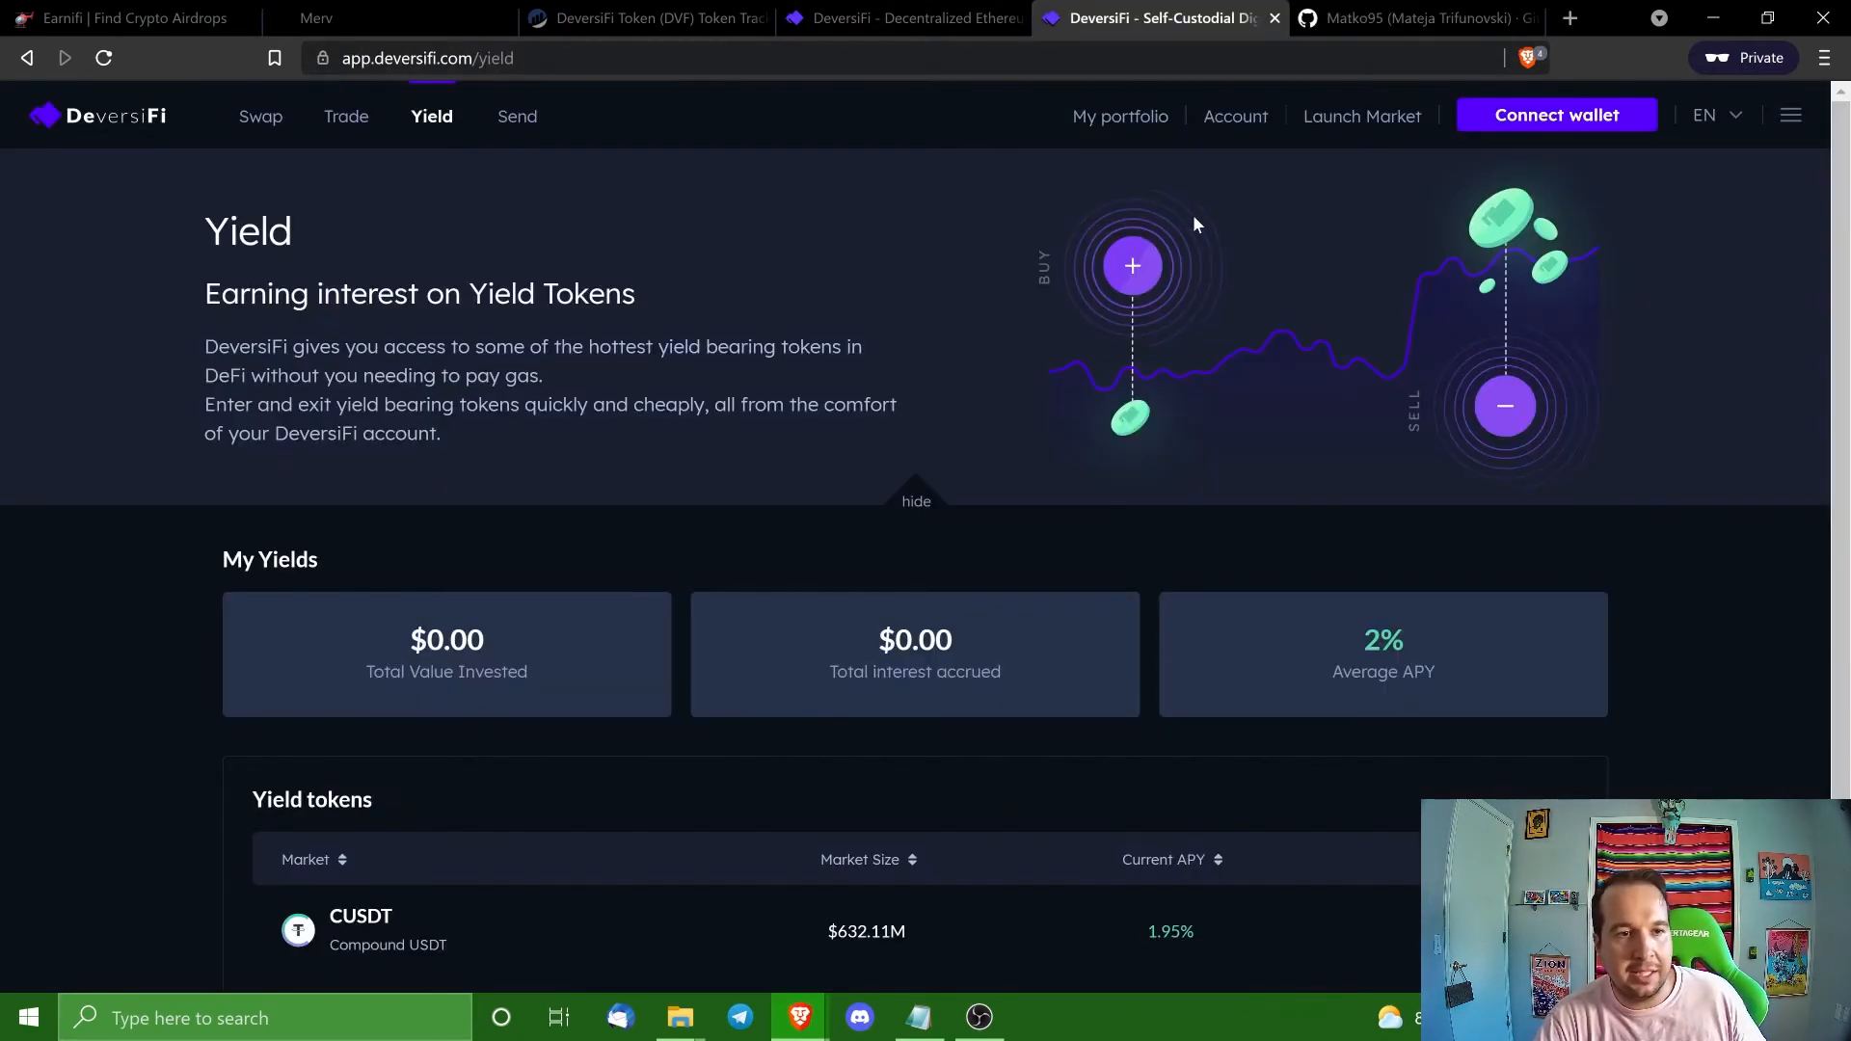
mouse_move(1186, 129)
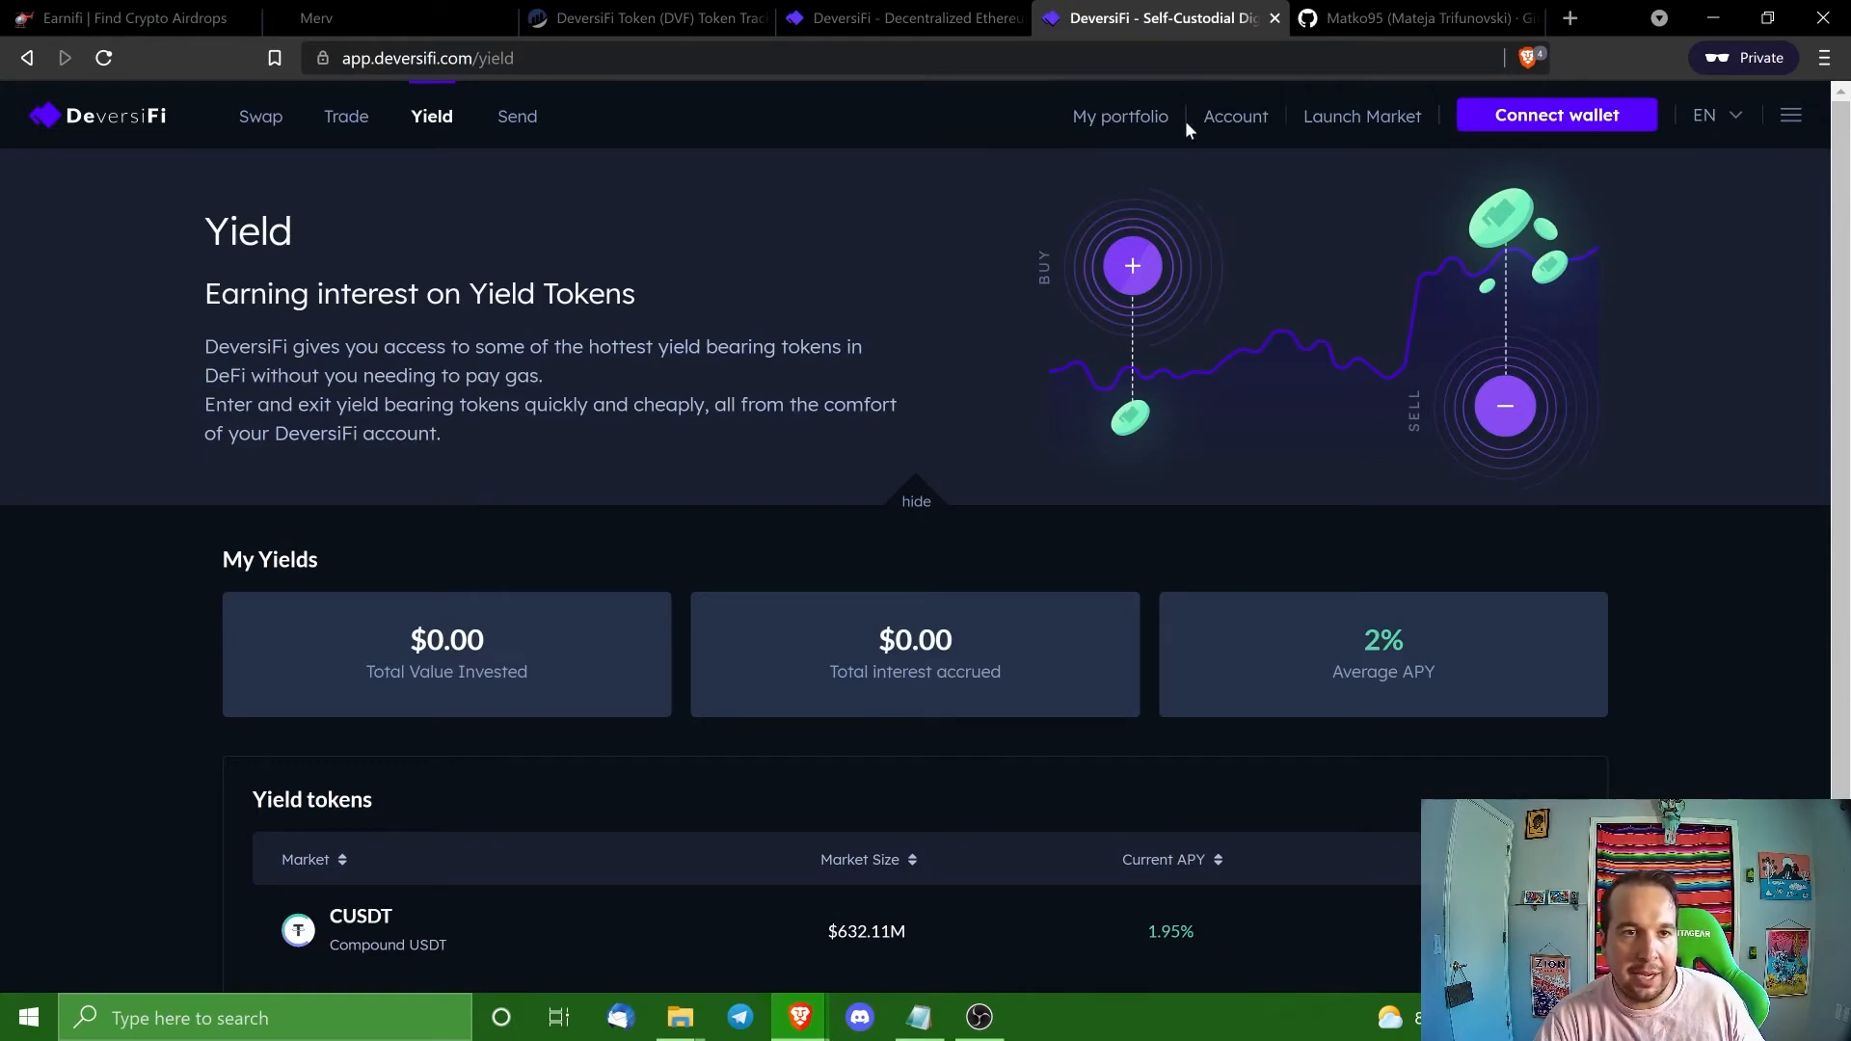
click(902, 17)
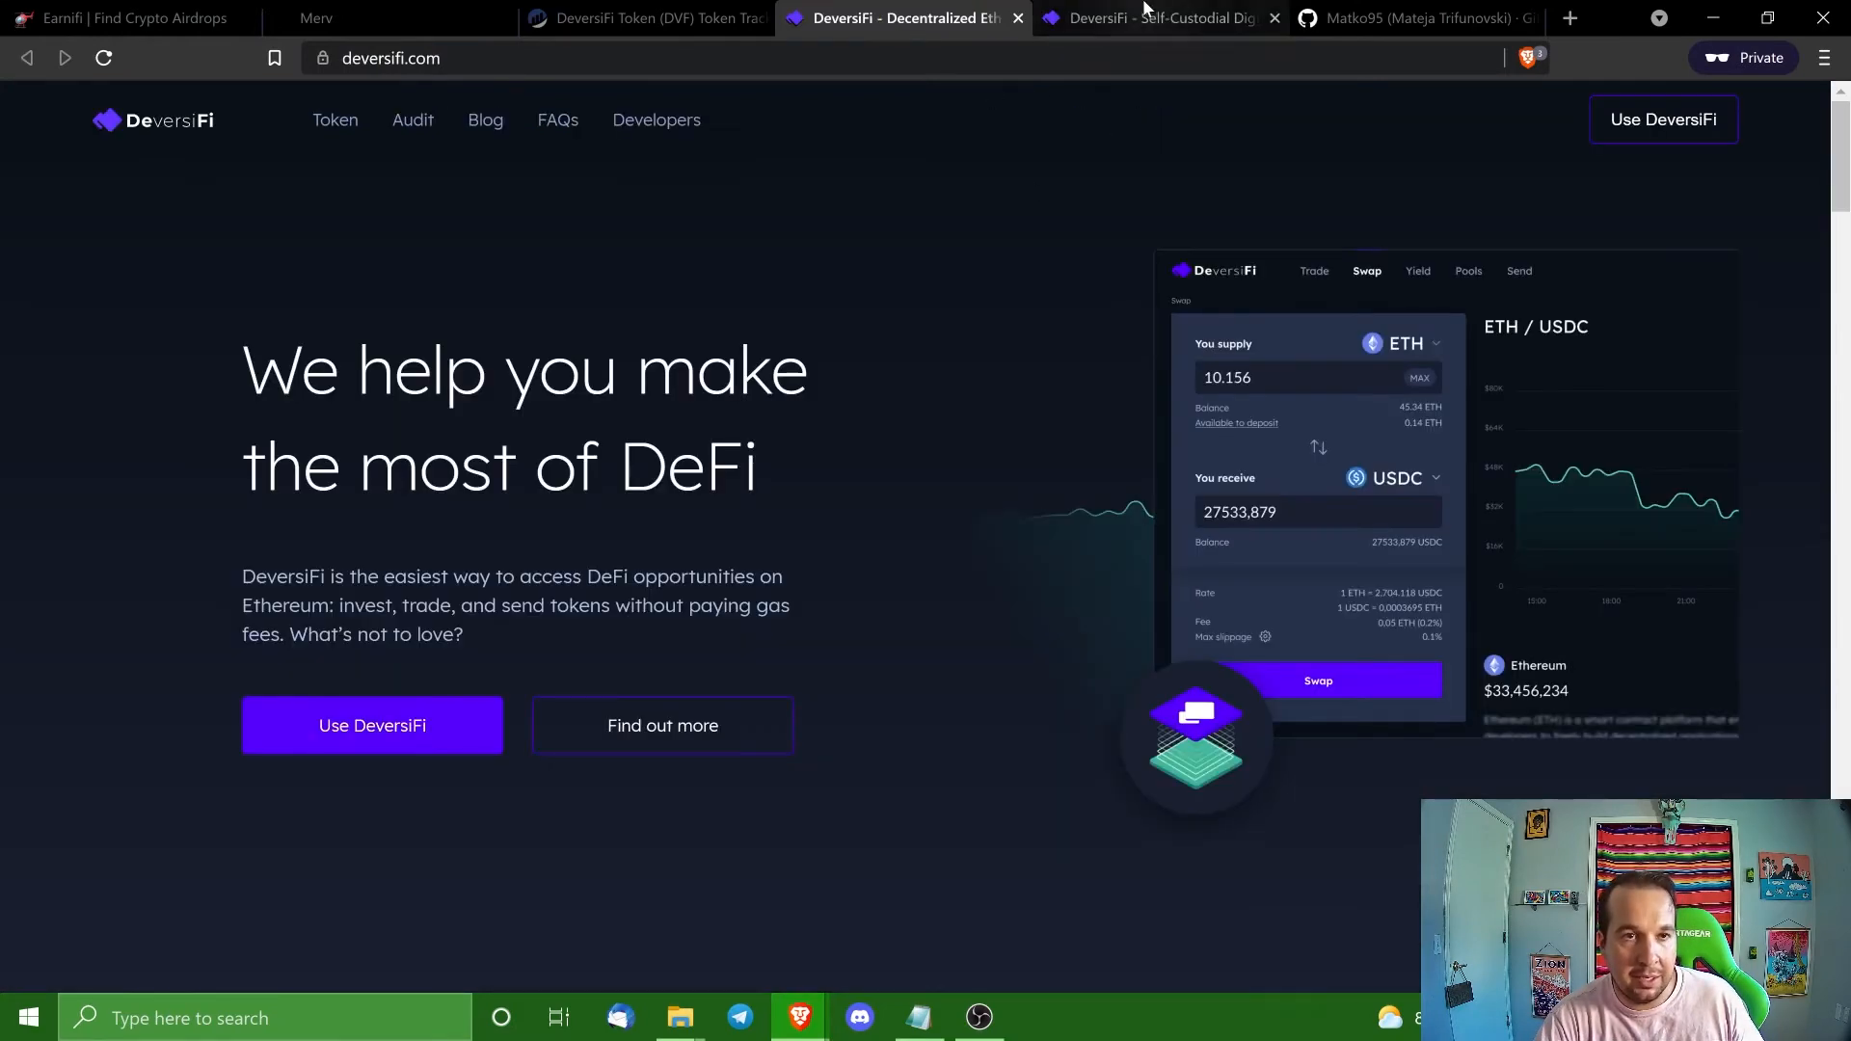
click(1392, 18)
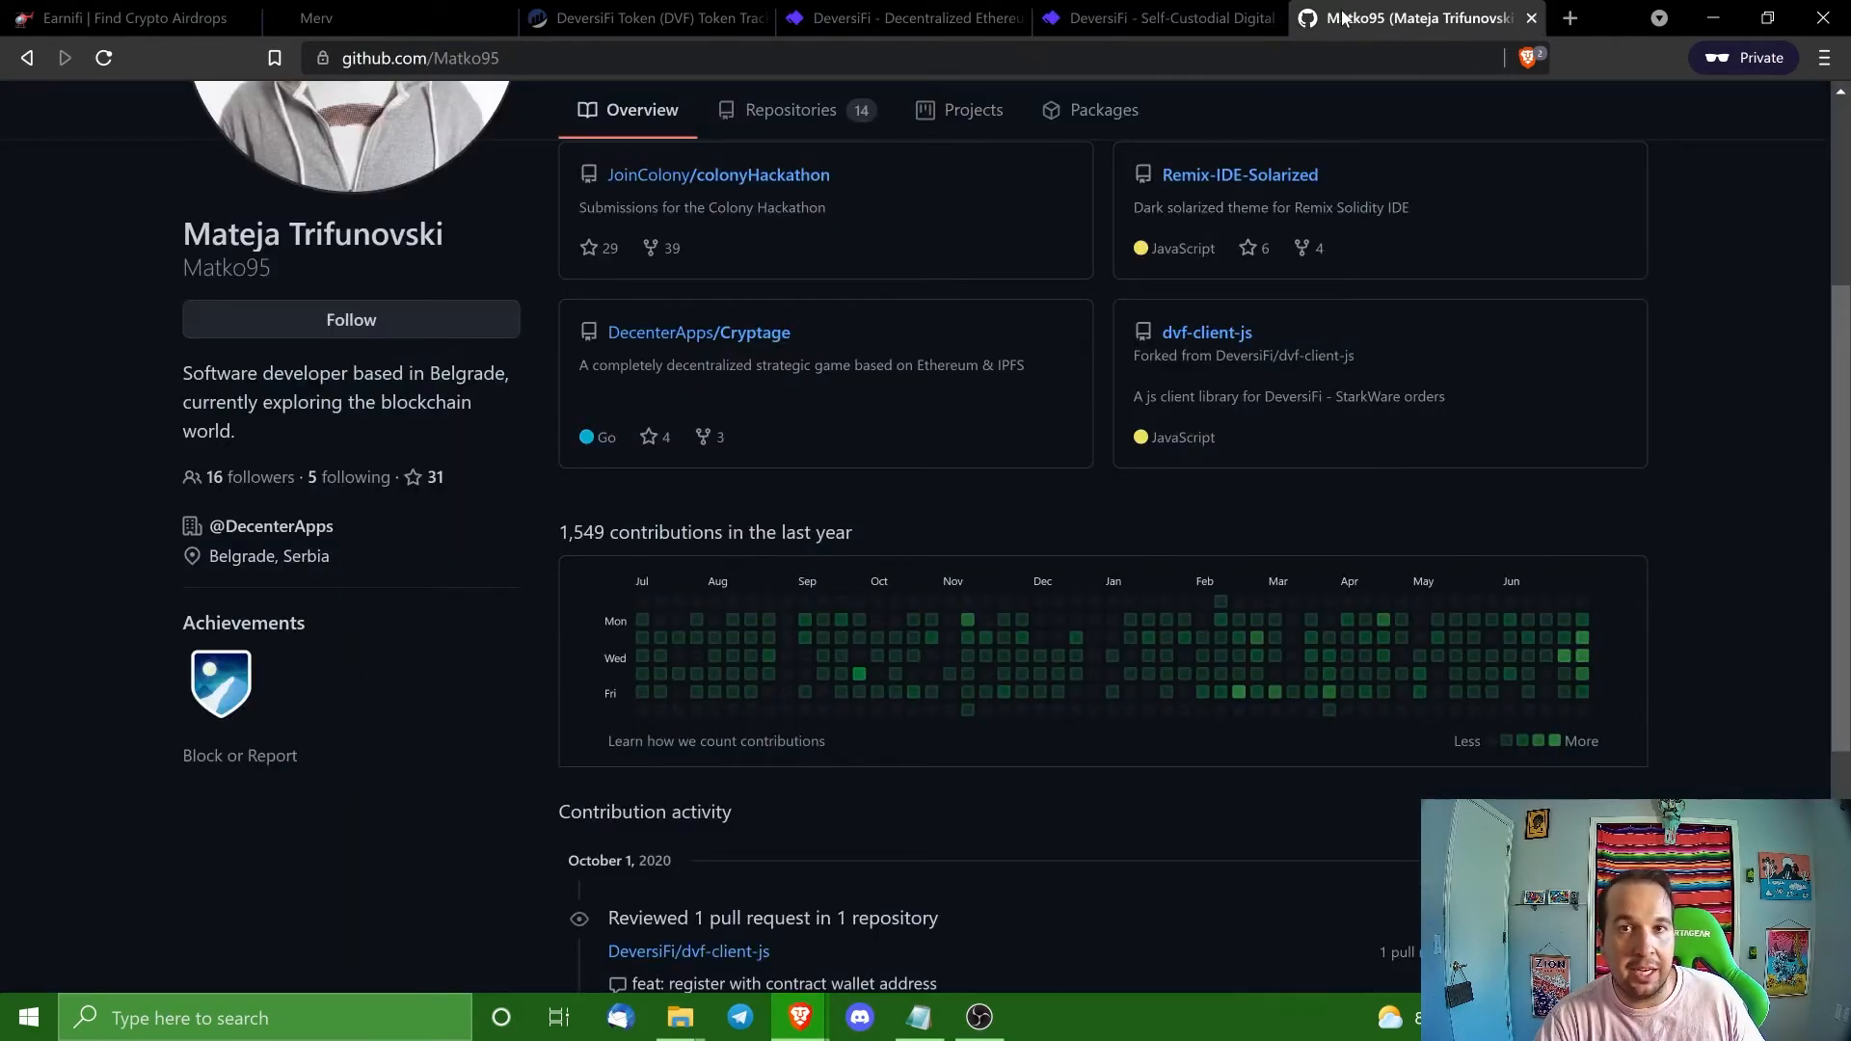
scroll(down, 3)
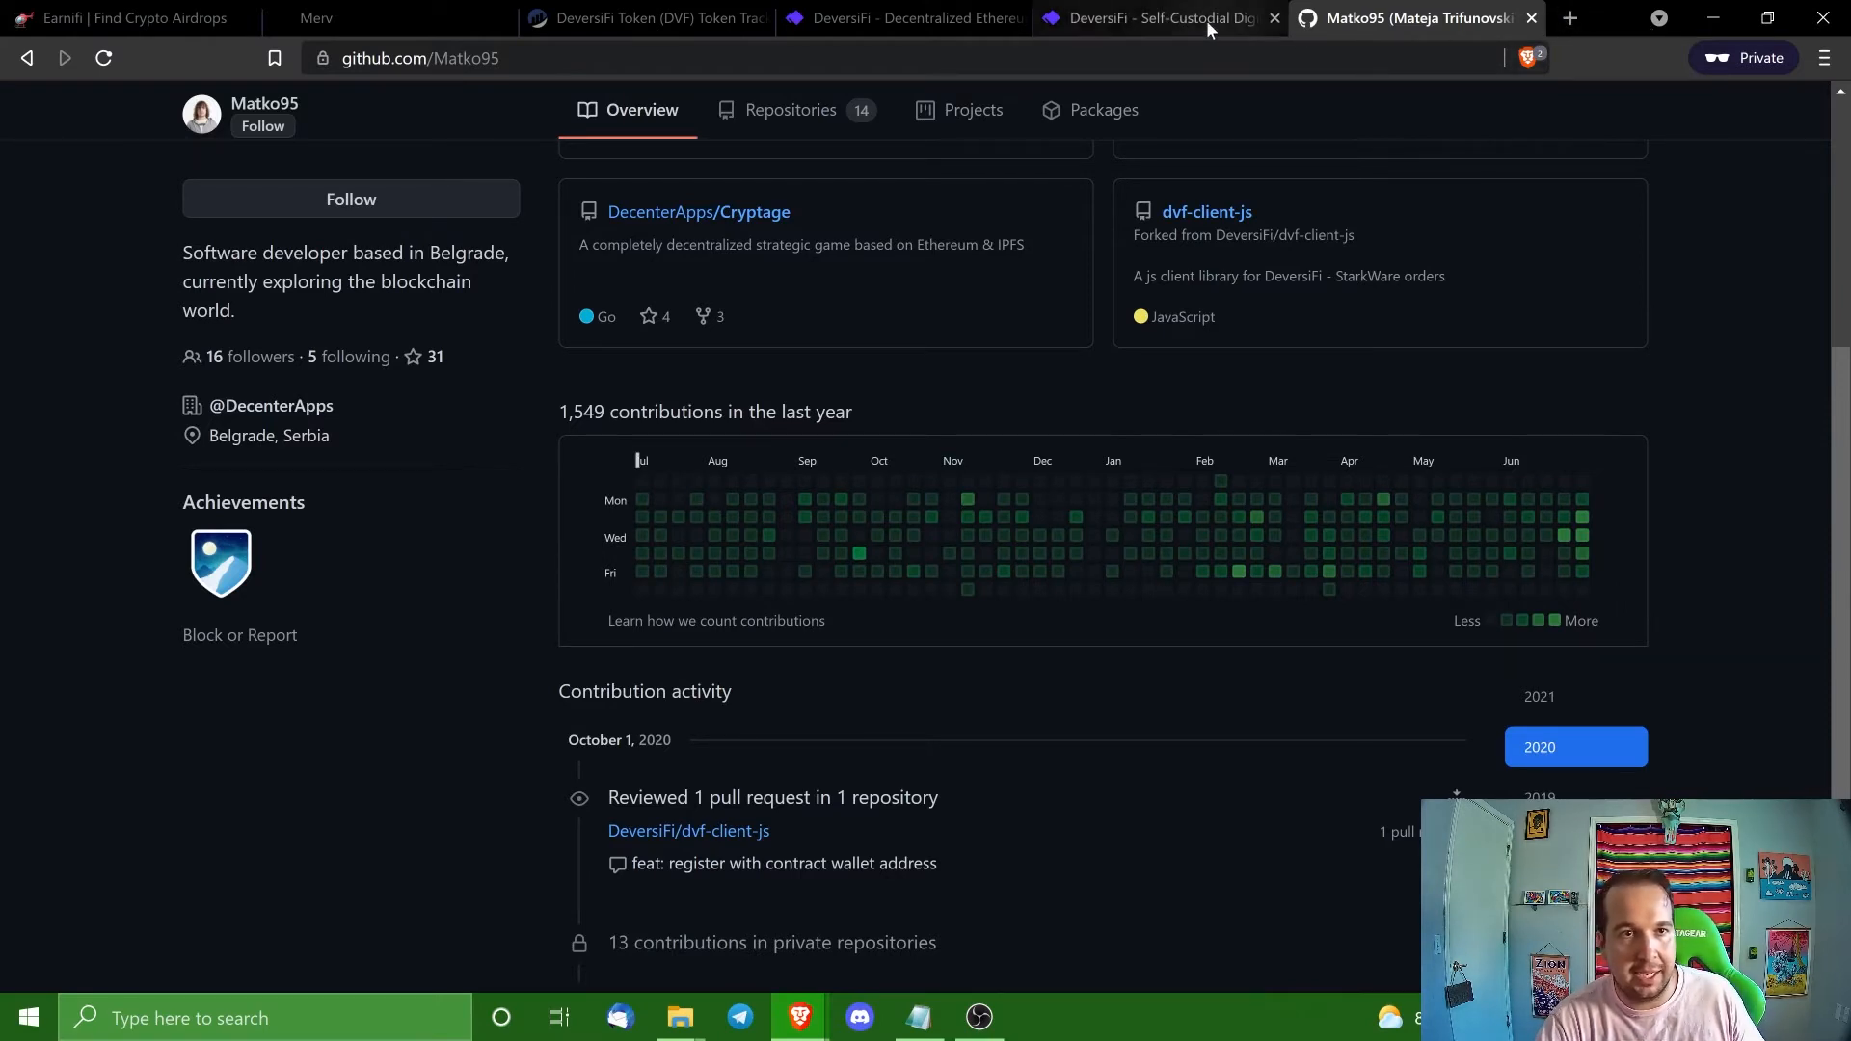
click(638, 17)
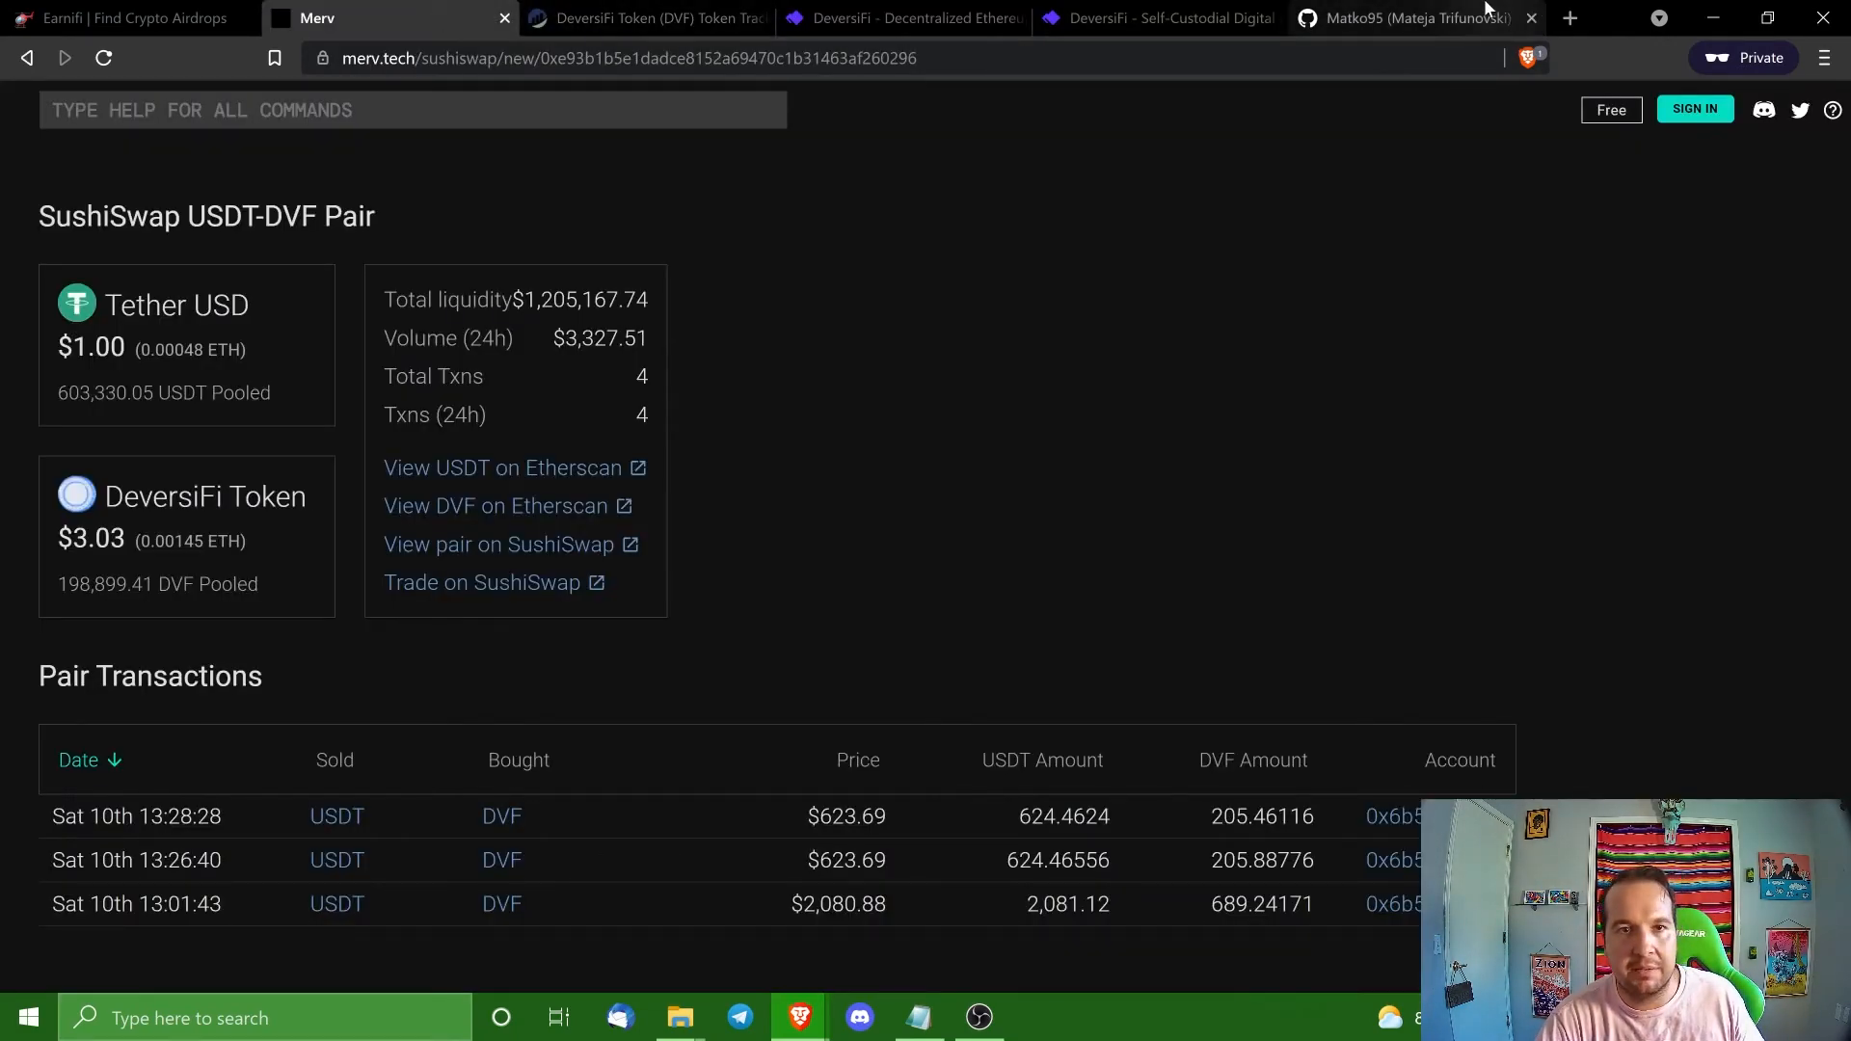
click(1406, 17)
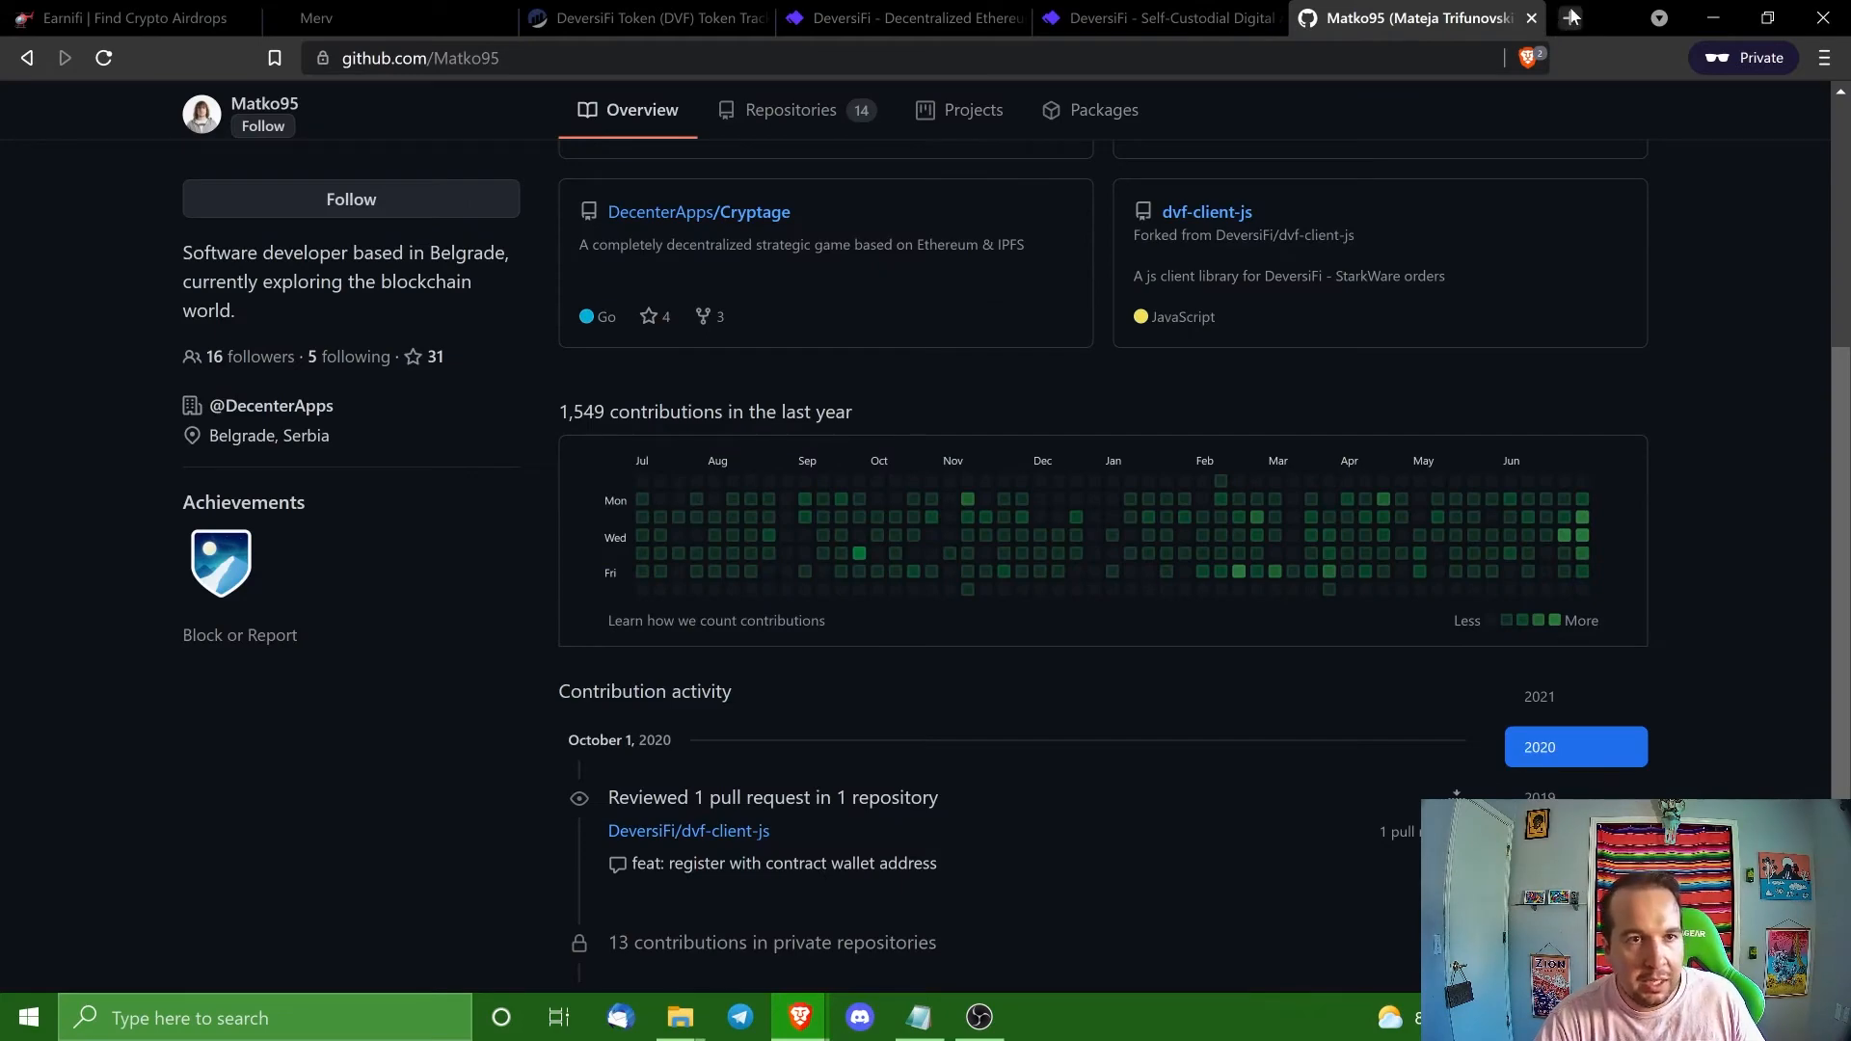
Open DefiLlama in a new tab and bring the TVL Rankings table into view.
click(1570, 18)
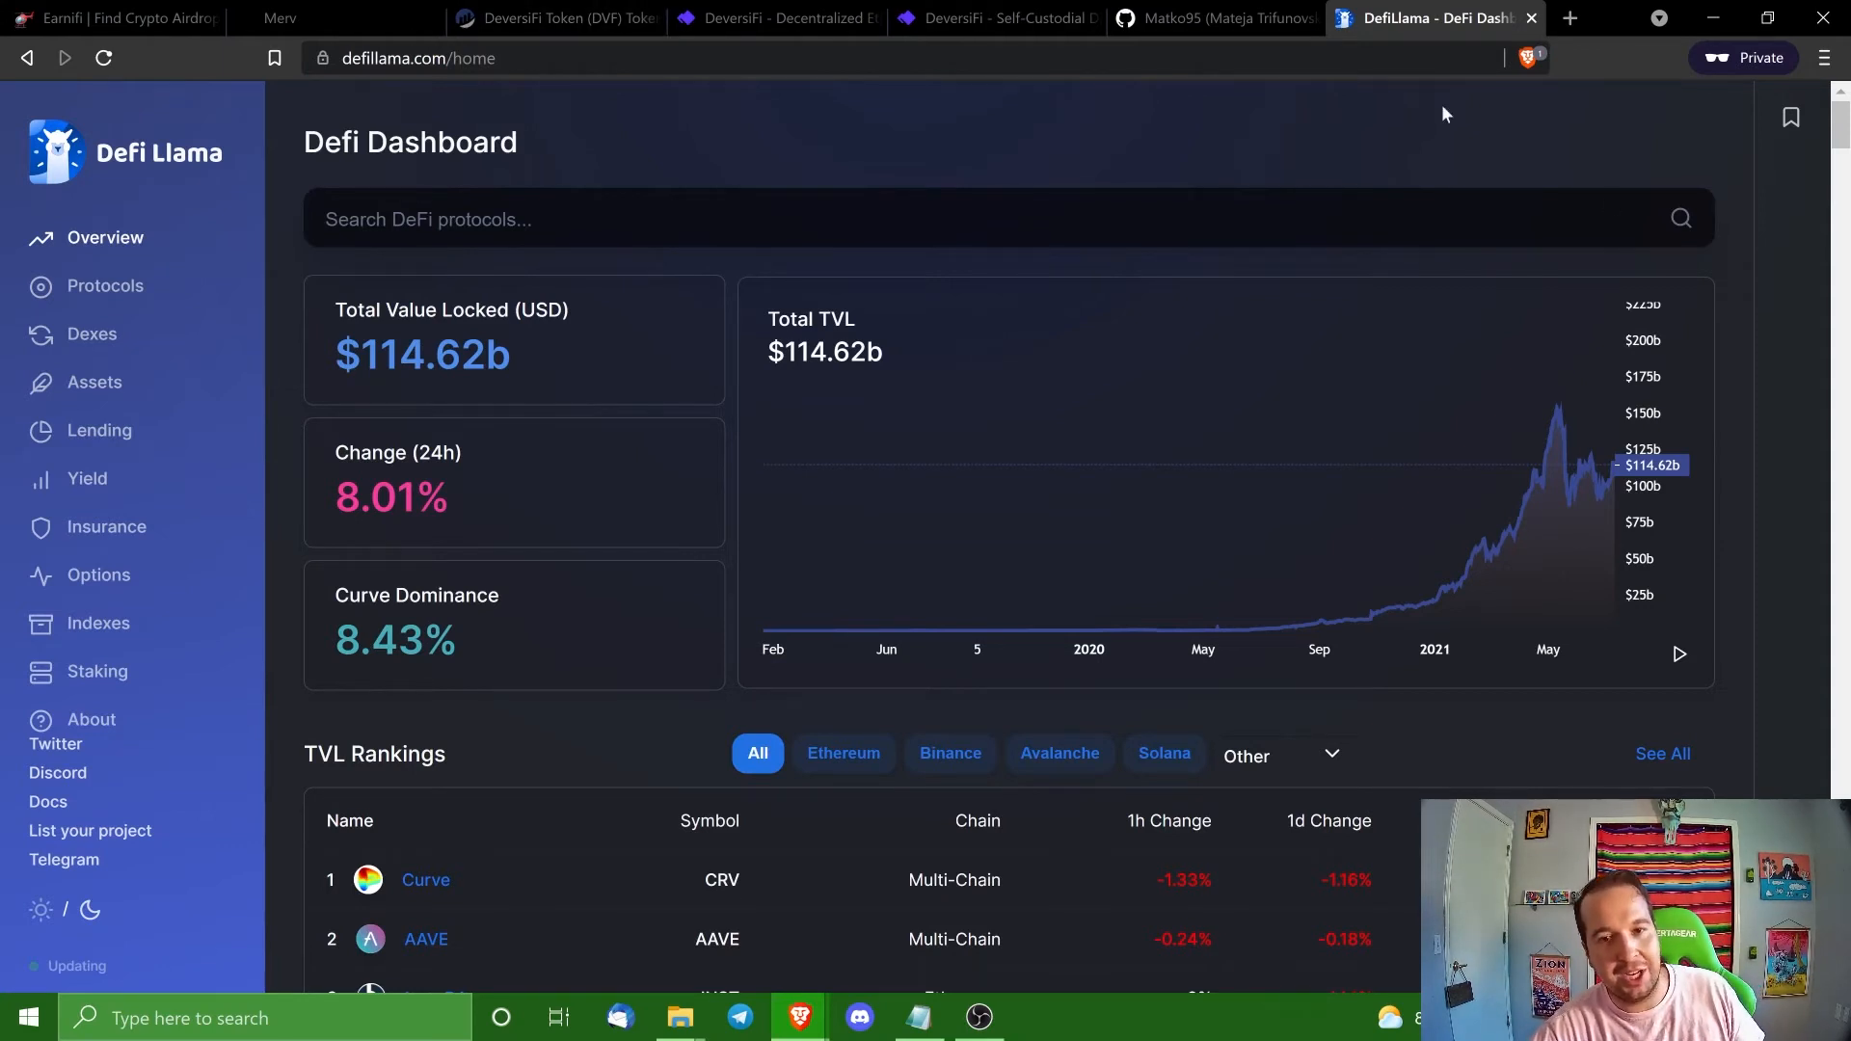
mouse_move(1676, 466)
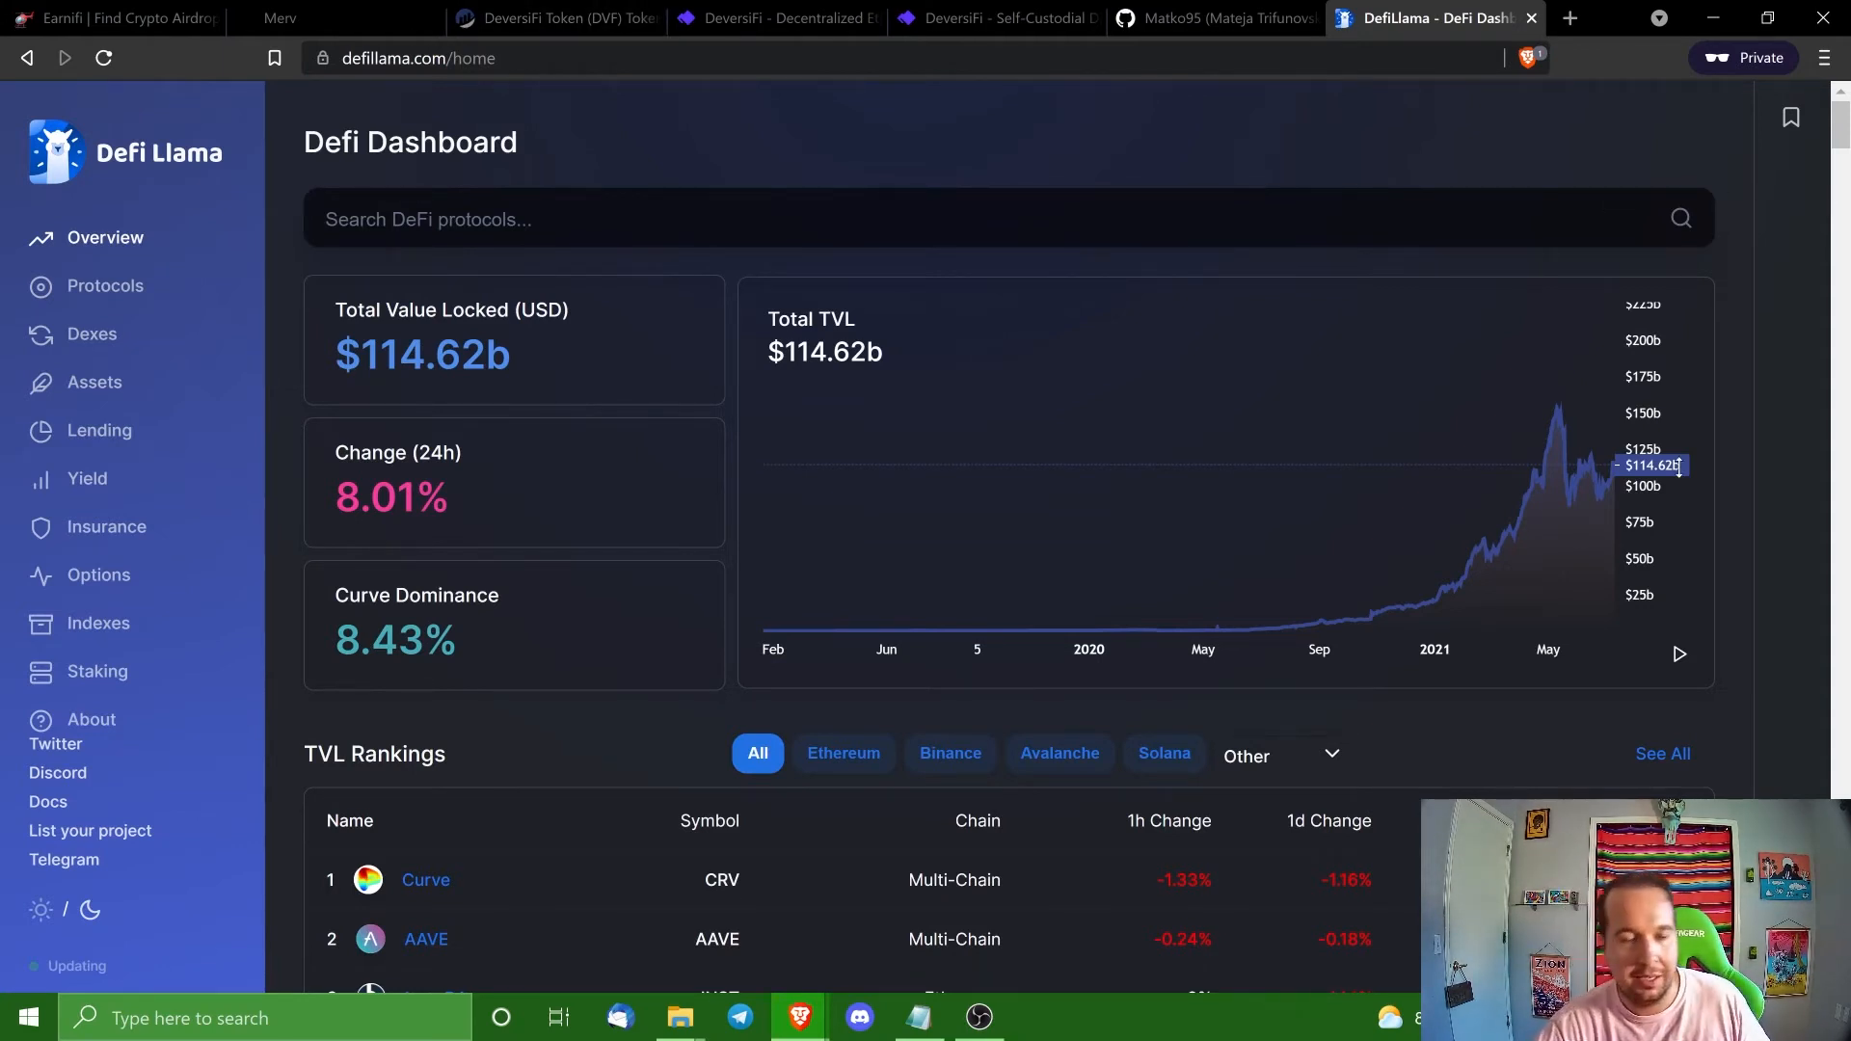
mouse_move(1759, 625)
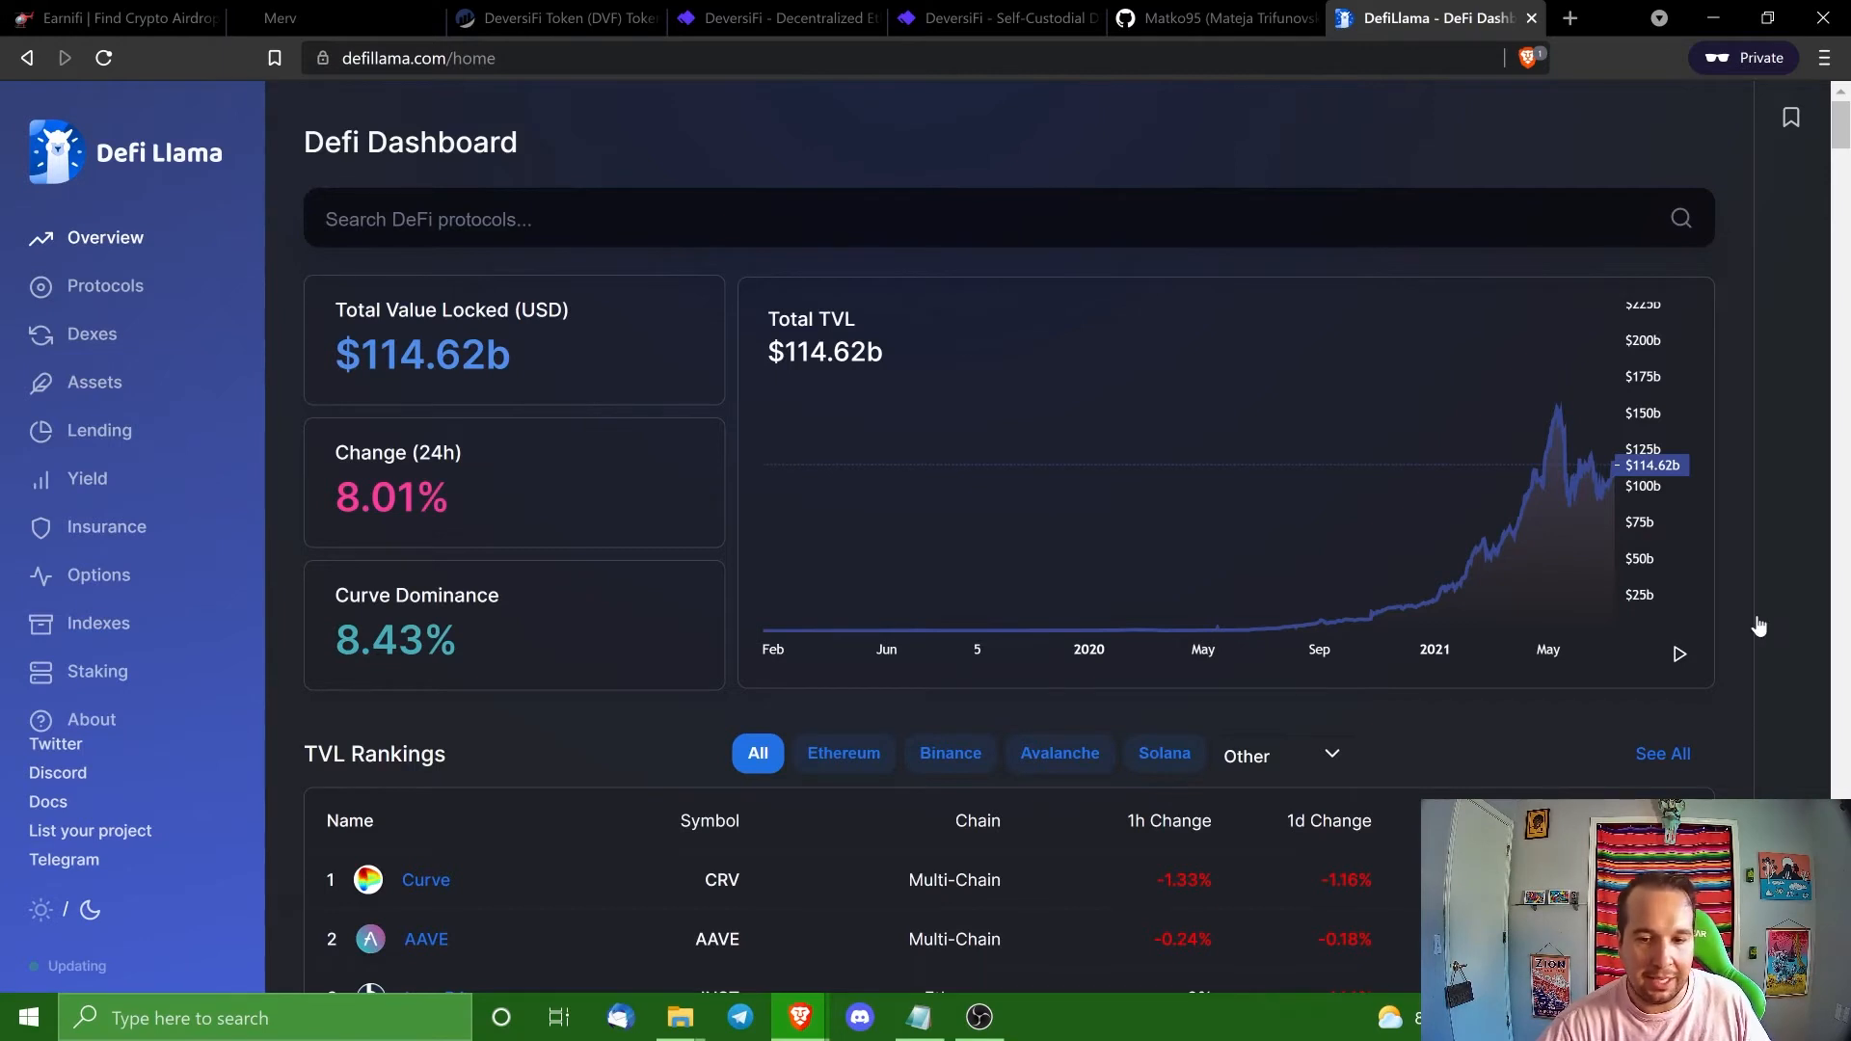
mouse_move(1665, 667)
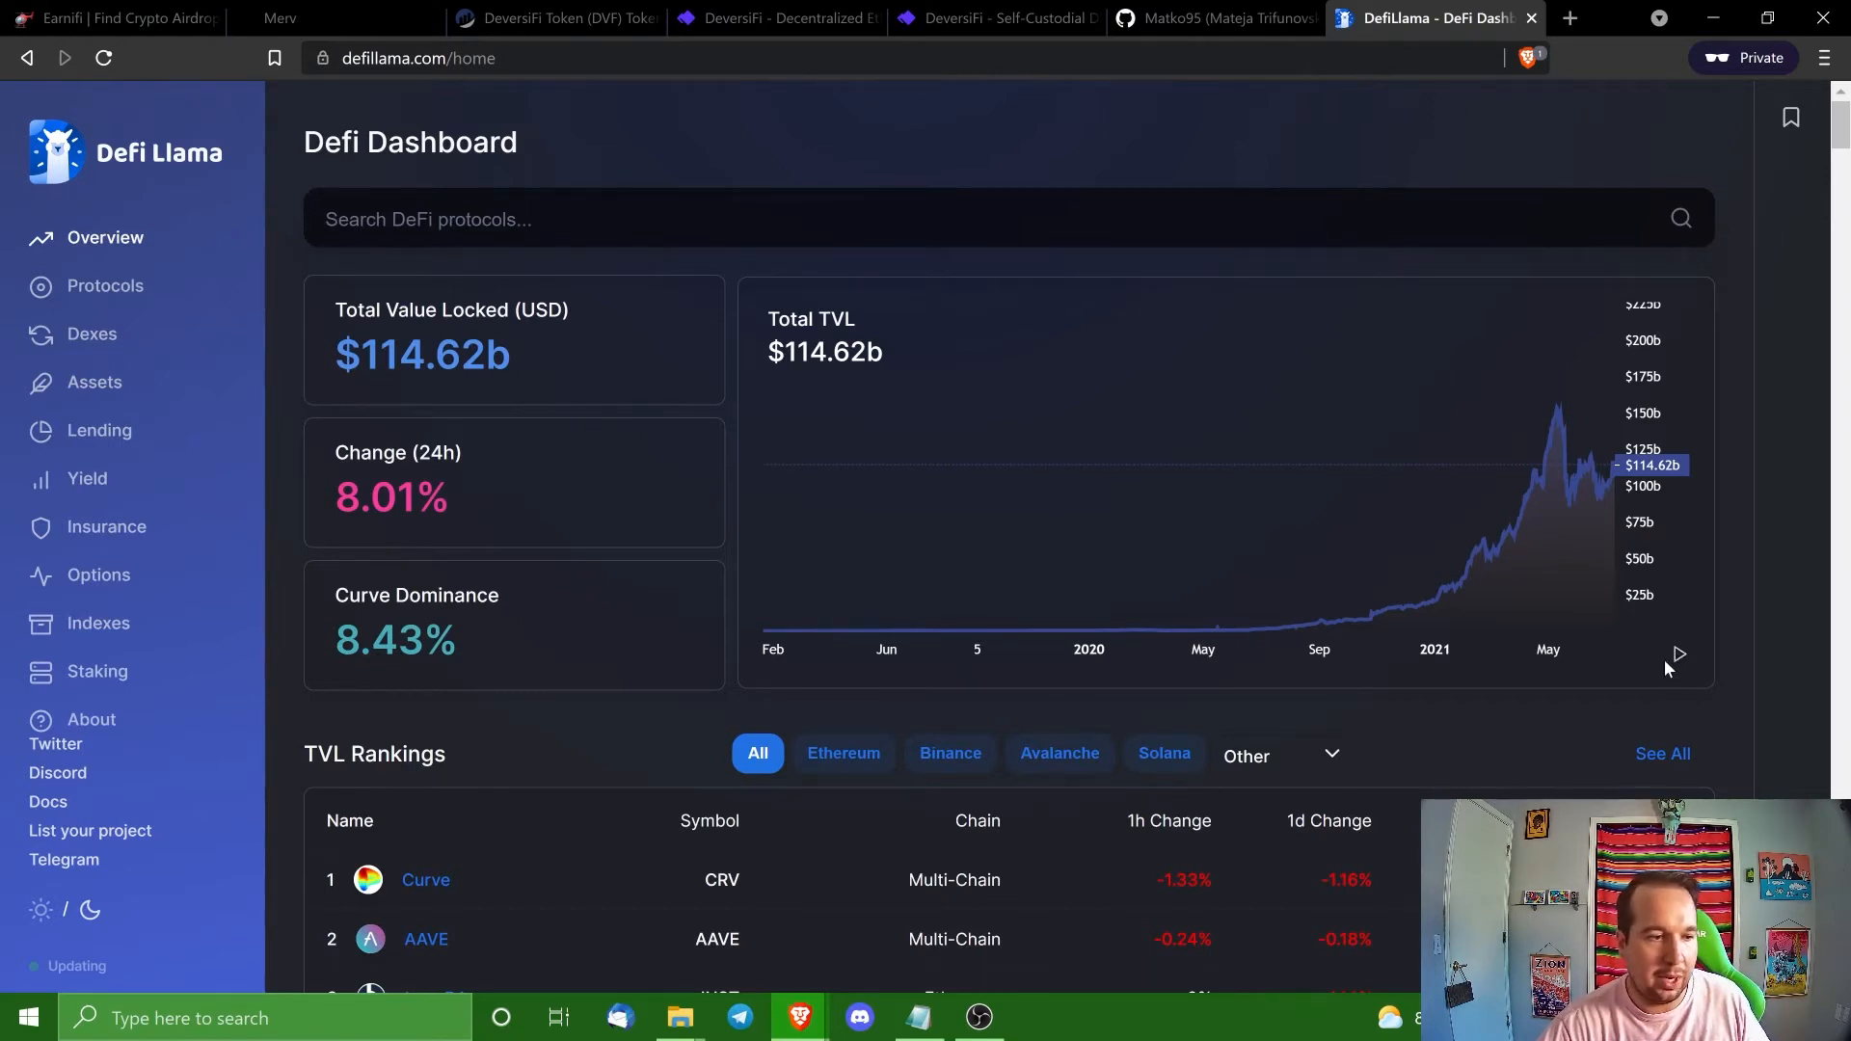
mouse_move(91, 334)
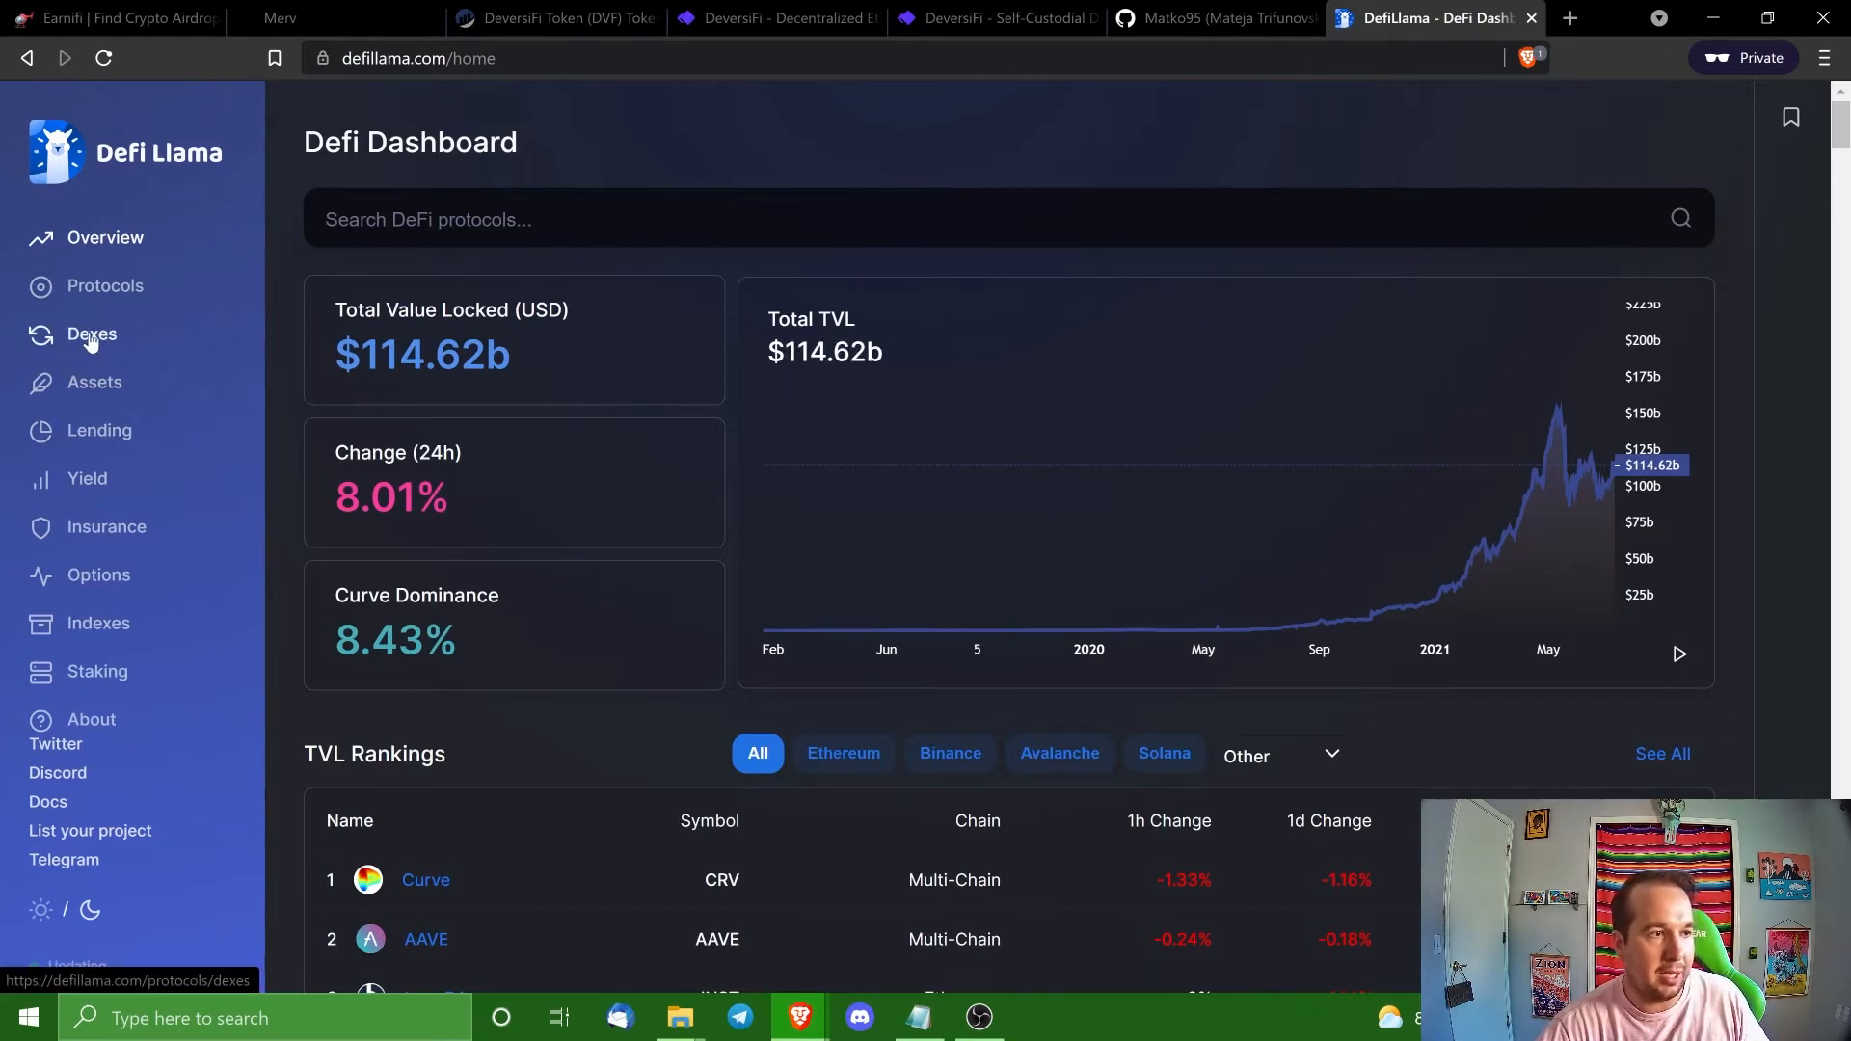
scroll(down, 3)
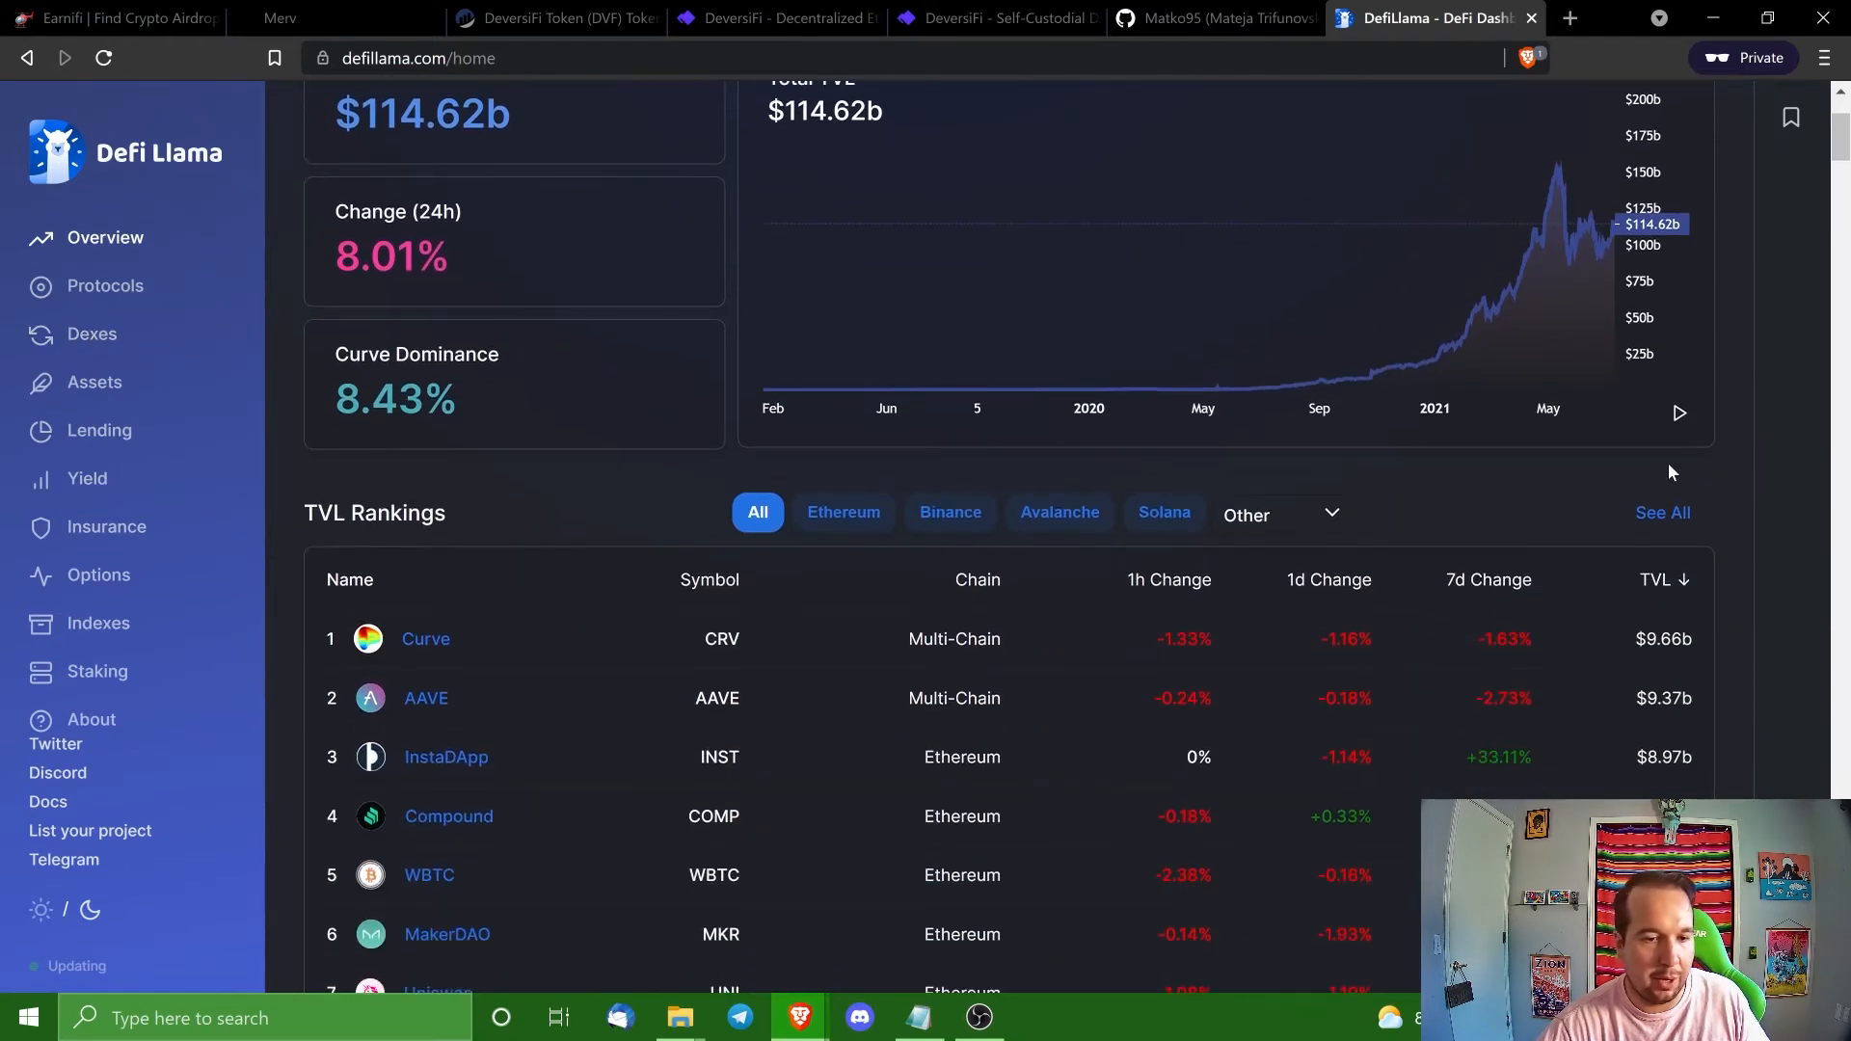
mouse_move(1297, 611)
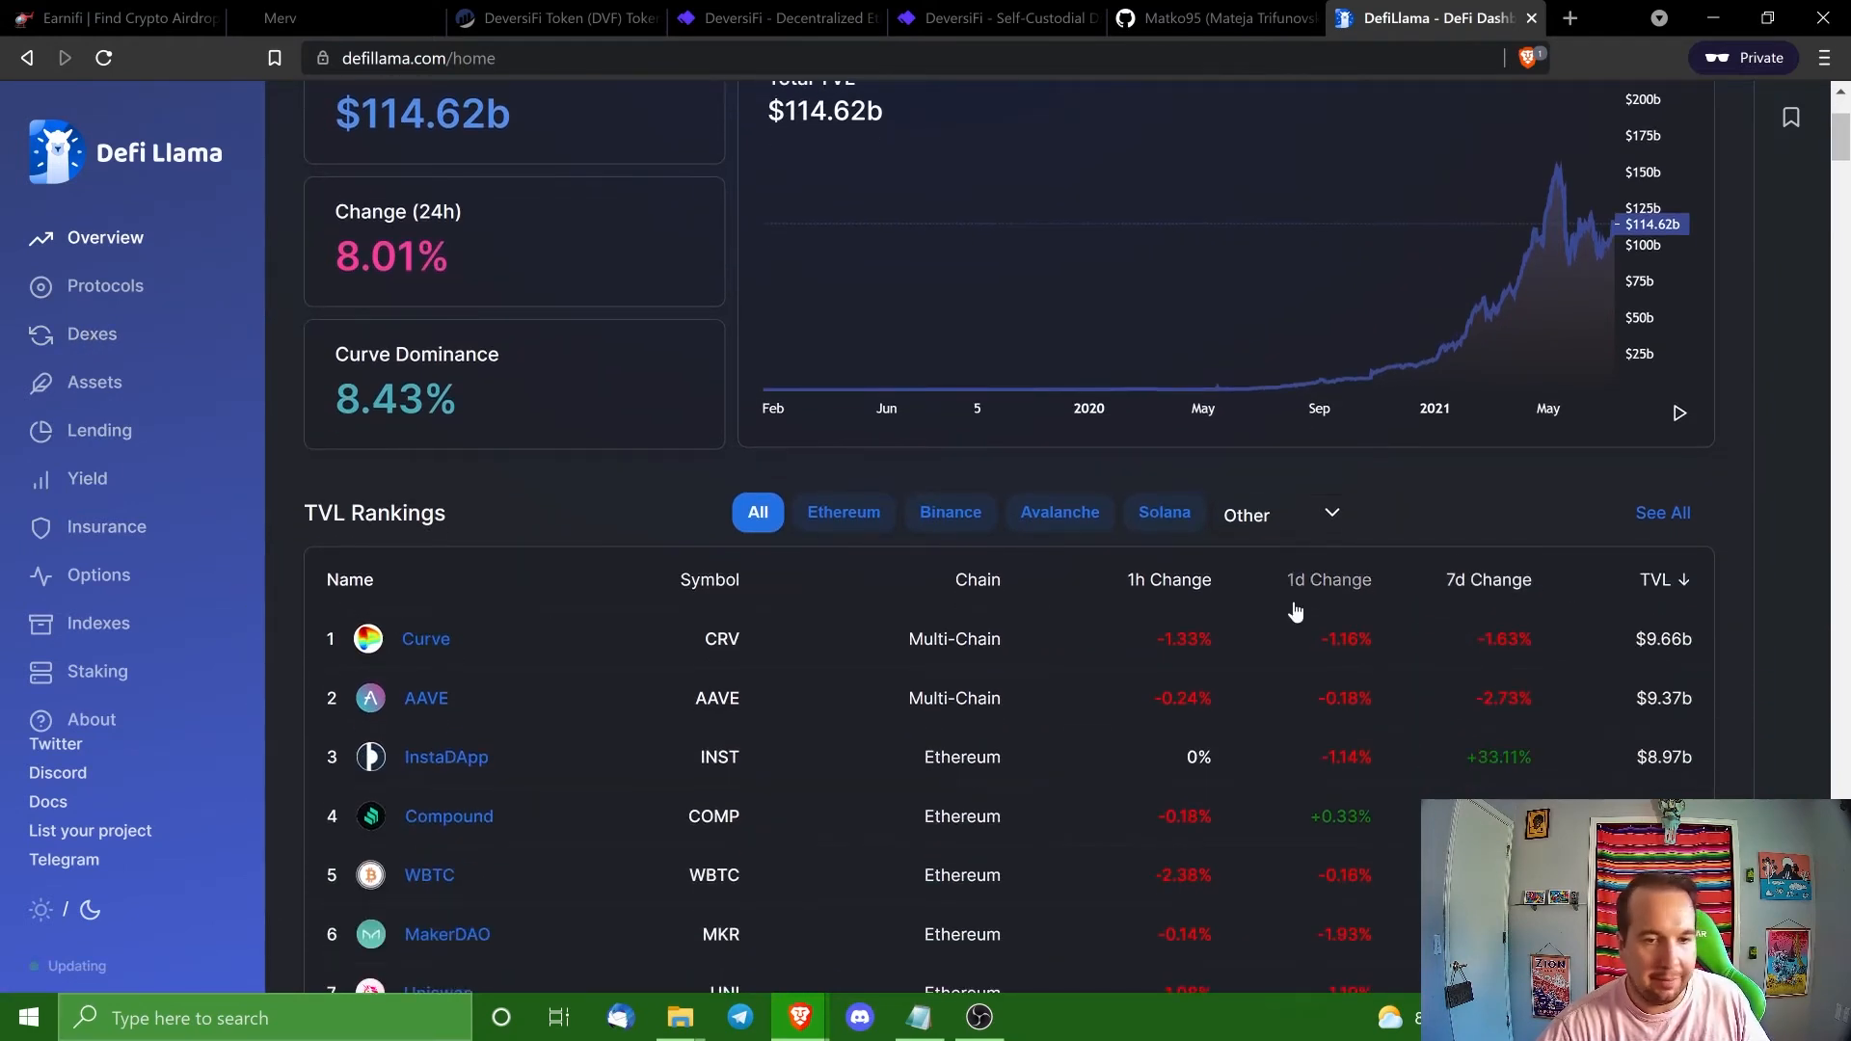
mouse_move(723, 623)
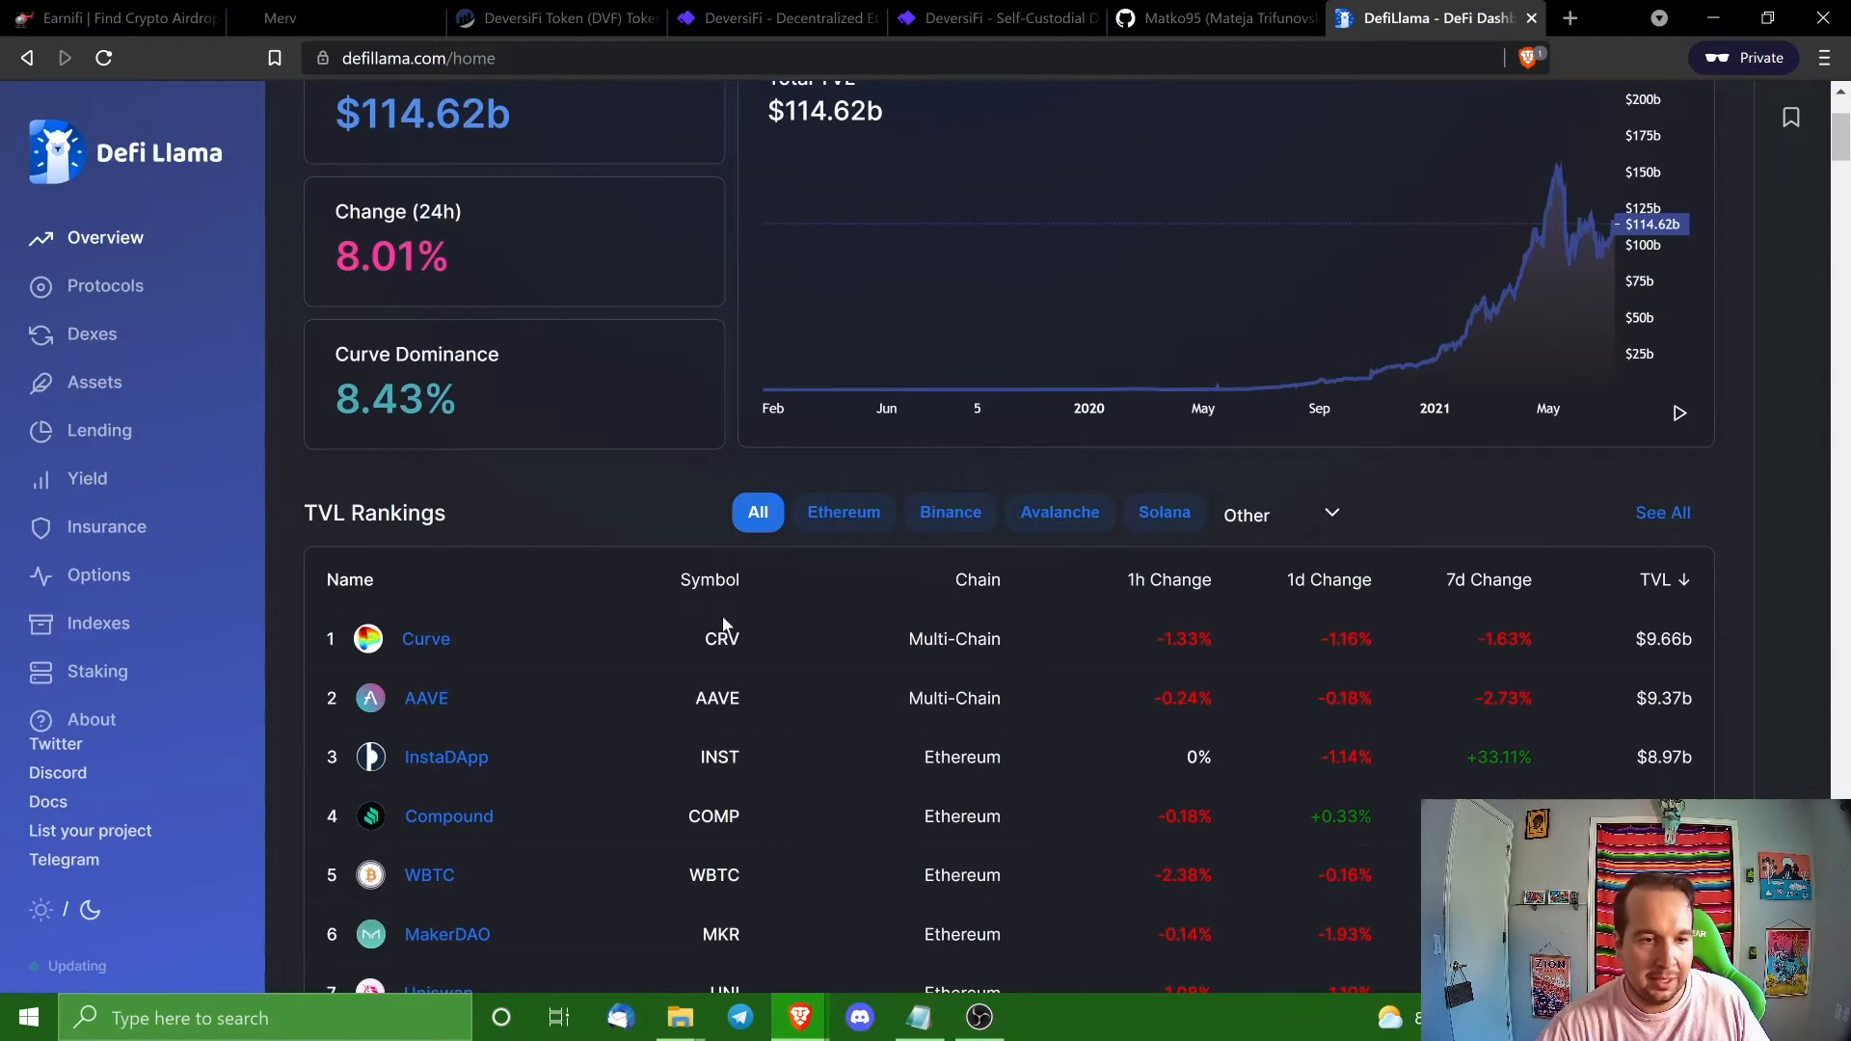
mouse_move(1341, 598)
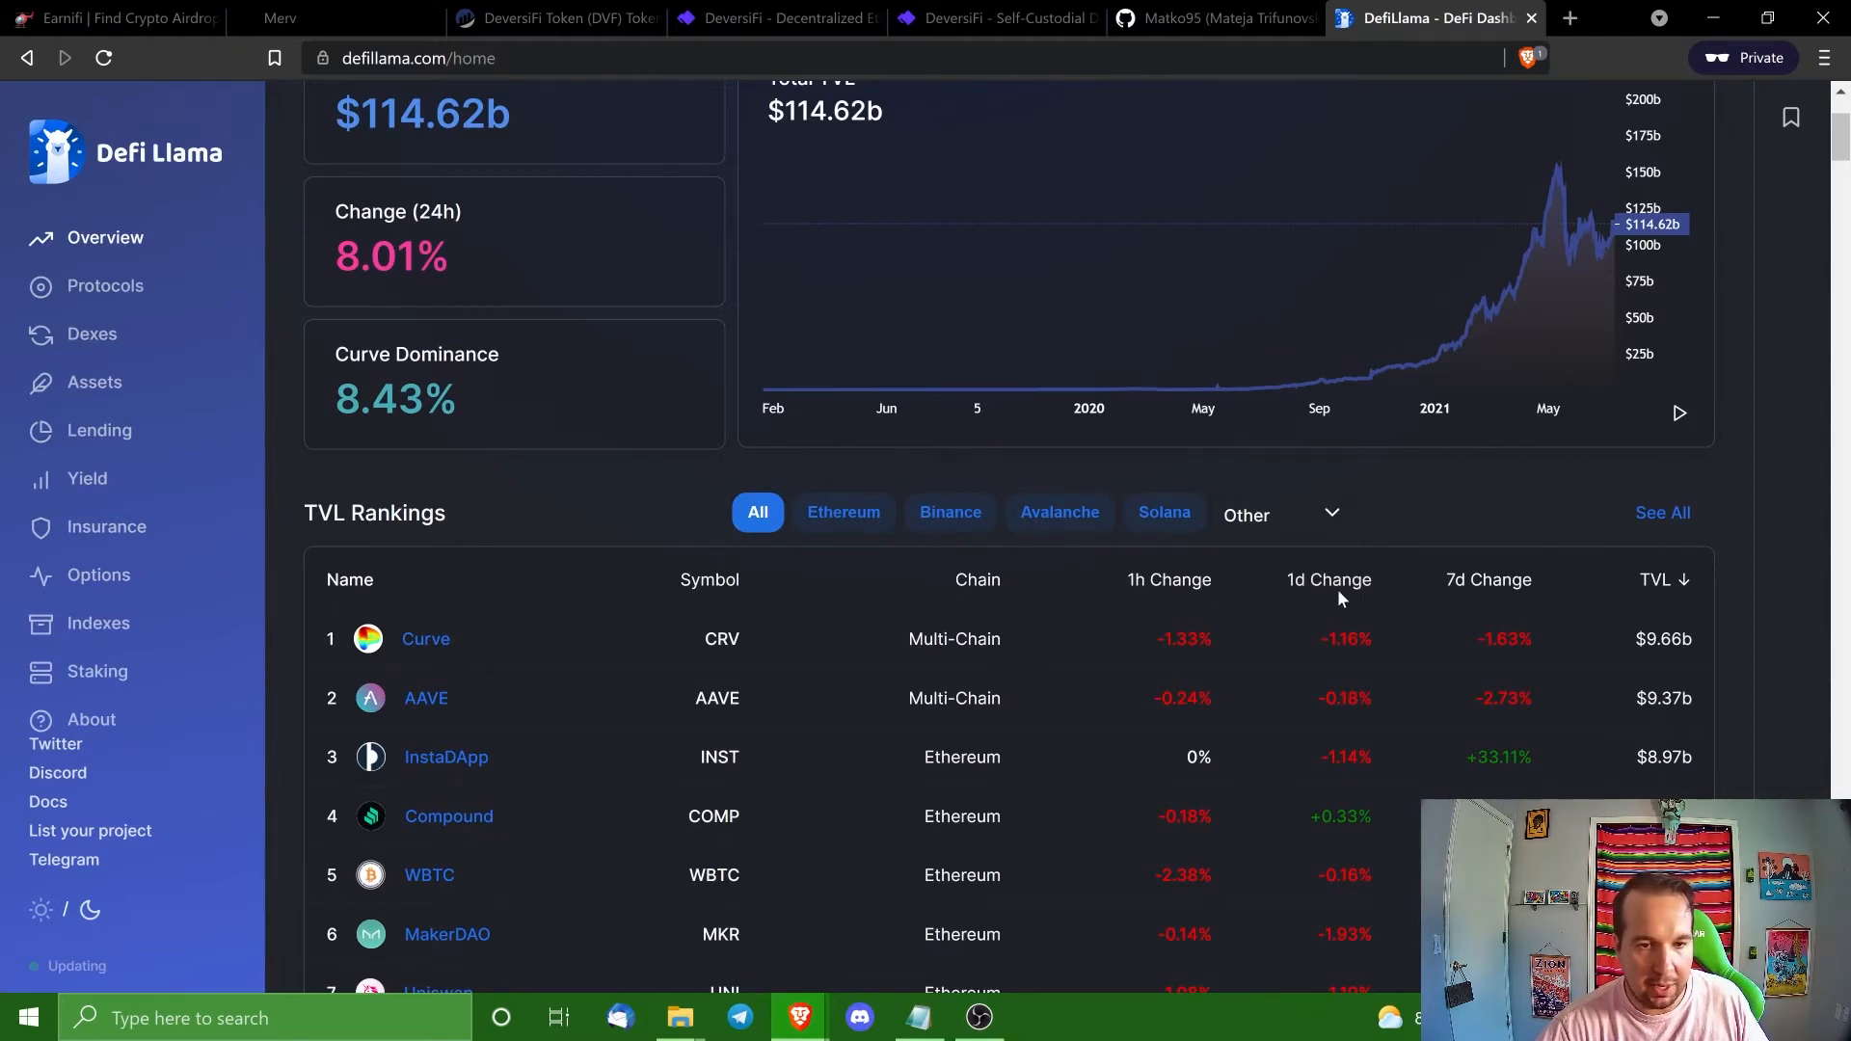
Sort the TVL Rankings by 1d Change so Wasabix tops the list at +128%.
click(1329, 581)
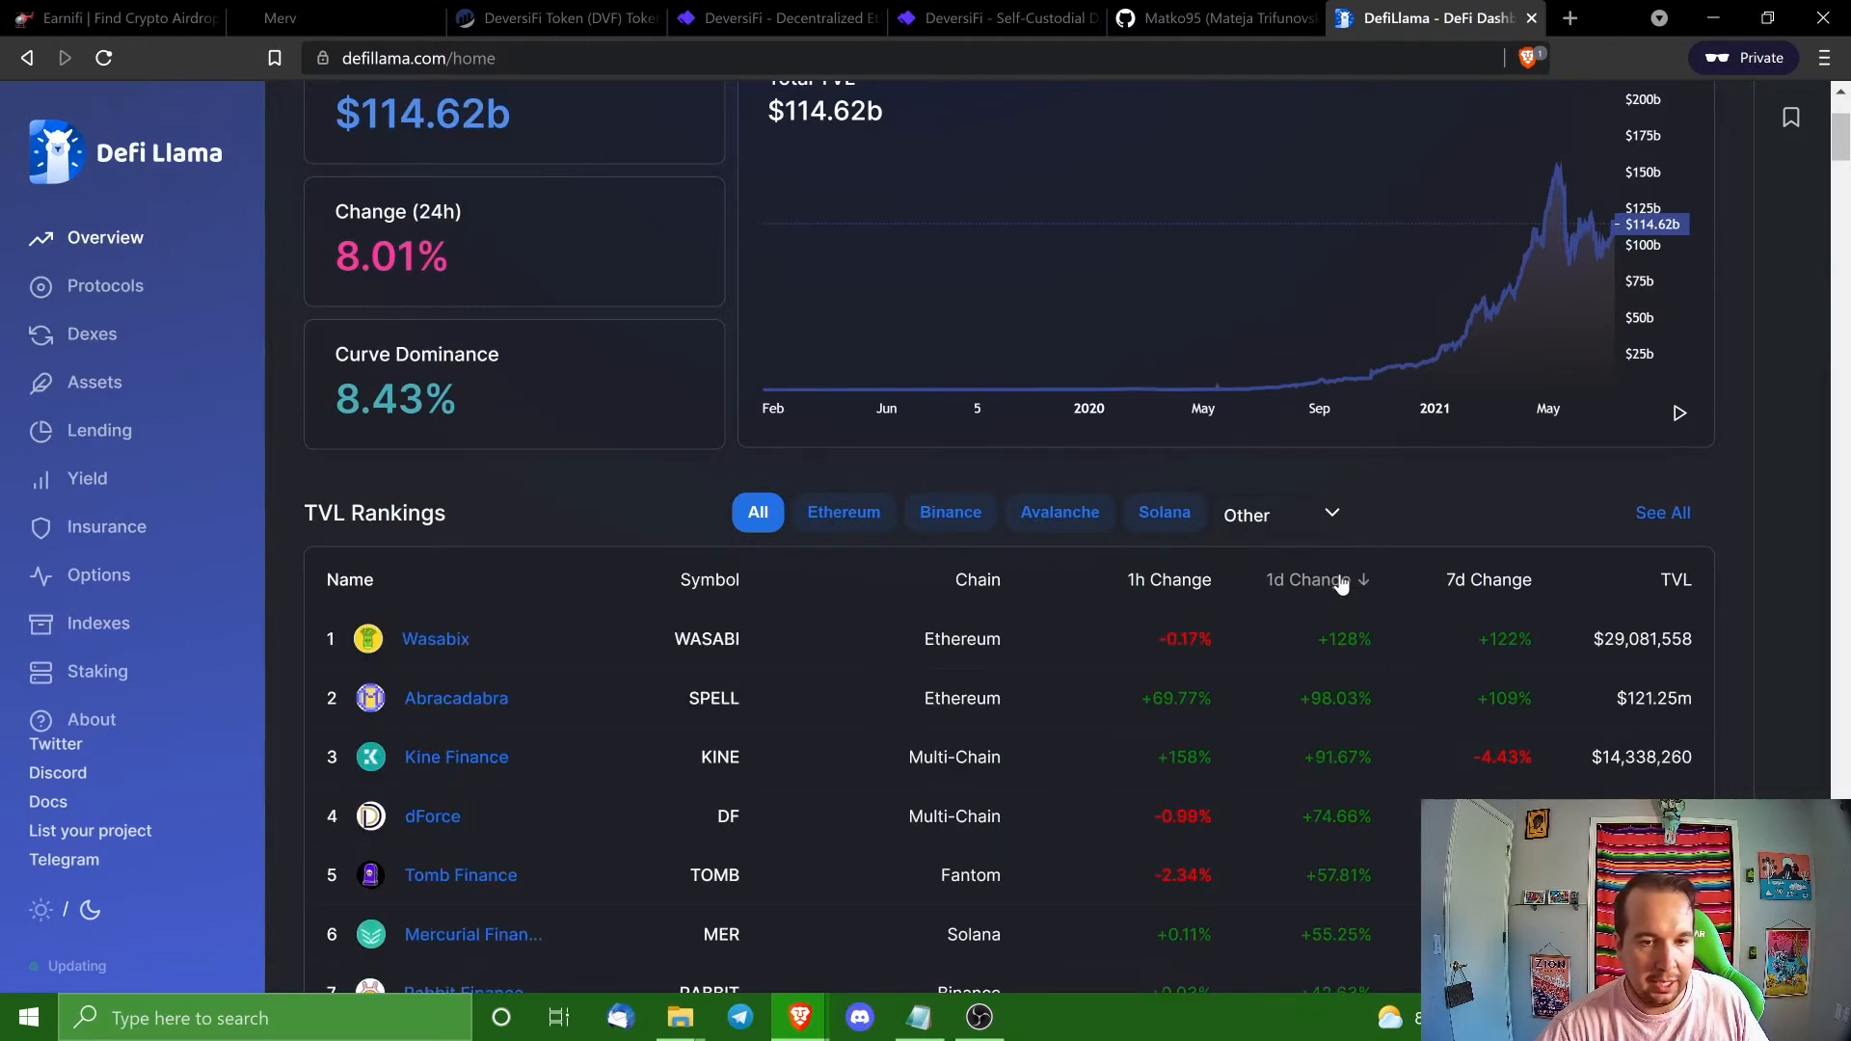
mouse_move(654, 694)
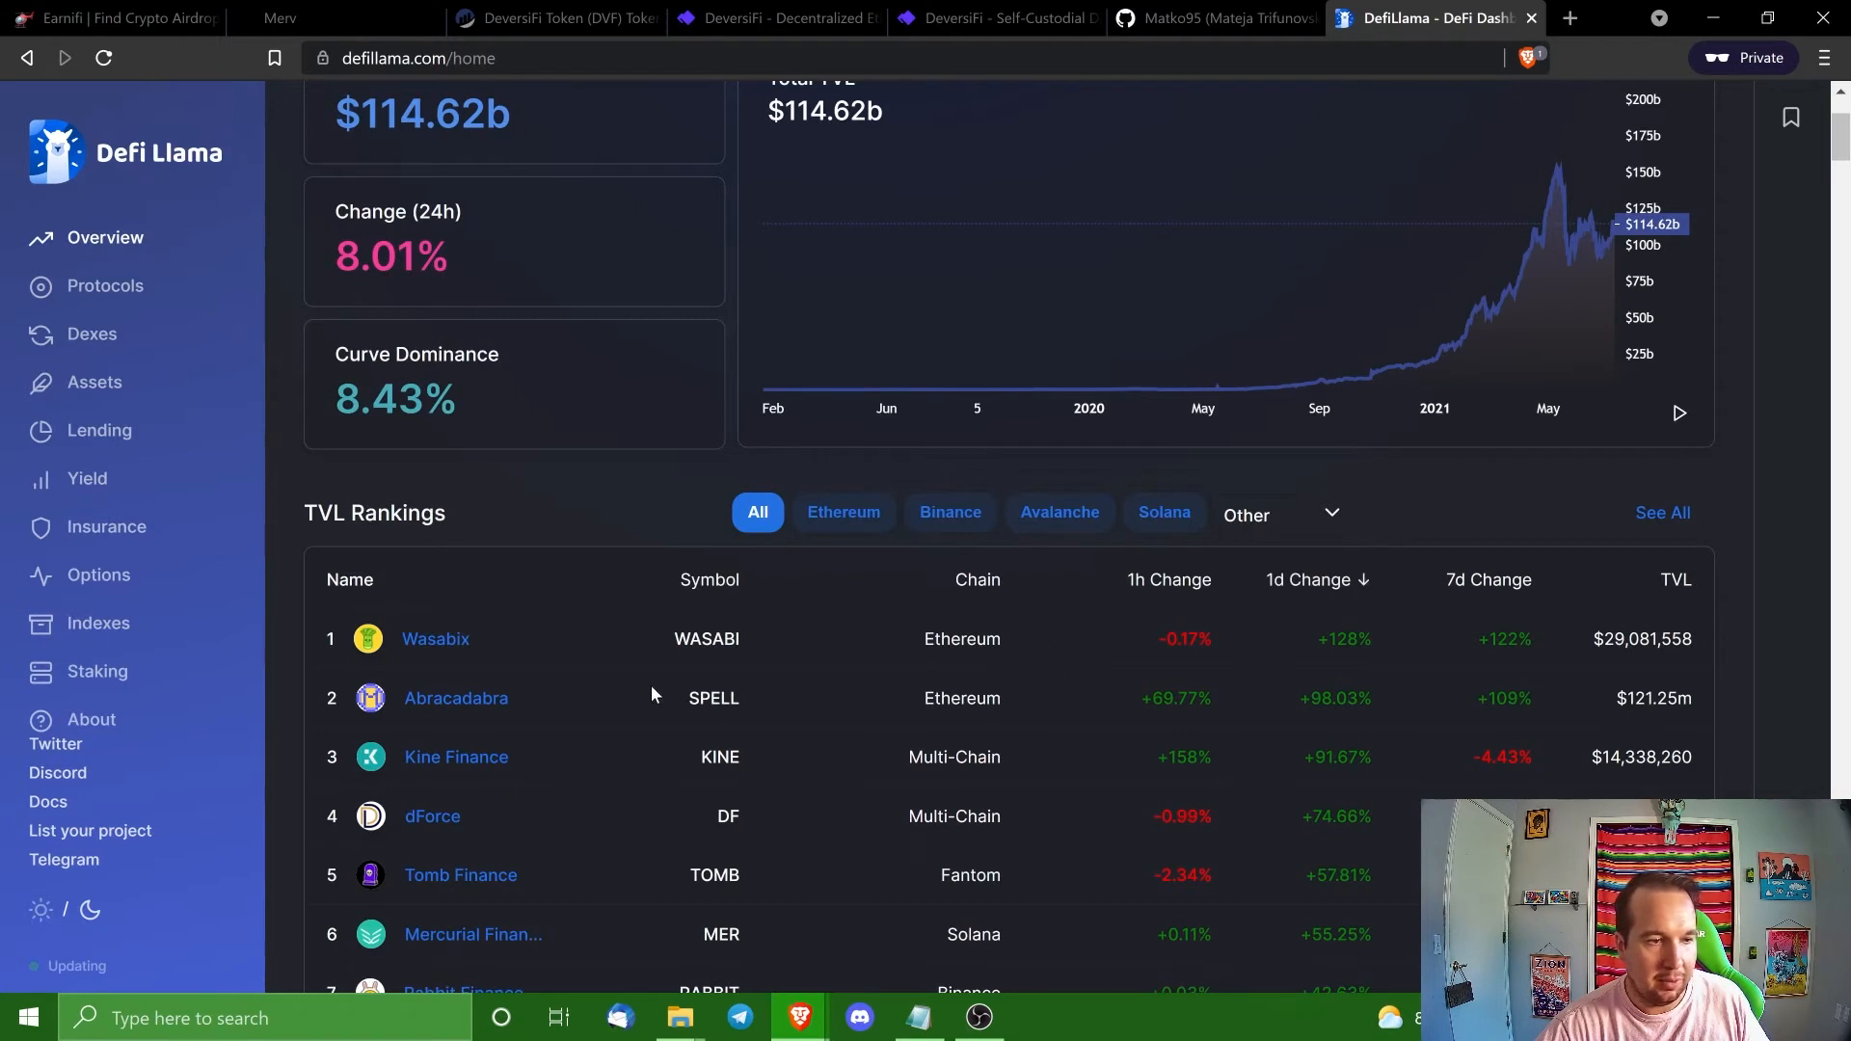
mouse_move(1390, 656)
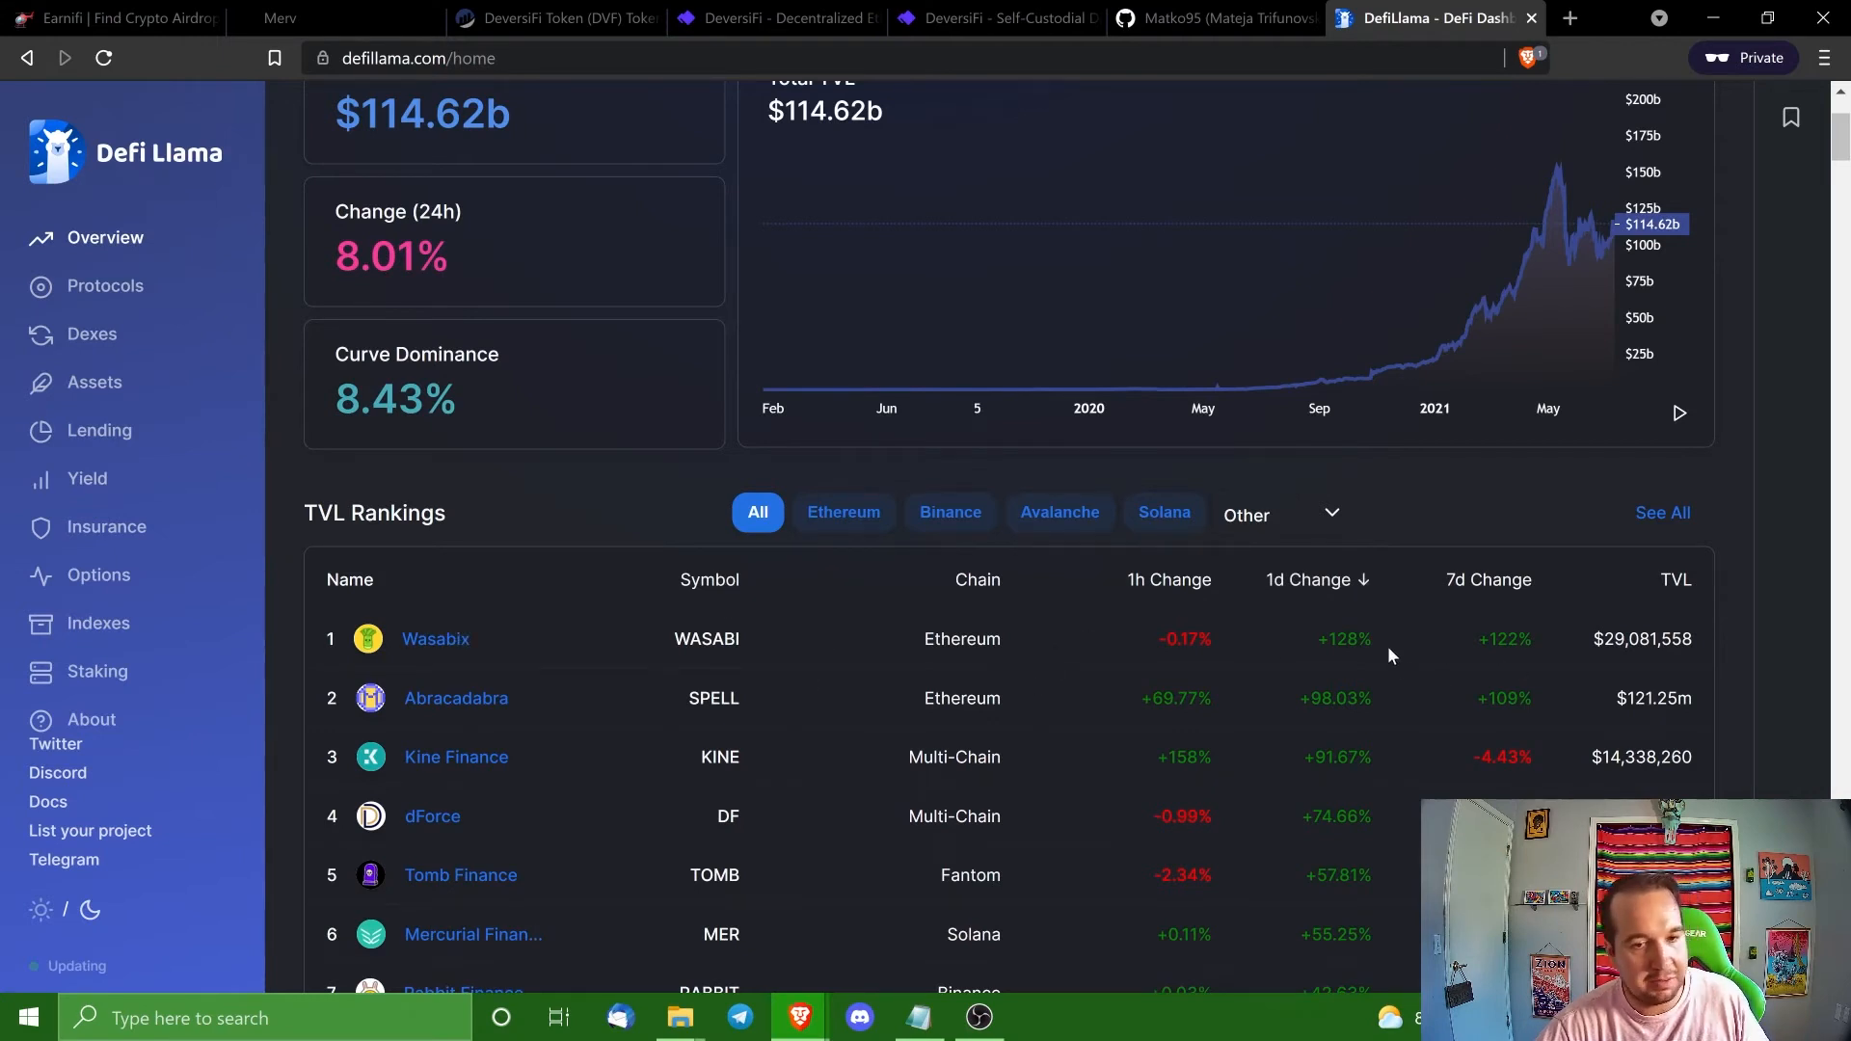
mouse_move(434, 638)
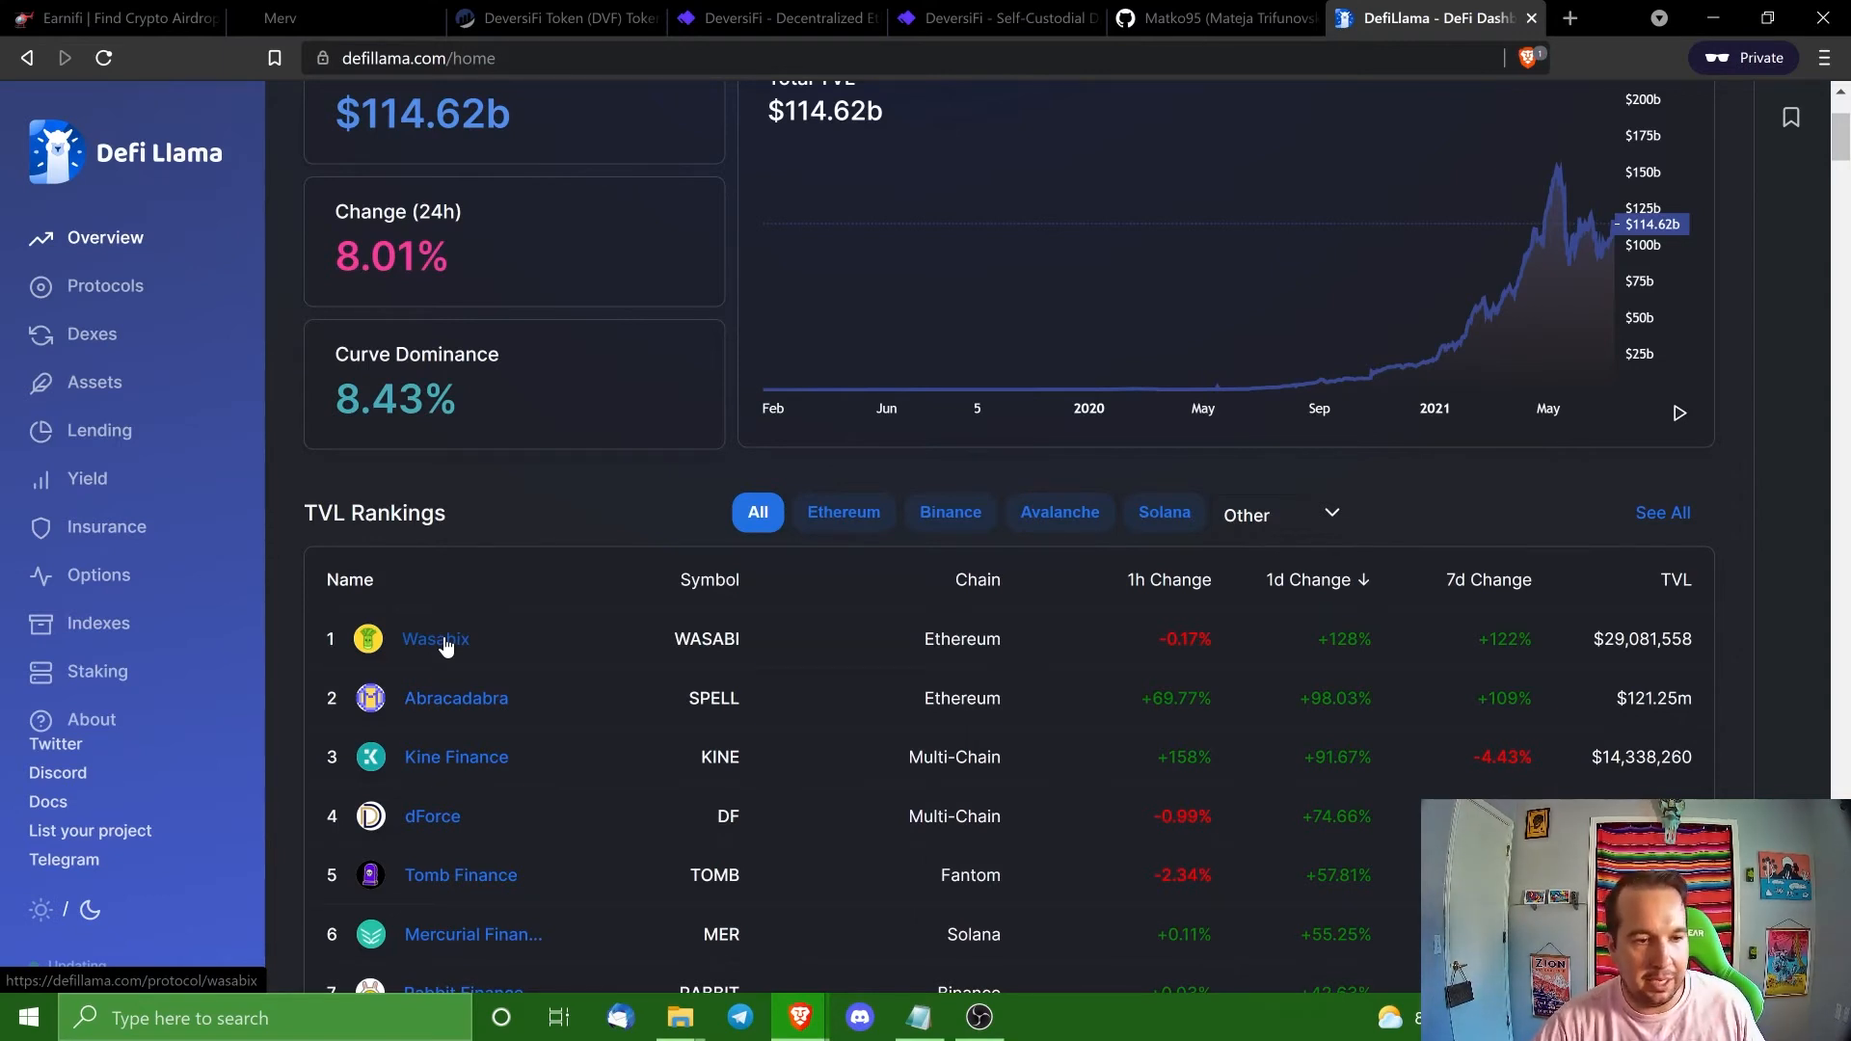
mouse_move(364, 496)
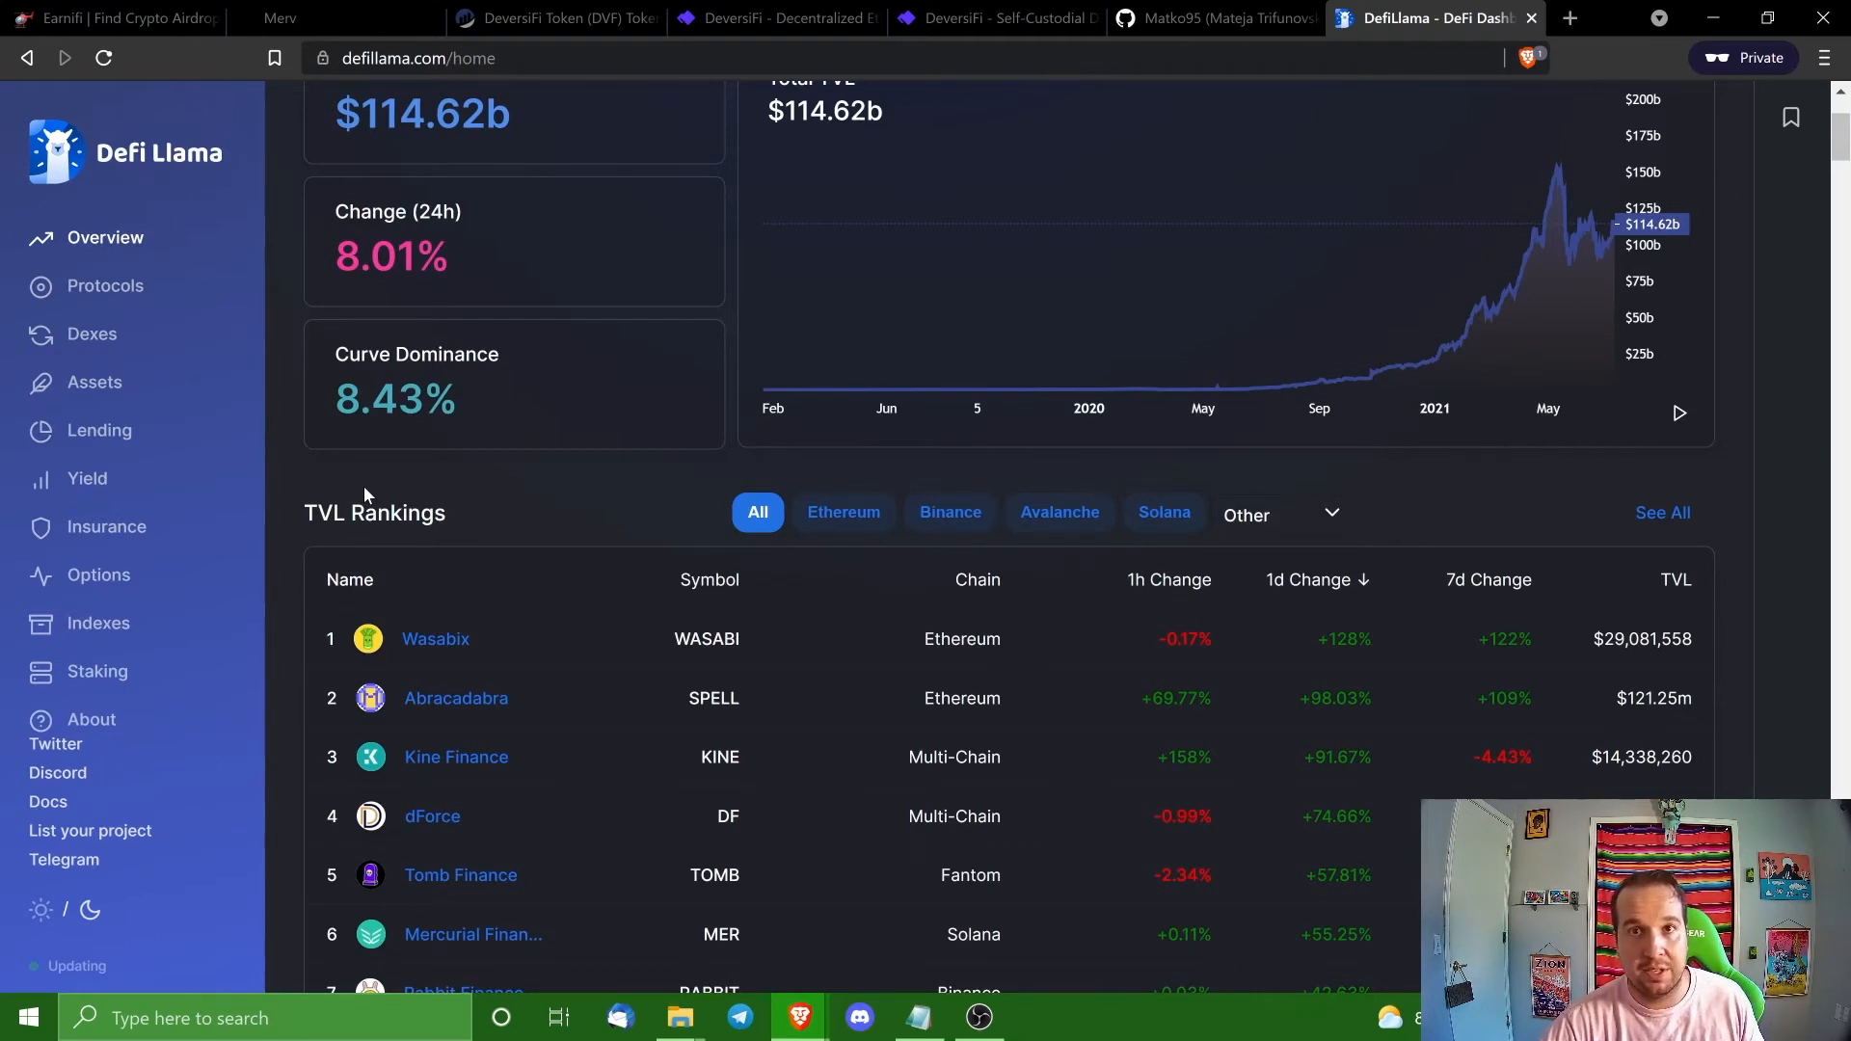
mouse_move(575, 635)
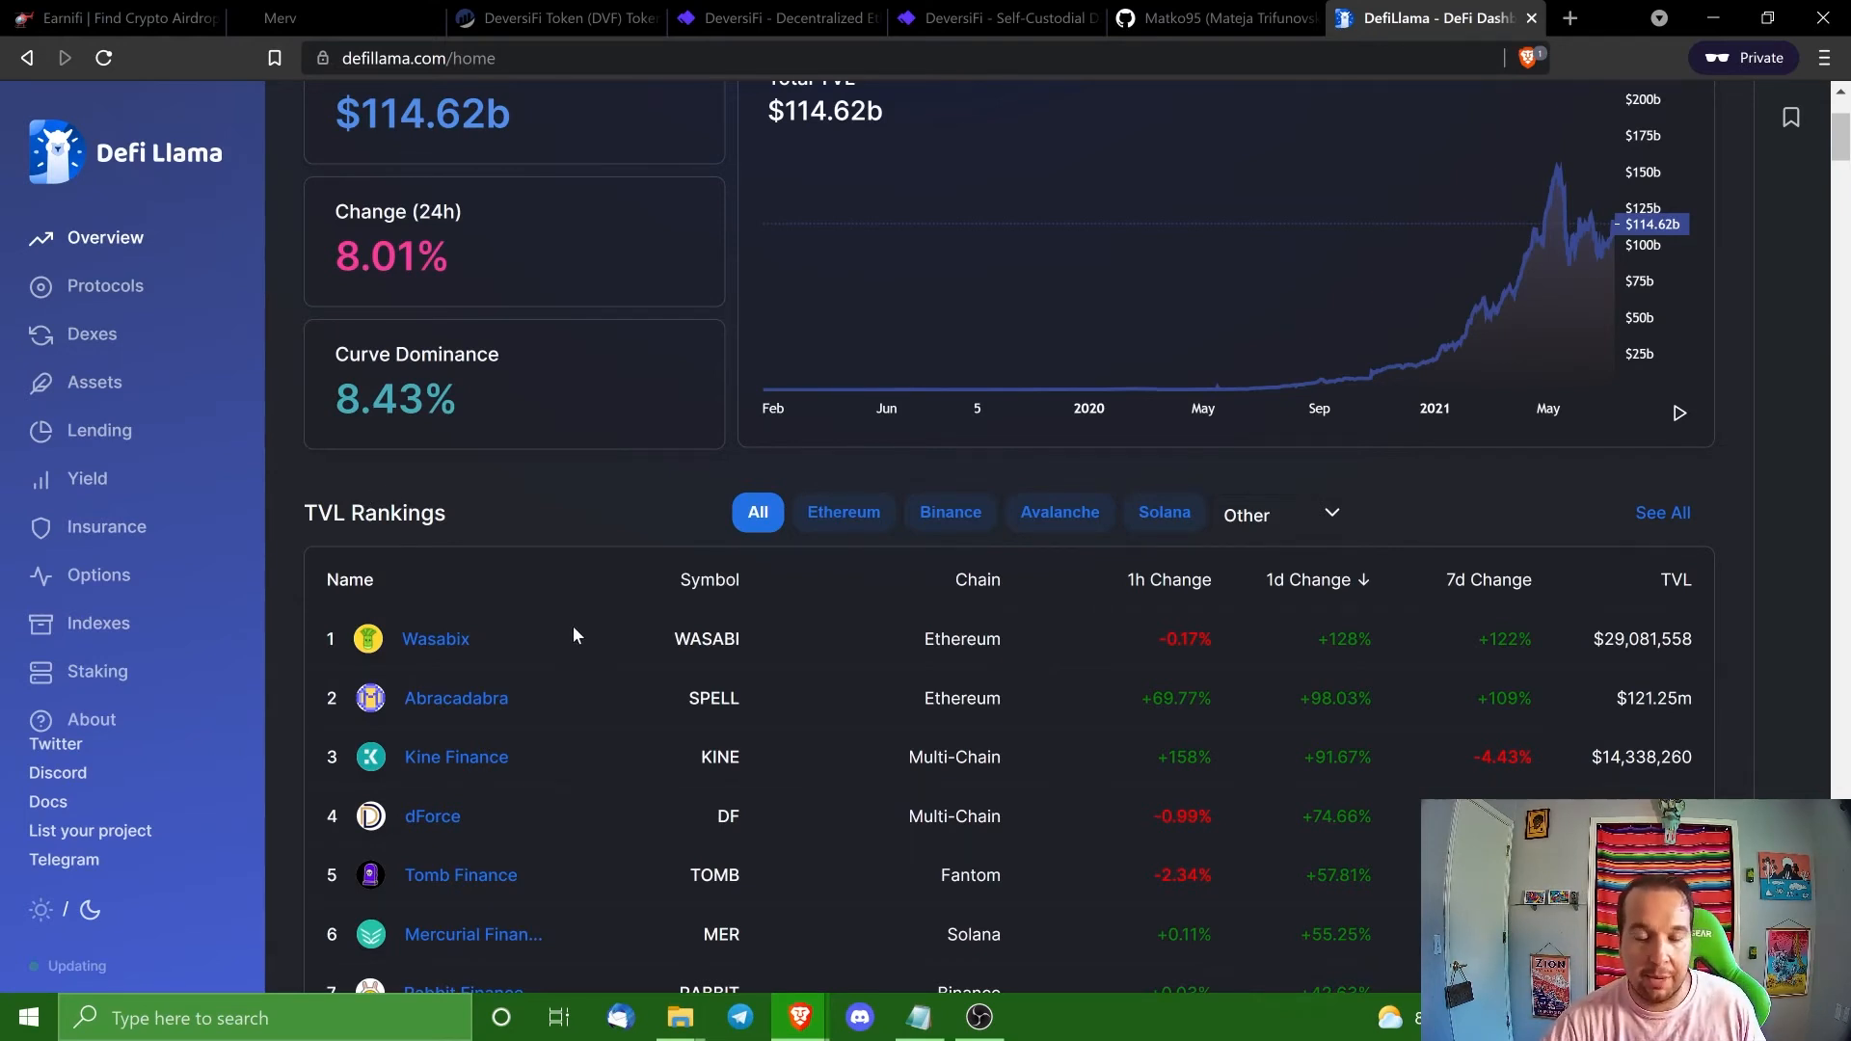
mouse_move(623, 644)
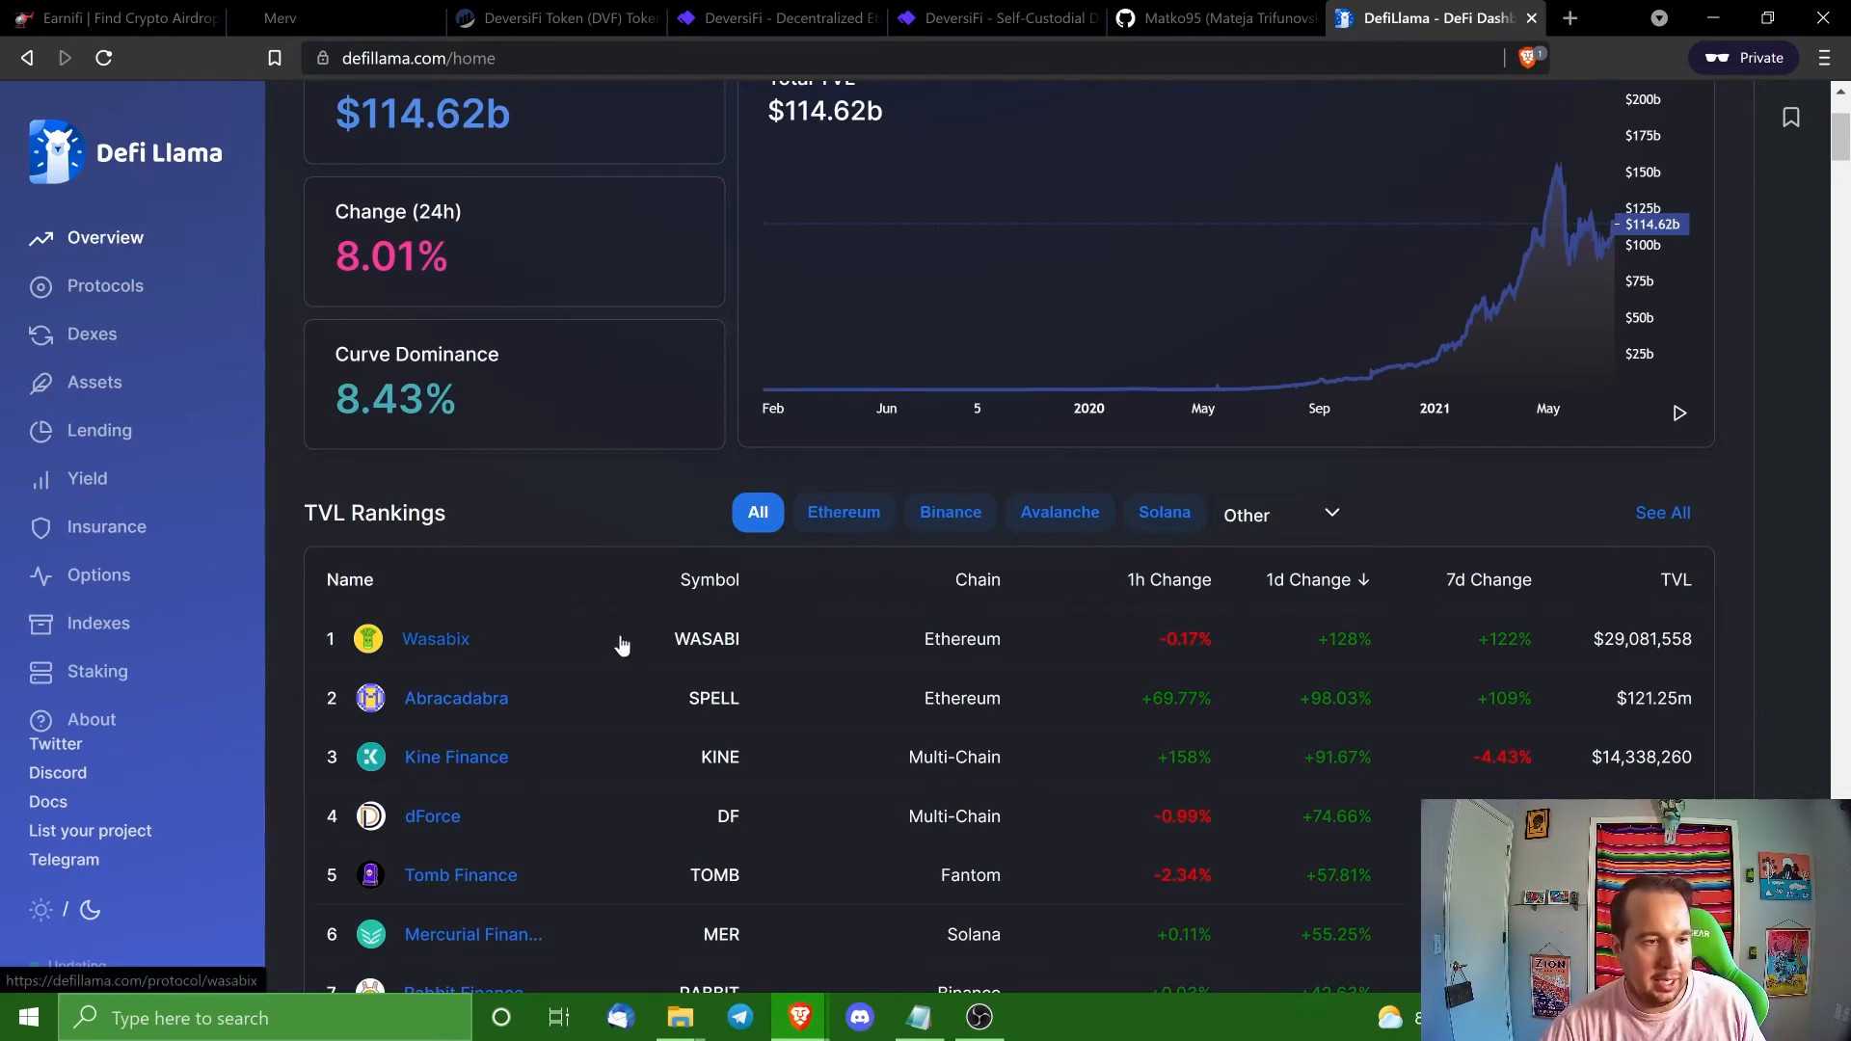
mouse_move(547, 639)
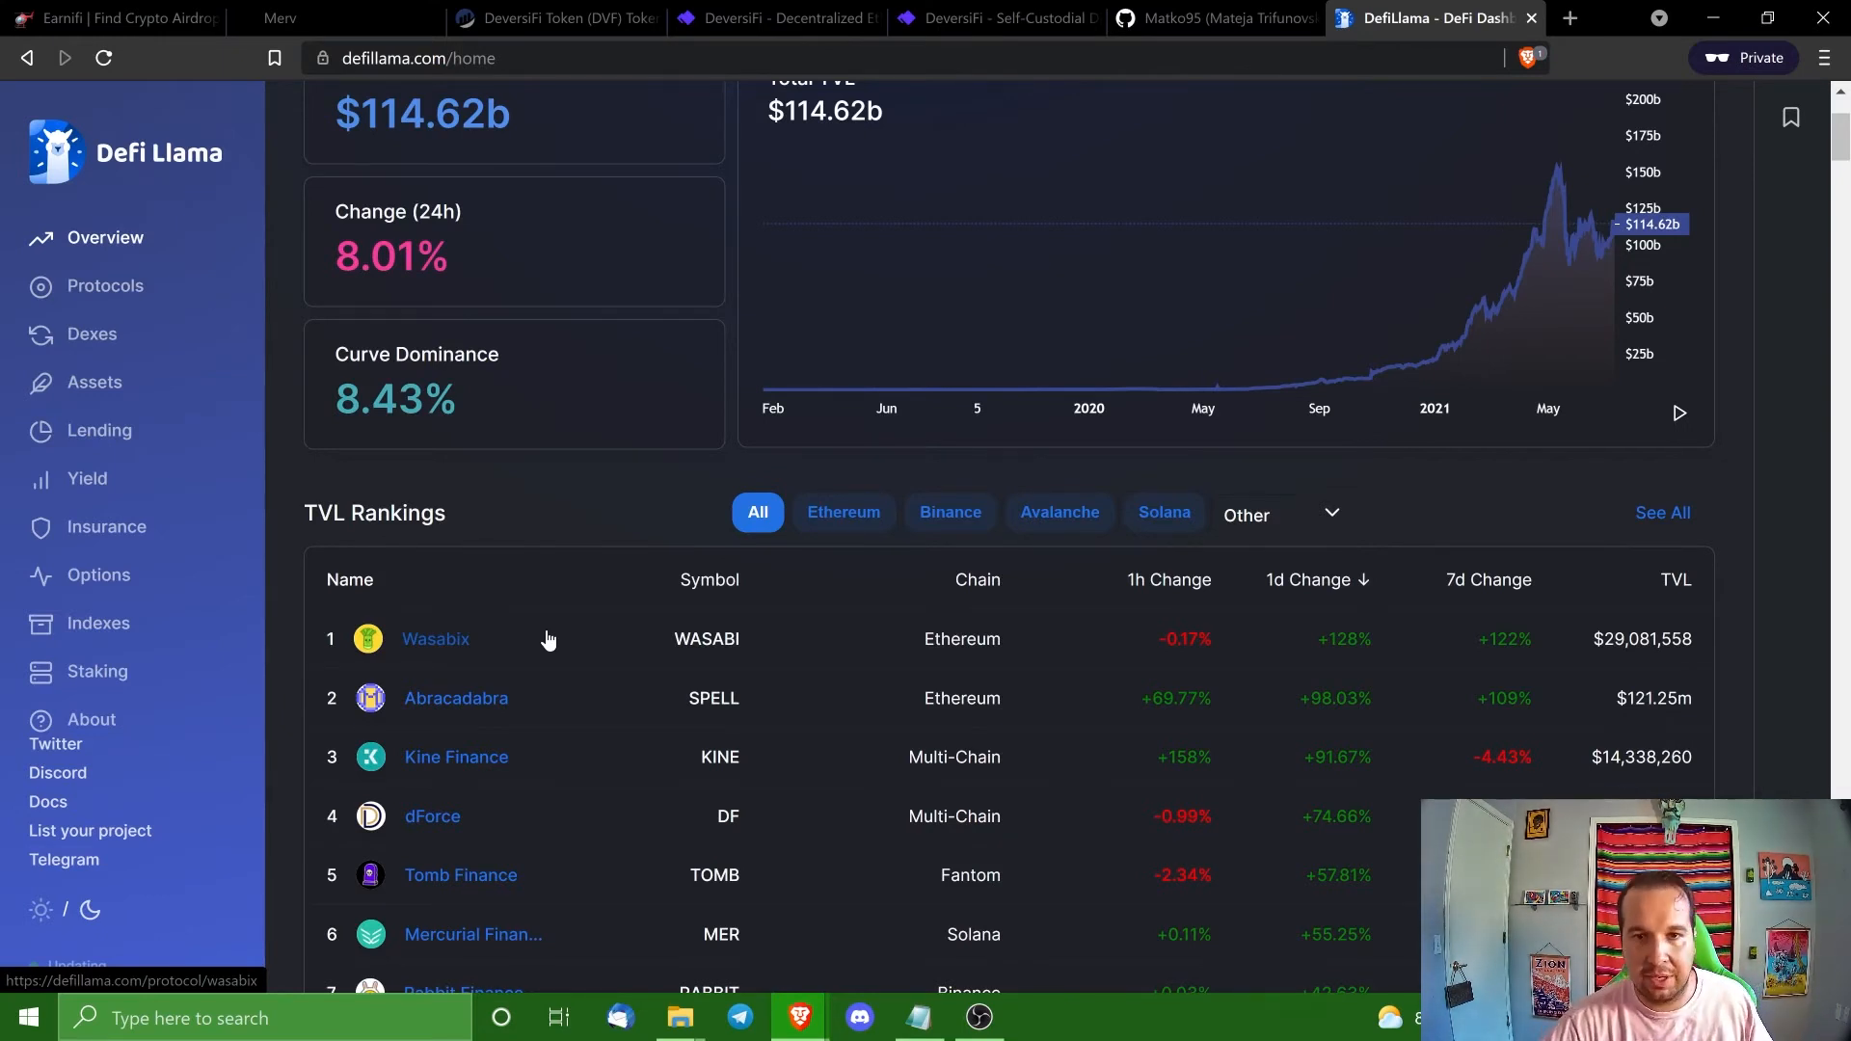
mouse_move(1800, 357)
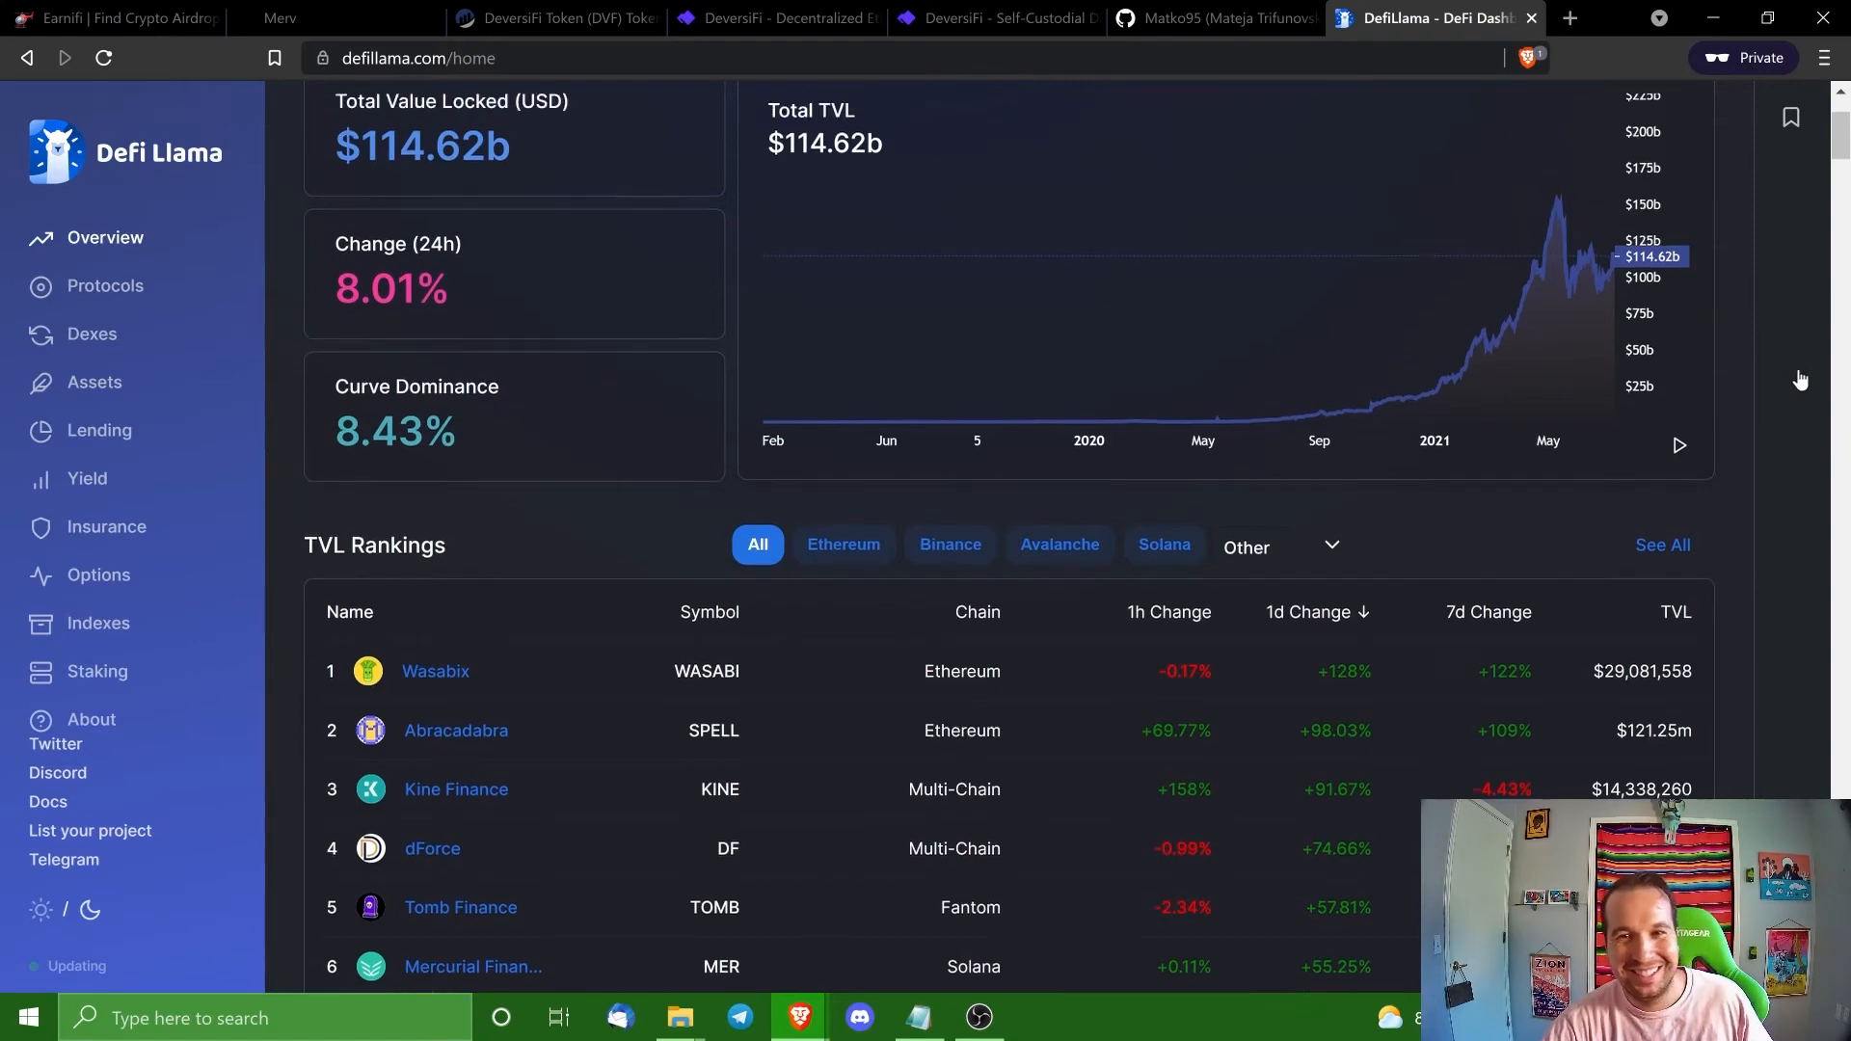
scroll(up, 3)
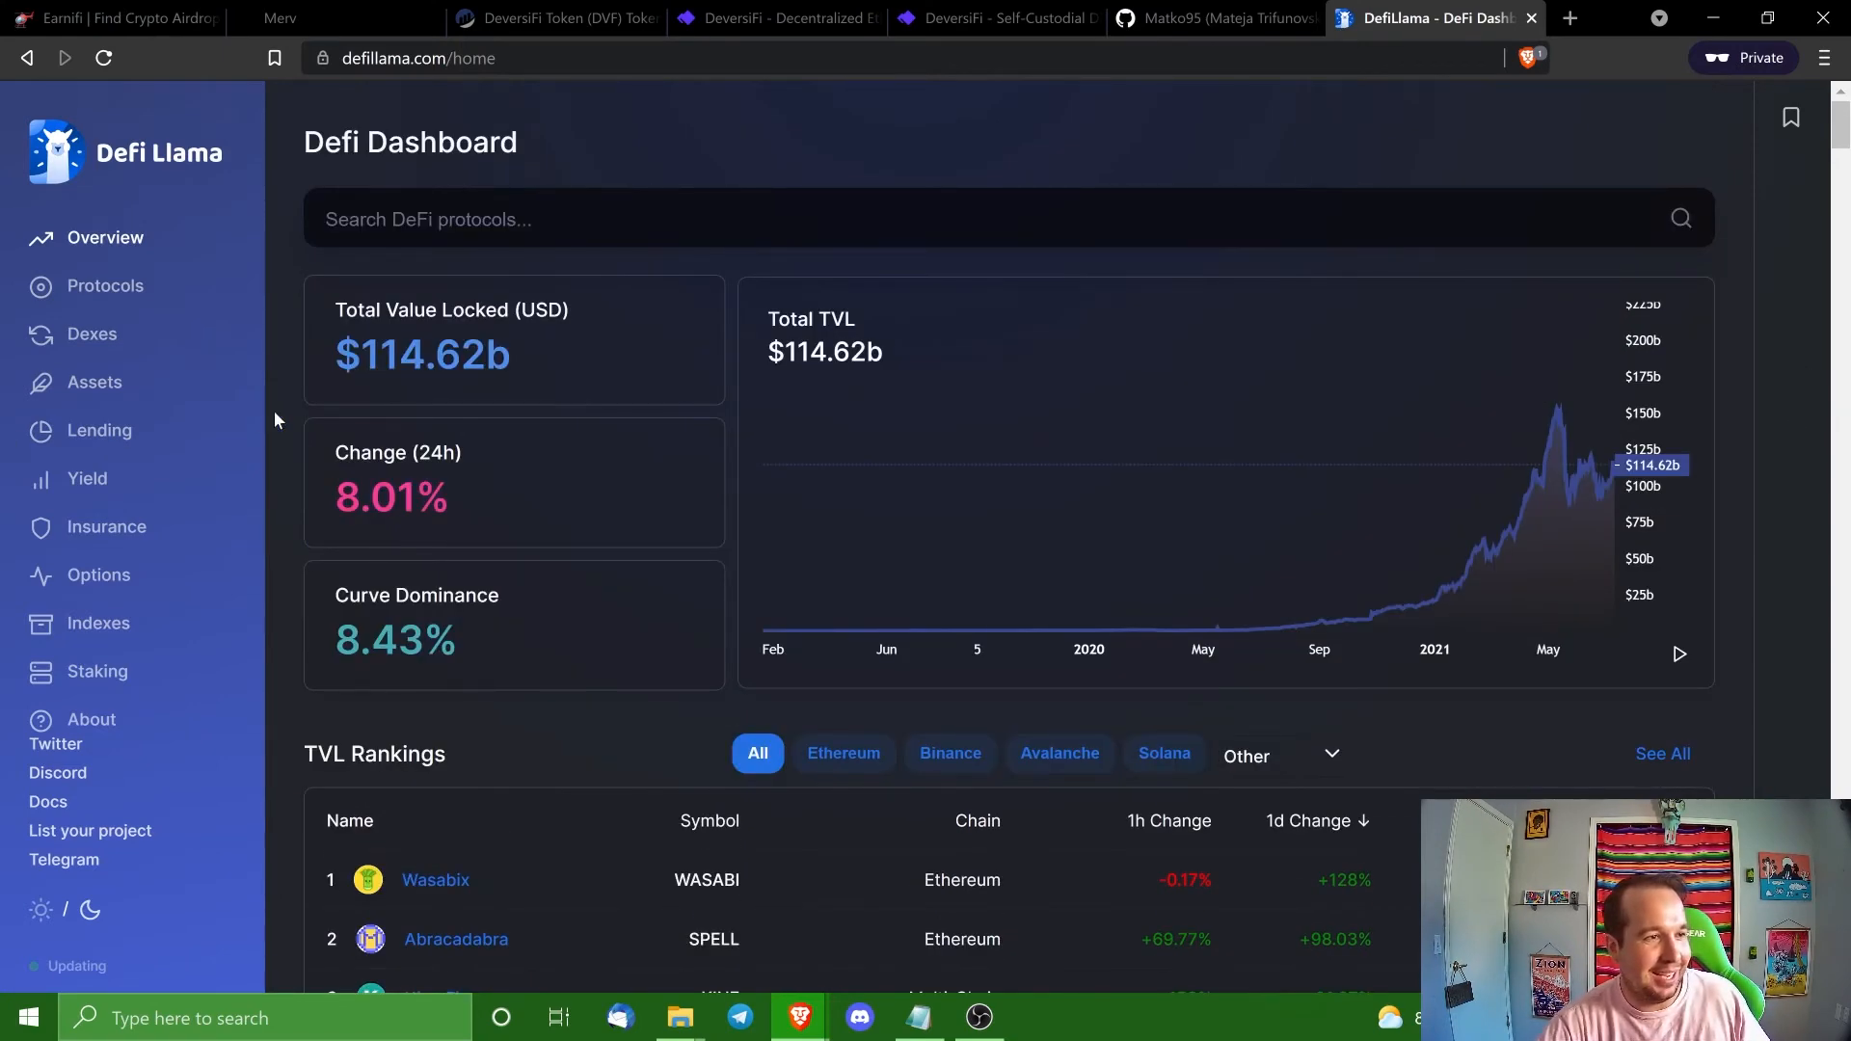
mouse_move(432, 302)
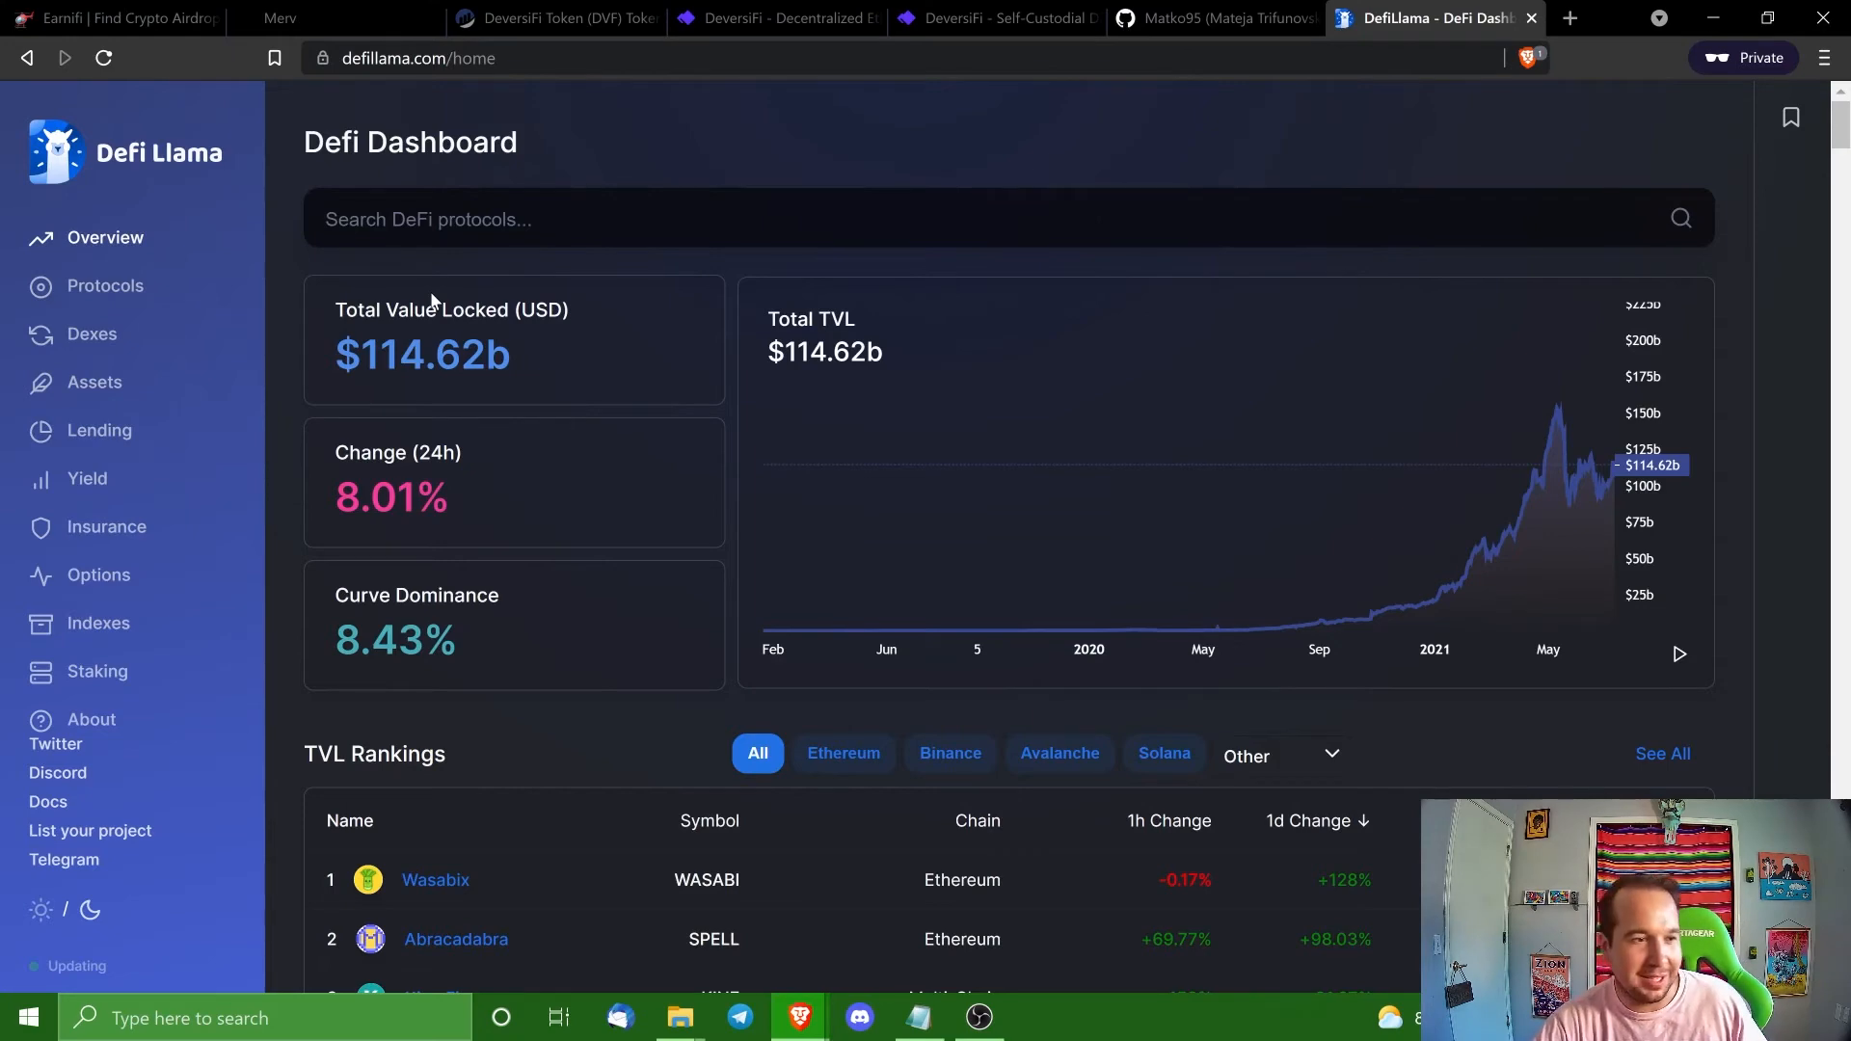
scroll(down, 3)
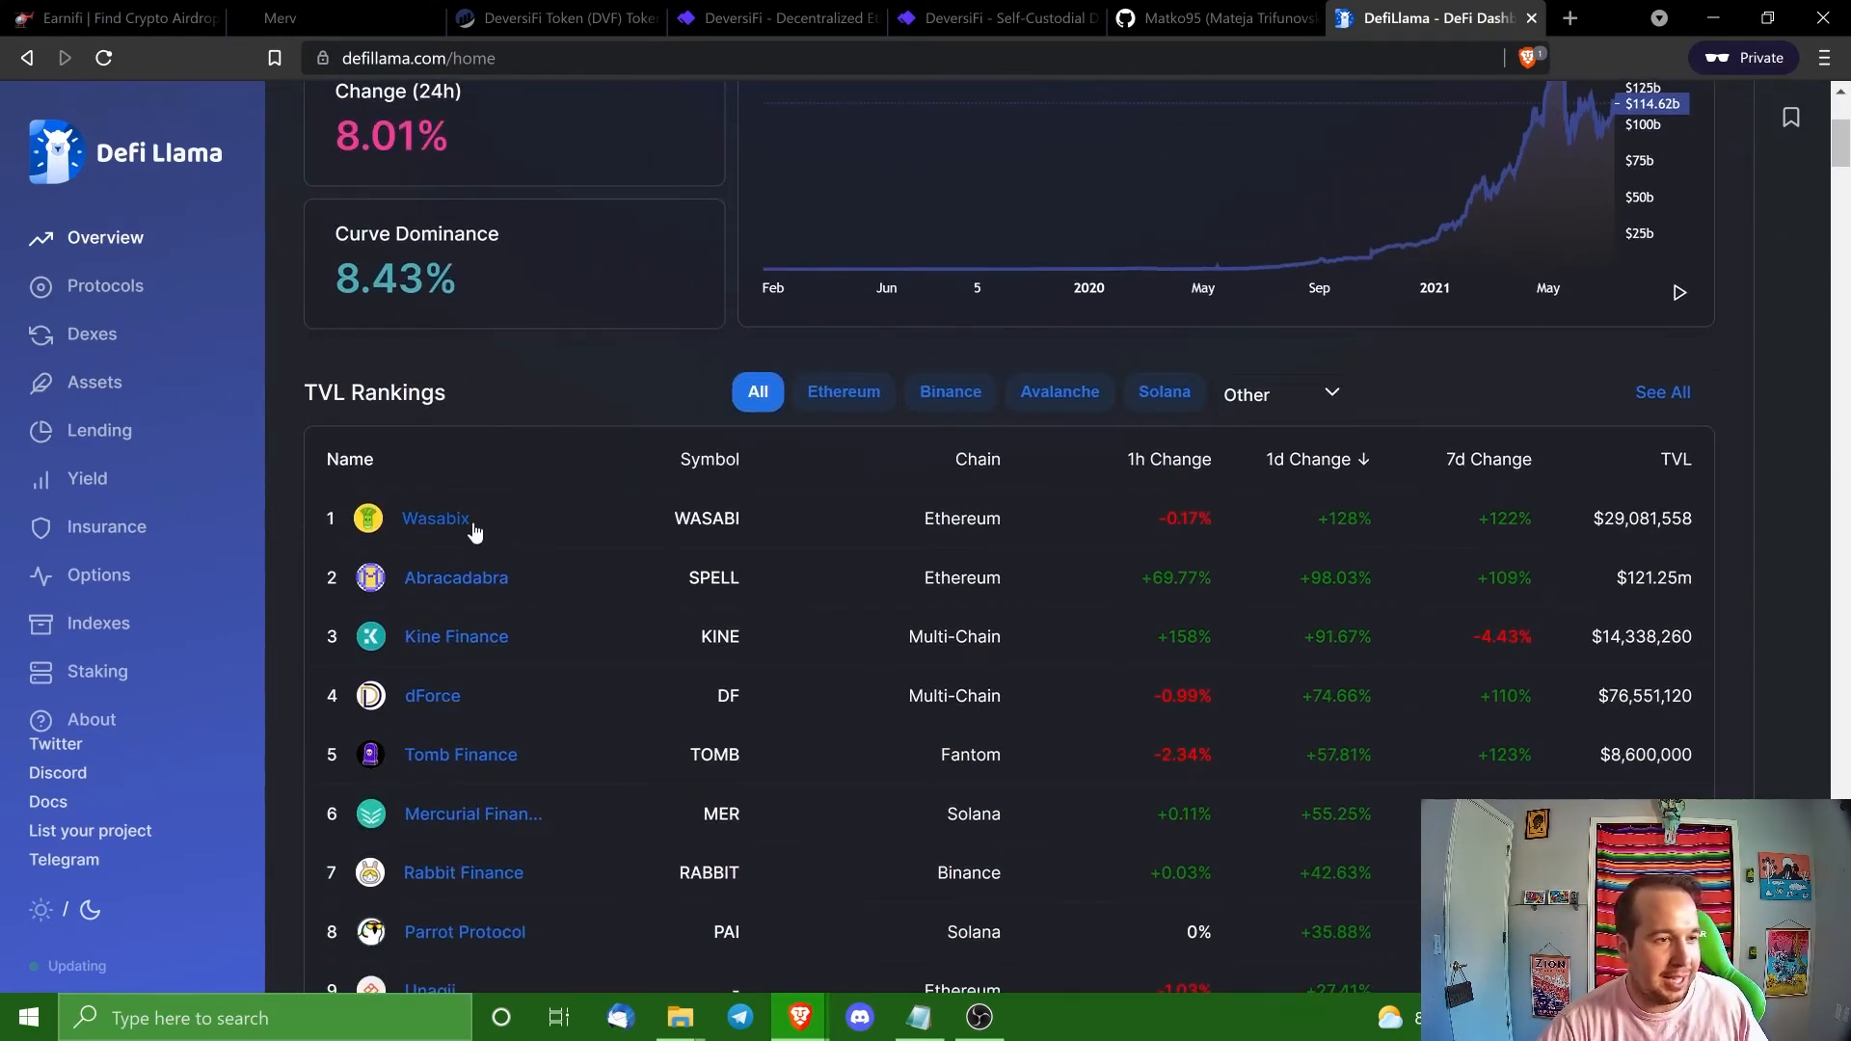
Open the Wasabix protocol page showing $28,927,310 TVL, then start a new tab for CoinGecko.
click(434, 519)
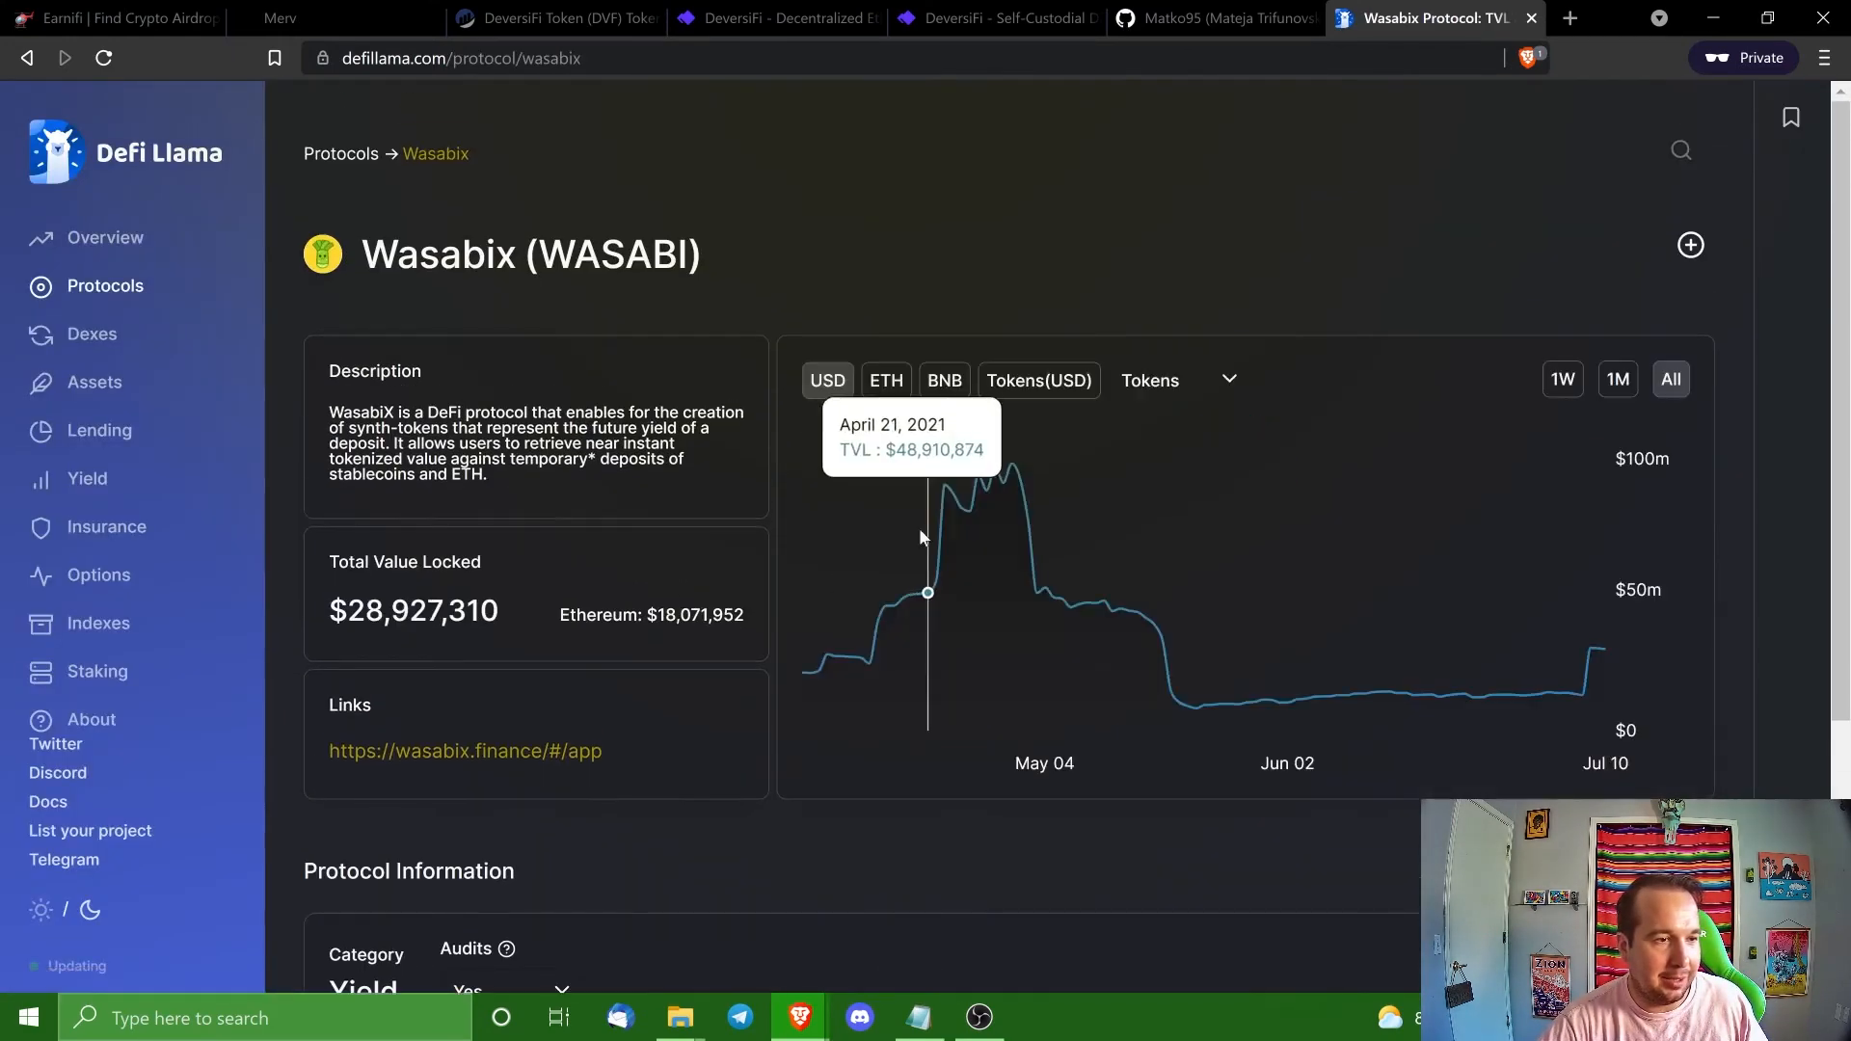
mouse_move(922, 538)
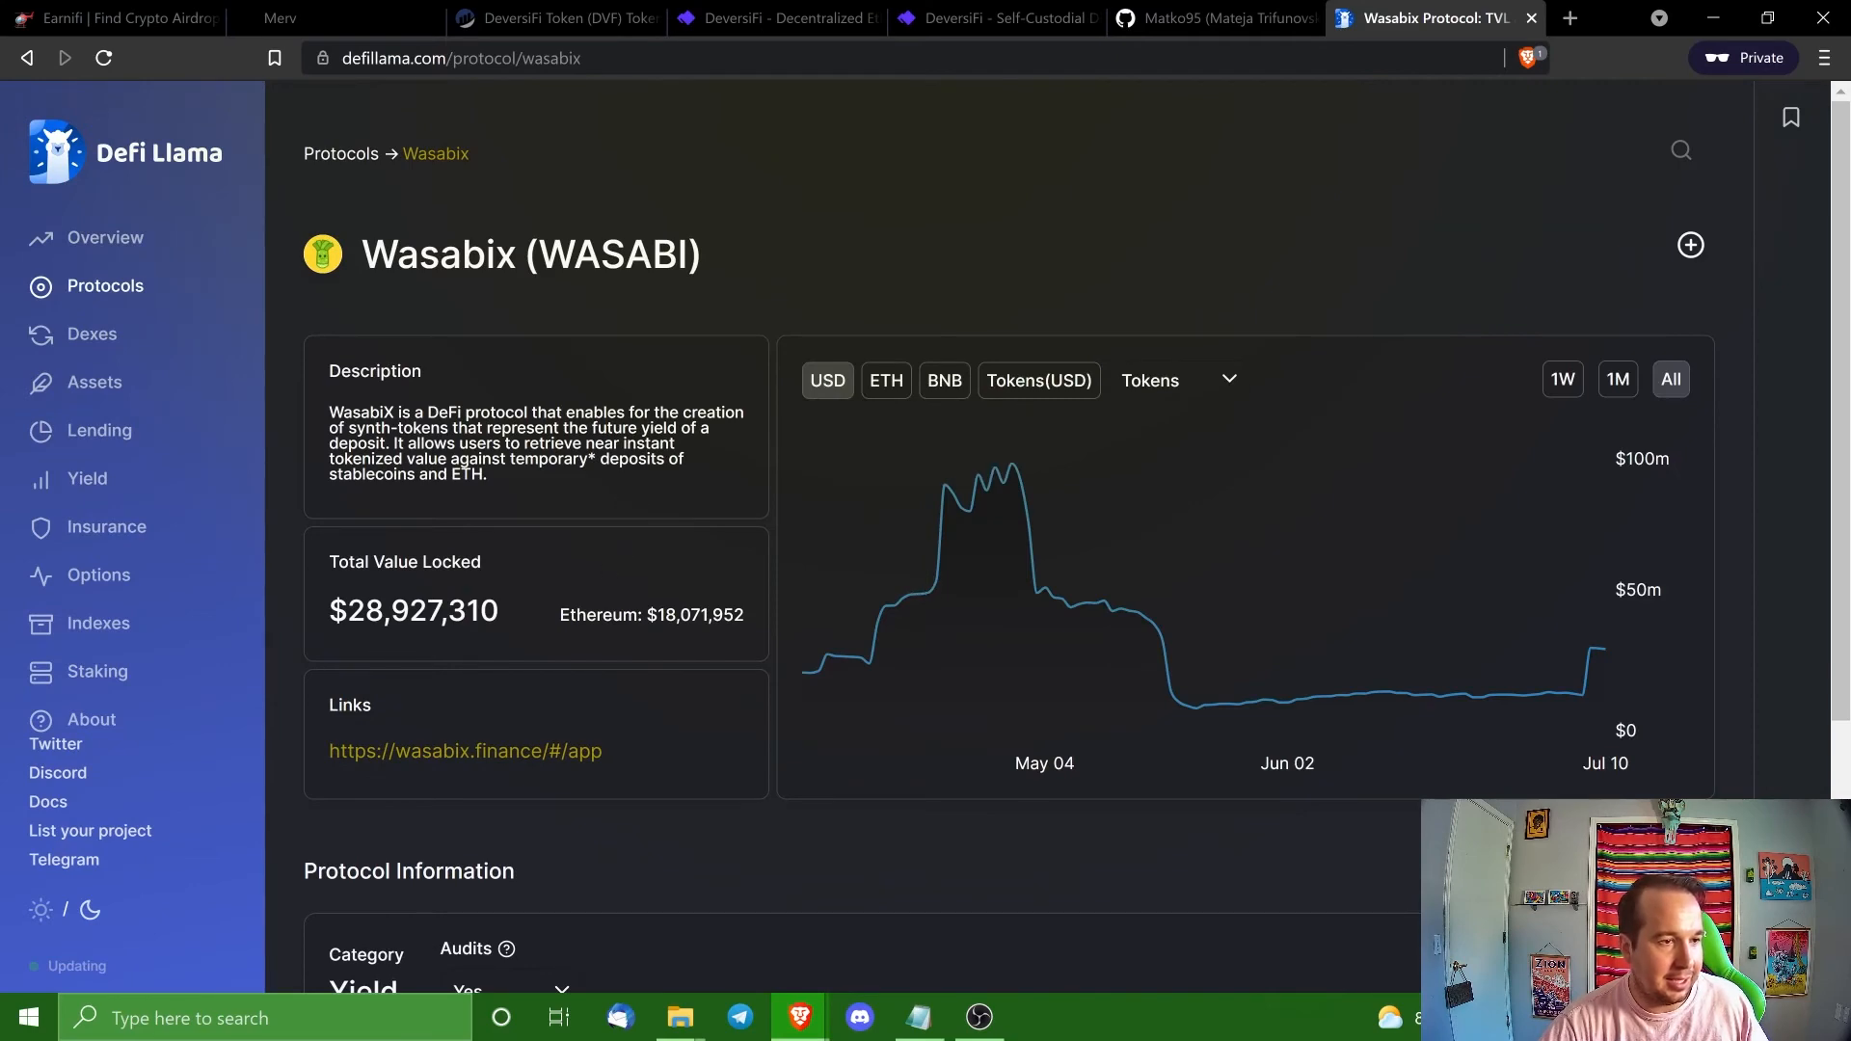
scroll(down, 3)
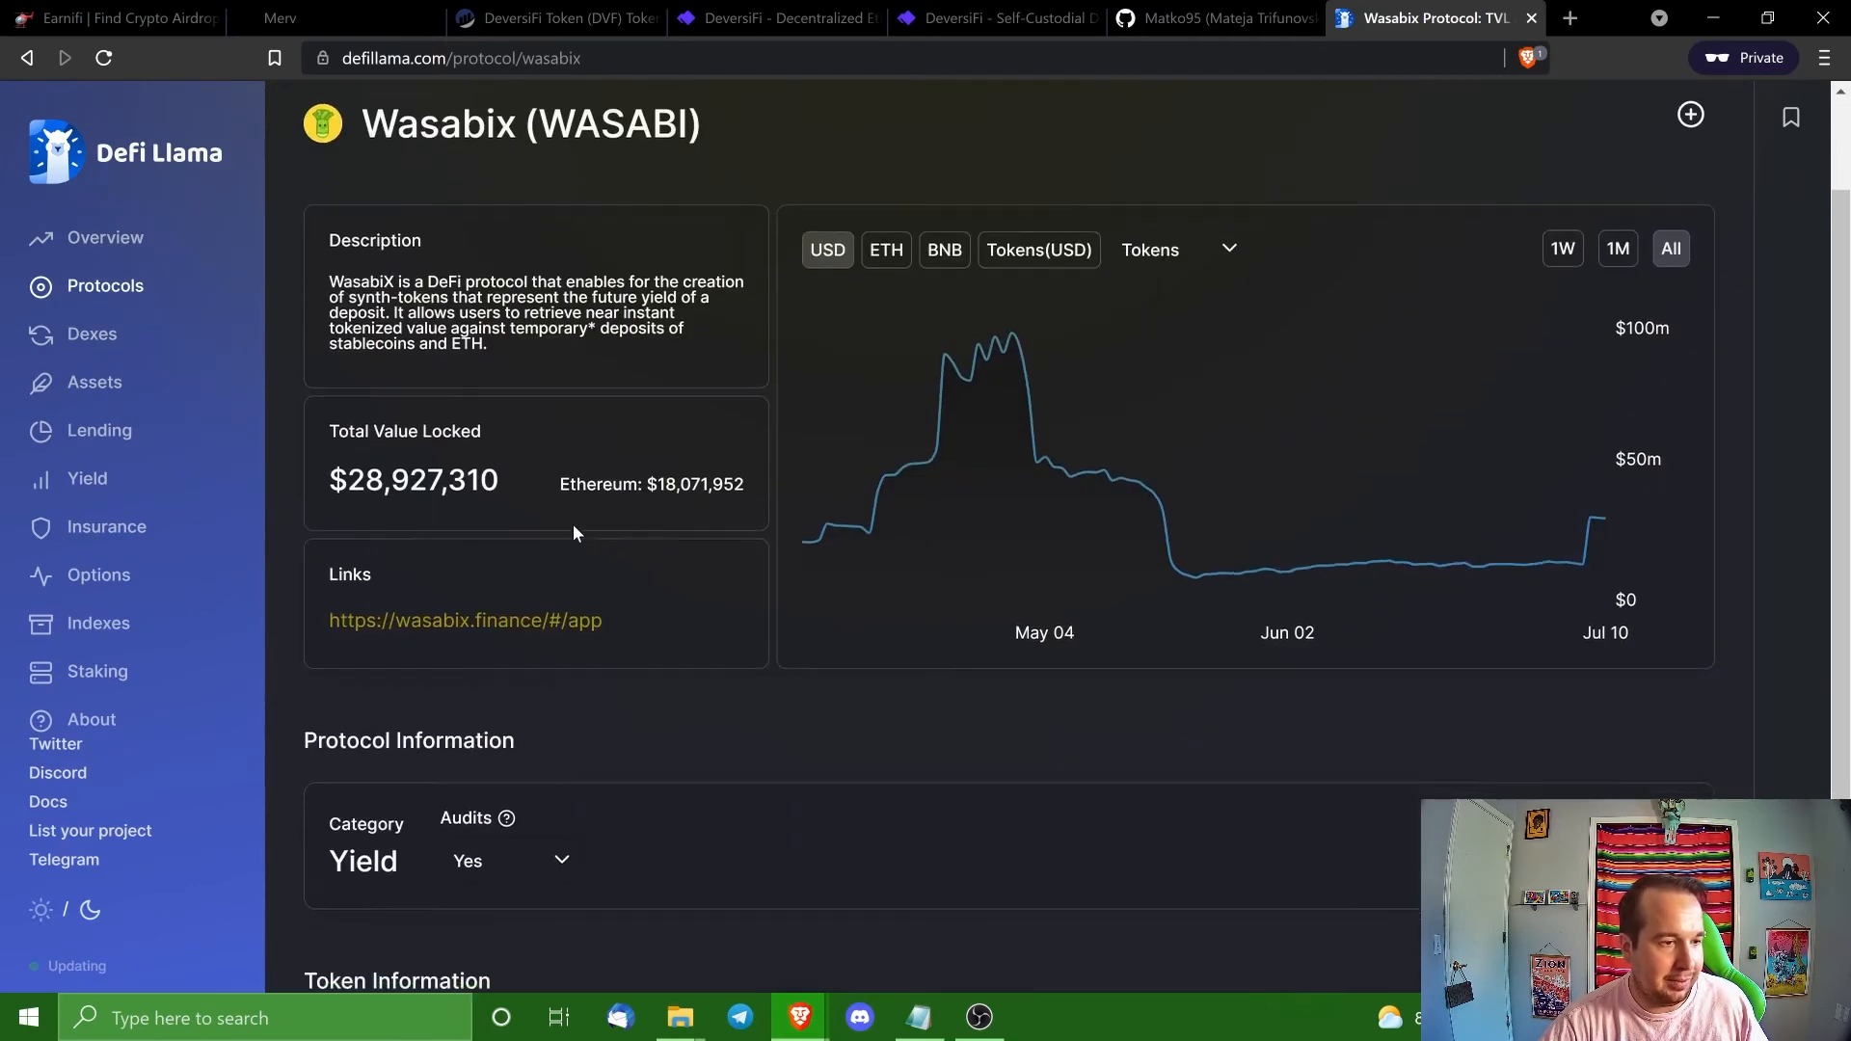
scroll(up, 3)
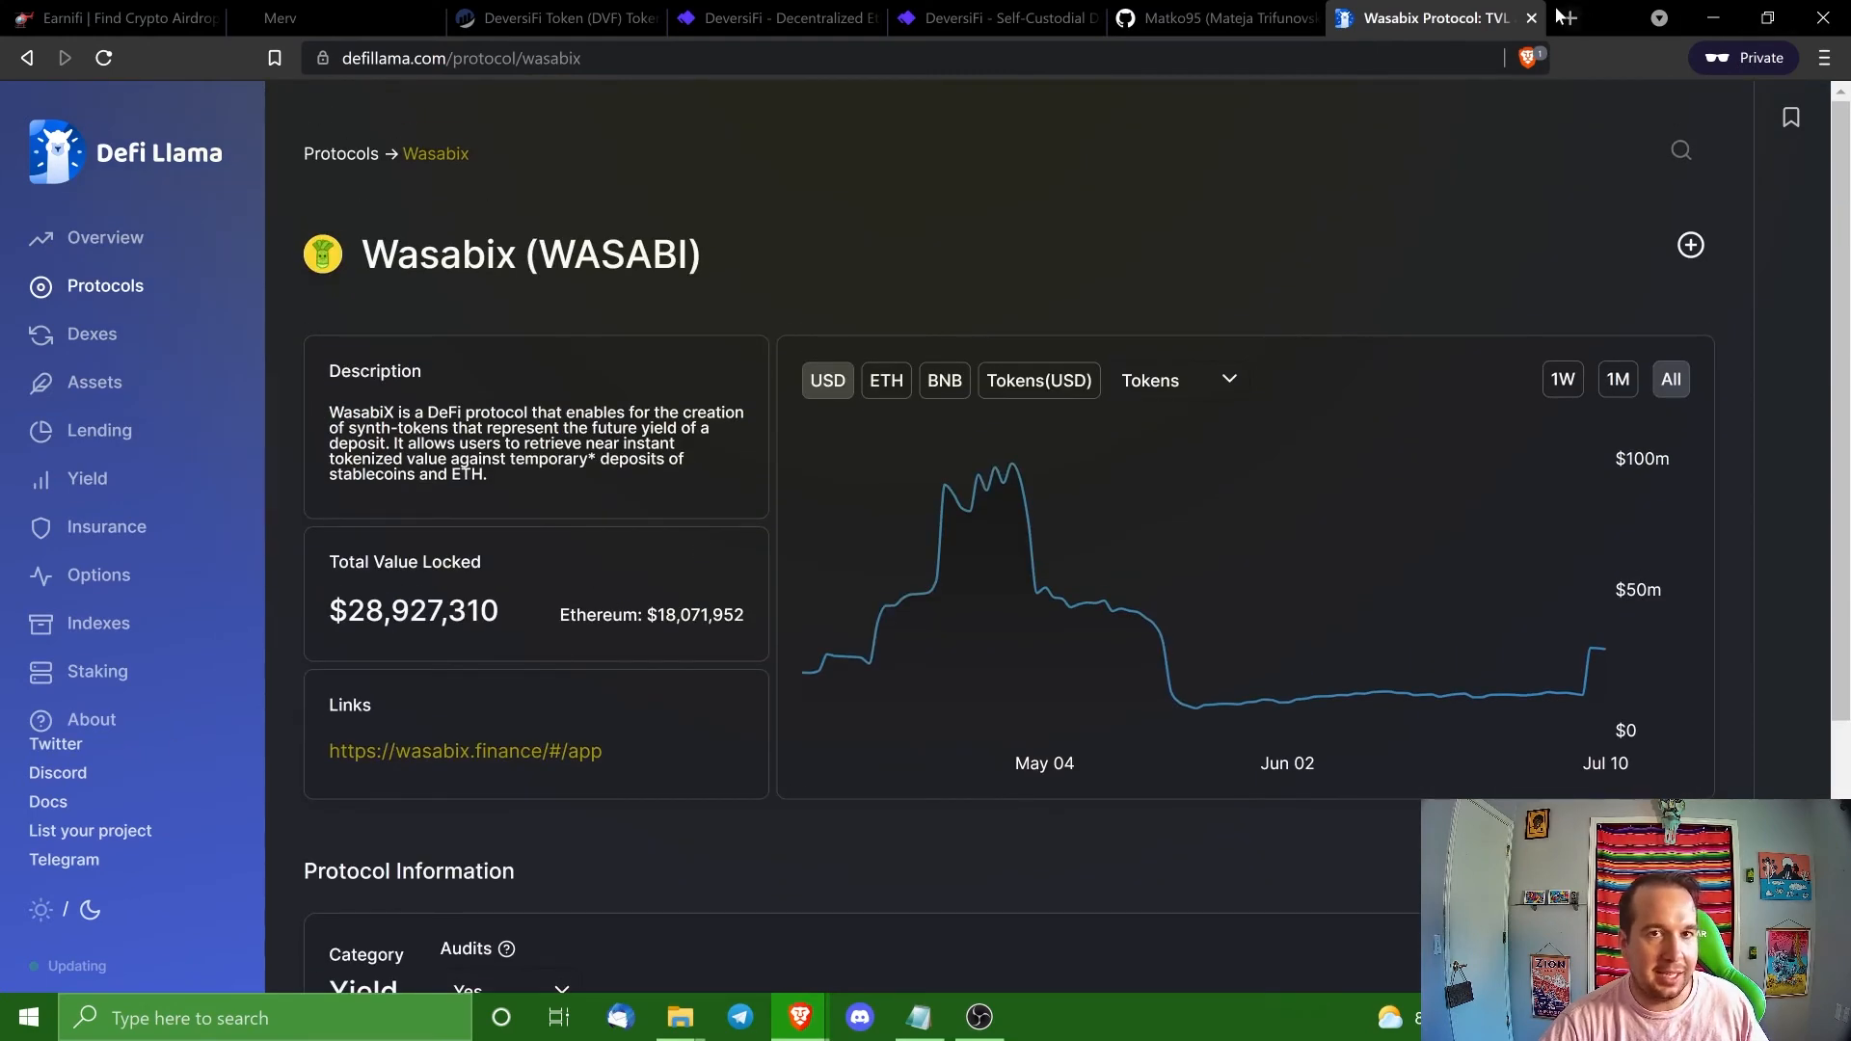
mouse_move(582, 656)
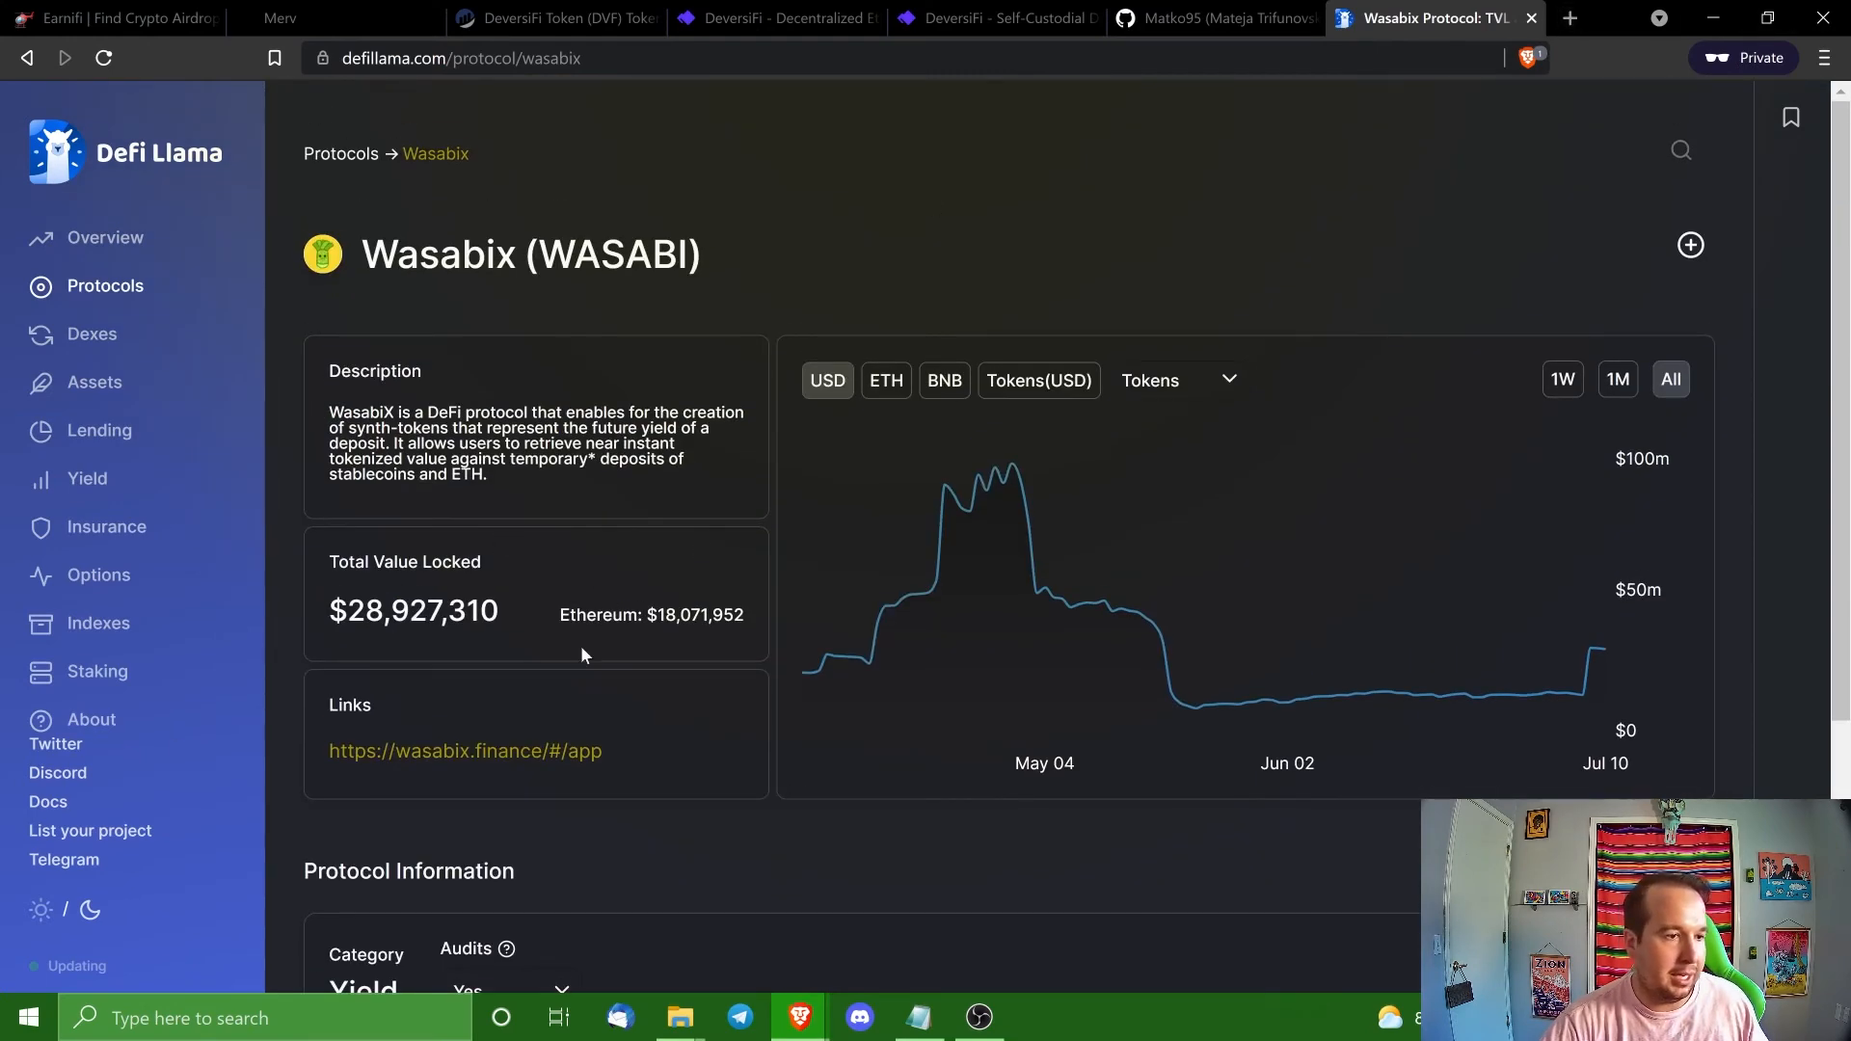
click(1570, 17)
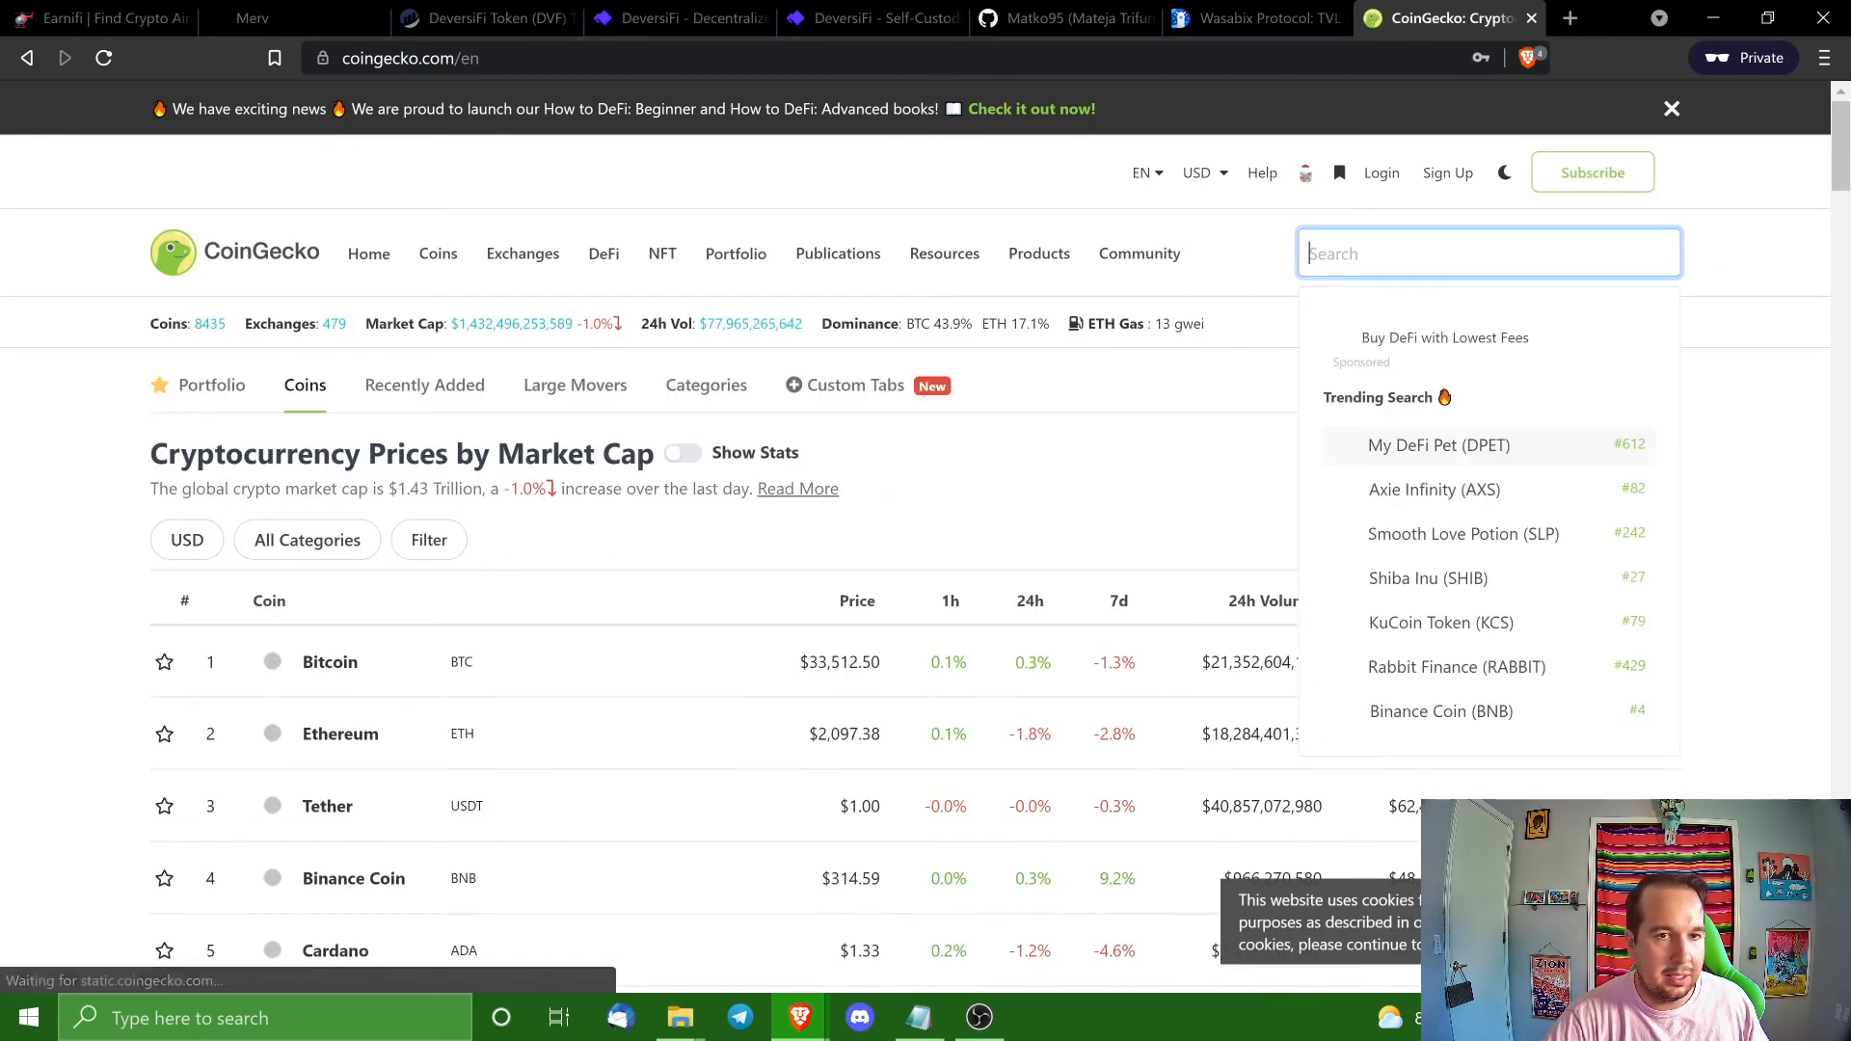
Search 'WASA' on CoinGecko and open the WasabiX (WASABI) coin page down to its price chart.
text(WASA)
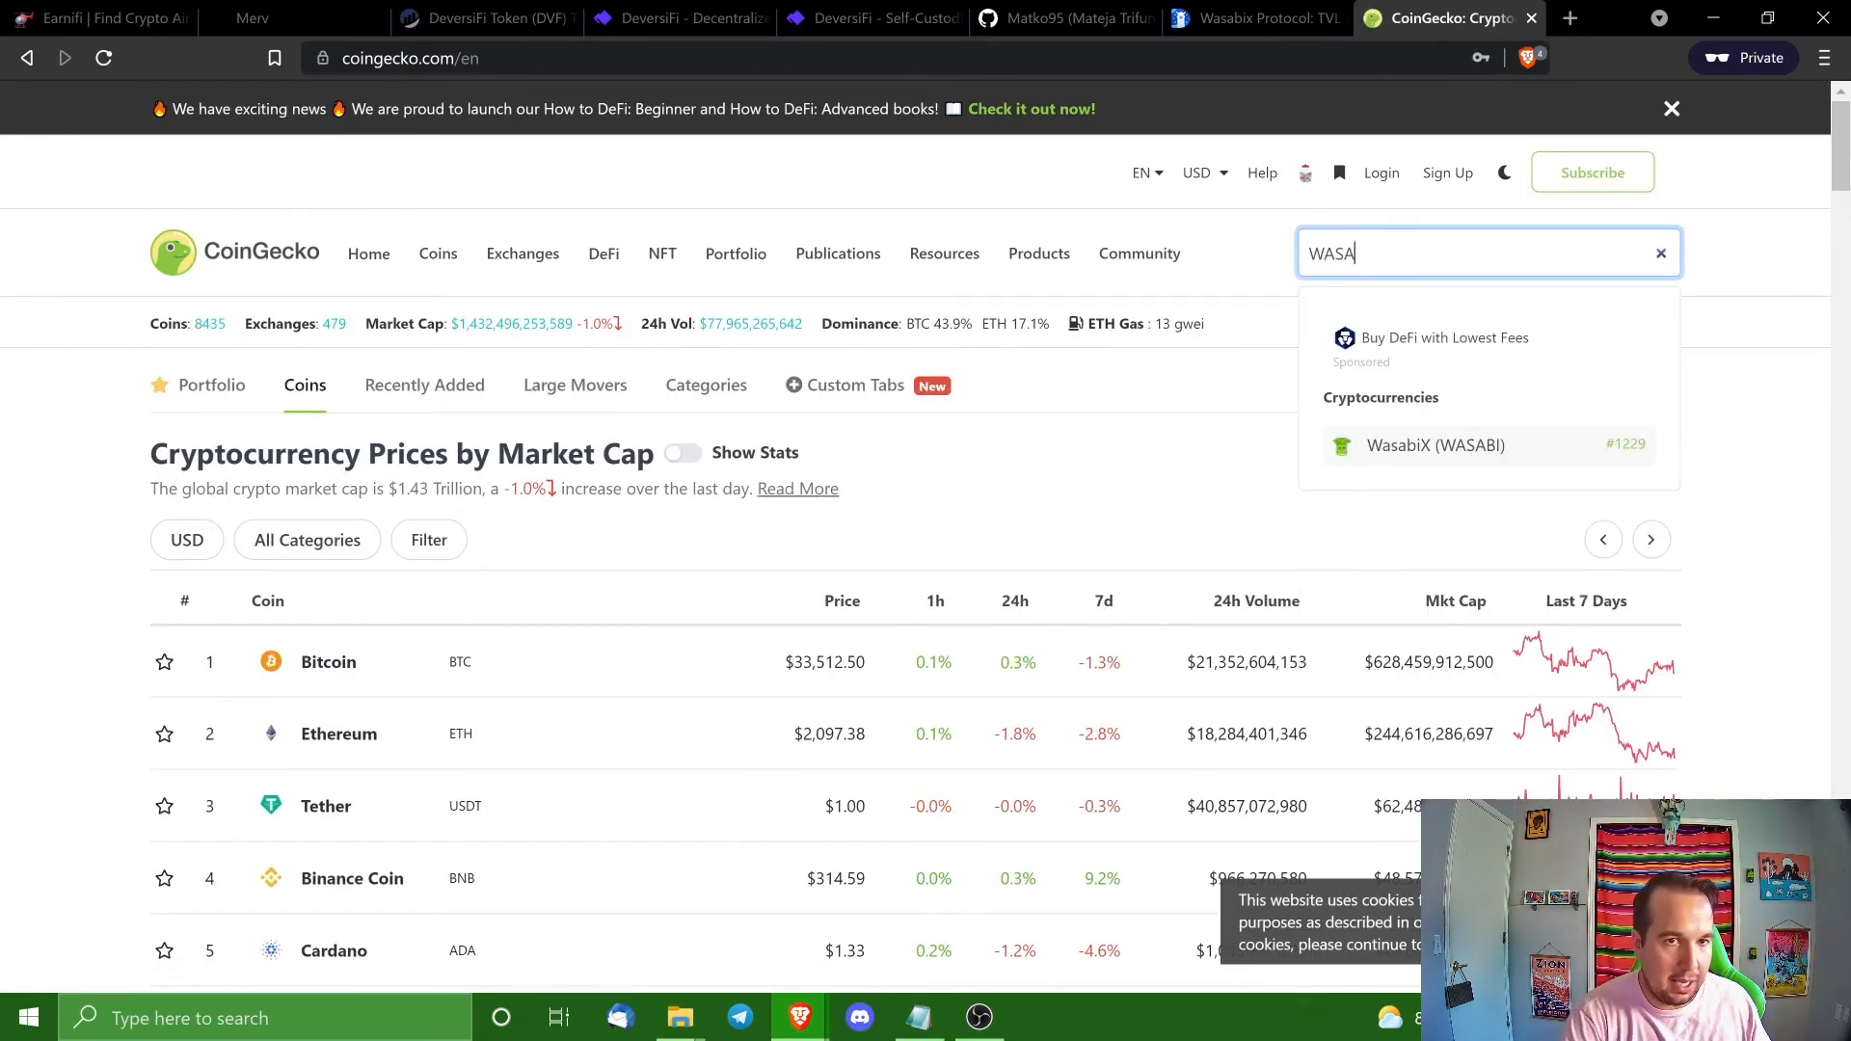
click(1435, 446)
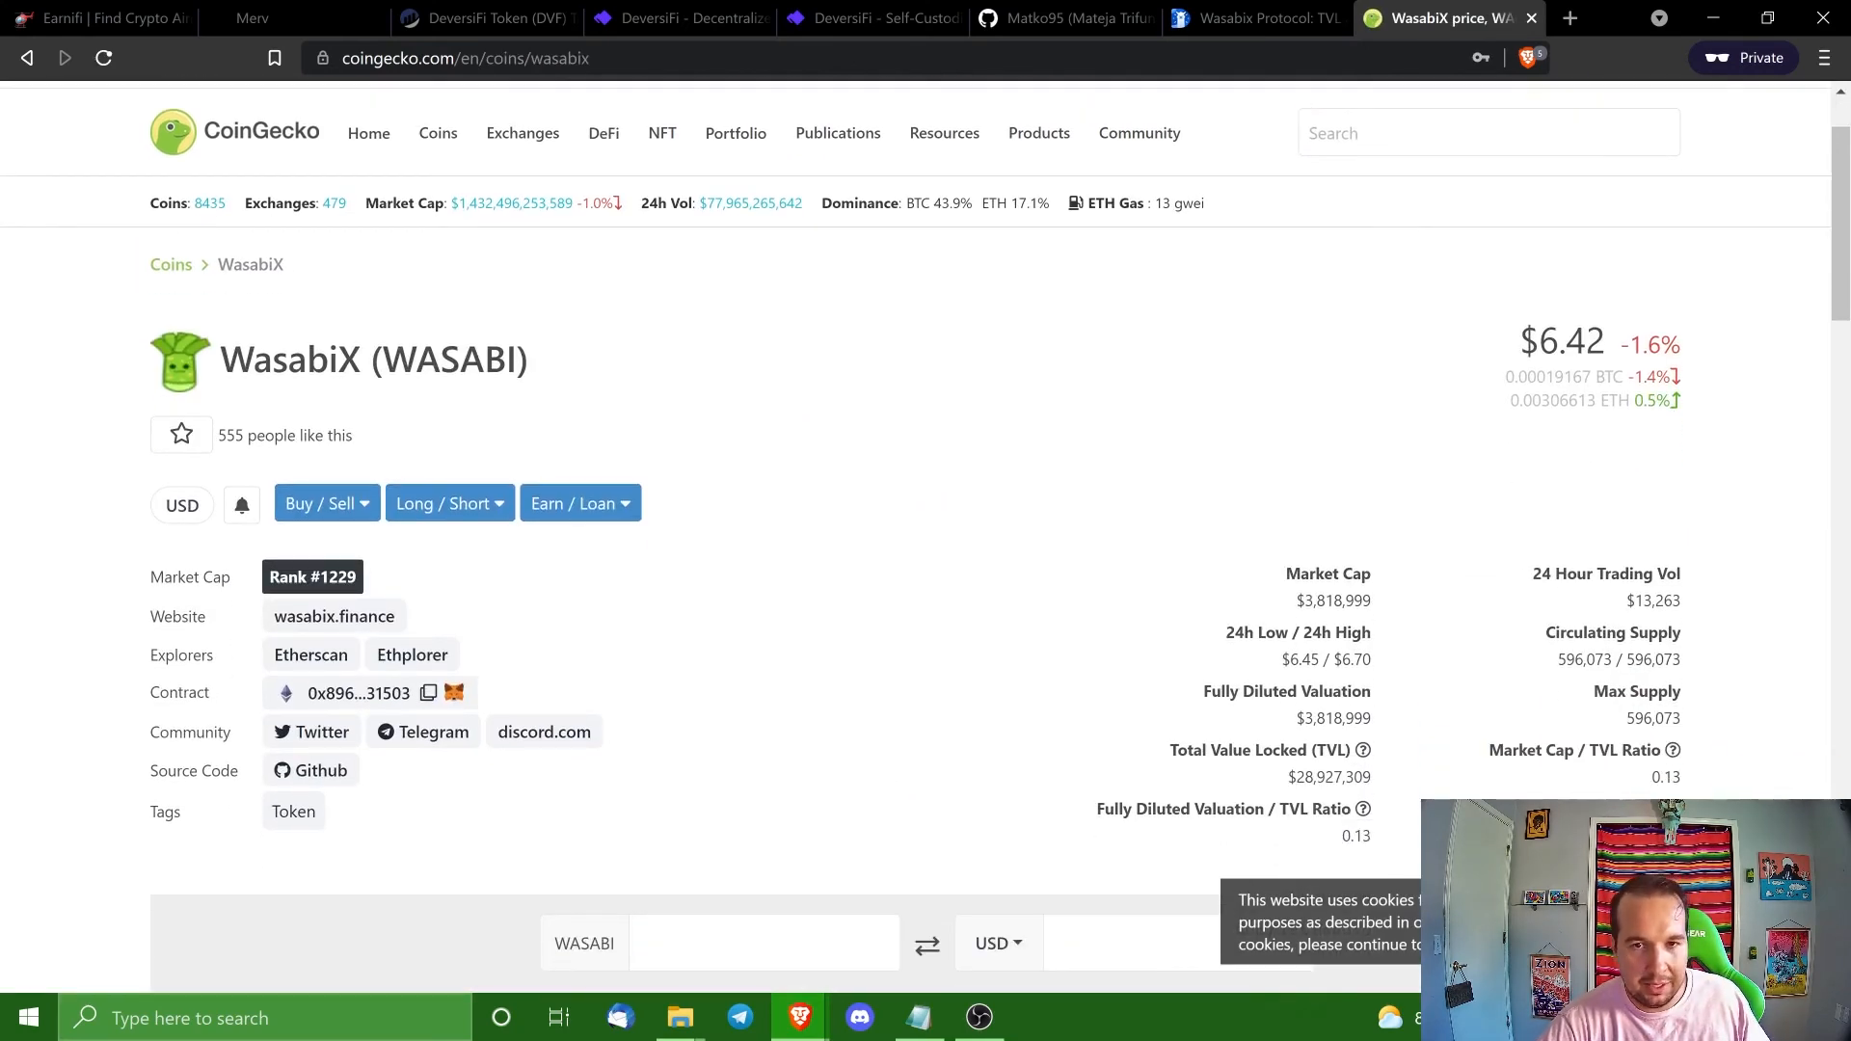
mouse_move(1543, 450)
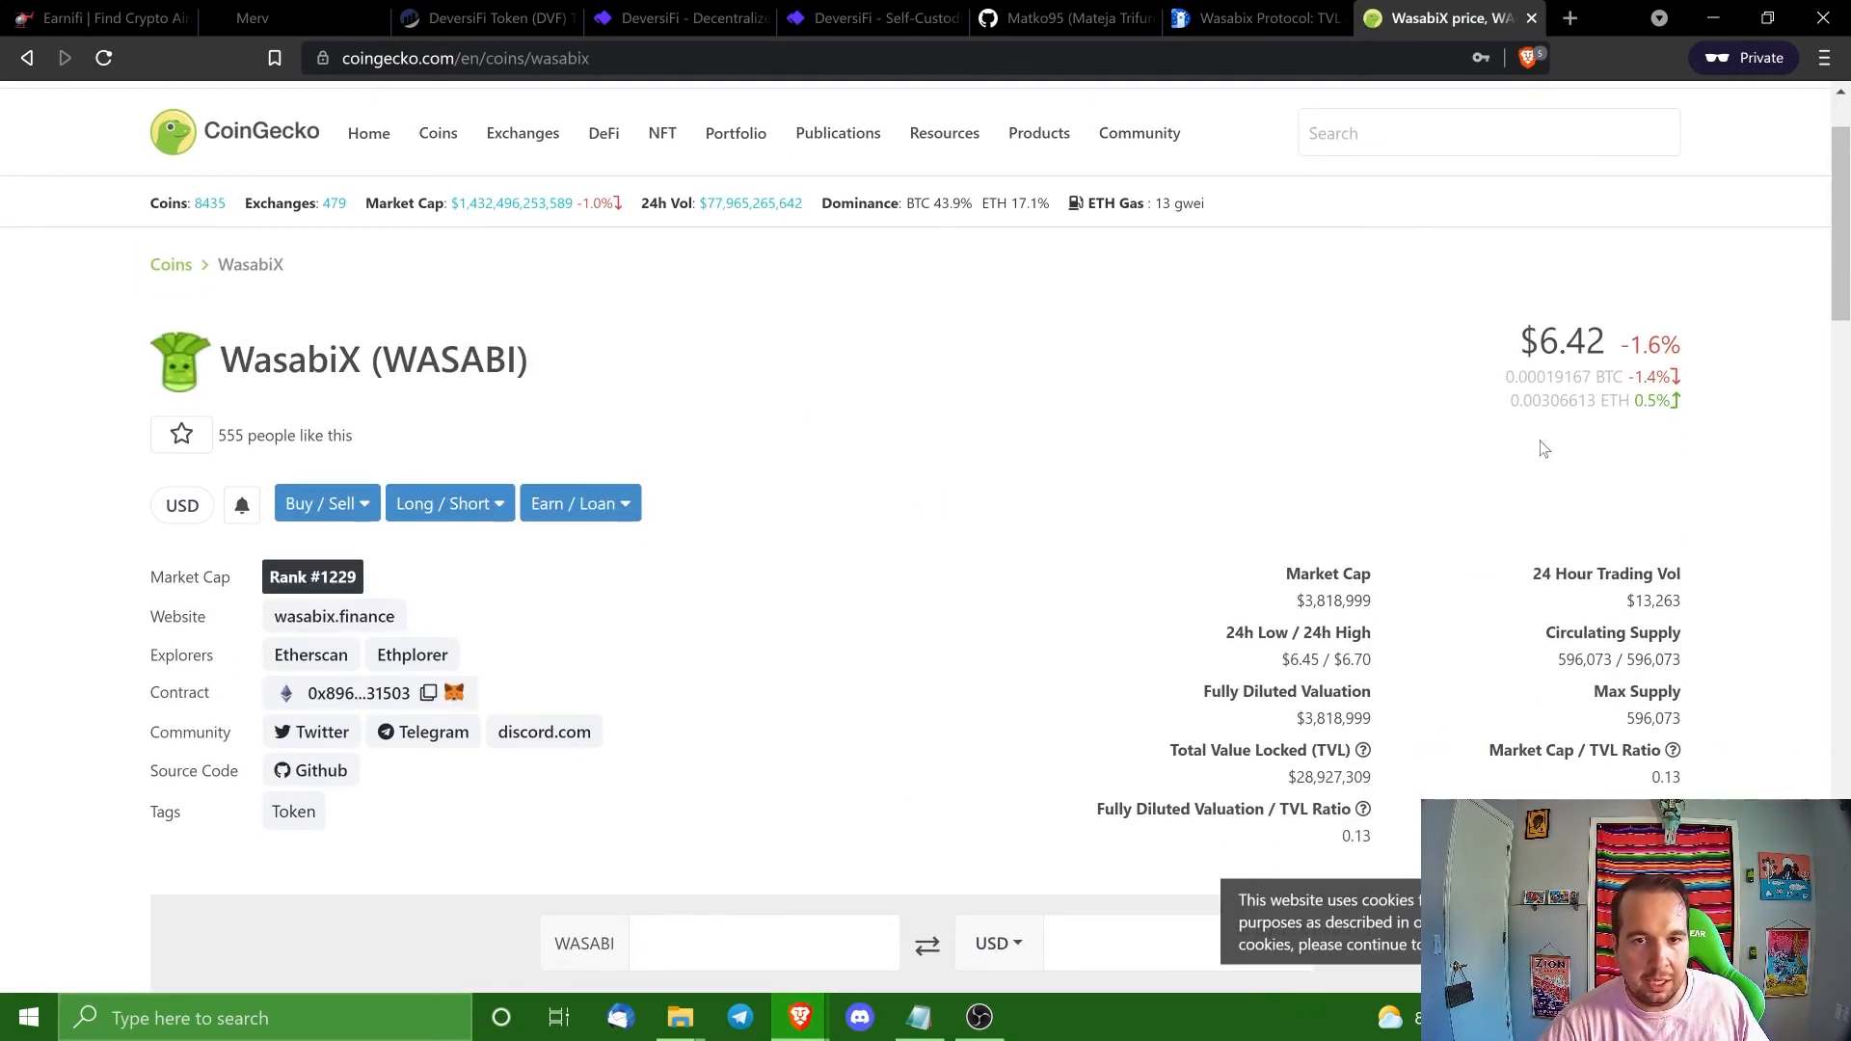
scroll(down, 3)
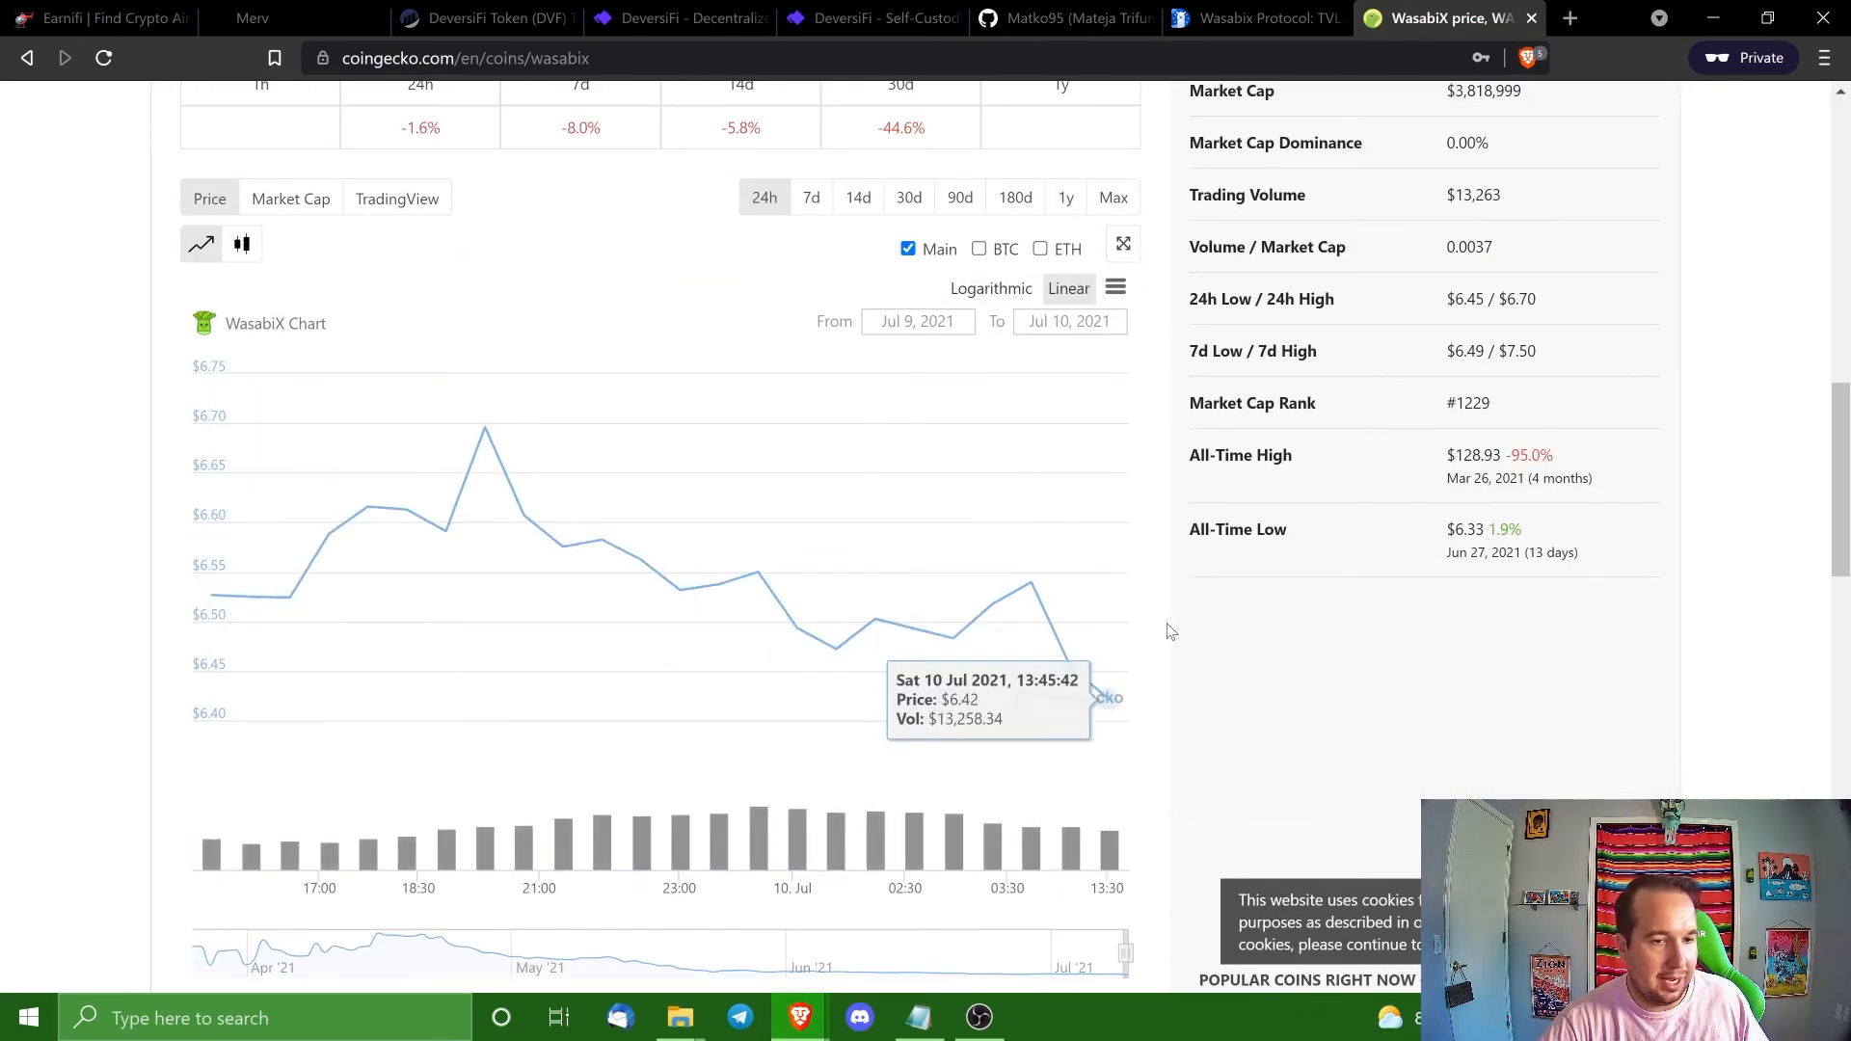
Switch the WasabiX chart to 14d then 30d, then return to the market cap and TVL stats.
click(857, 197)
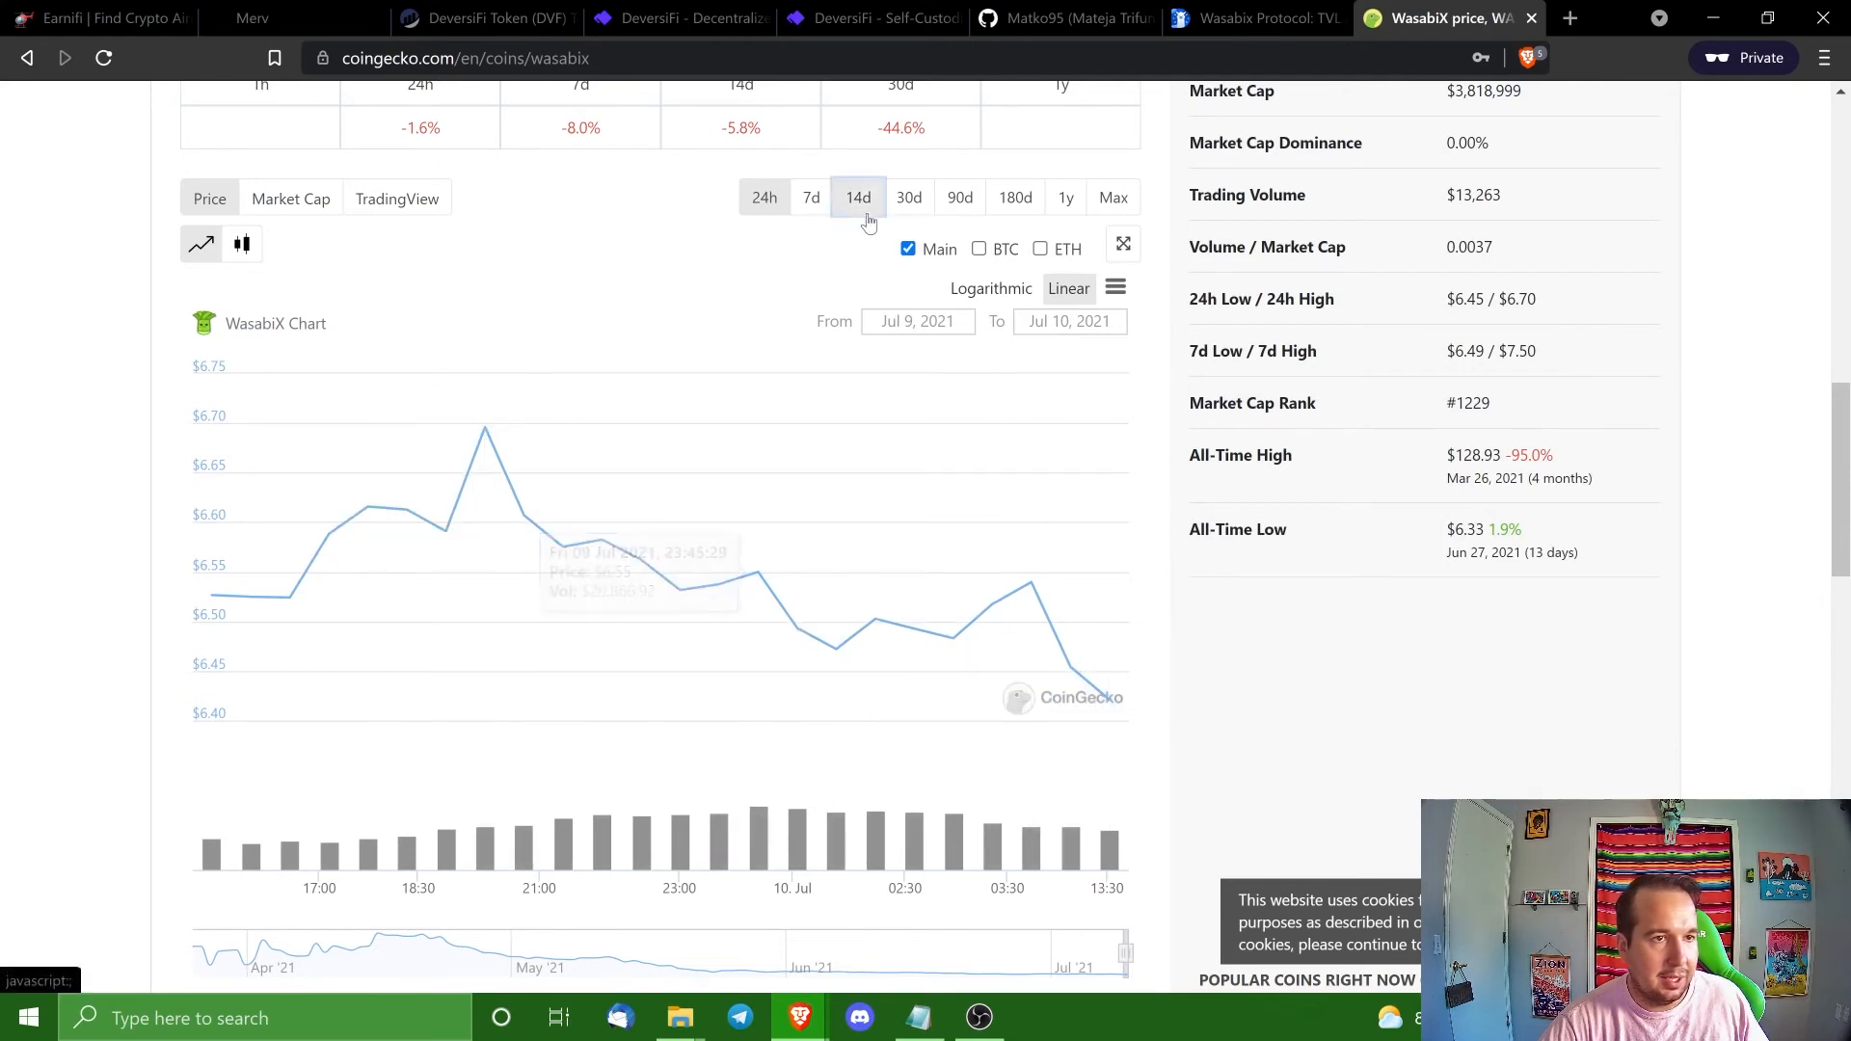
click(856, 197)
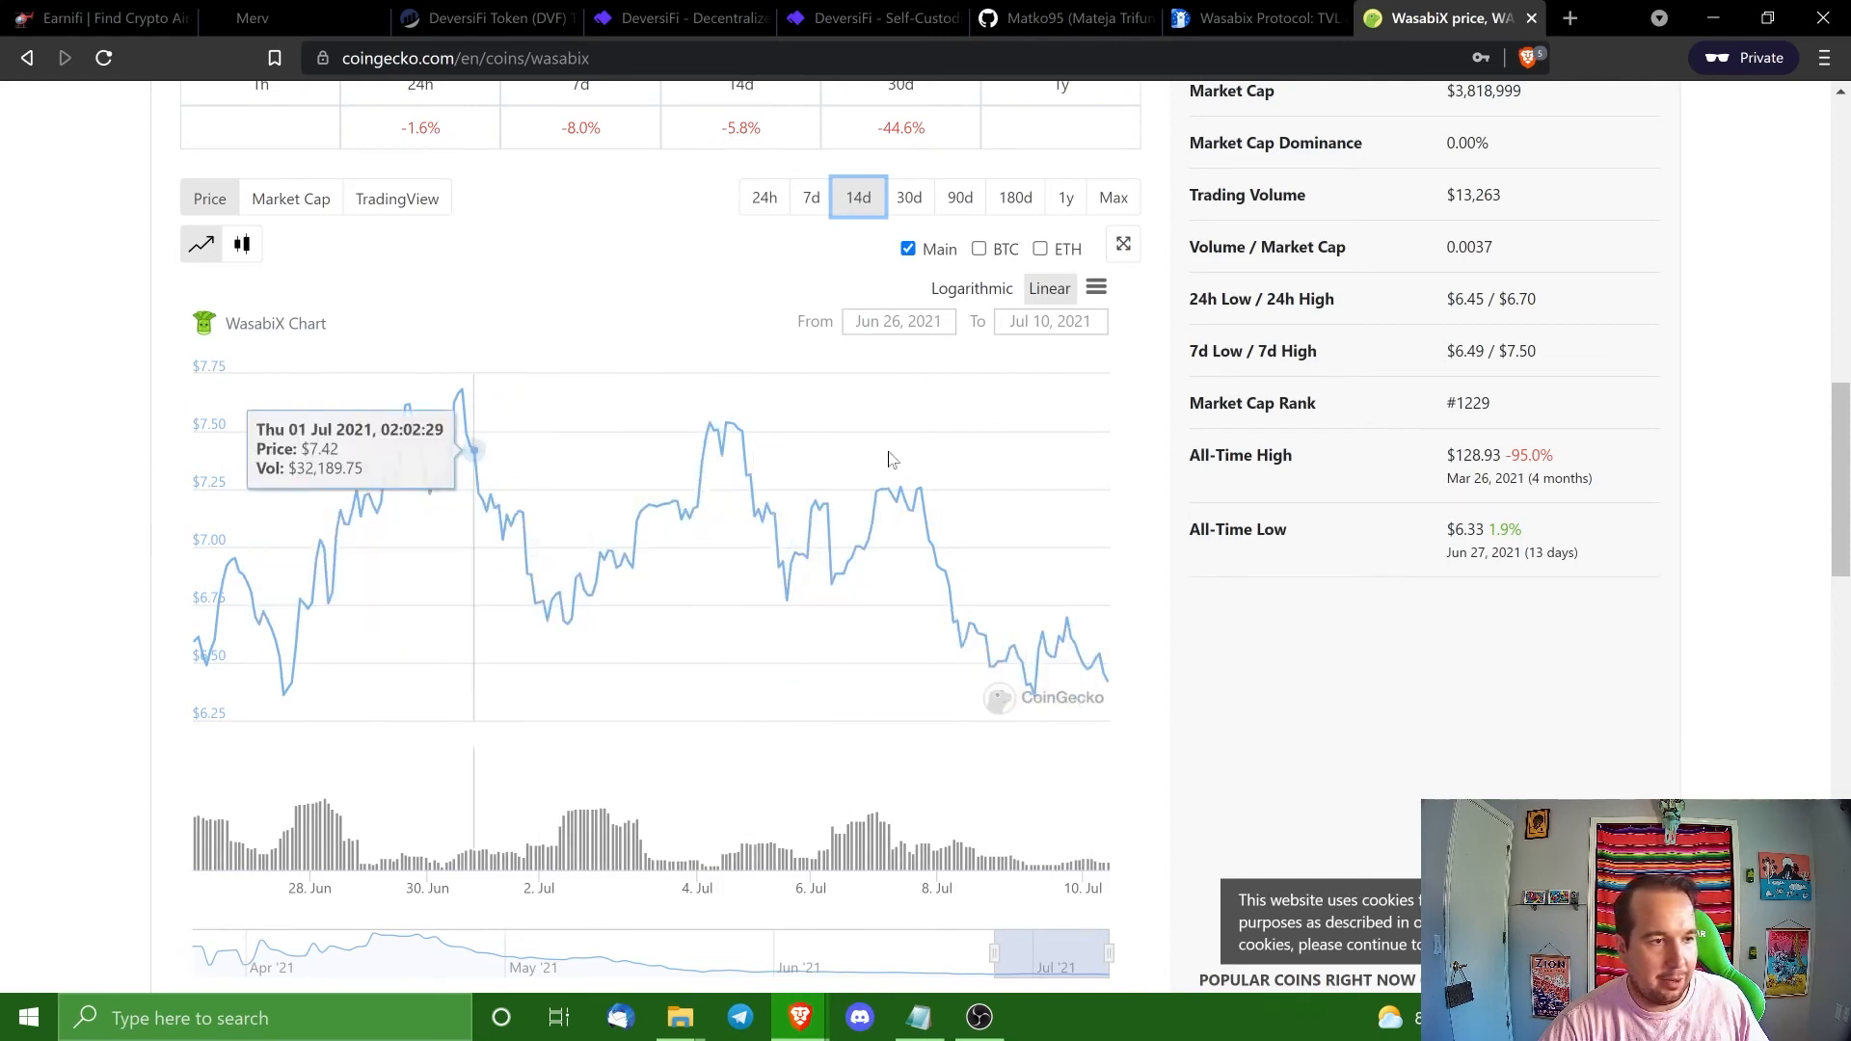
scroll(up, 3)
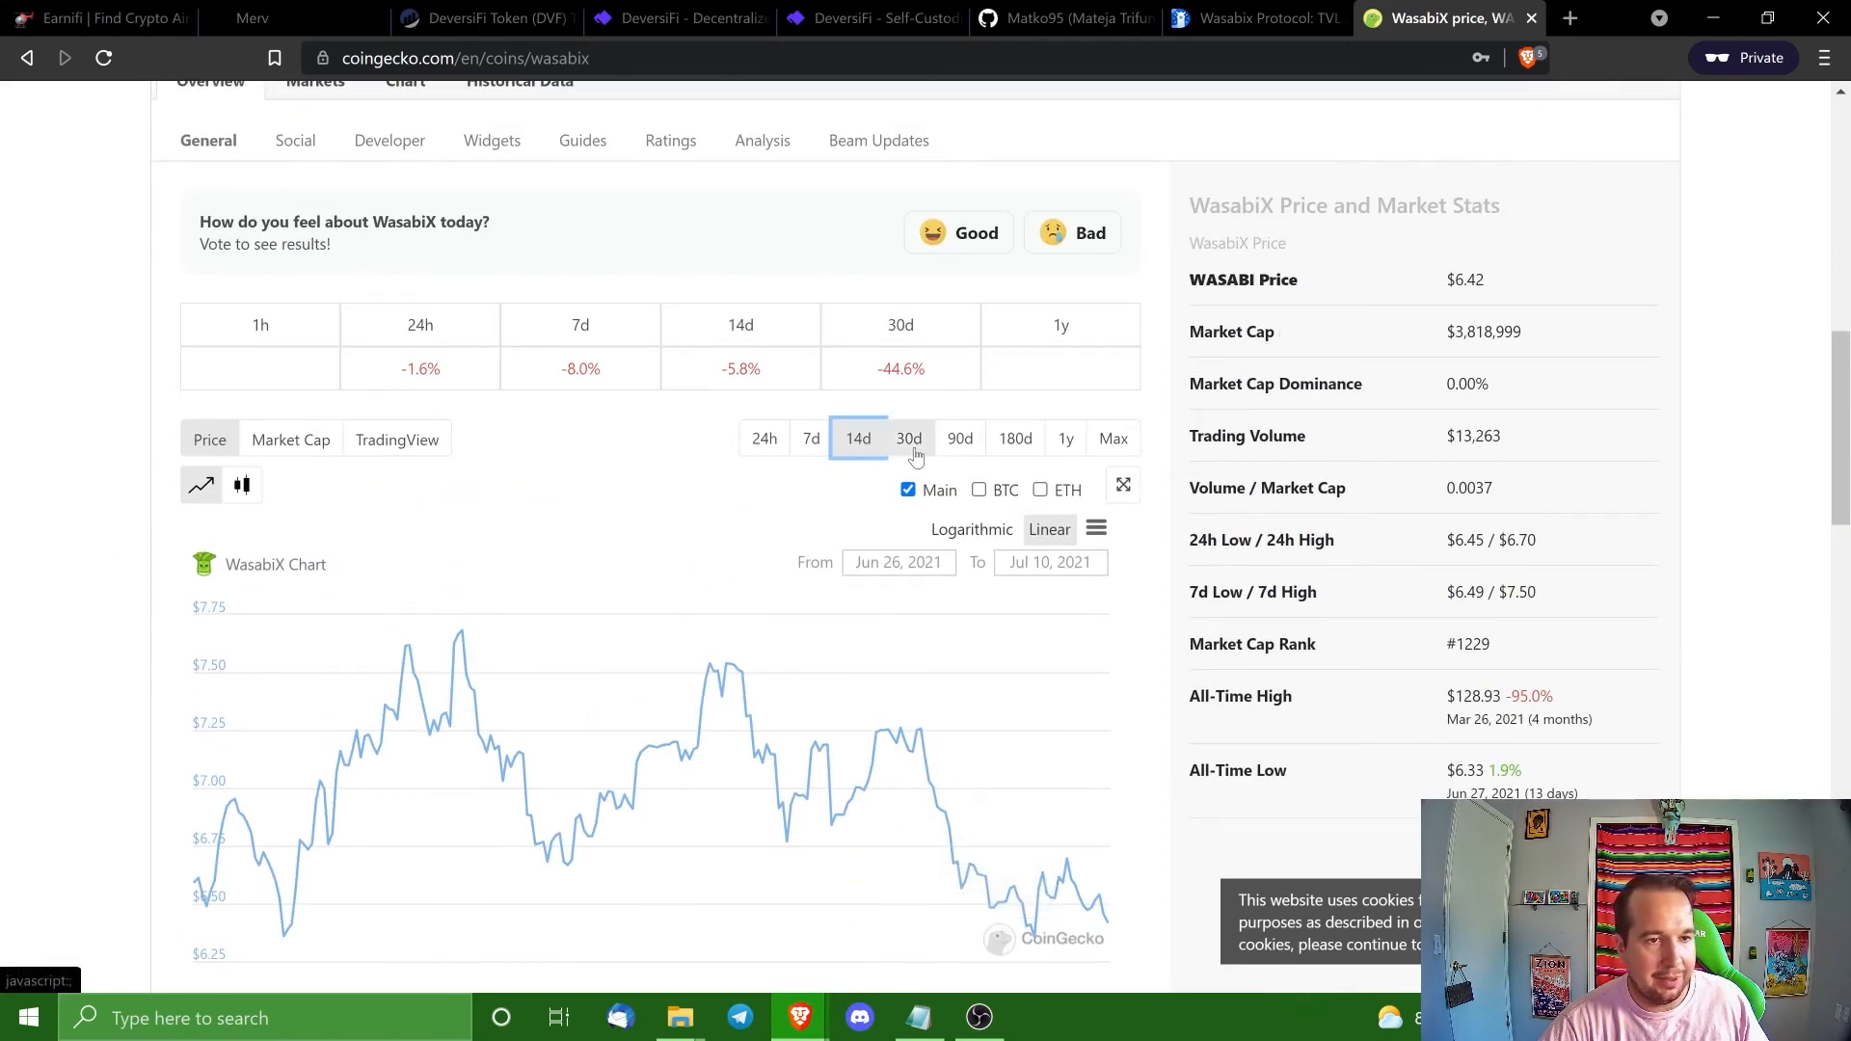
click(908, 438)
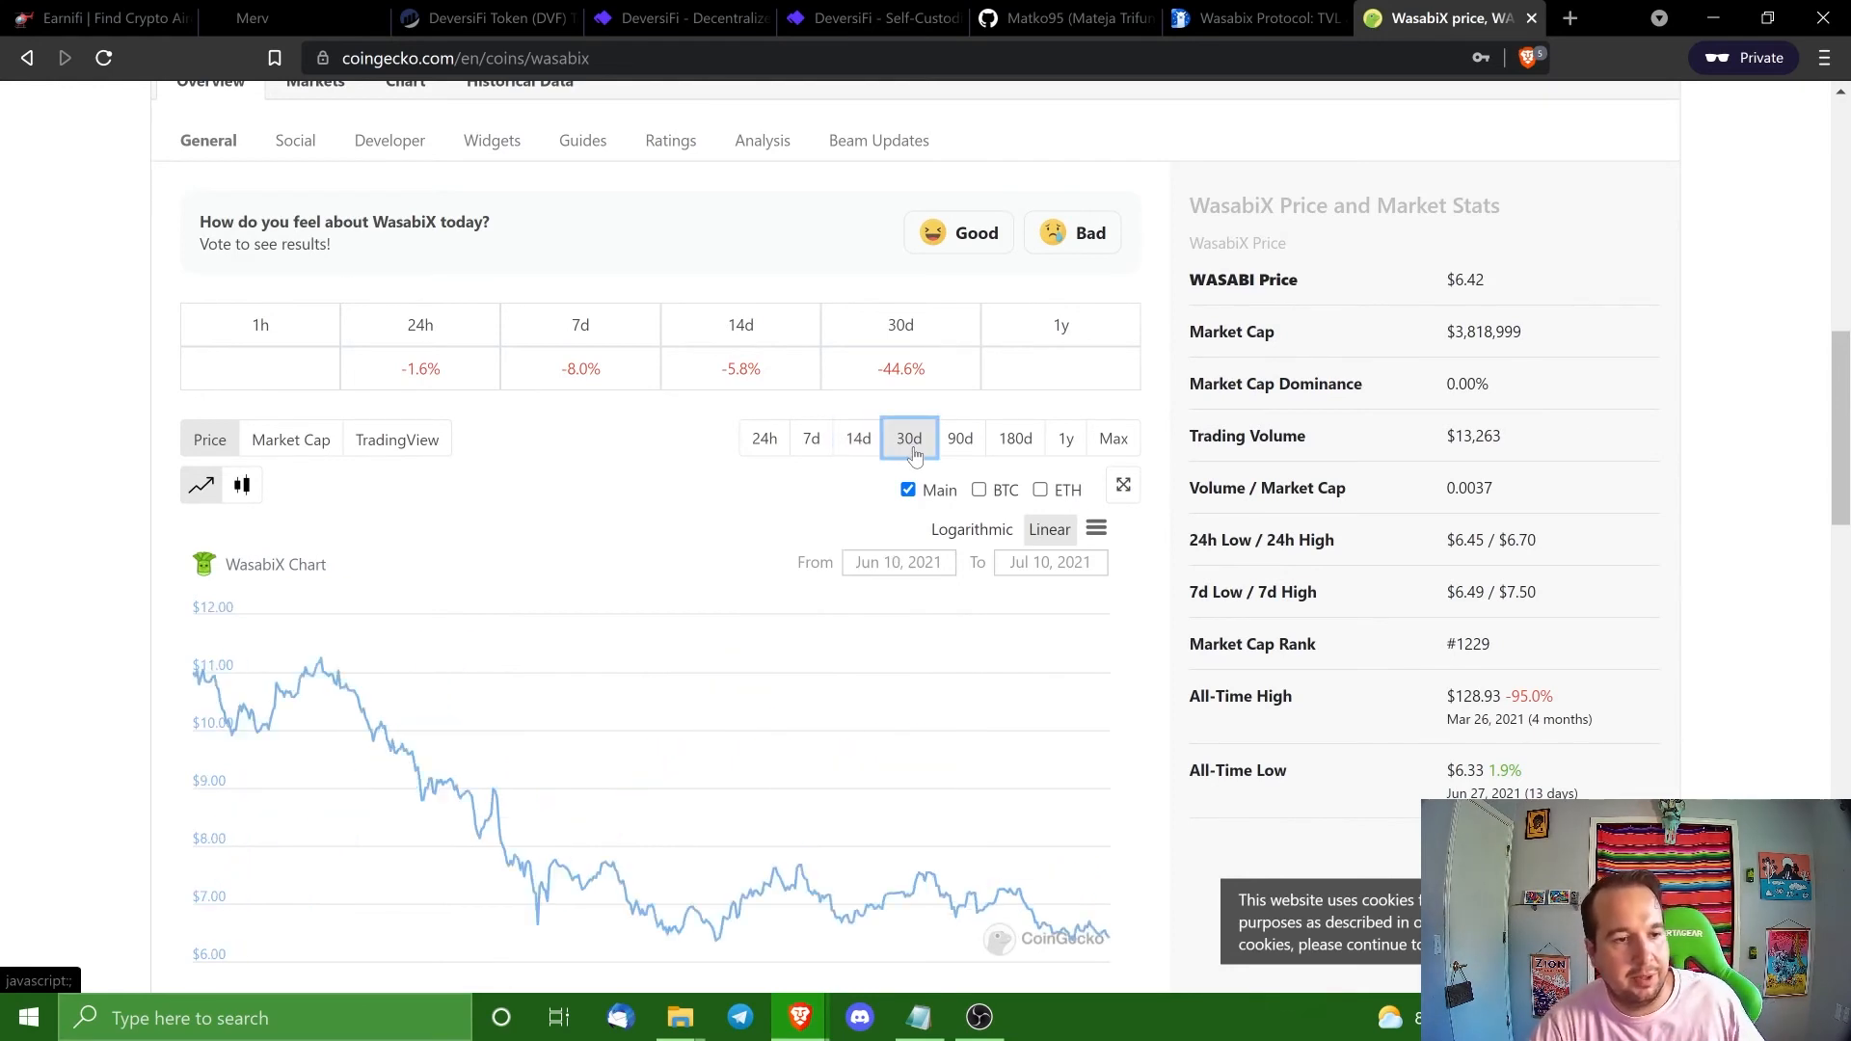
scroll(down, 3)
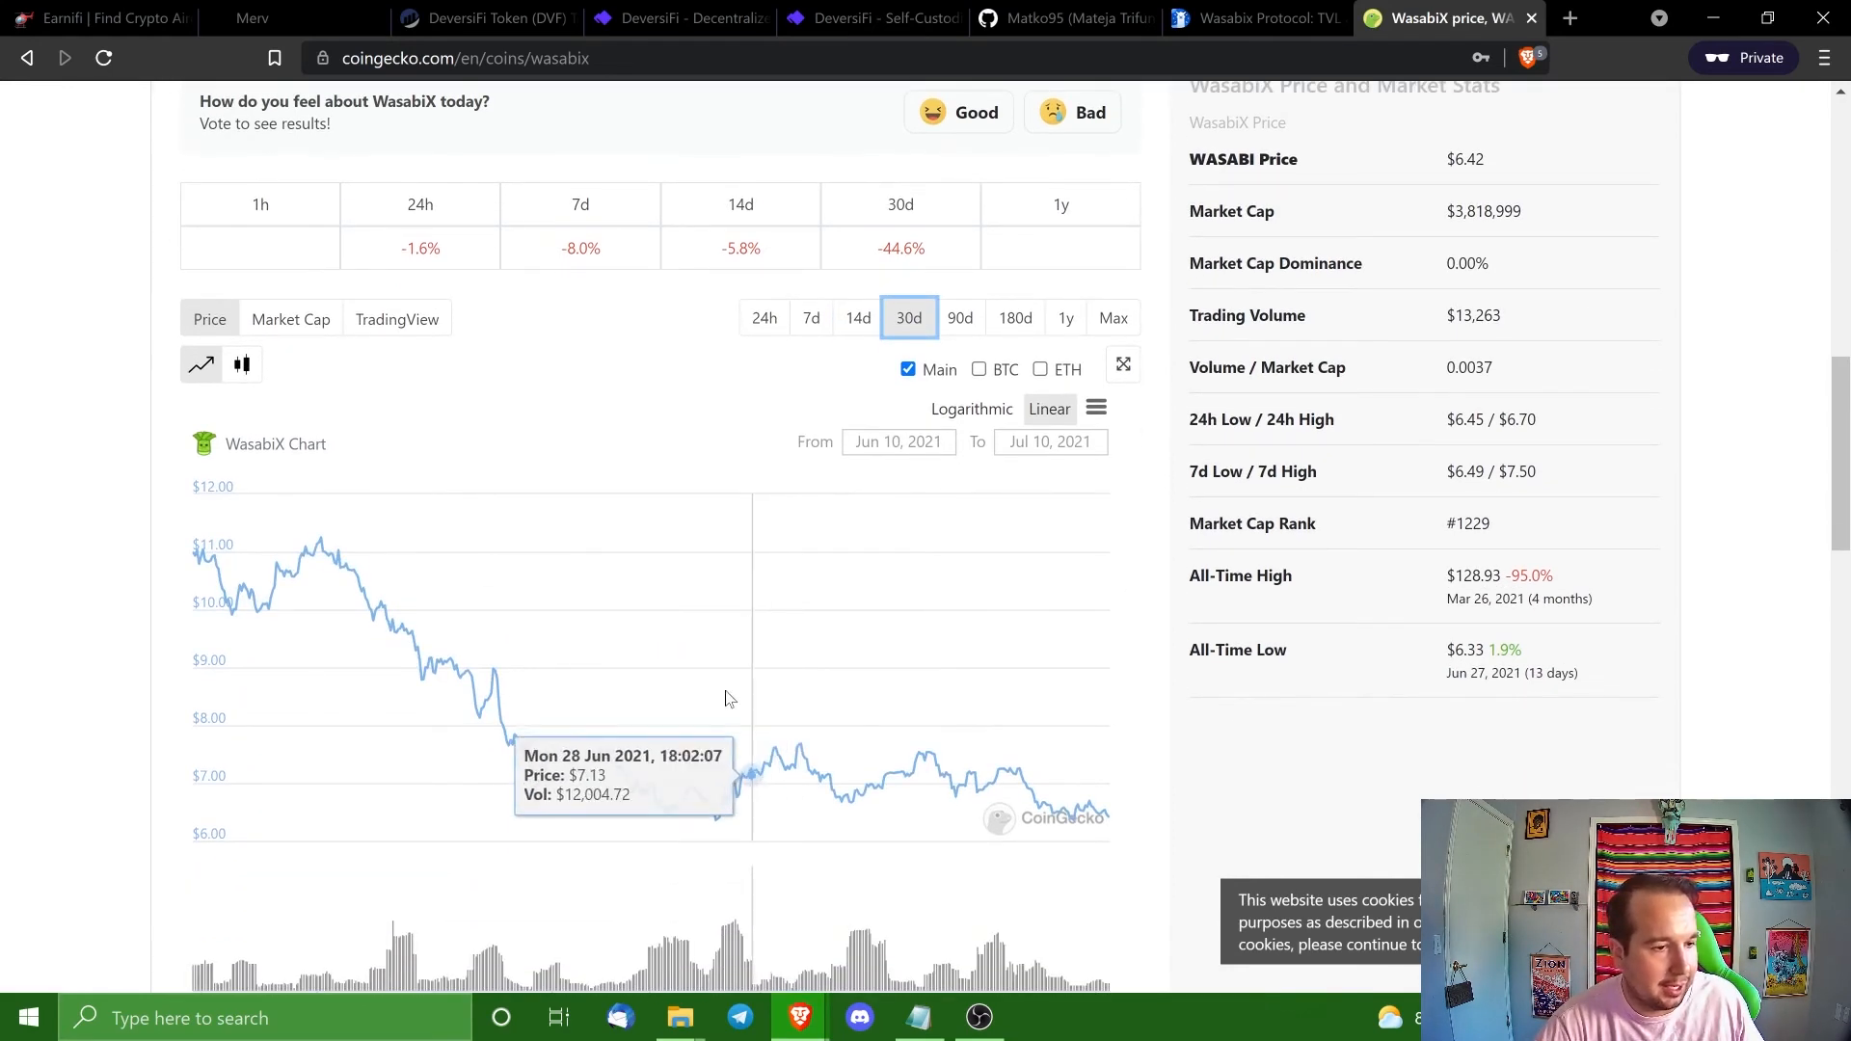
mouse_move(598, 716)
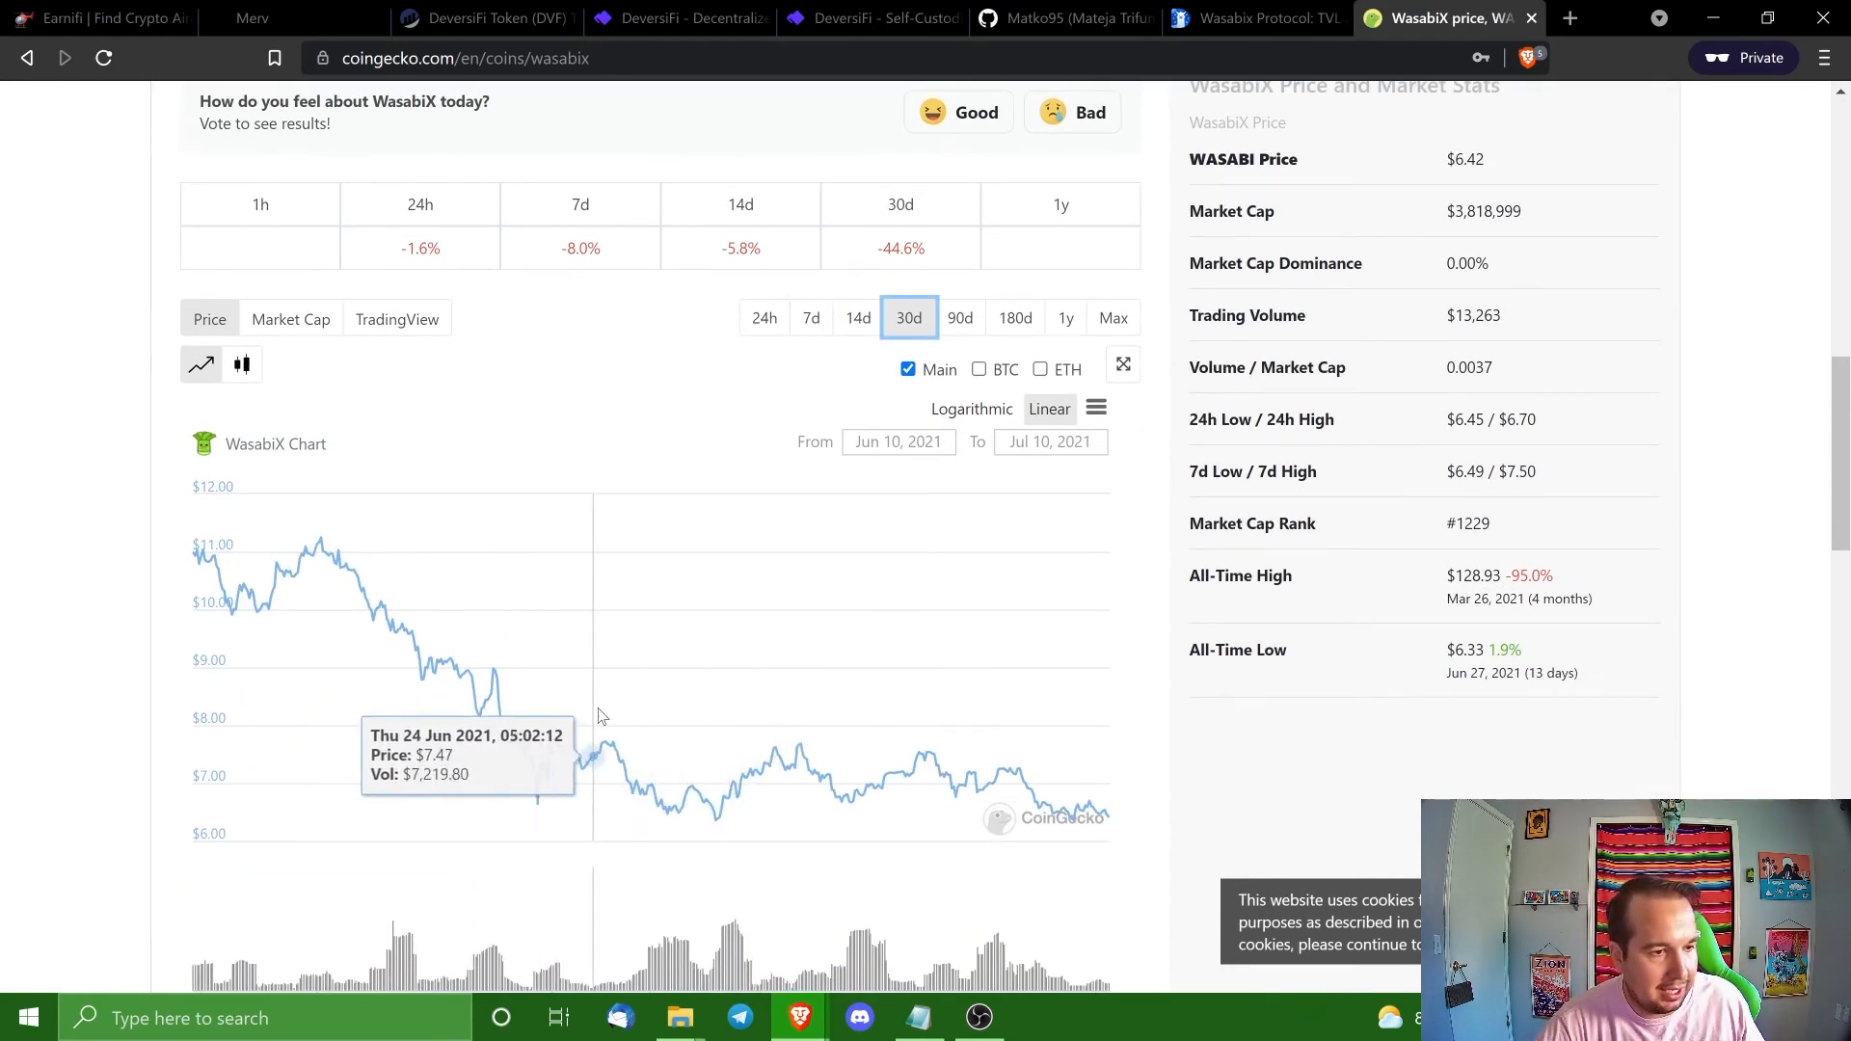
mouse_move(705, 744)
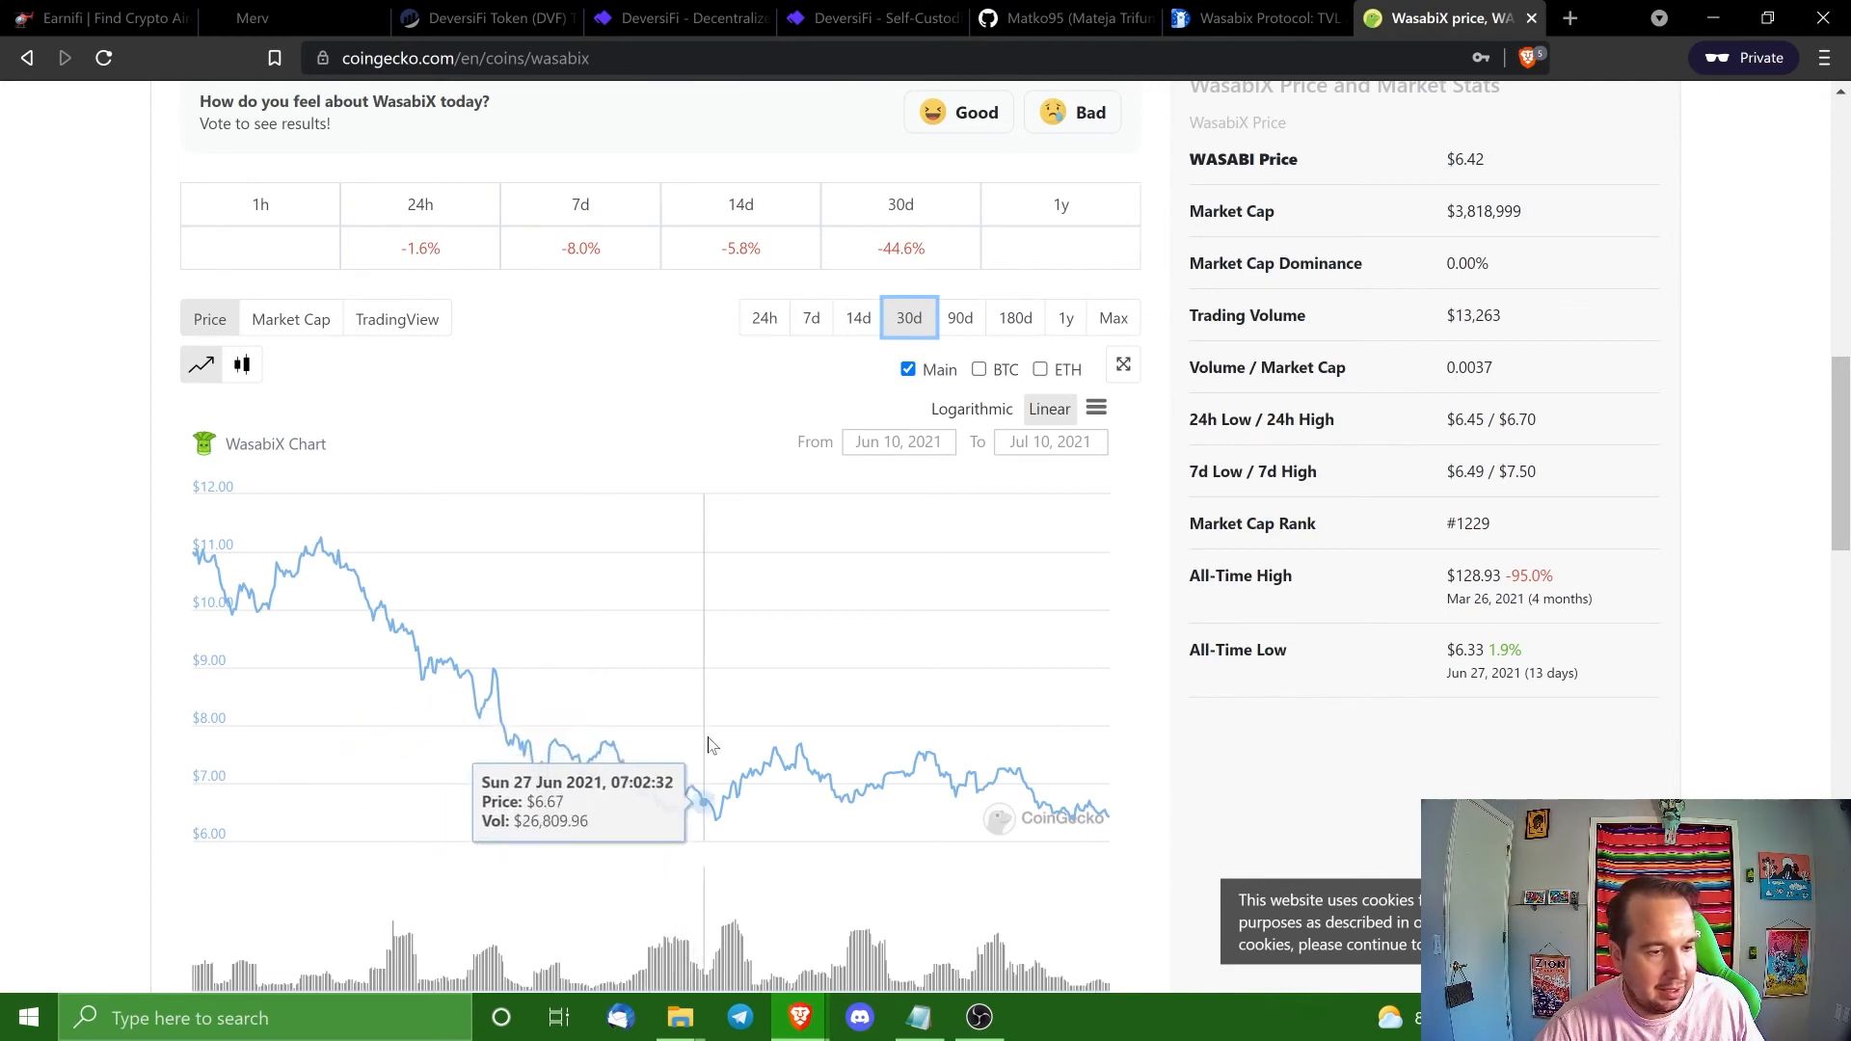
mouse_move(789, 767)
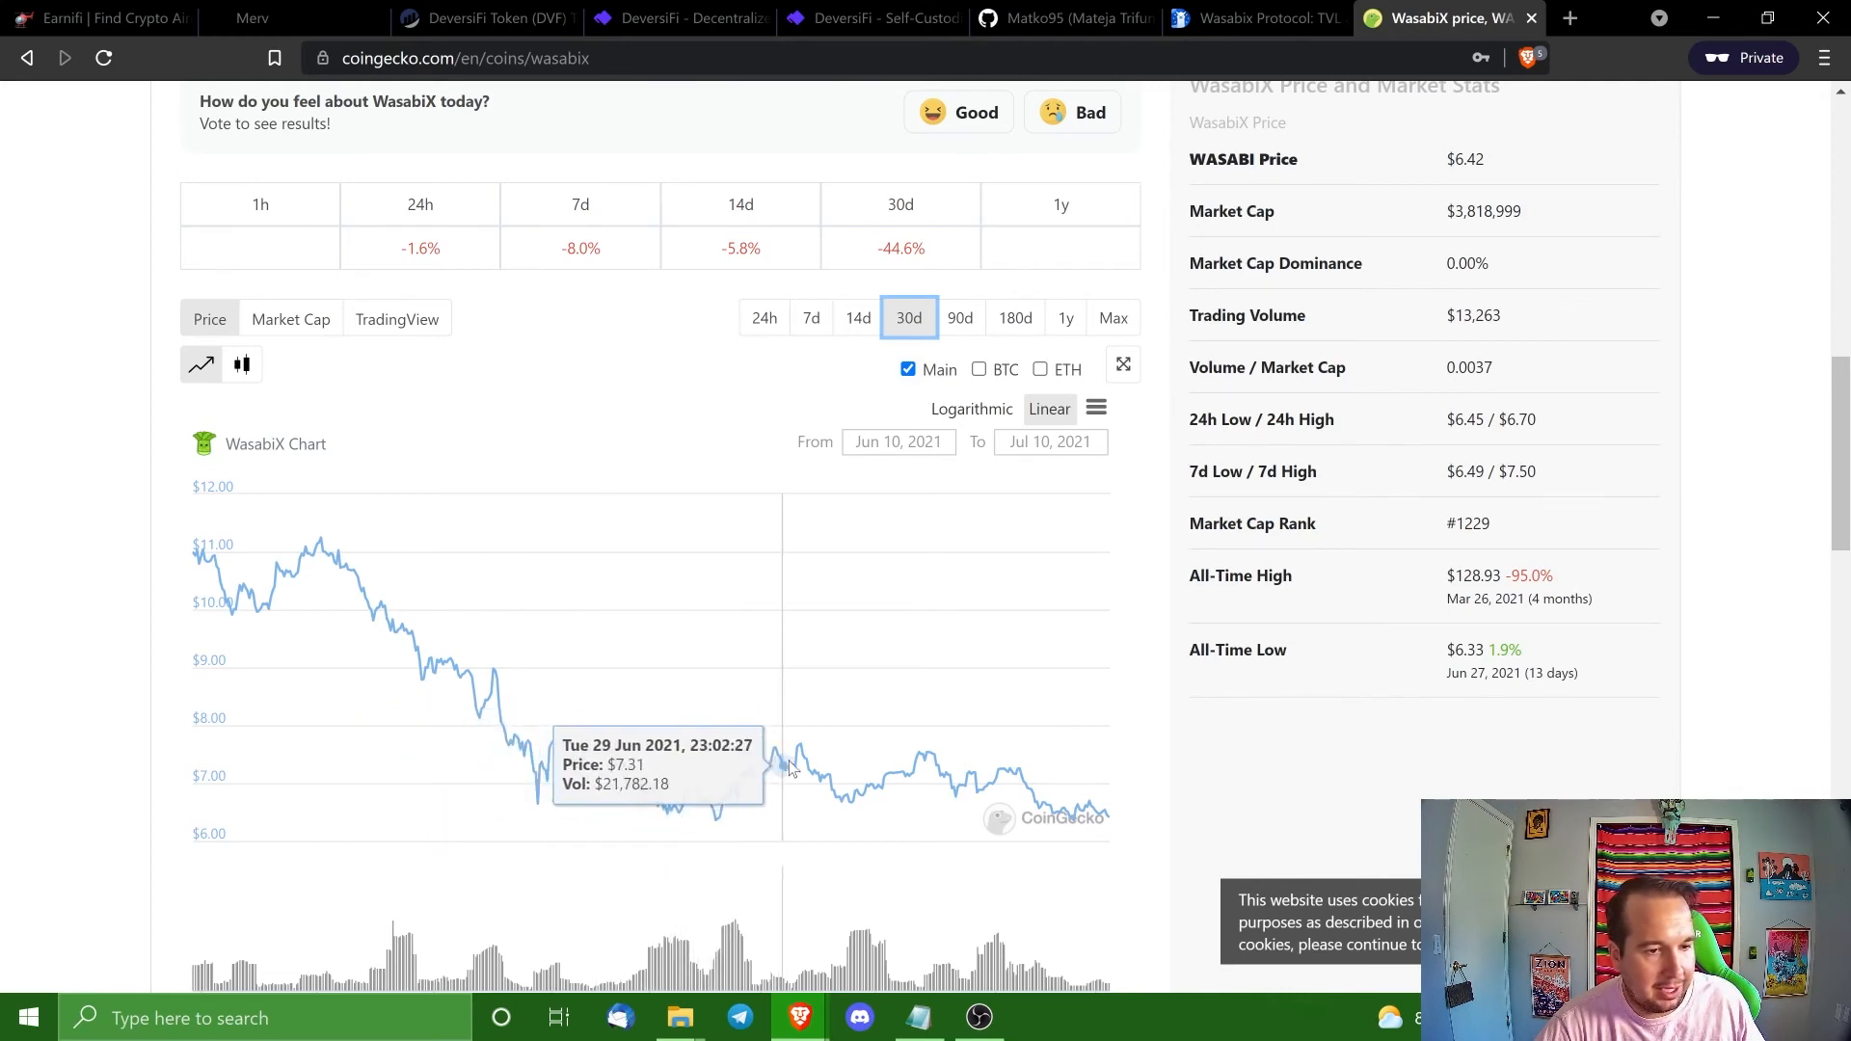
mouse_move(1076, 782)
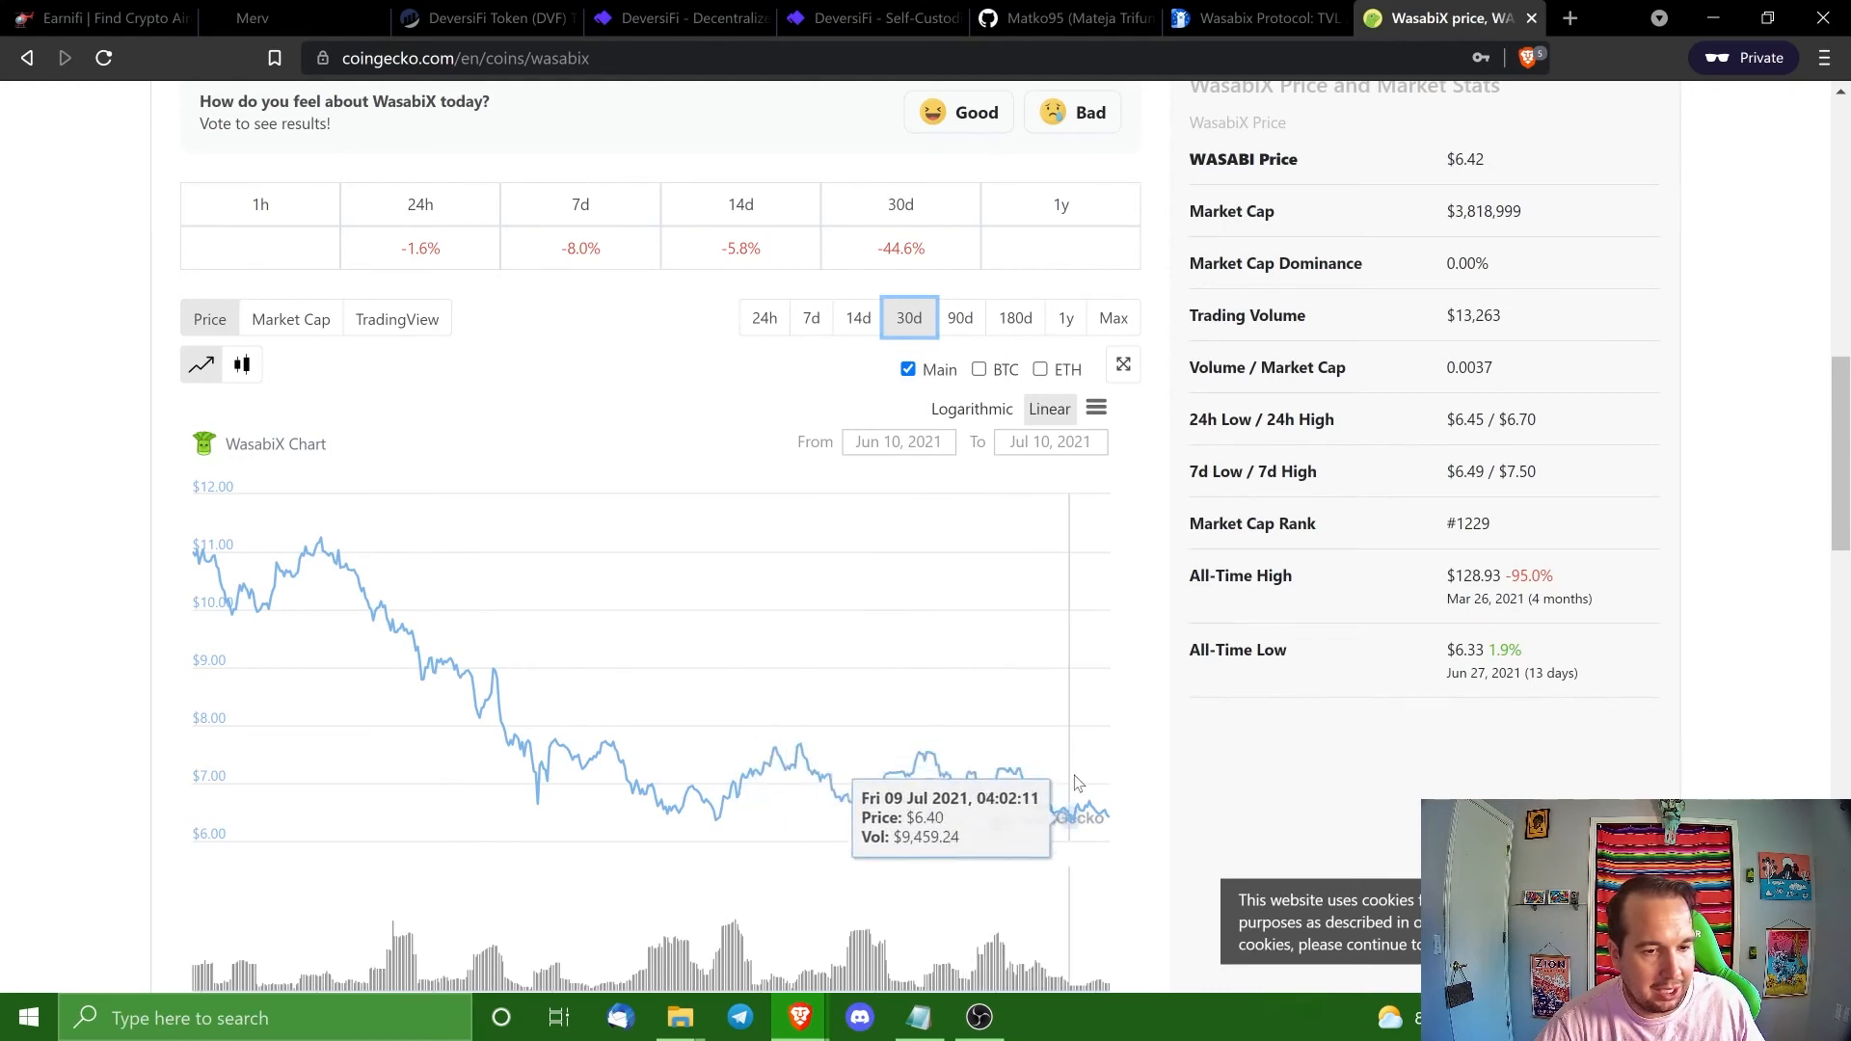
scroll(up, 3)
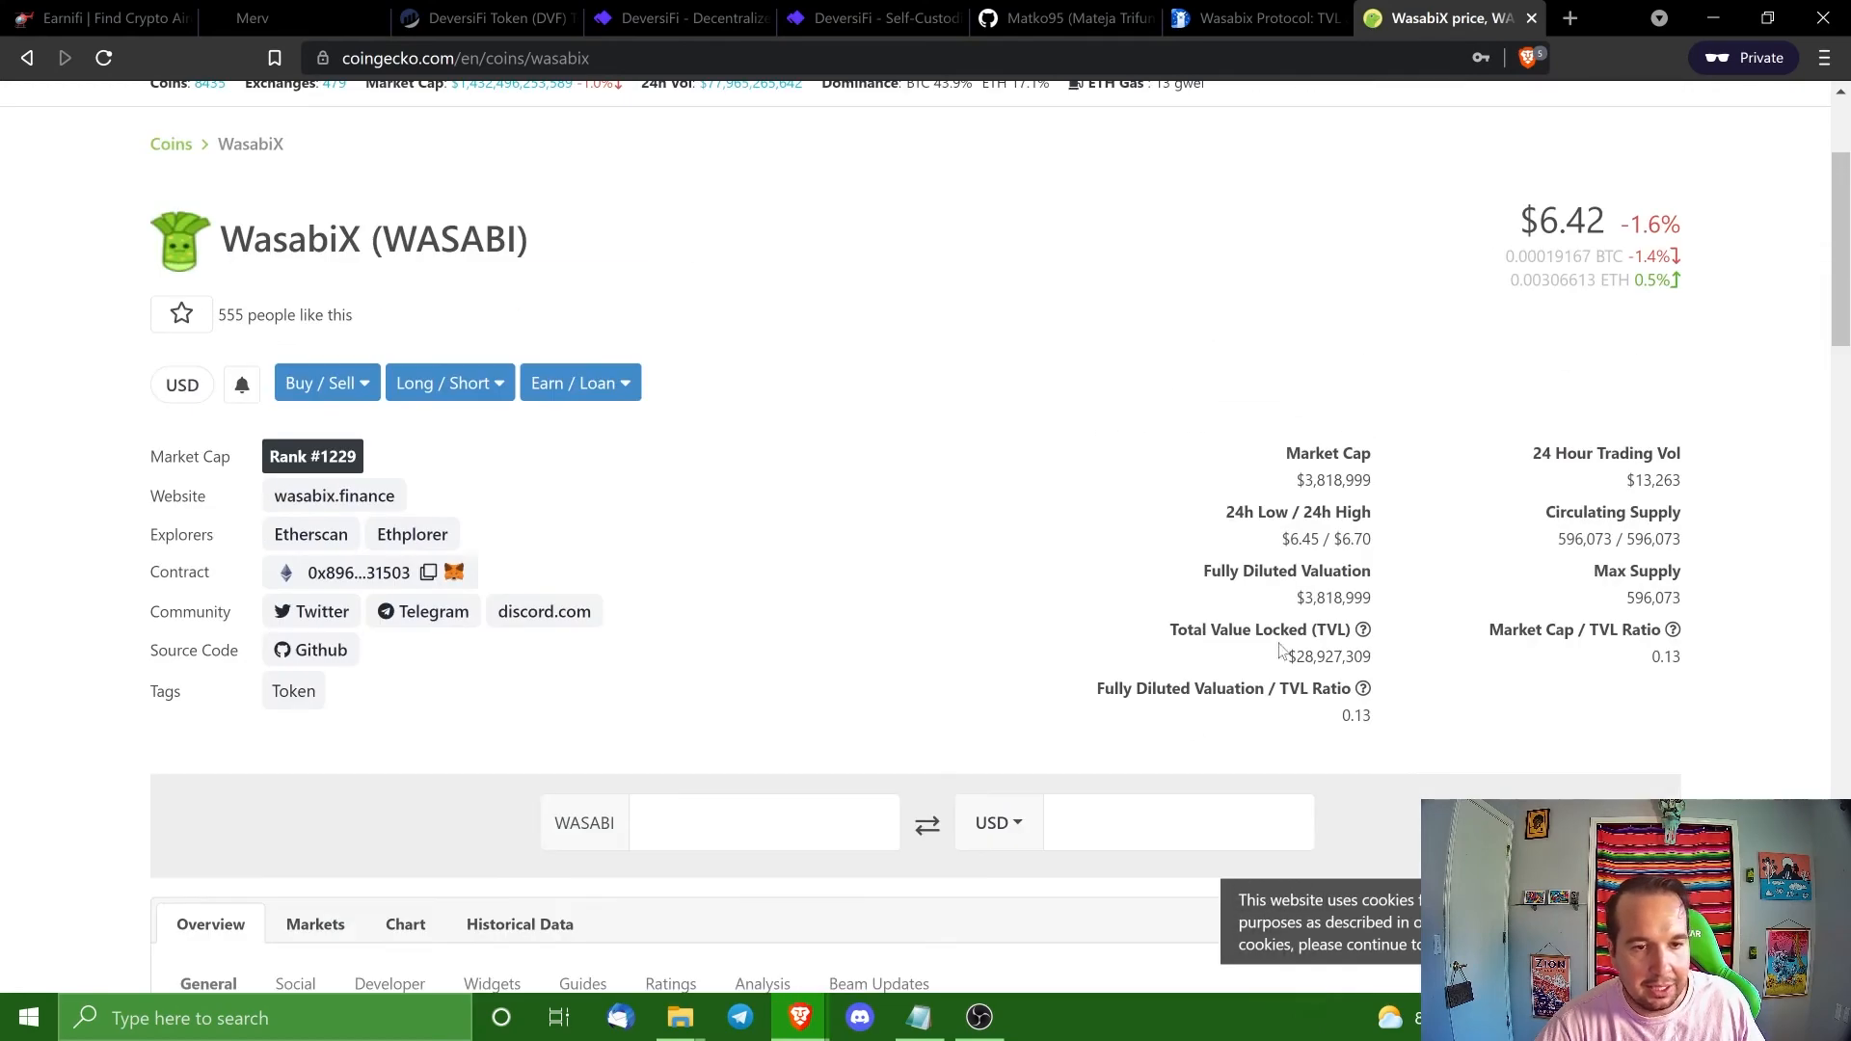
scroll(up, 3)
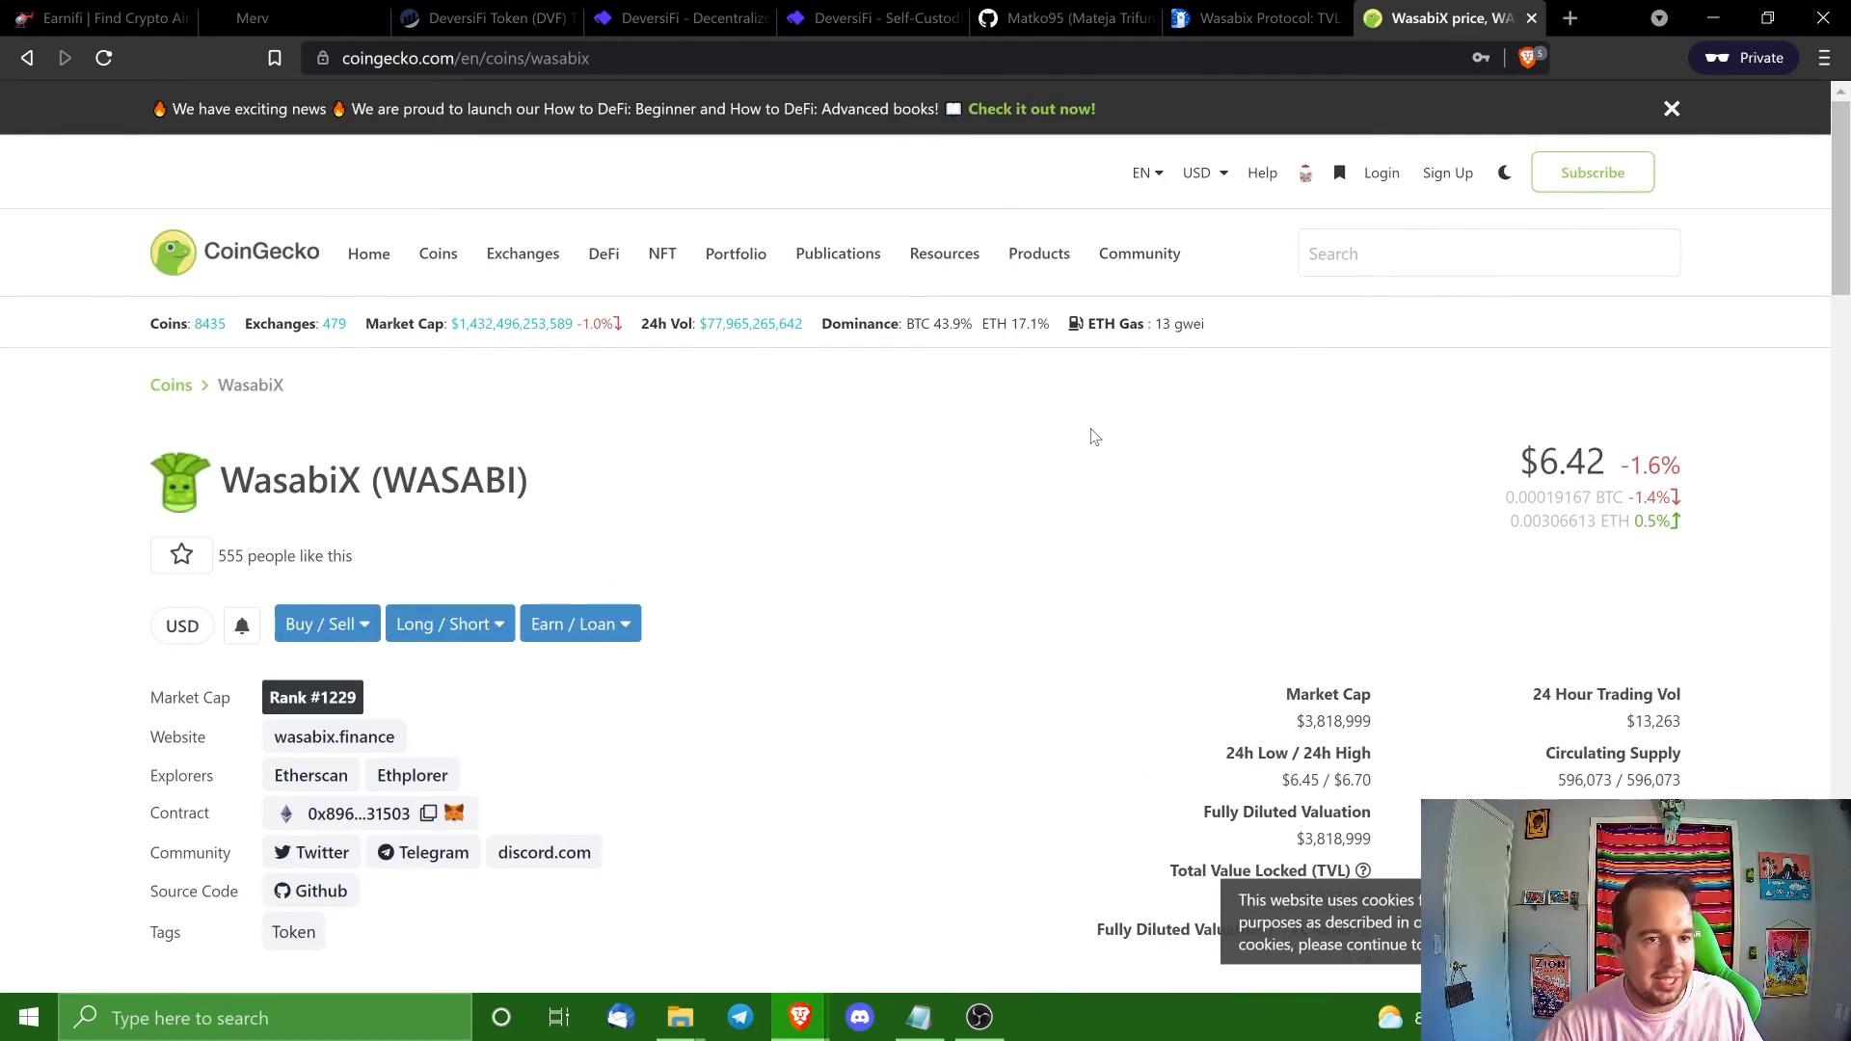
mouse_move(648, 443)
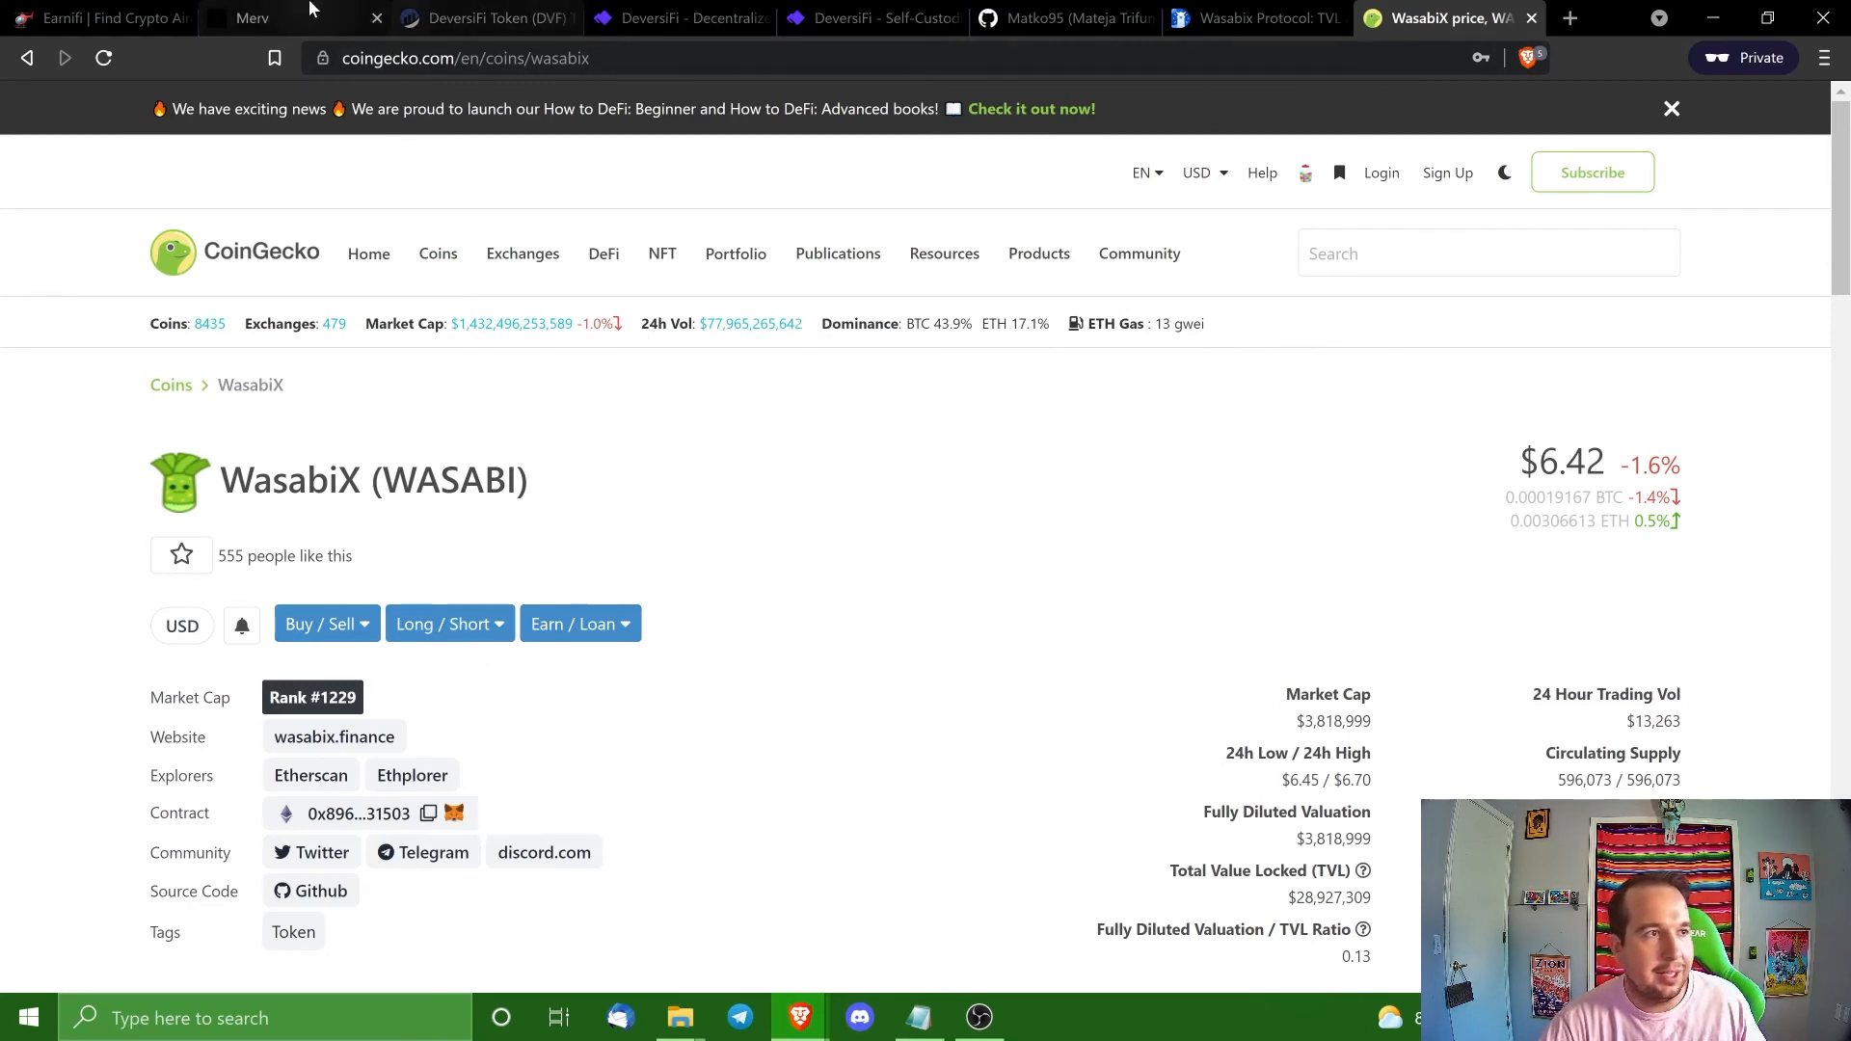
click(1063, 17)
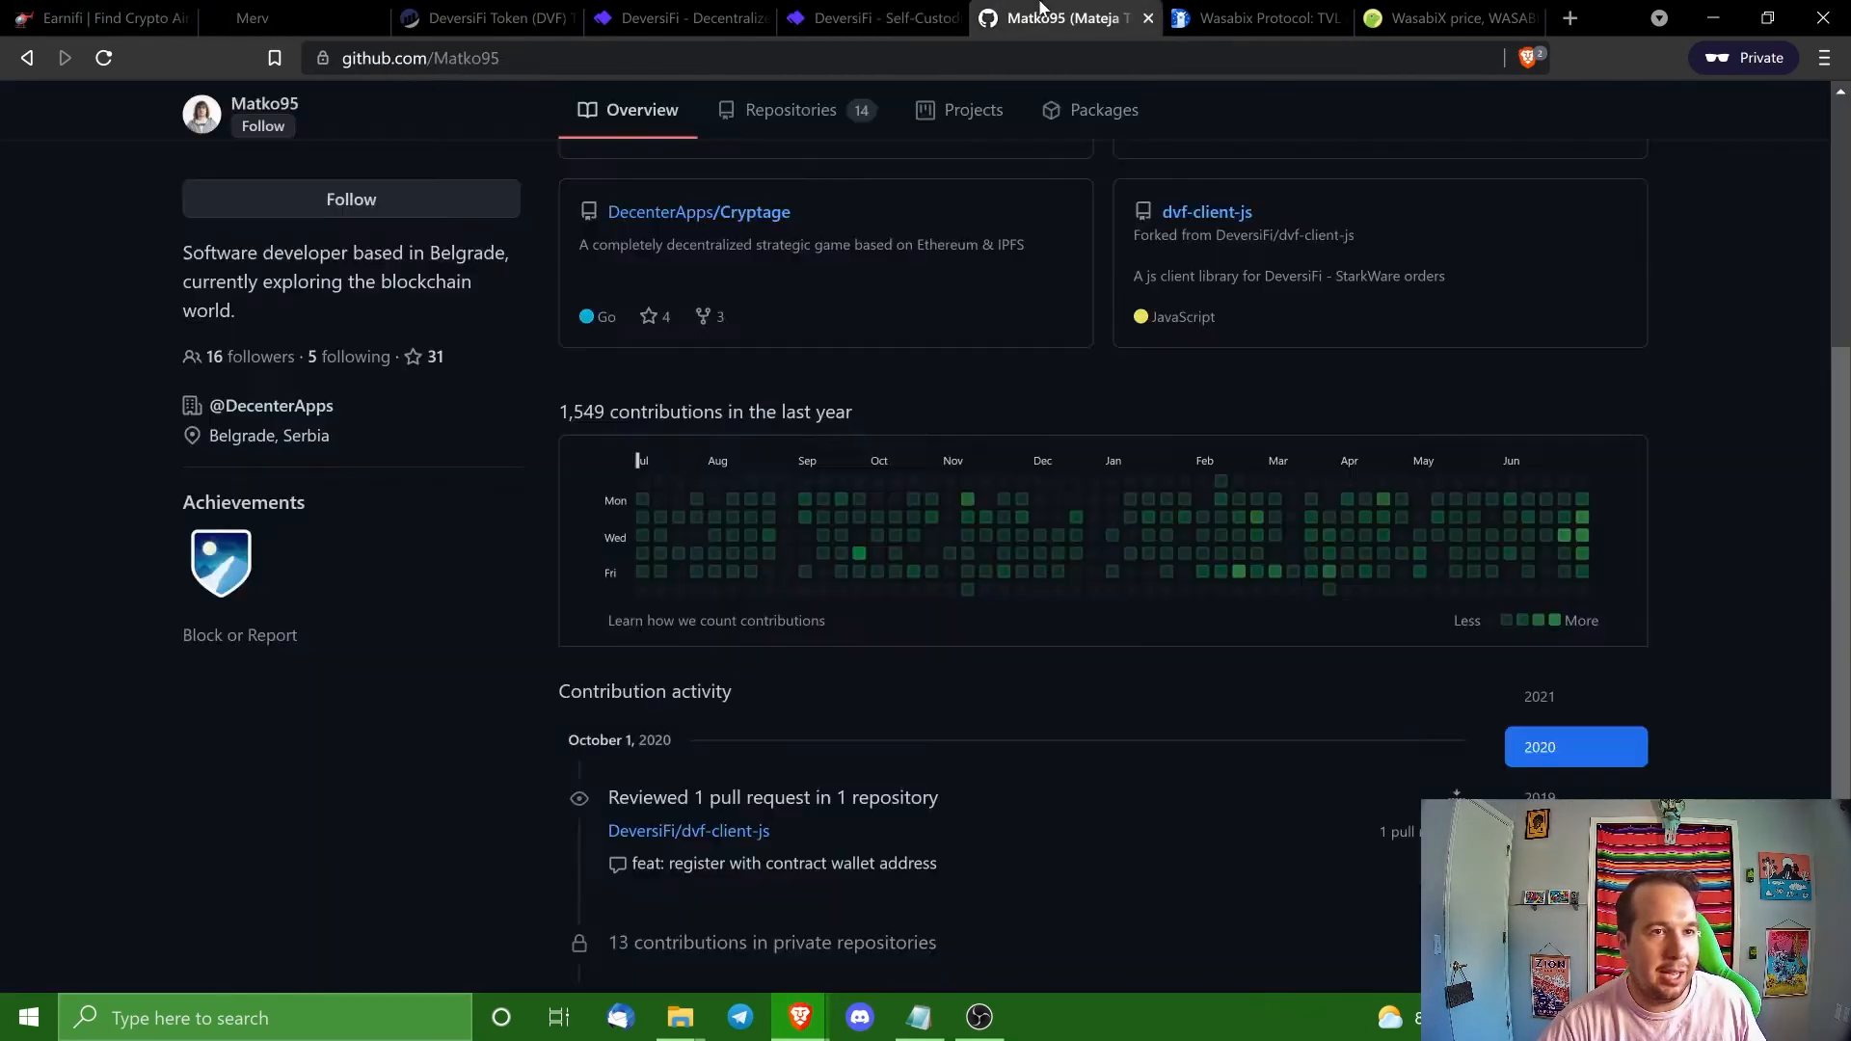
click(1450, 17)
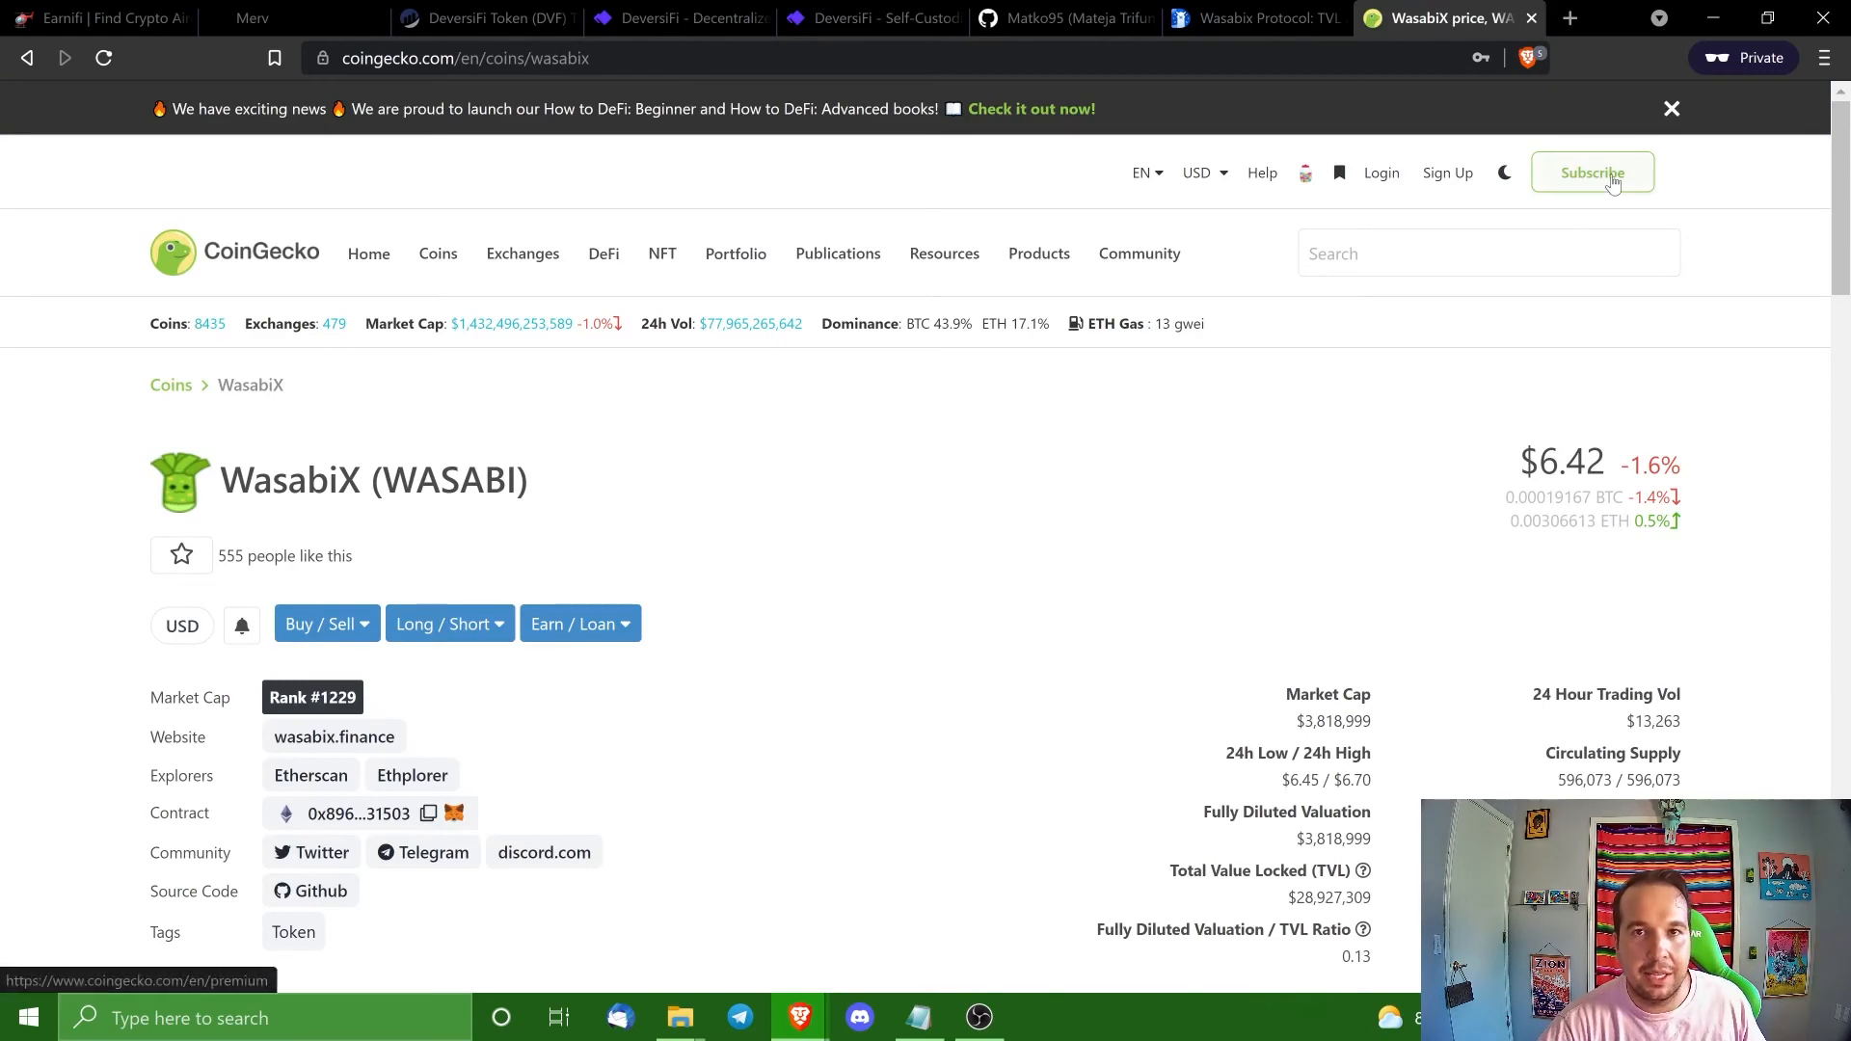
mouse_move(368, 255)
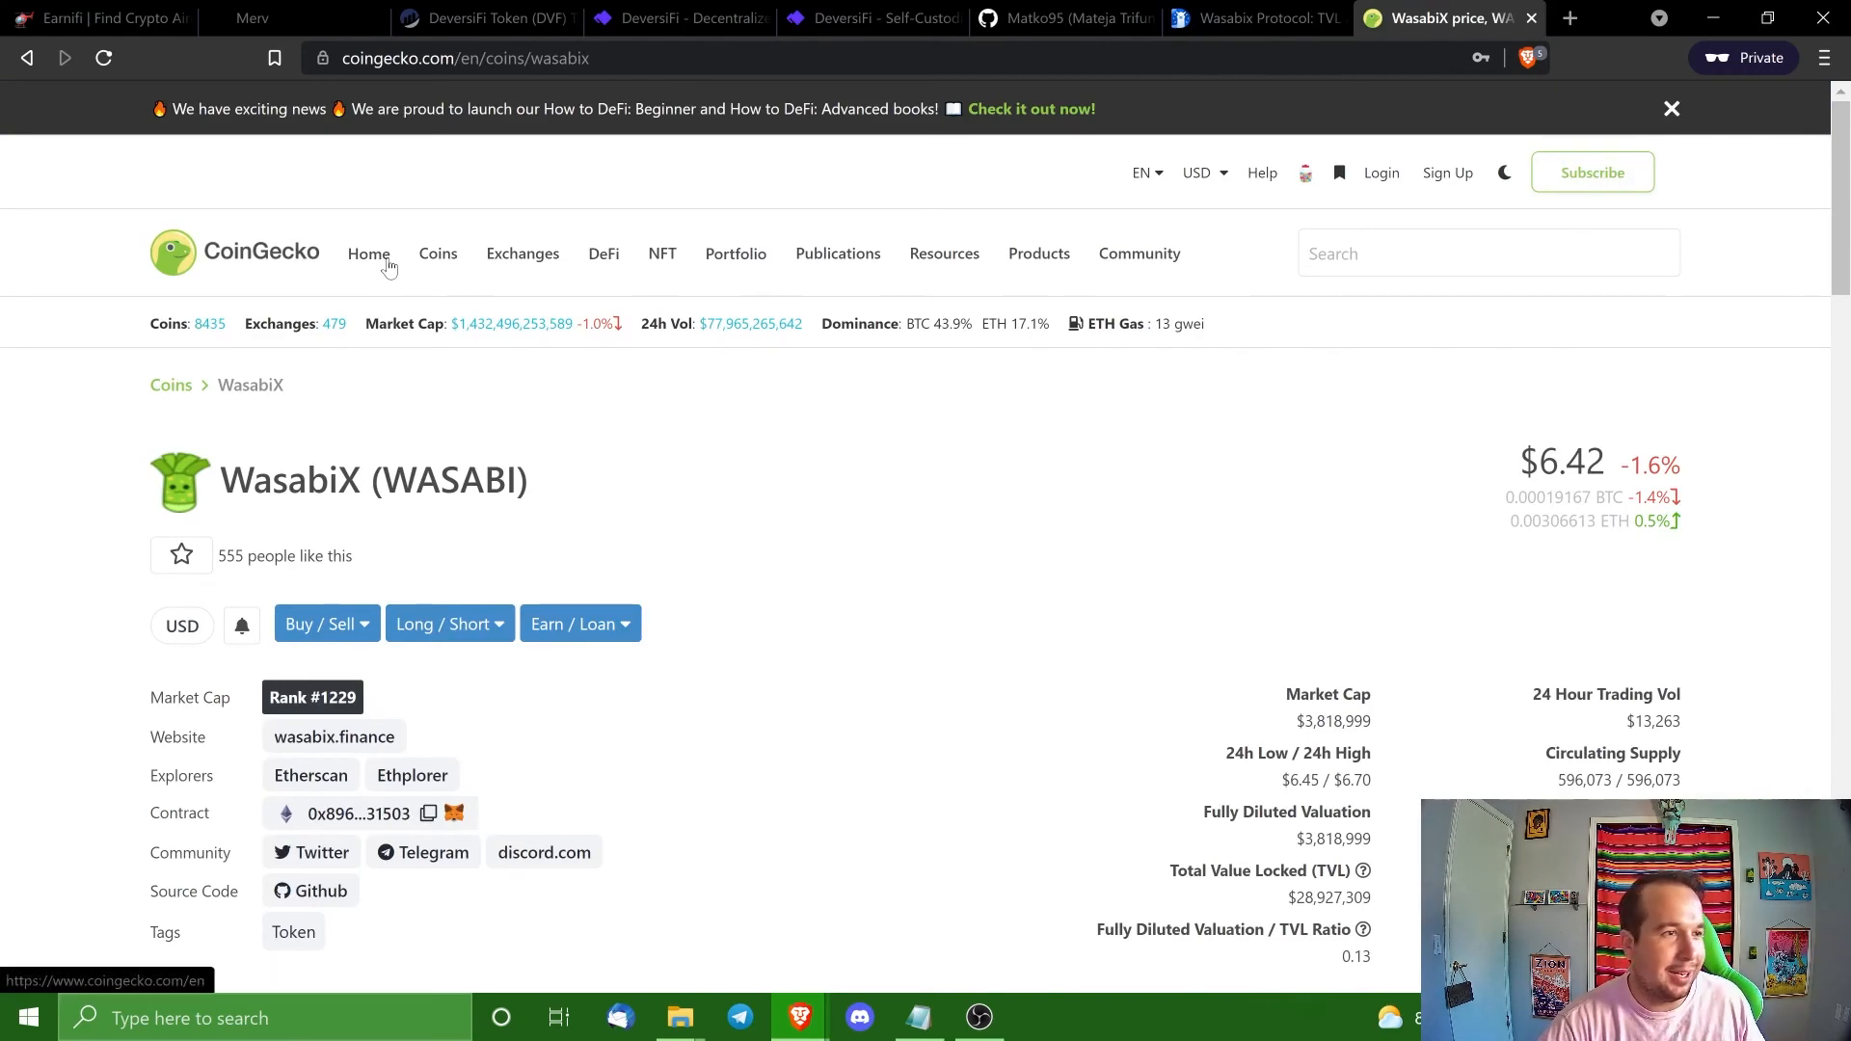
scroll(down, 3)
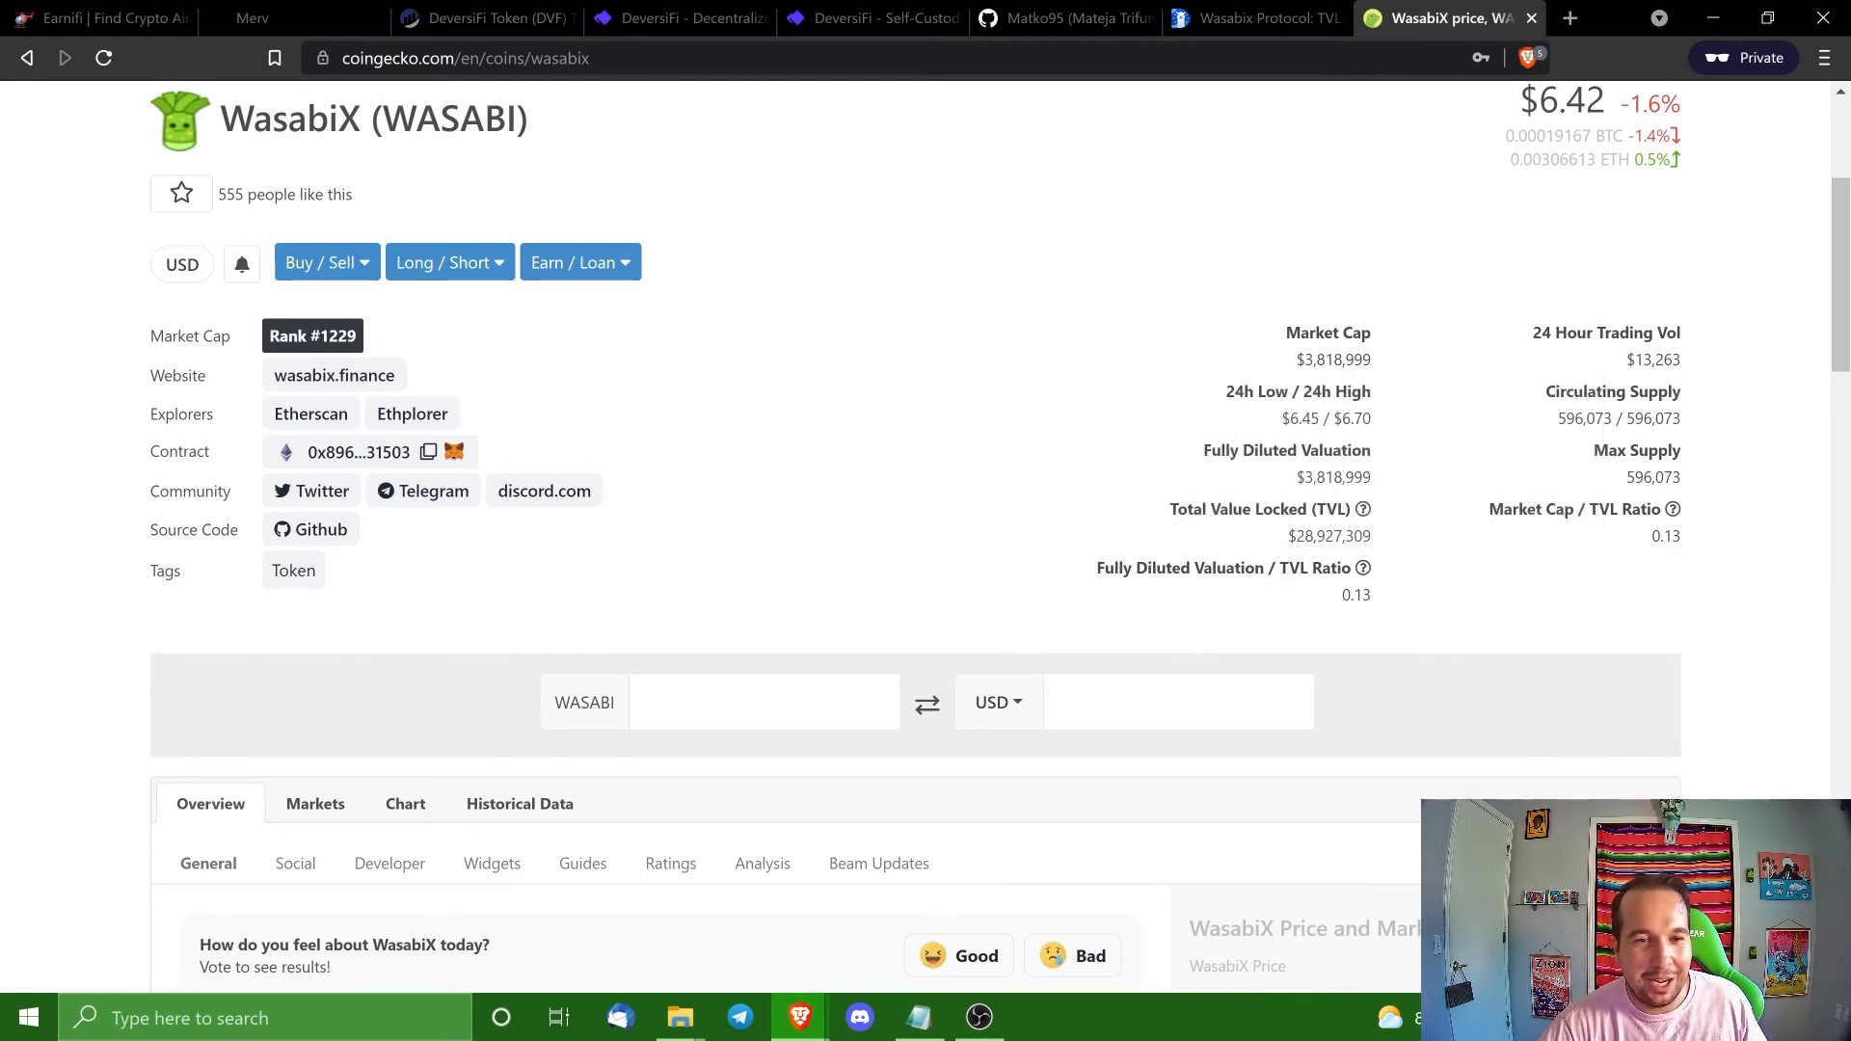
mouse_move(1373, 365)
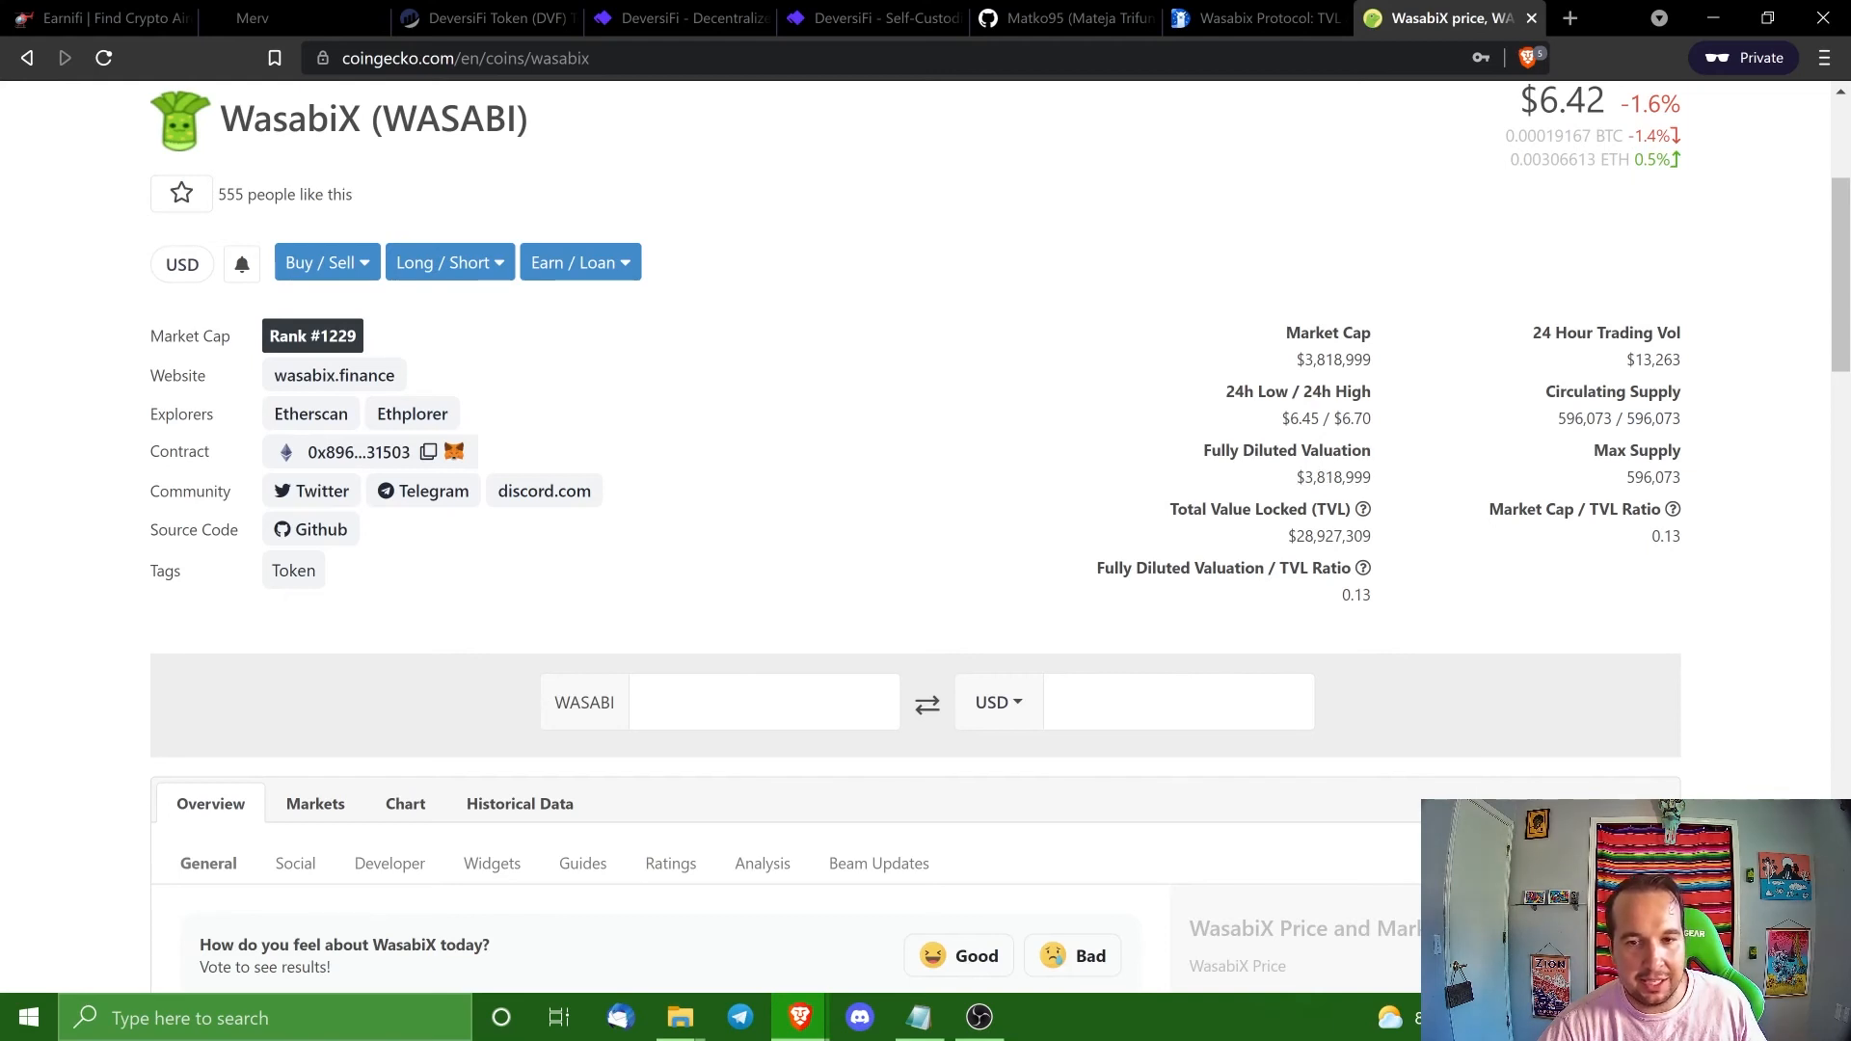
mouse_move(1742, 370)
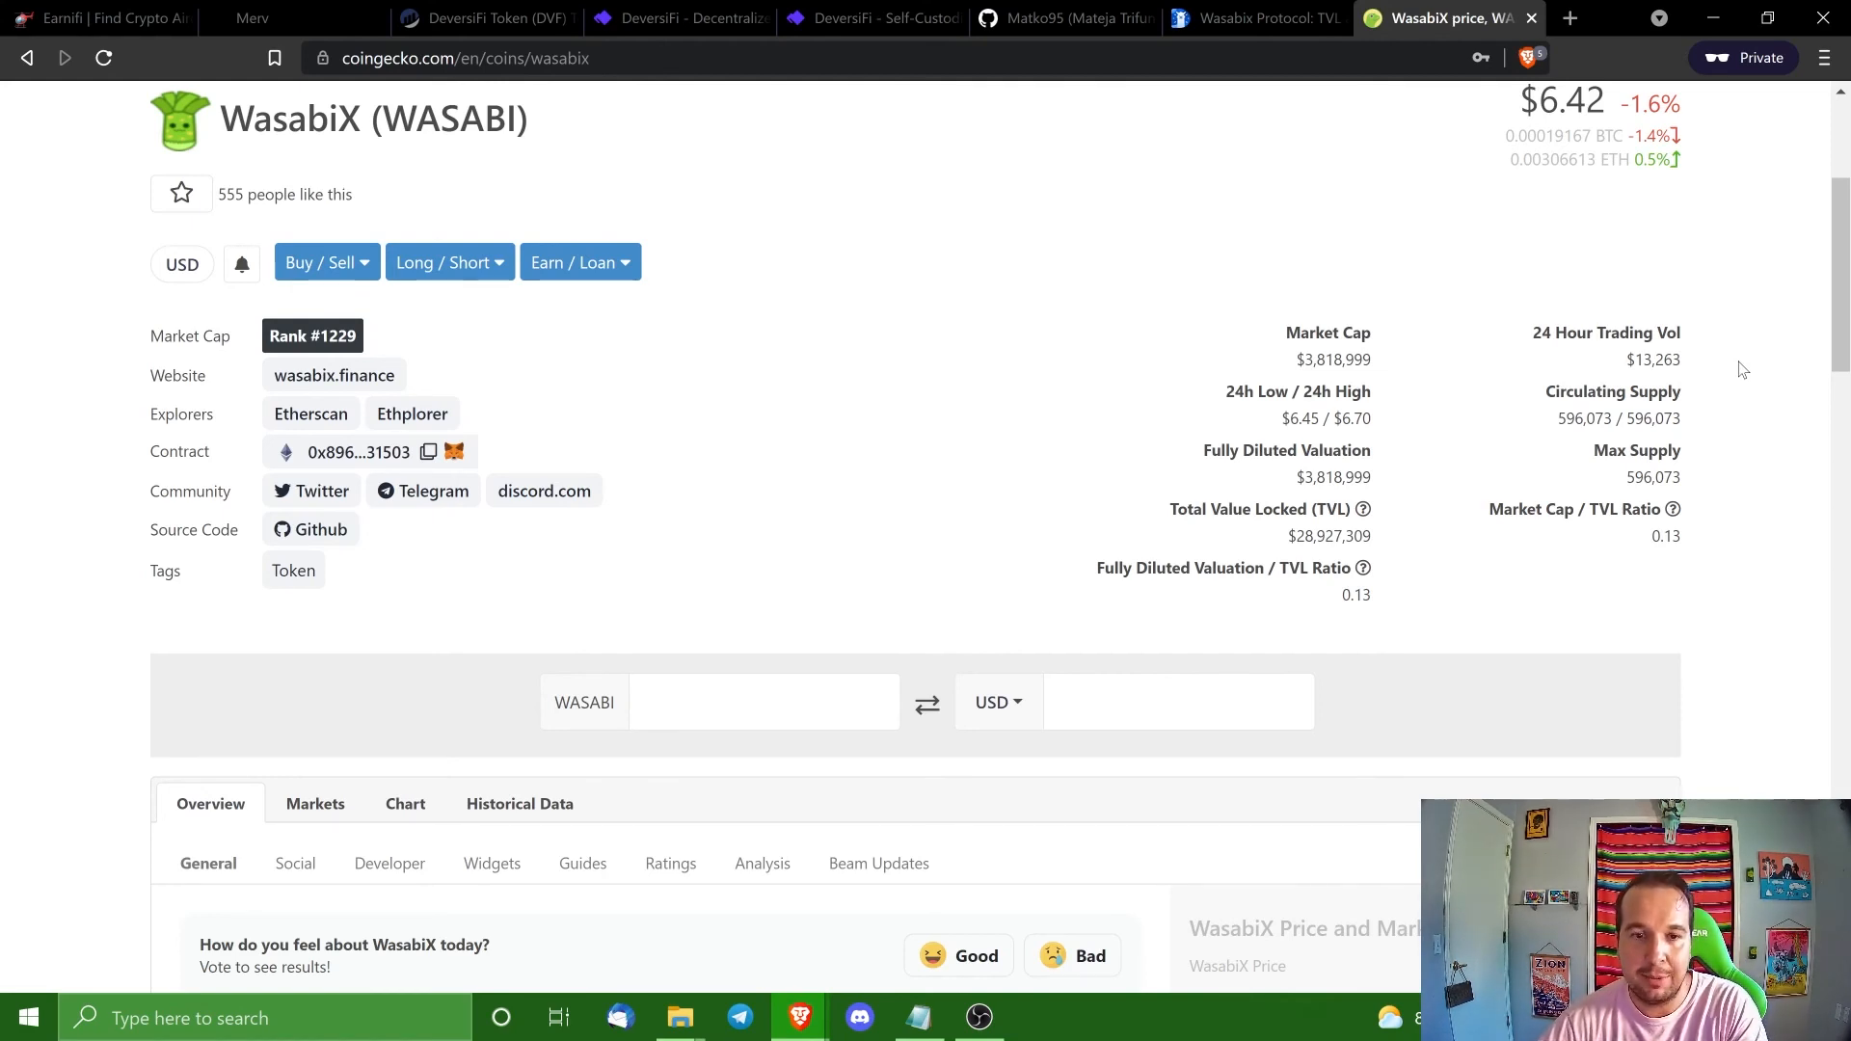
mouse_move(1564, 459)
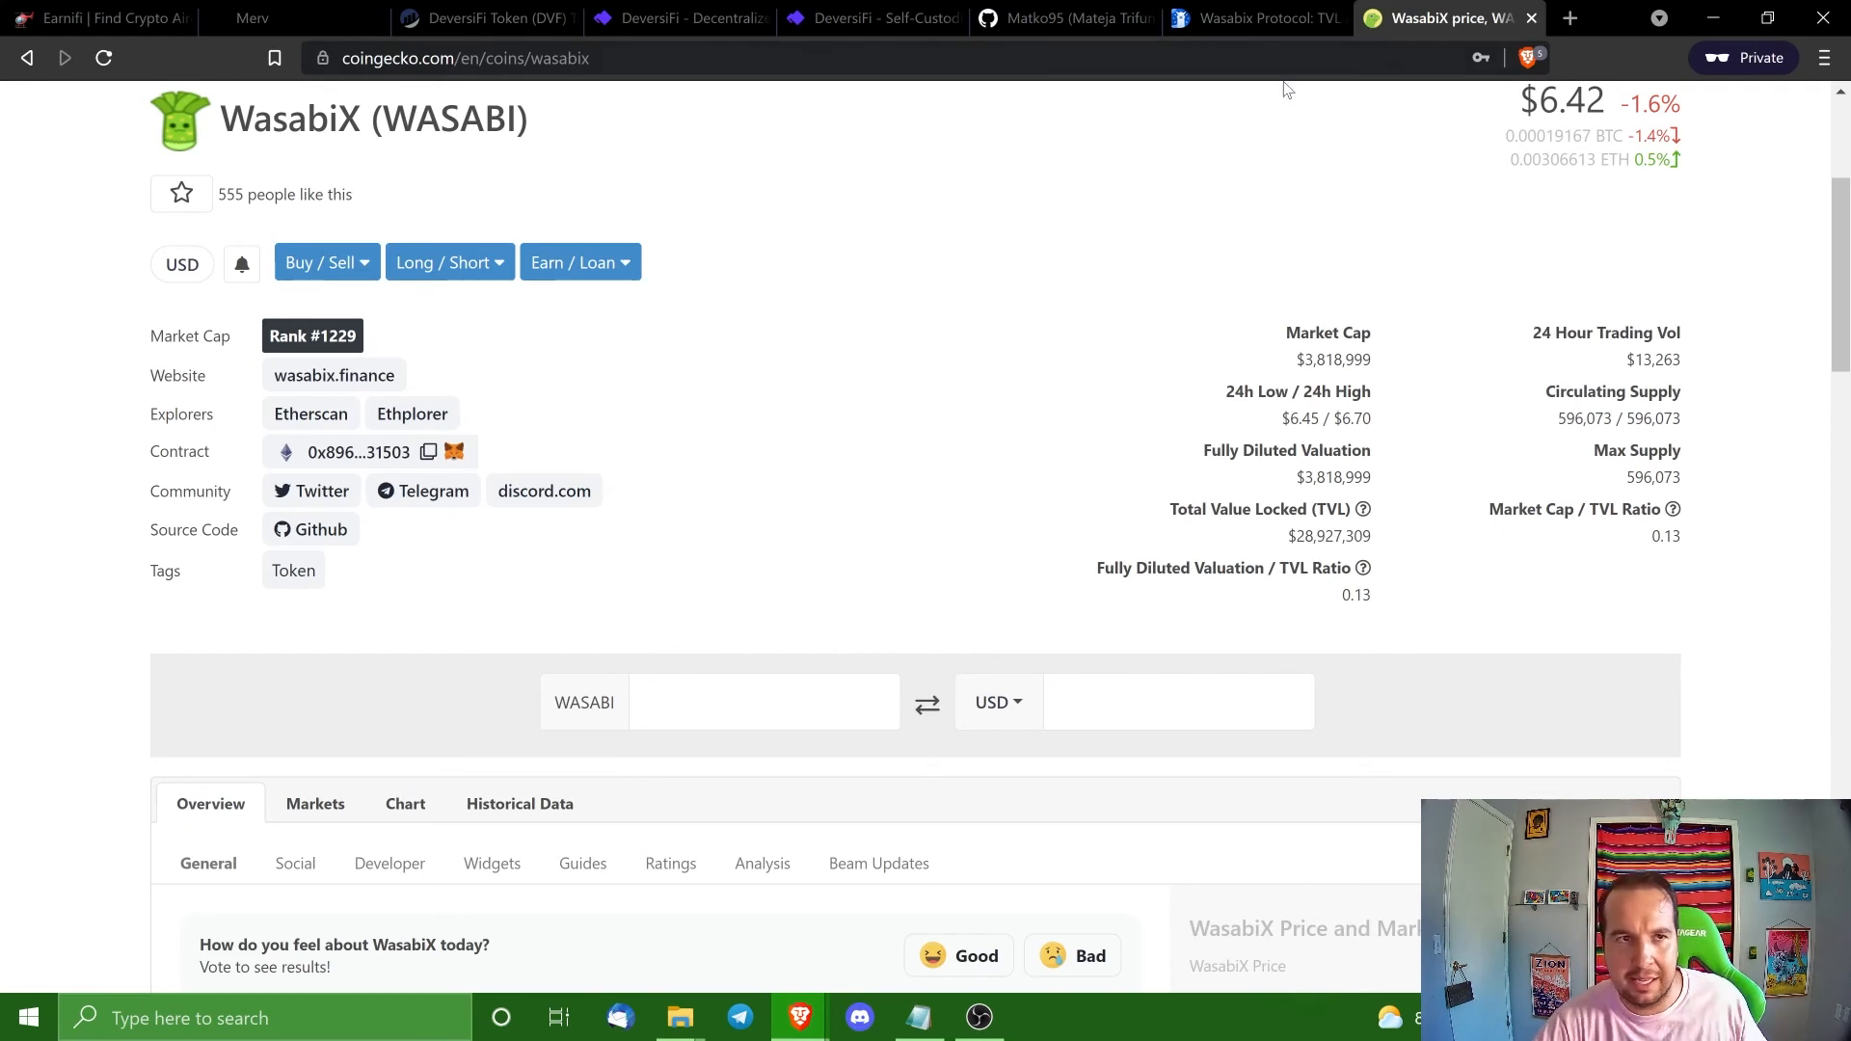
mouse_move(1483, 461)
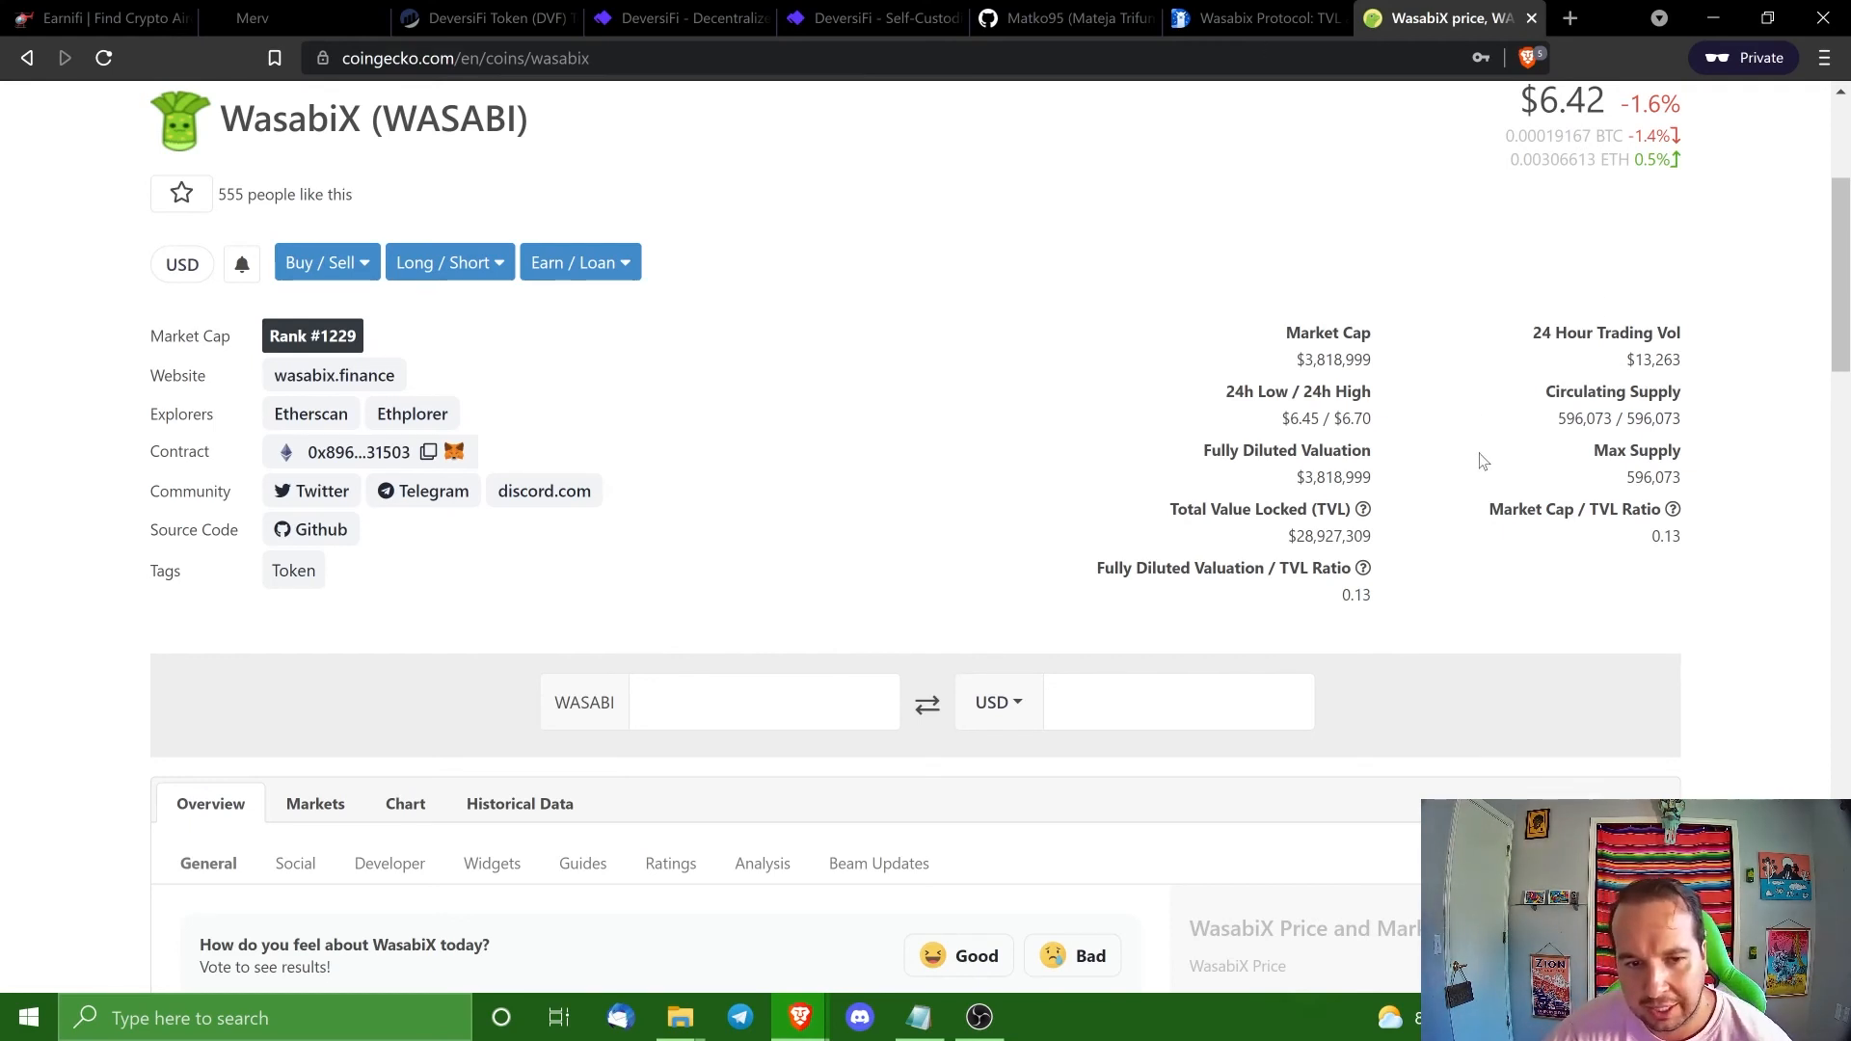
mouse_move(1228, 557)
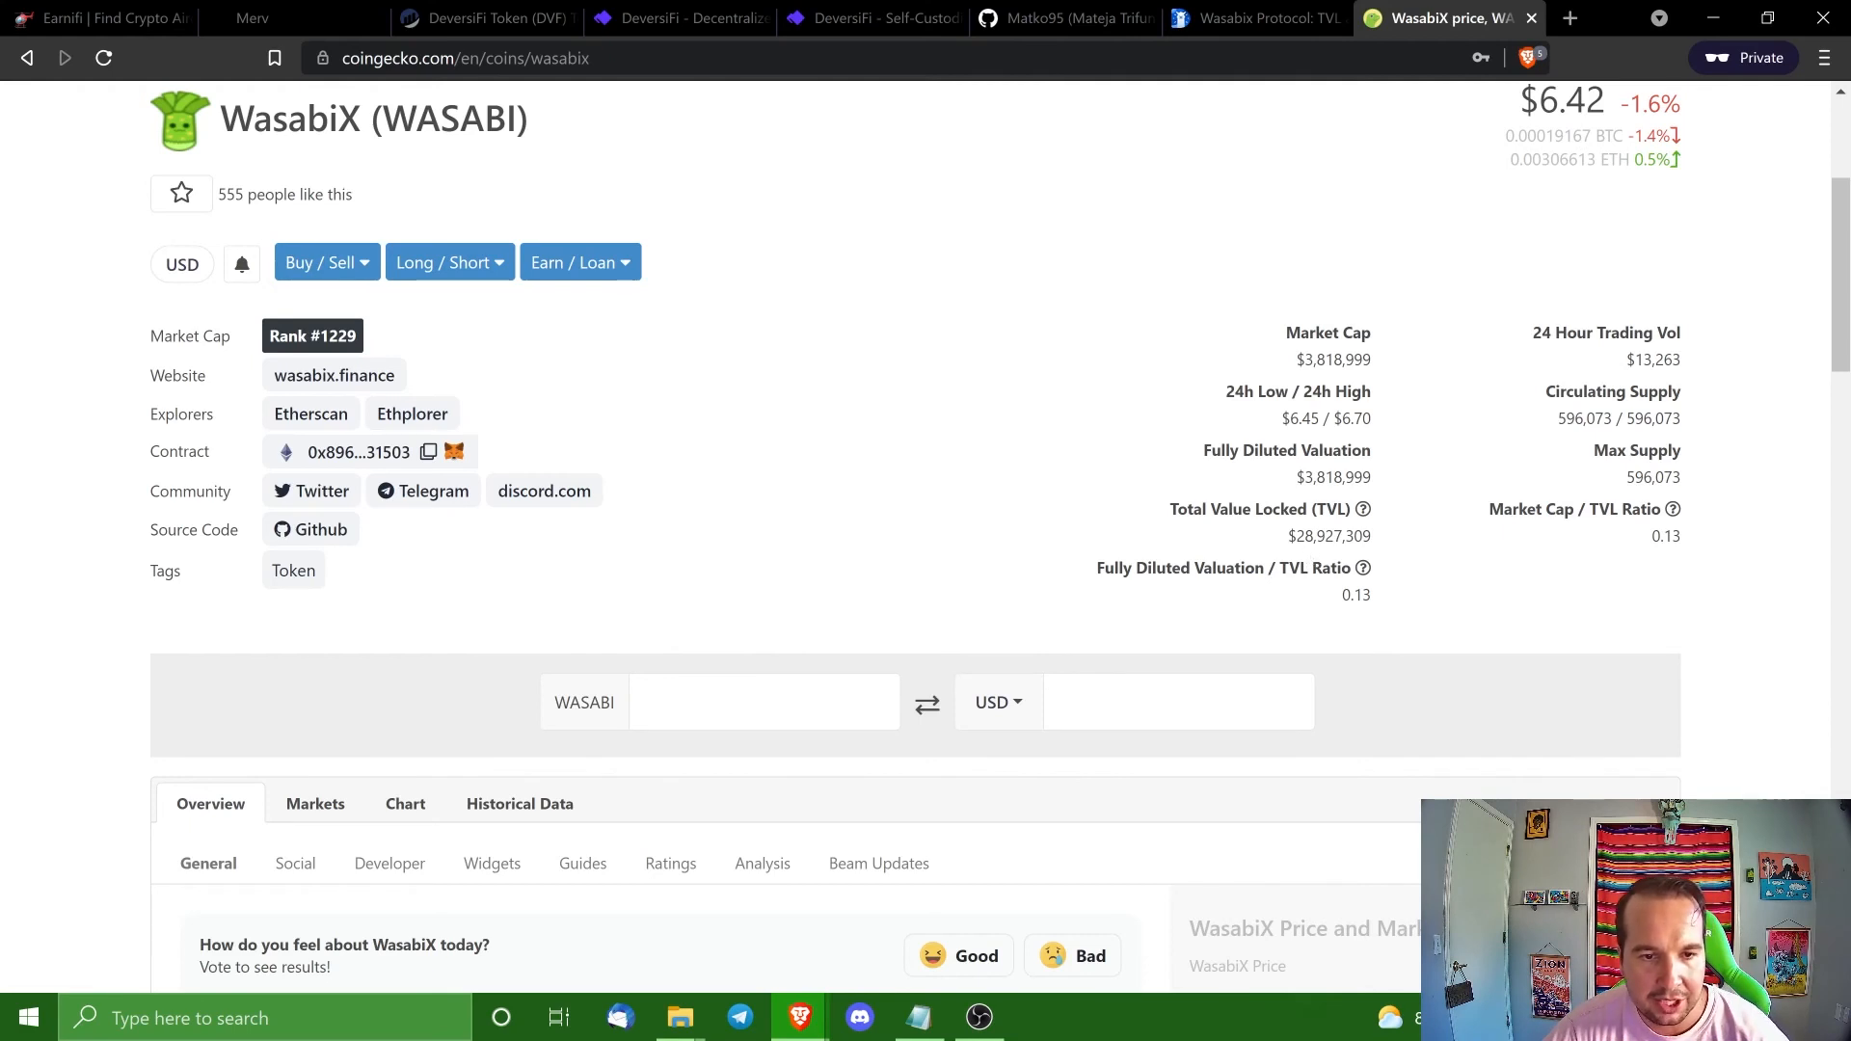
mouse_move(1329, 594)
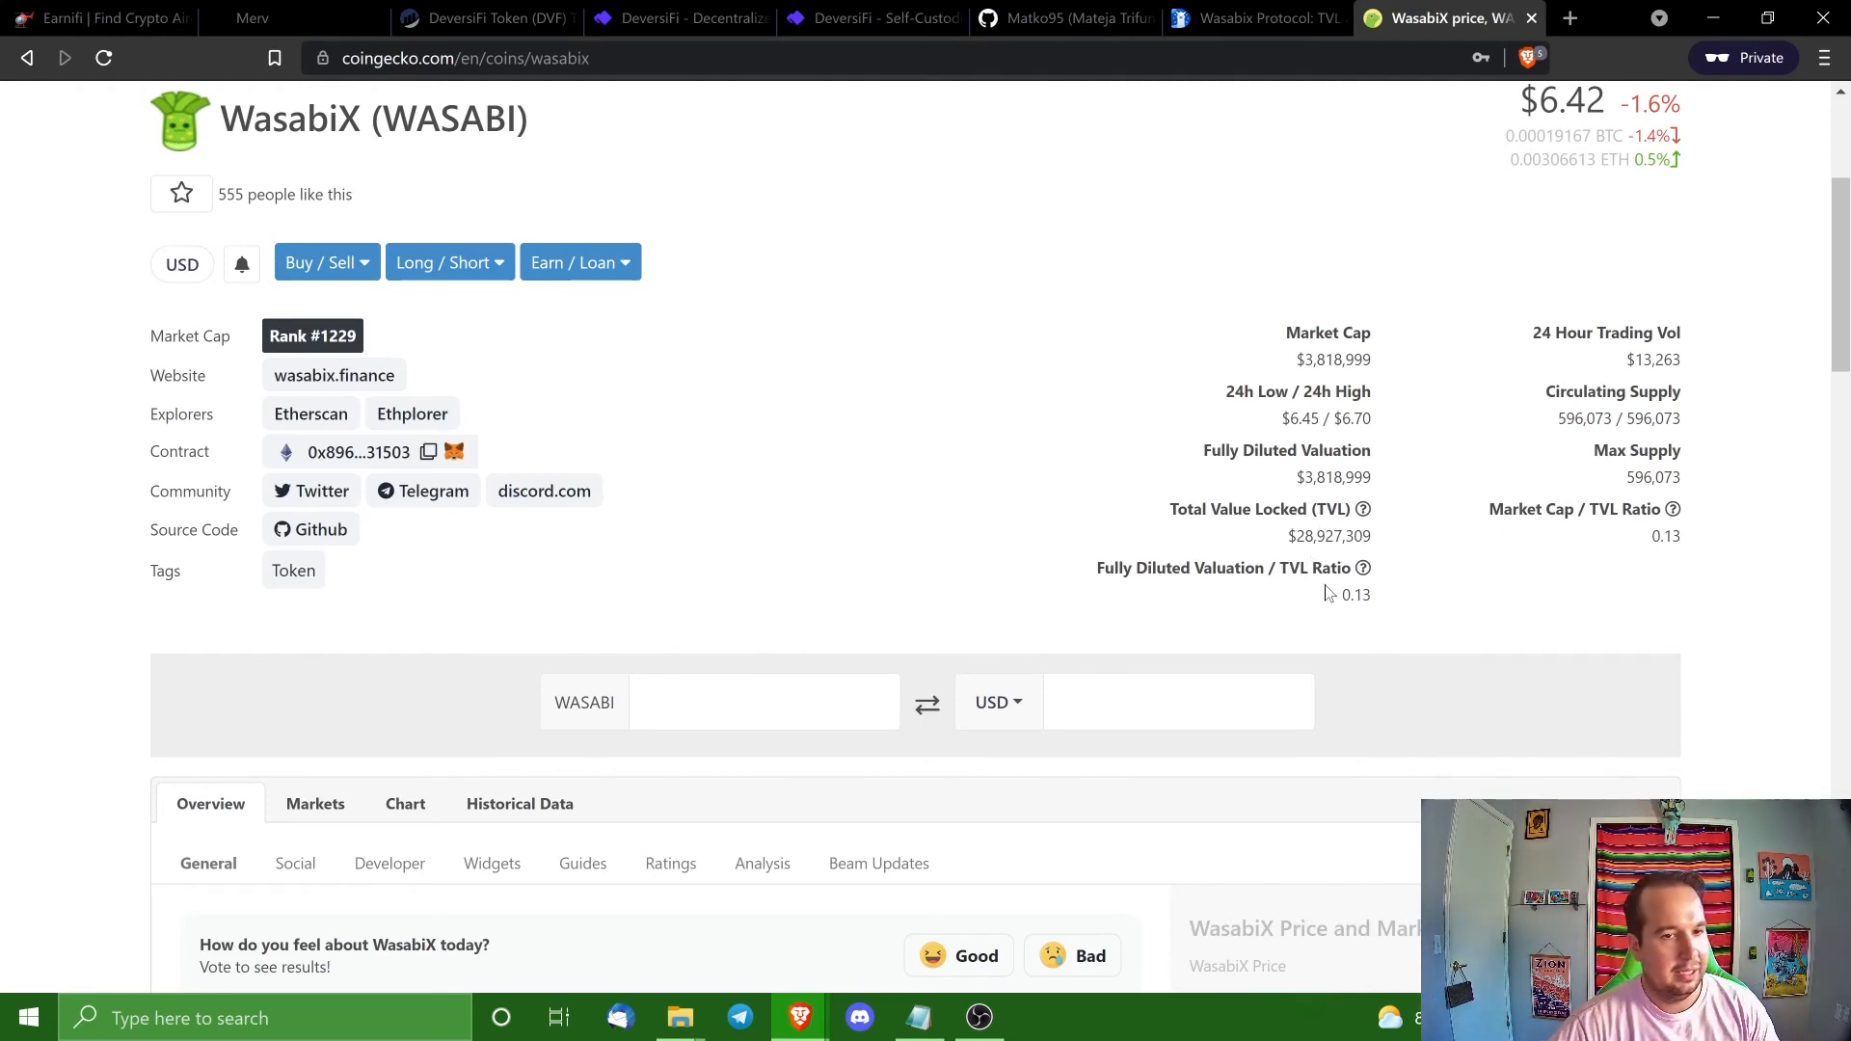
mouse_move(1374, 650)
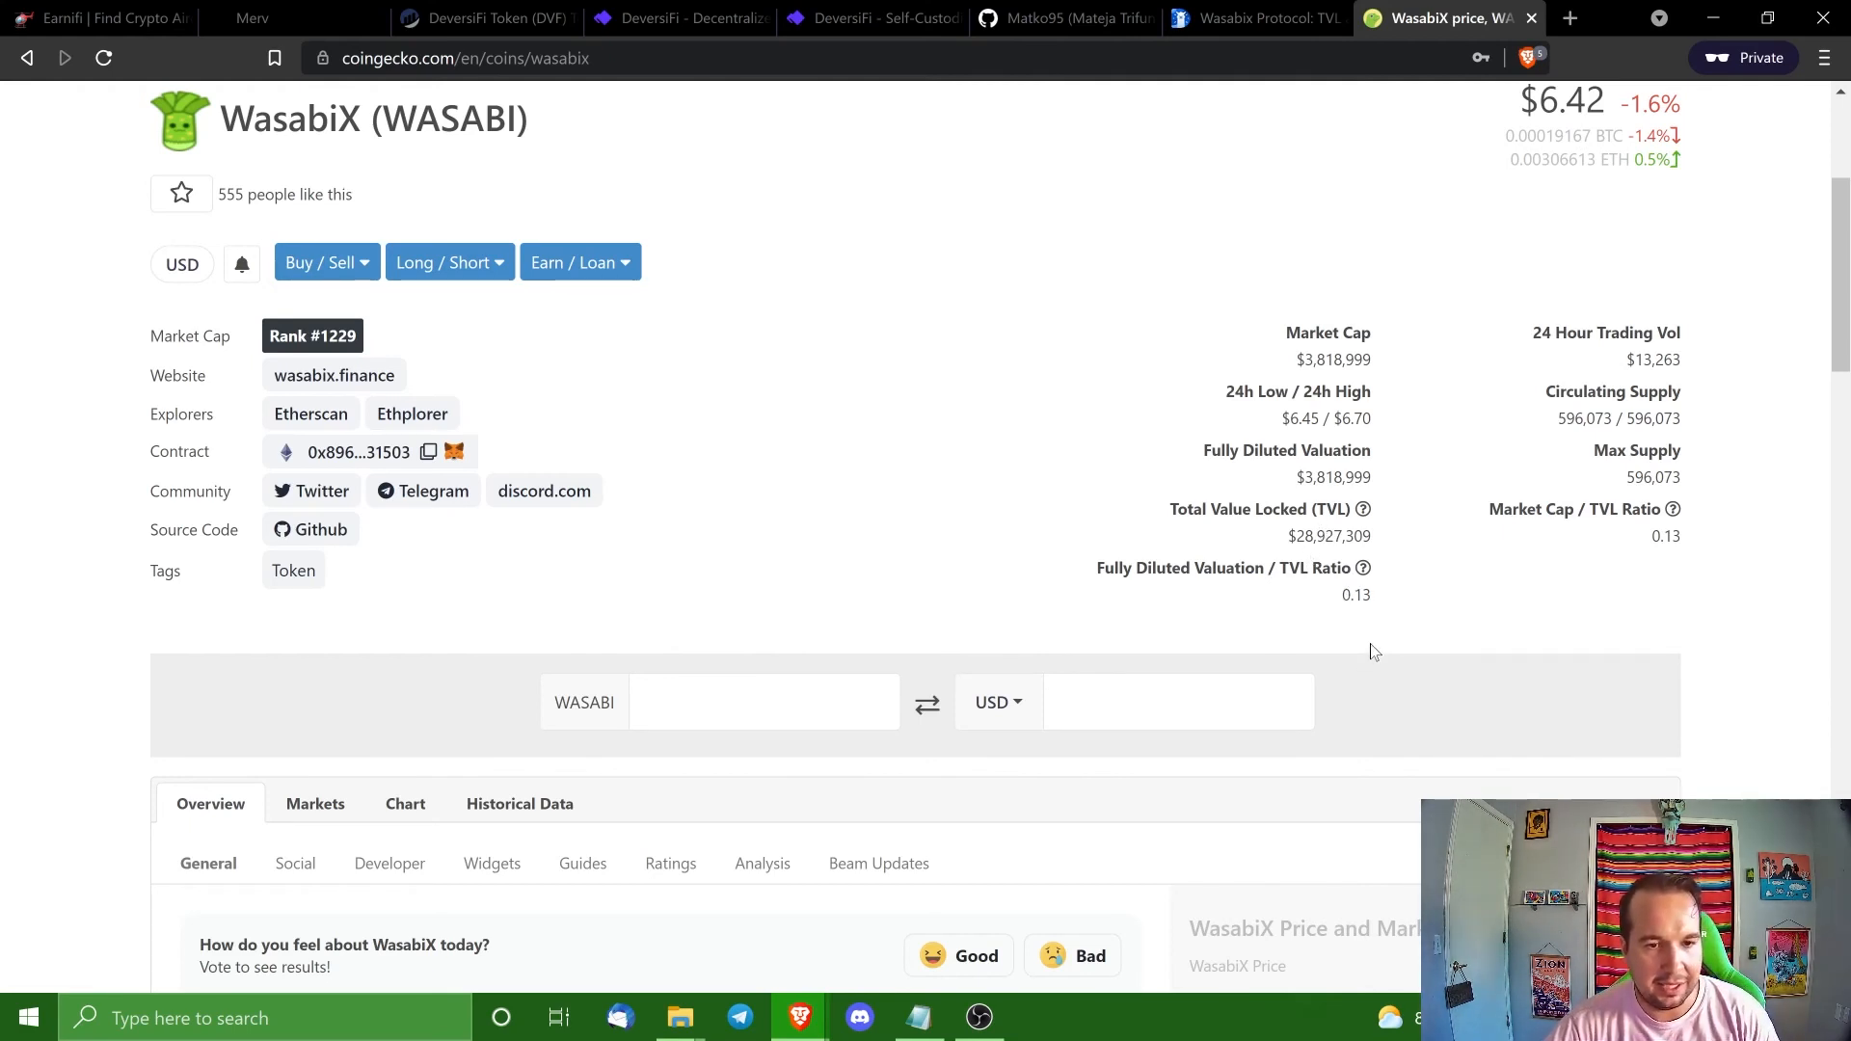
mouse_move(1320, 559)
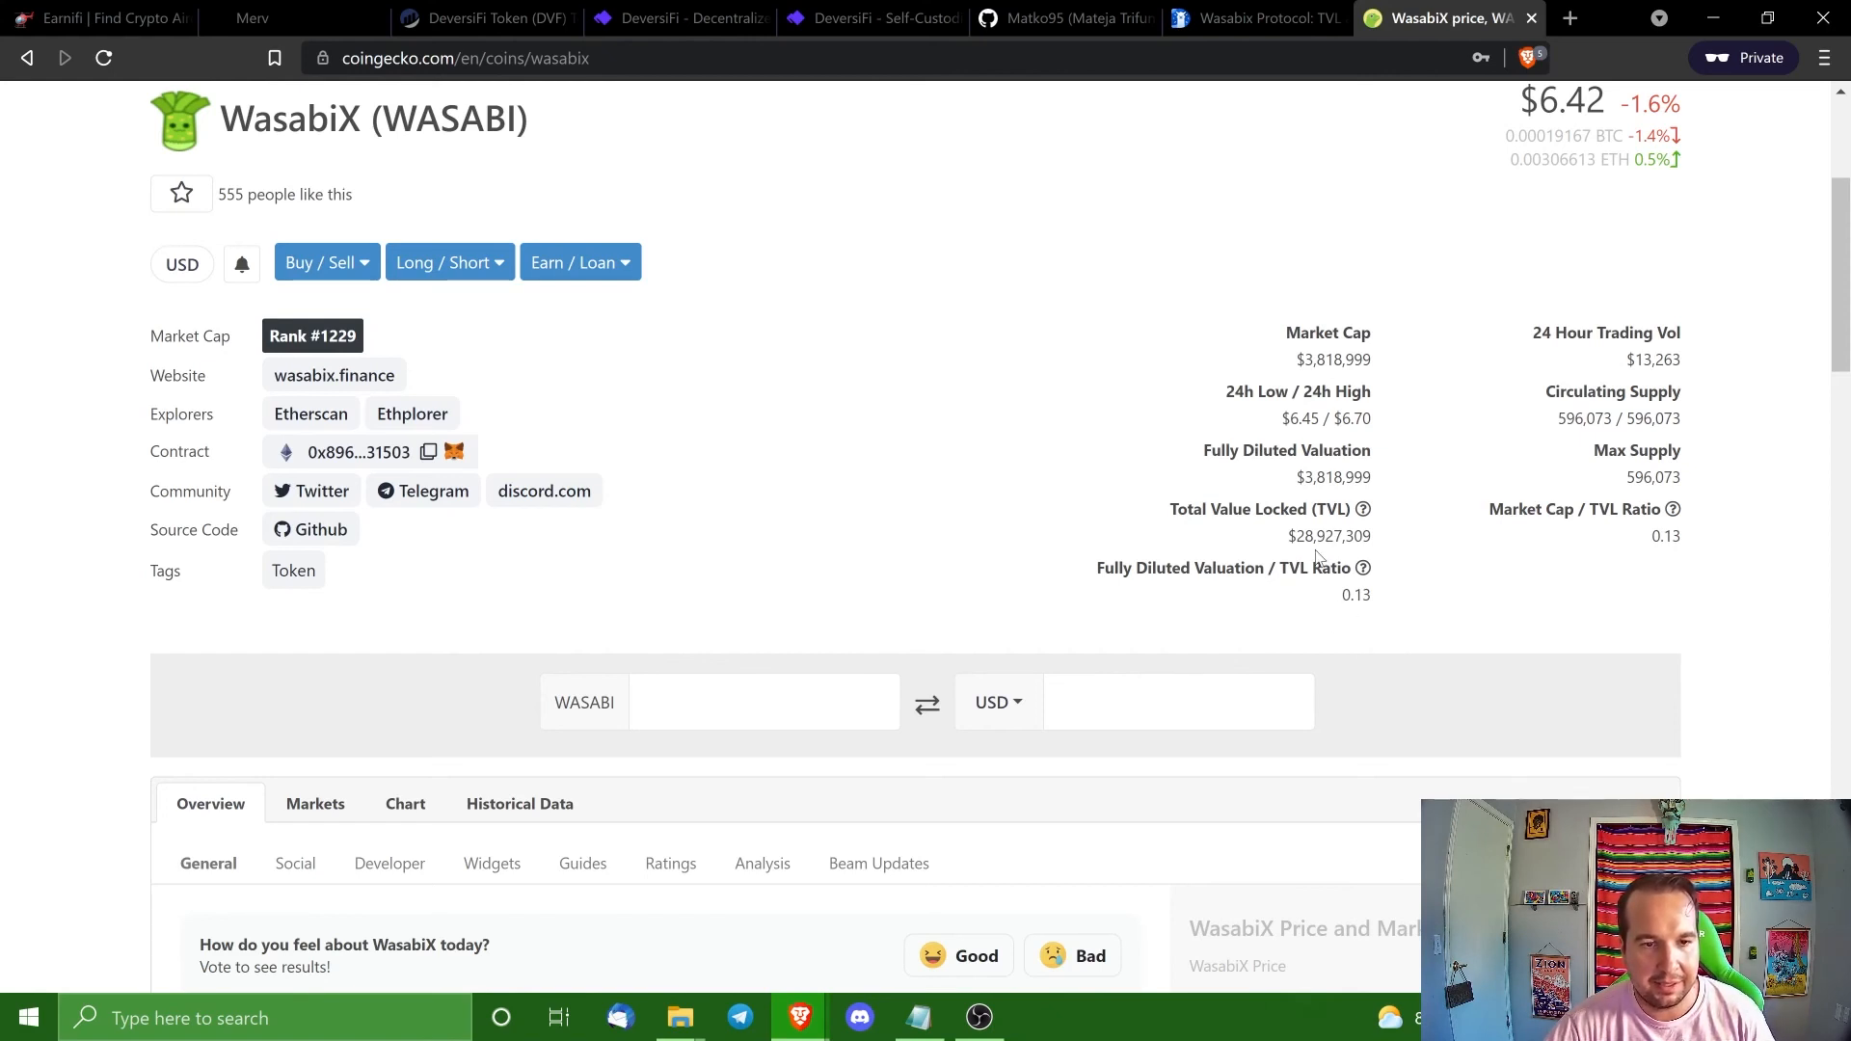
mouse_move(1373, 592)
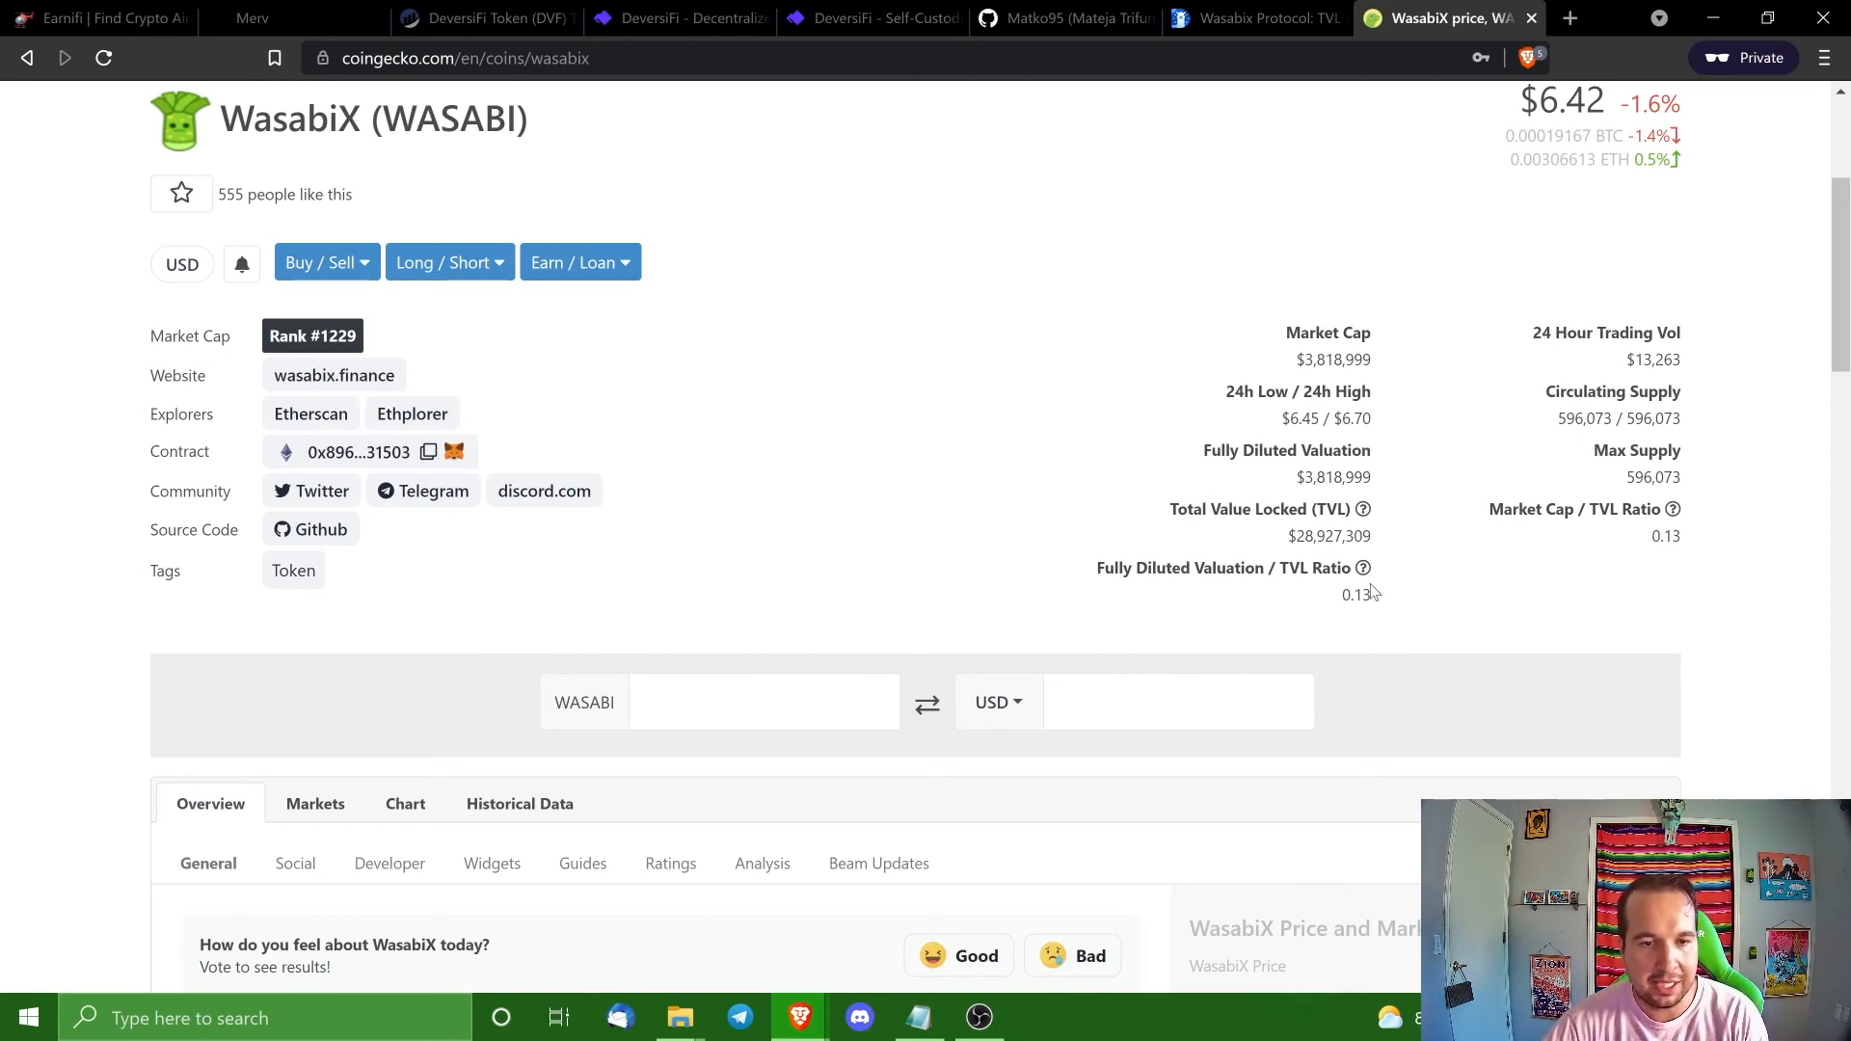
mouse_move(1352, 617)
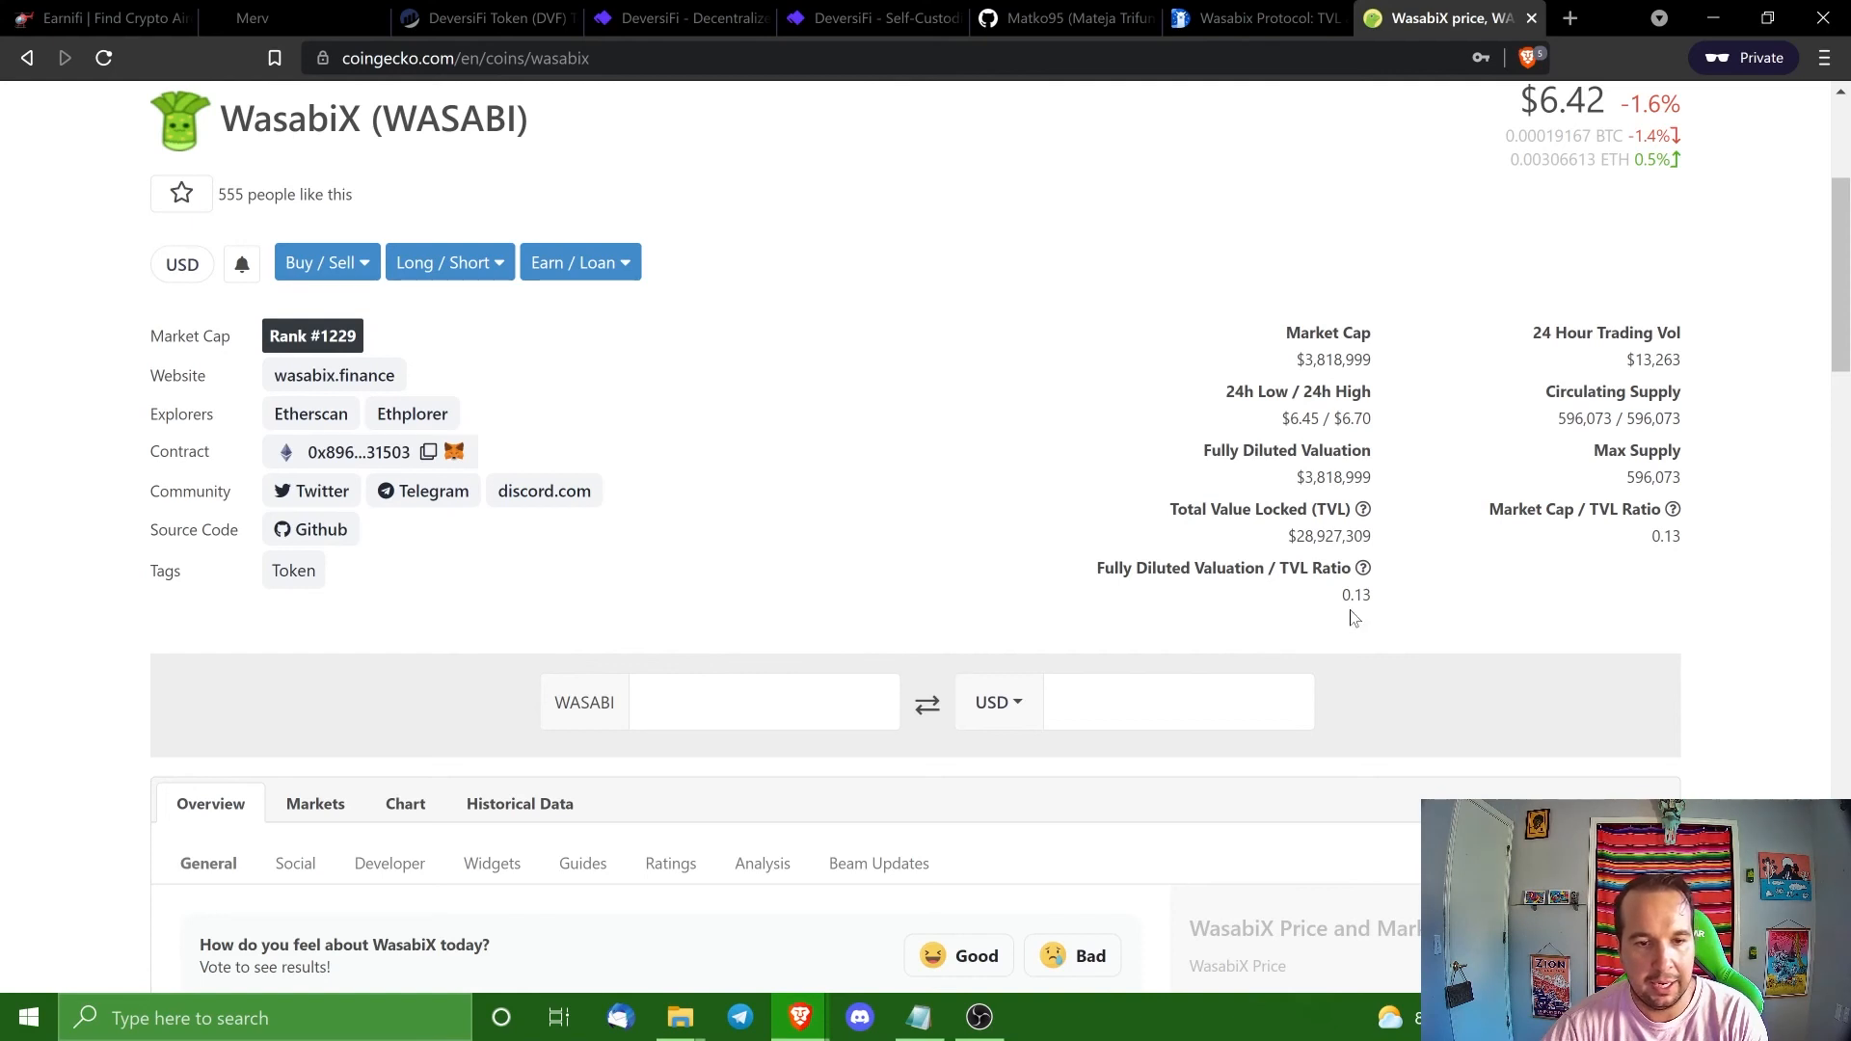
mouse_move(1331, 623)
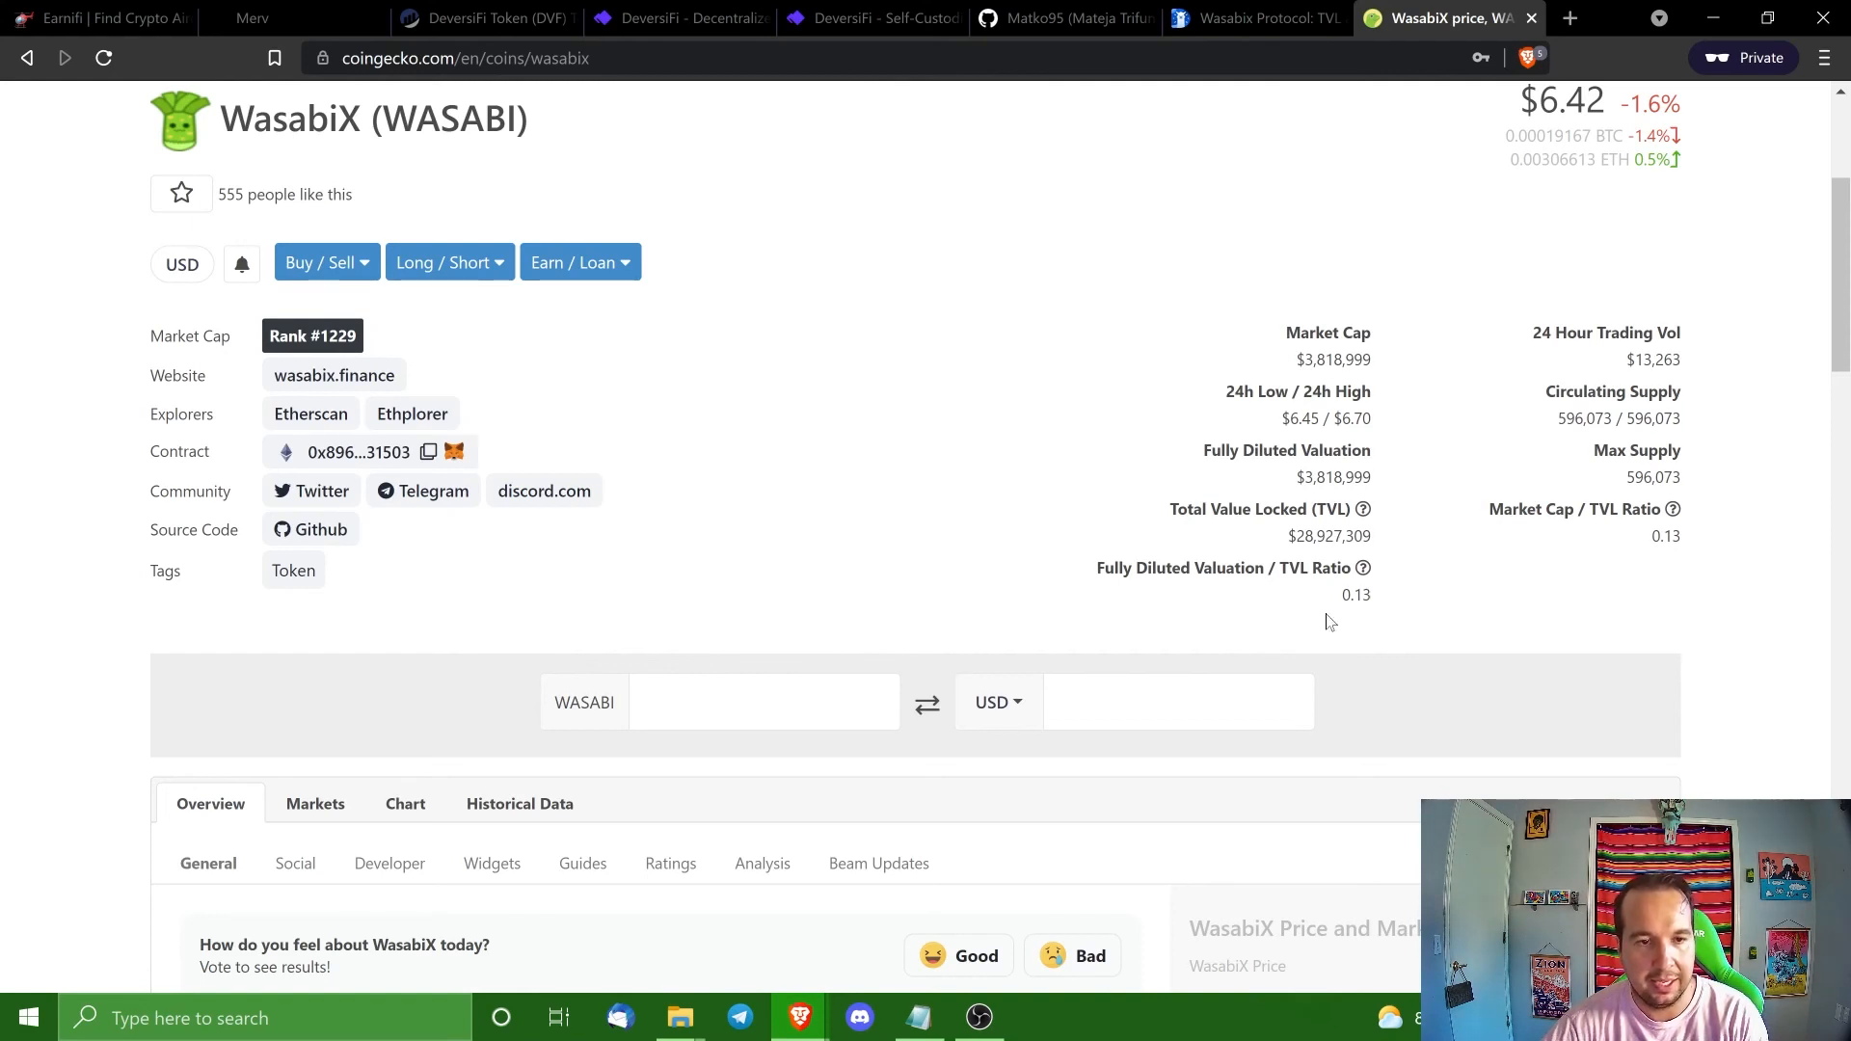
mouse_move(1281, 593)
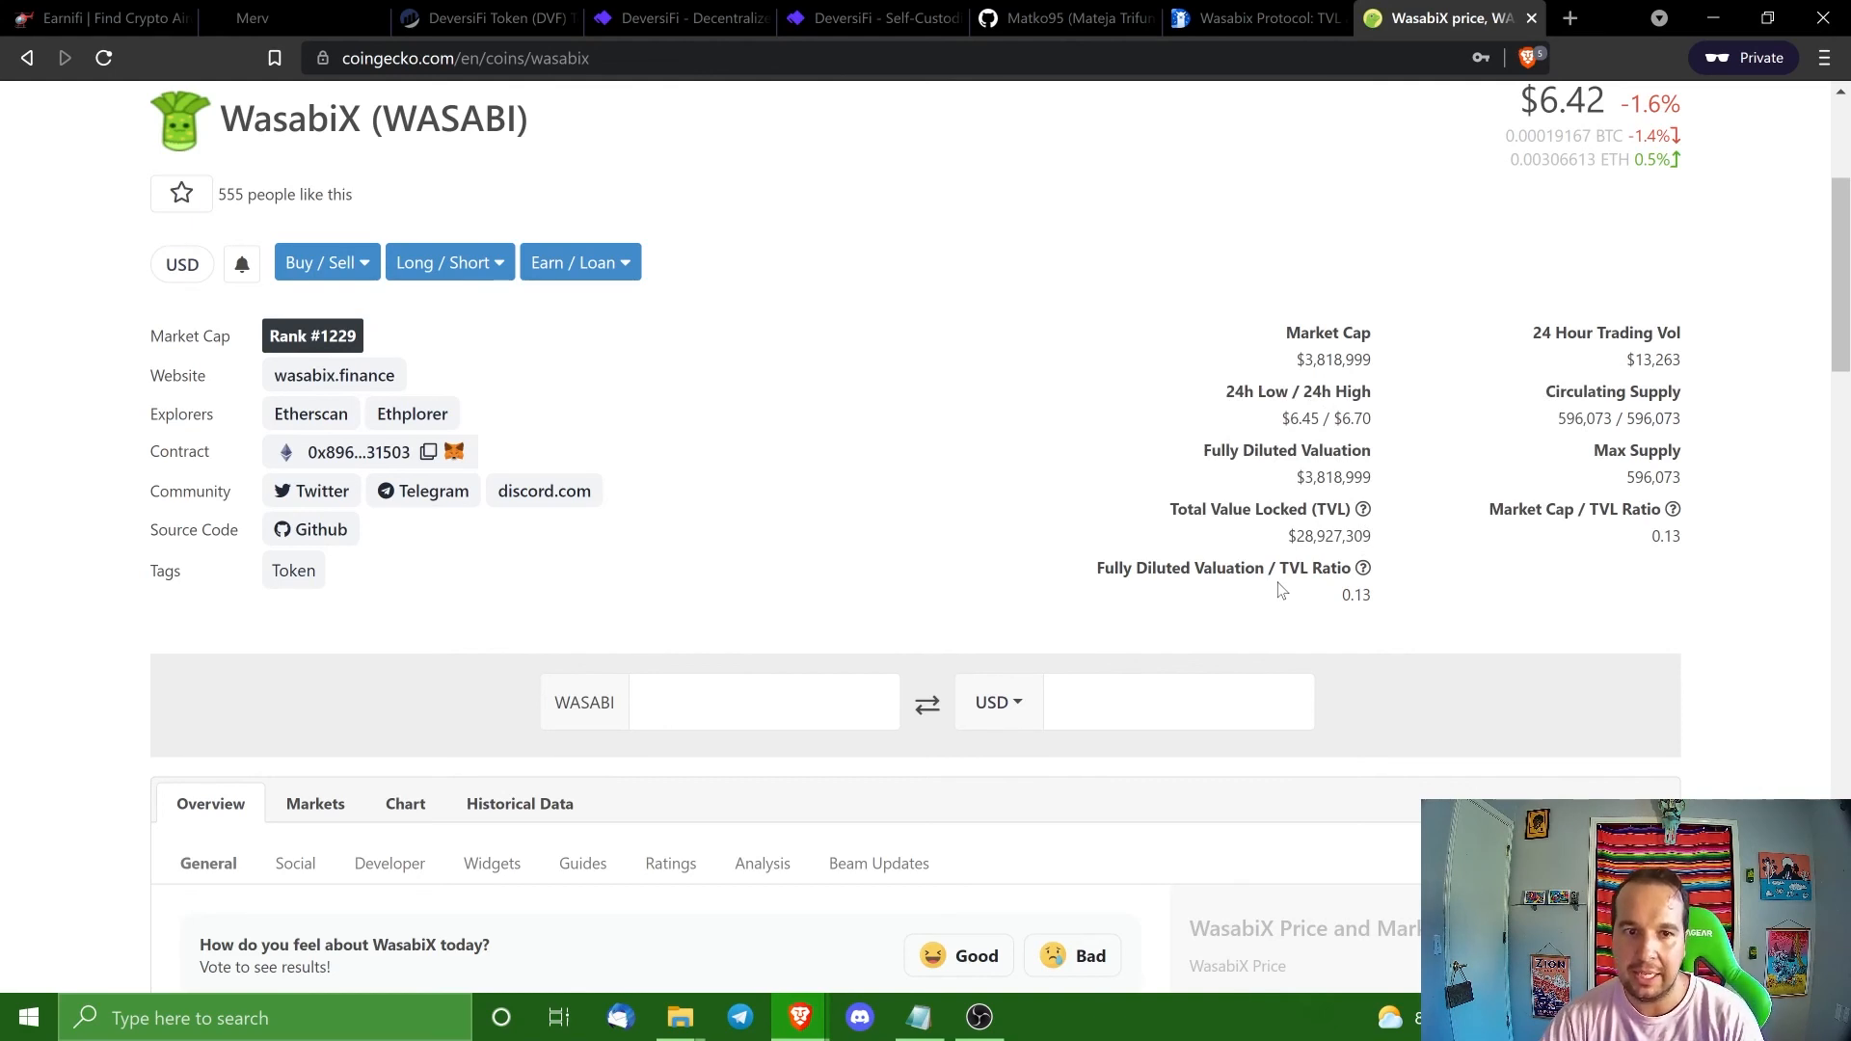
mouse_move(1294, 587)
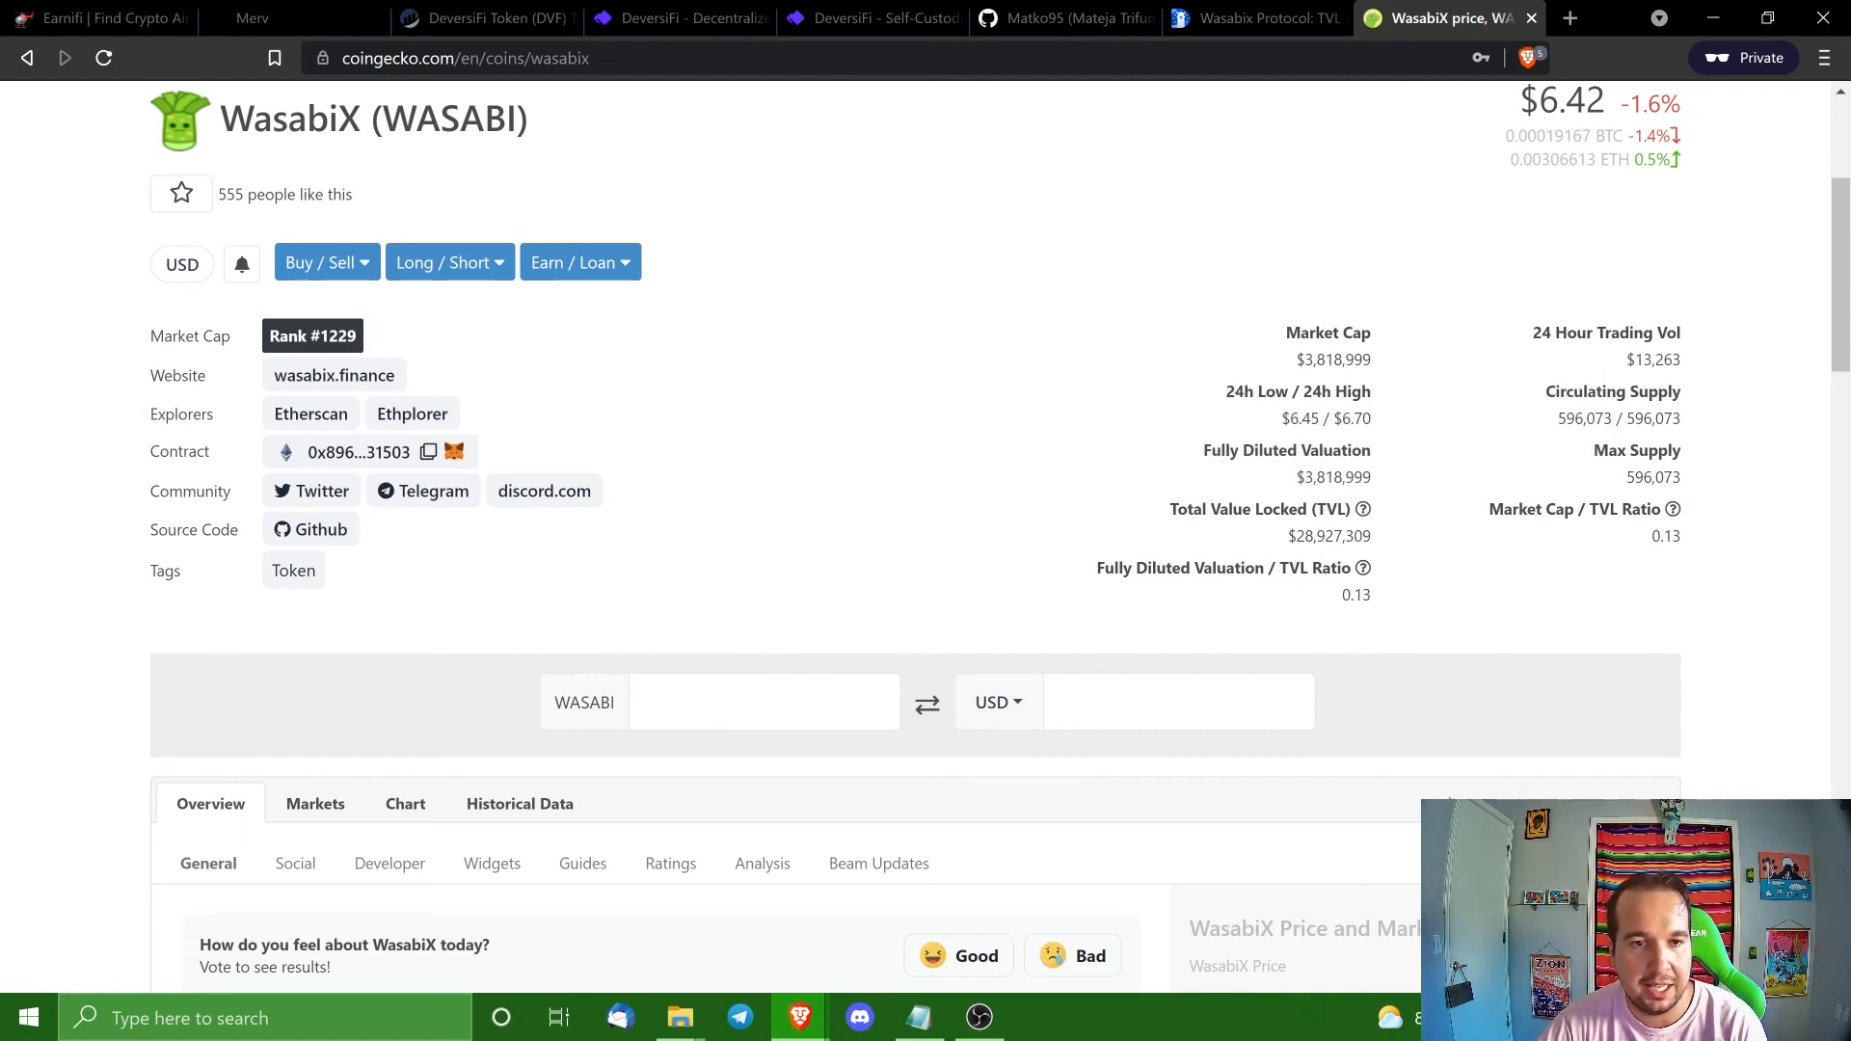
mouse_move(1001, 623)
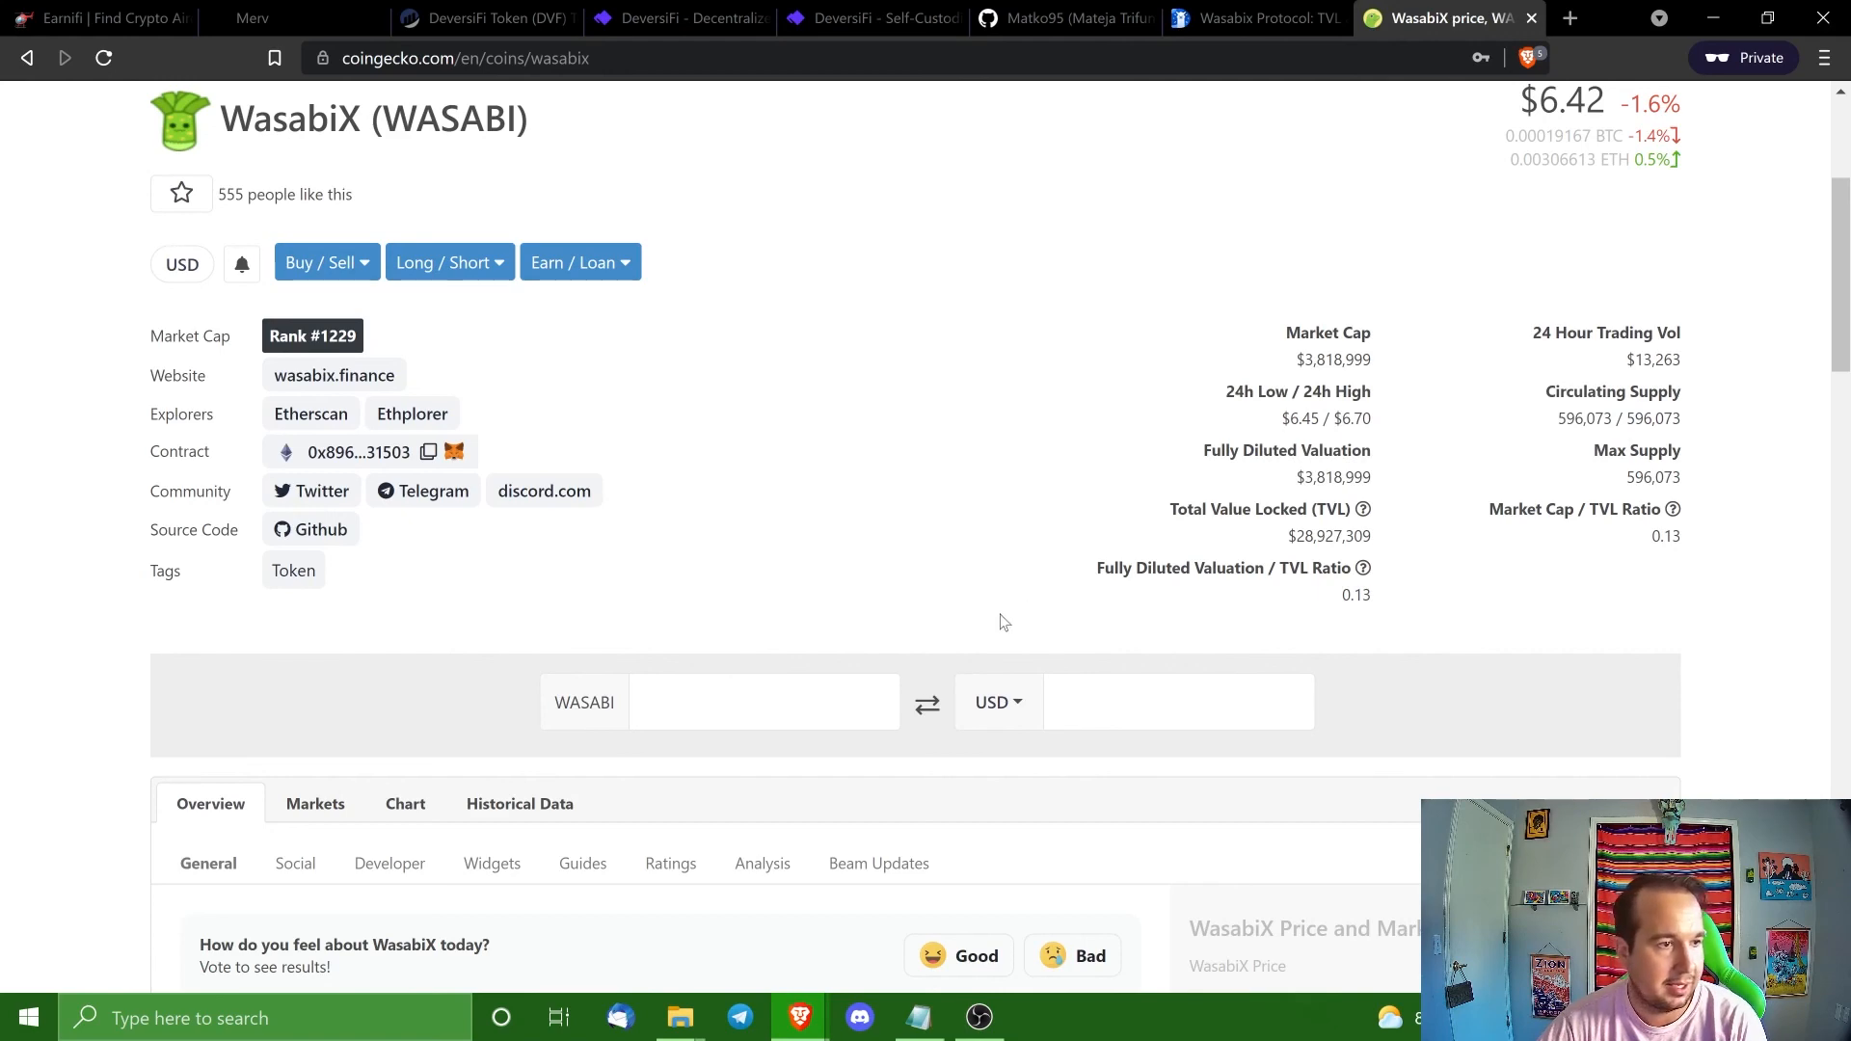
scroll(up, 3)
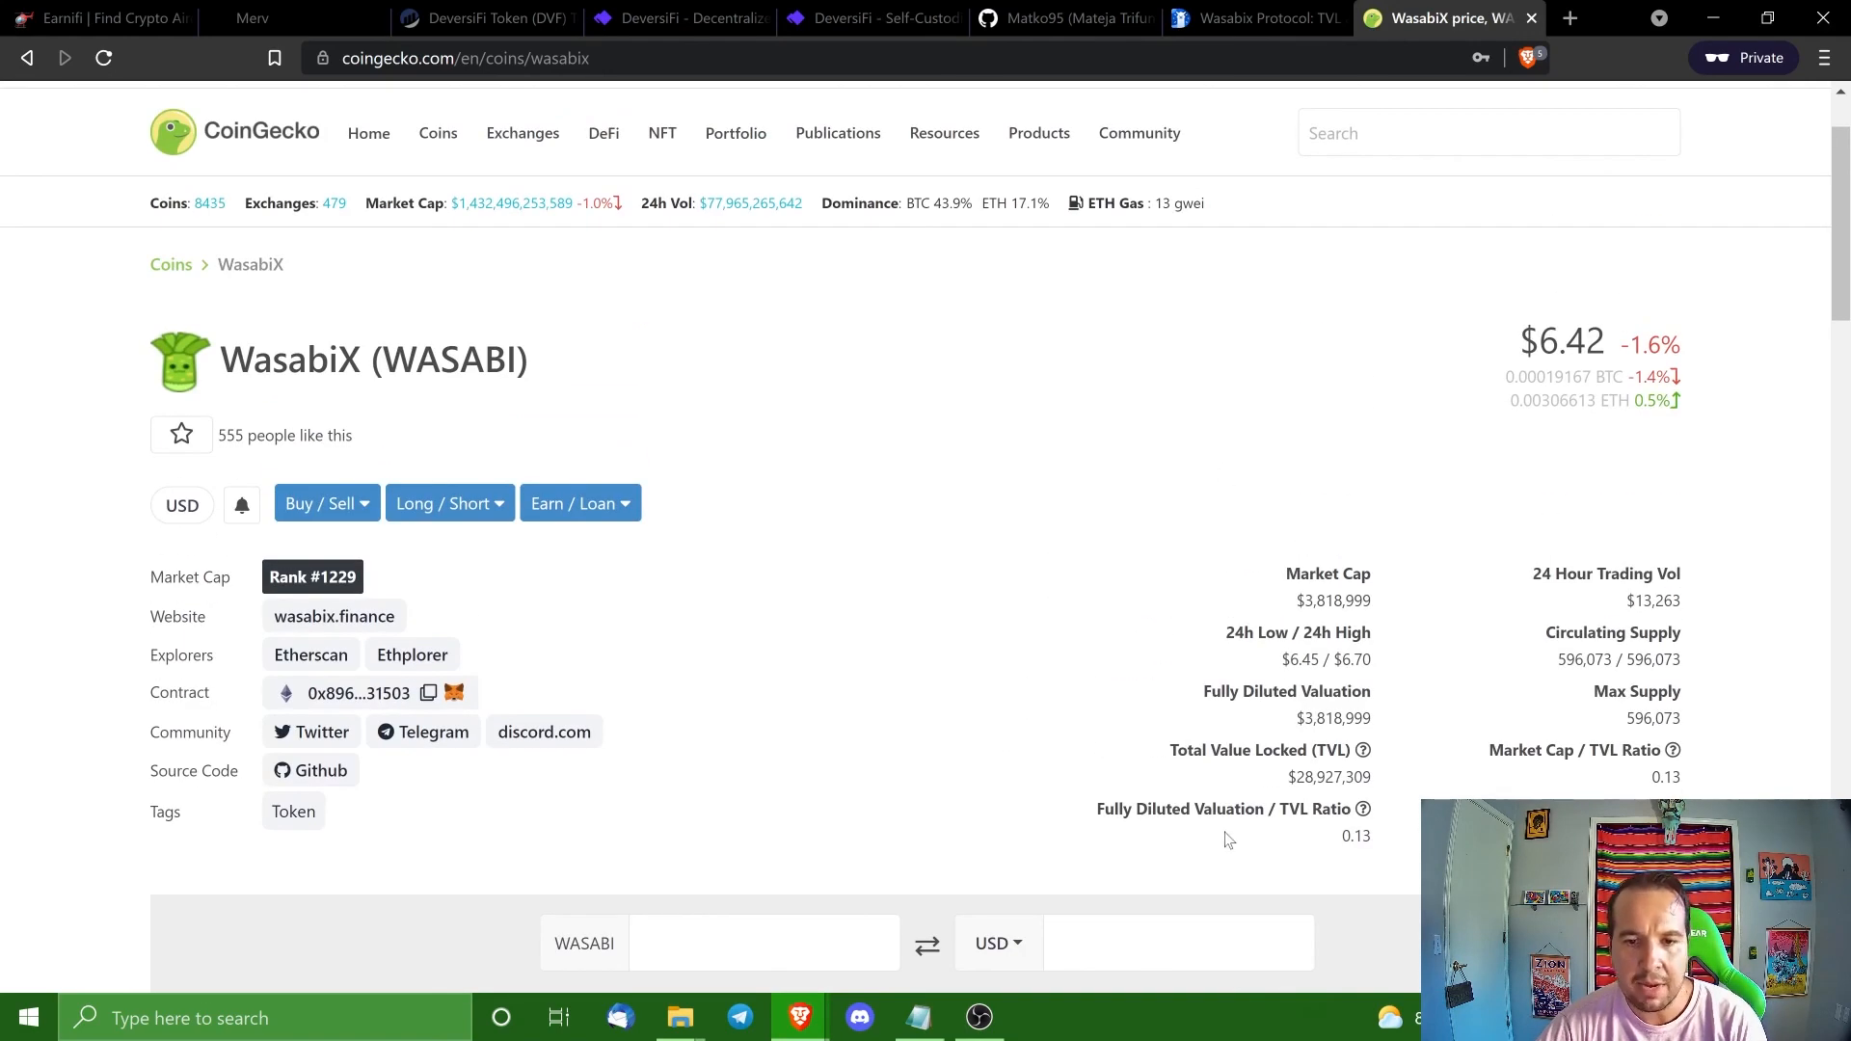
scroll(down, 3)
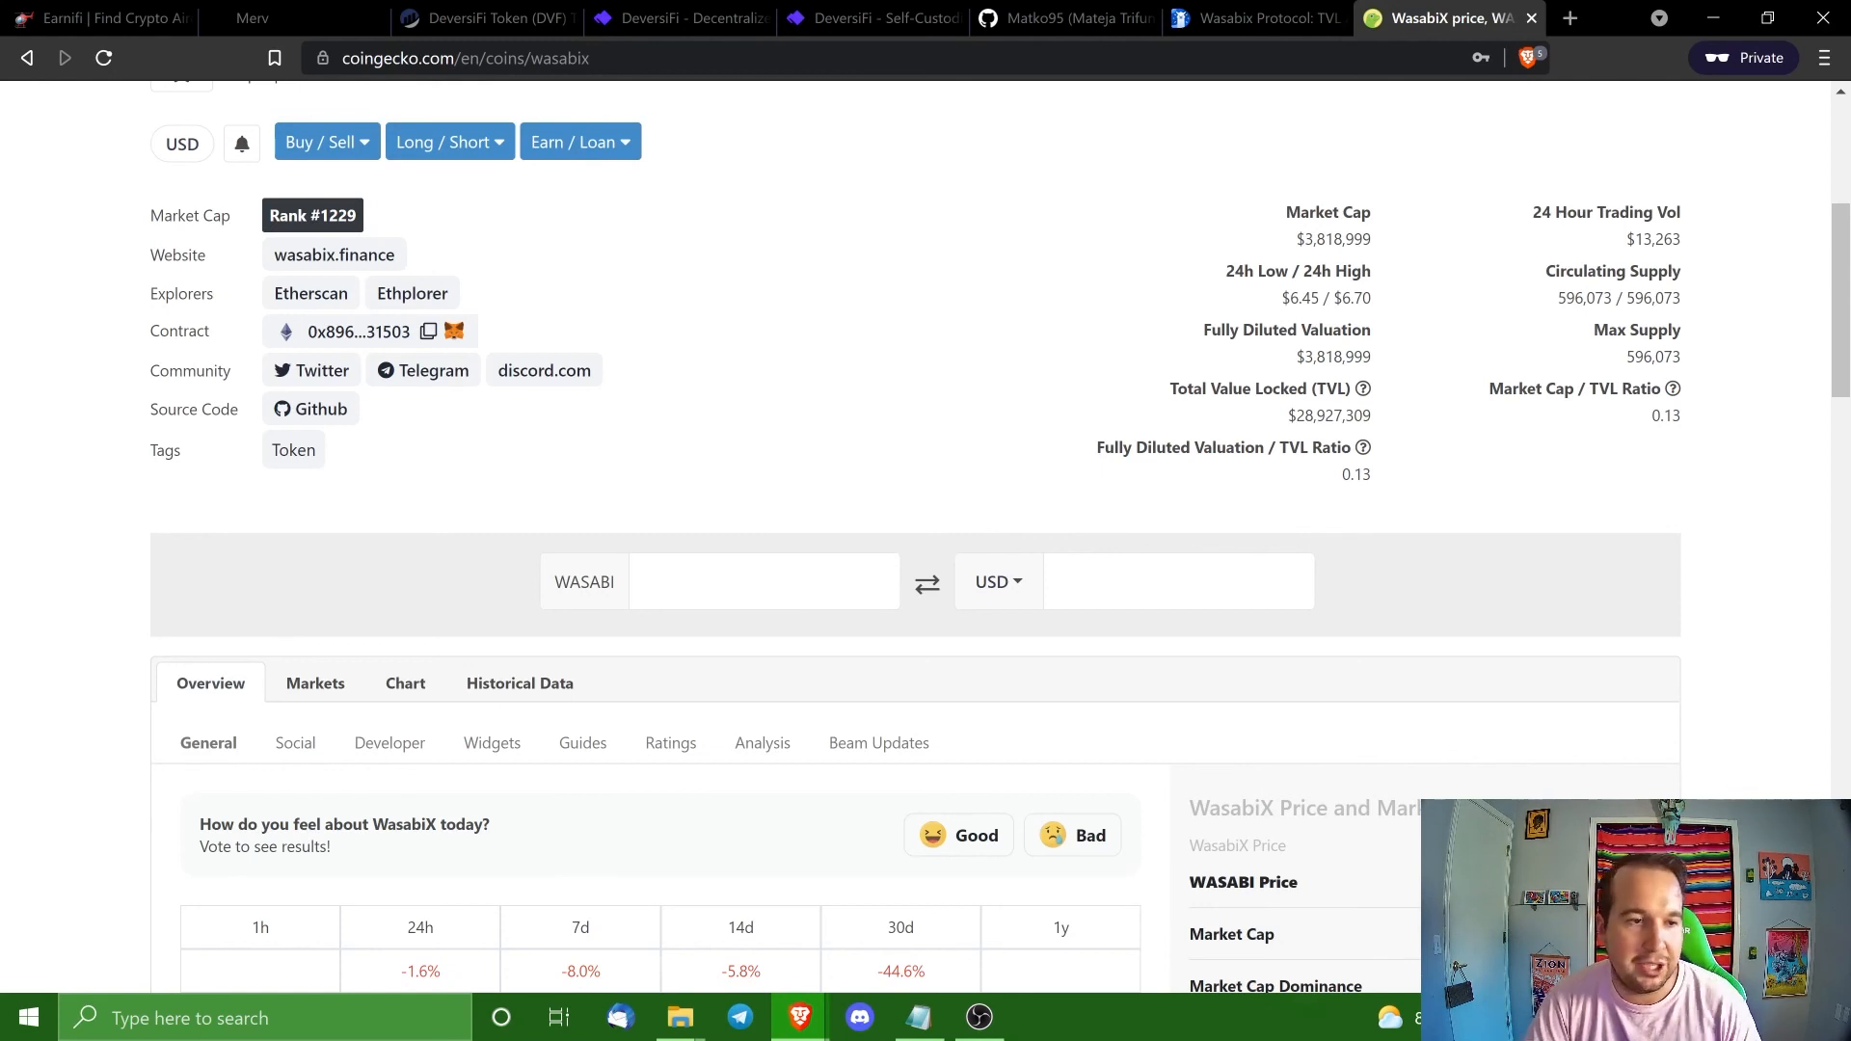
mouse_move(1794, 729)
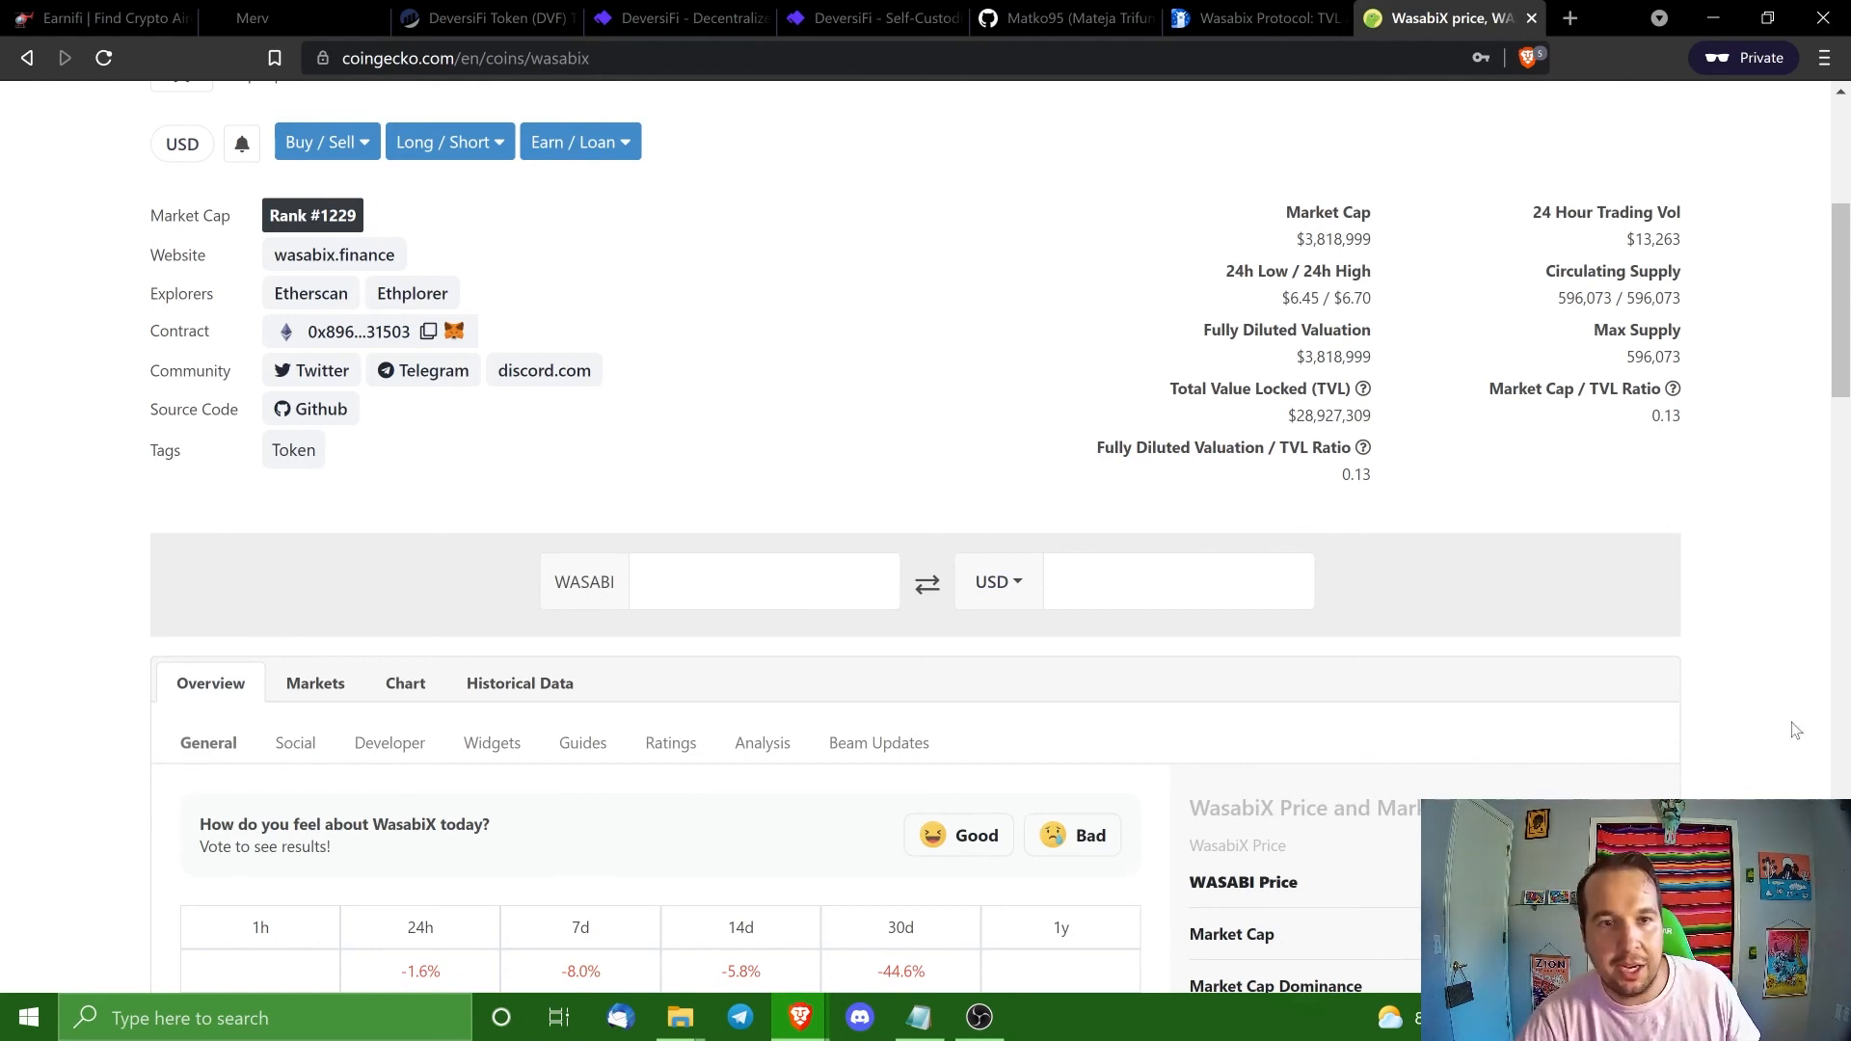
mouse_move(1043, 756)
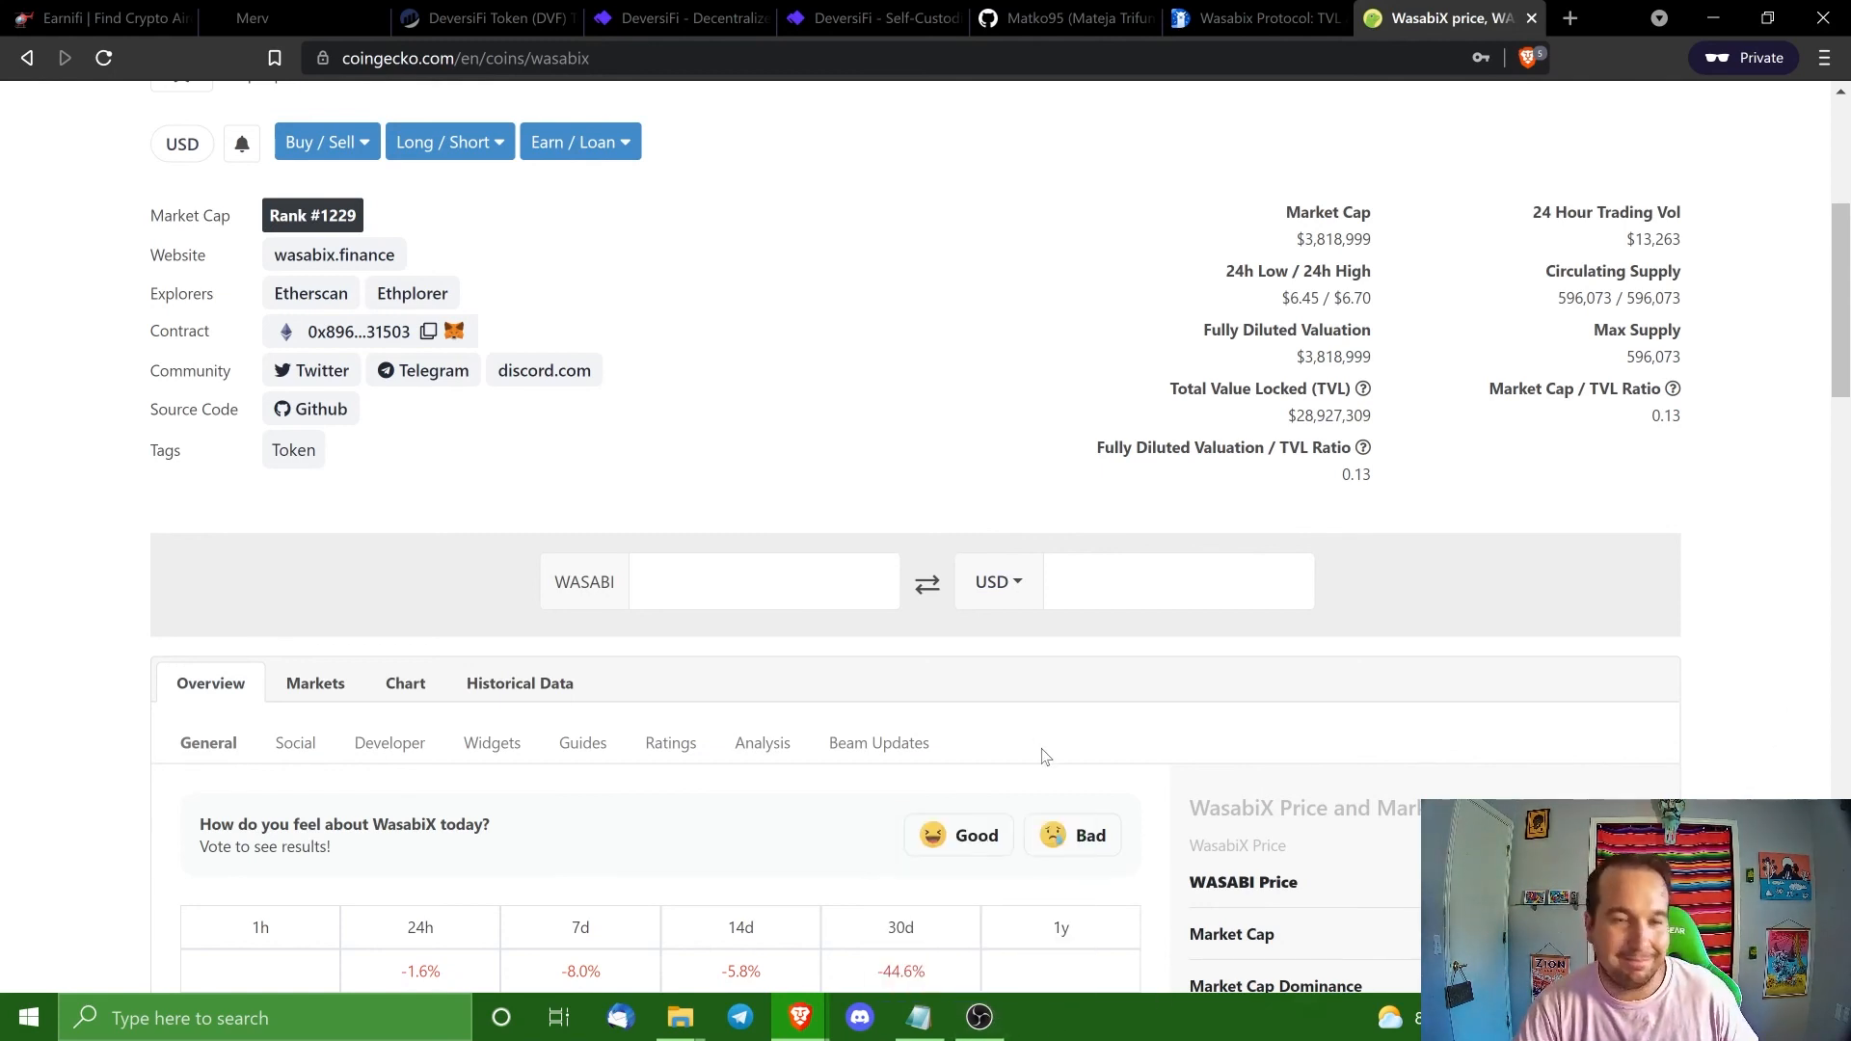